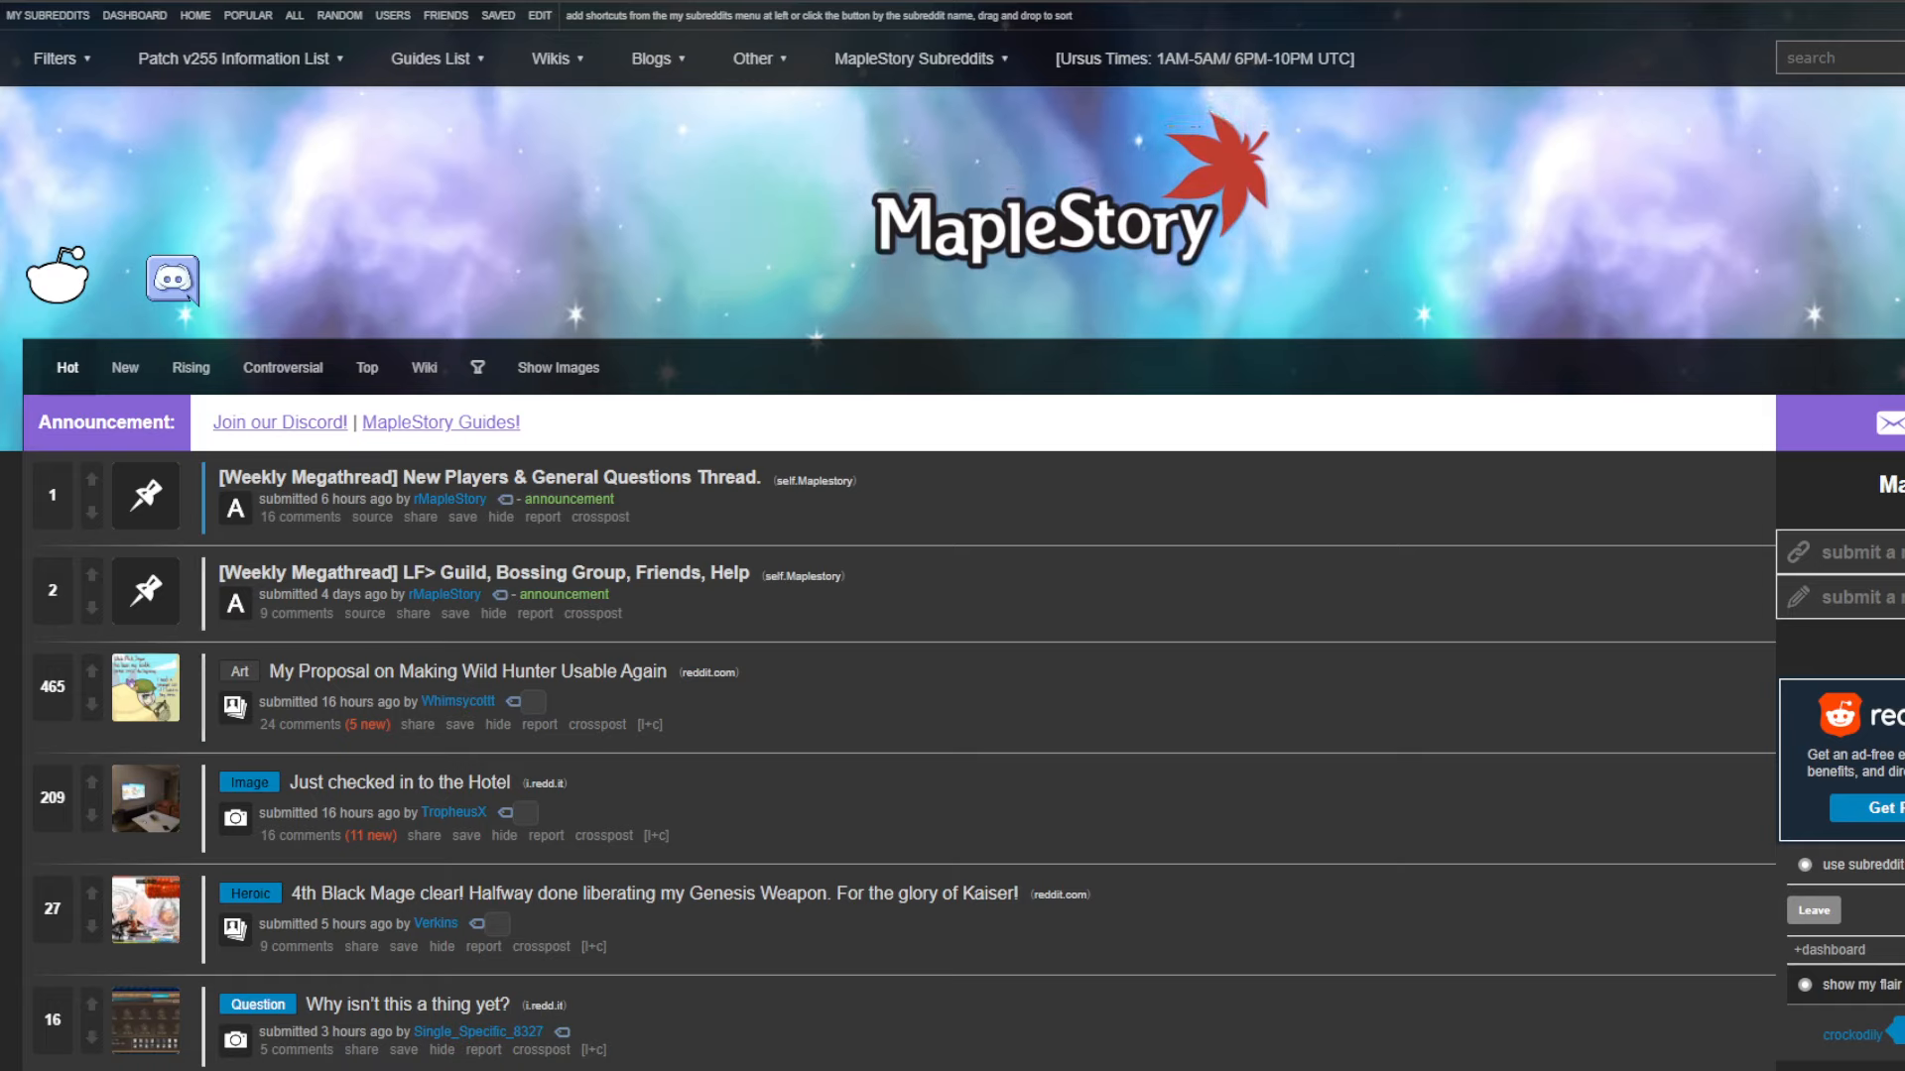
mouse_move(615, 538)
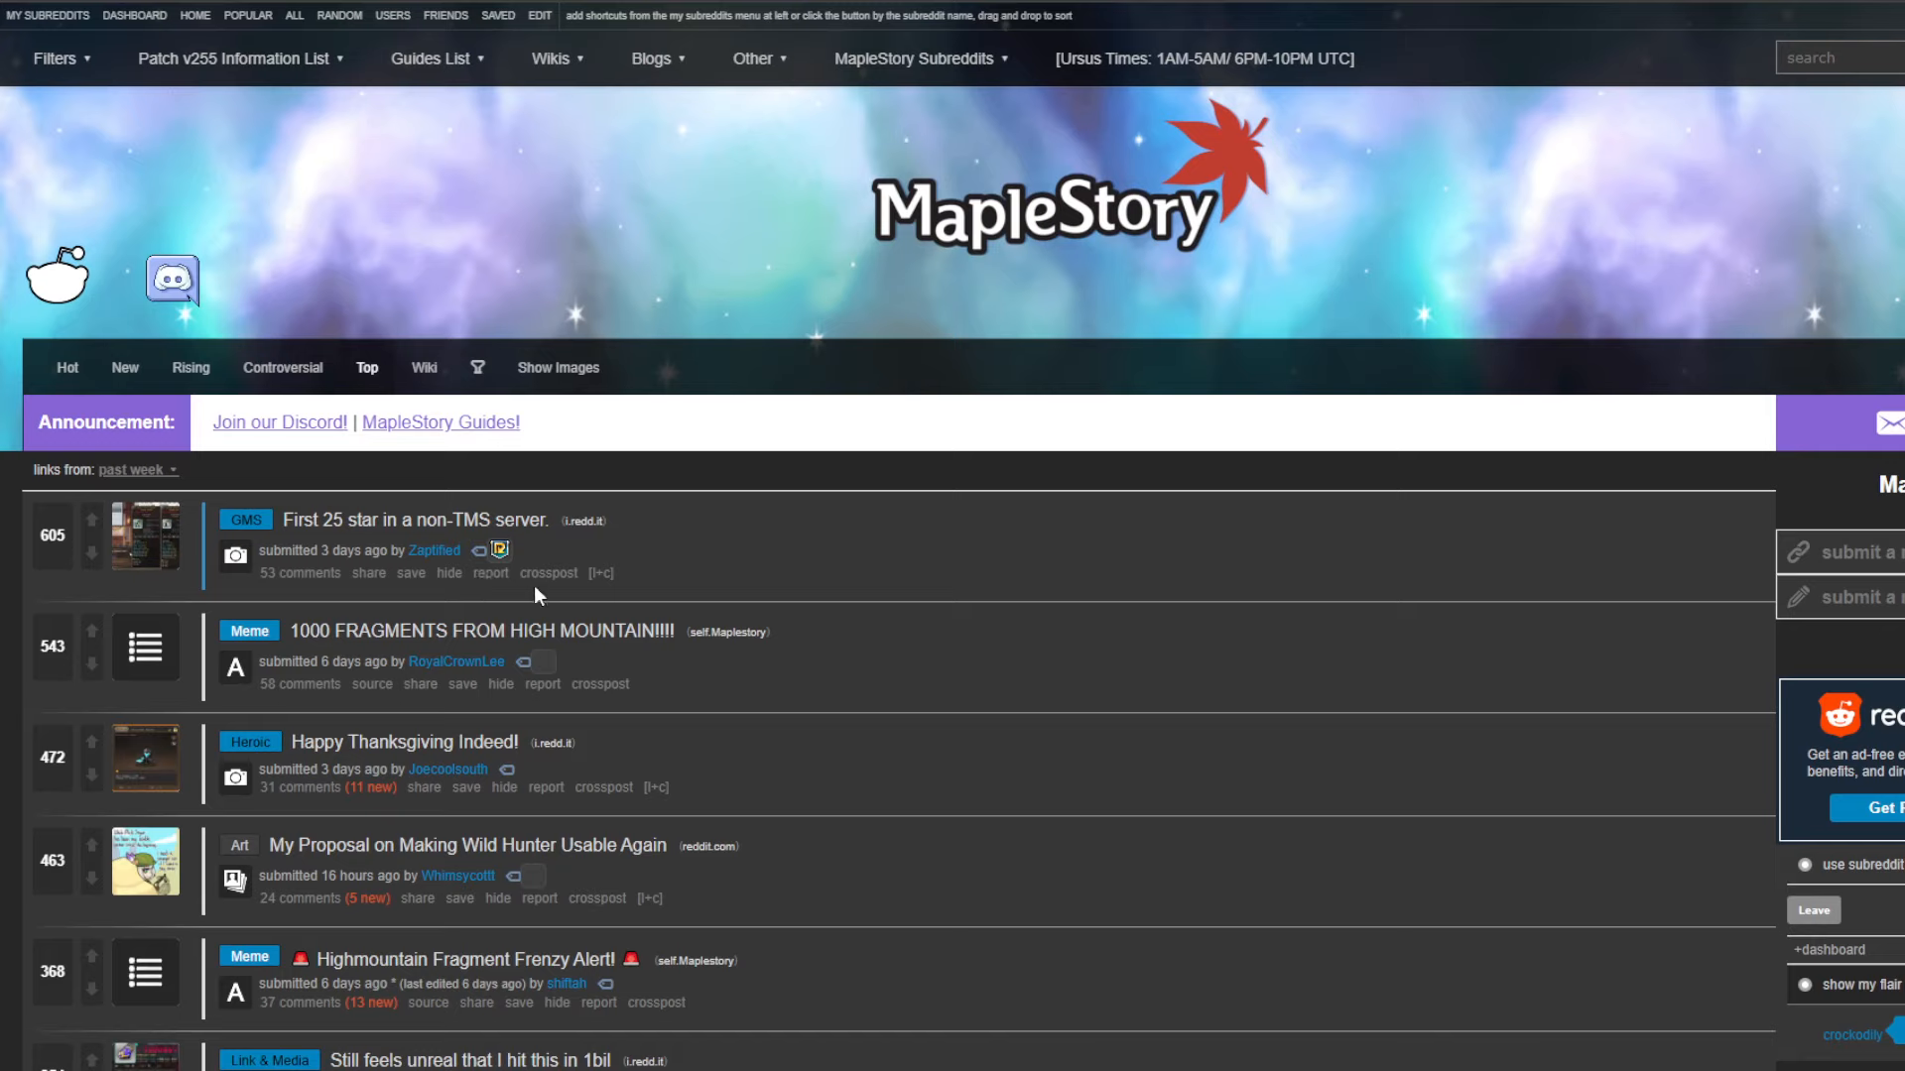
mouse_move(696, 567)
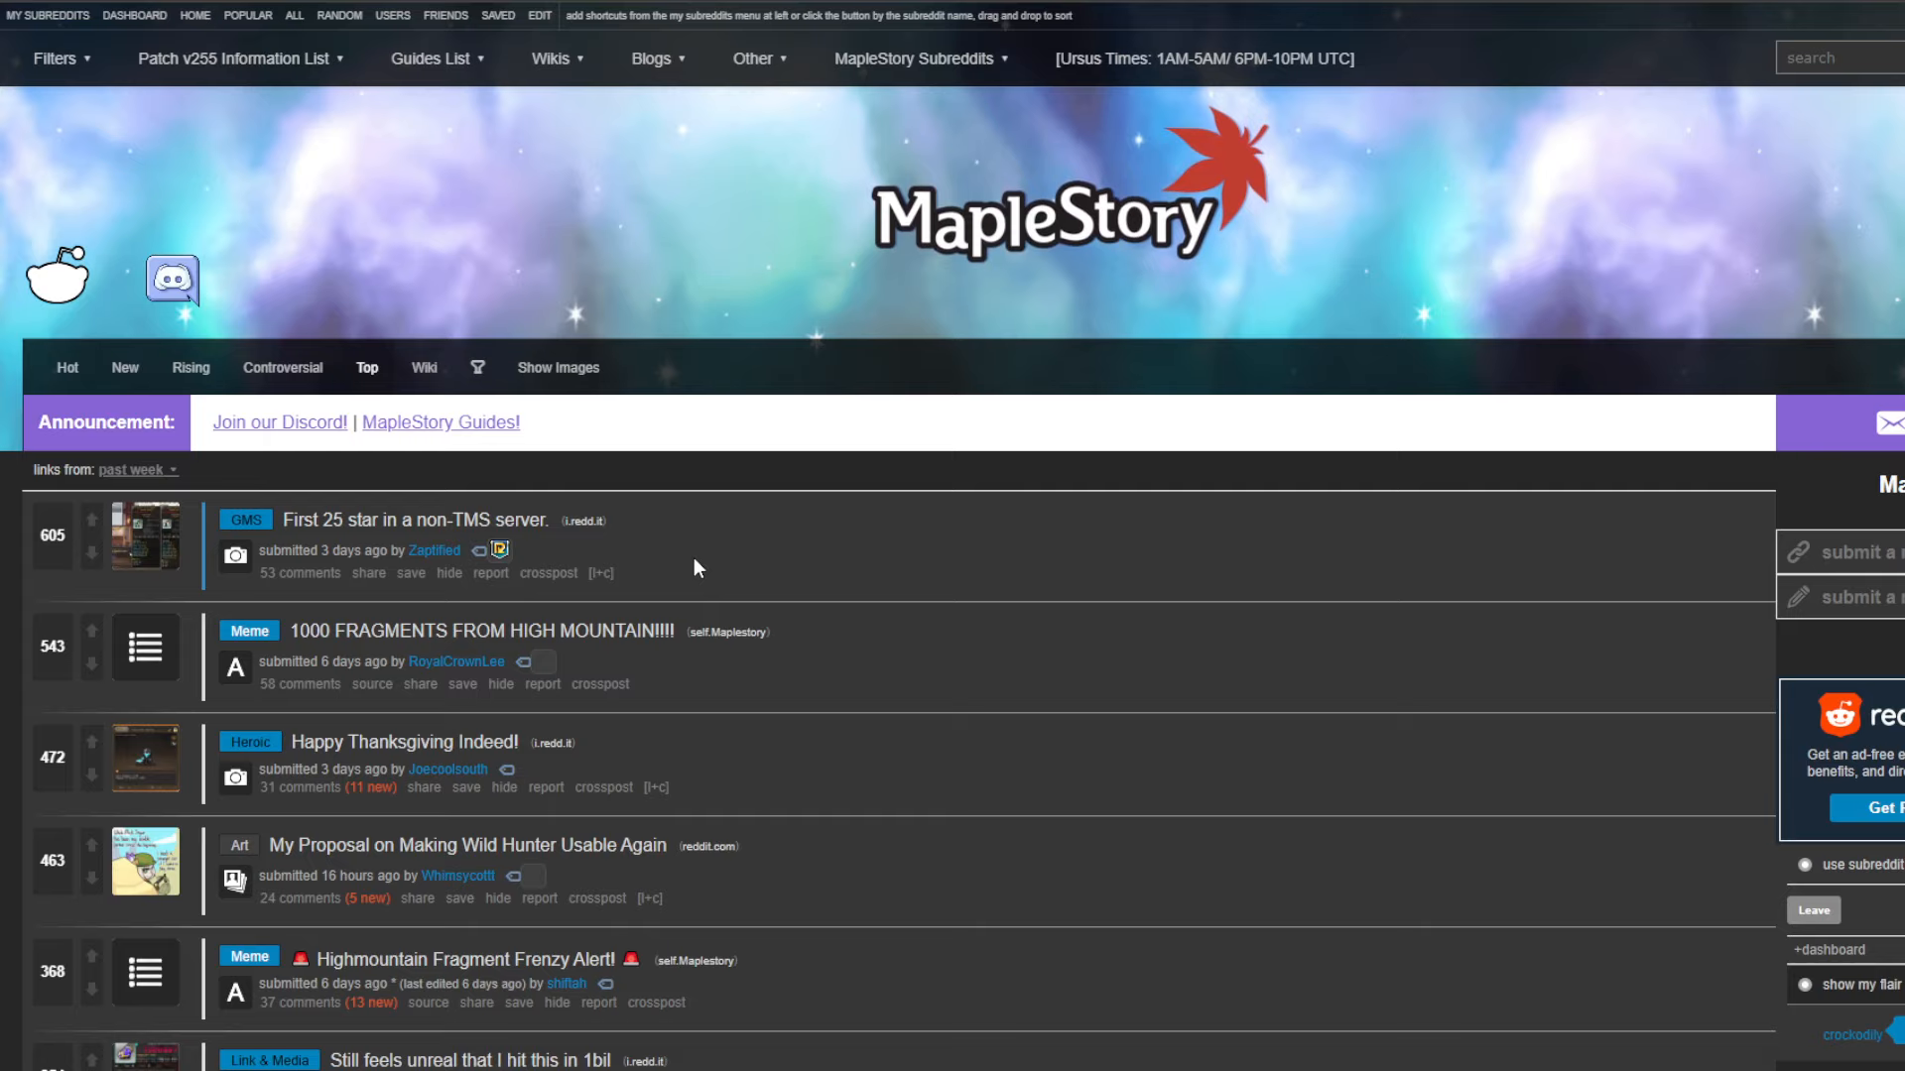
mouse_move(296, 695)
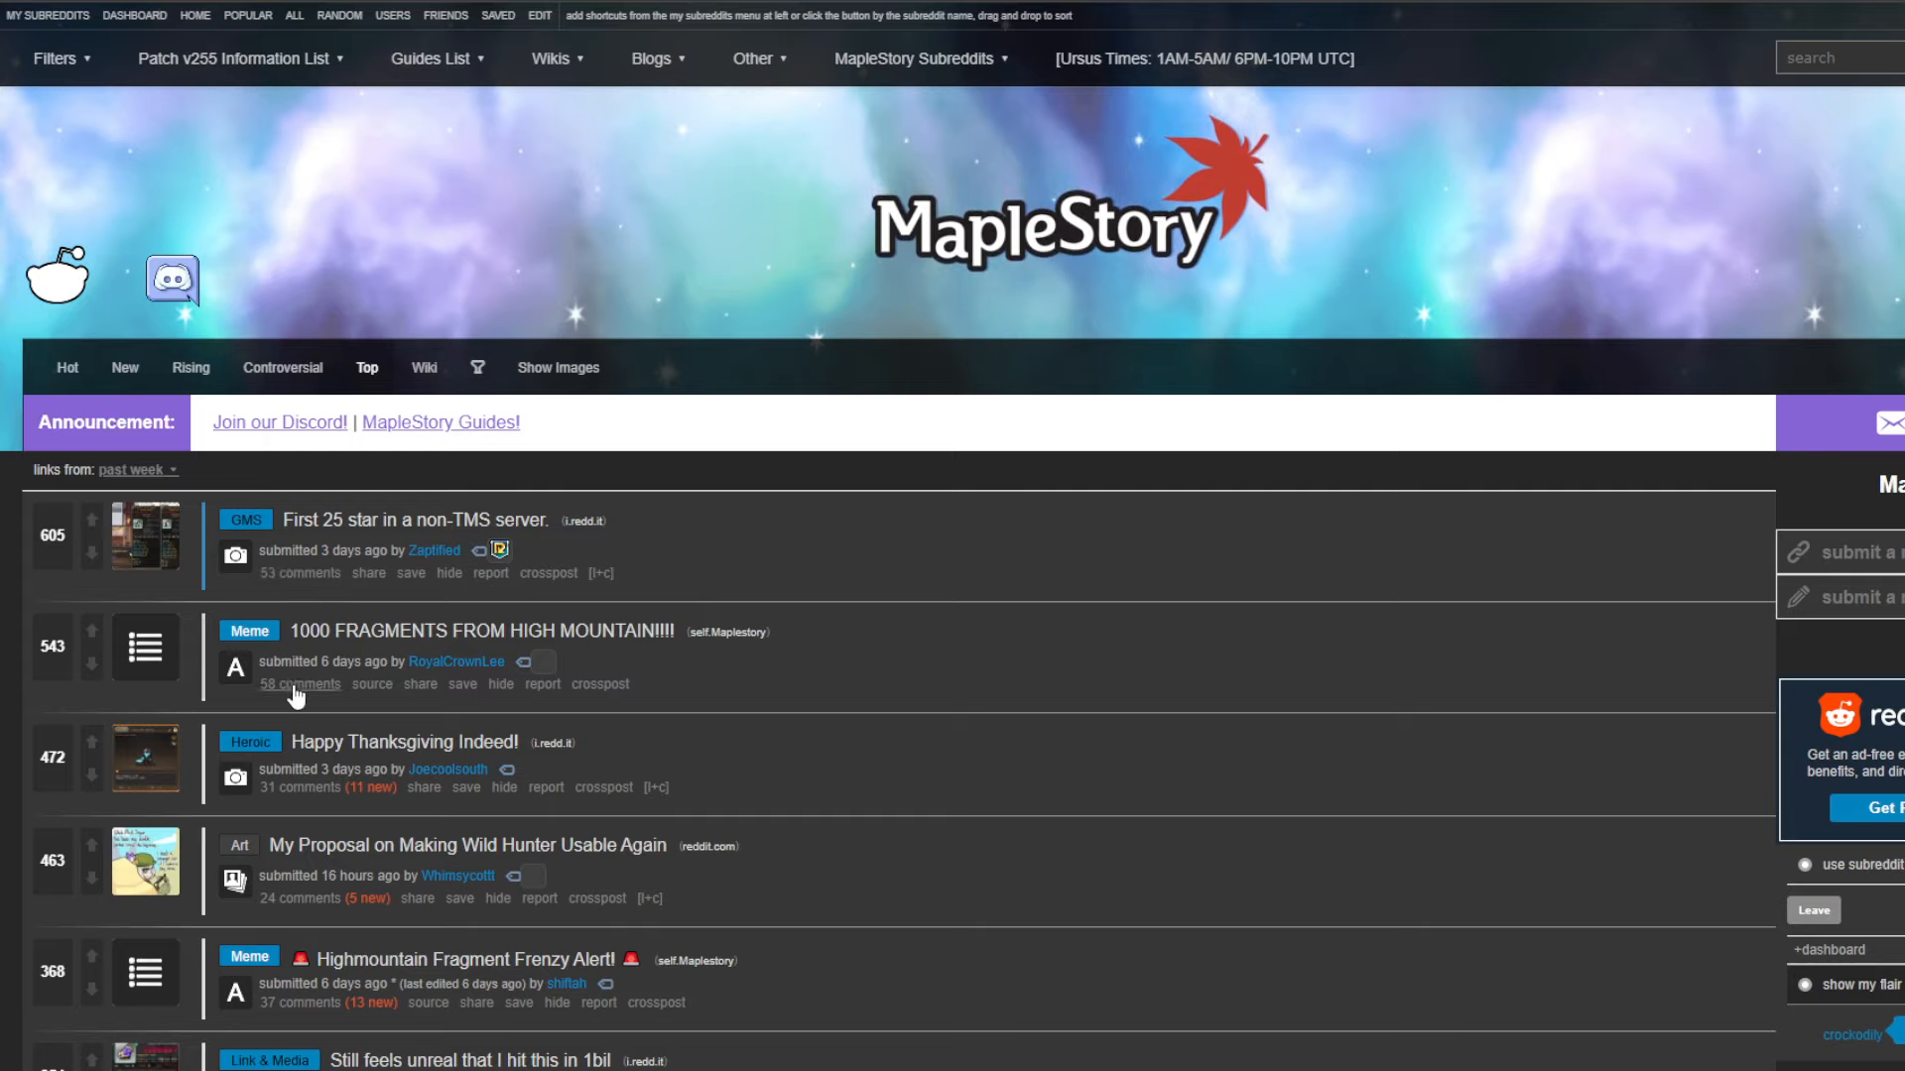
mouse_move(365, 800)
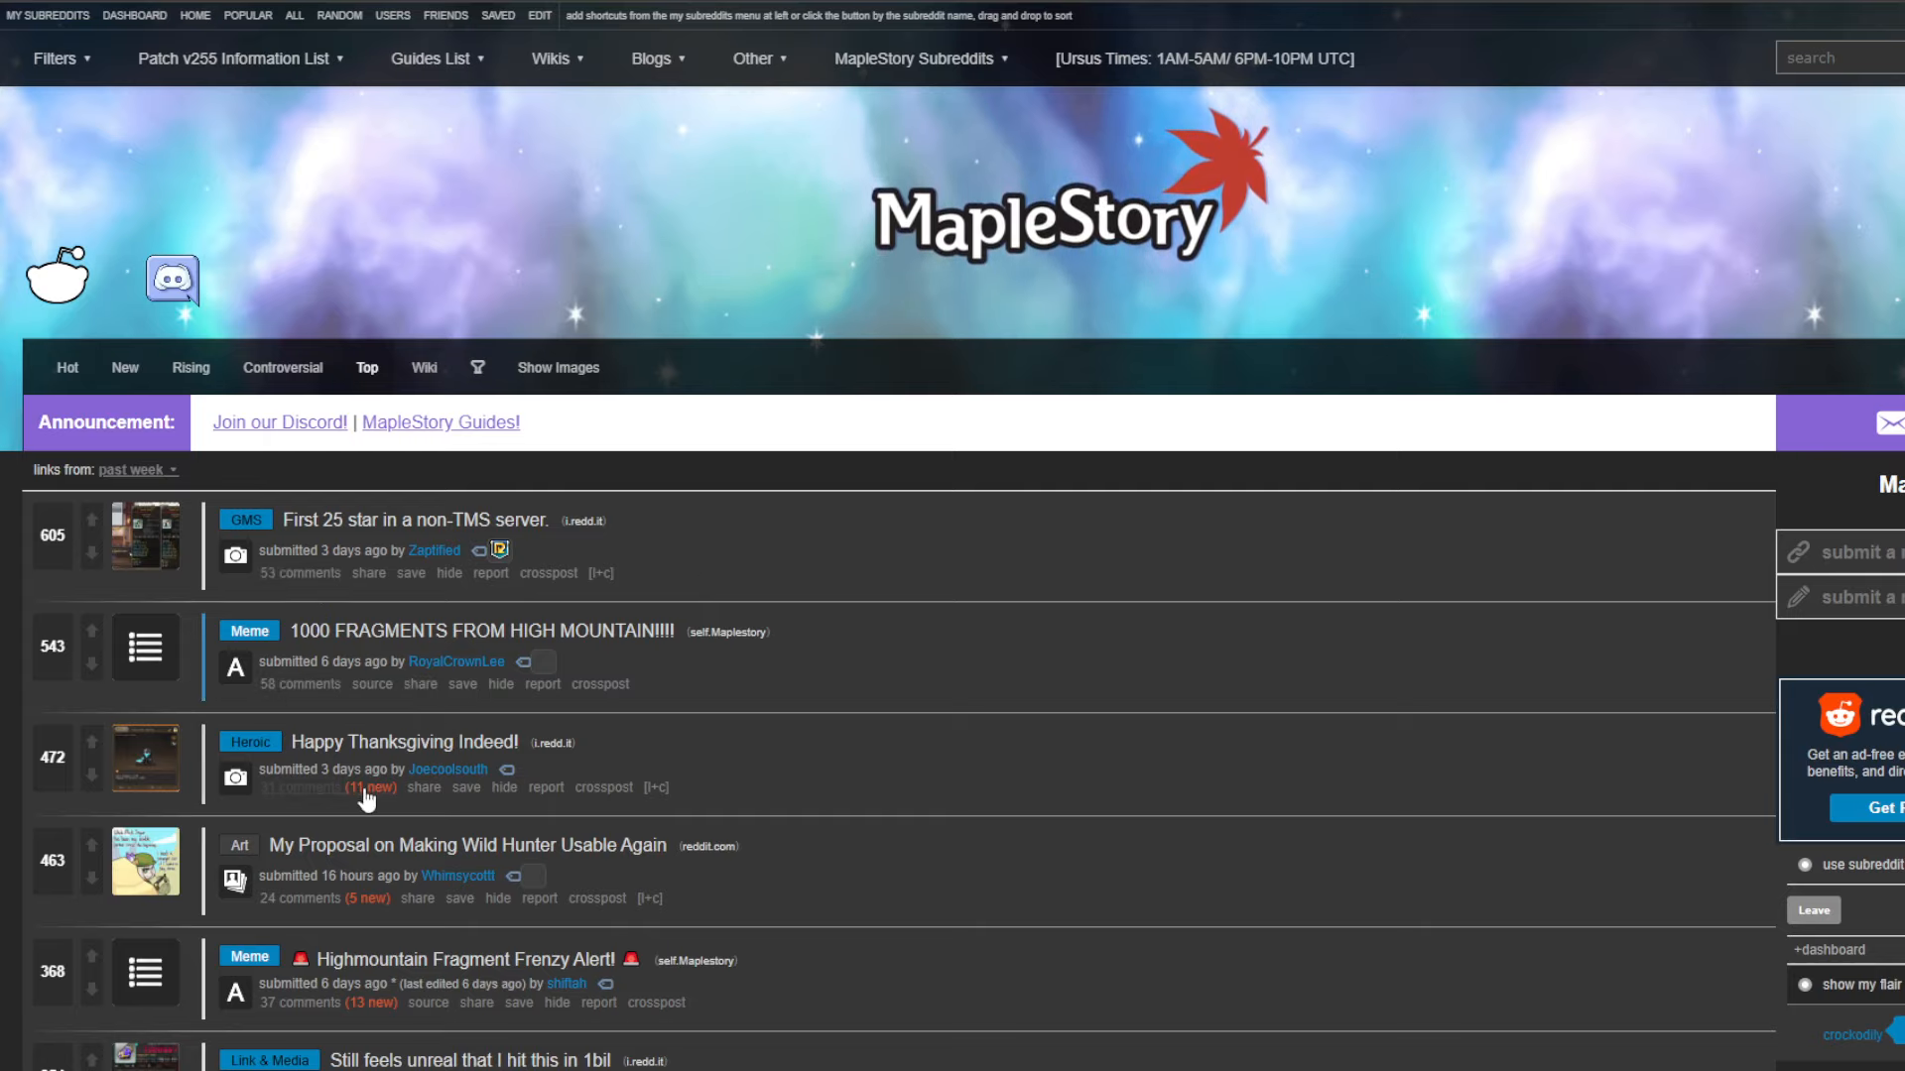
- Scroll down the r/MapleStory past-week top posts list toward the First 25 star post
scroll(down, 3)
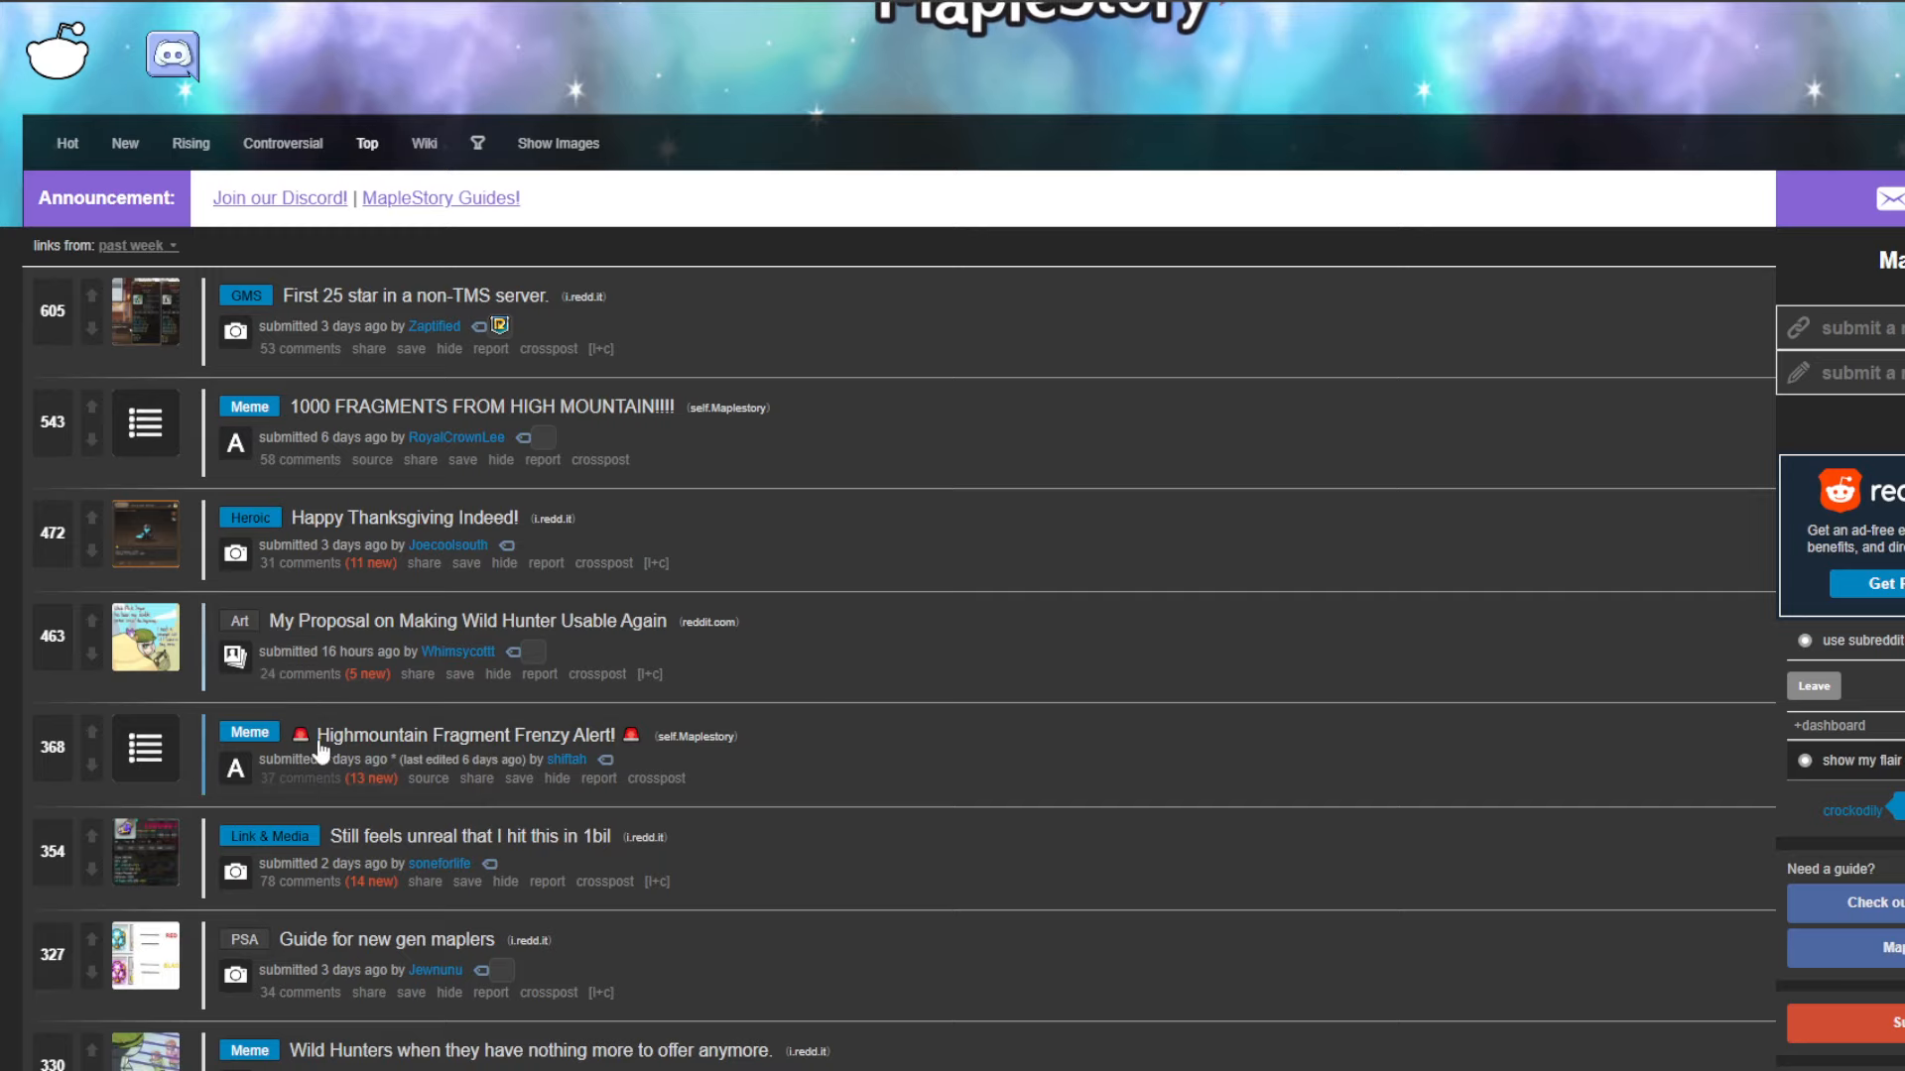
scroll(down, 3)
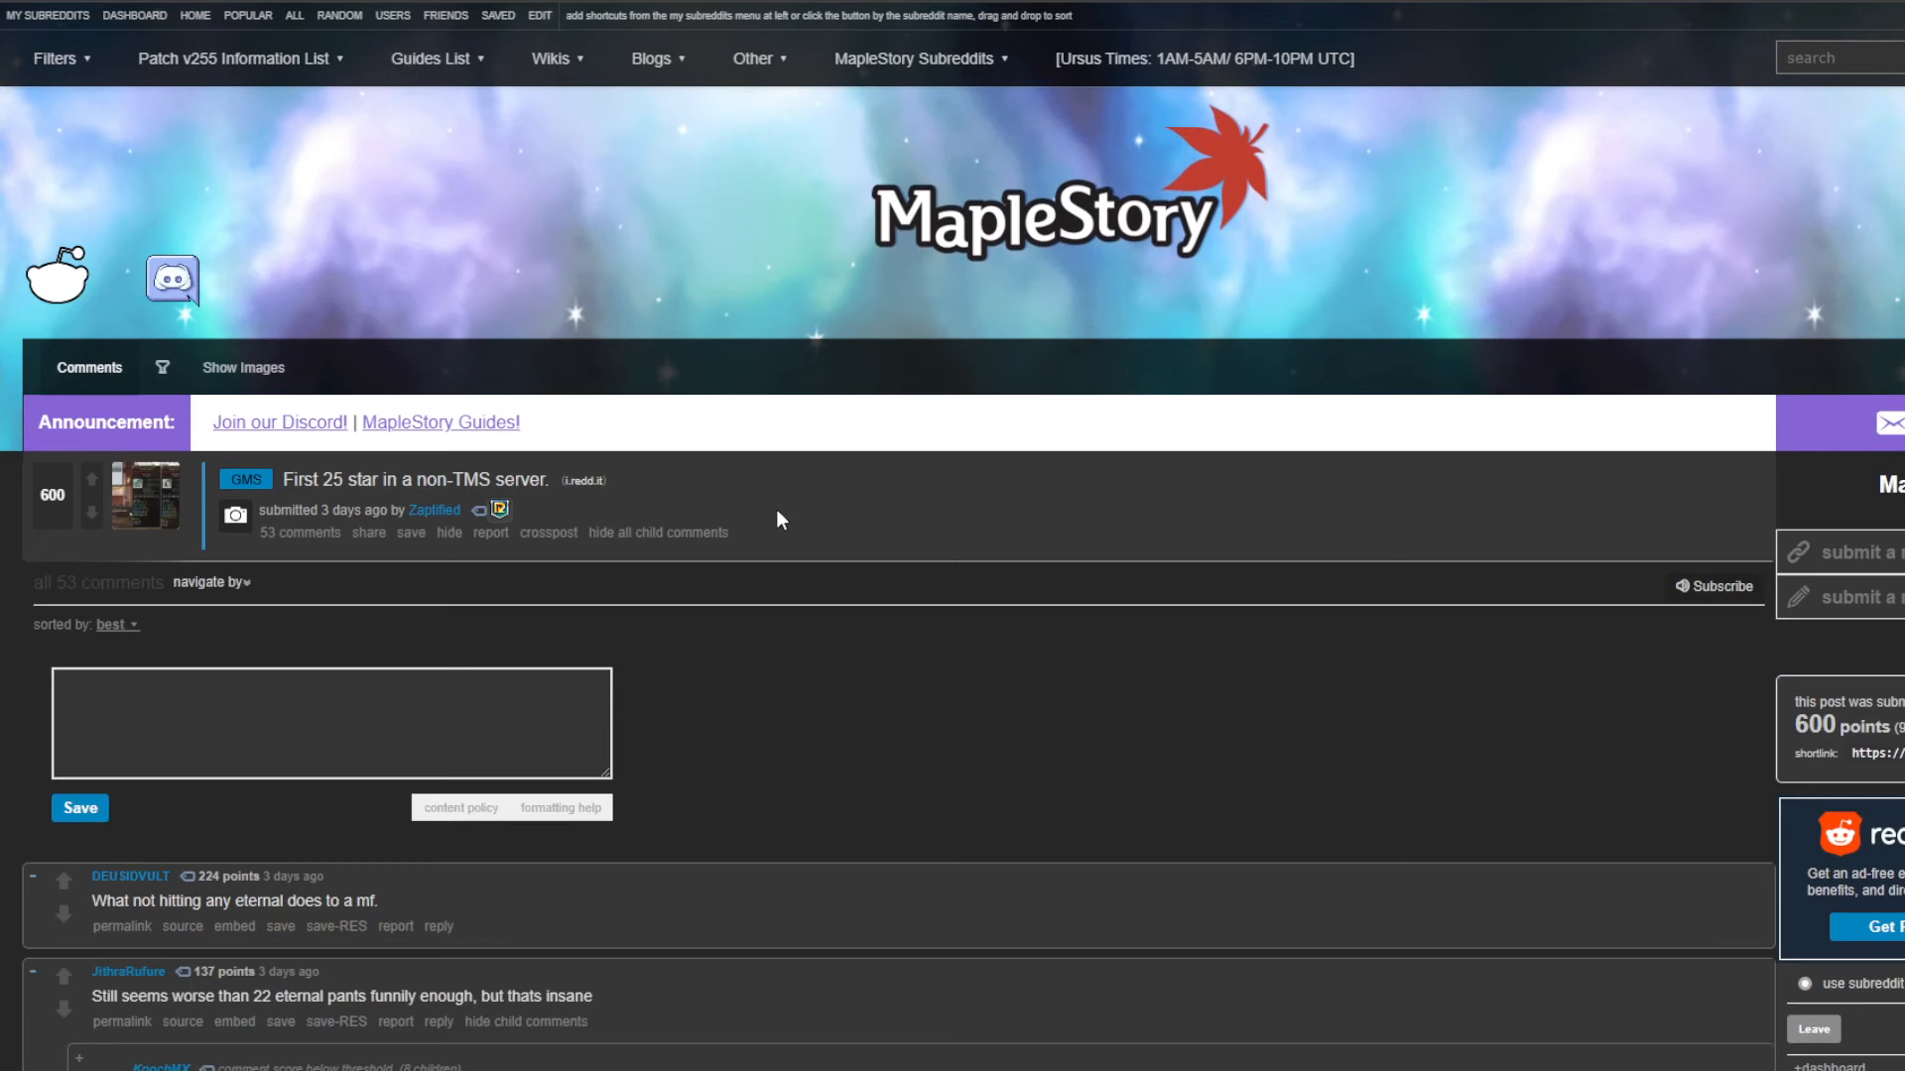
mouse_move(801, 713)
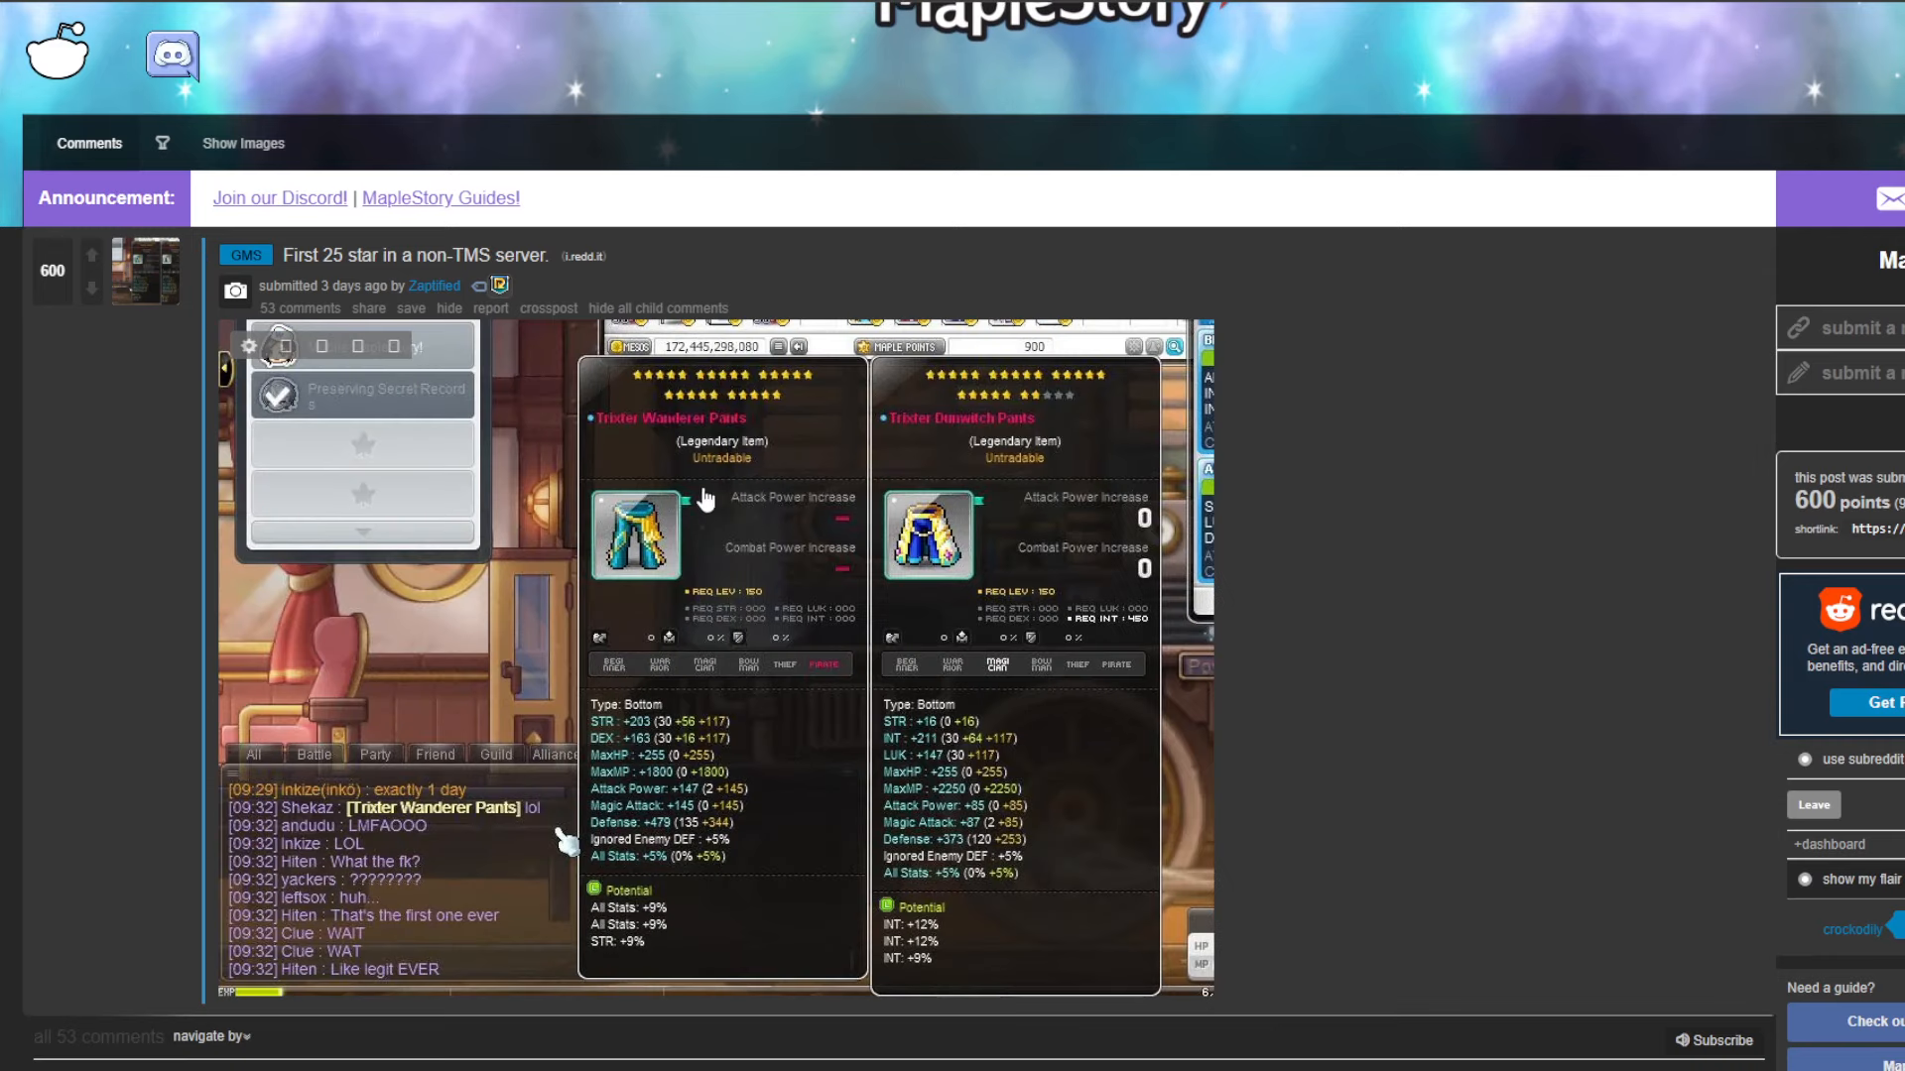
mouse_move(1430, 547)
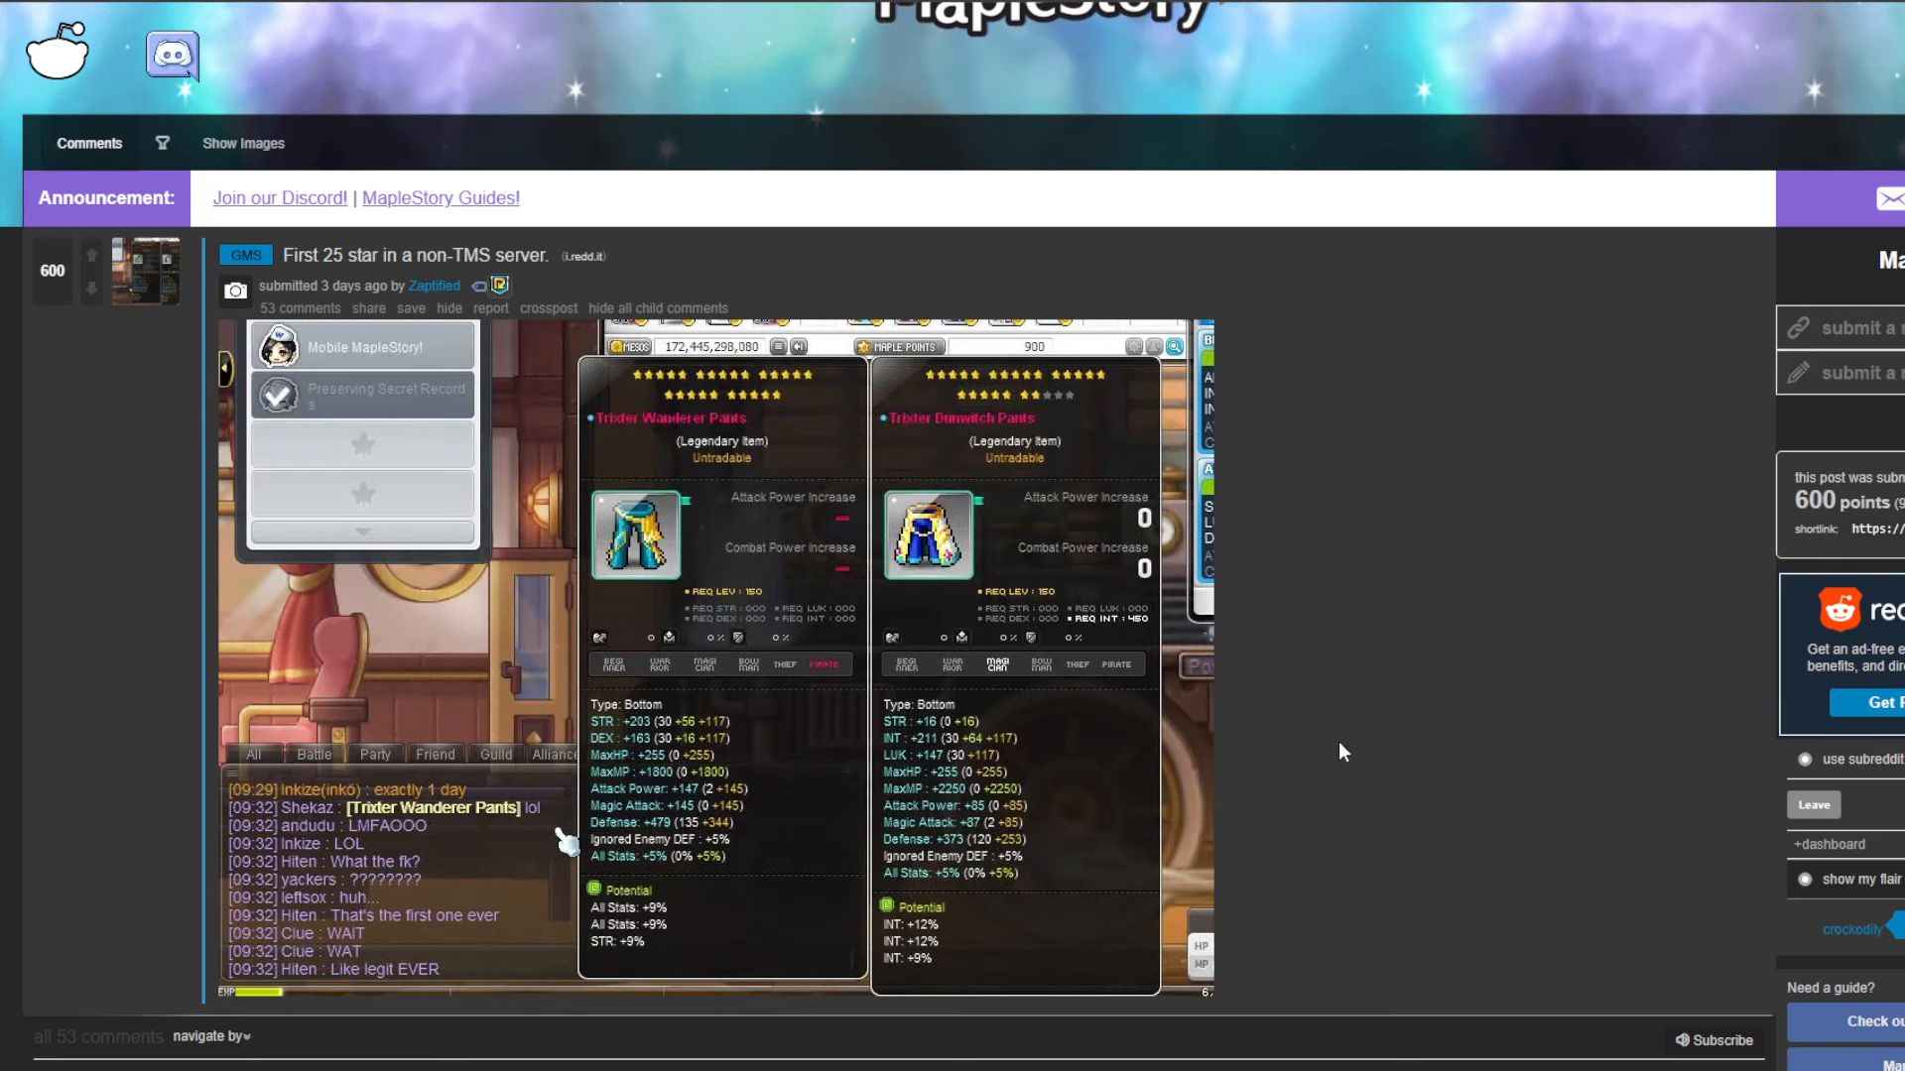
- Scroll to the second top comment on the 25-star post and reveal its hidden replies
scroll(down, 3)
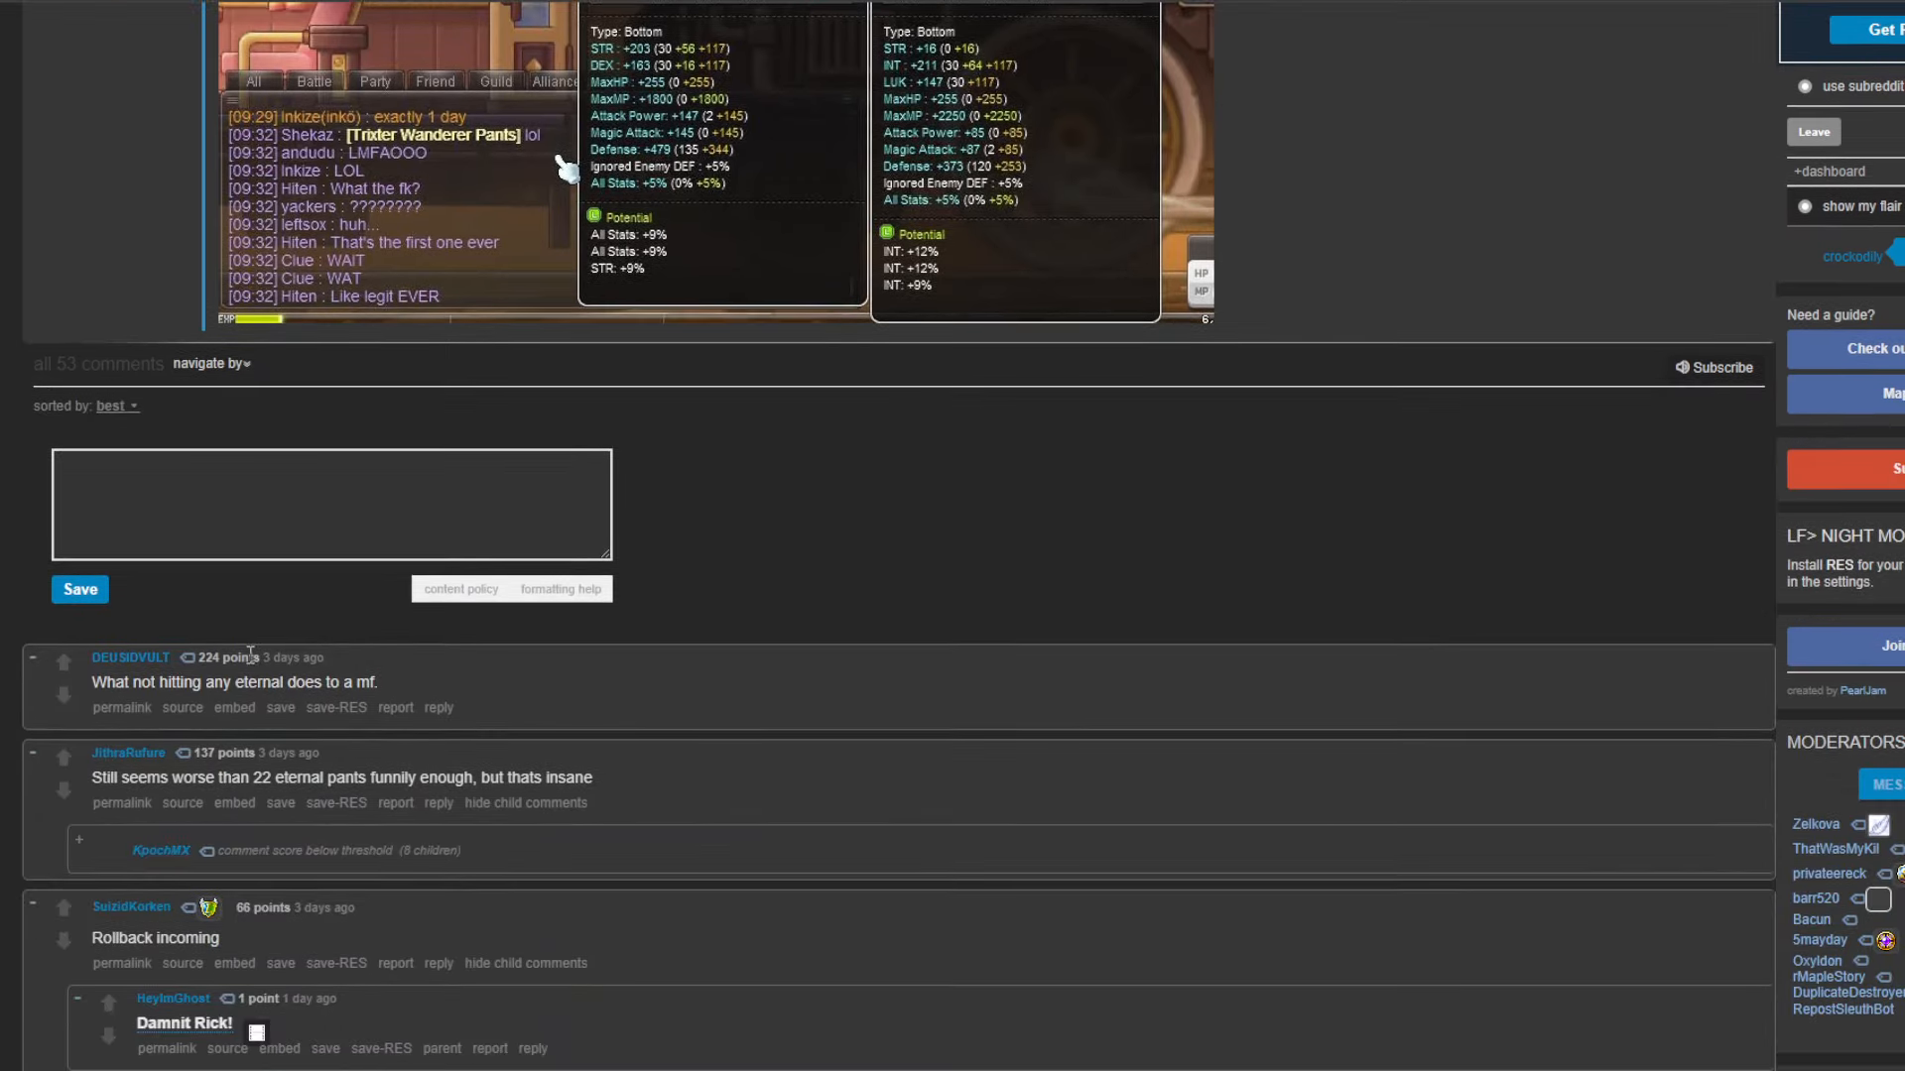
scroll(down, 3)
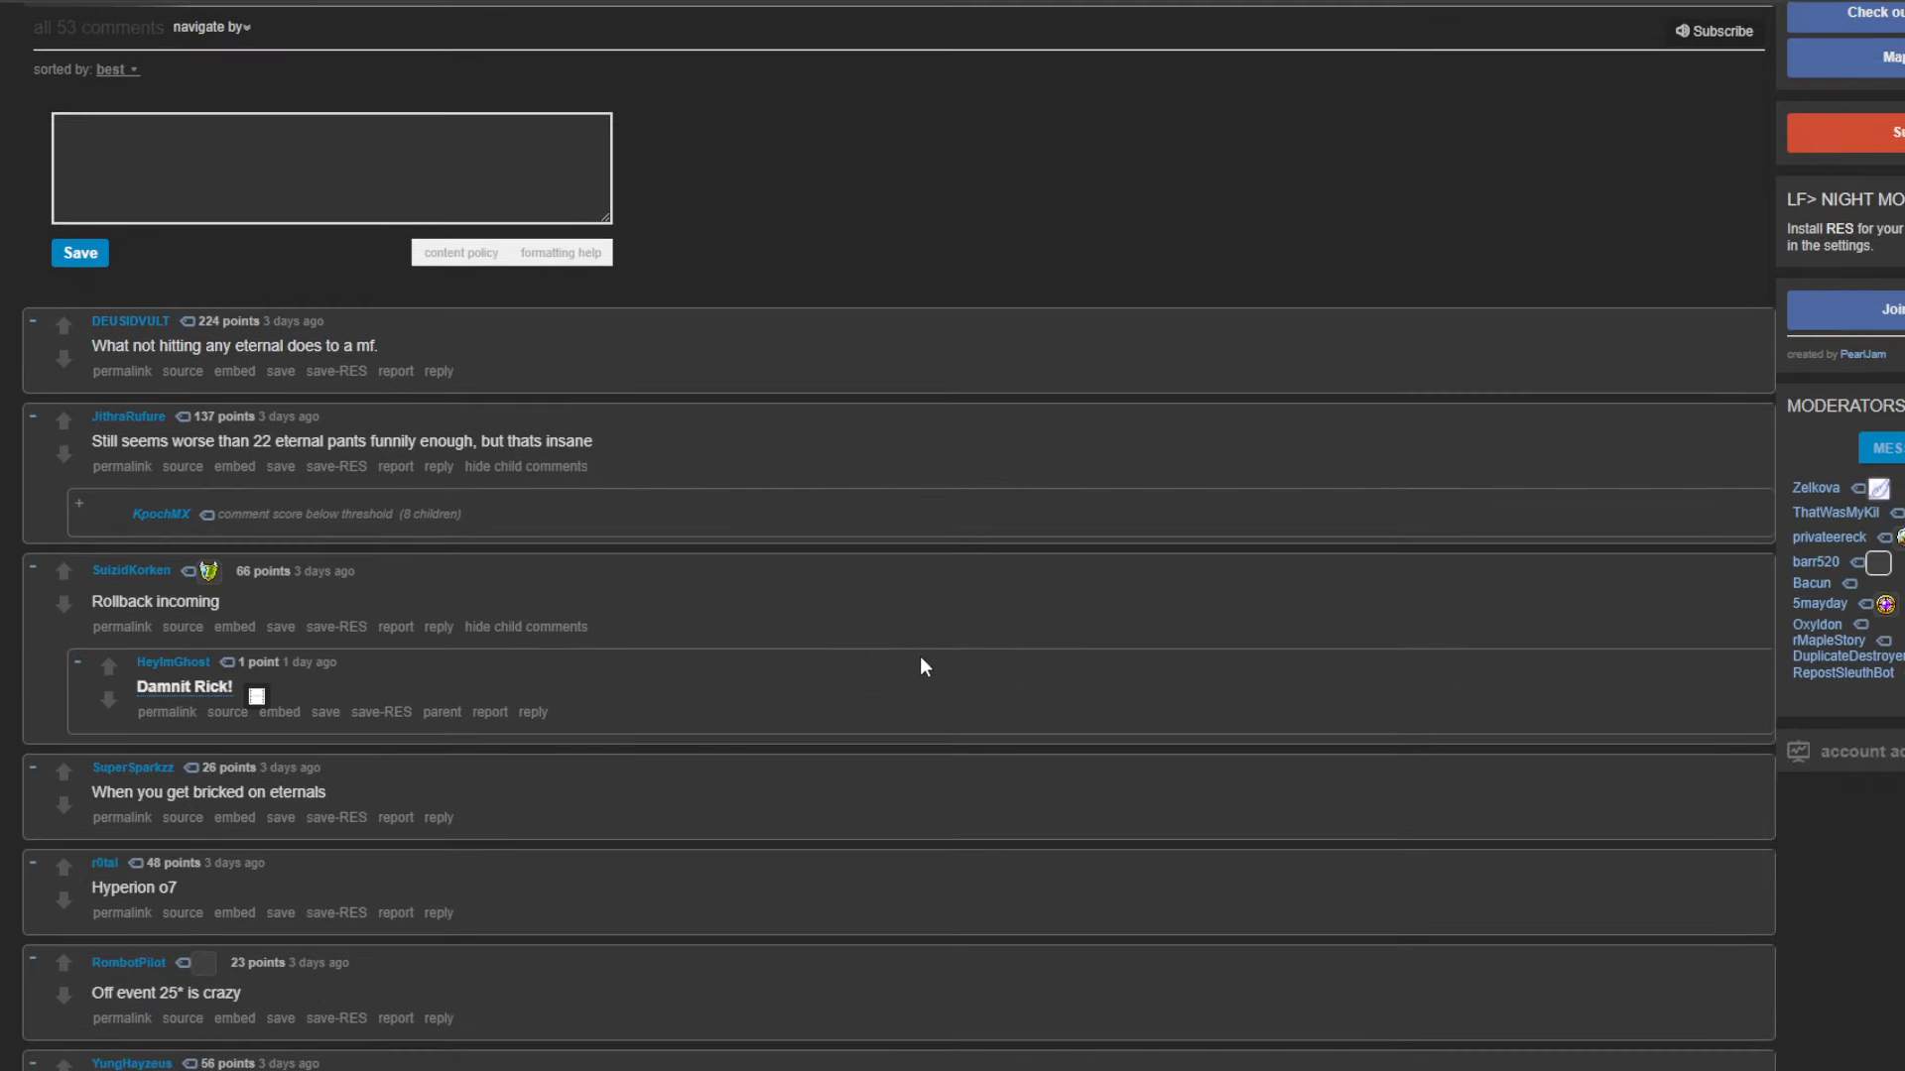
mouse_move(581, 496)
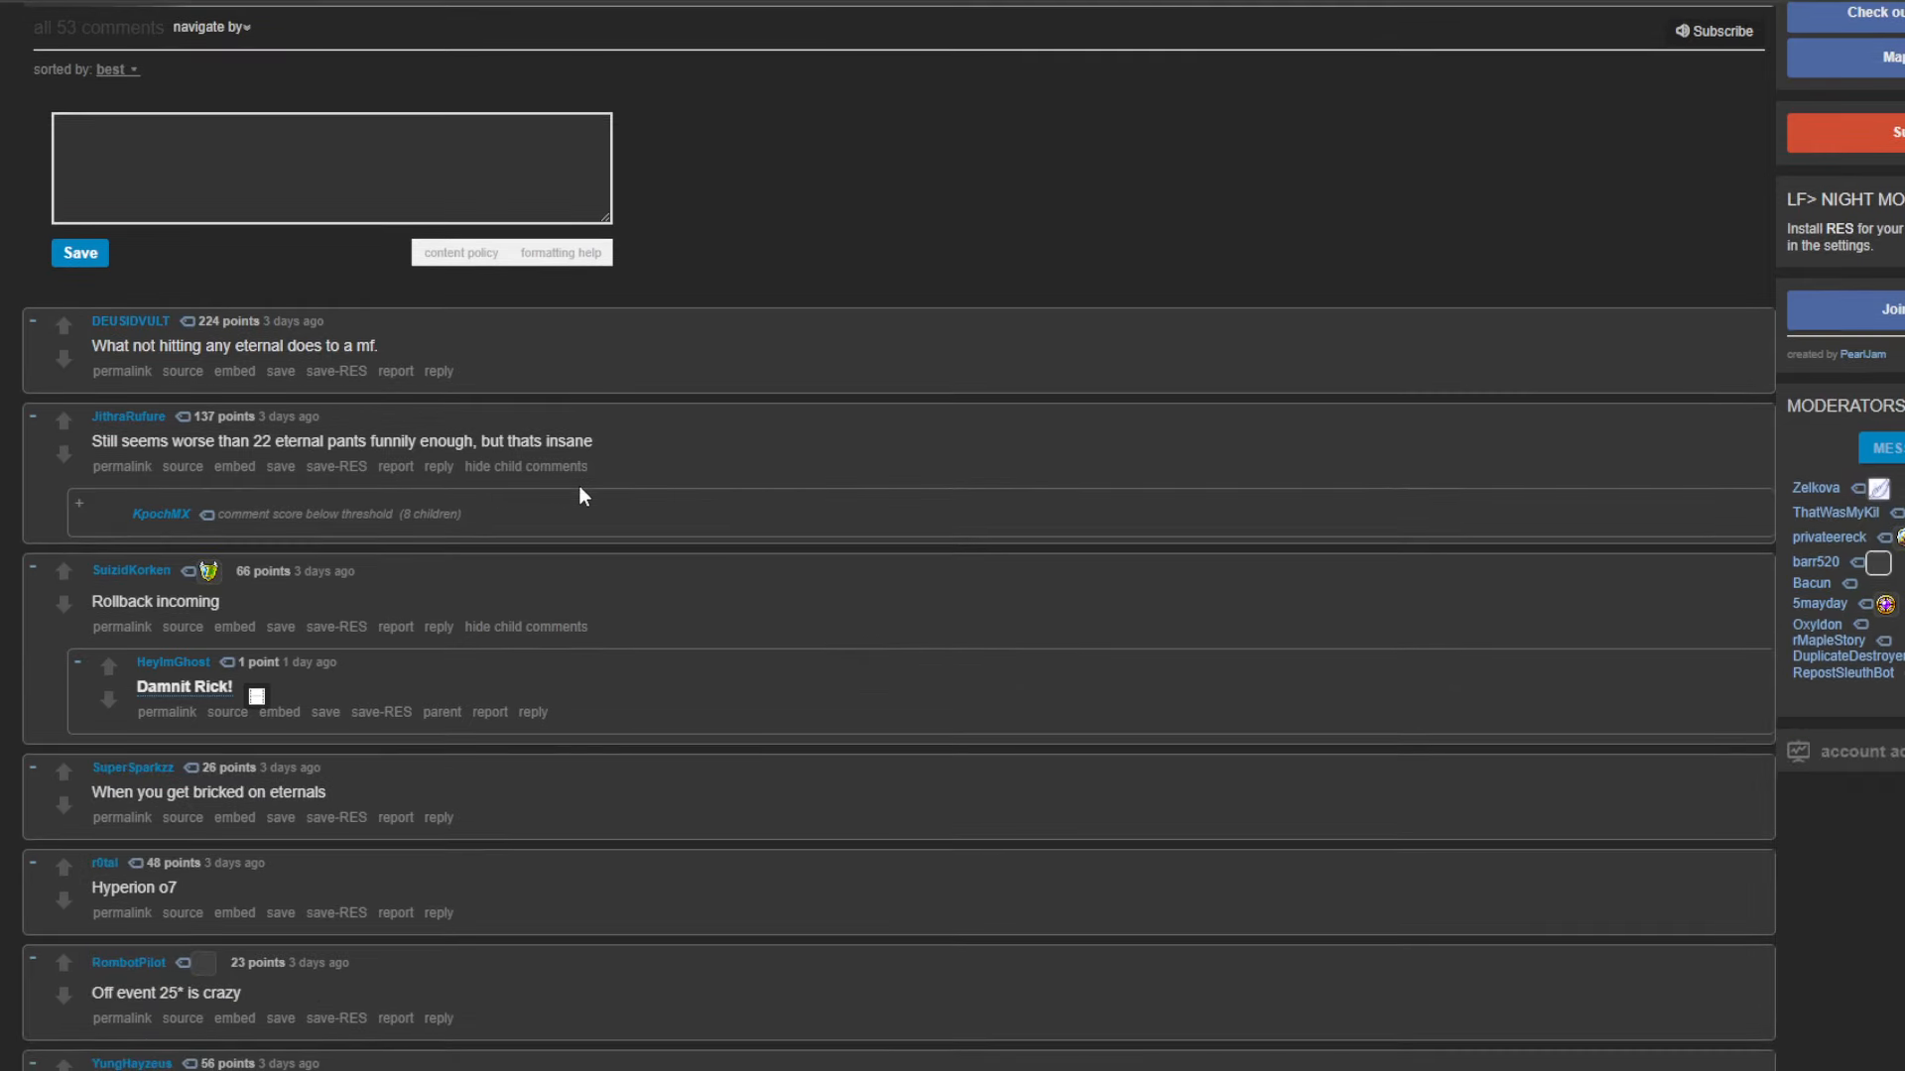
mouse_move(77, 504)
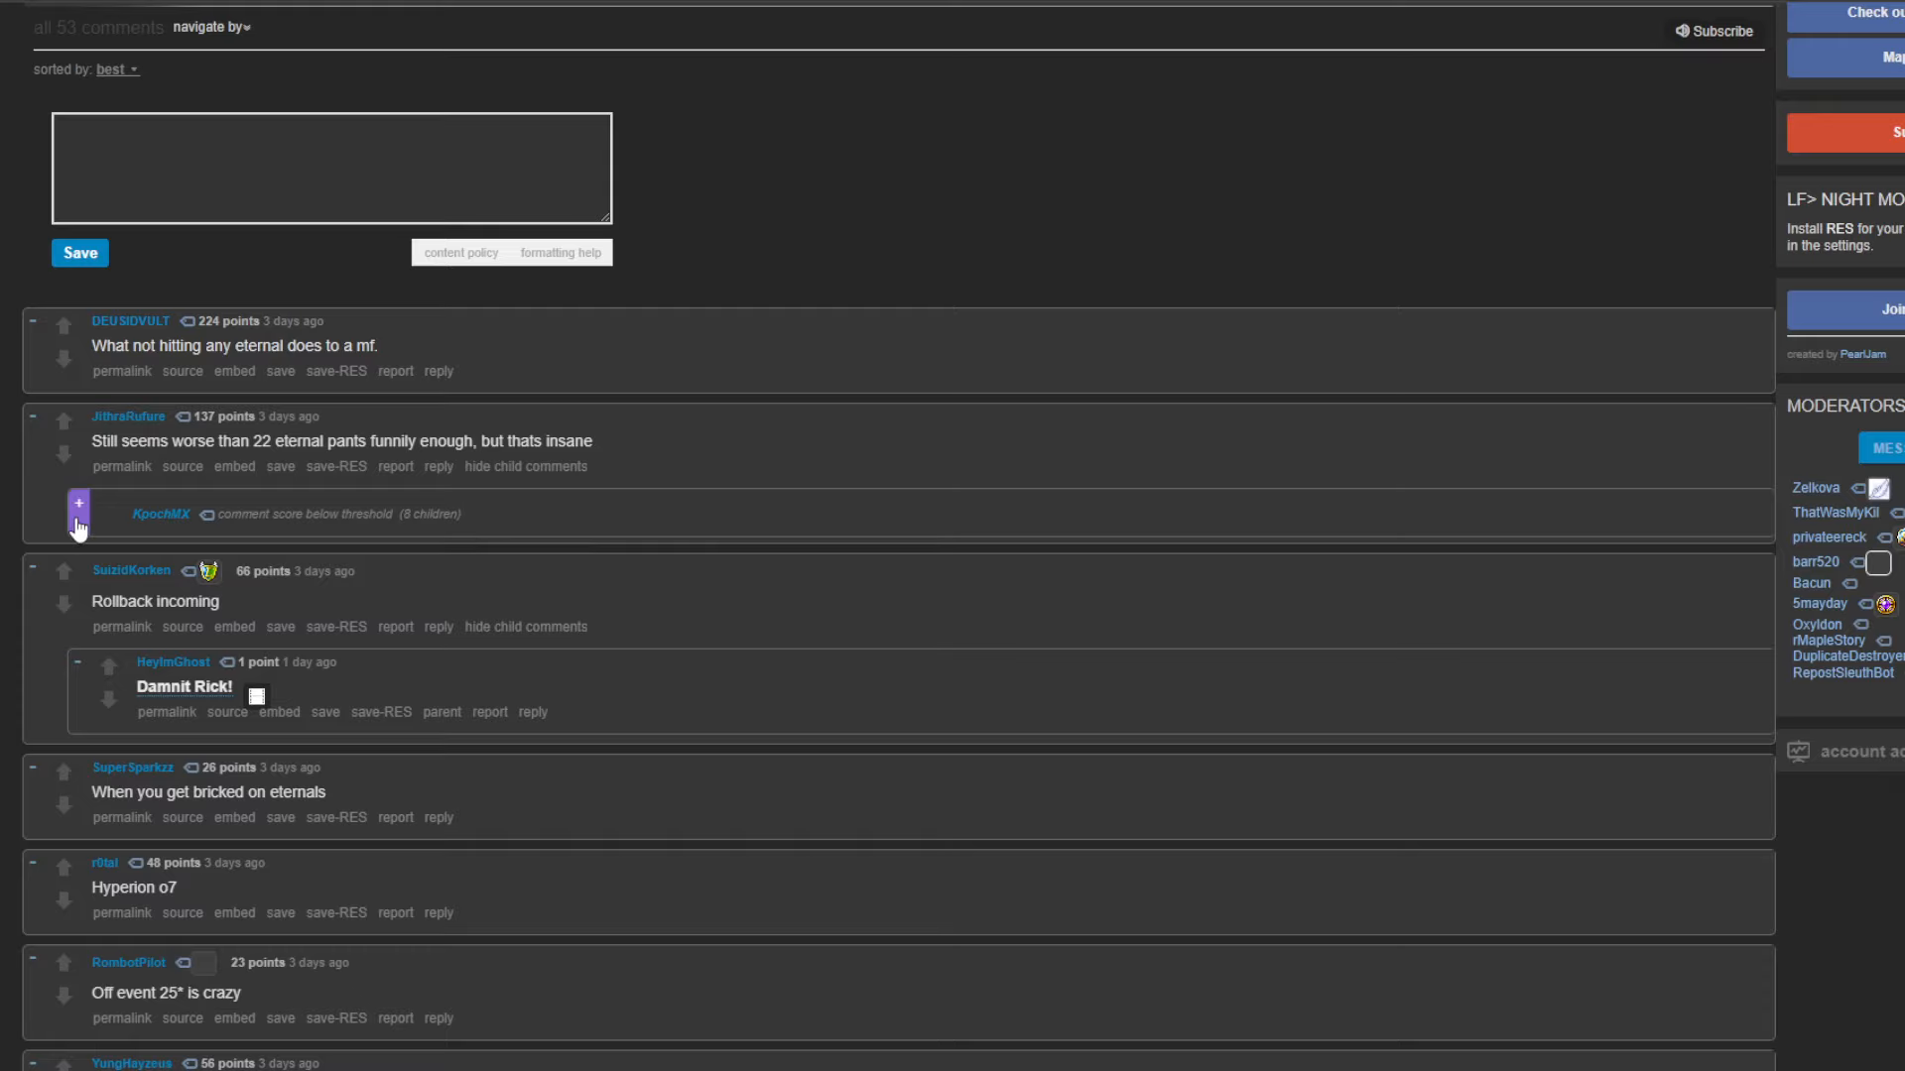
click(77, 504)
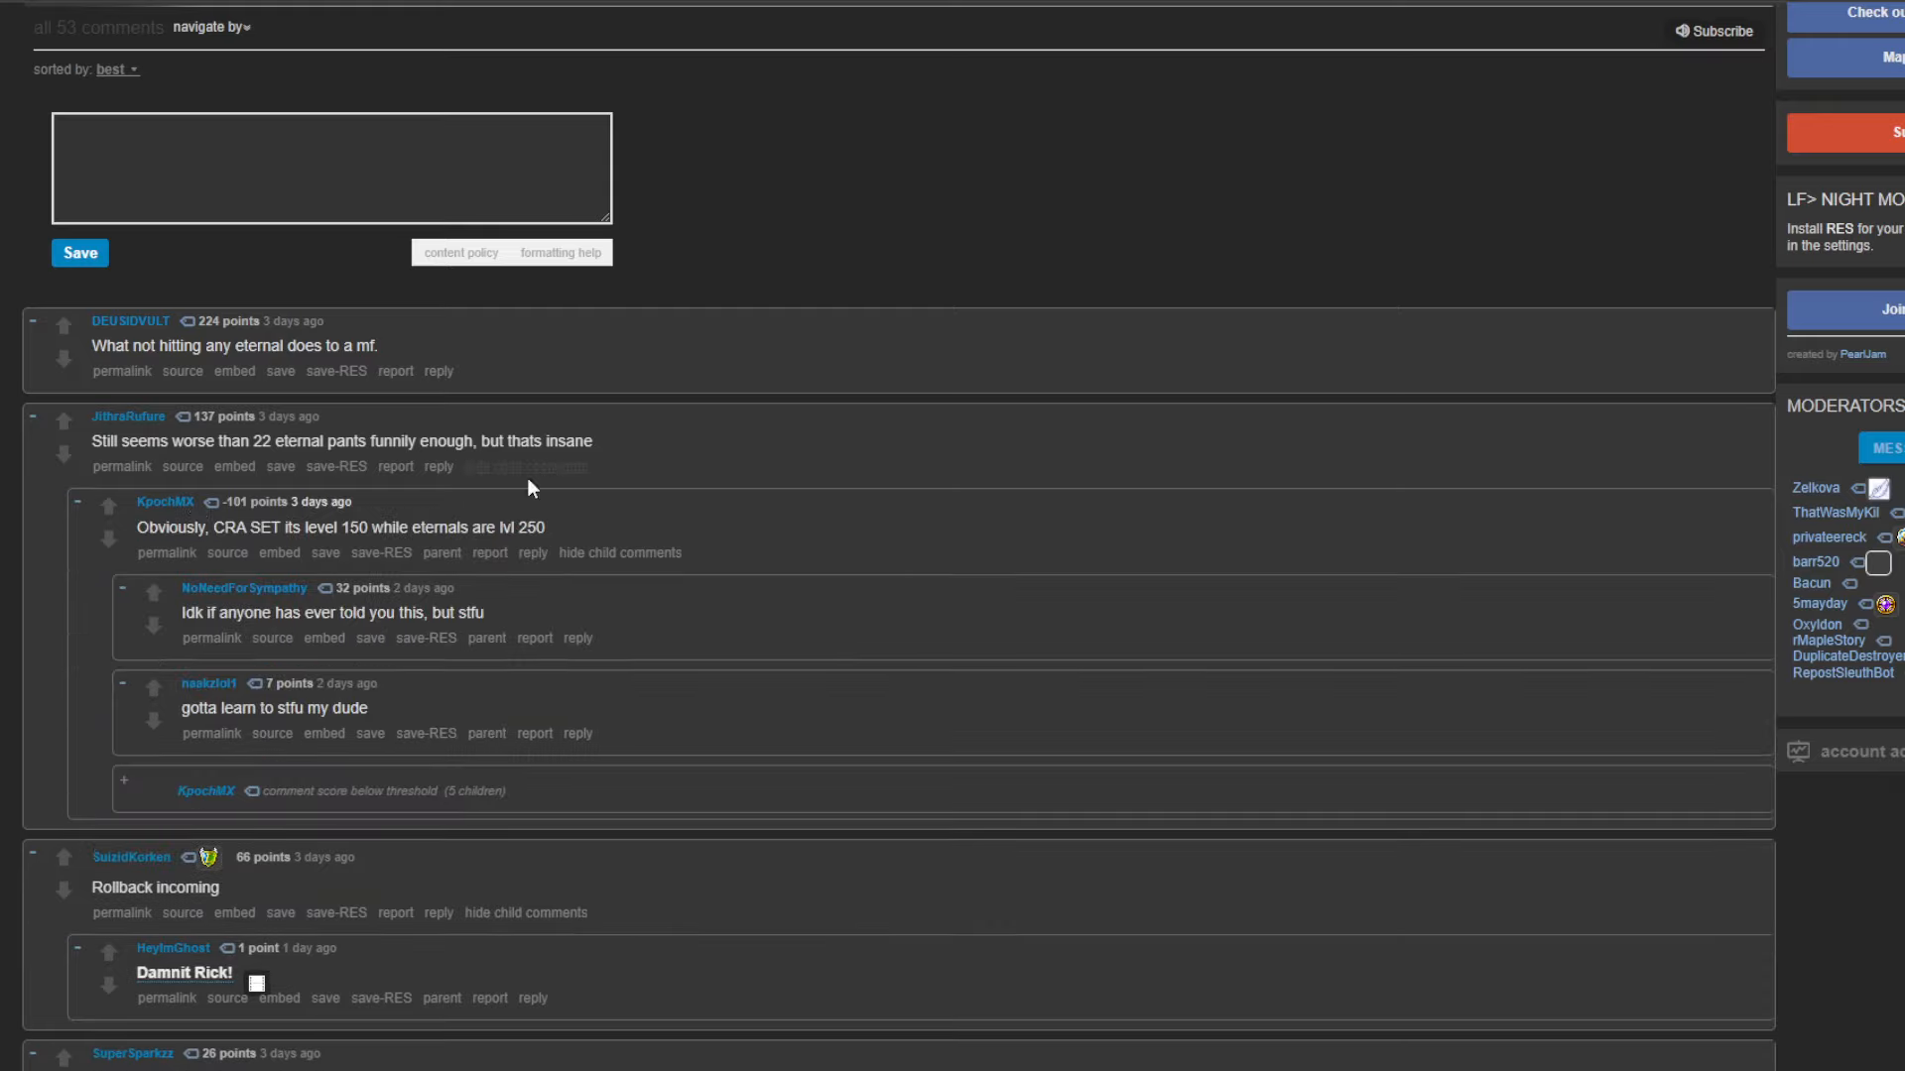
mouse_move(562, 538)
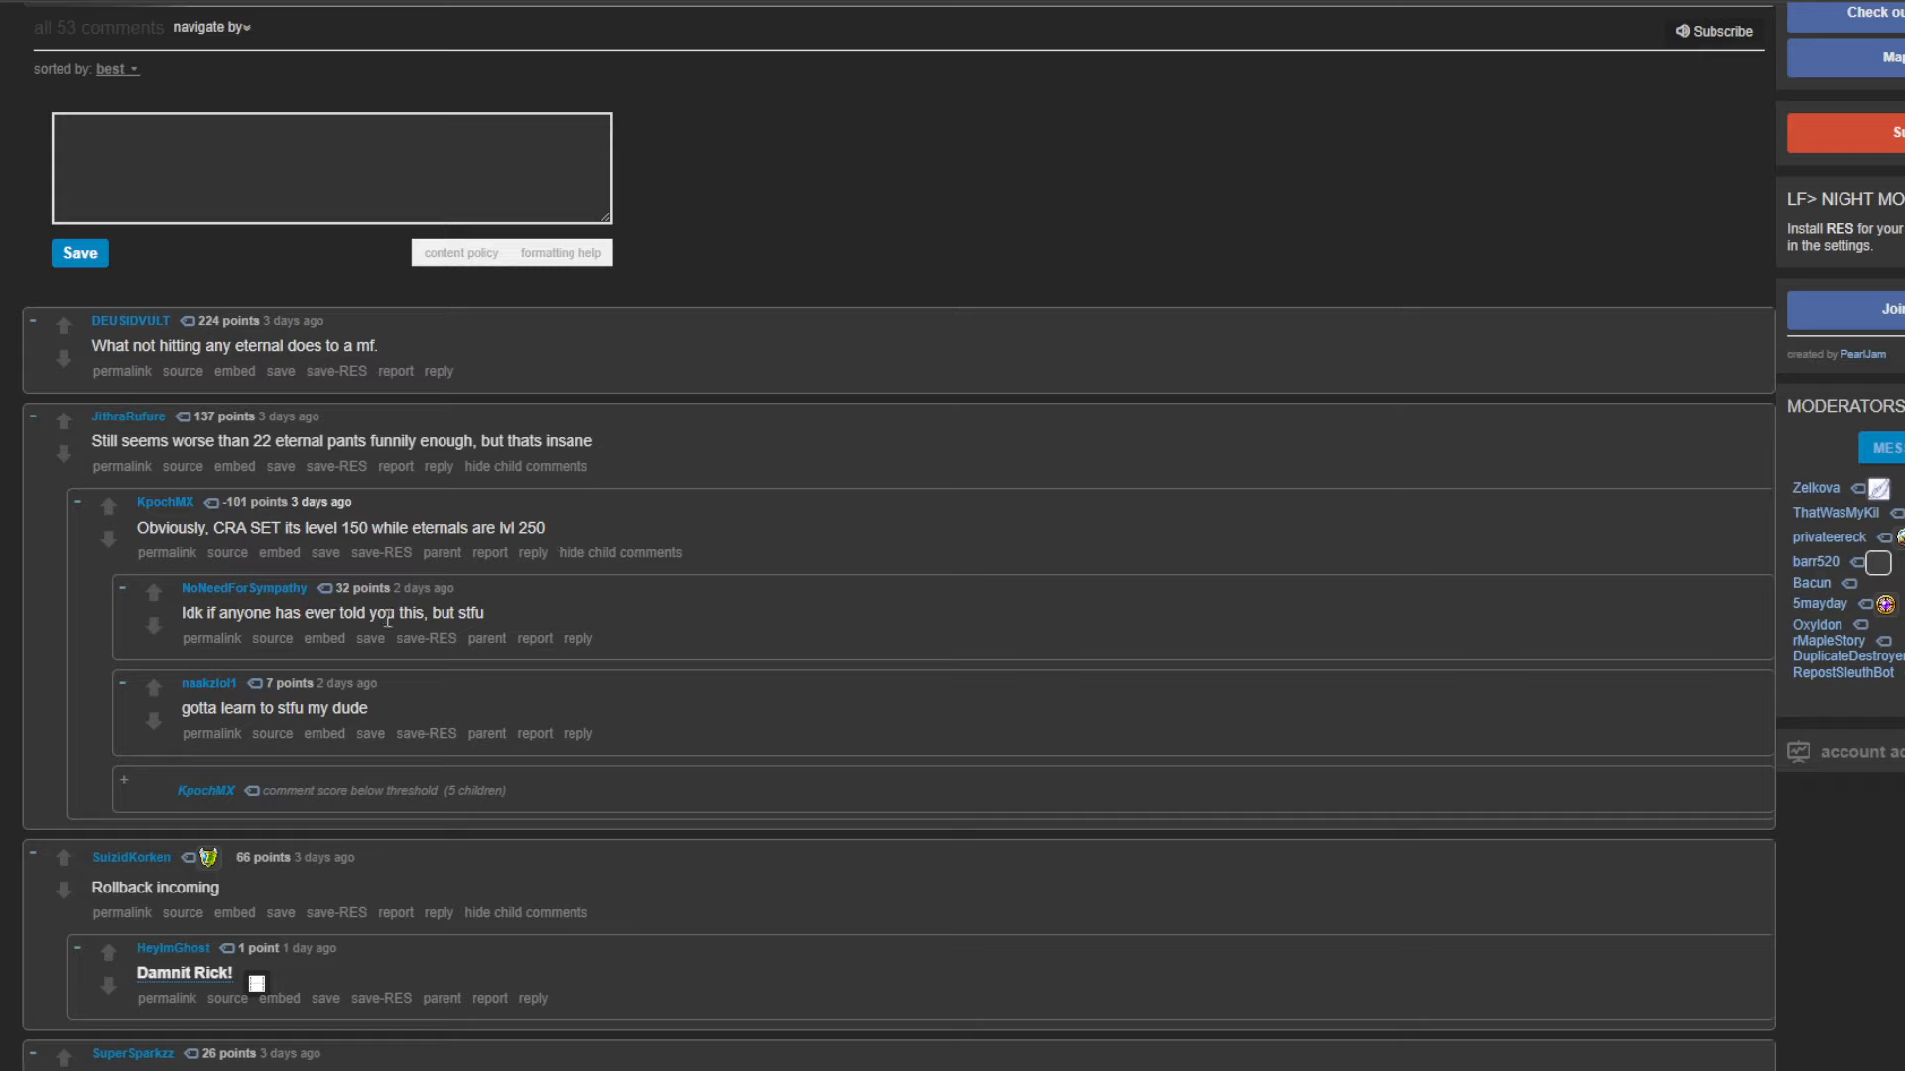
mouse_move(744, 625)
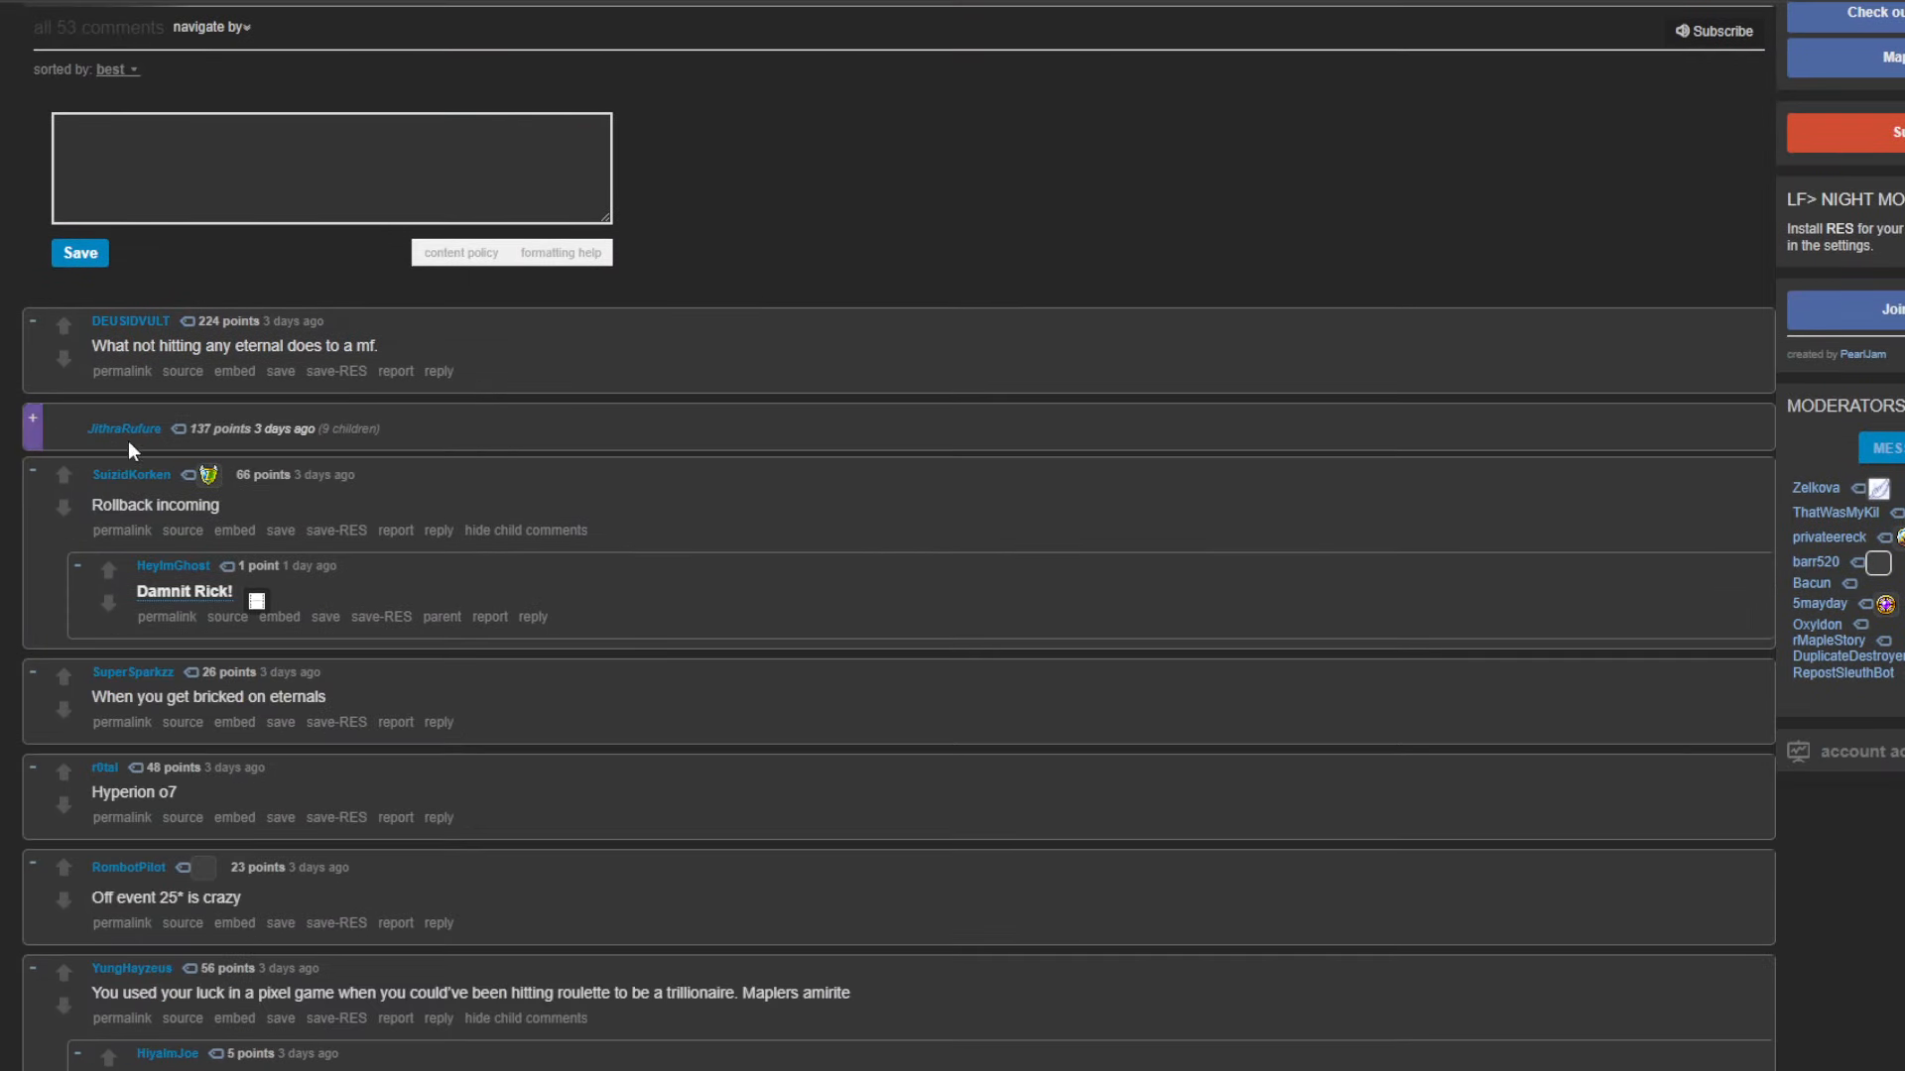
- Read the expanded reply chain, then scroll back up to the post's image
scroll(down, 3)
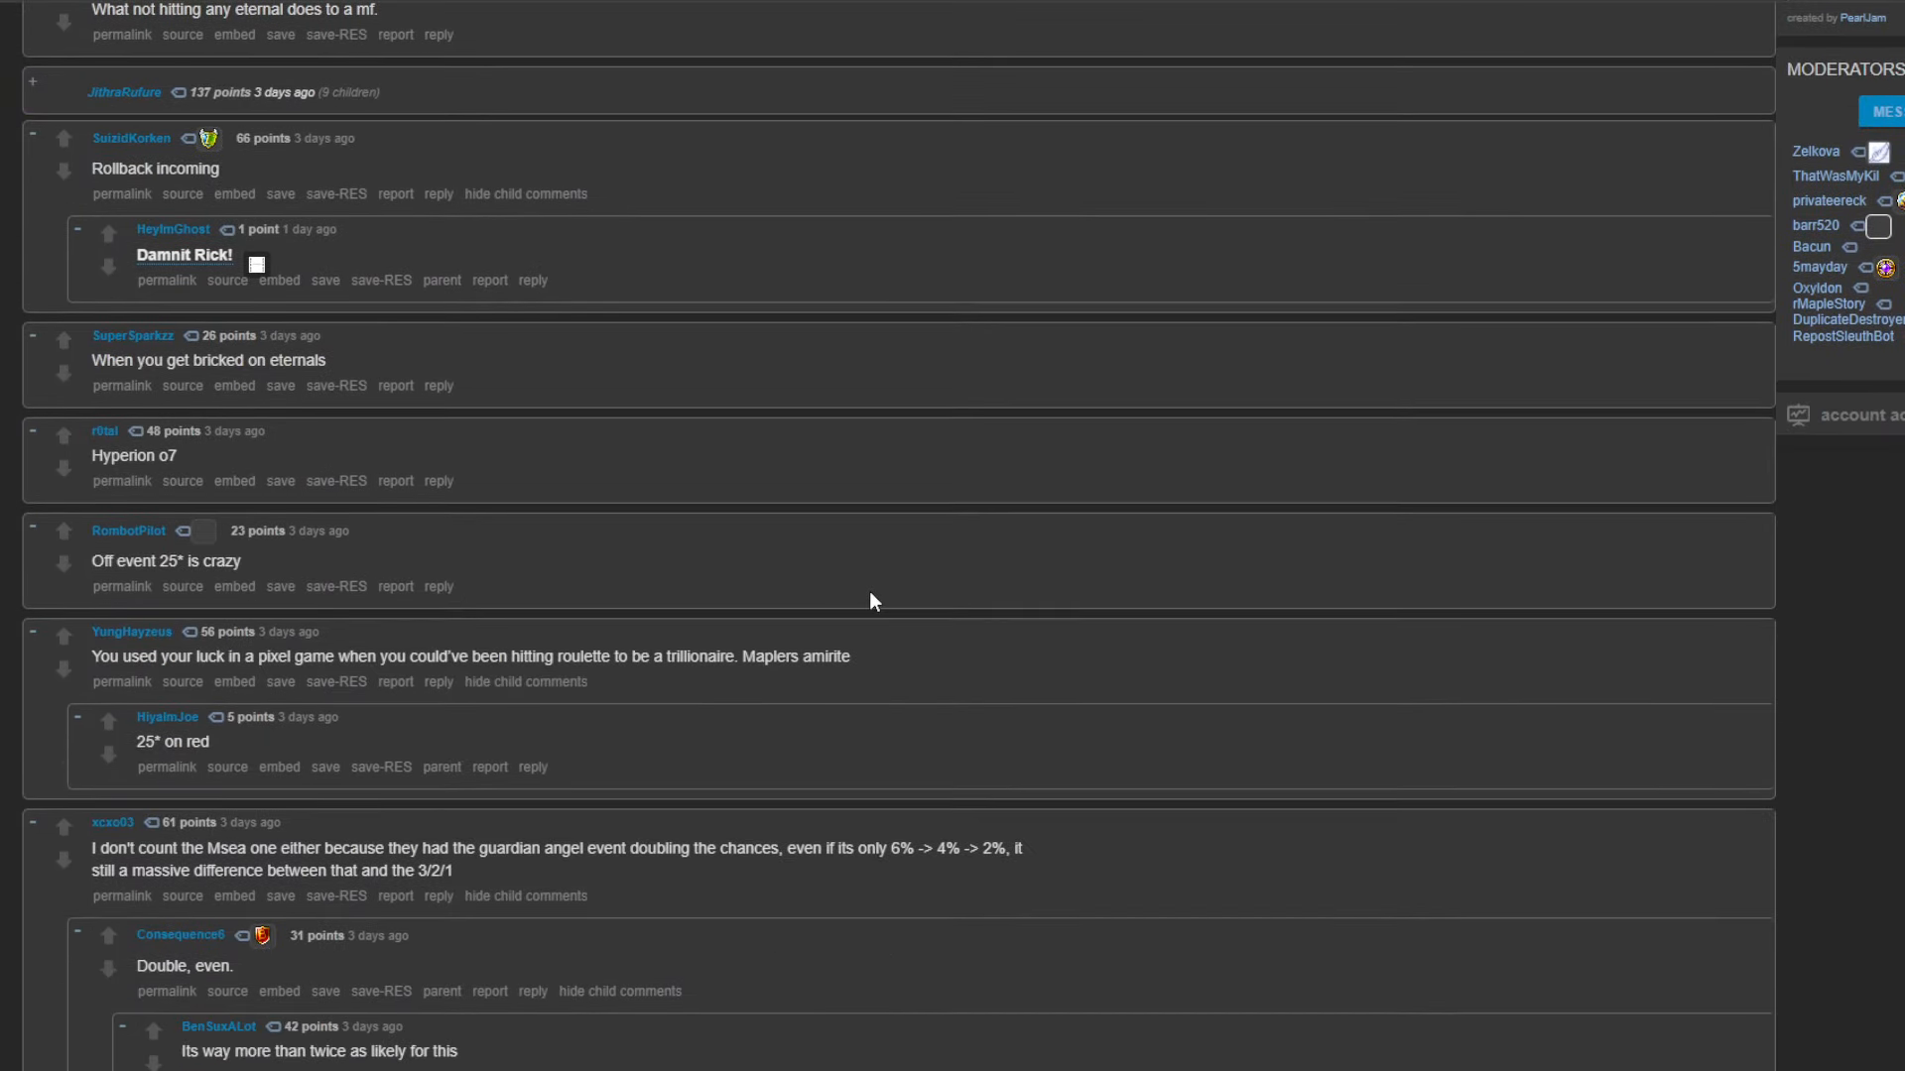
scroll(up, 3)
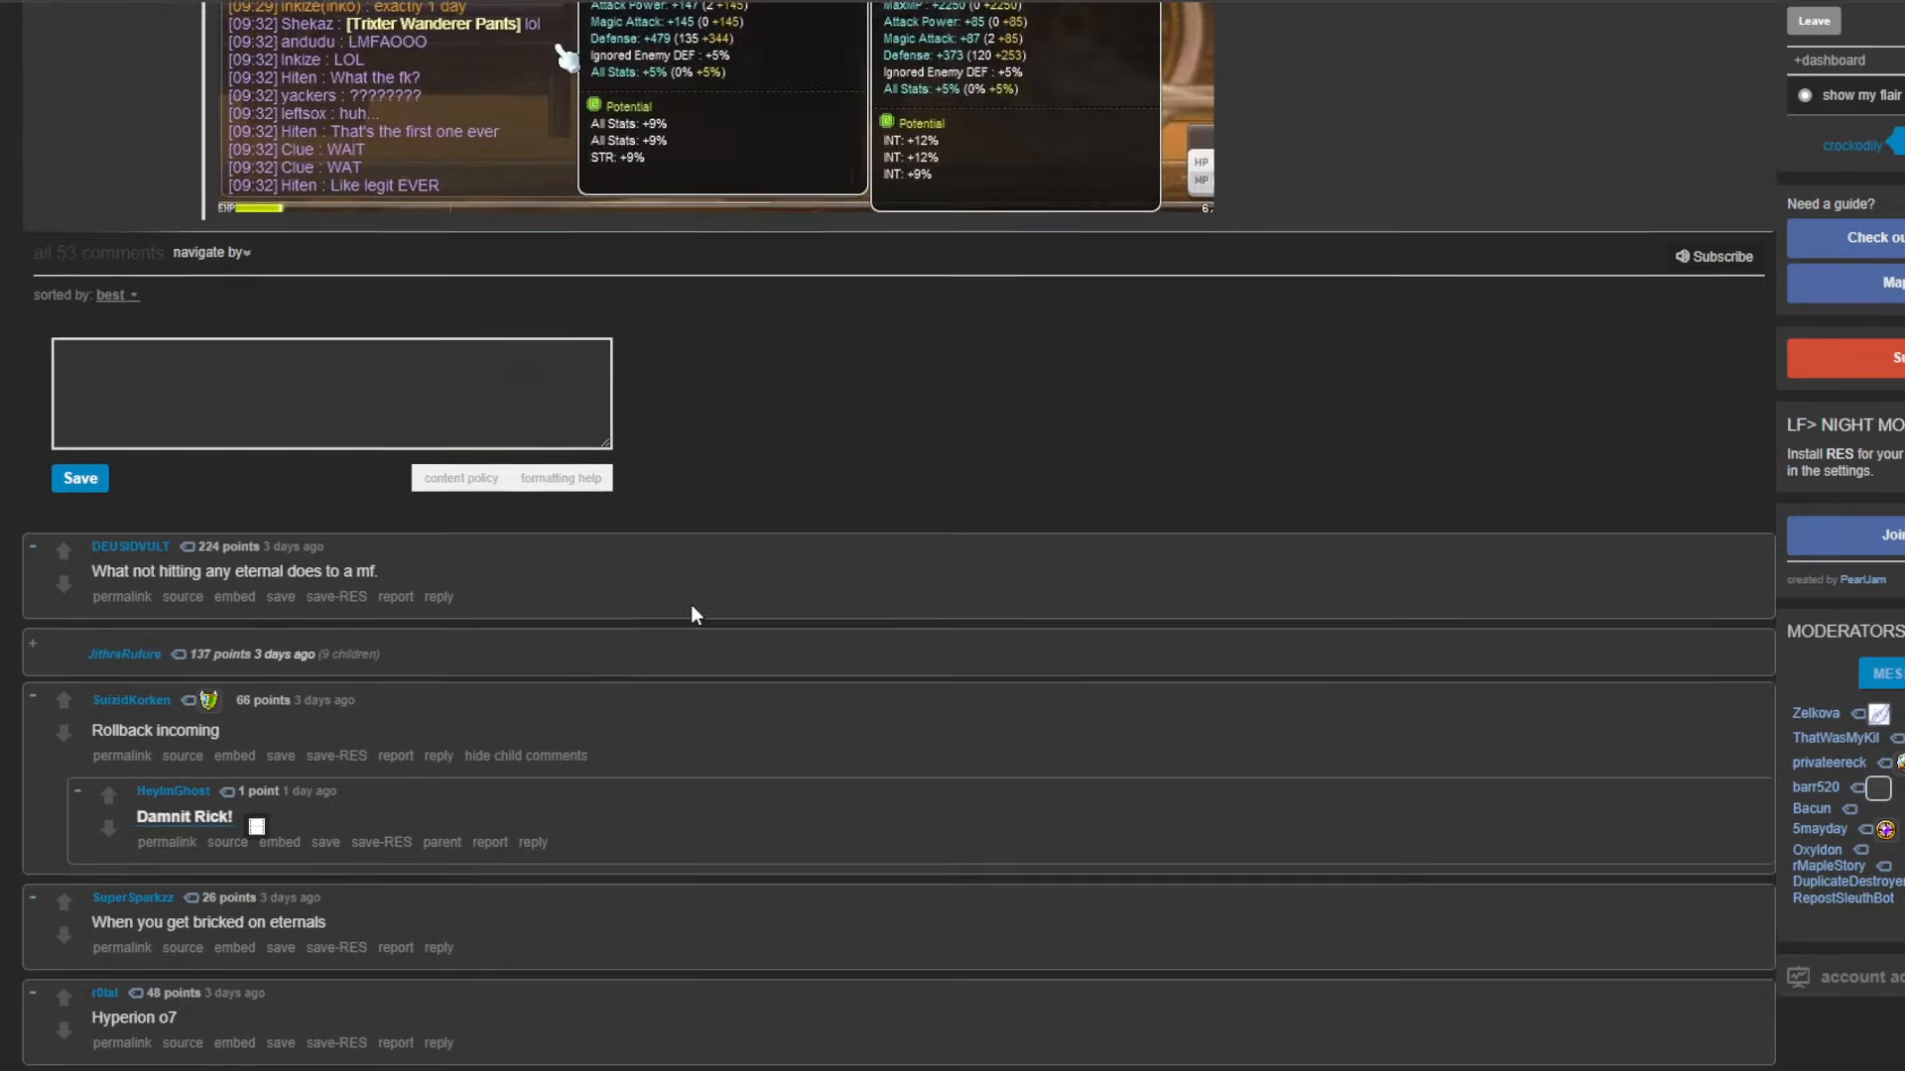
scroll(up, 3)
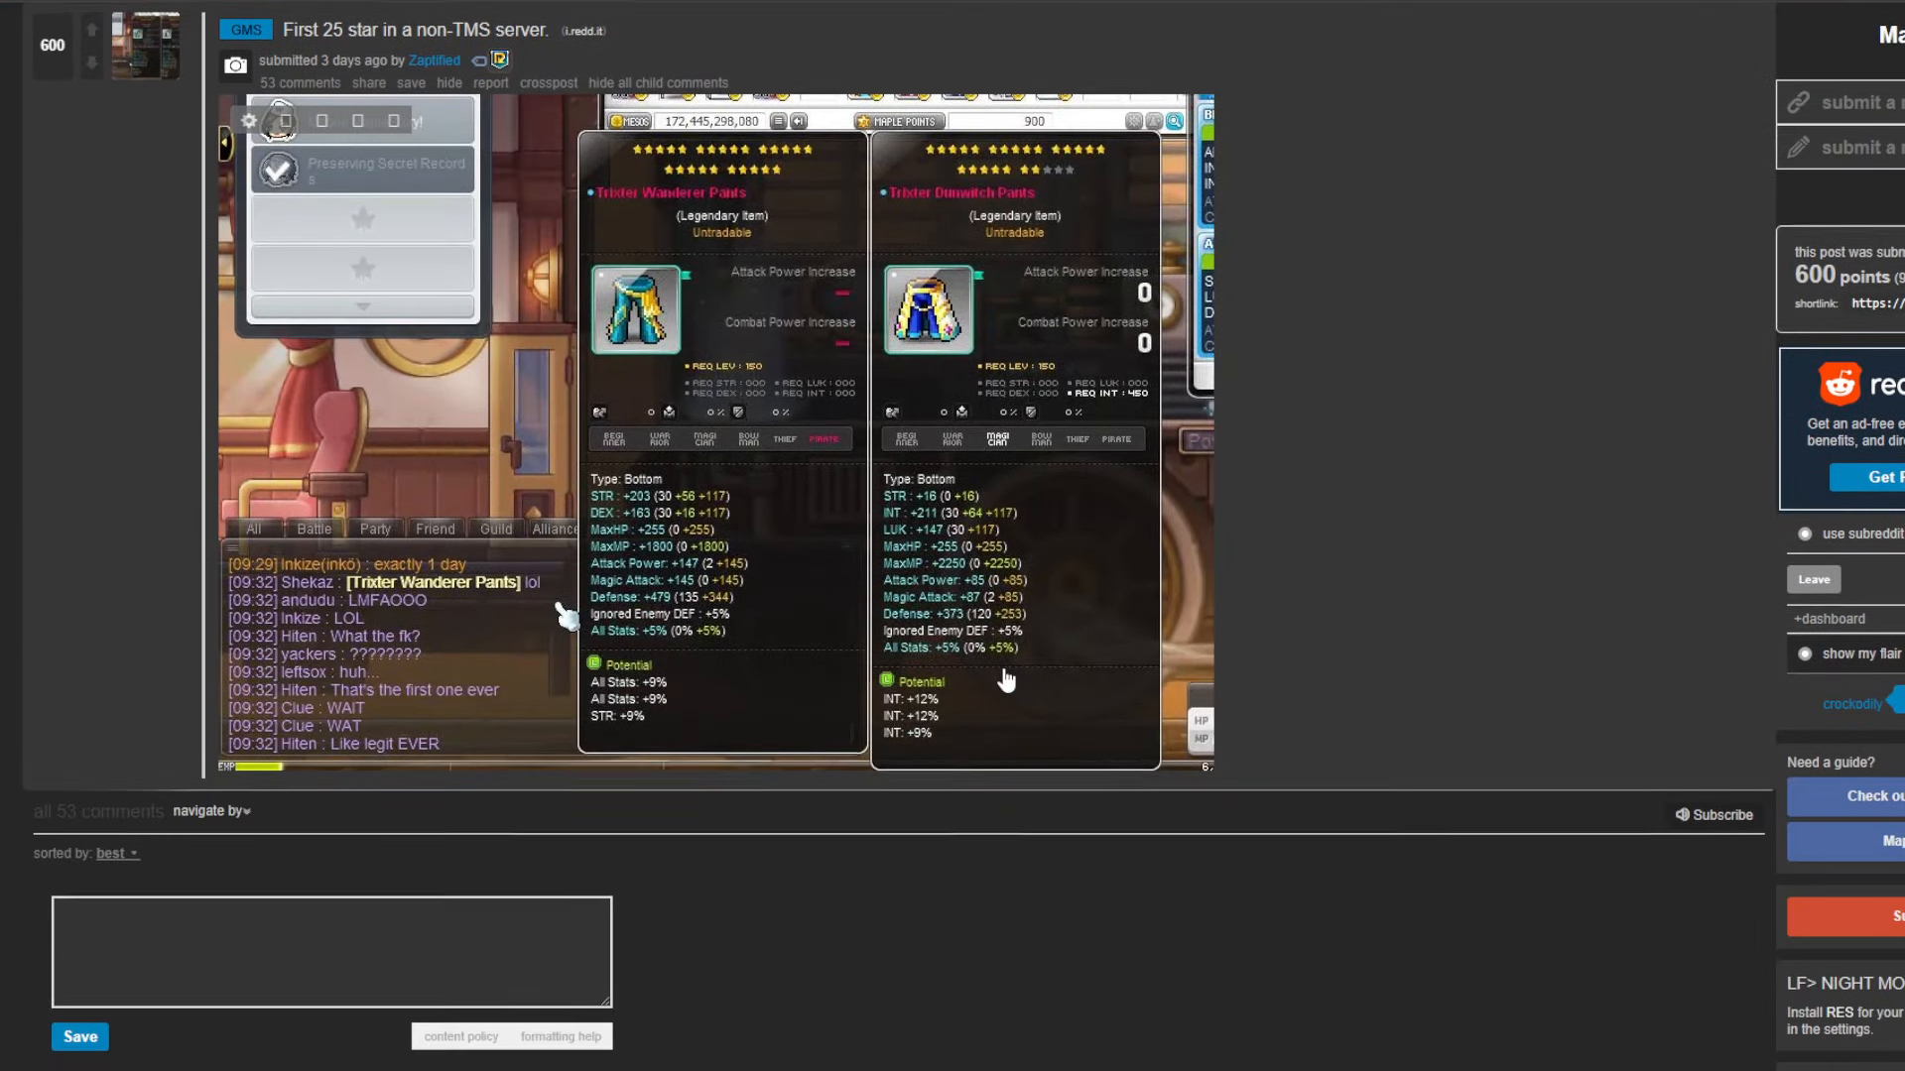
scroll(up, 3)
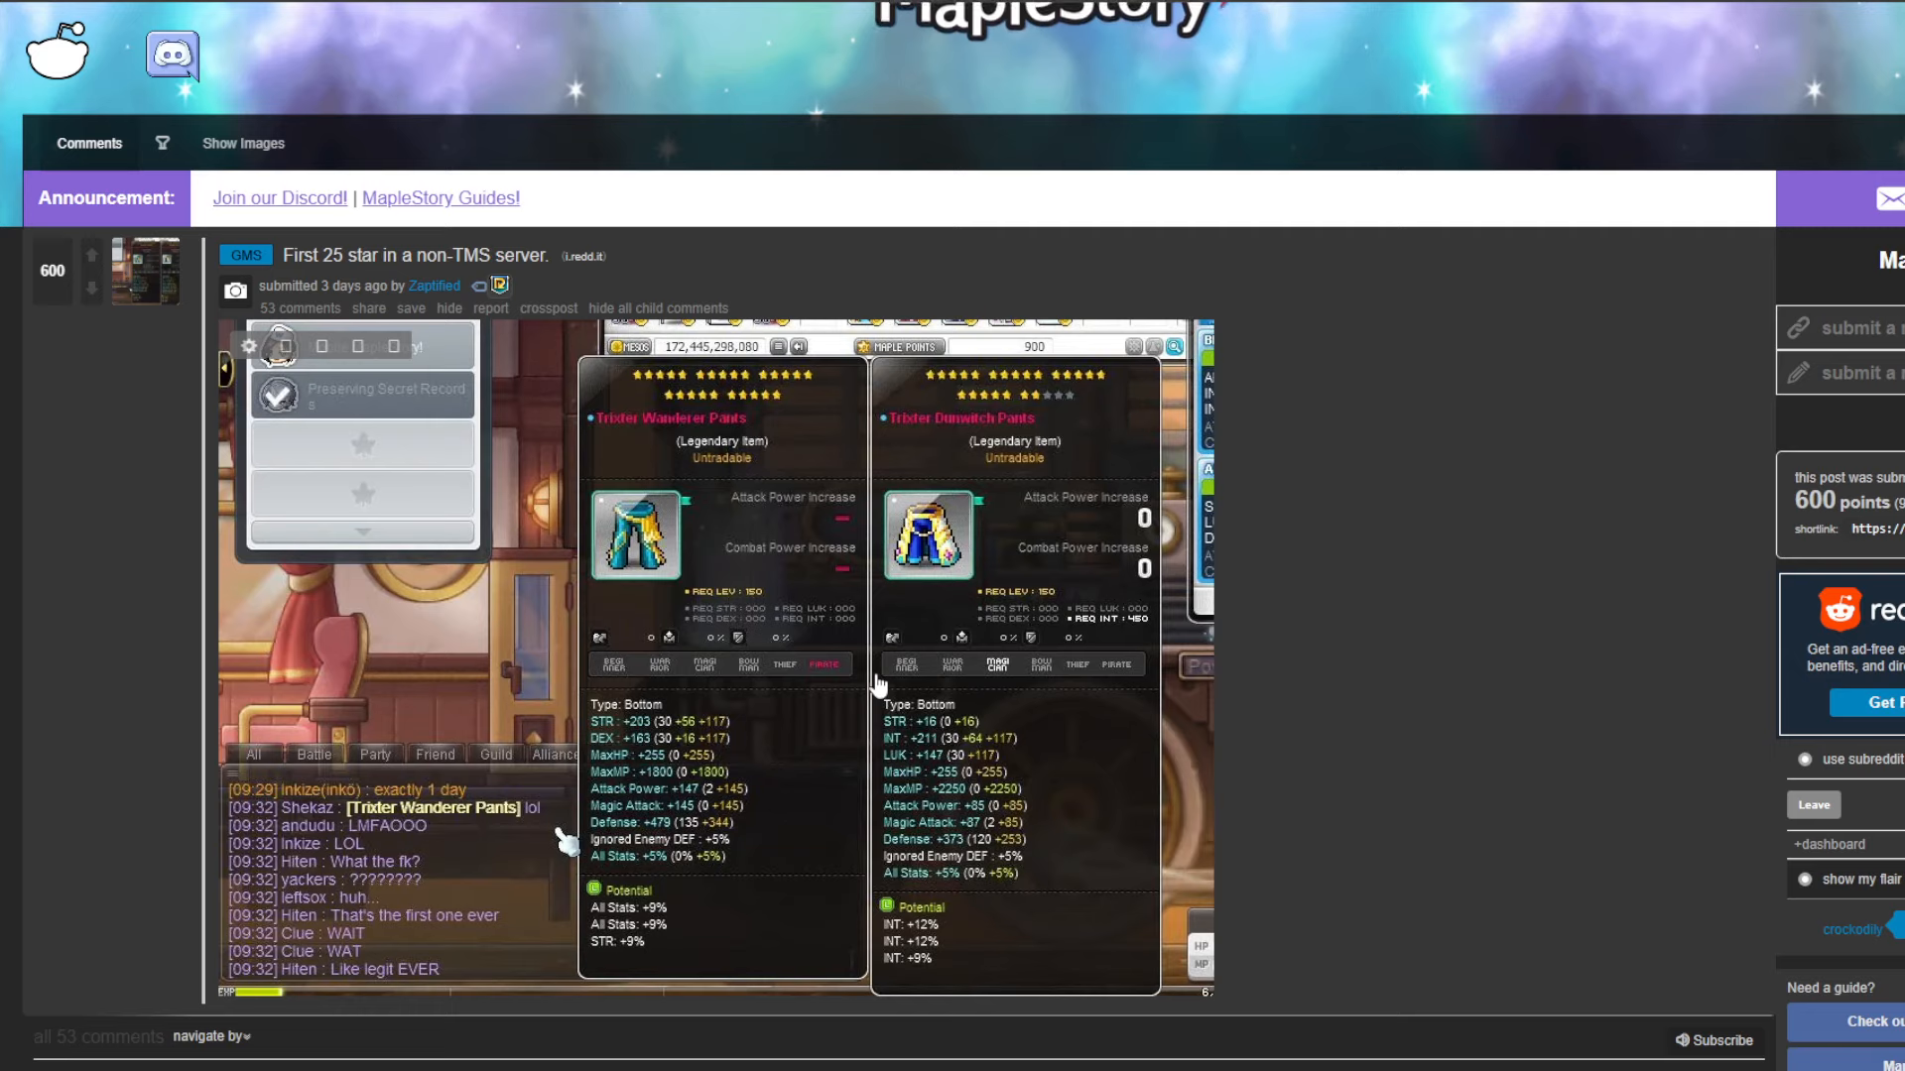
mouse_move(675, 456)
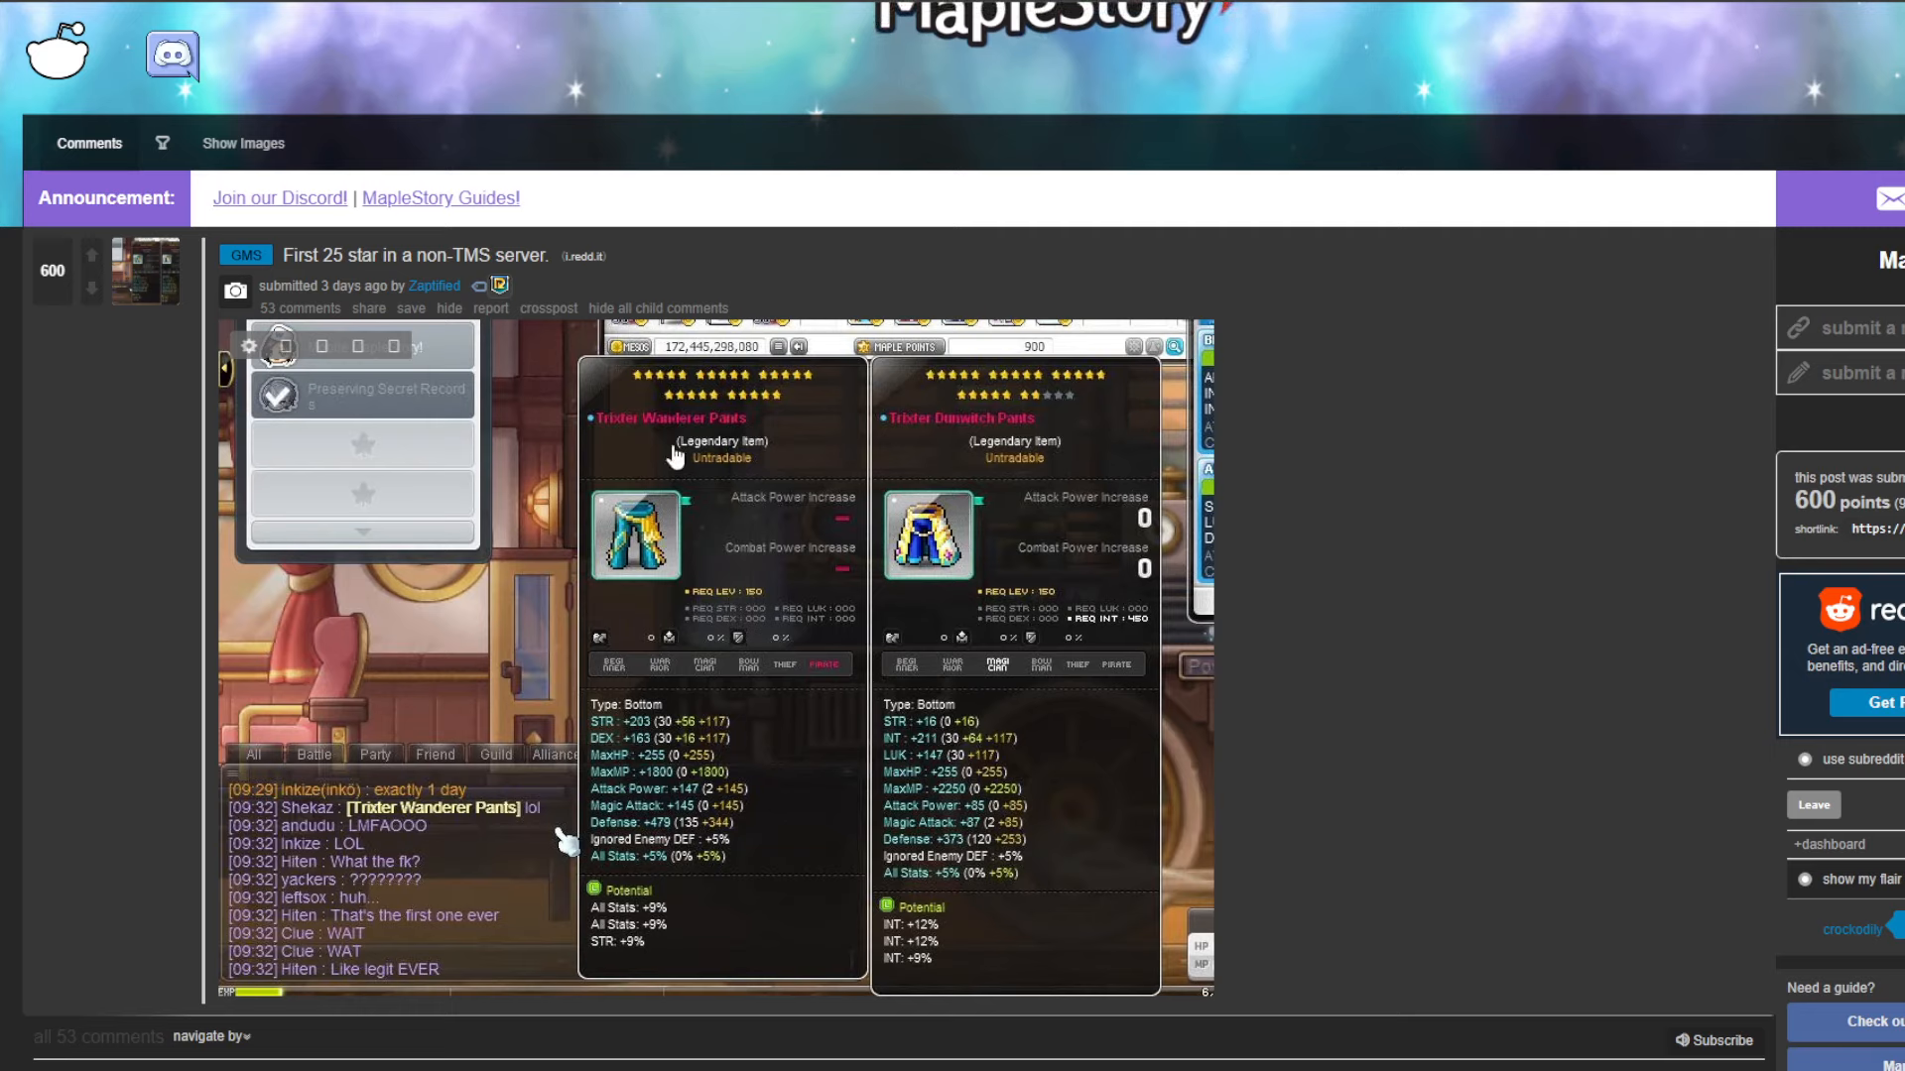
mouse_move(603, 510)
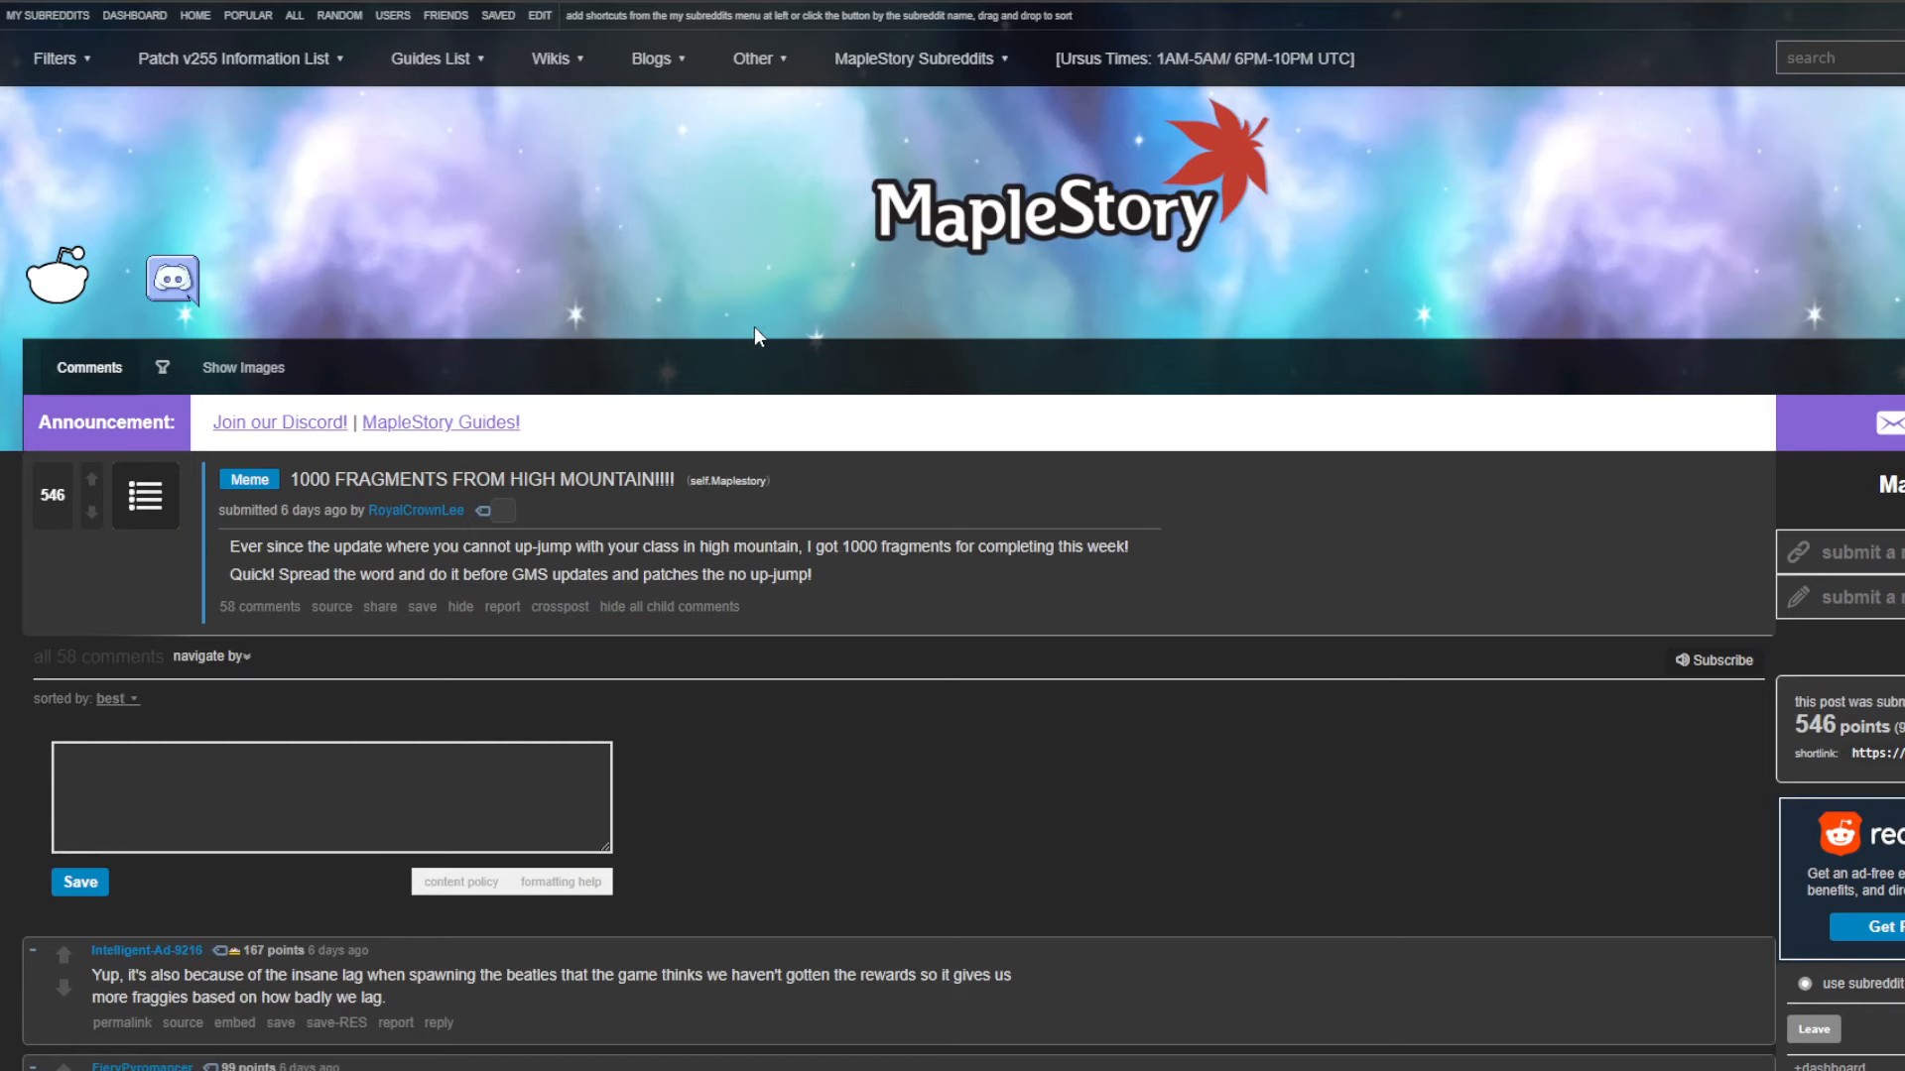
- Skim the 1000 FRAGMENTS FROM HIGH MOUNTAIN comments and scroll back up to the post
scroll(down, 3)
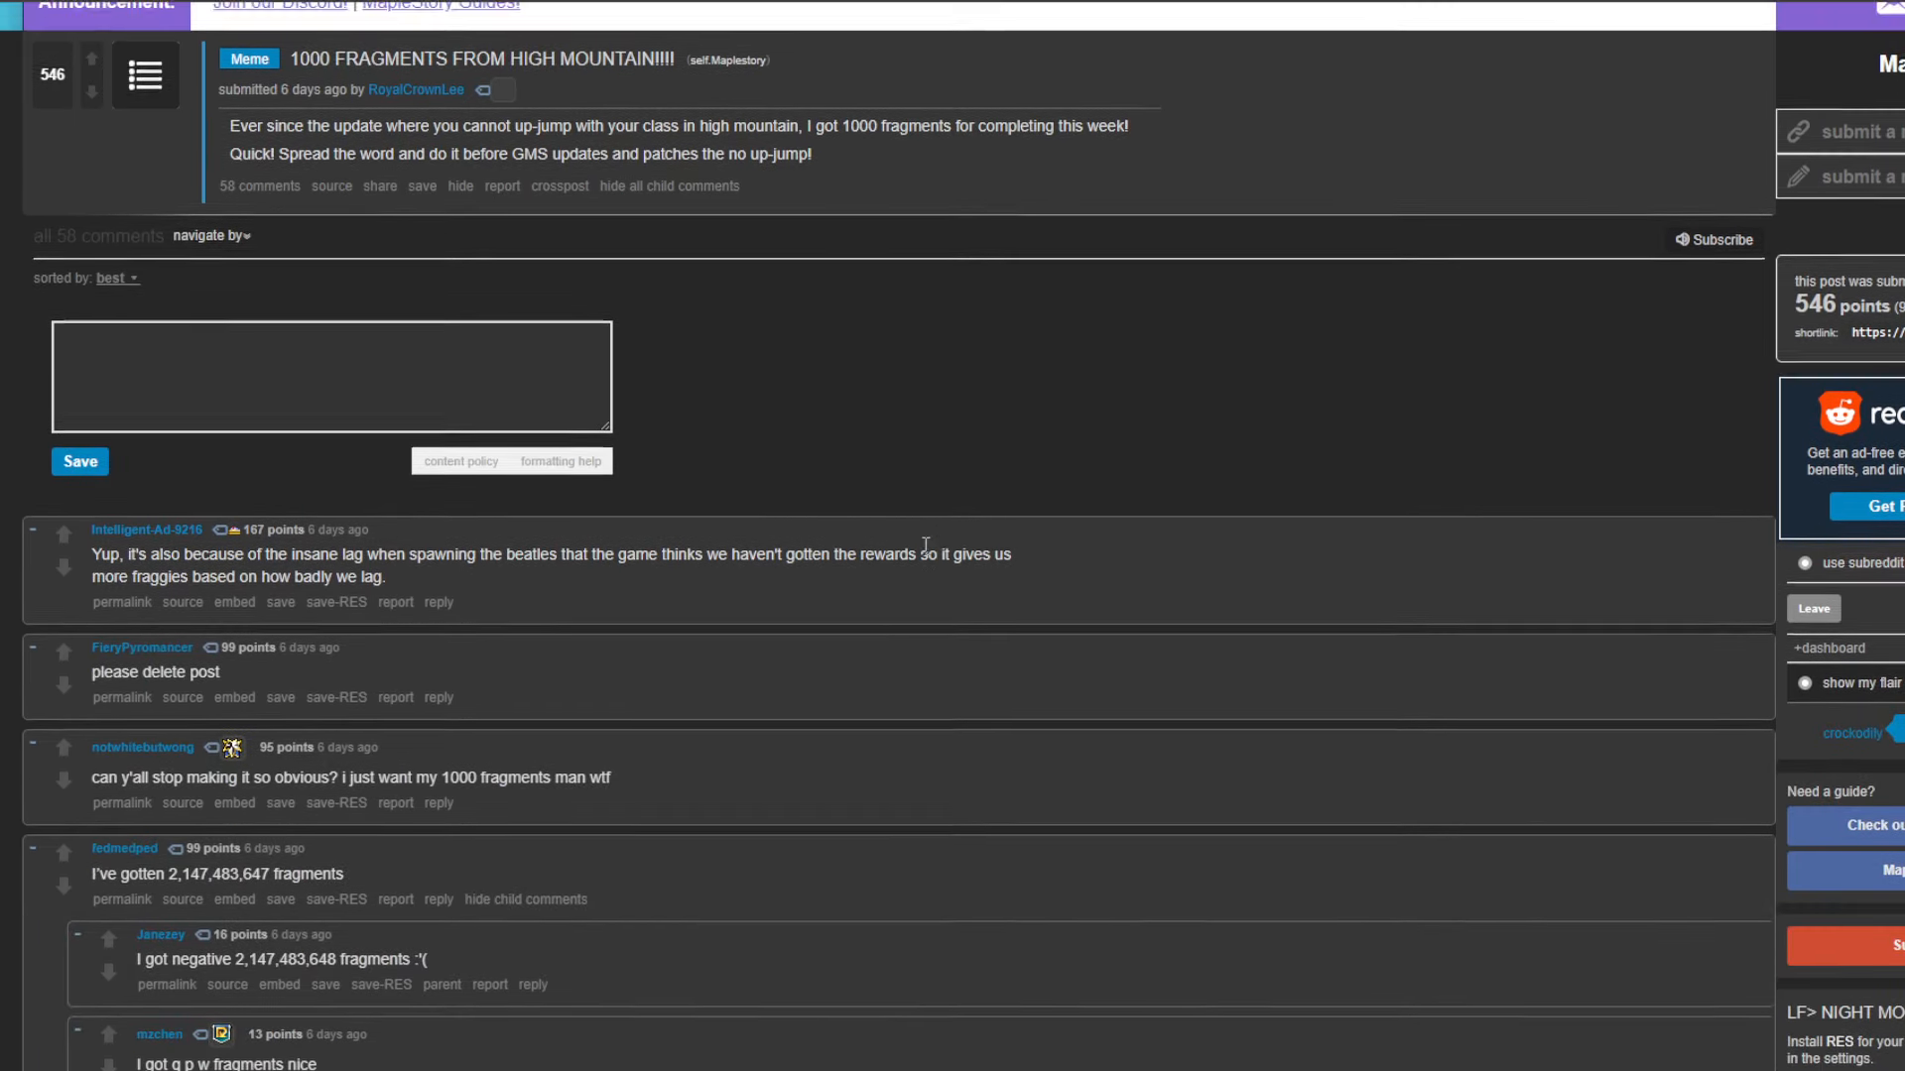
scroll(up, 3)
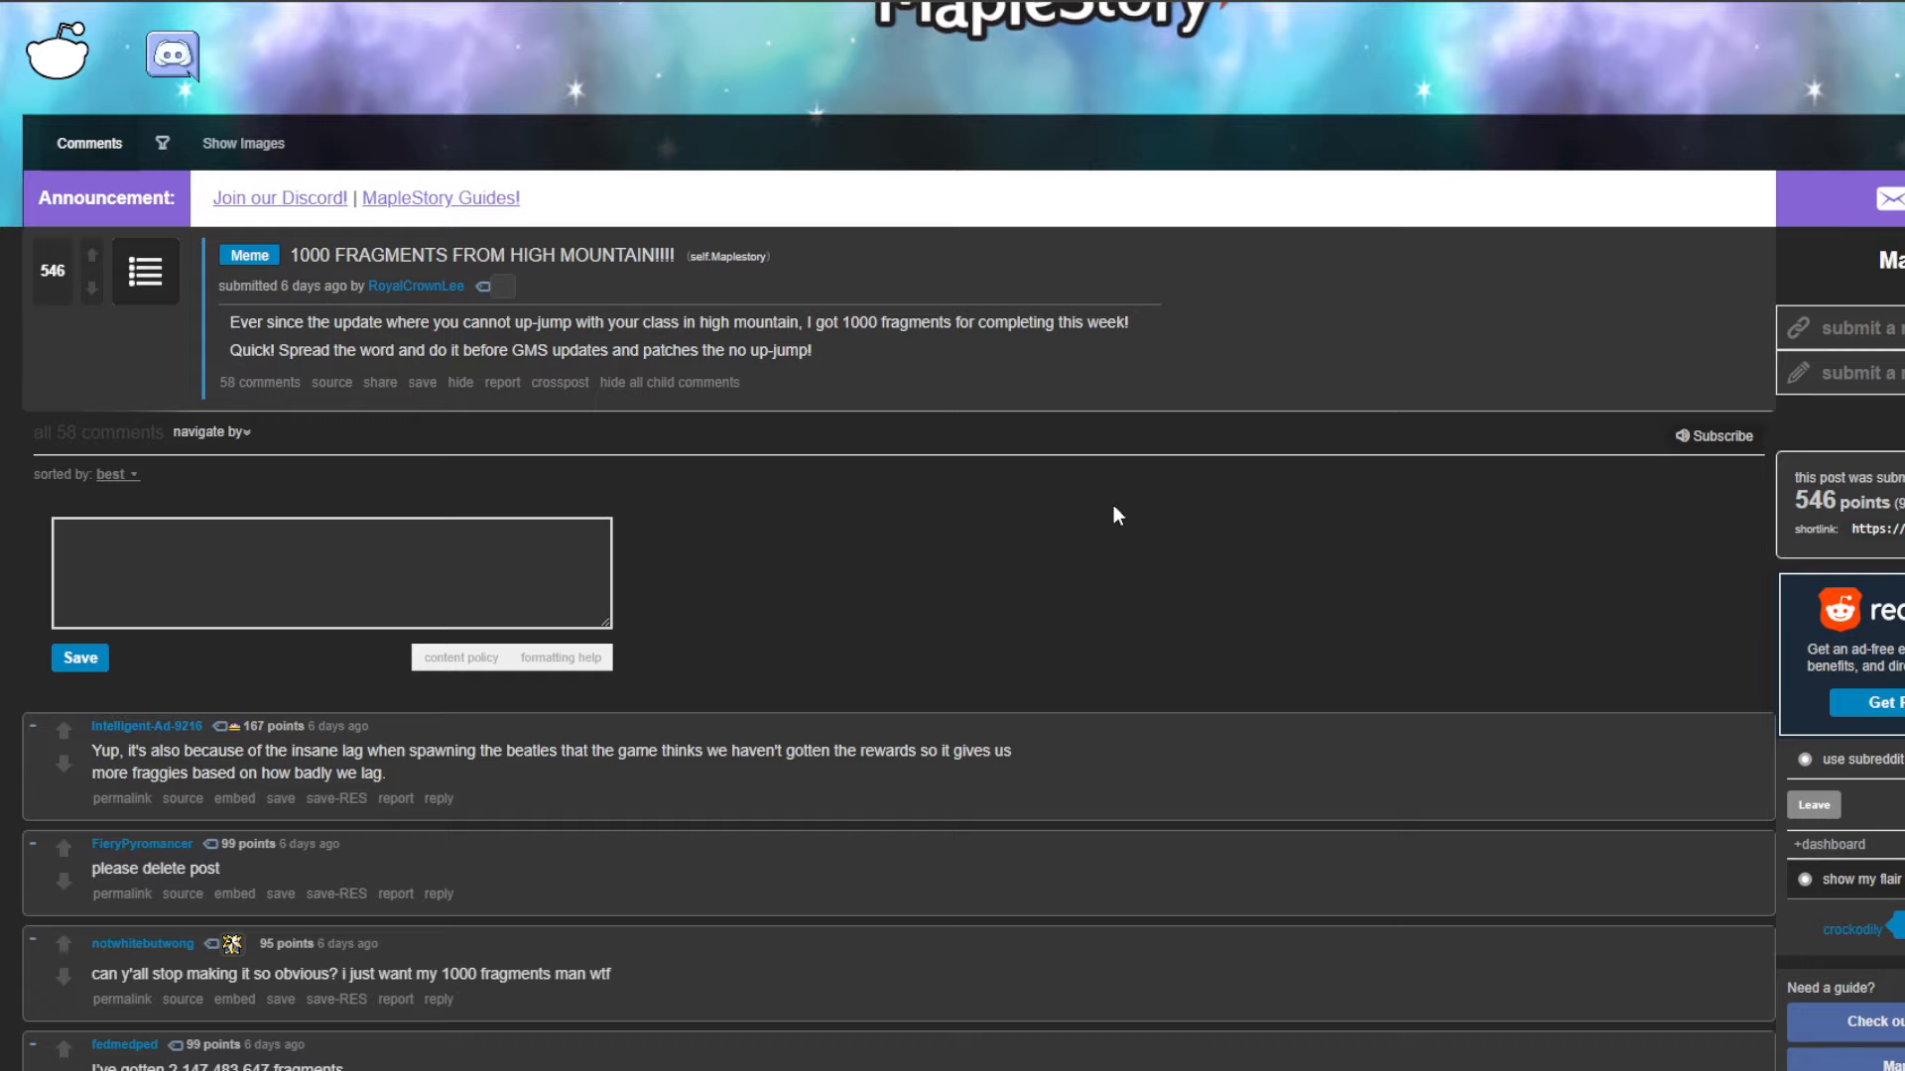
mouse_move(1028, 500)
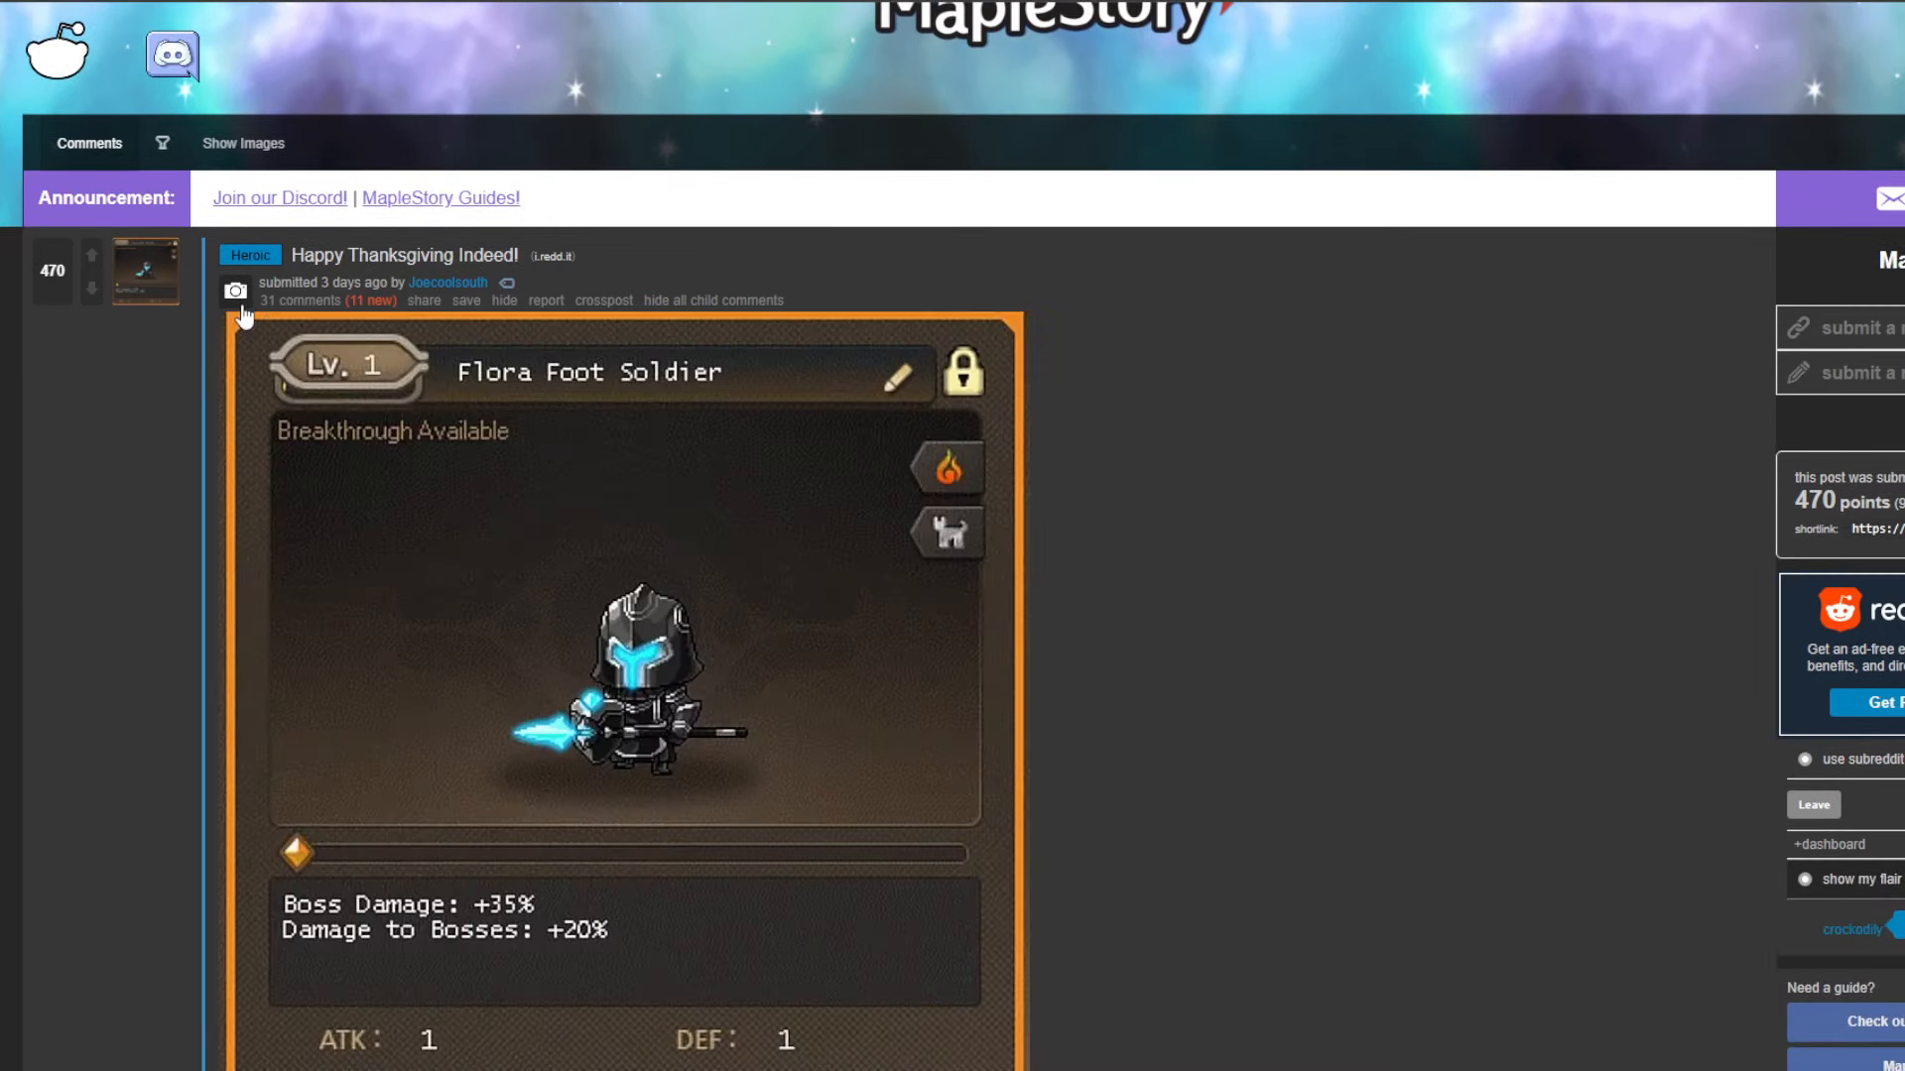
scroll(down, 3)
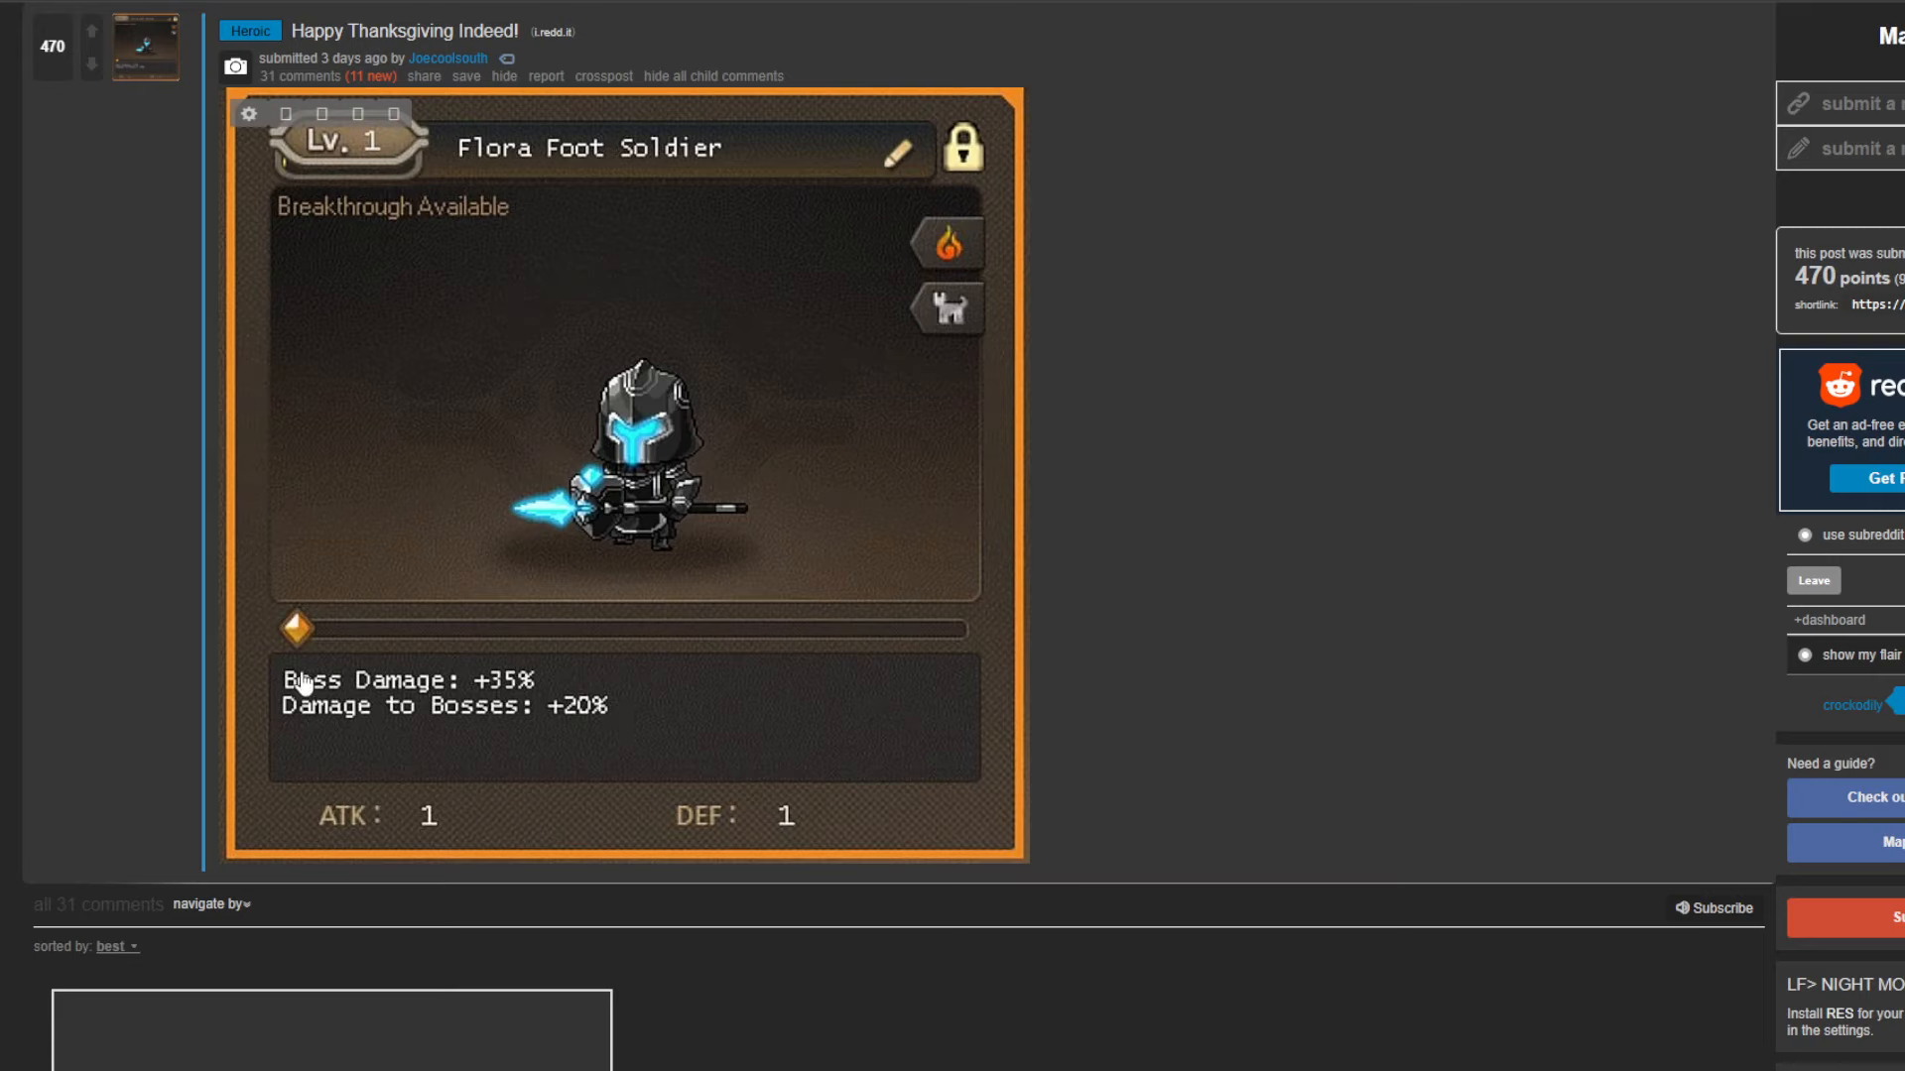
mouse_move(334, 690)
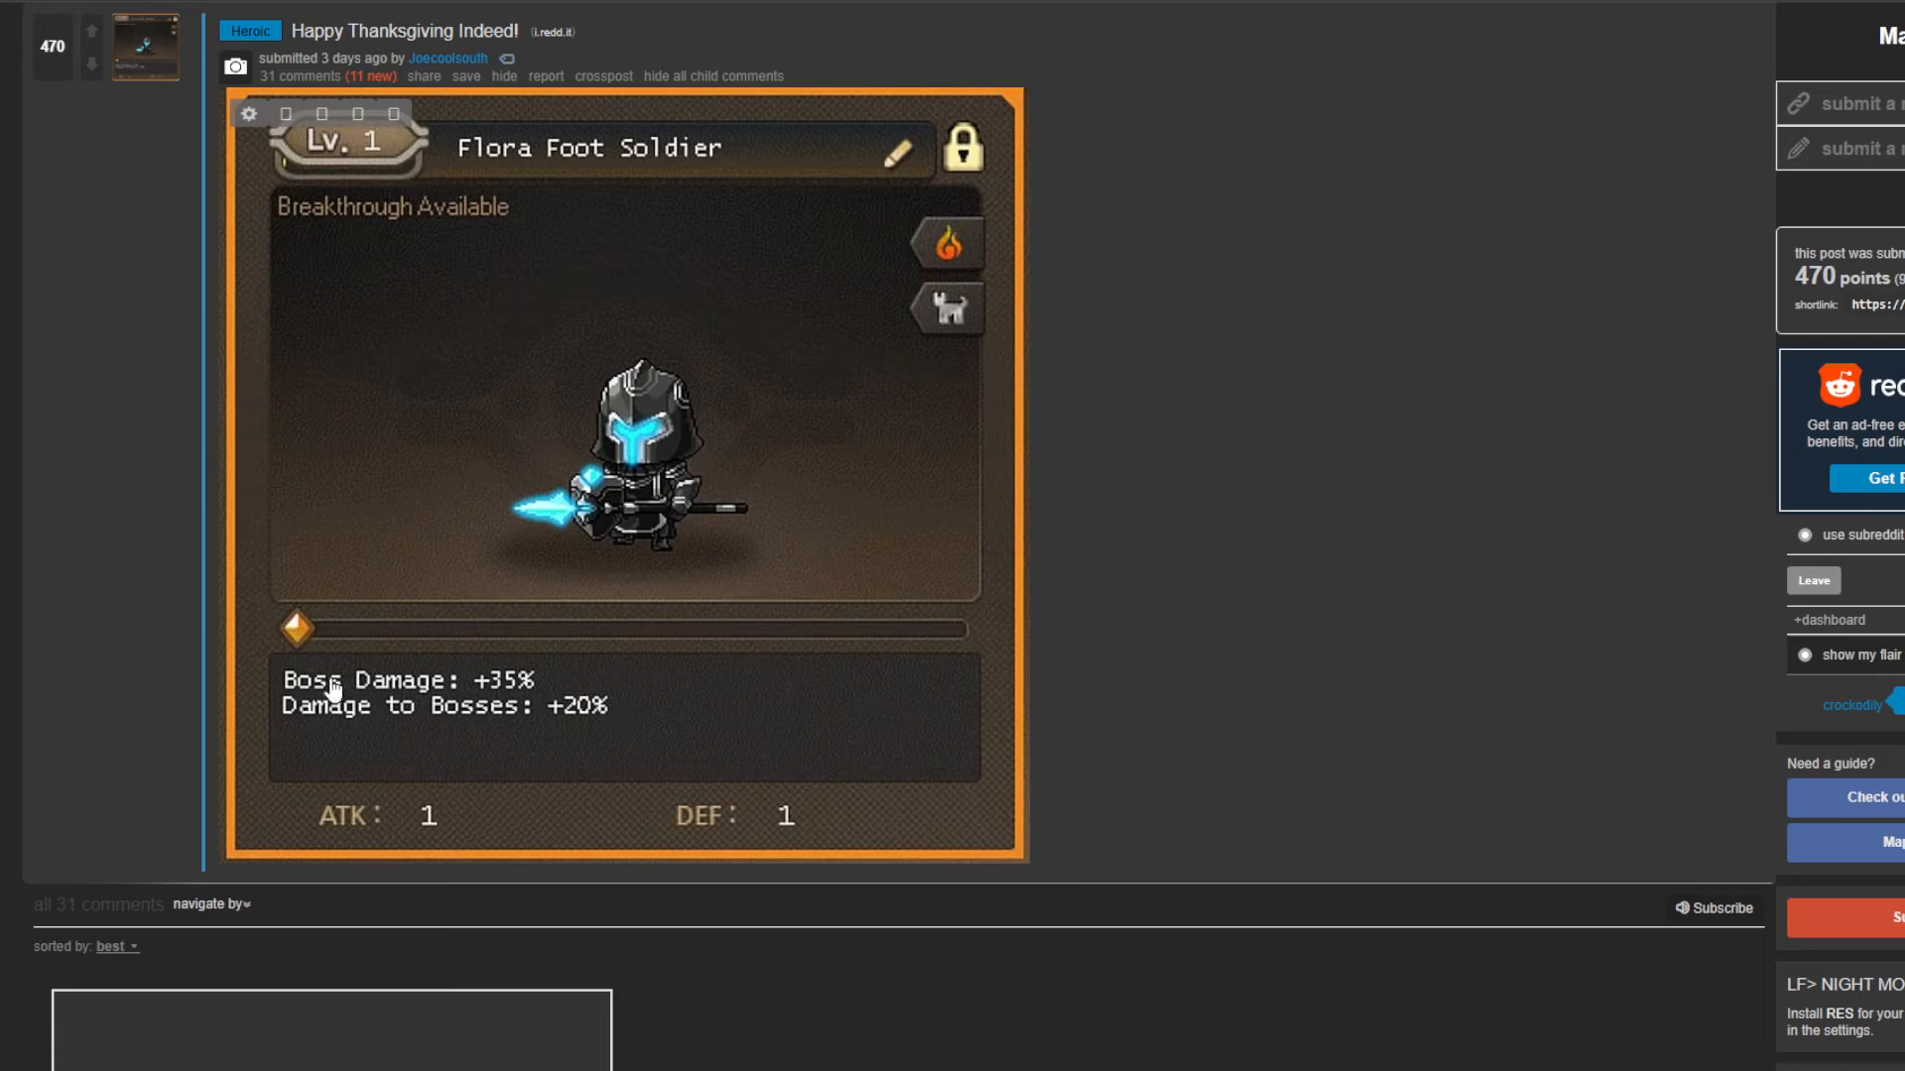
mouse_move(484, 712)
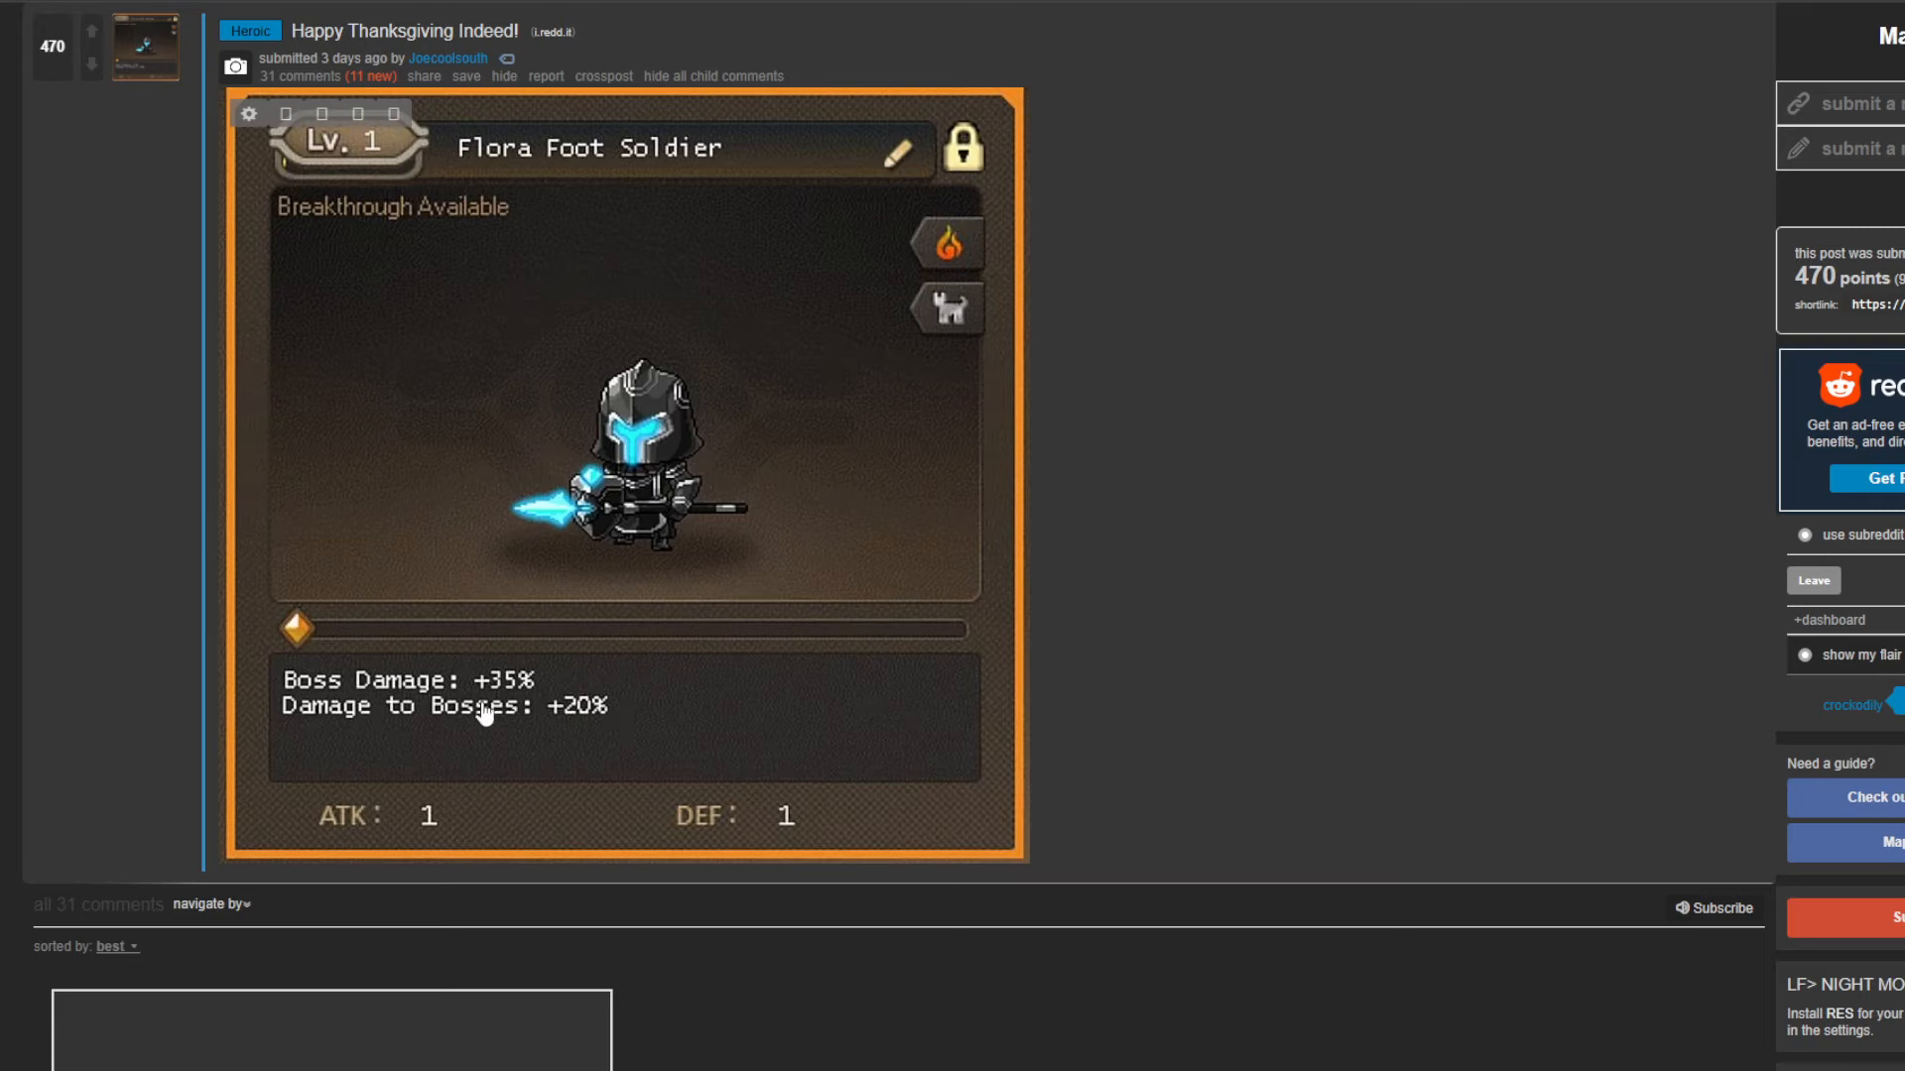
scroll(up, 3)
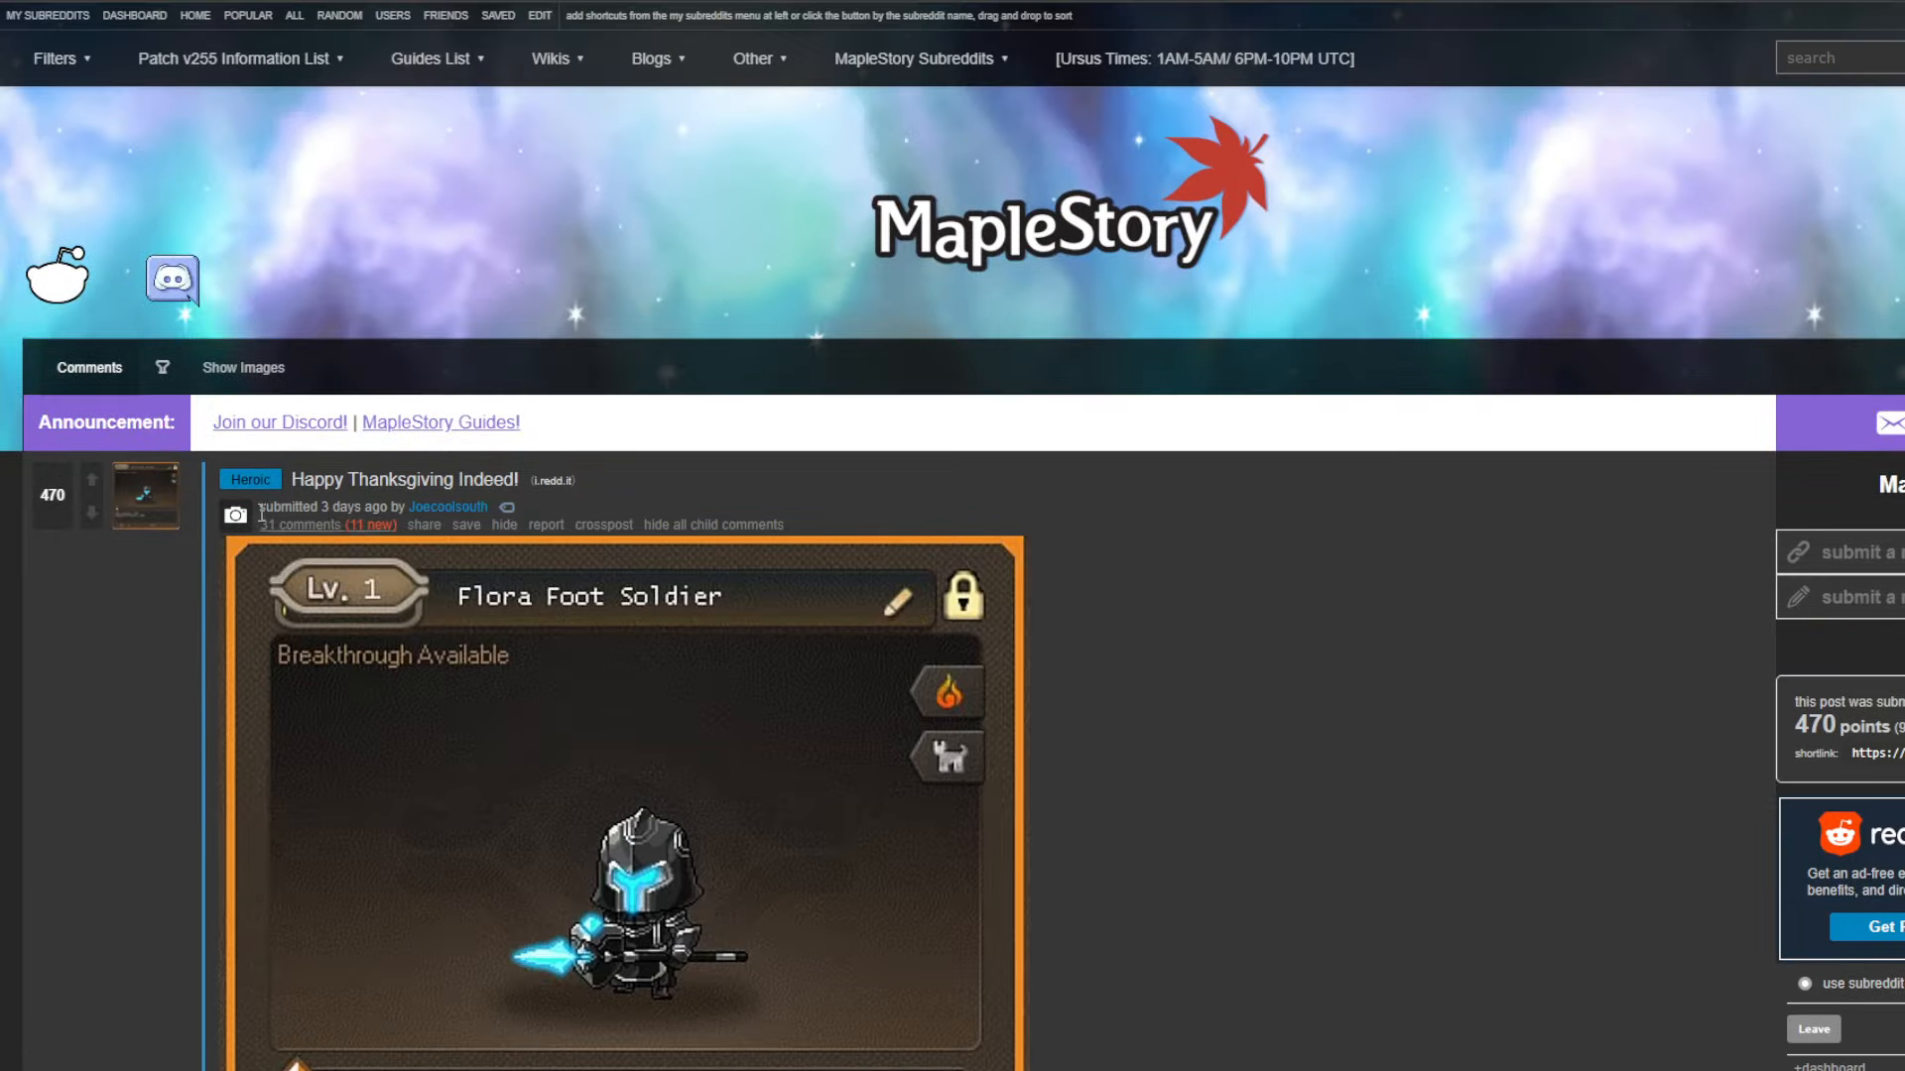
scroll(down, 3)
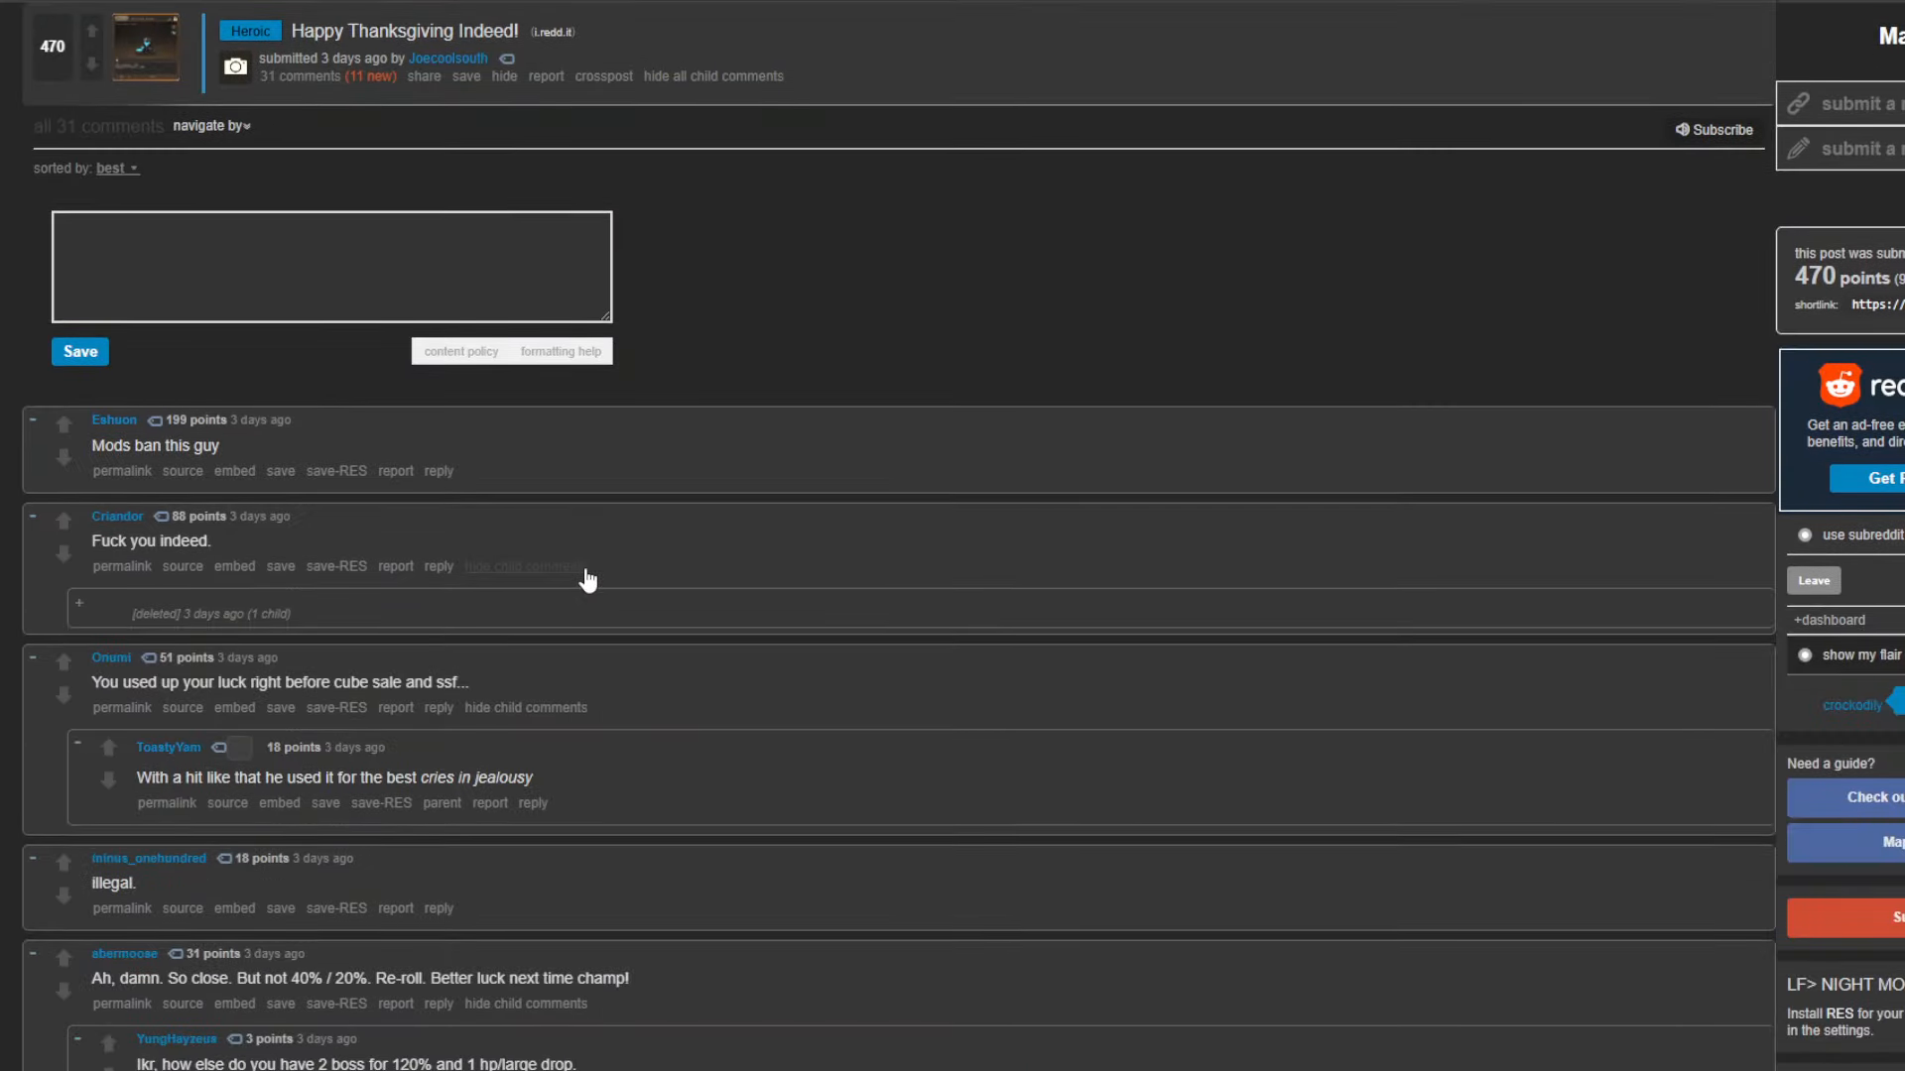
scroll(down, 3)
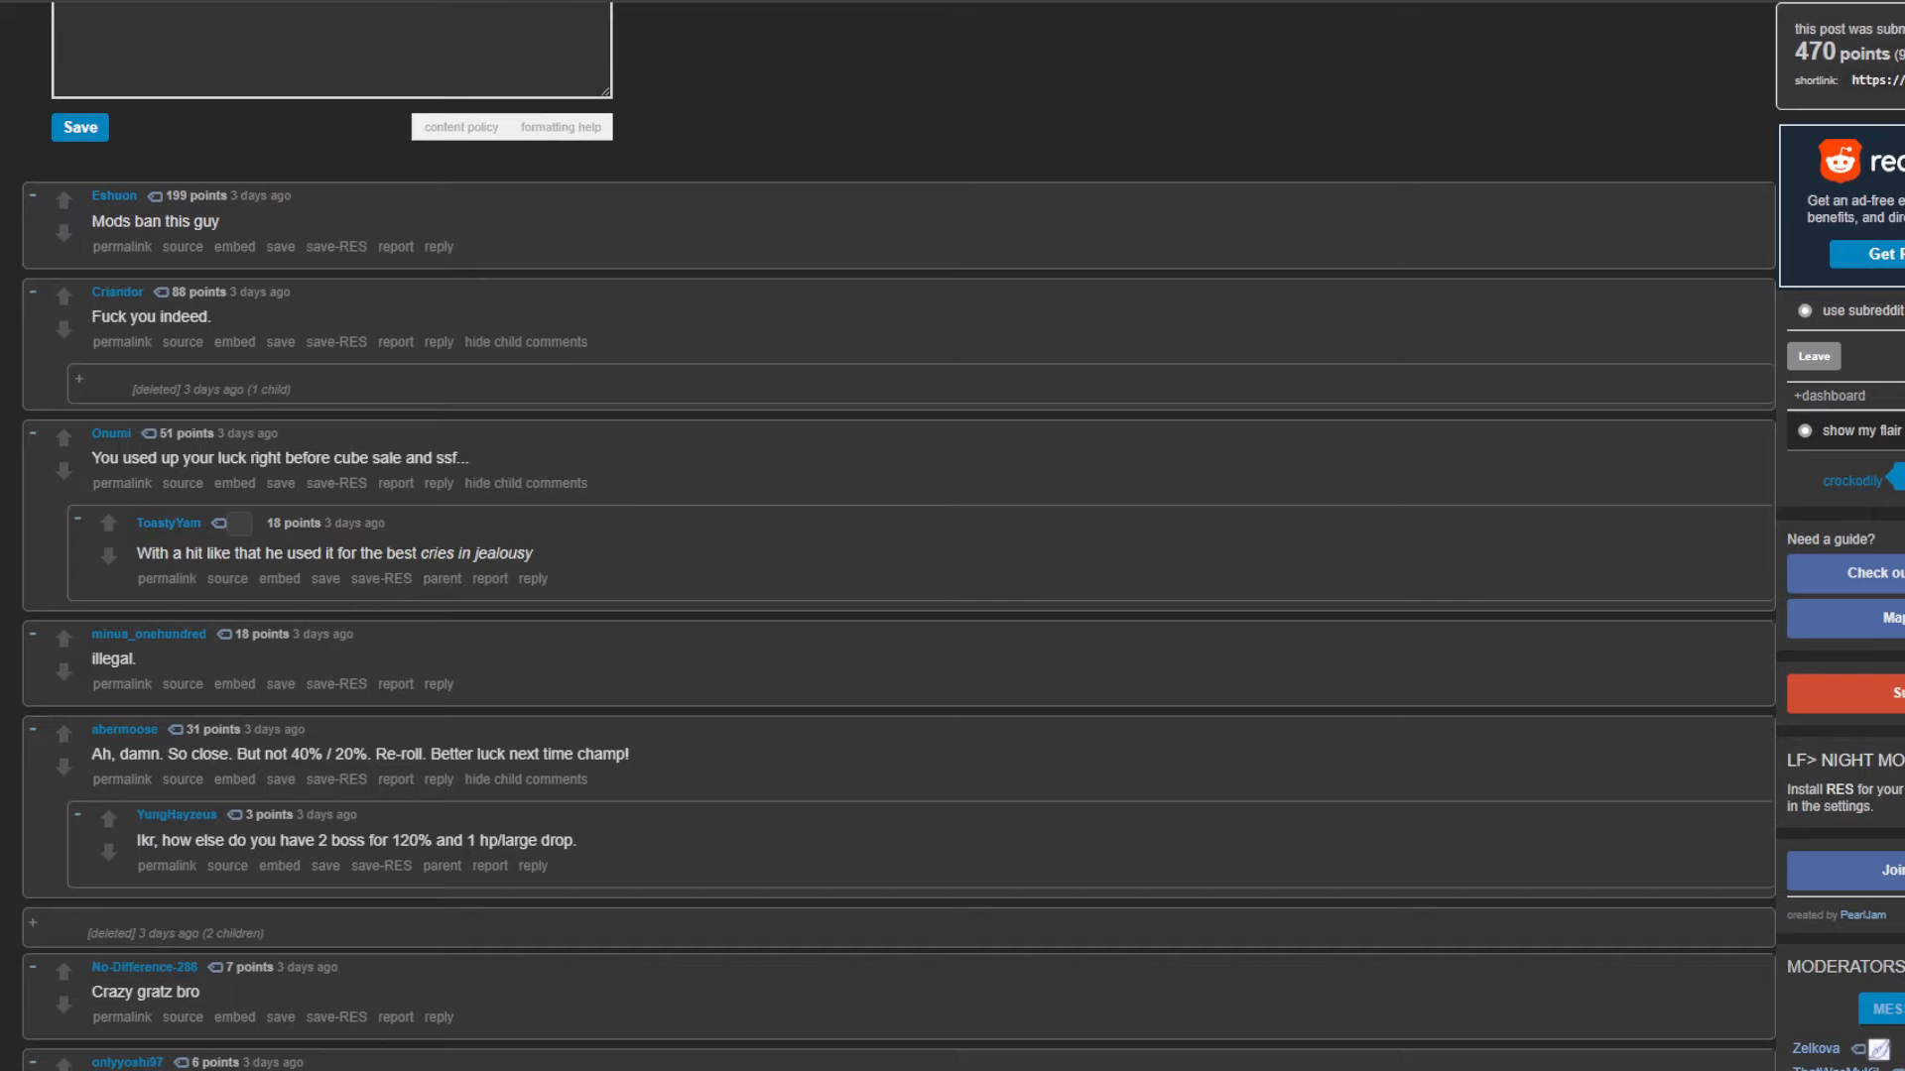
scroll(up, 3)
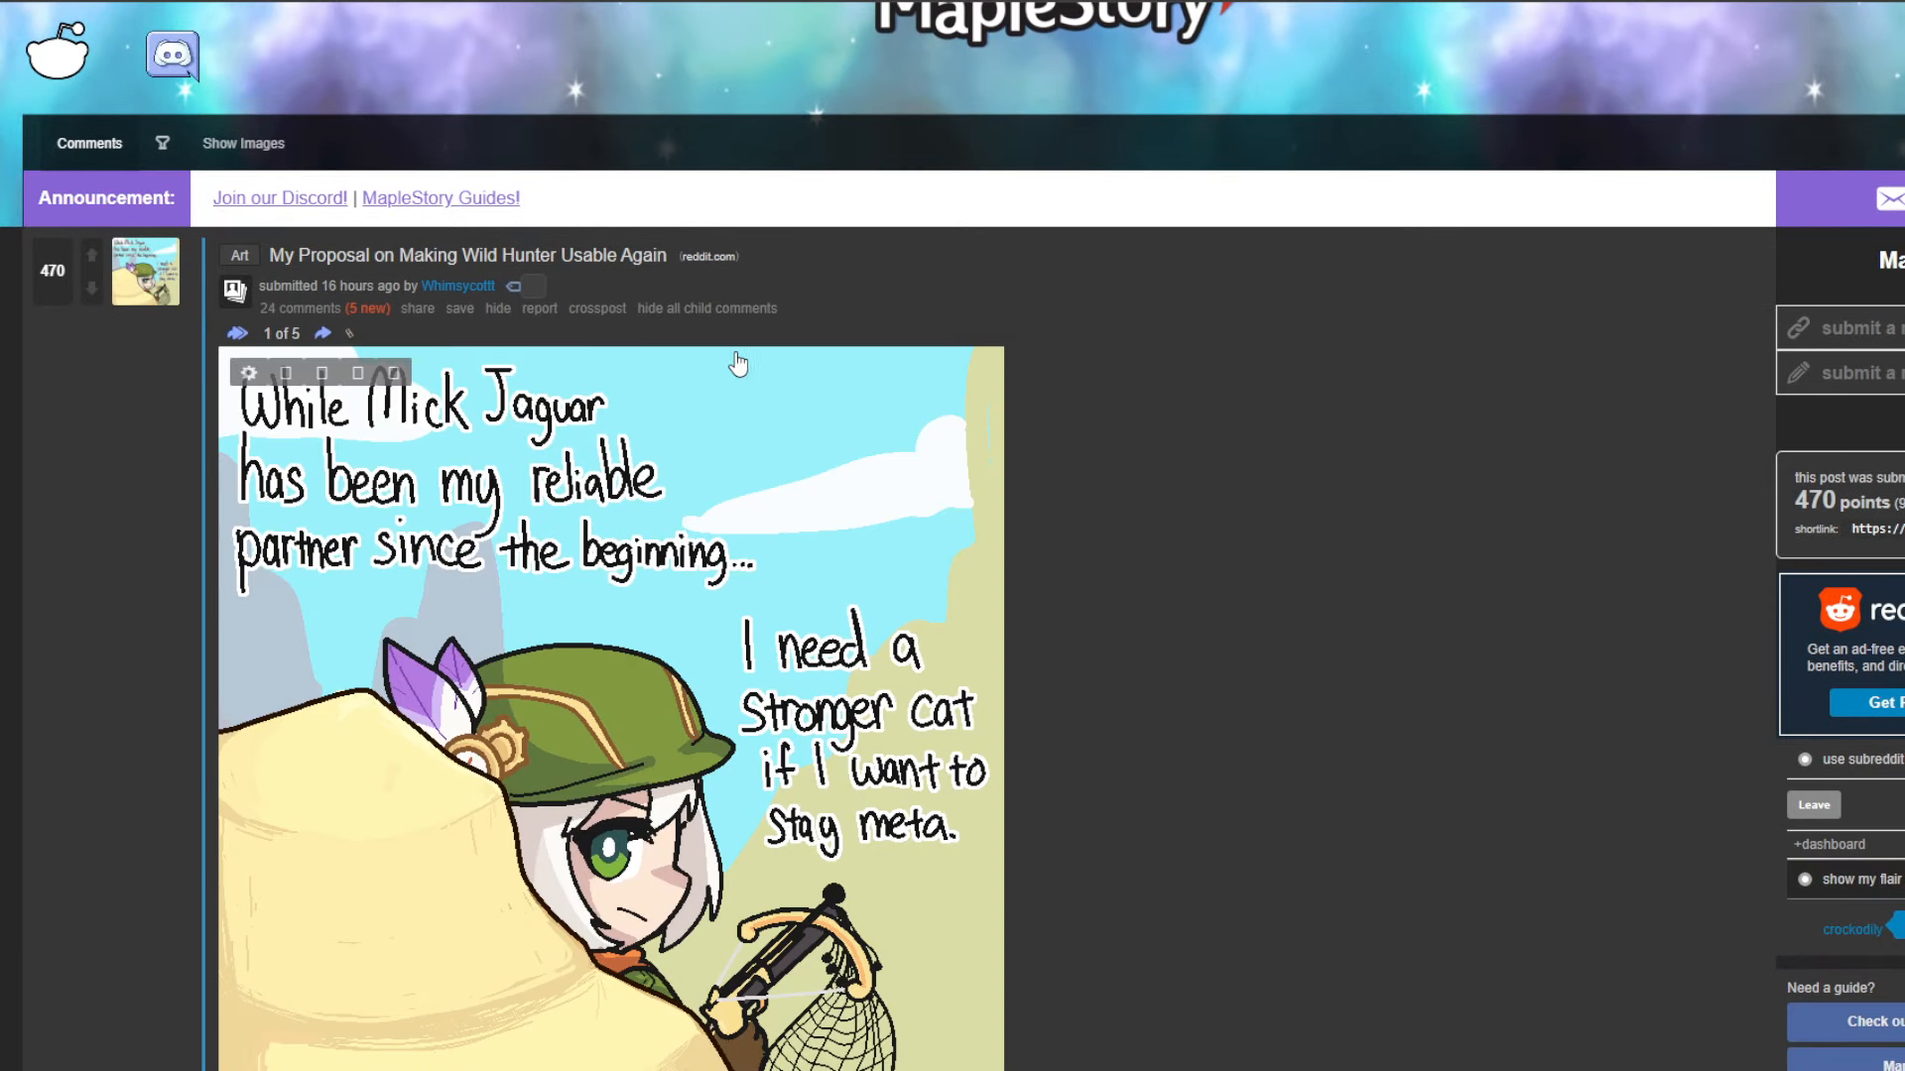
- Page through the Wild Hunter proposal comic's panels two to four, then scroll to its comments
scroll(down, 3)
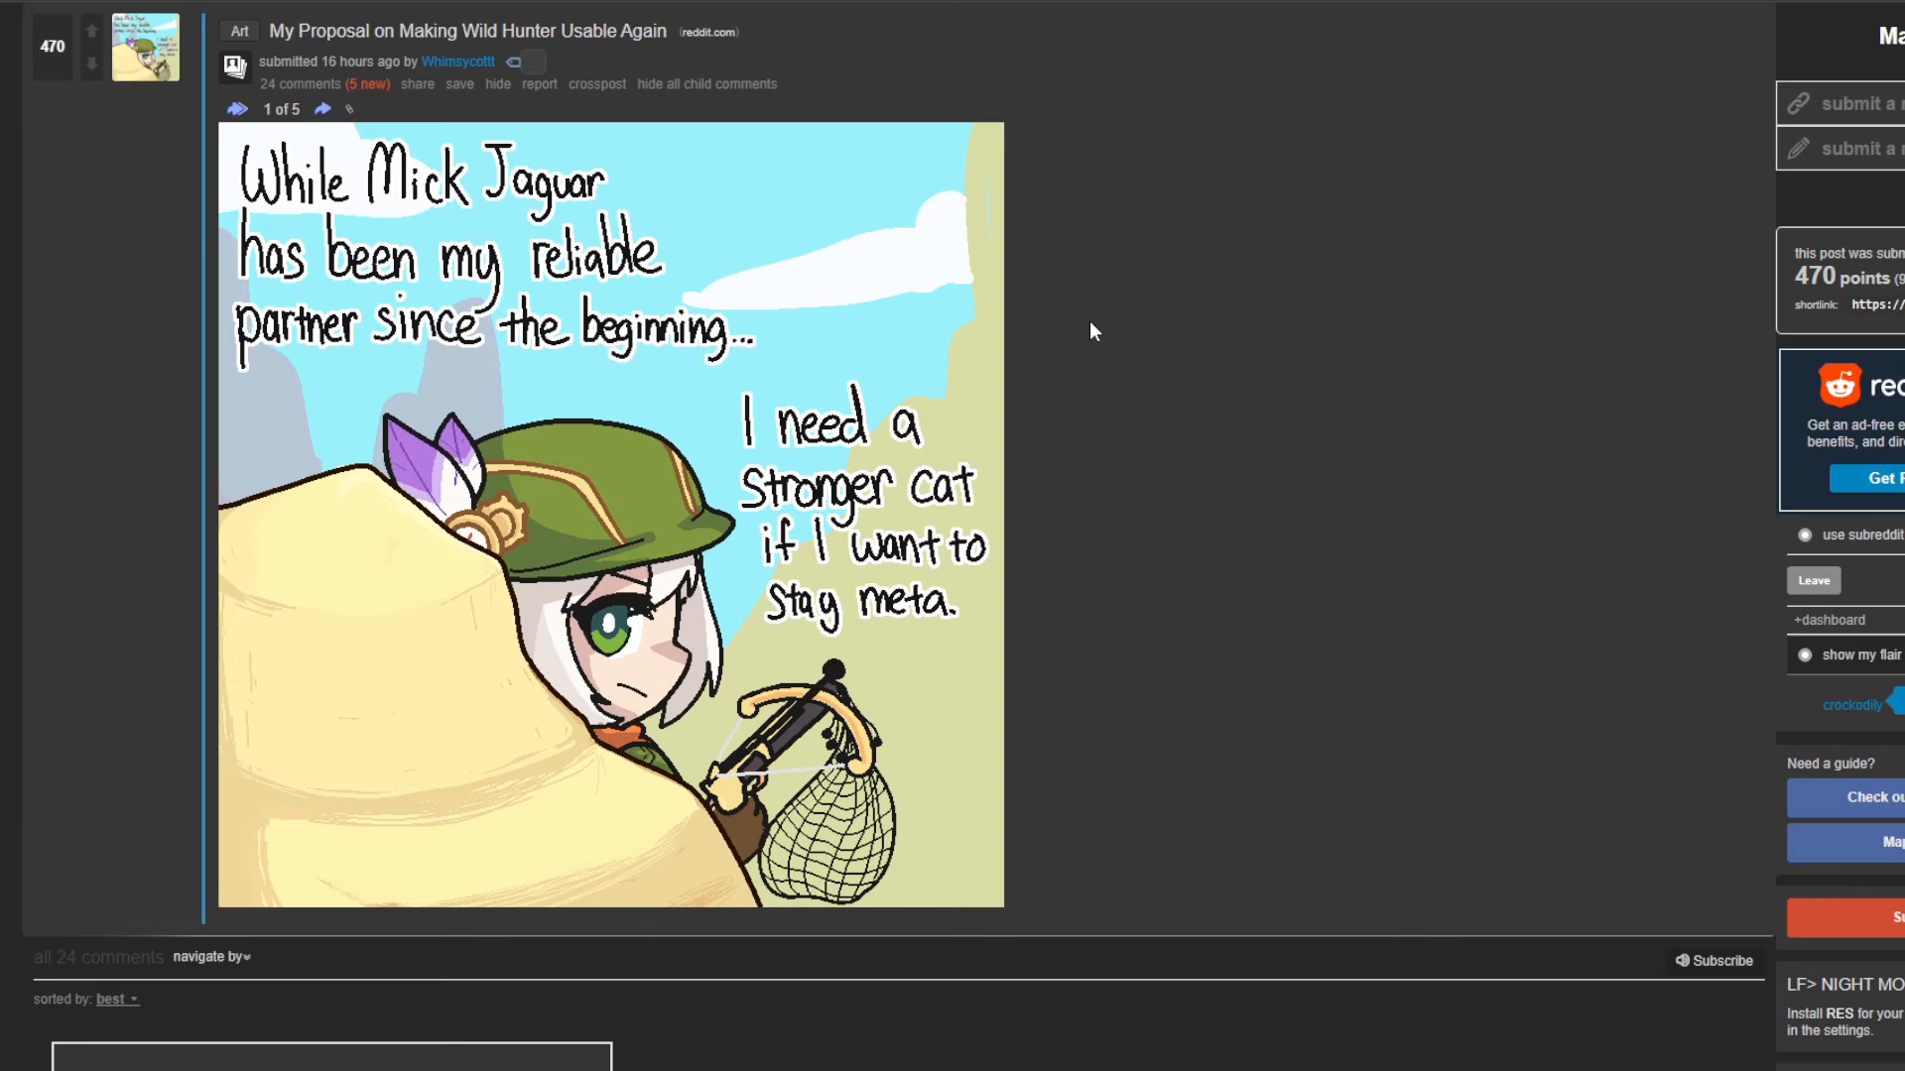
mouse_move(1095, 271)
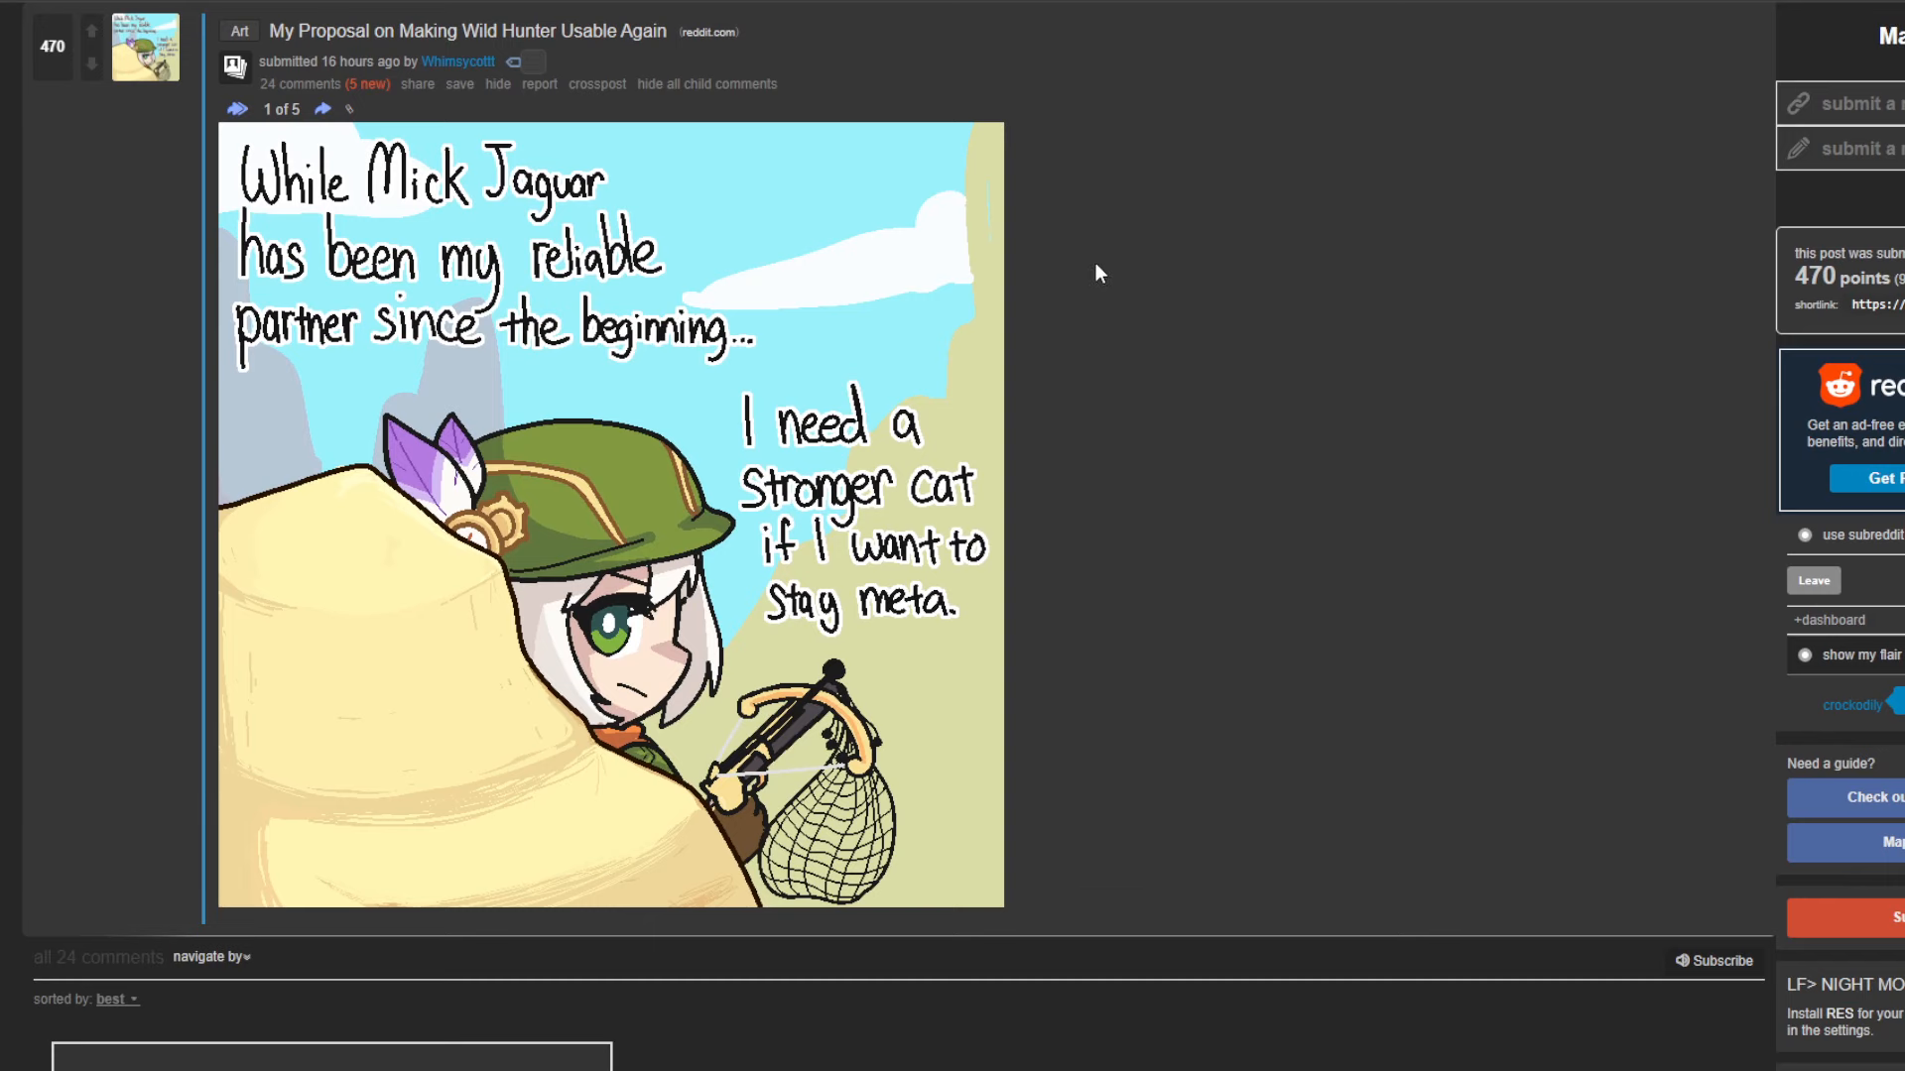
click(324, 109)
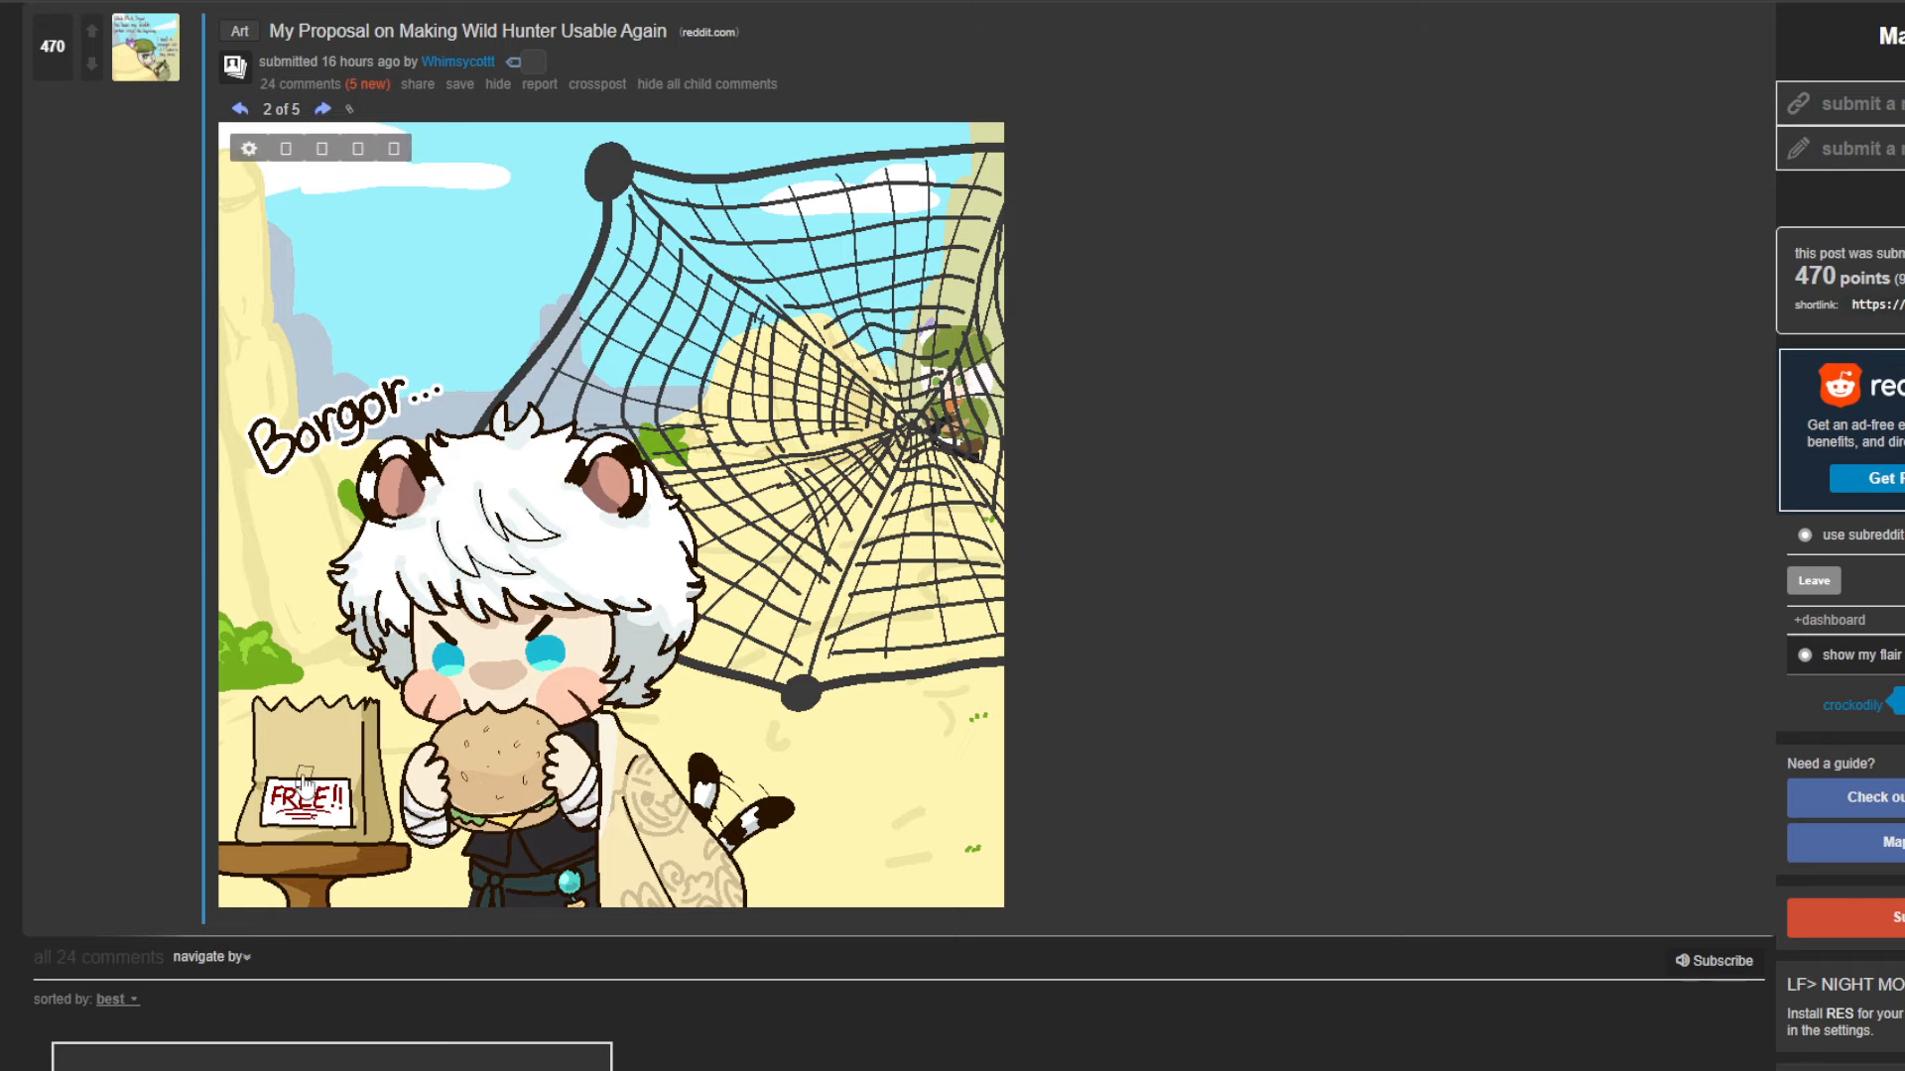
click(321, 107)
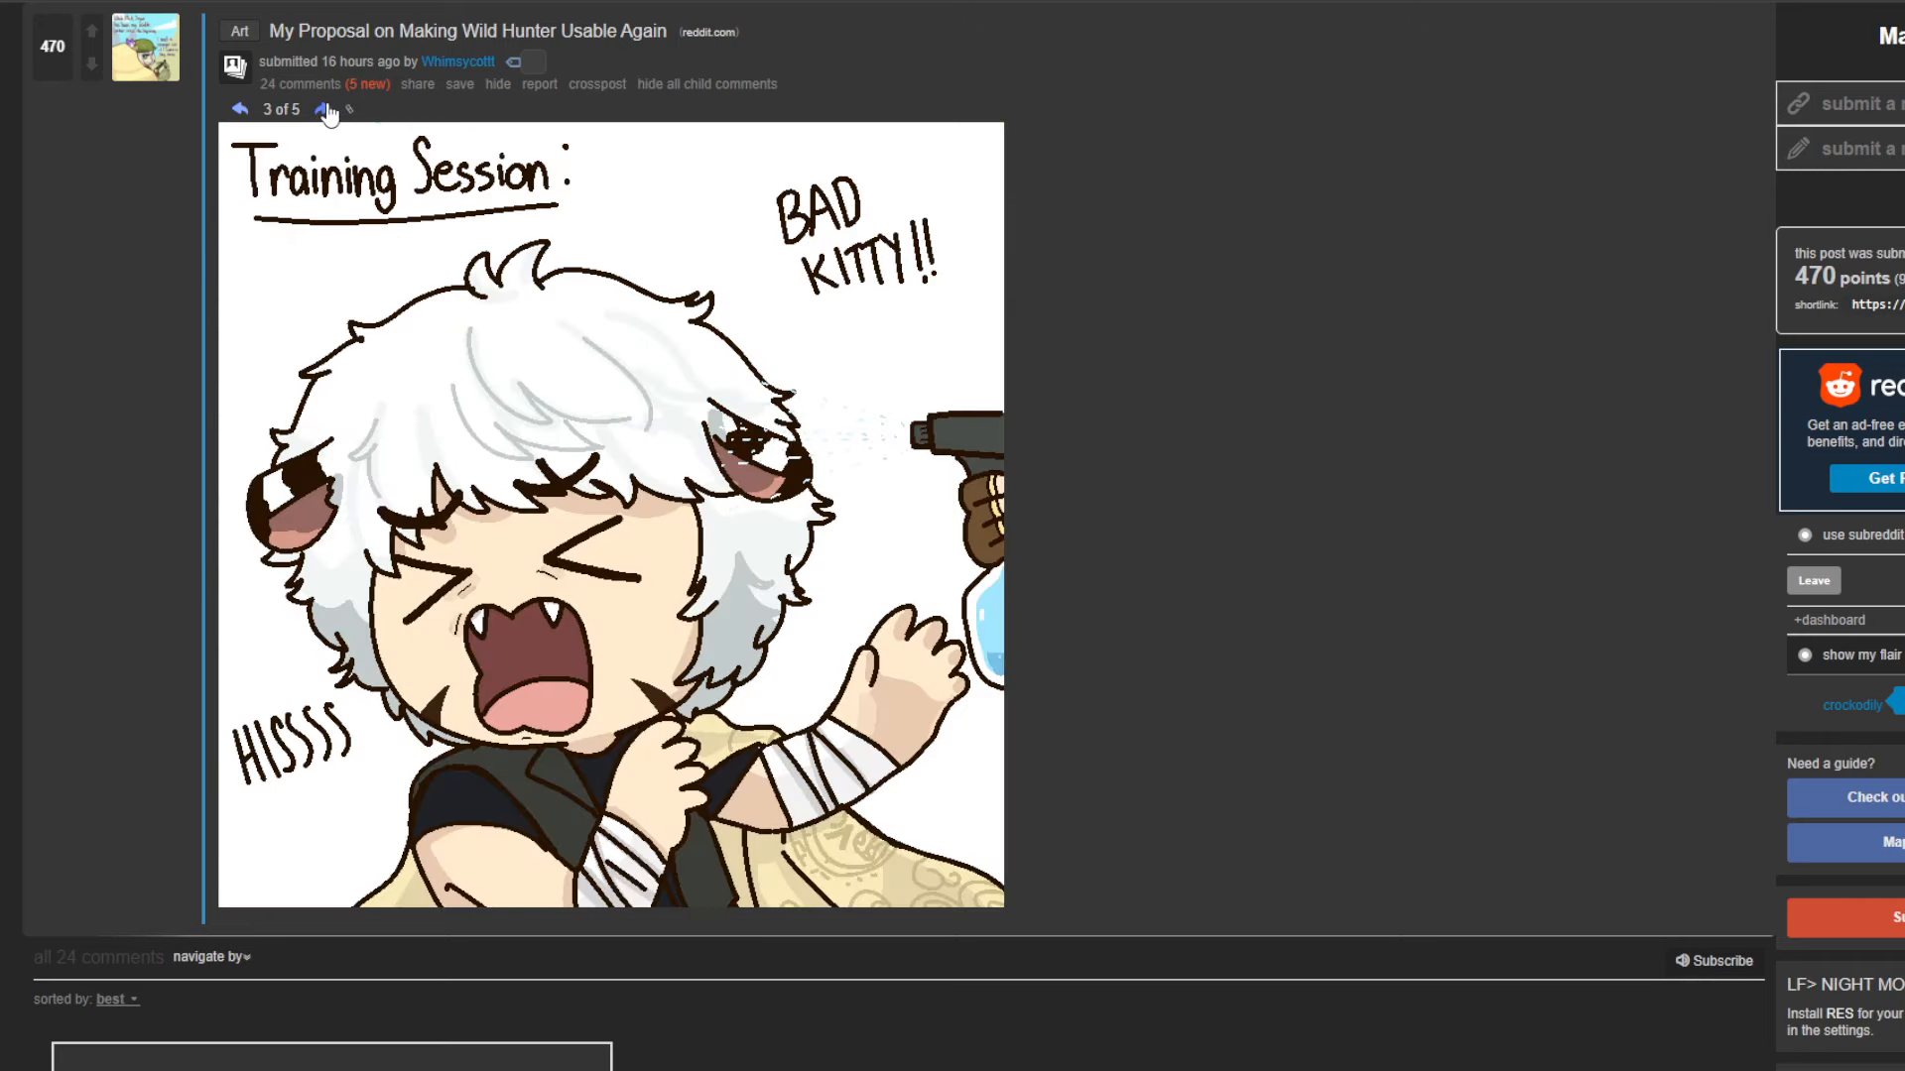
click(326, 109)
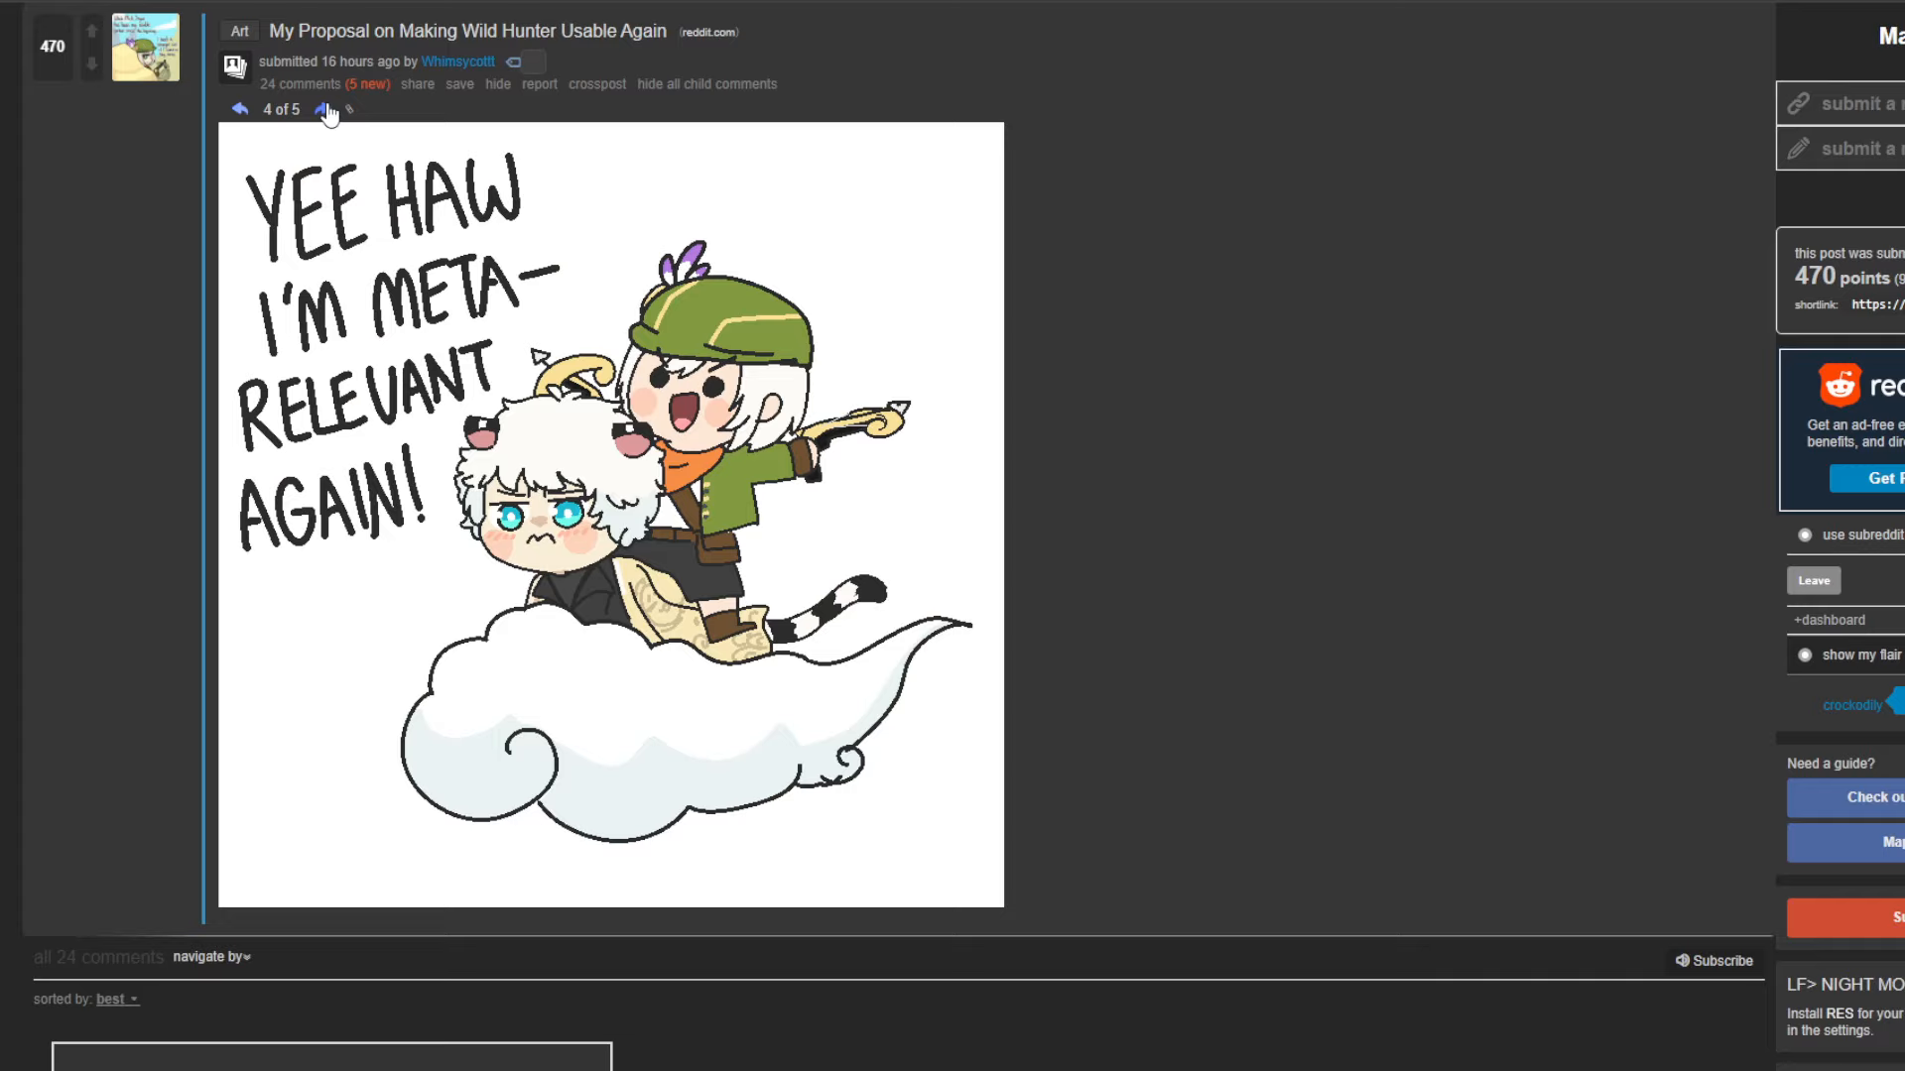
mouse_move(350, 337)
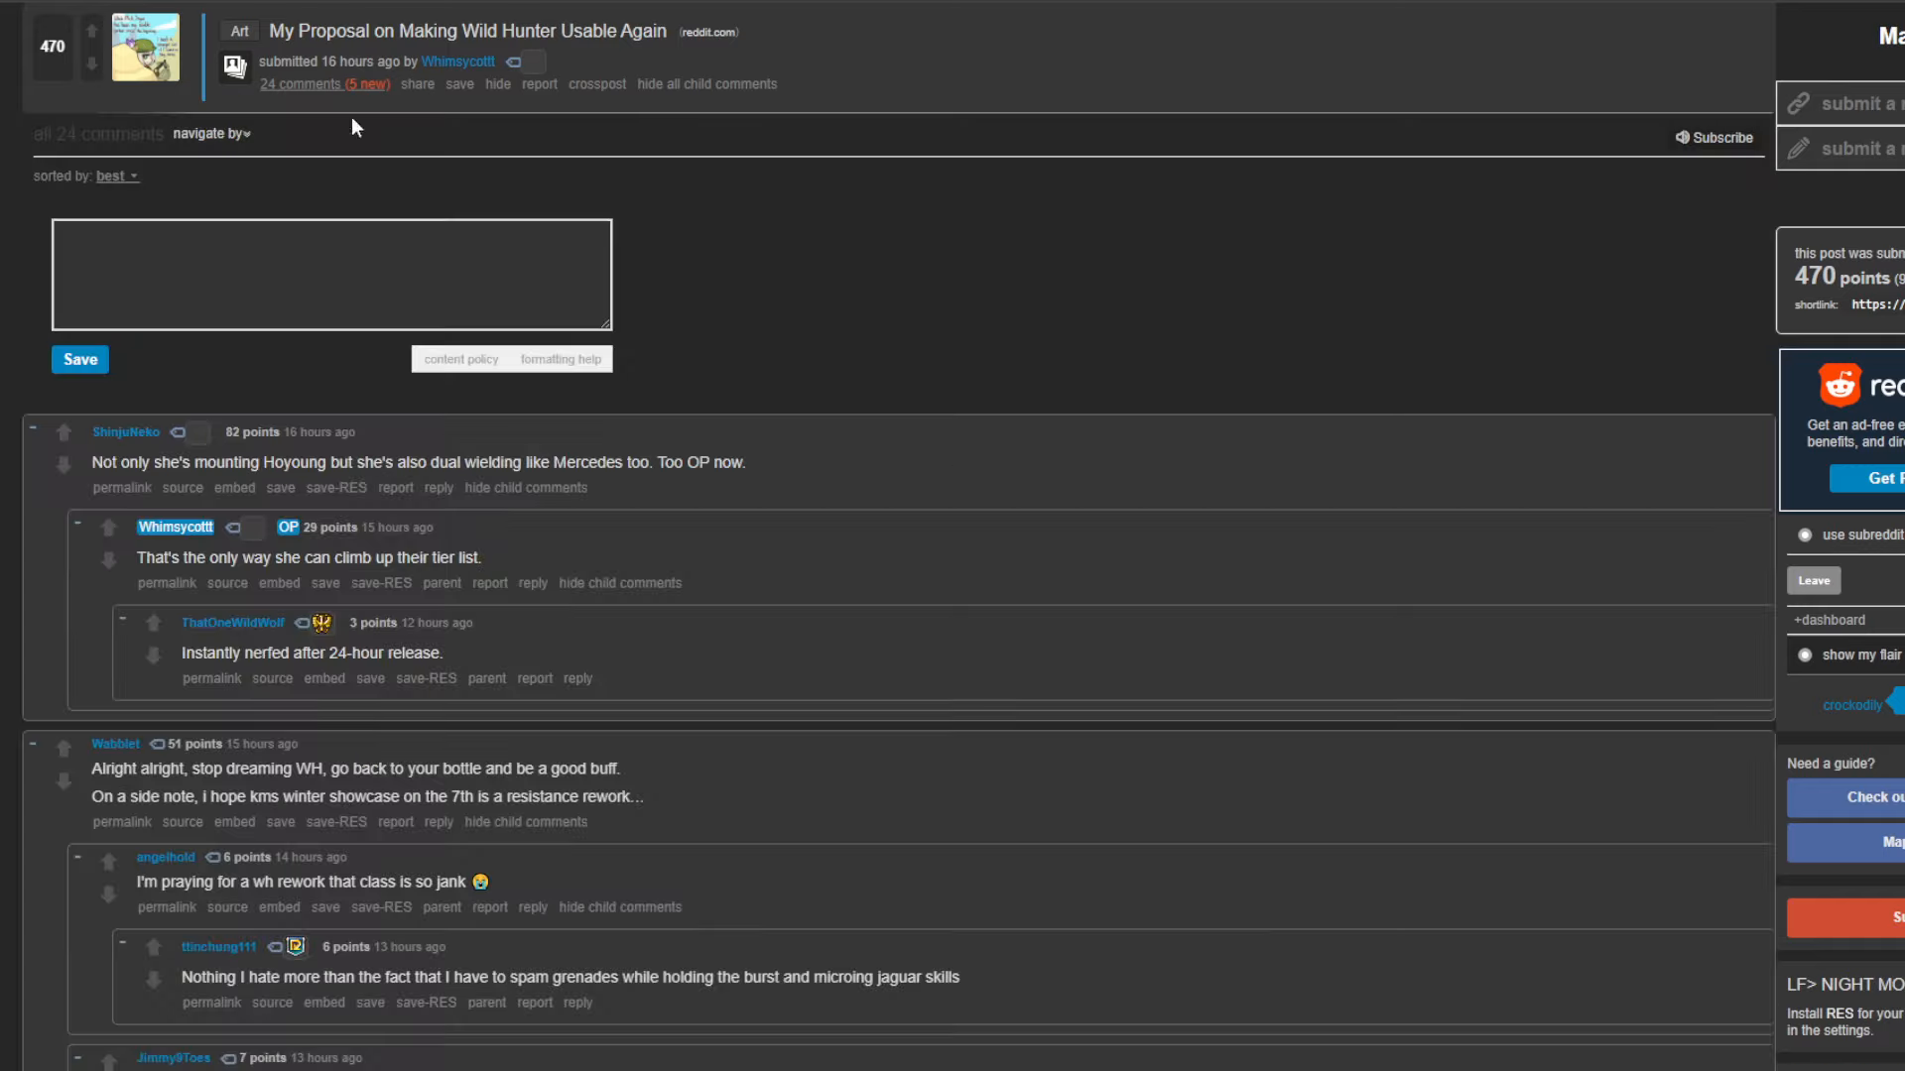
mouse_move(734, 387)
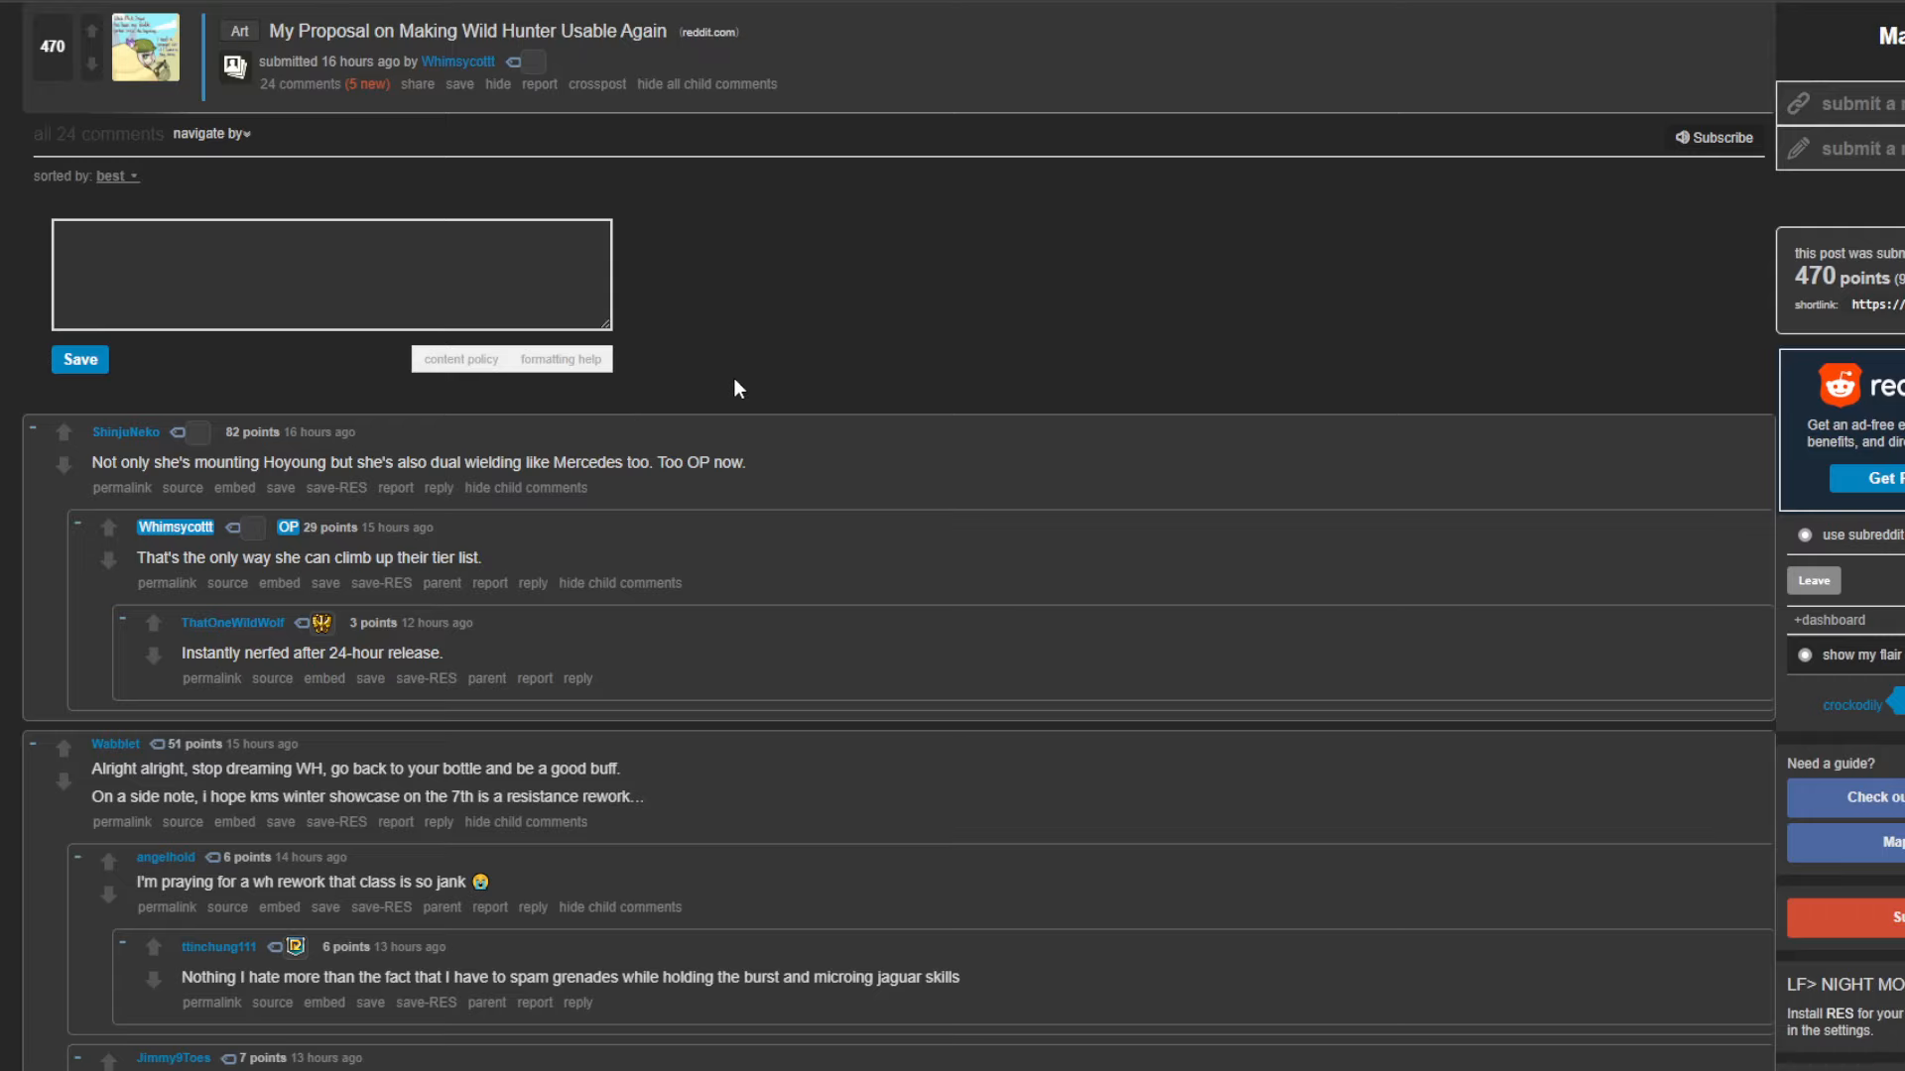
scroll(down, 3)
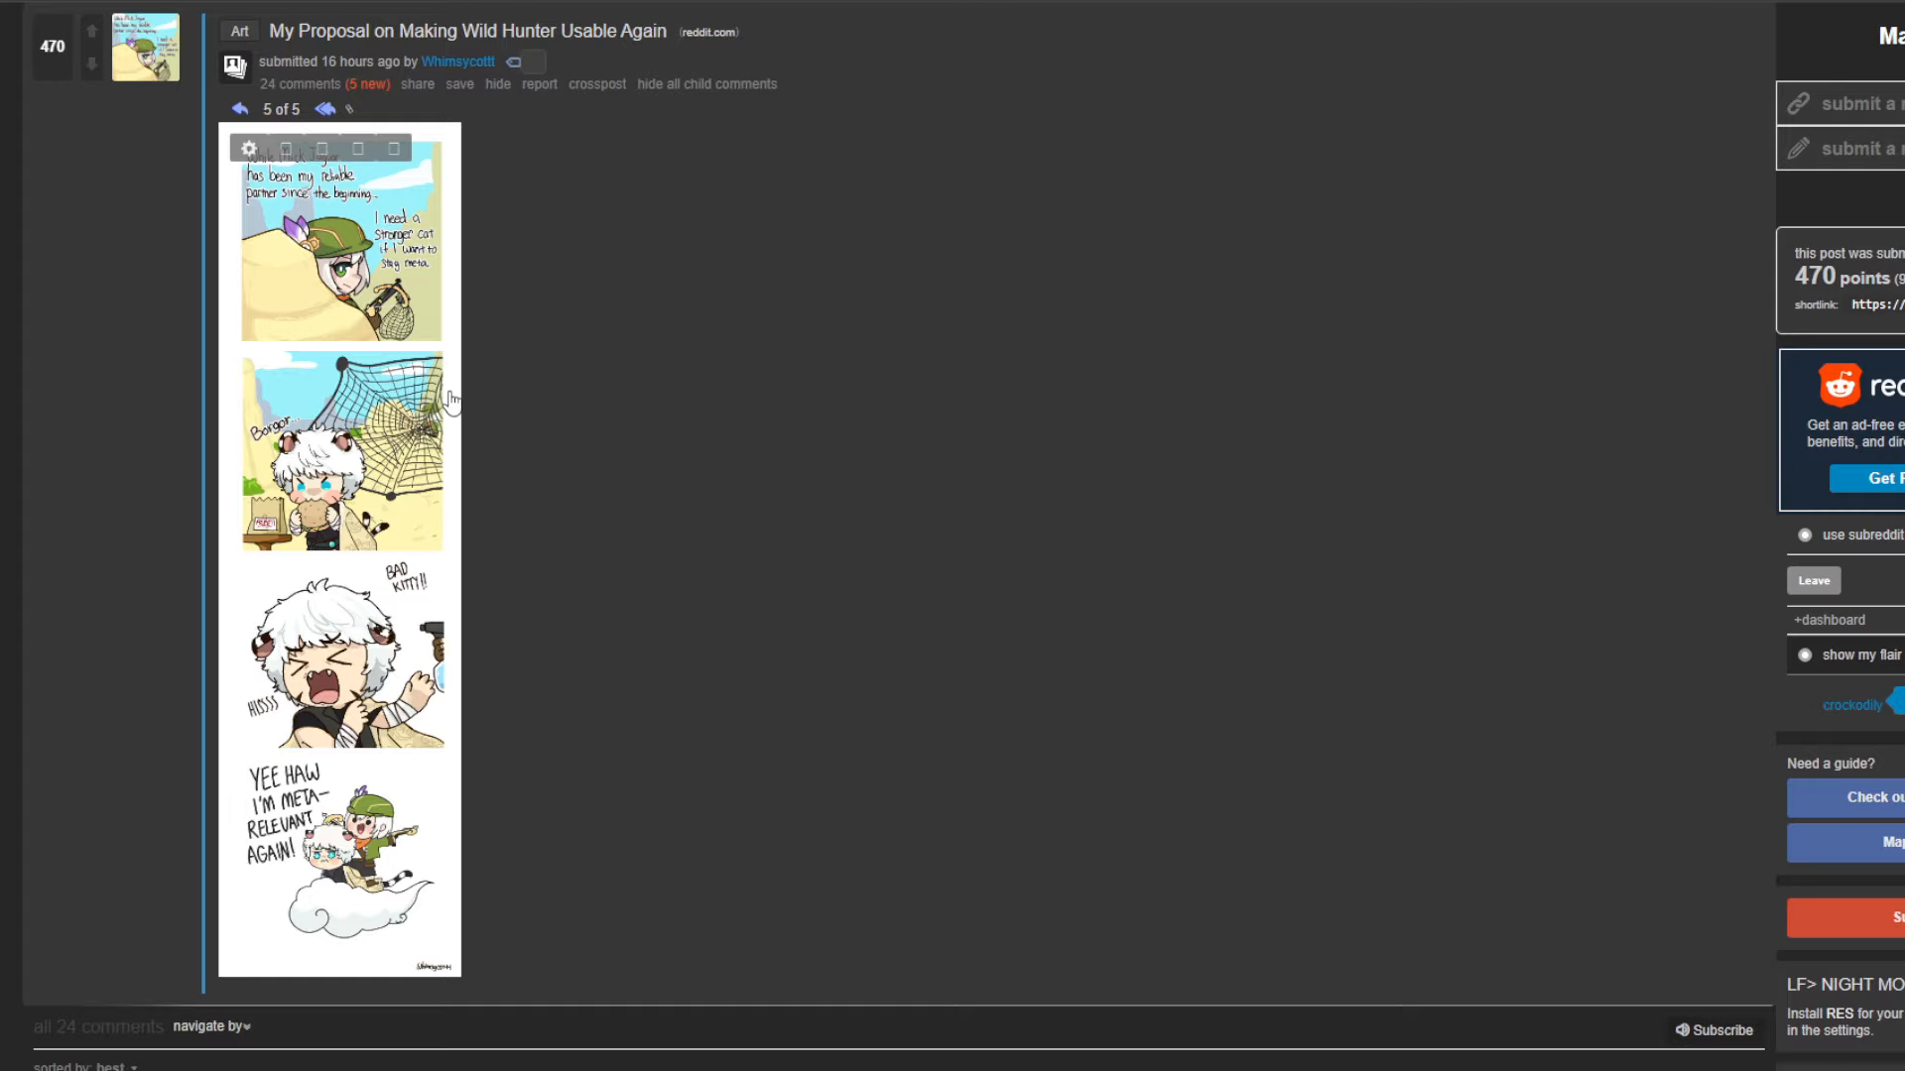
mouse_move(236, 103)
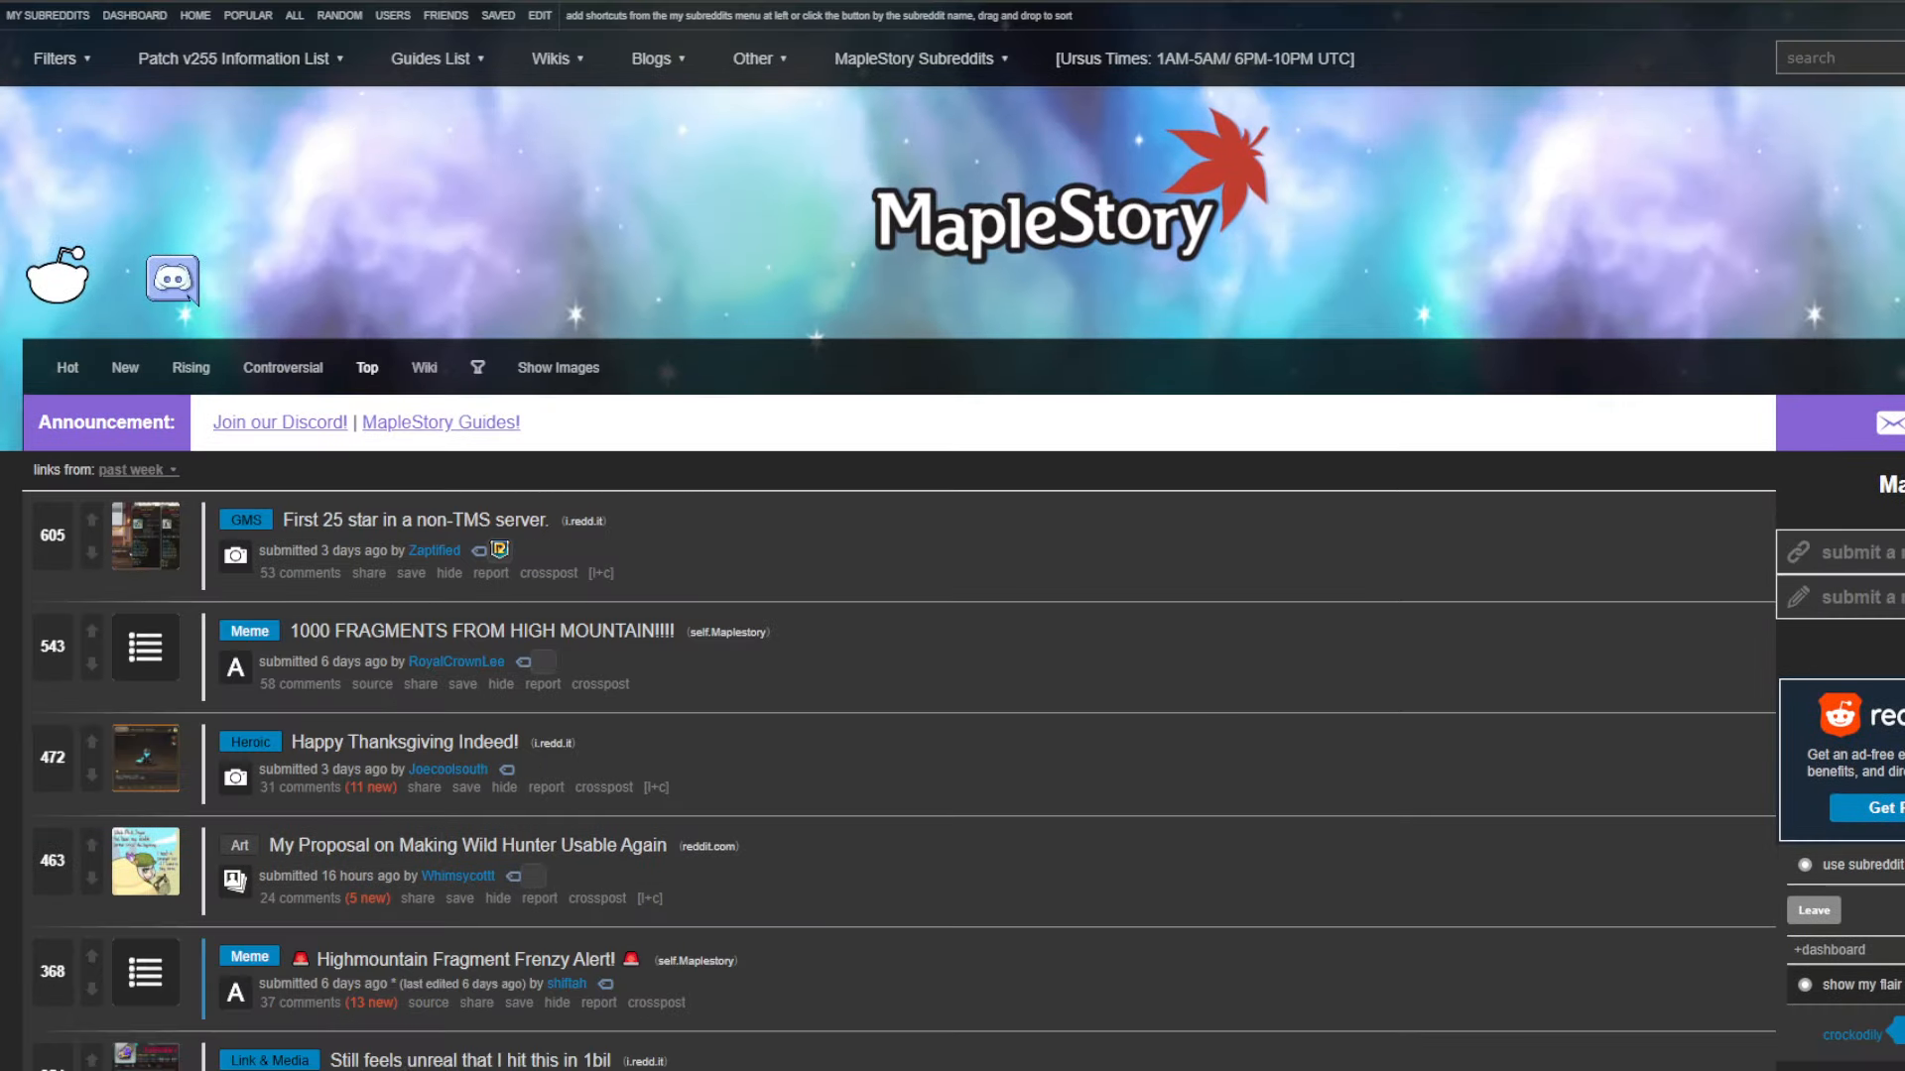
click(432, 960)
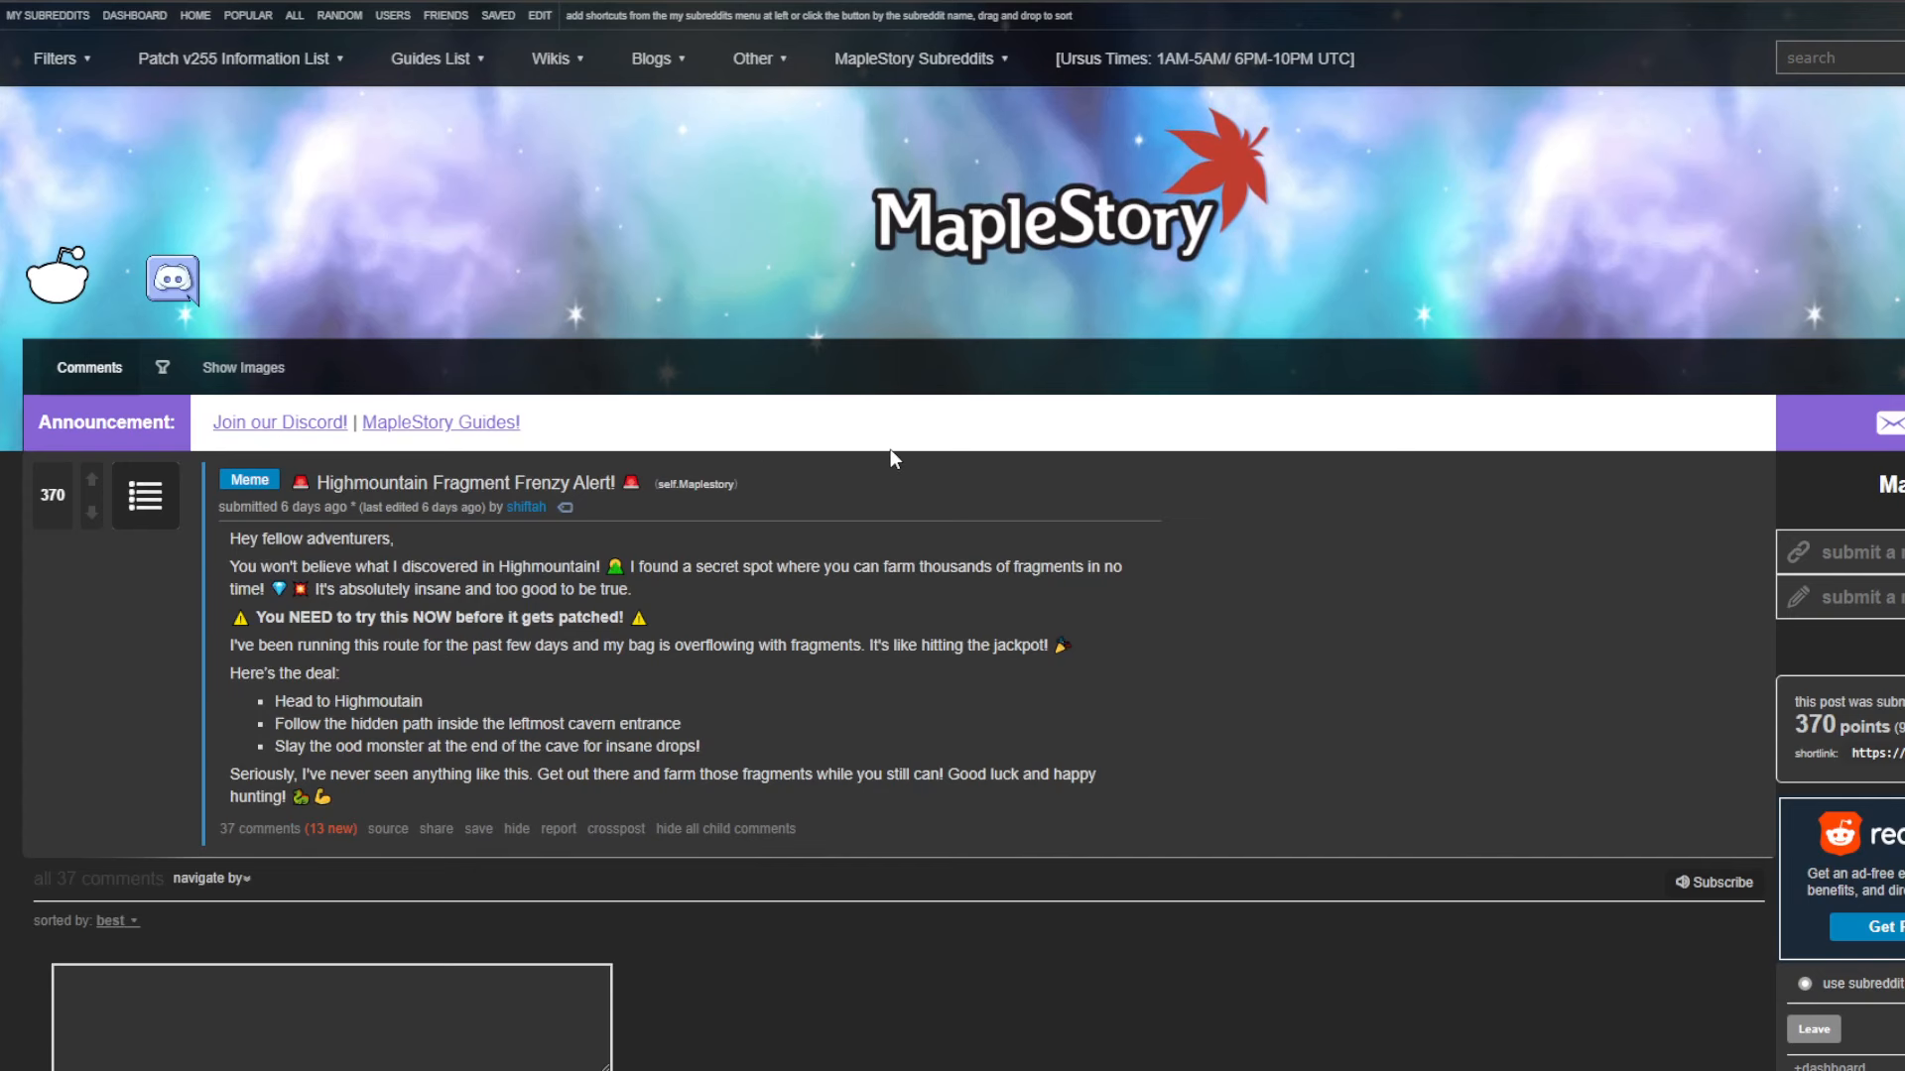
scroll(down, 3)
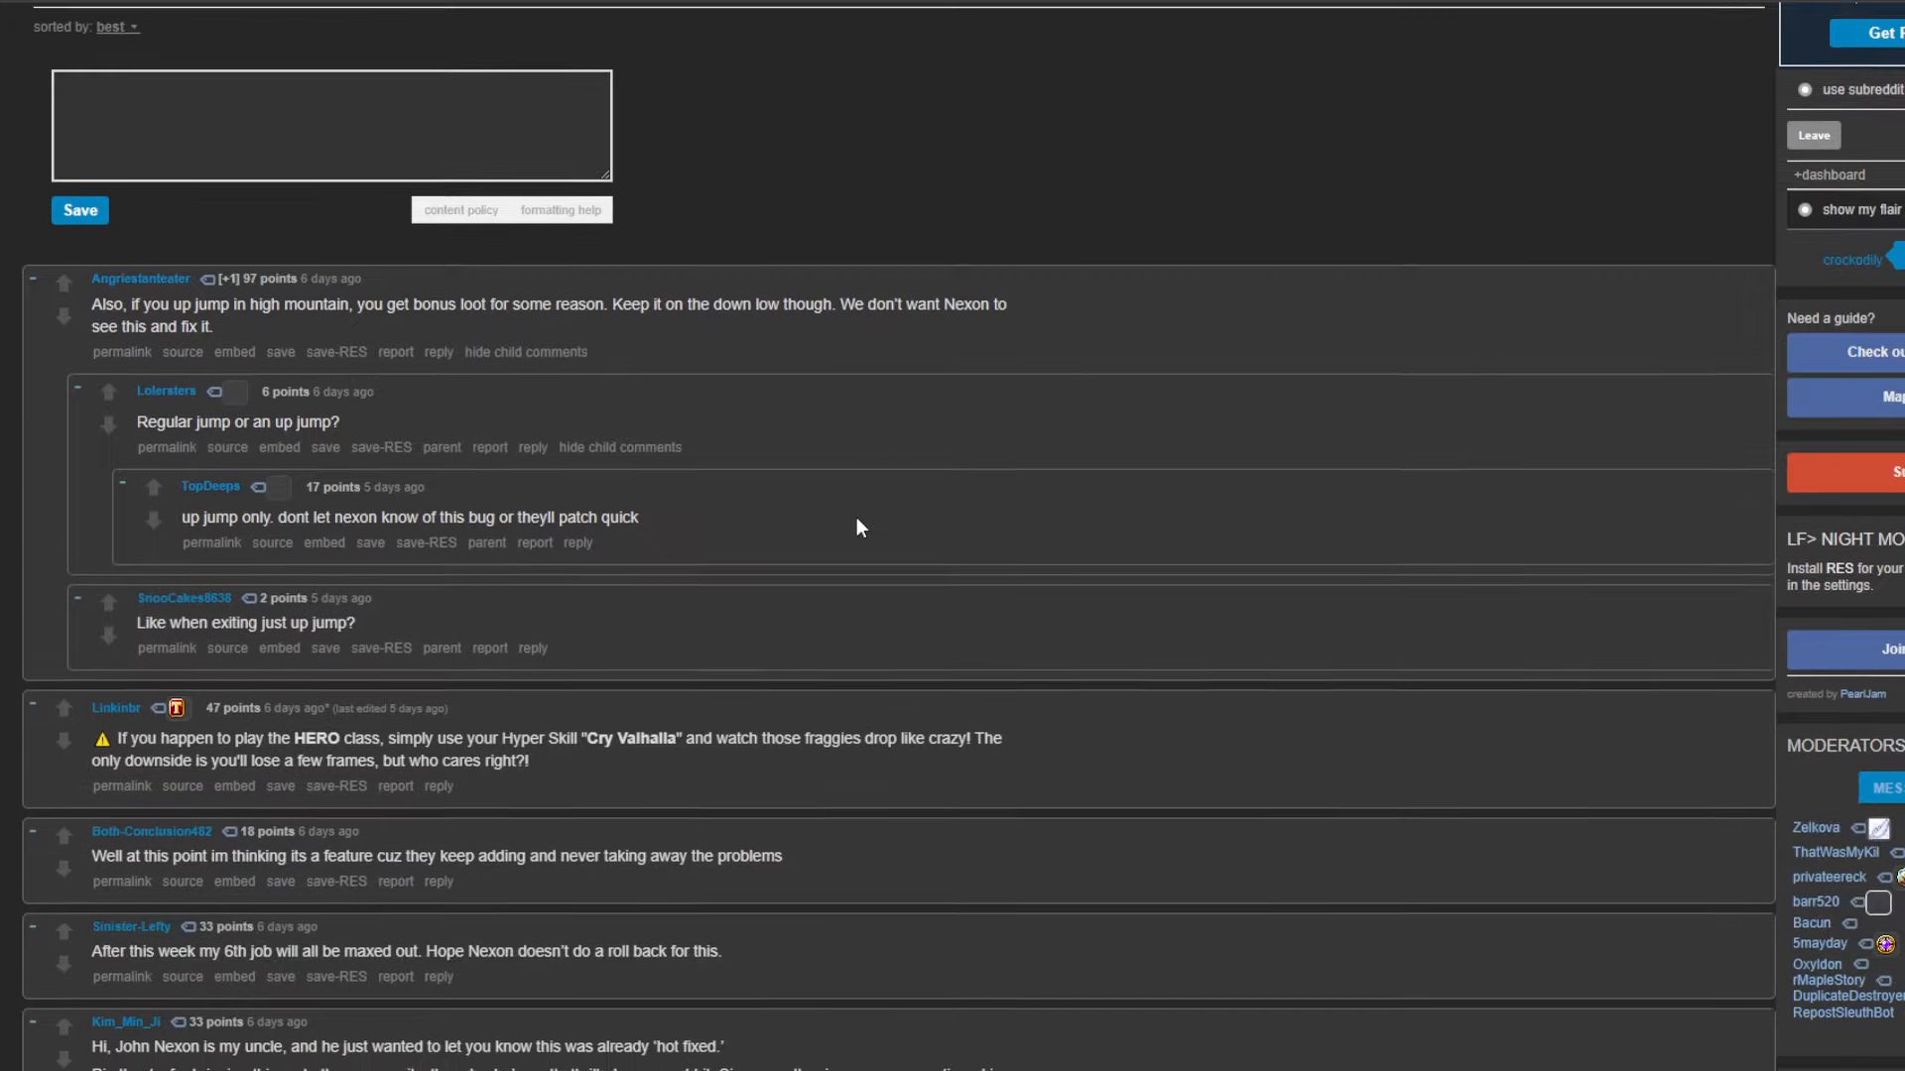
scroll(down, 3)
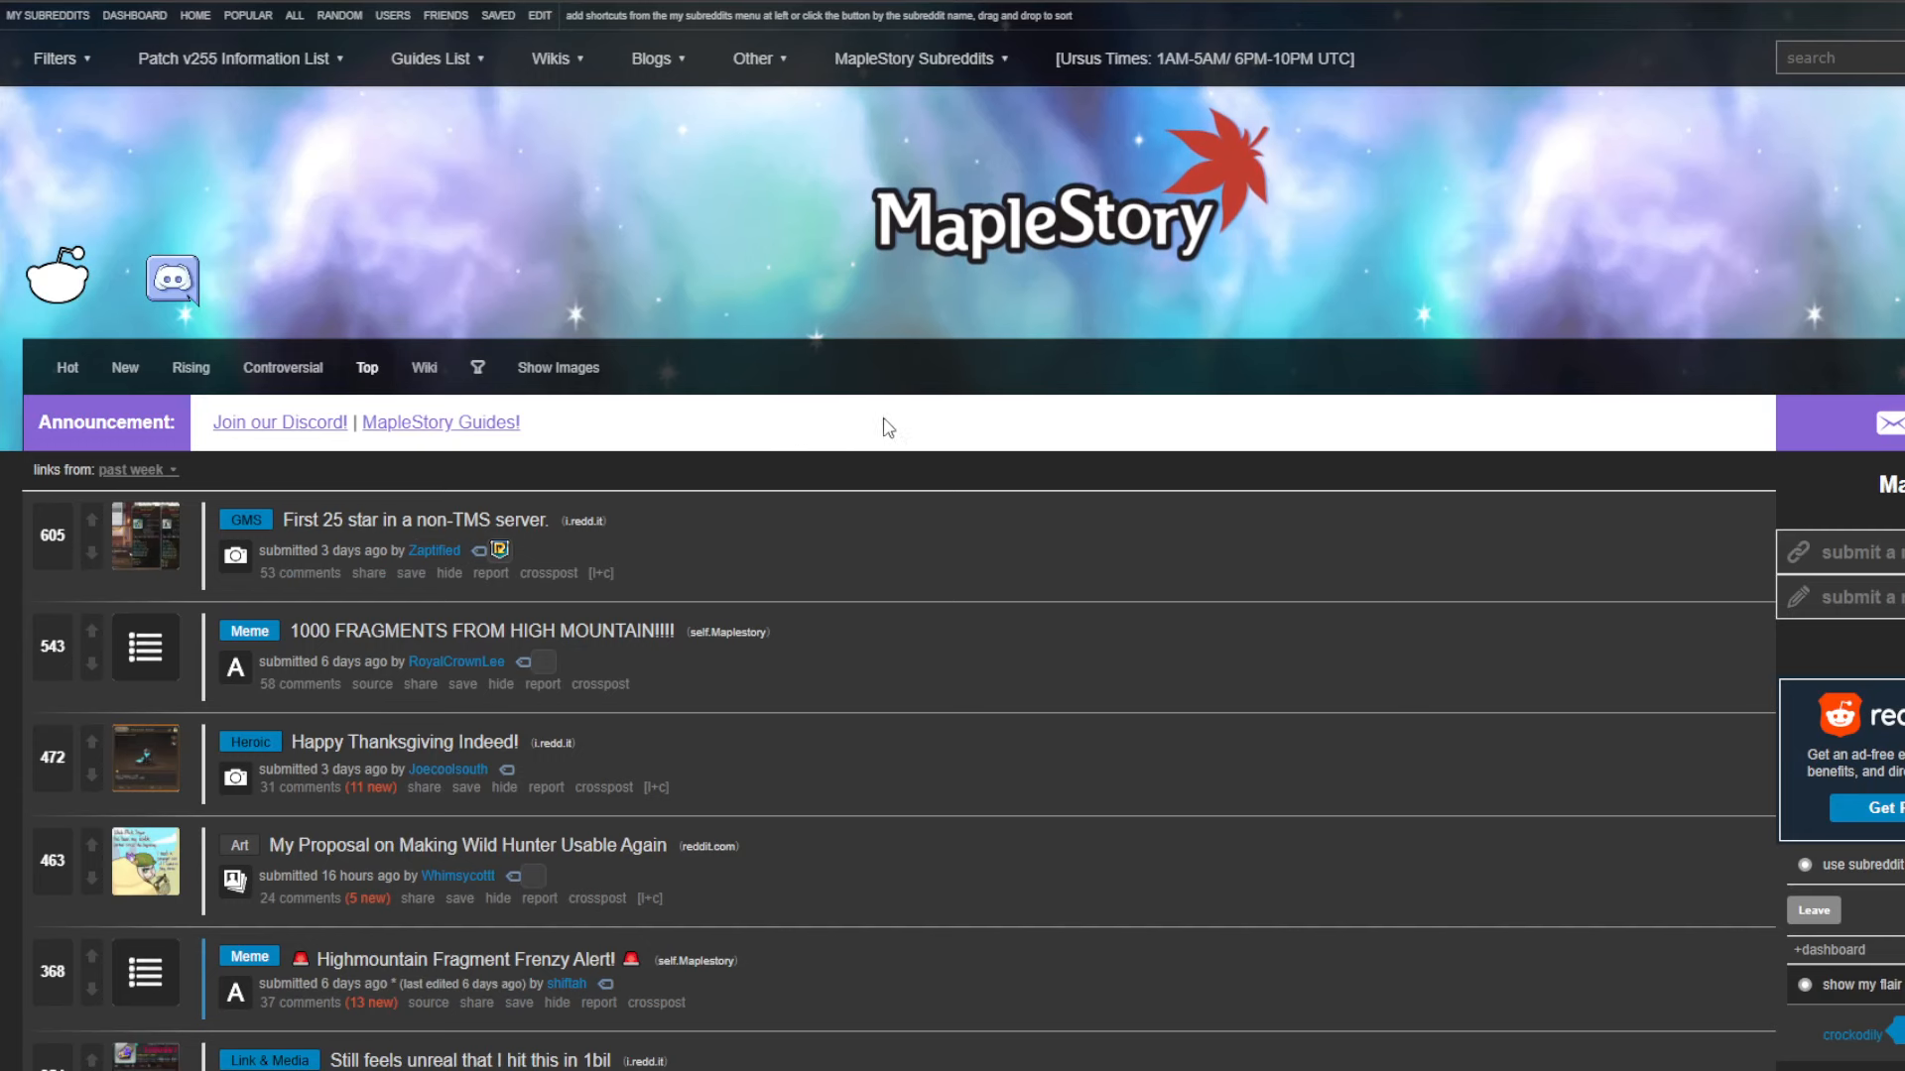
scroll(down, 3)
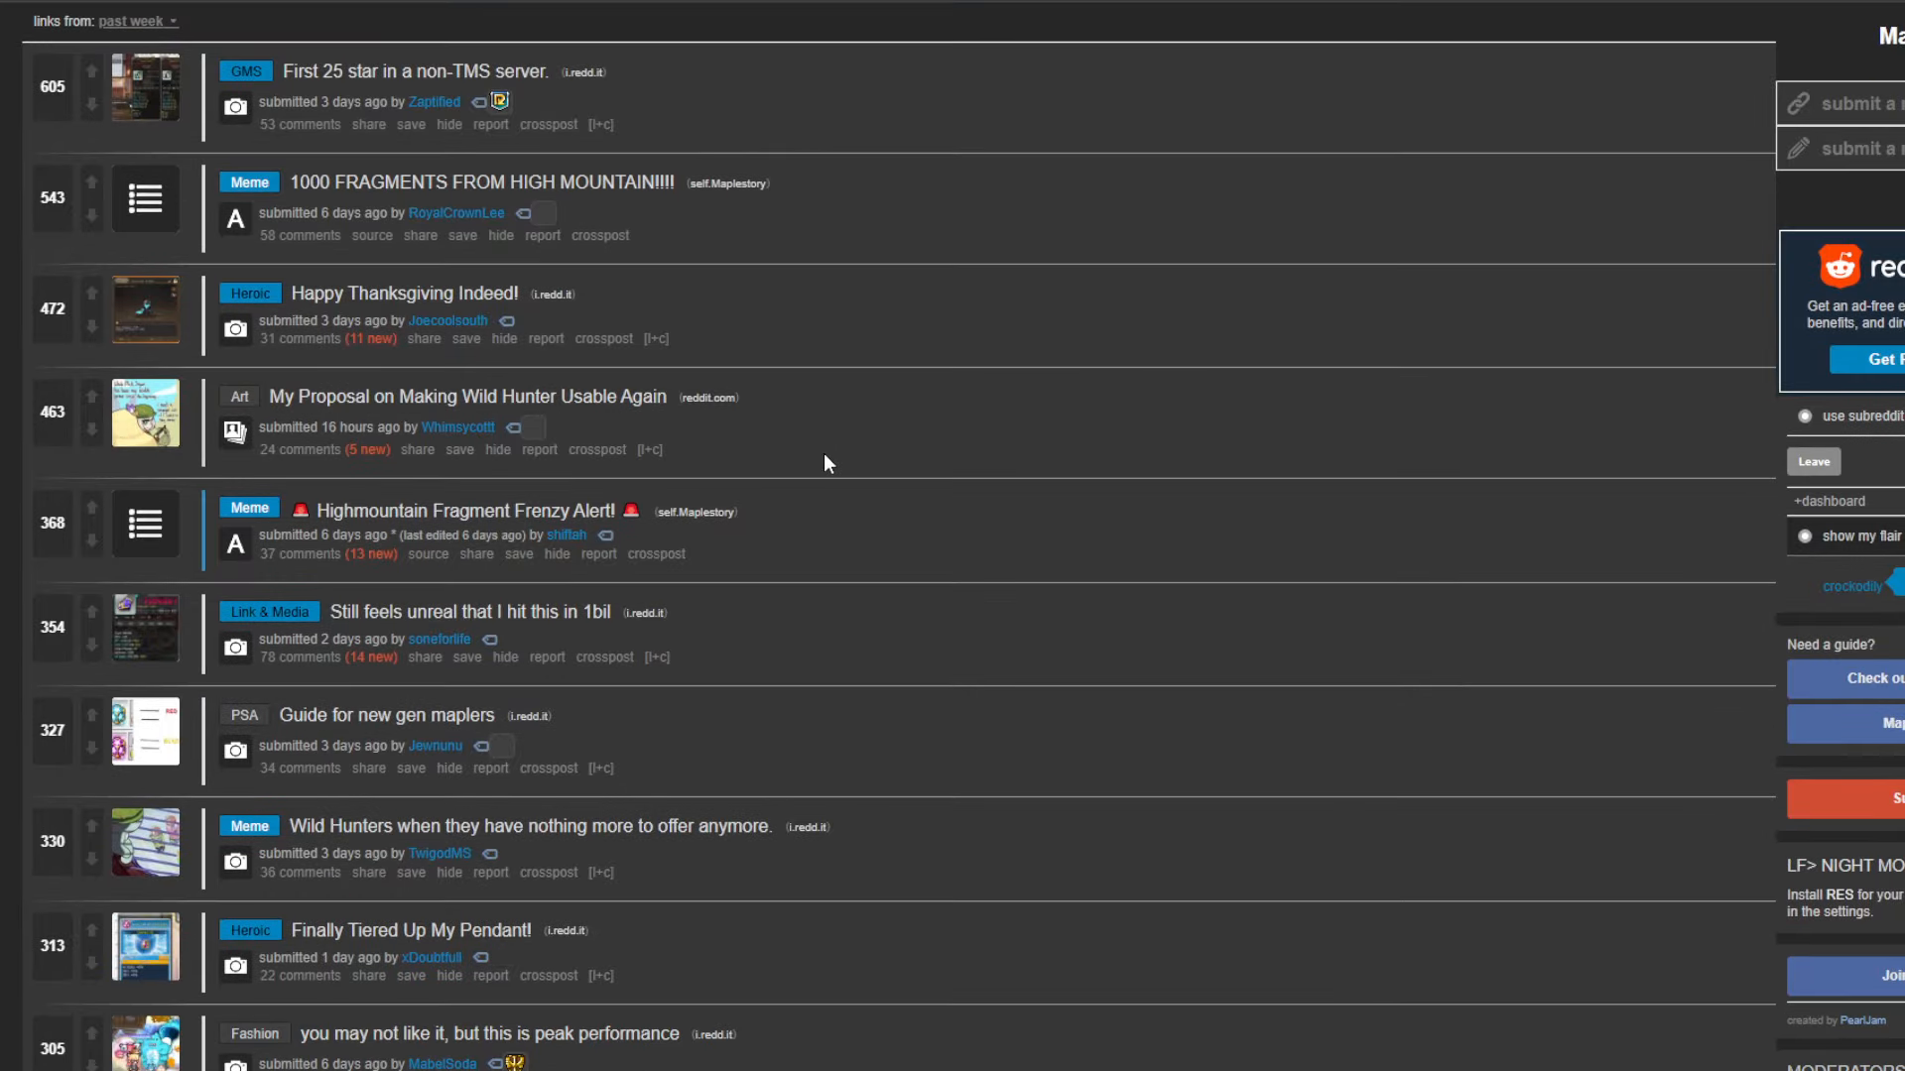
scroll(down, 3)
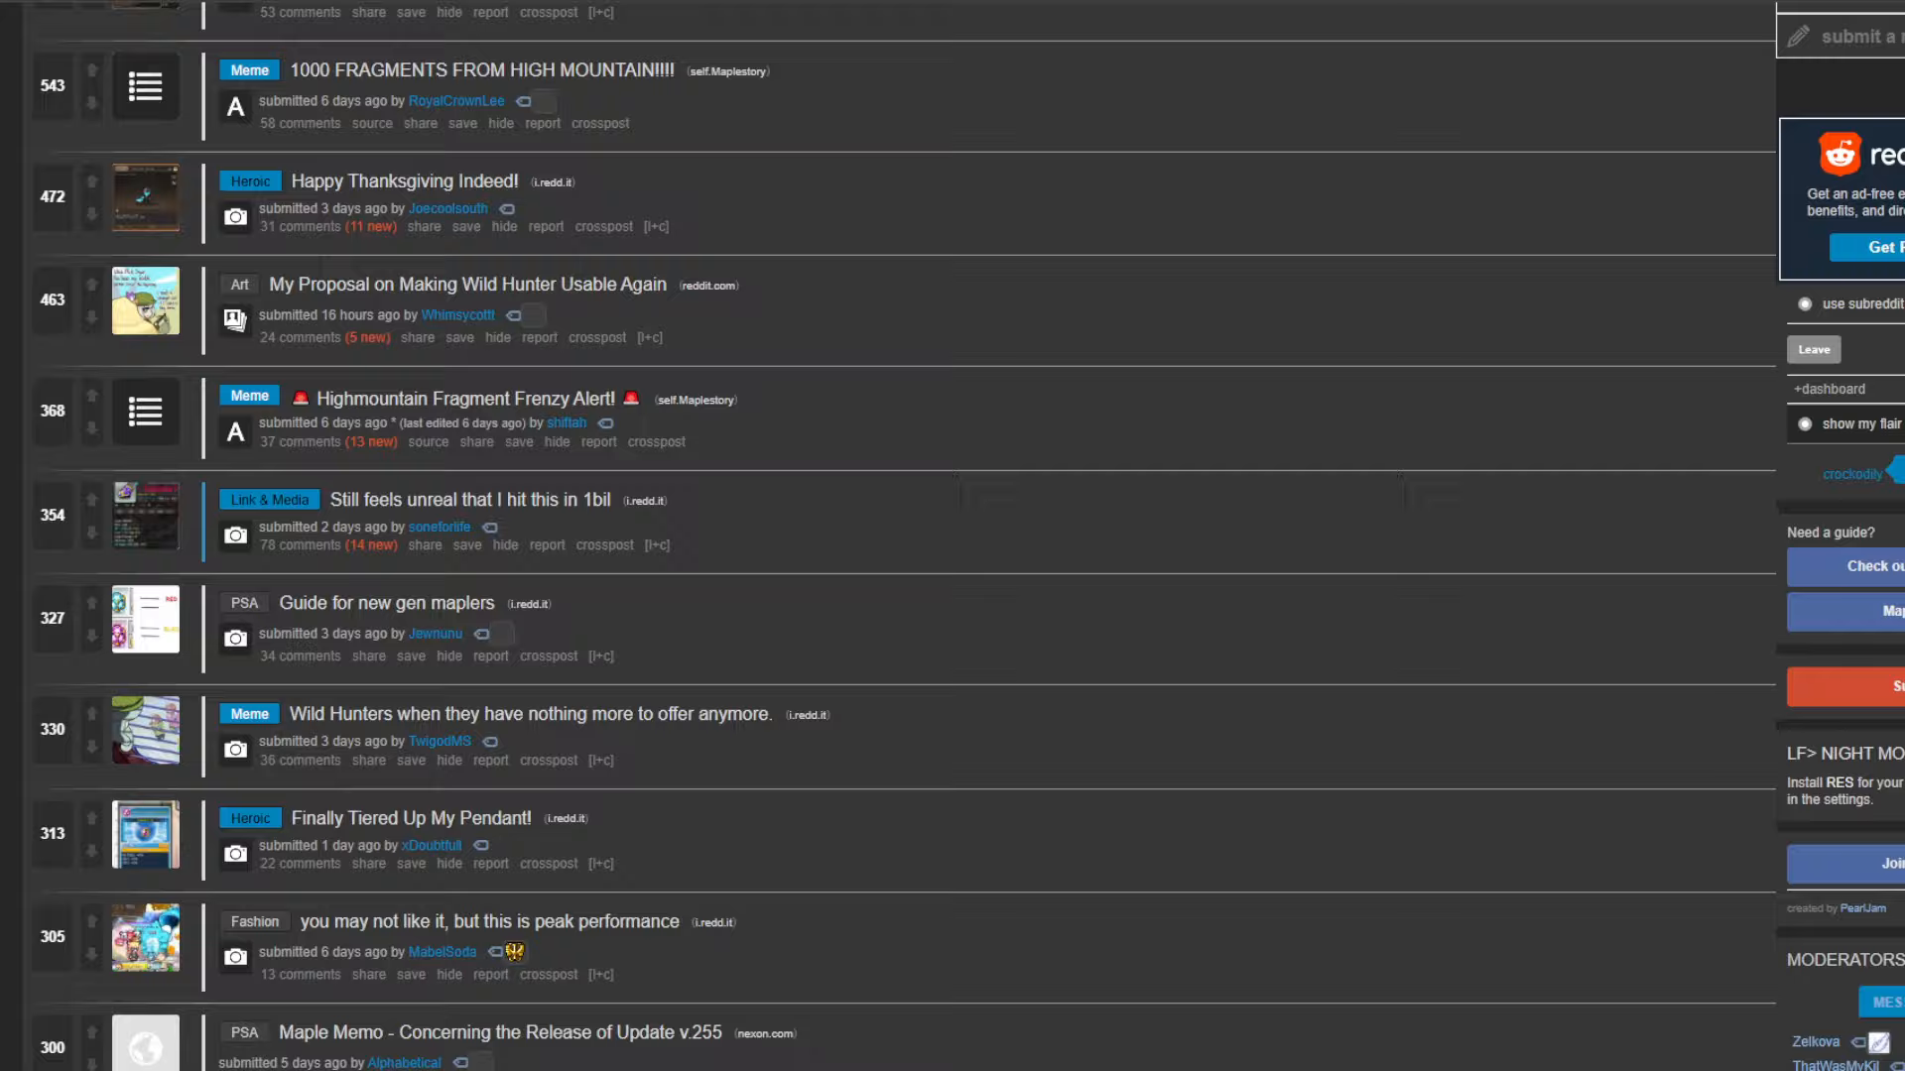
- View the 'Still feels unreal that I hit this in 1bil' gloves post and scroll into its comments
click(300, 543)
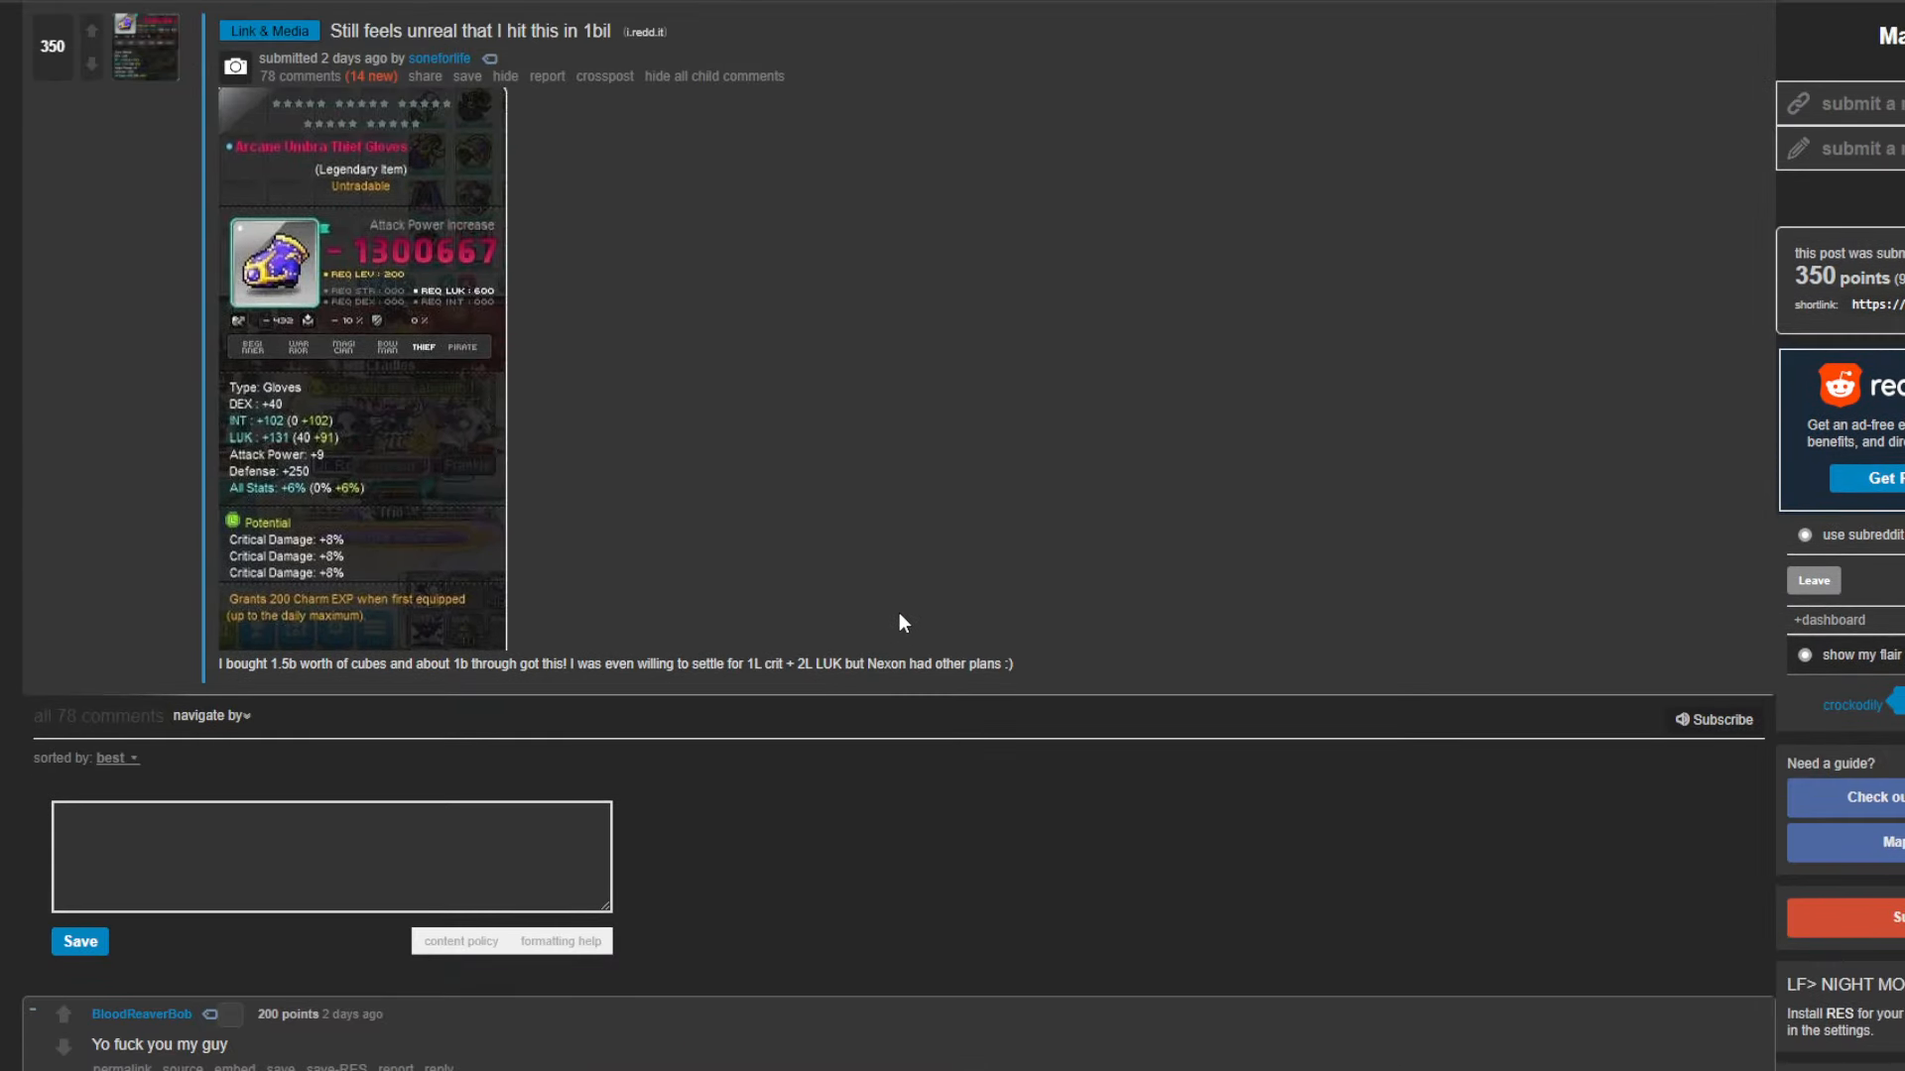
scroll(up, 3)
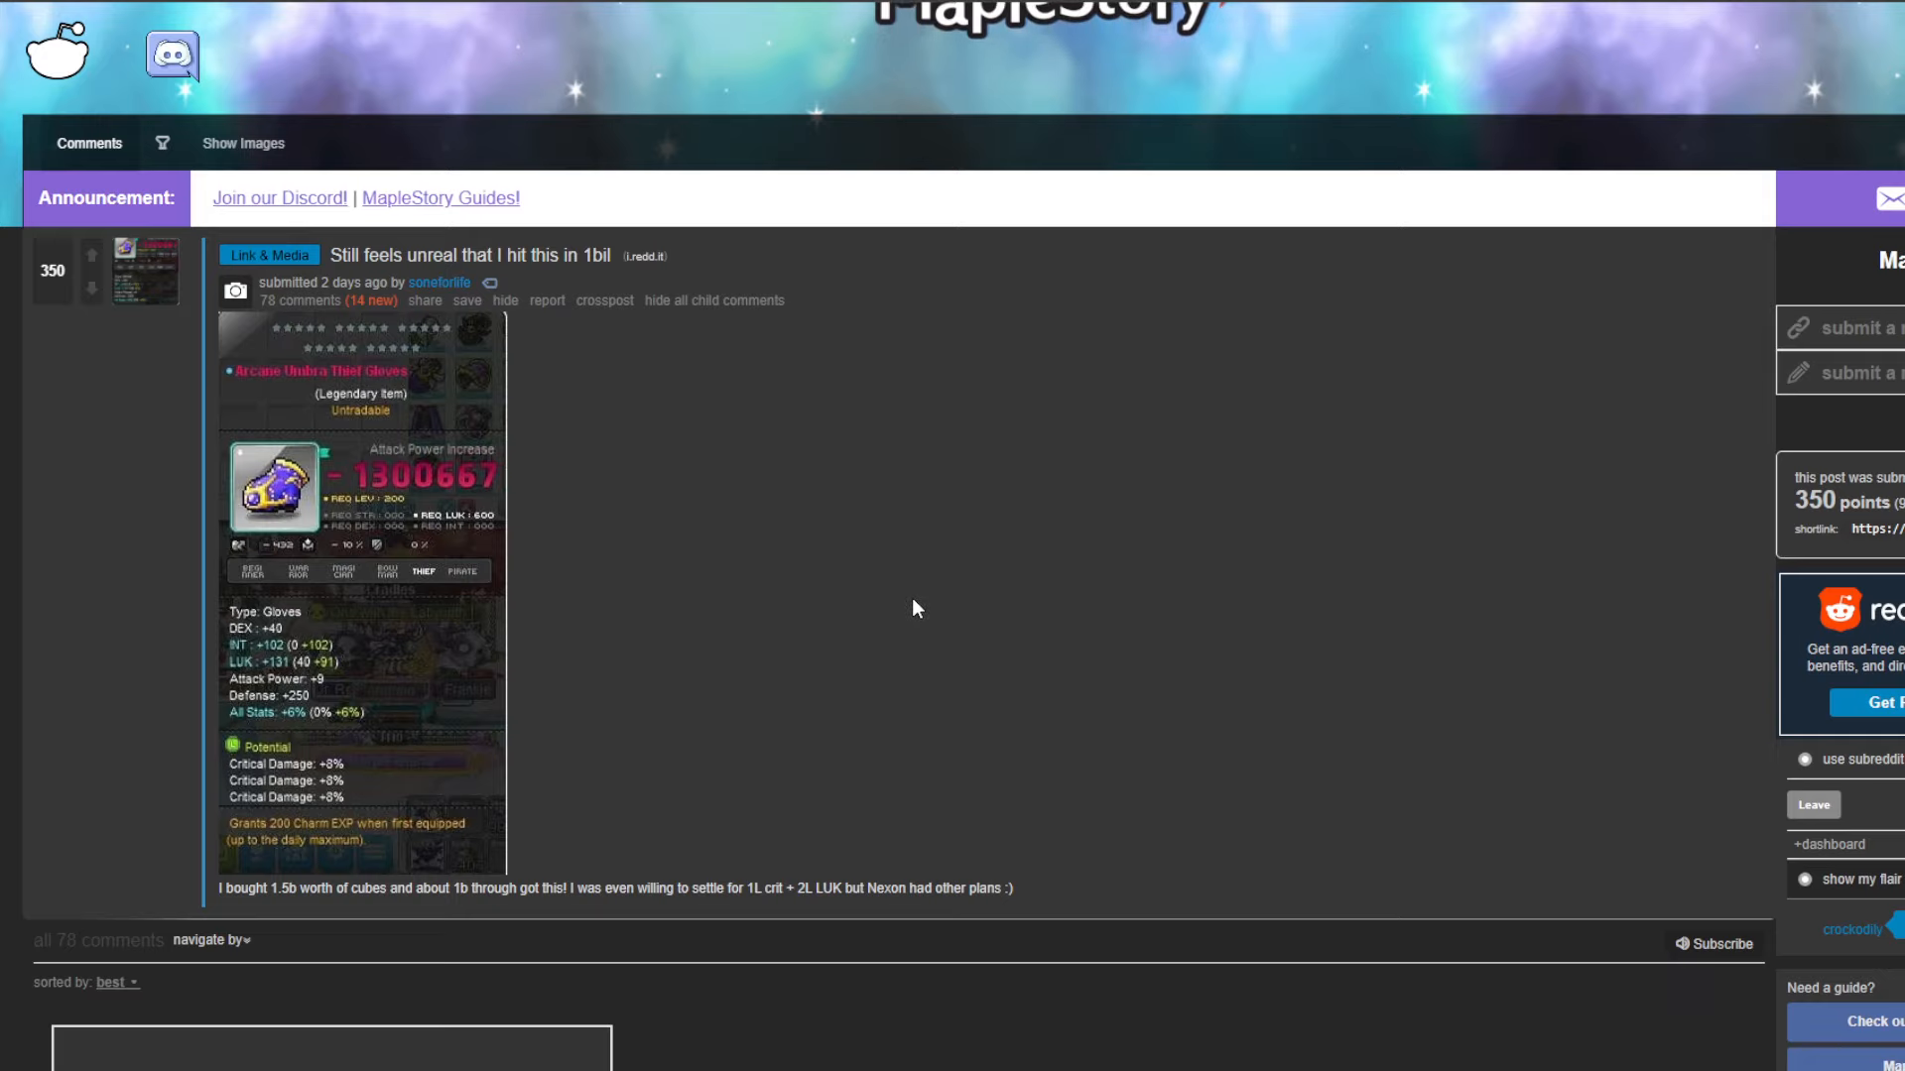
scroll(down, 3)
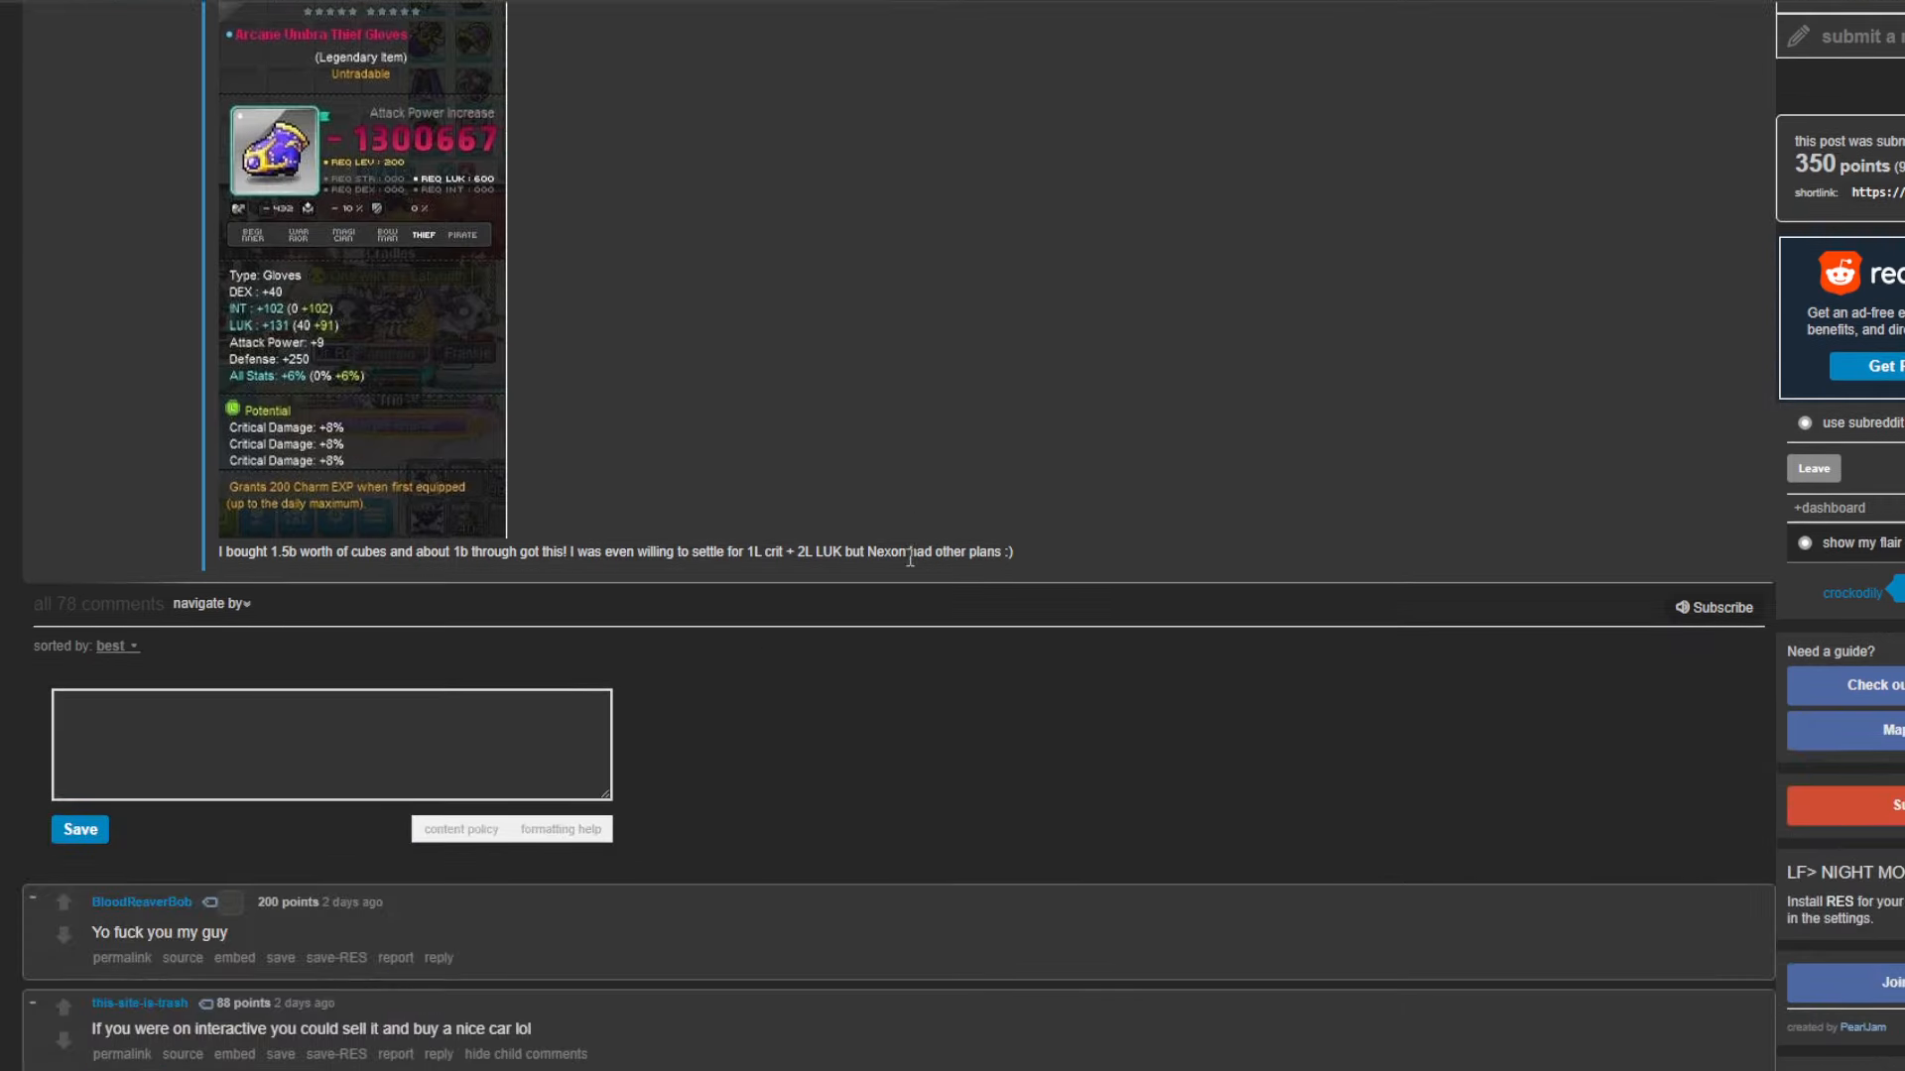
mouse_move(1209, 540)
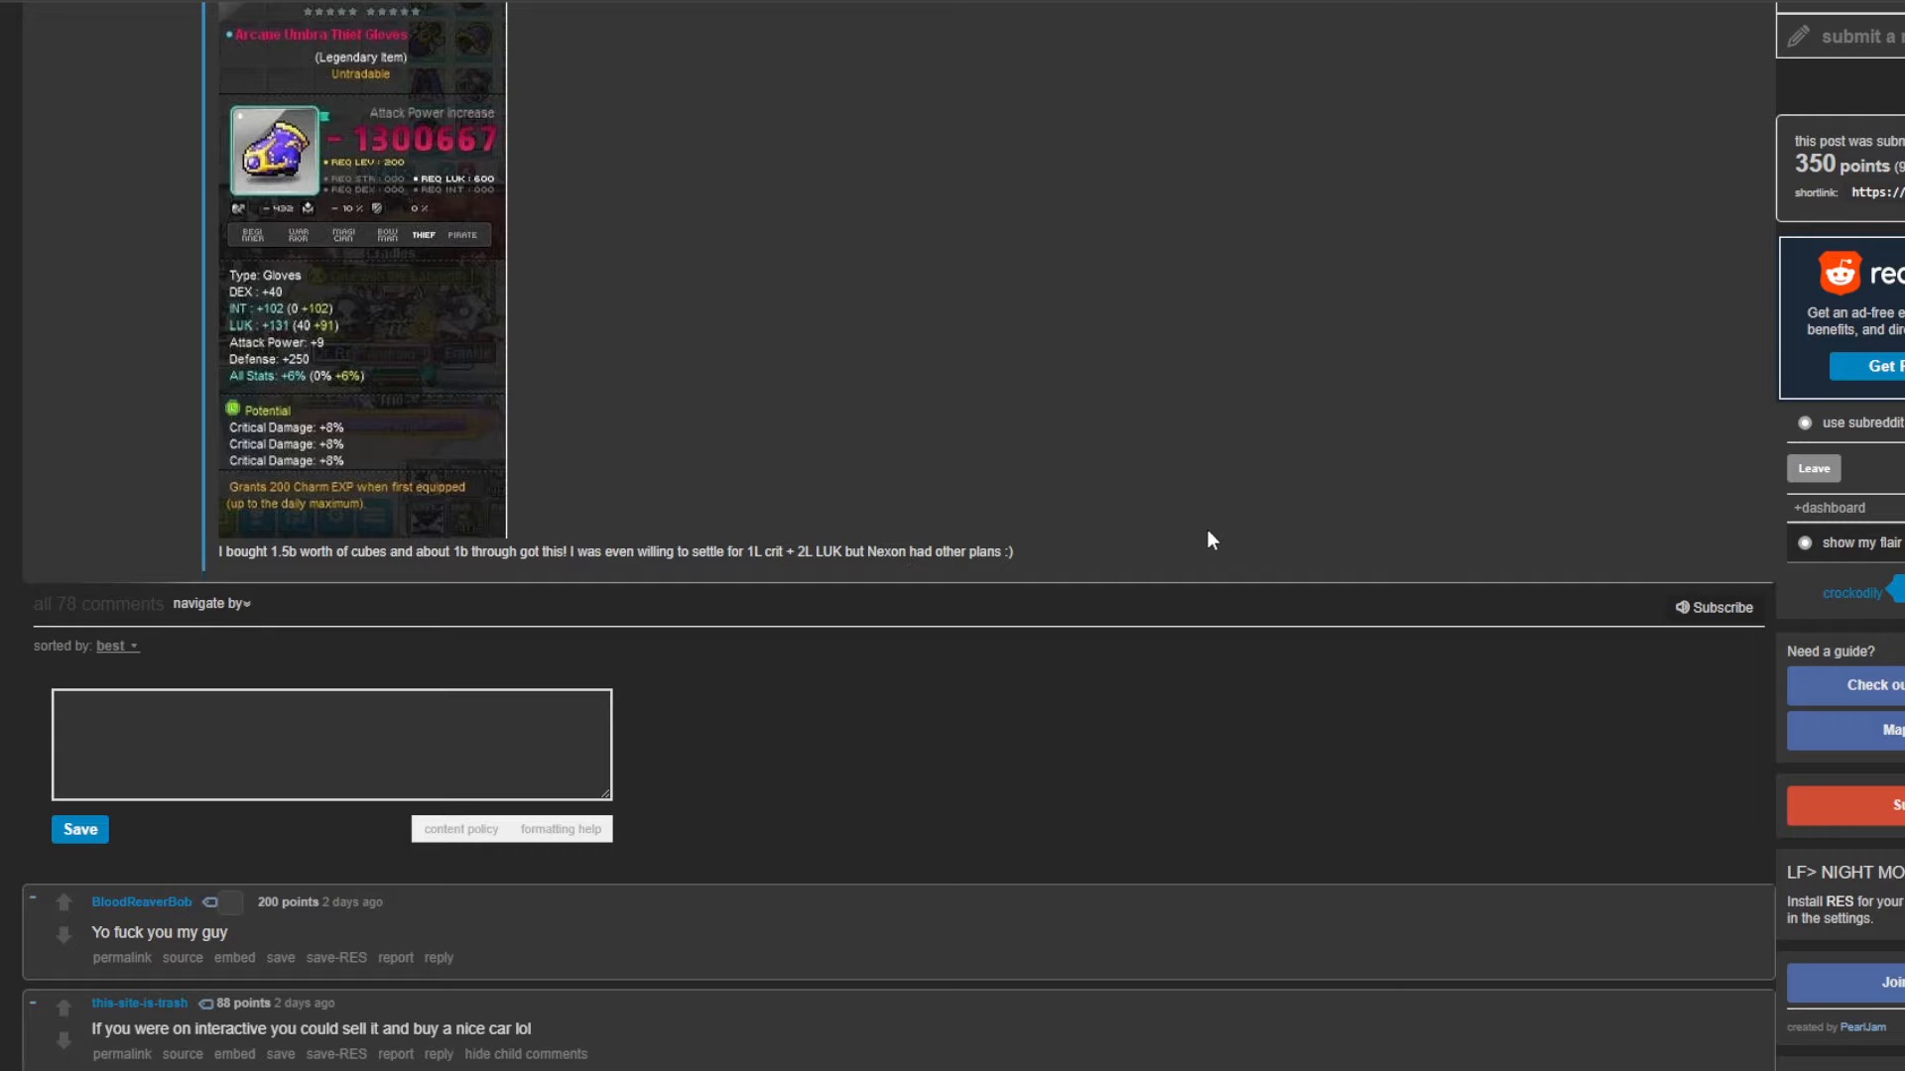
mouse_move(1173, 572)
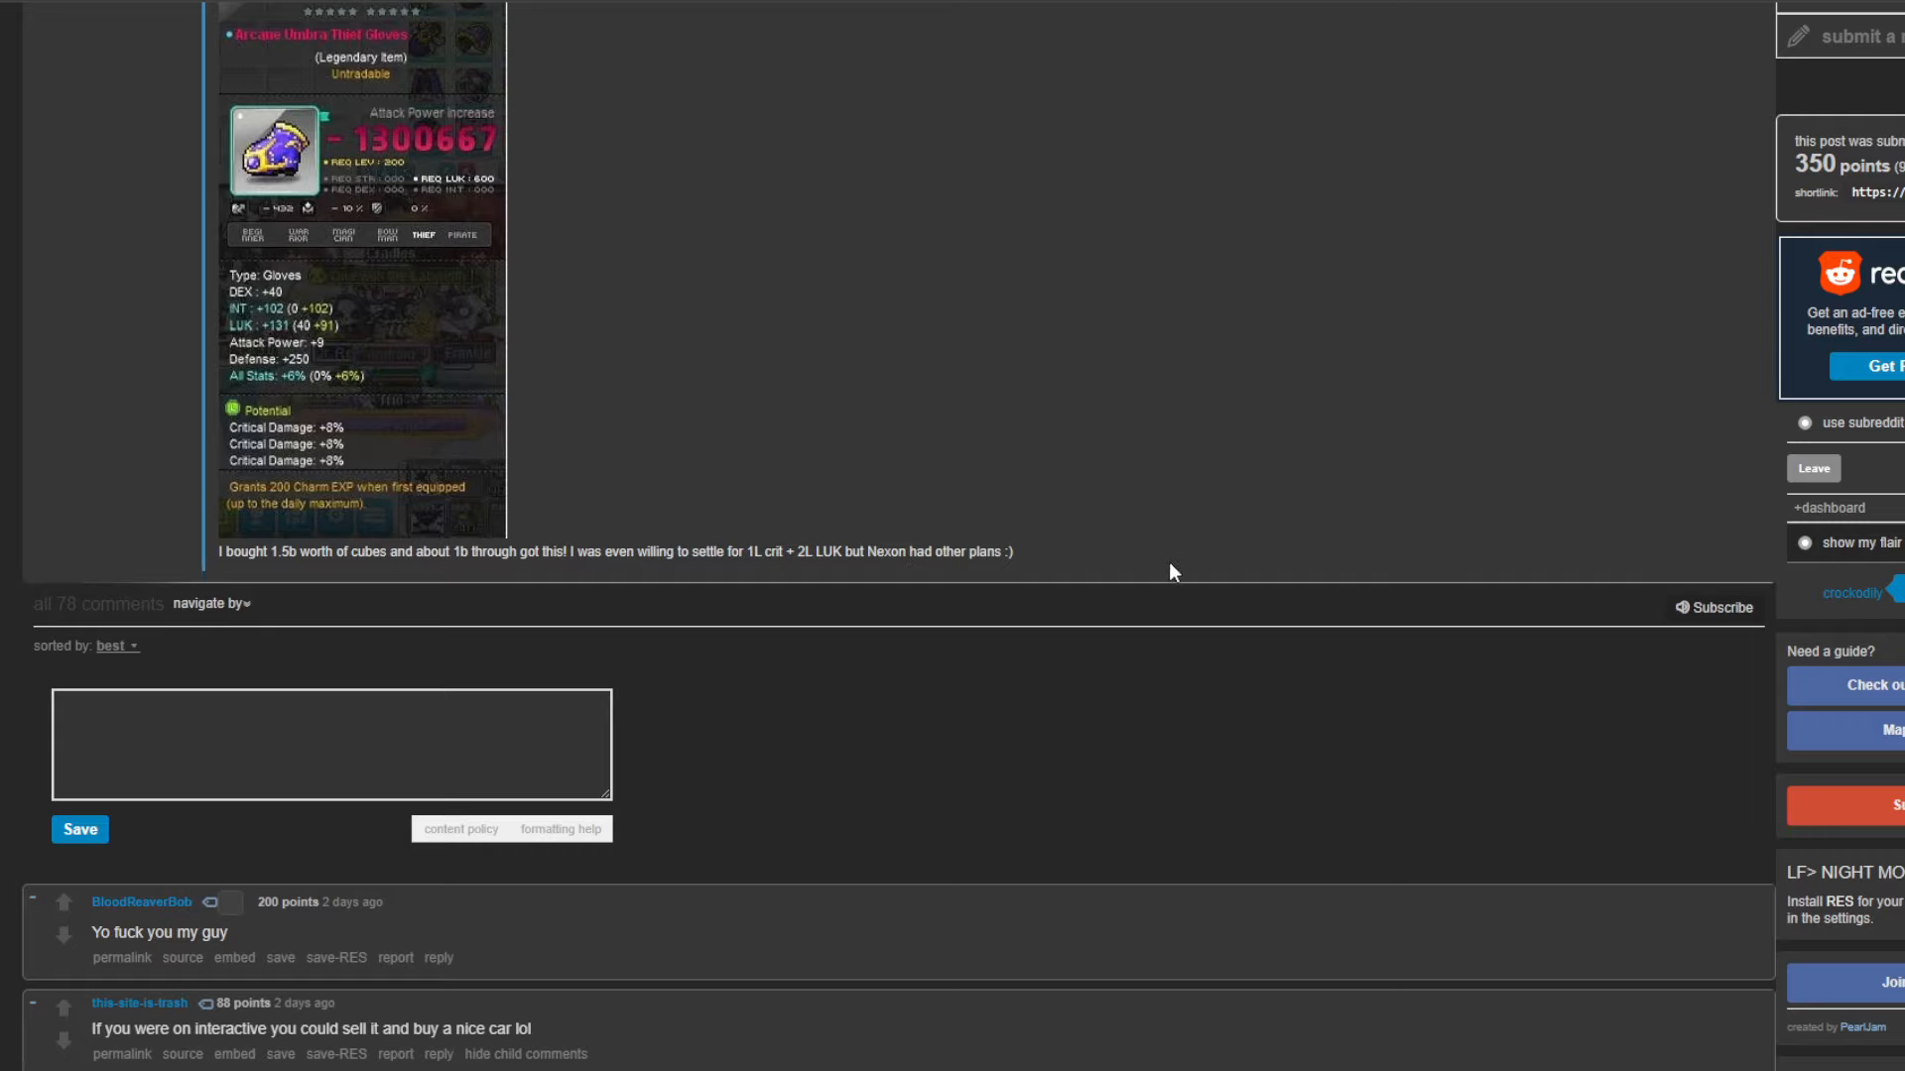
scroll(down, 3)
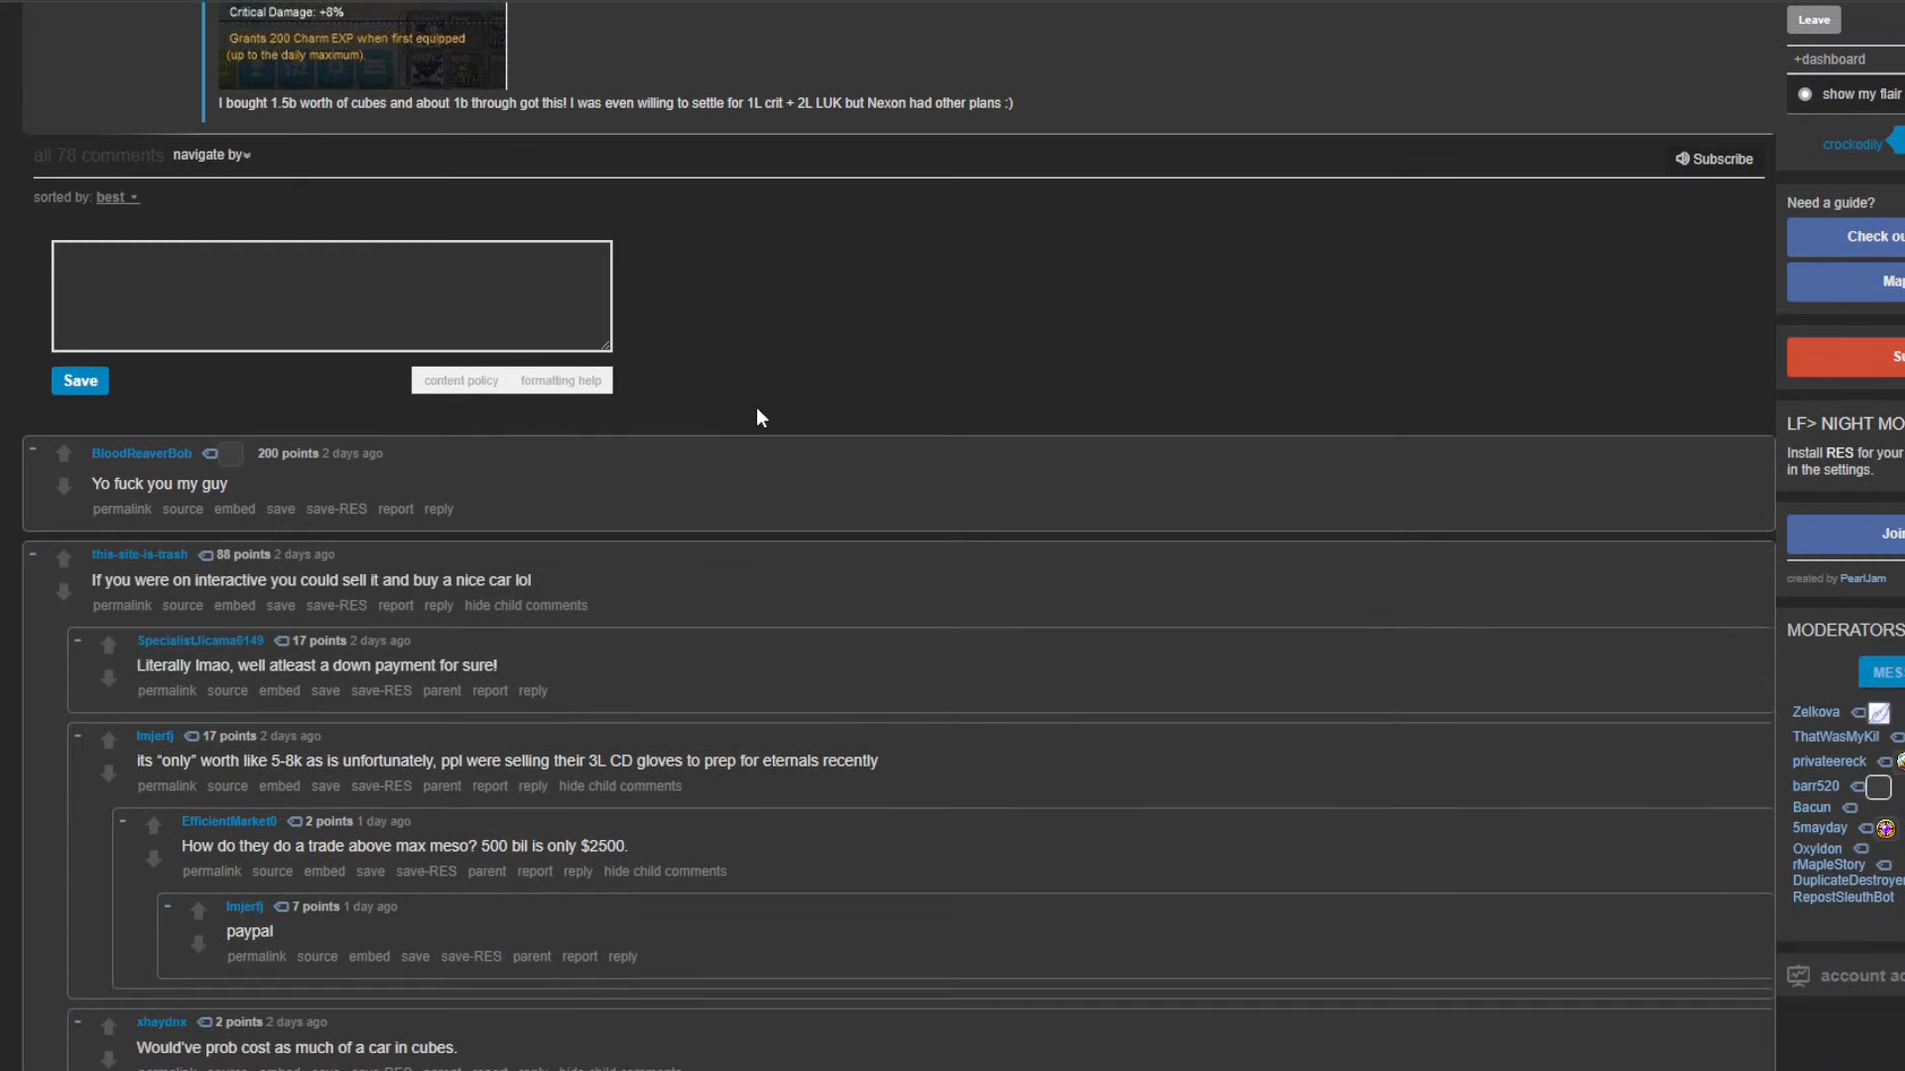
mouse_move(746, 496)
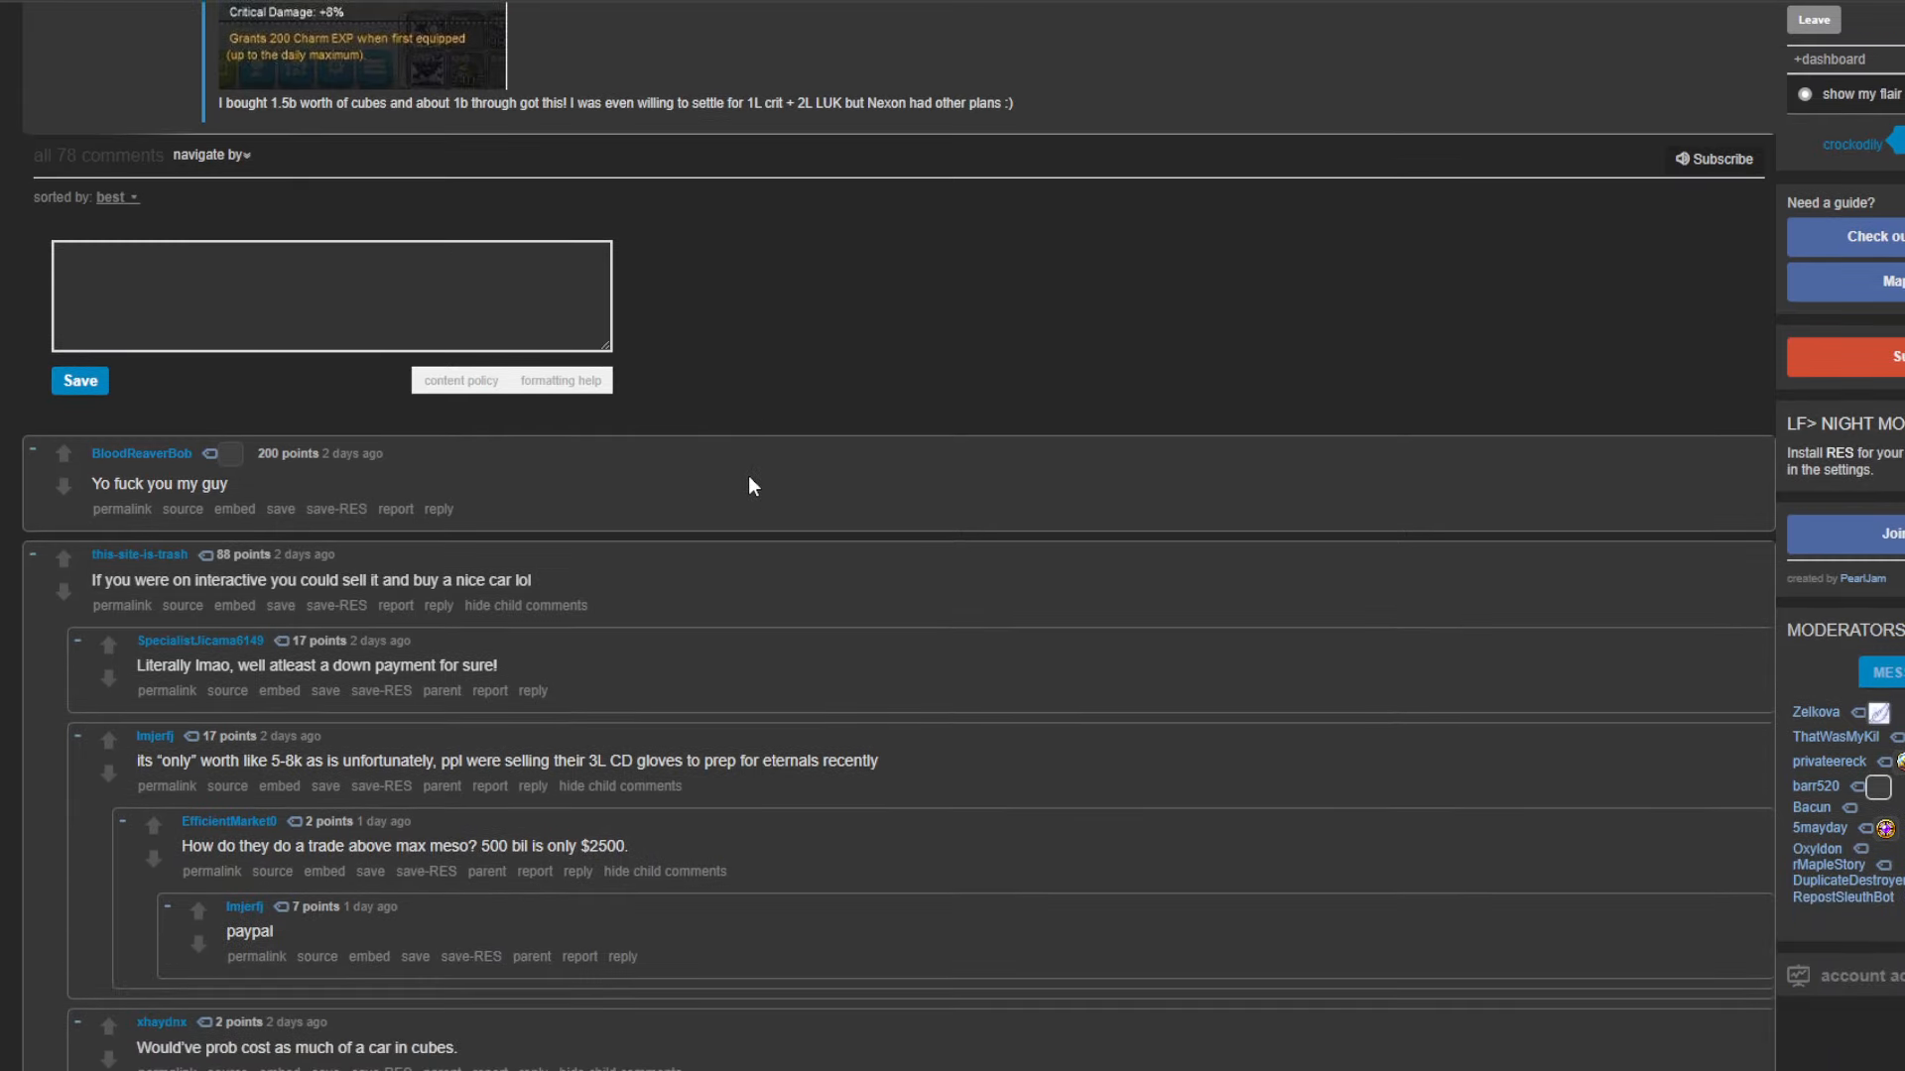
mouse_move(734, 473)
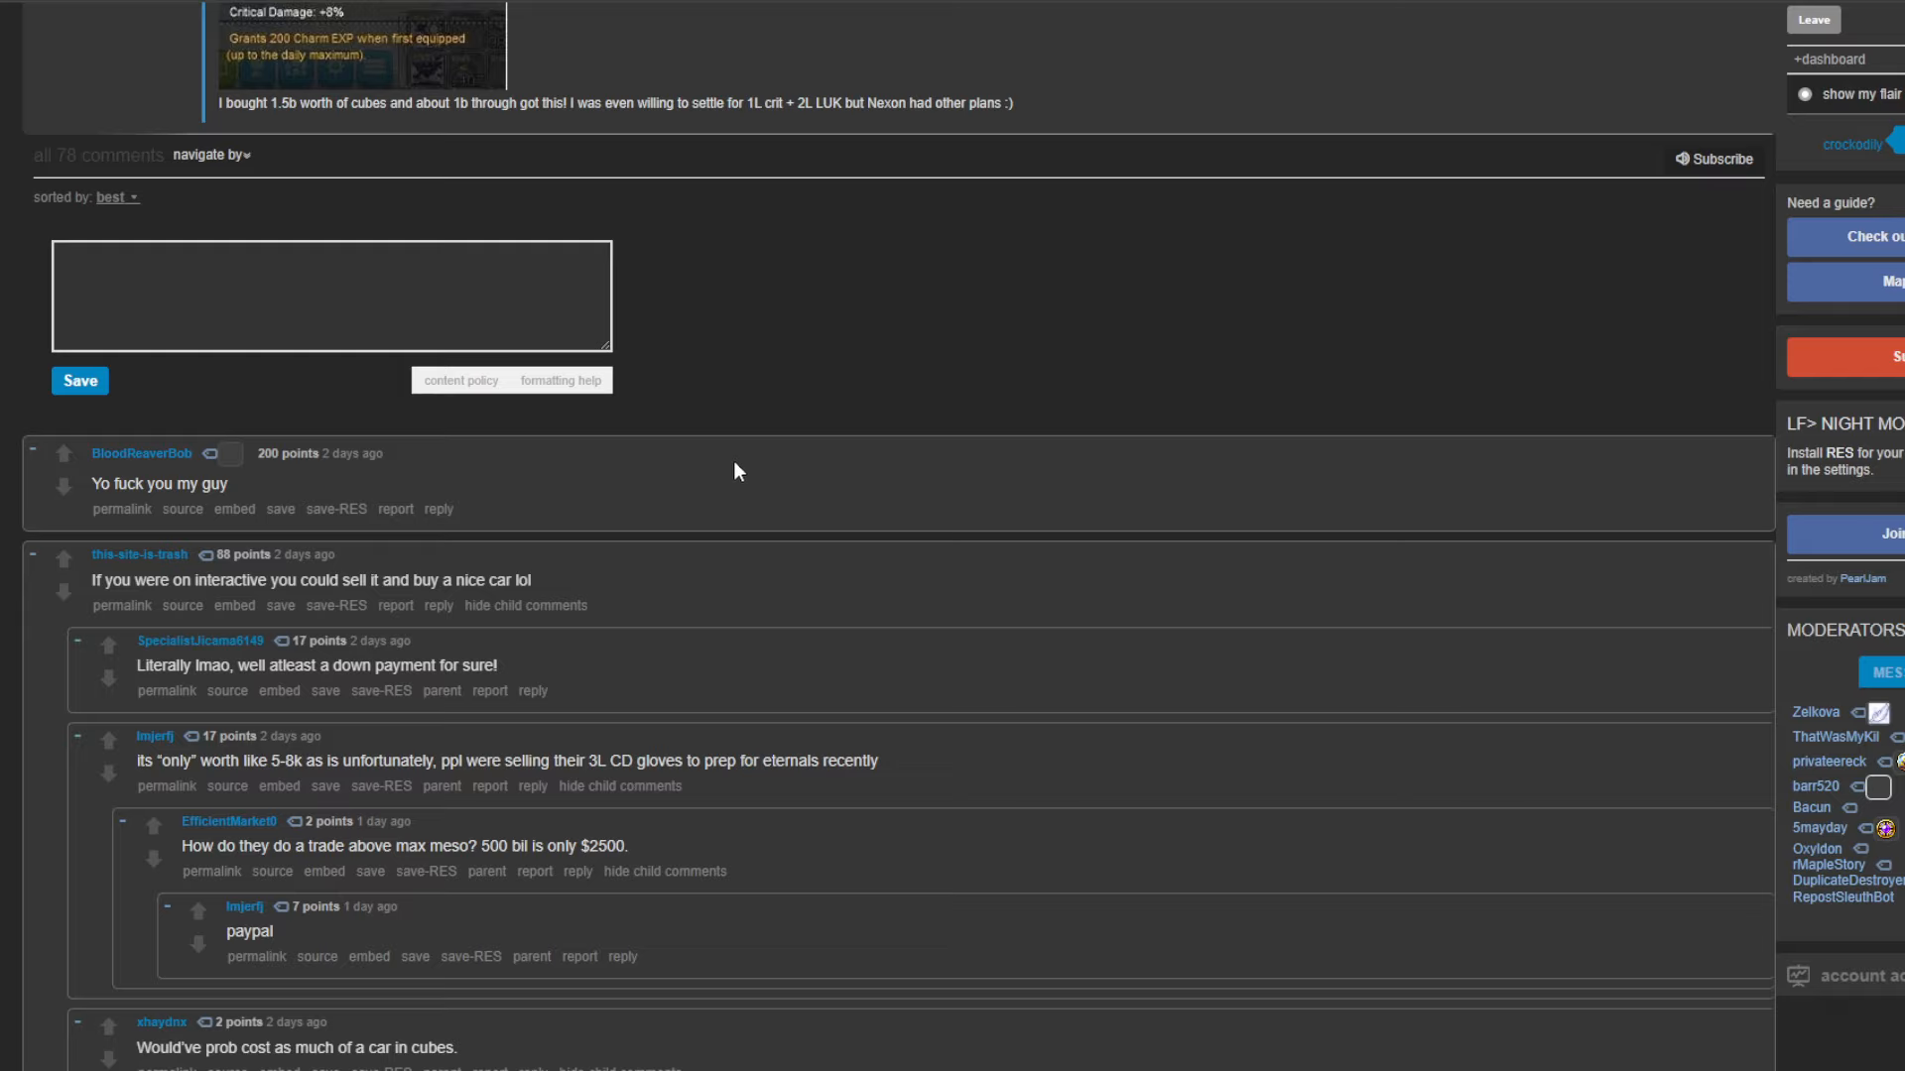
mouse_move(338, 762)
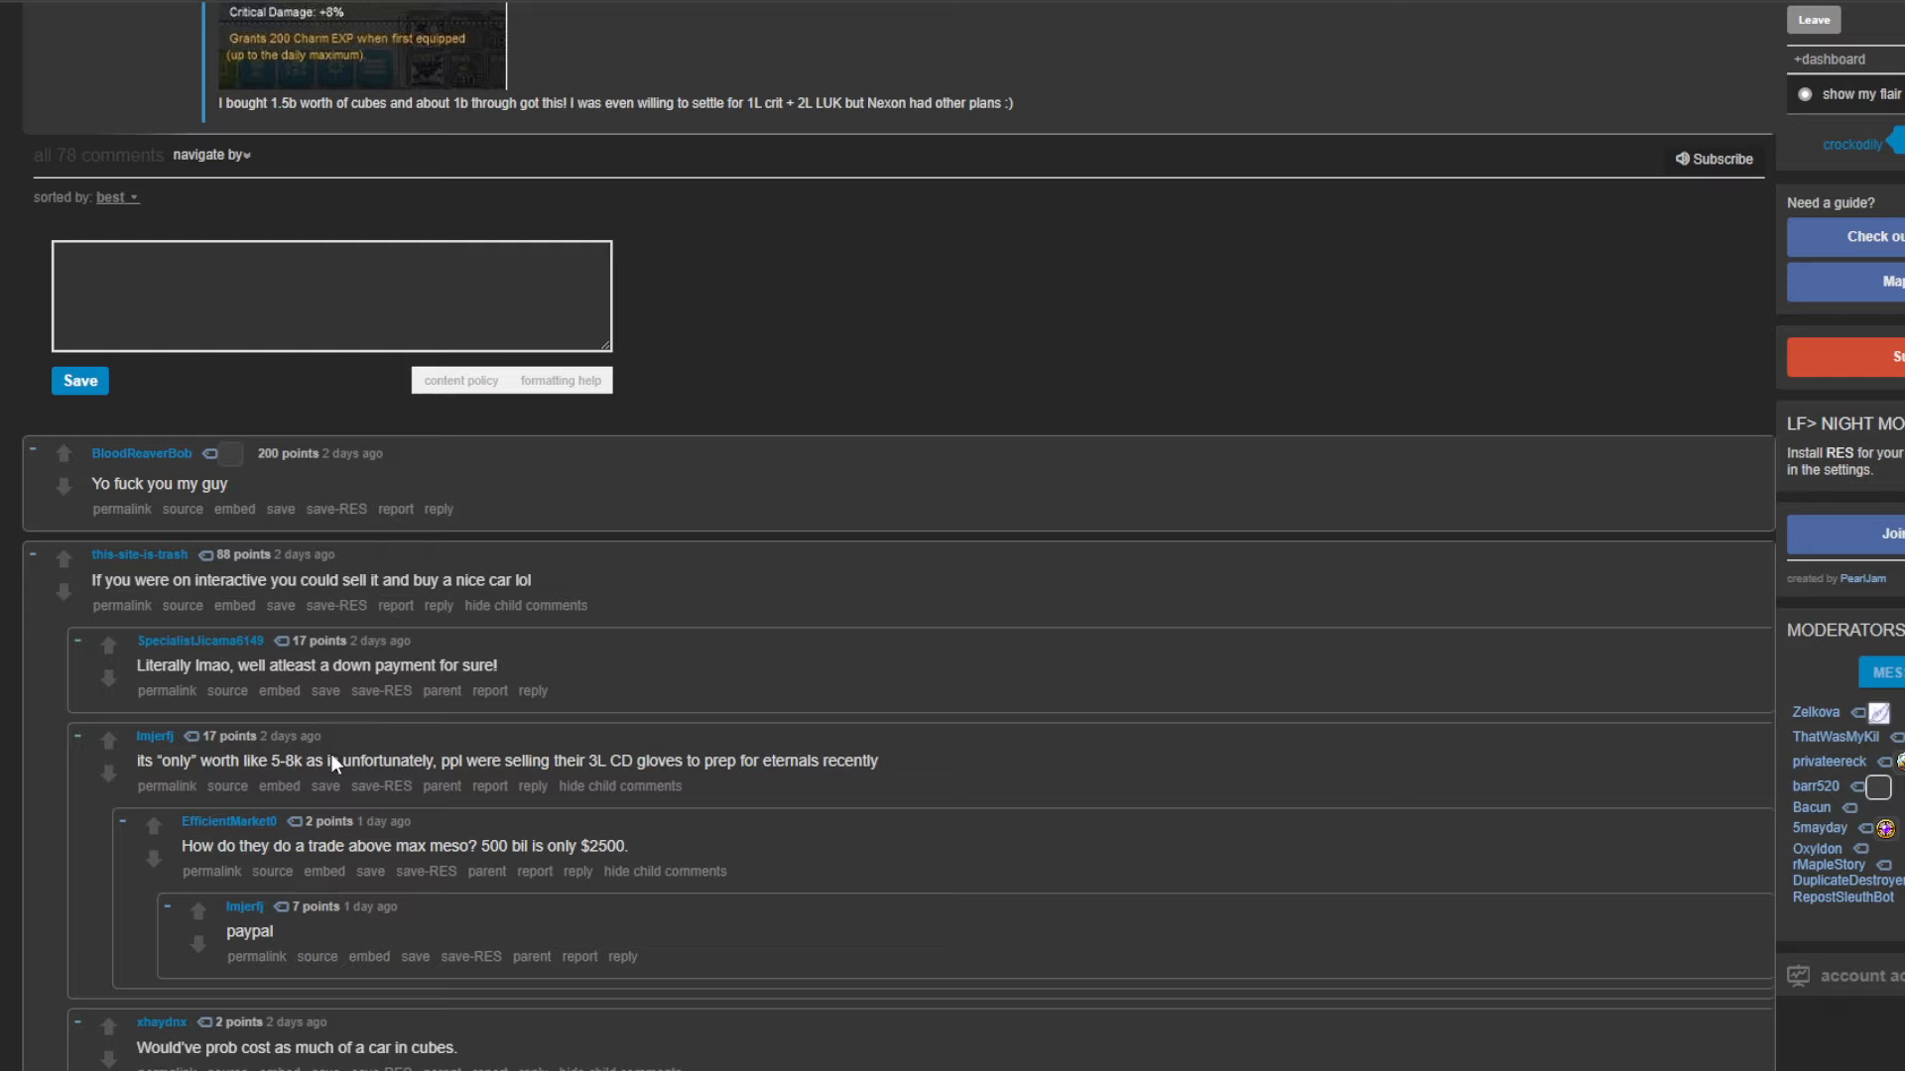
- Highlight the word 'only' in a reply, clear it, and scroll back up the thread
double_click(177, 760)
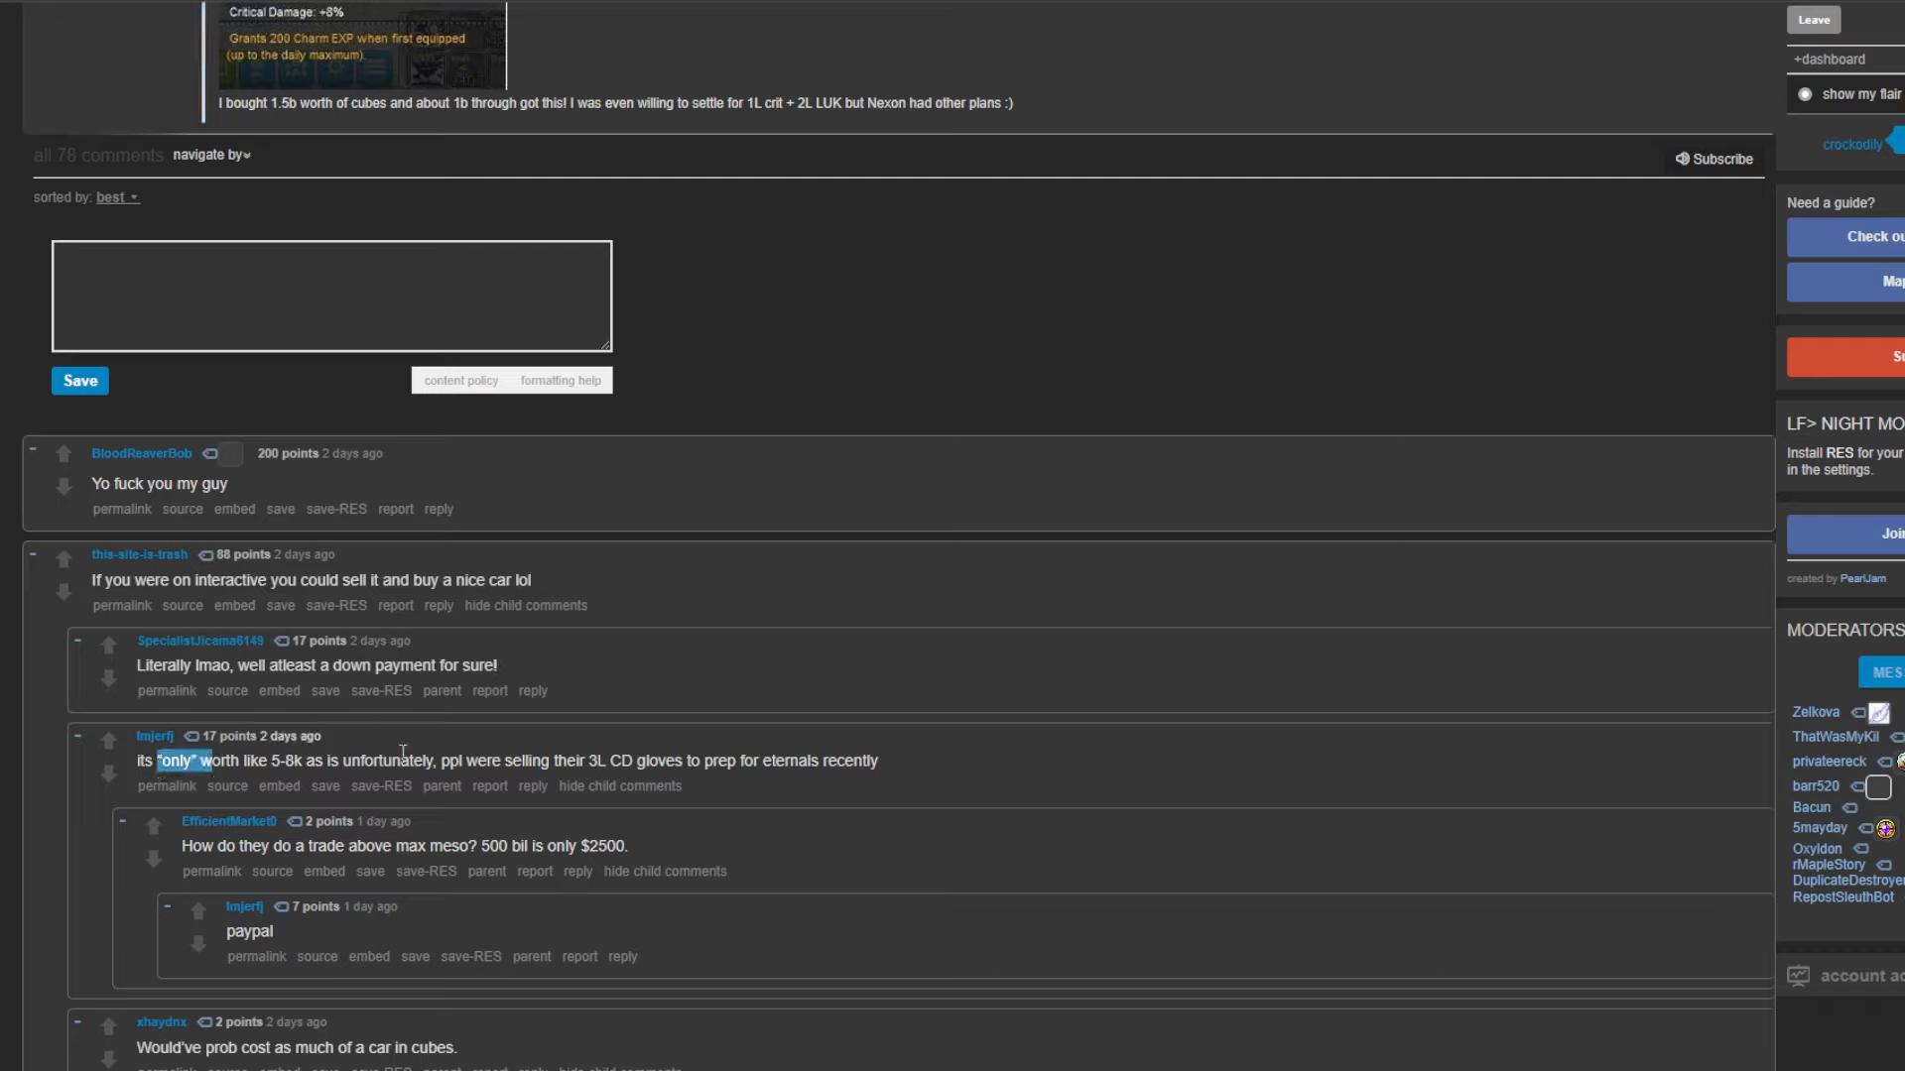
click(324, 765)
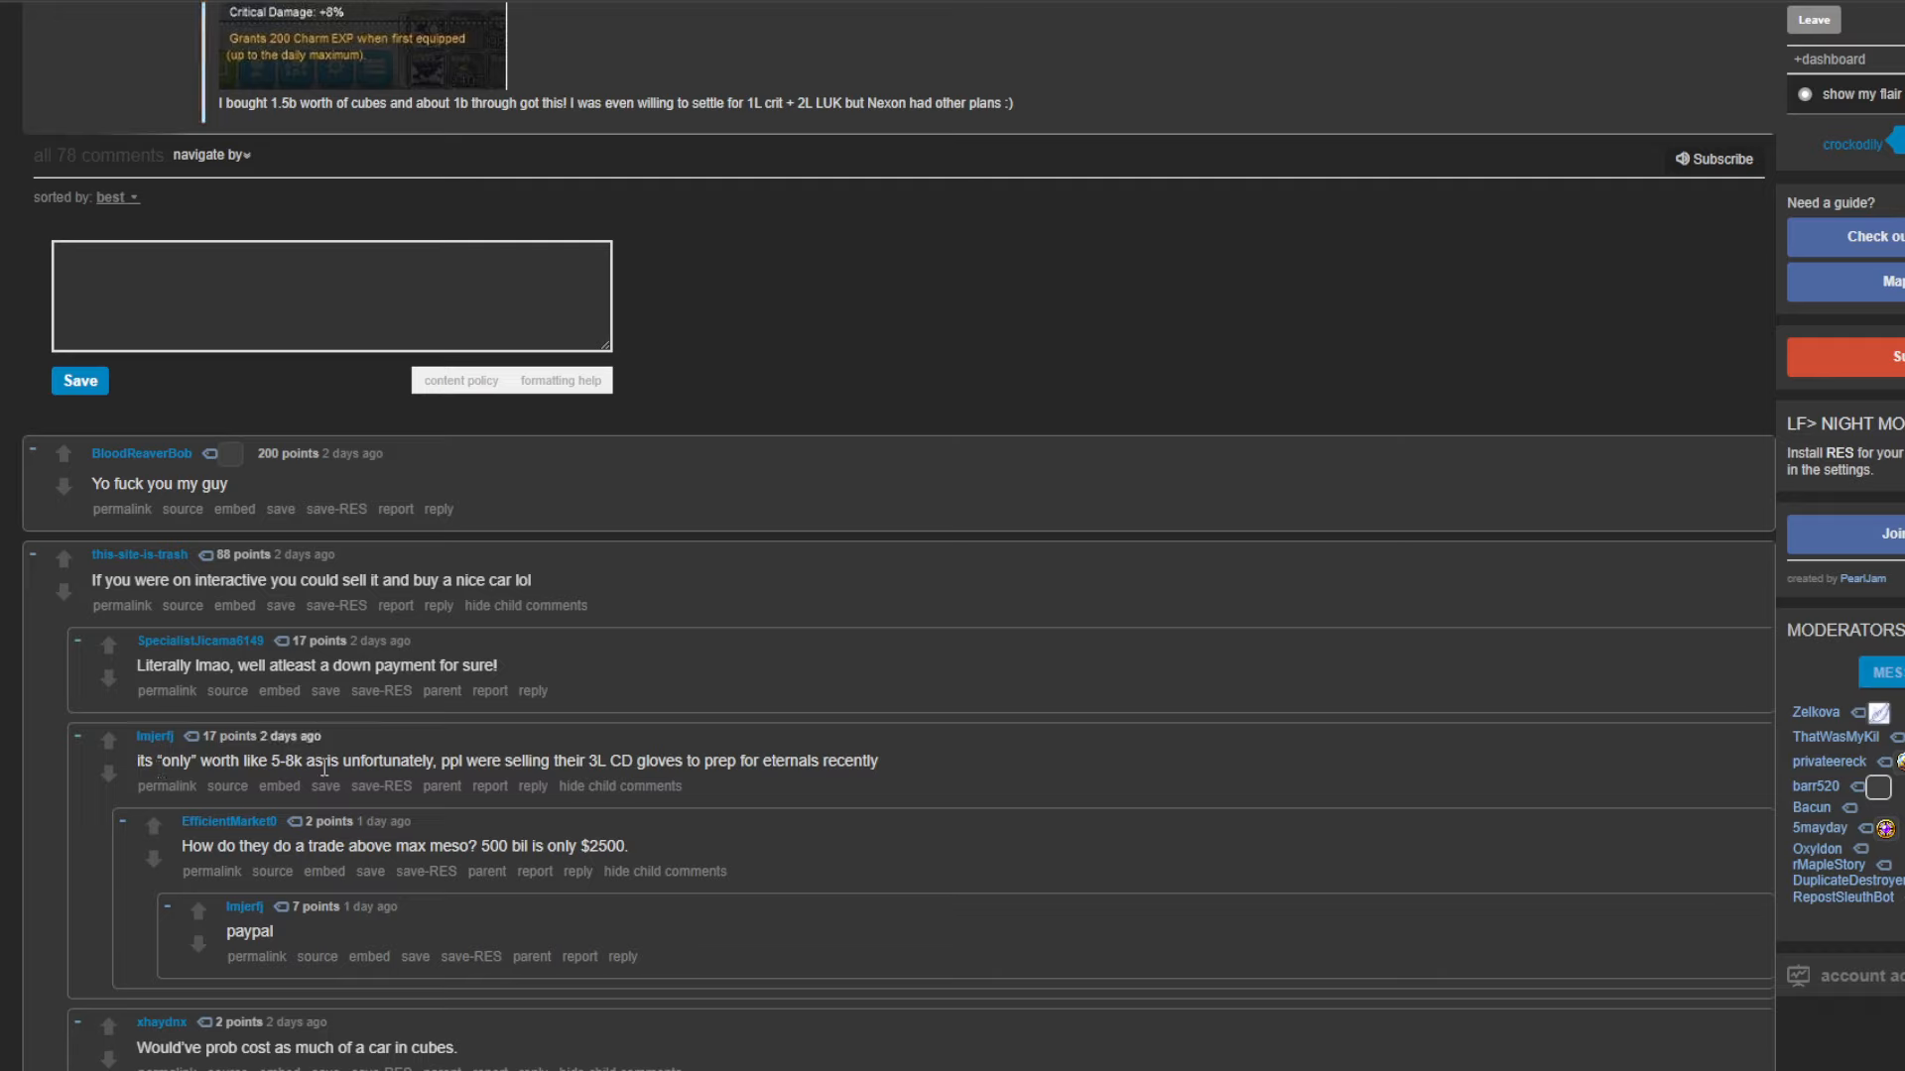
mouse_move(437, 750)
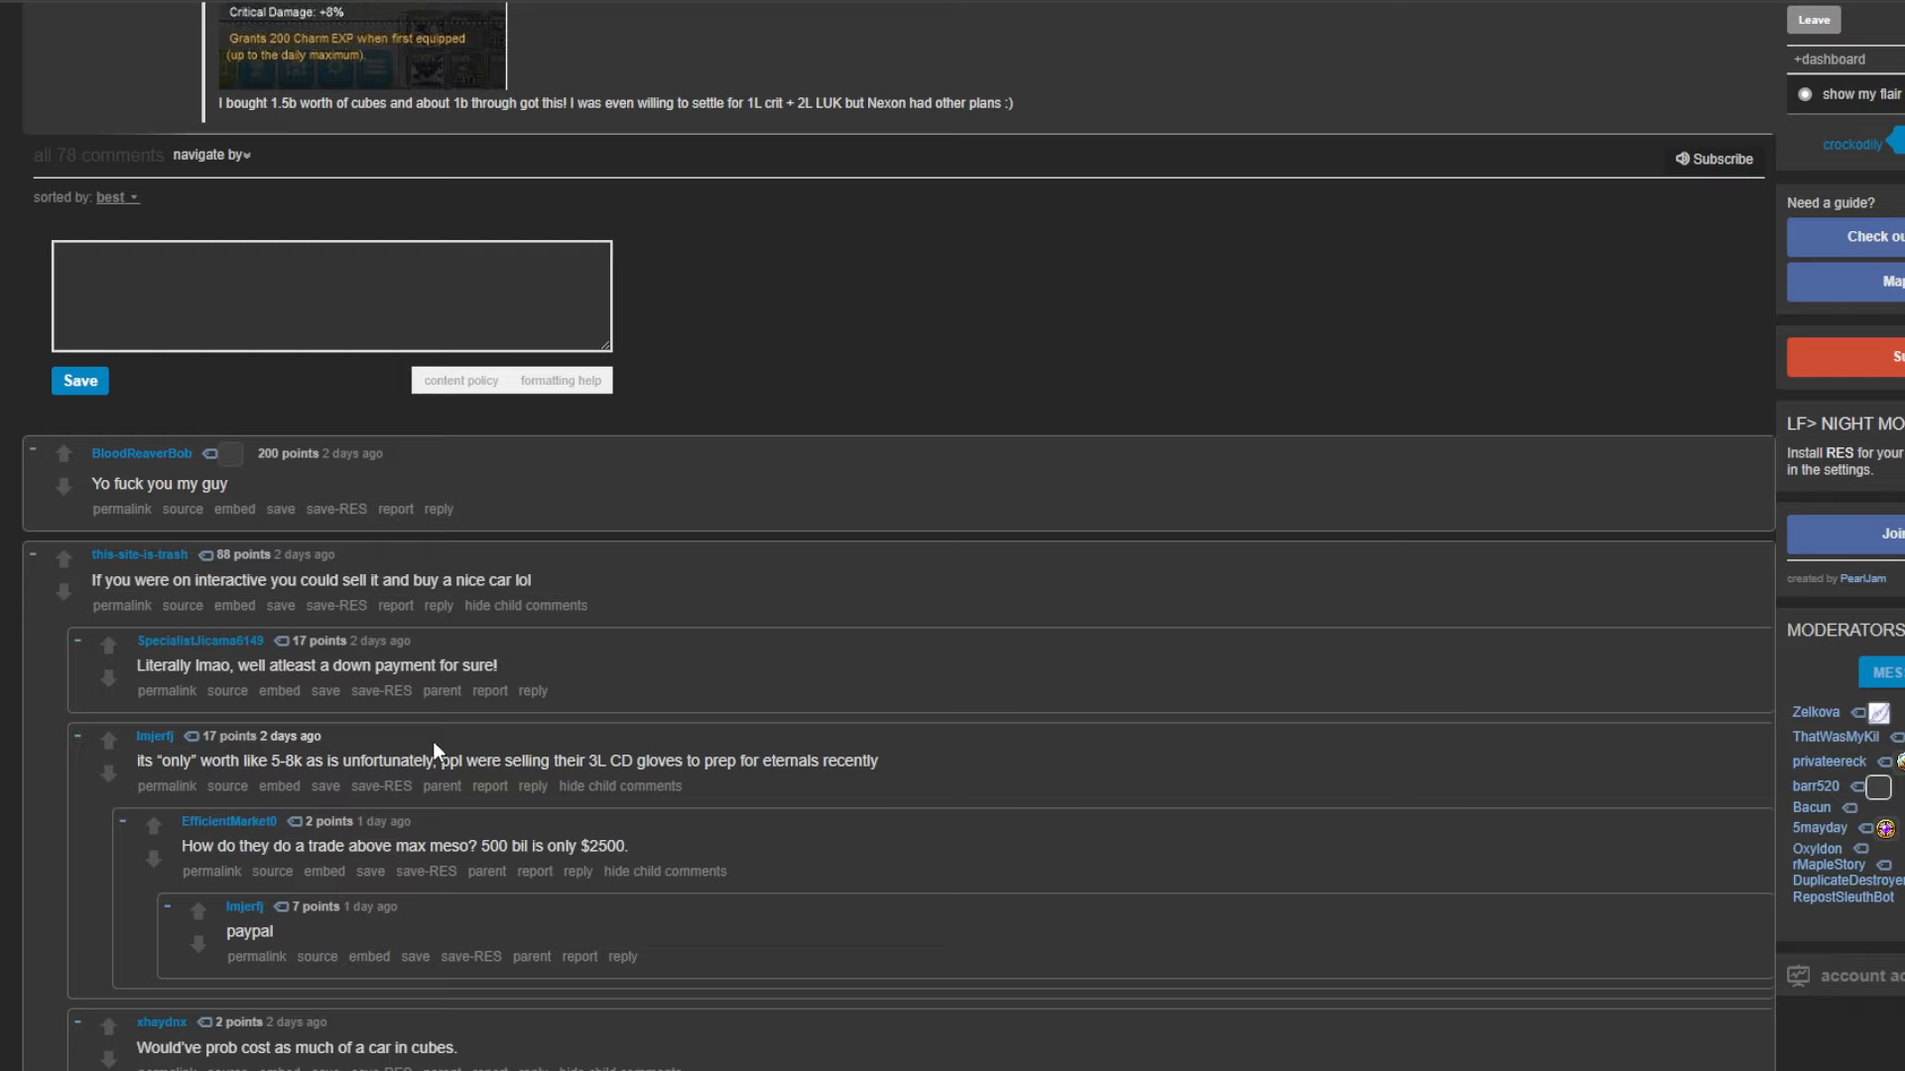
mouse_move(668, 692)
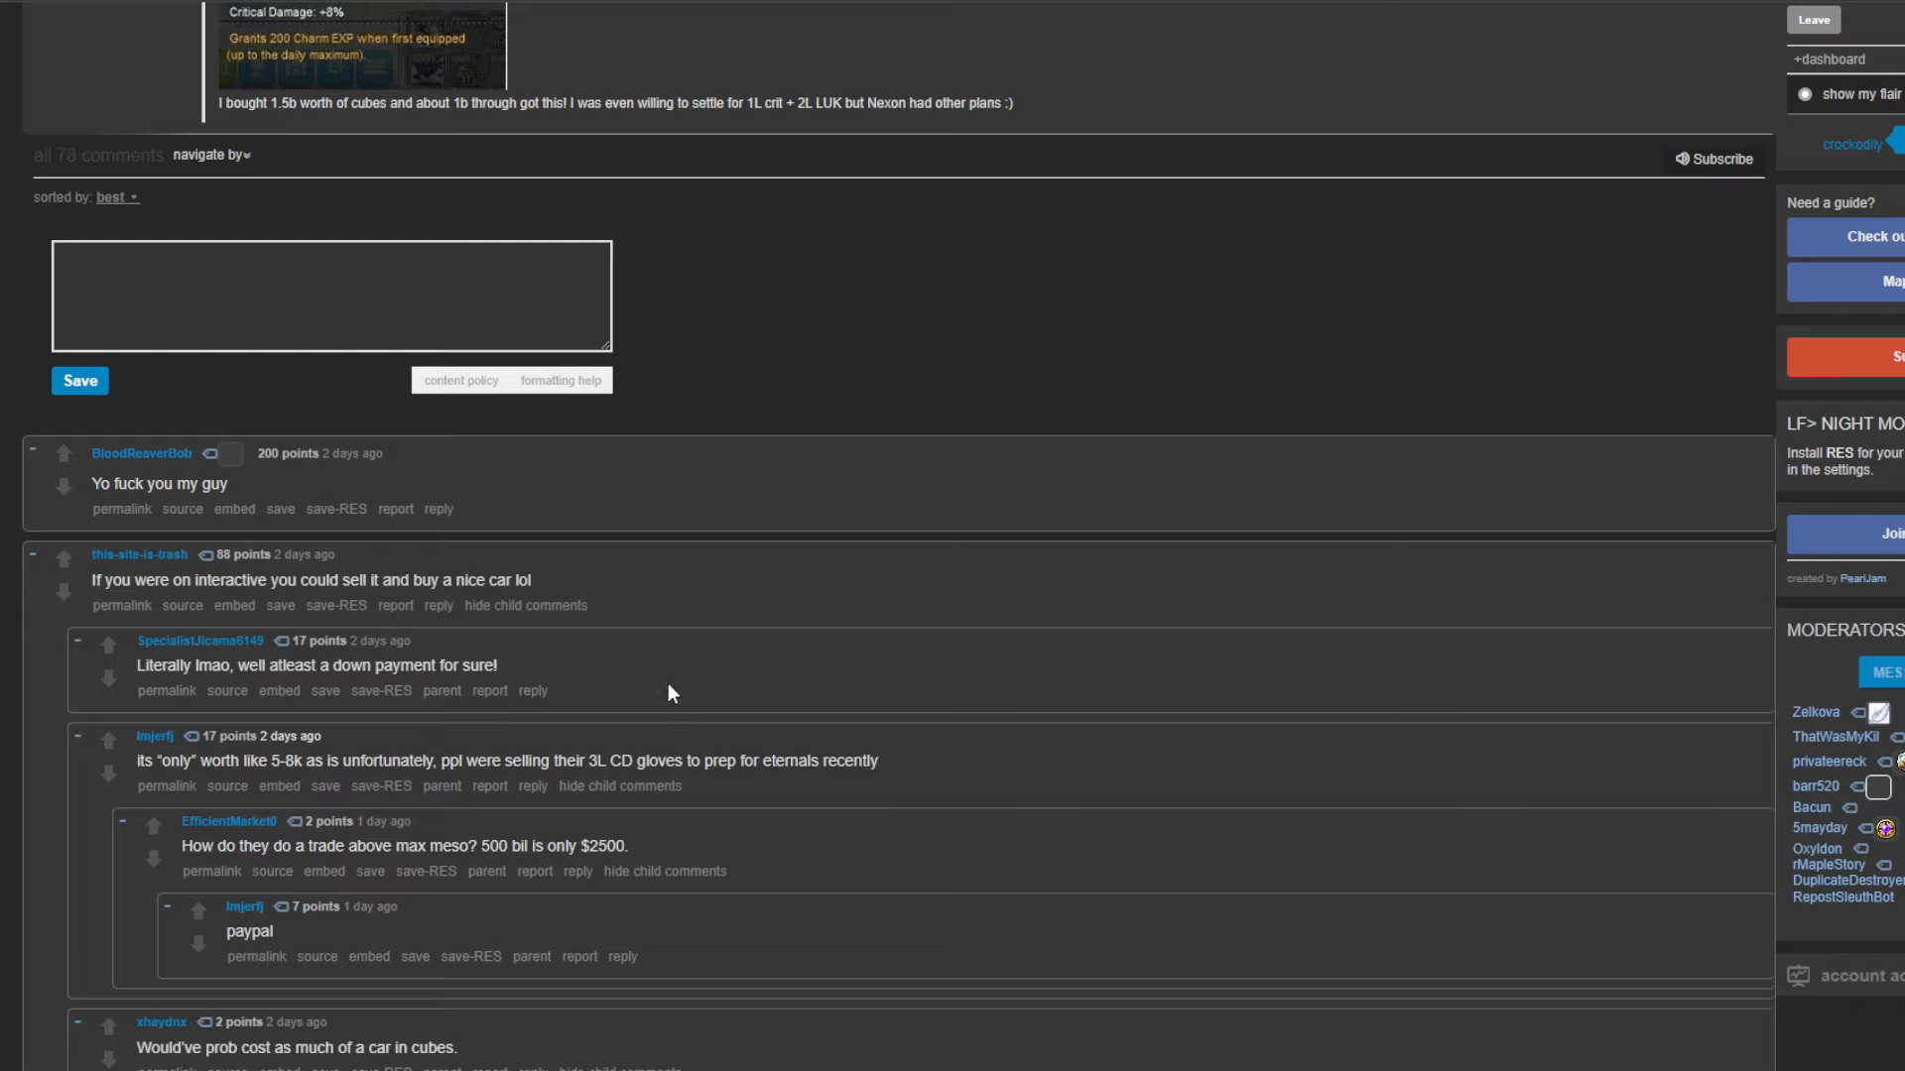
mouse_move(377, 776)
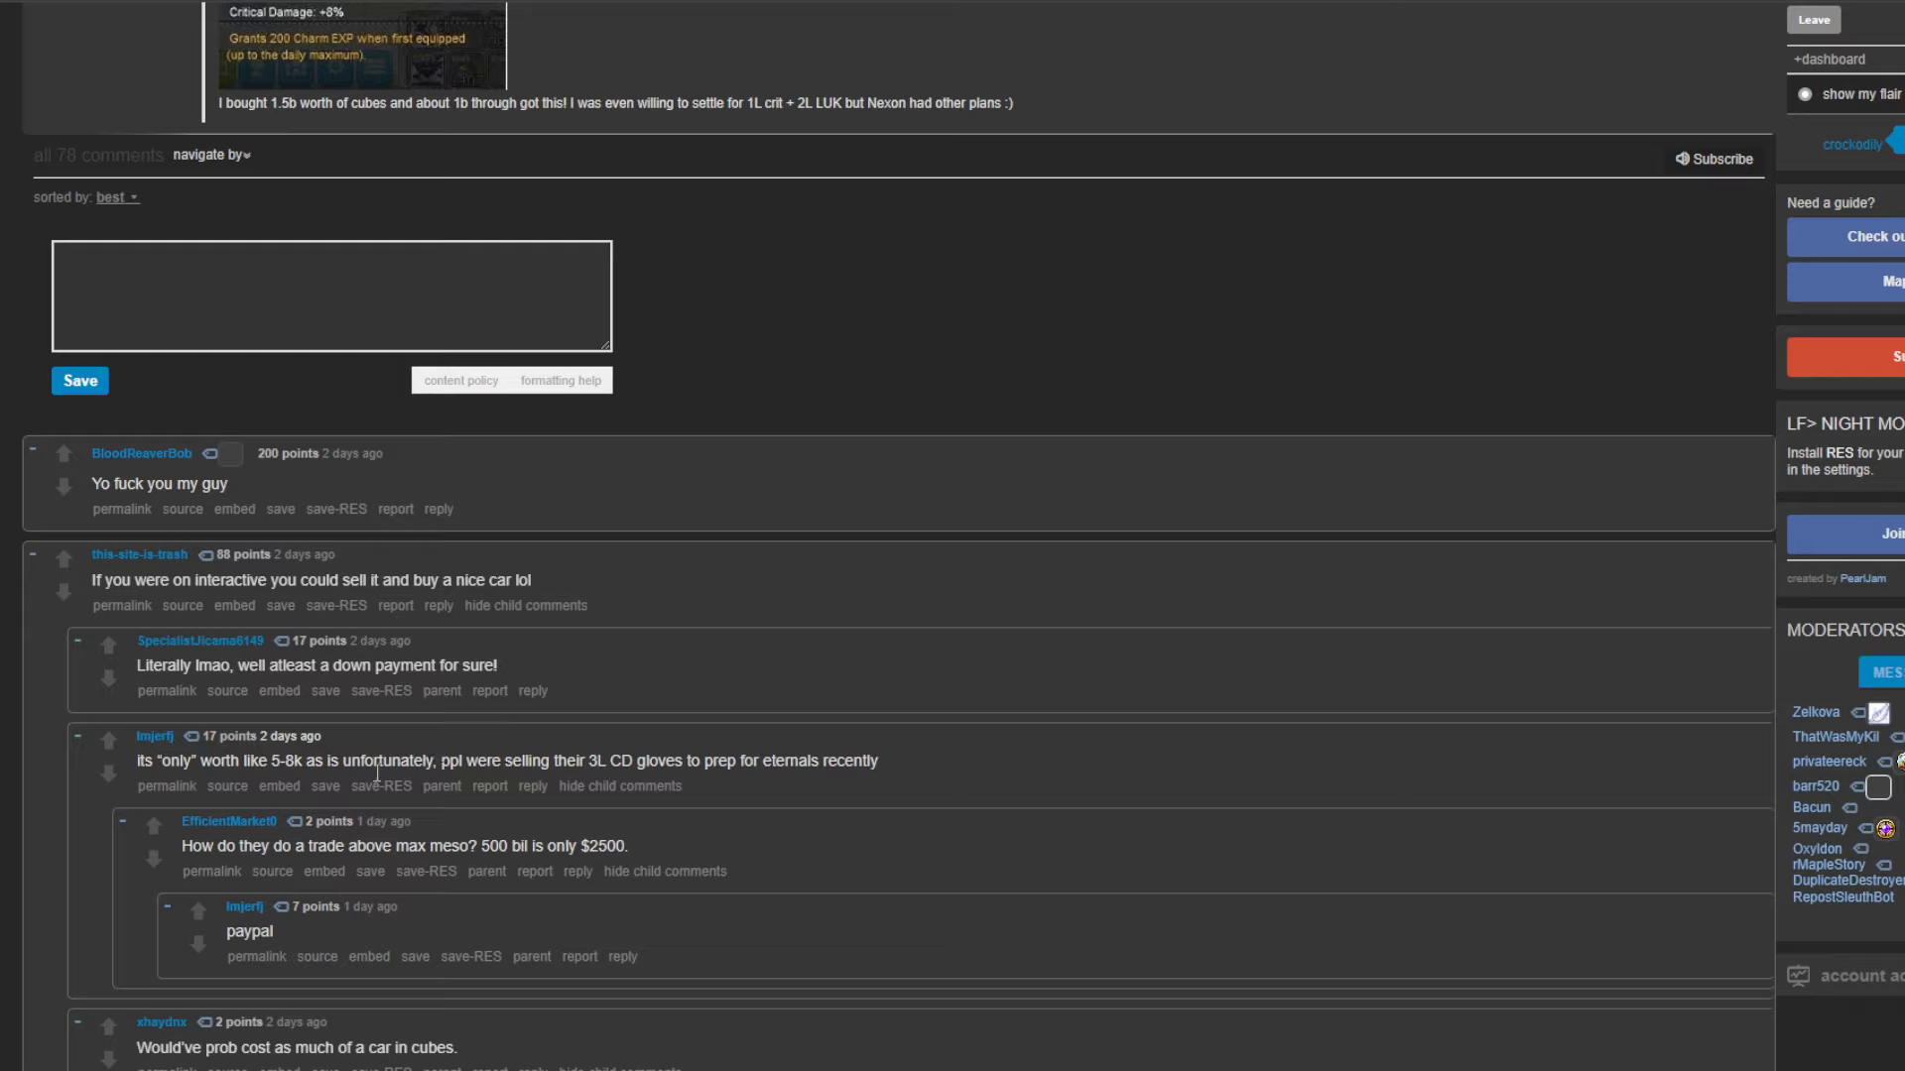
mouse_move(510, 561)
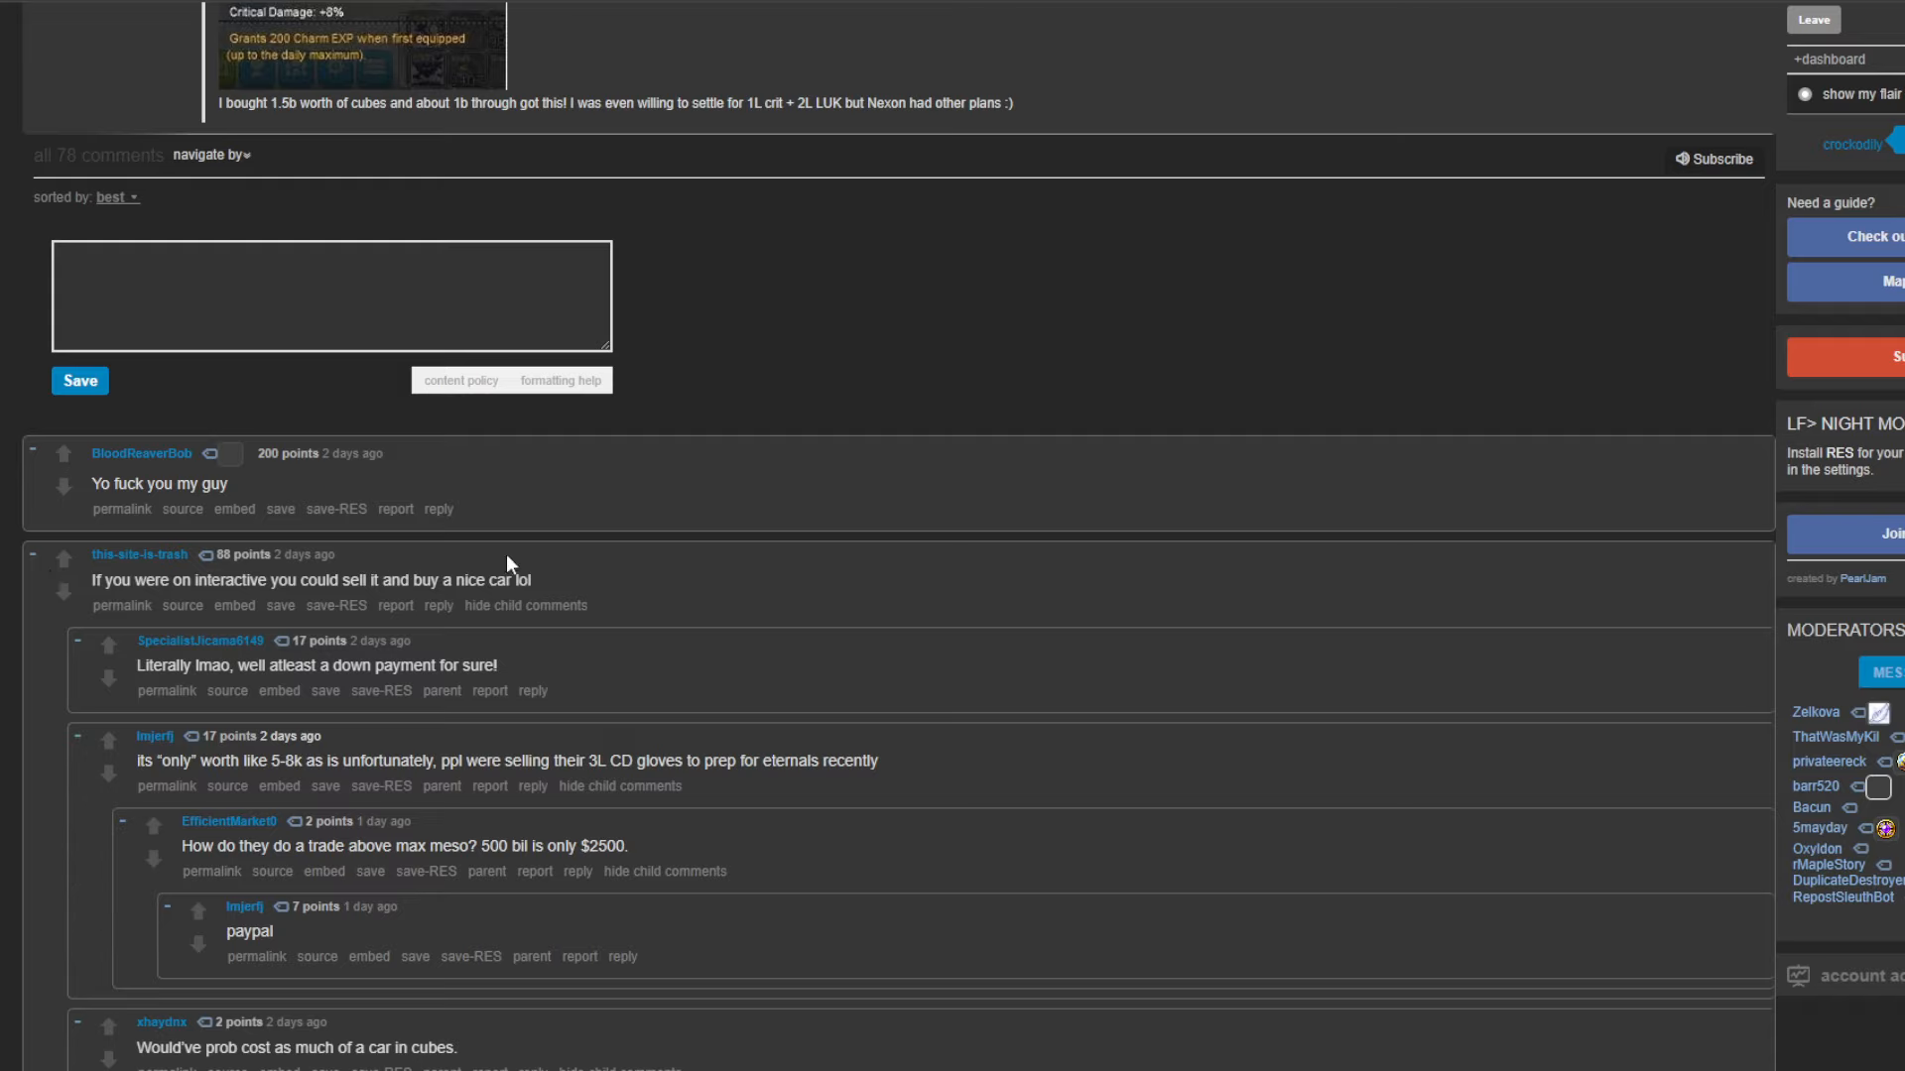
scroll(up, 3)
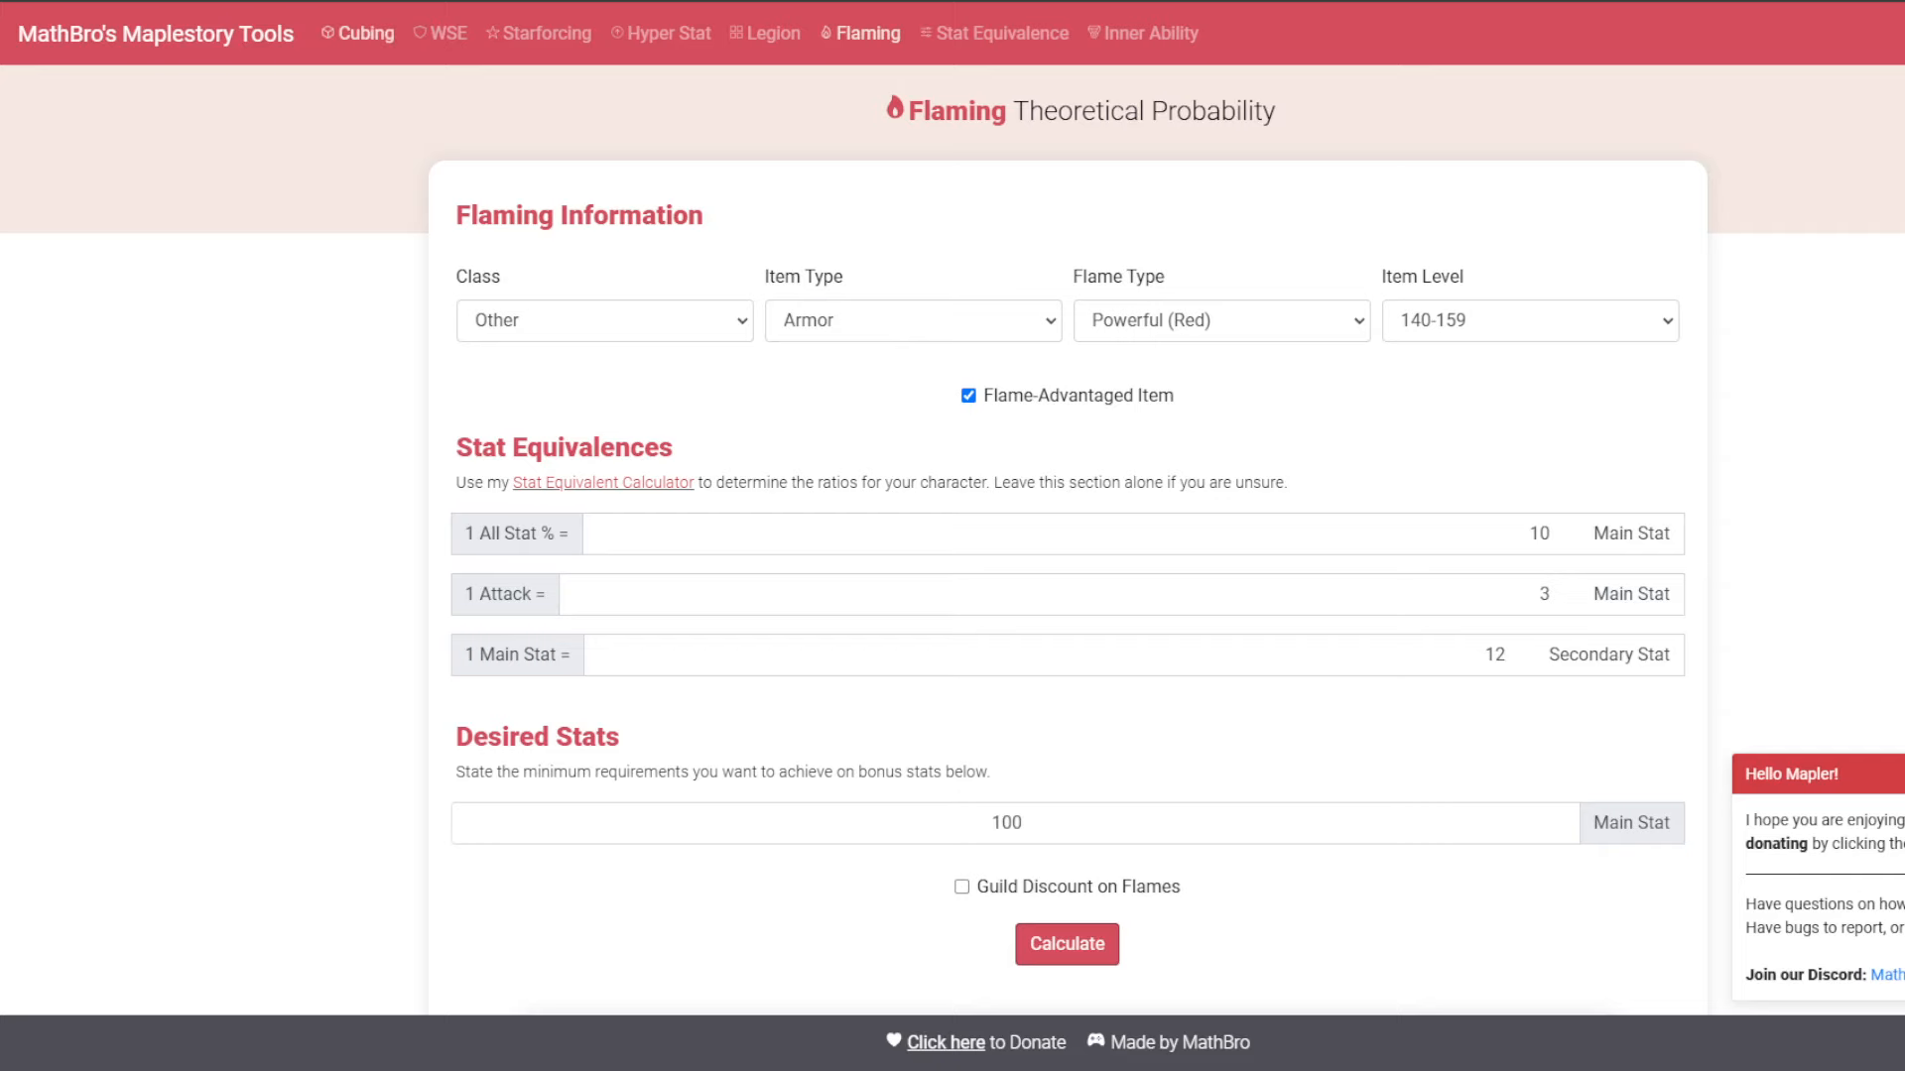
- Calculate cube cost odds for 3 Line Crit Dmg% on Legendary level-150 Gloves with Bright/Black cubes
click(365, 34)
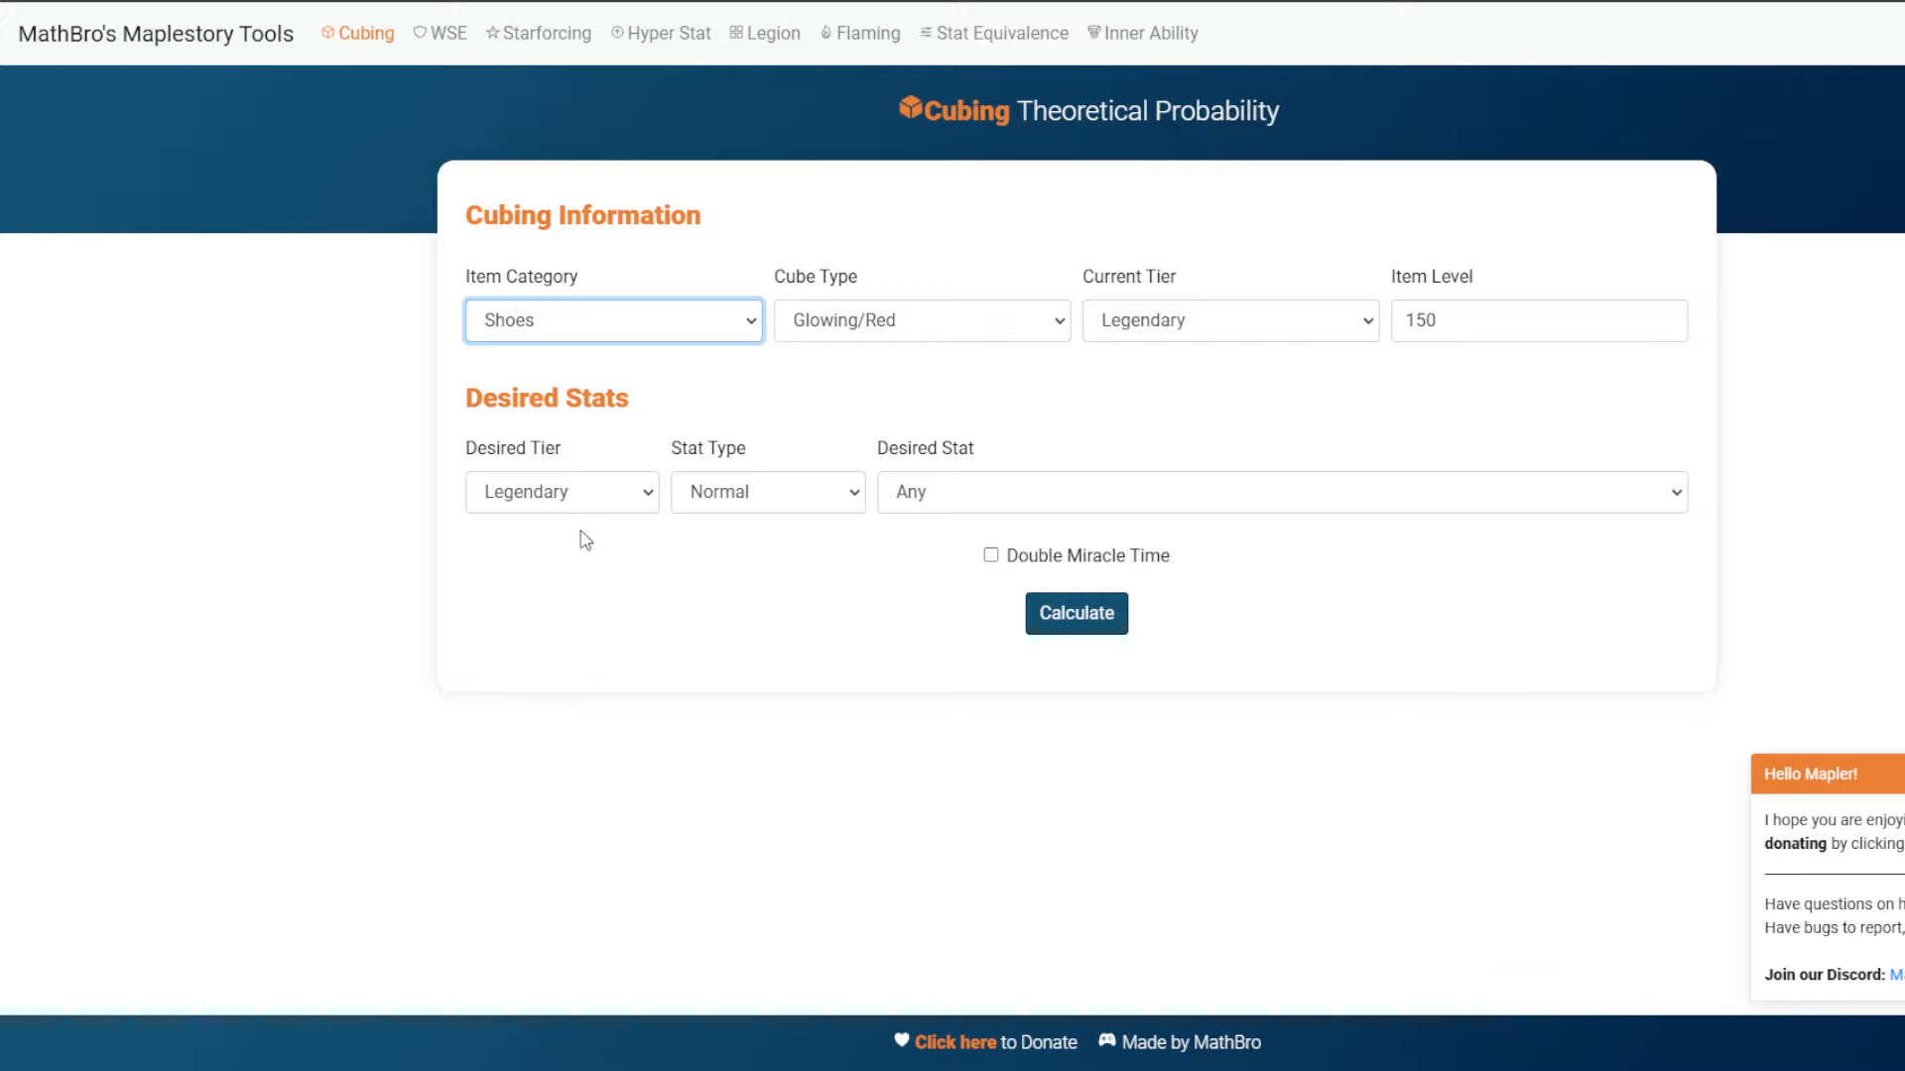
mouse_move(565, 436)
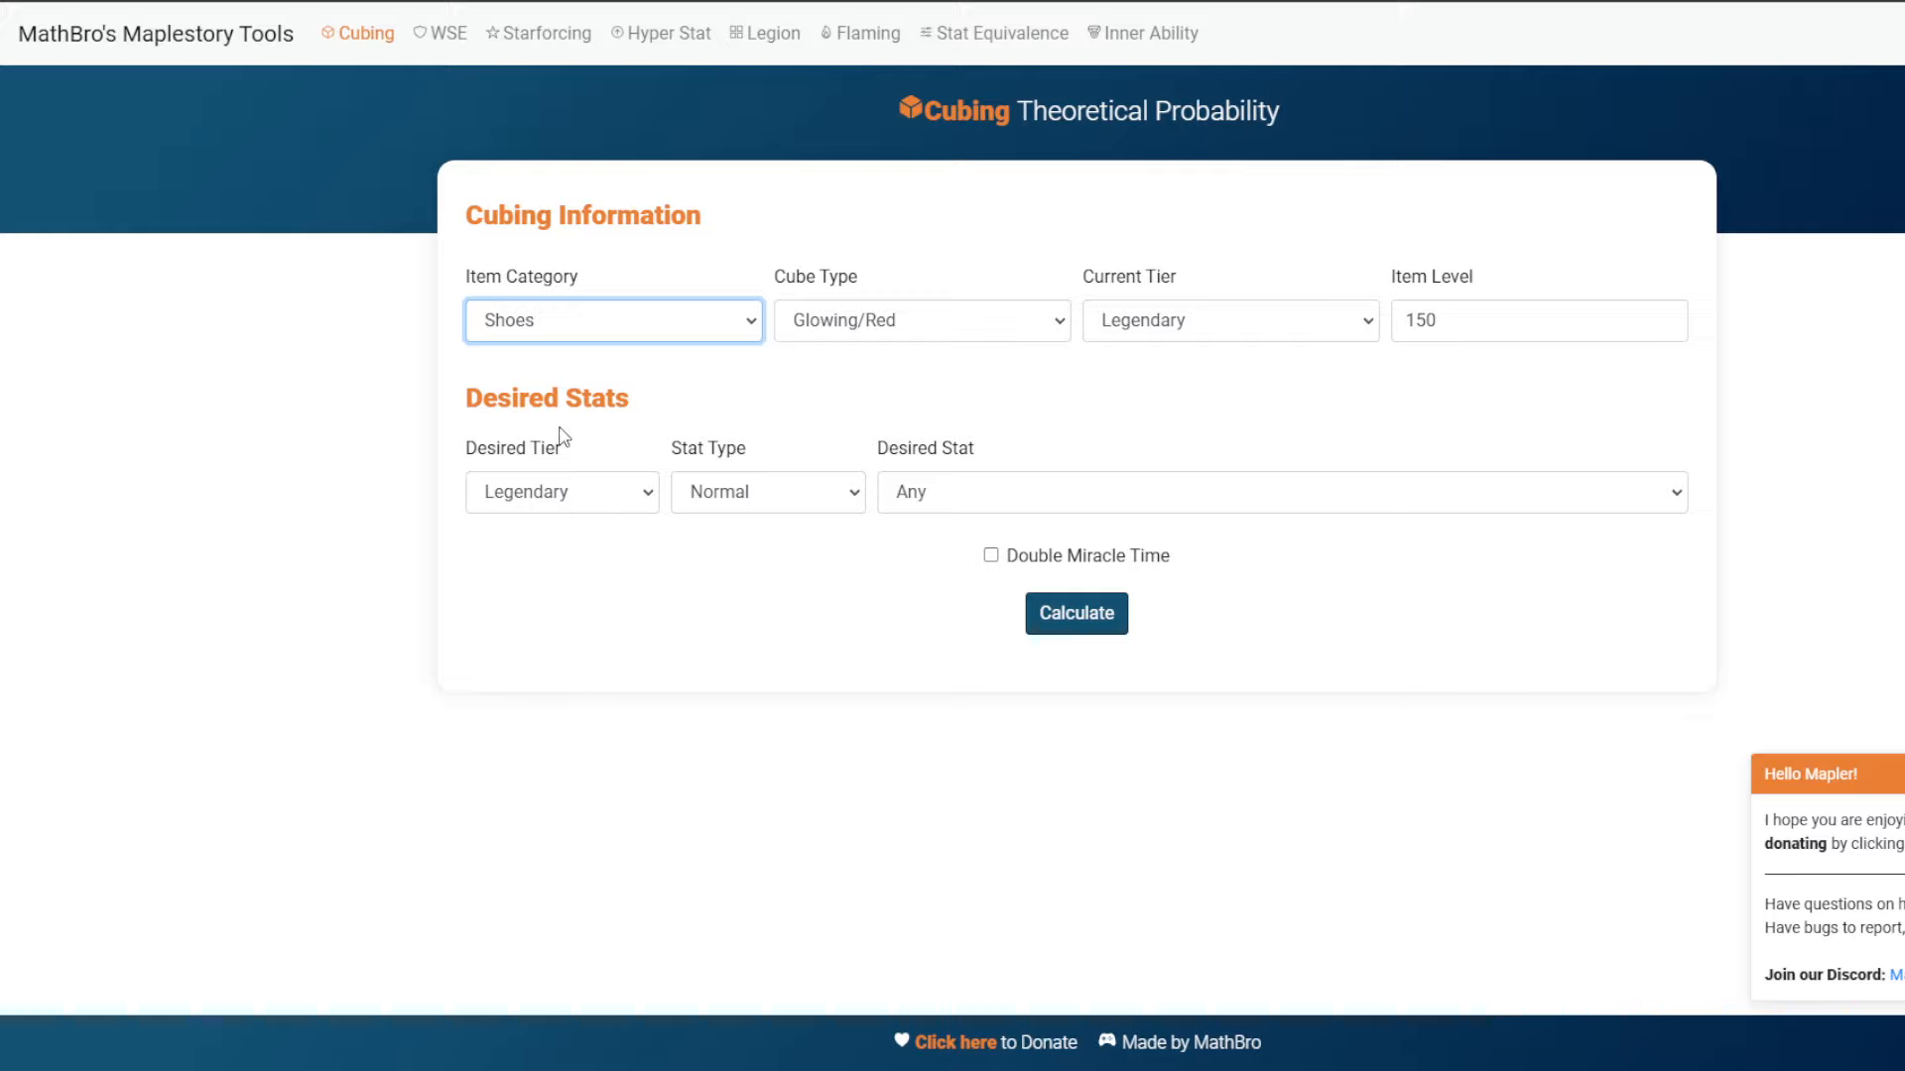
mouse_move(554, 540)
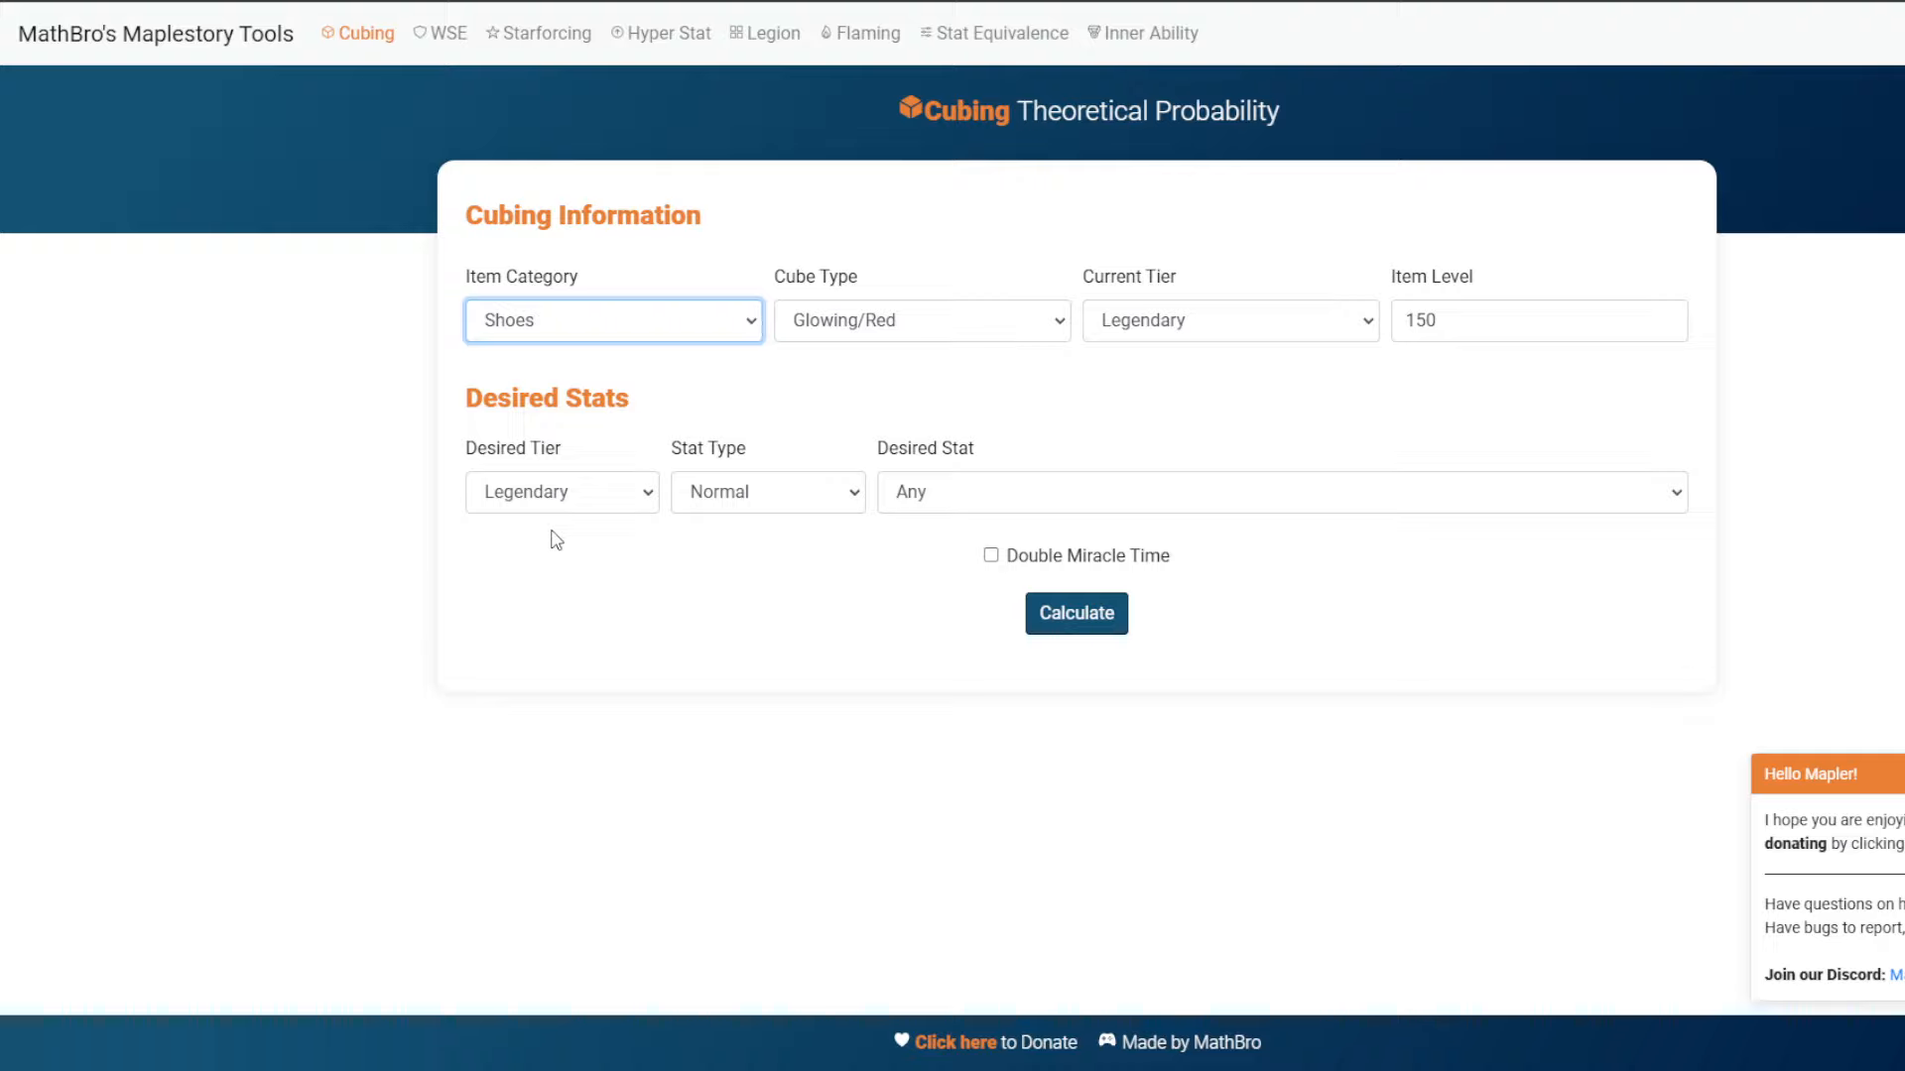
click(613, 320)
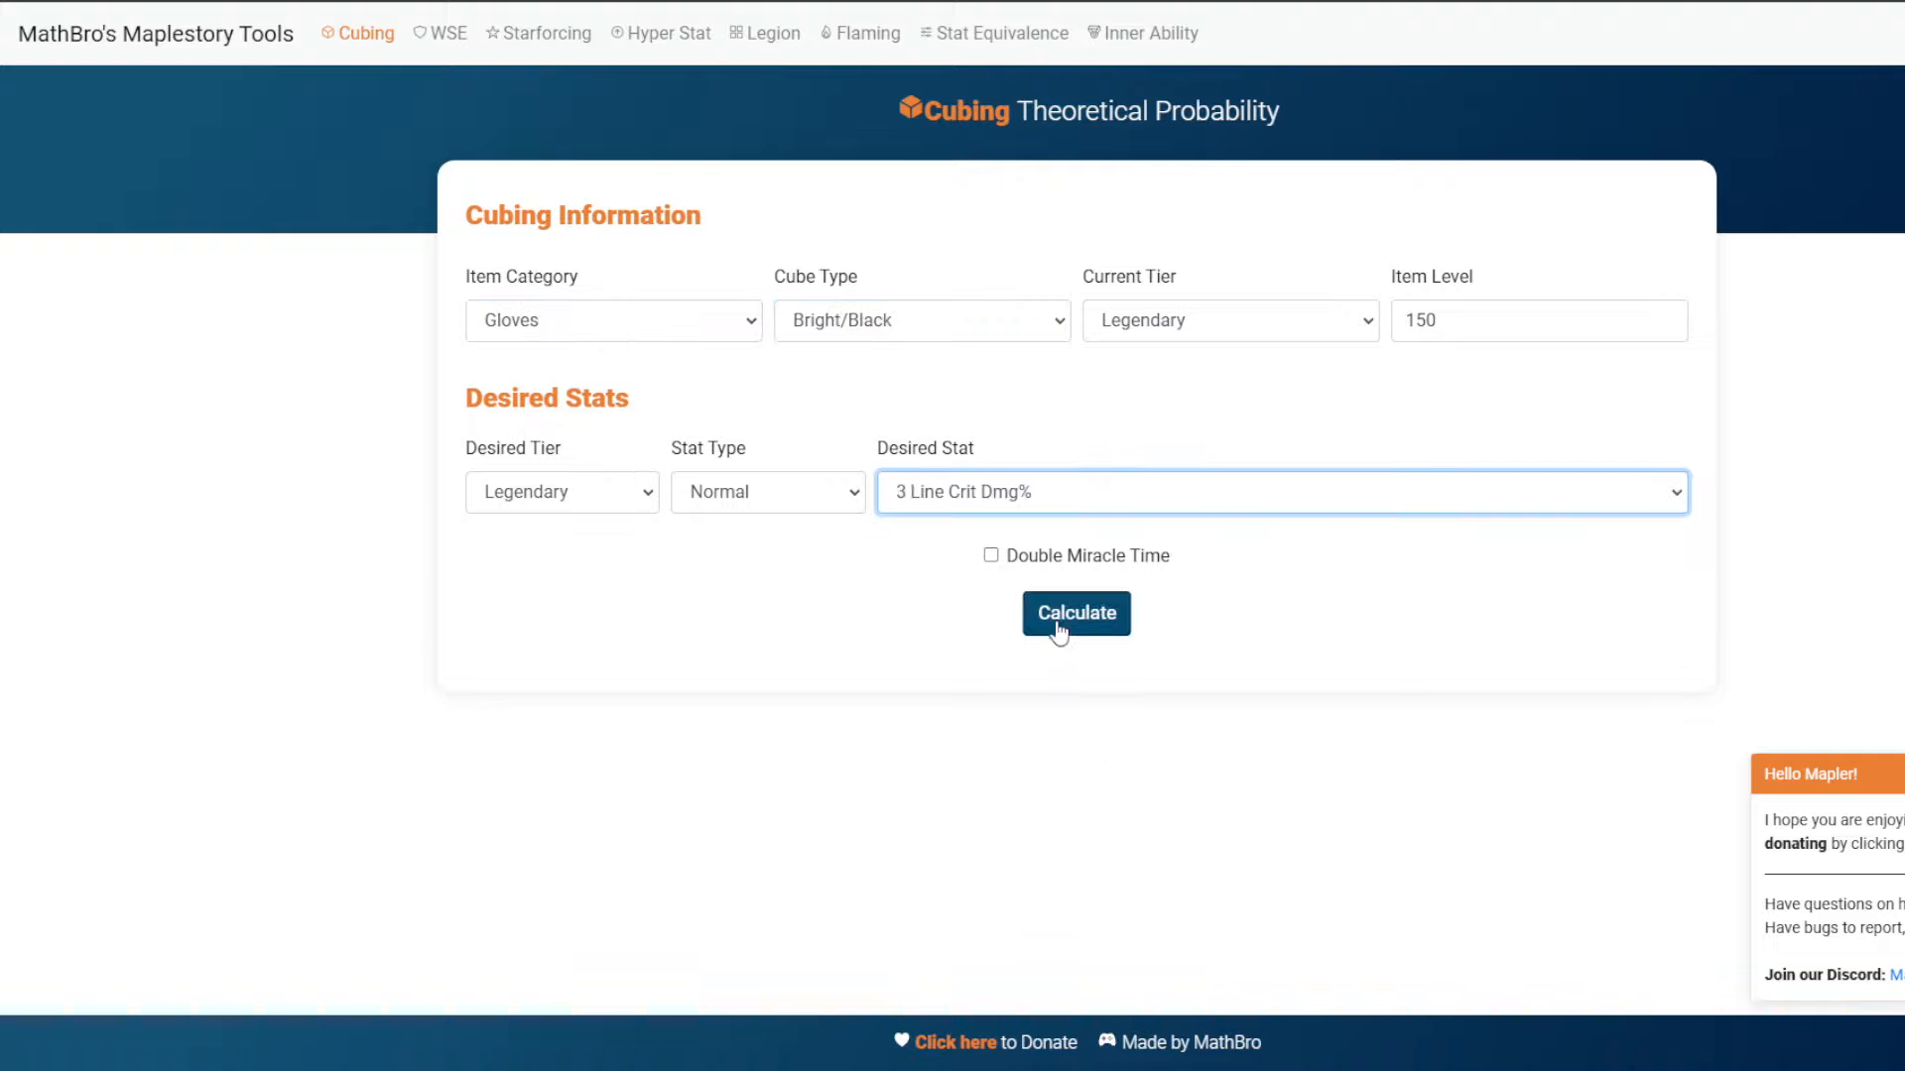
click(1073, 613)
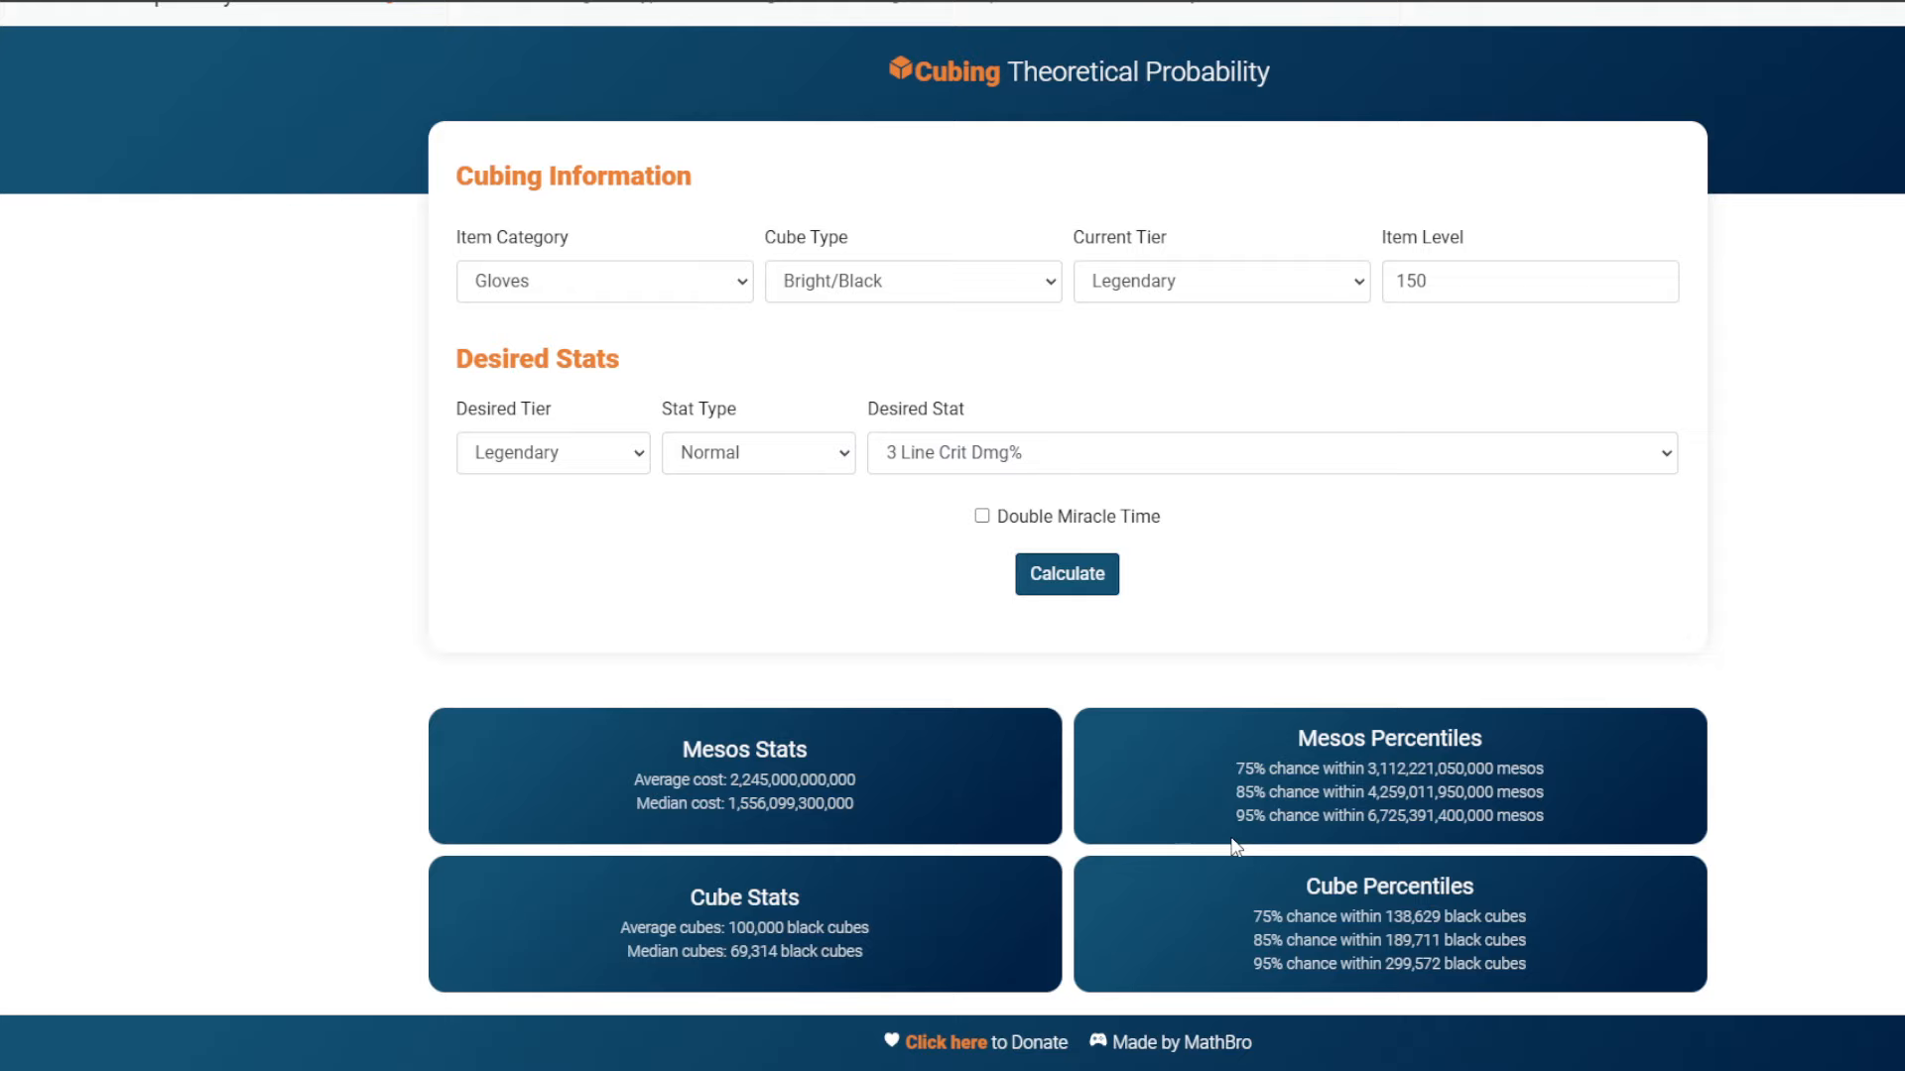
mouse_move(1373, 825)
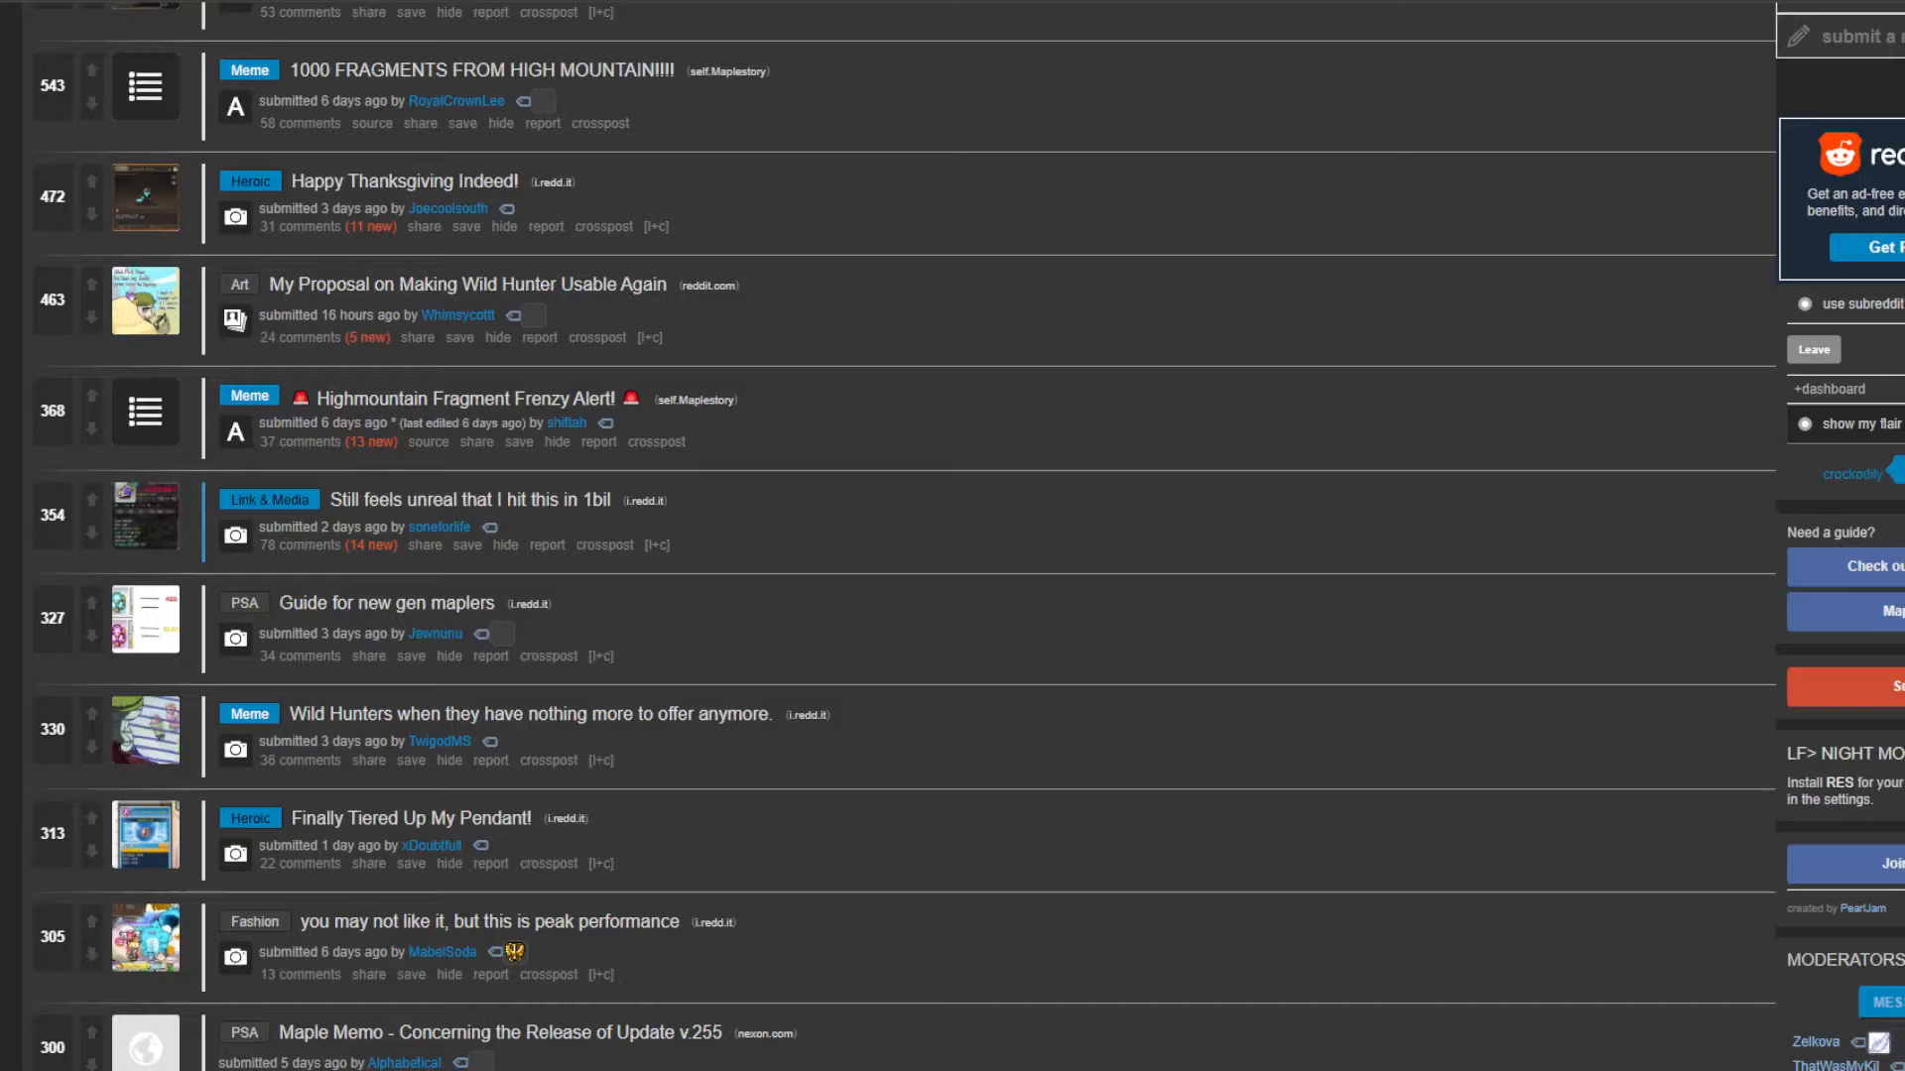
- Reopen the 'Still feels unreal that I hit this in 1bil' post with its gloves screenshot
click(472, 500)
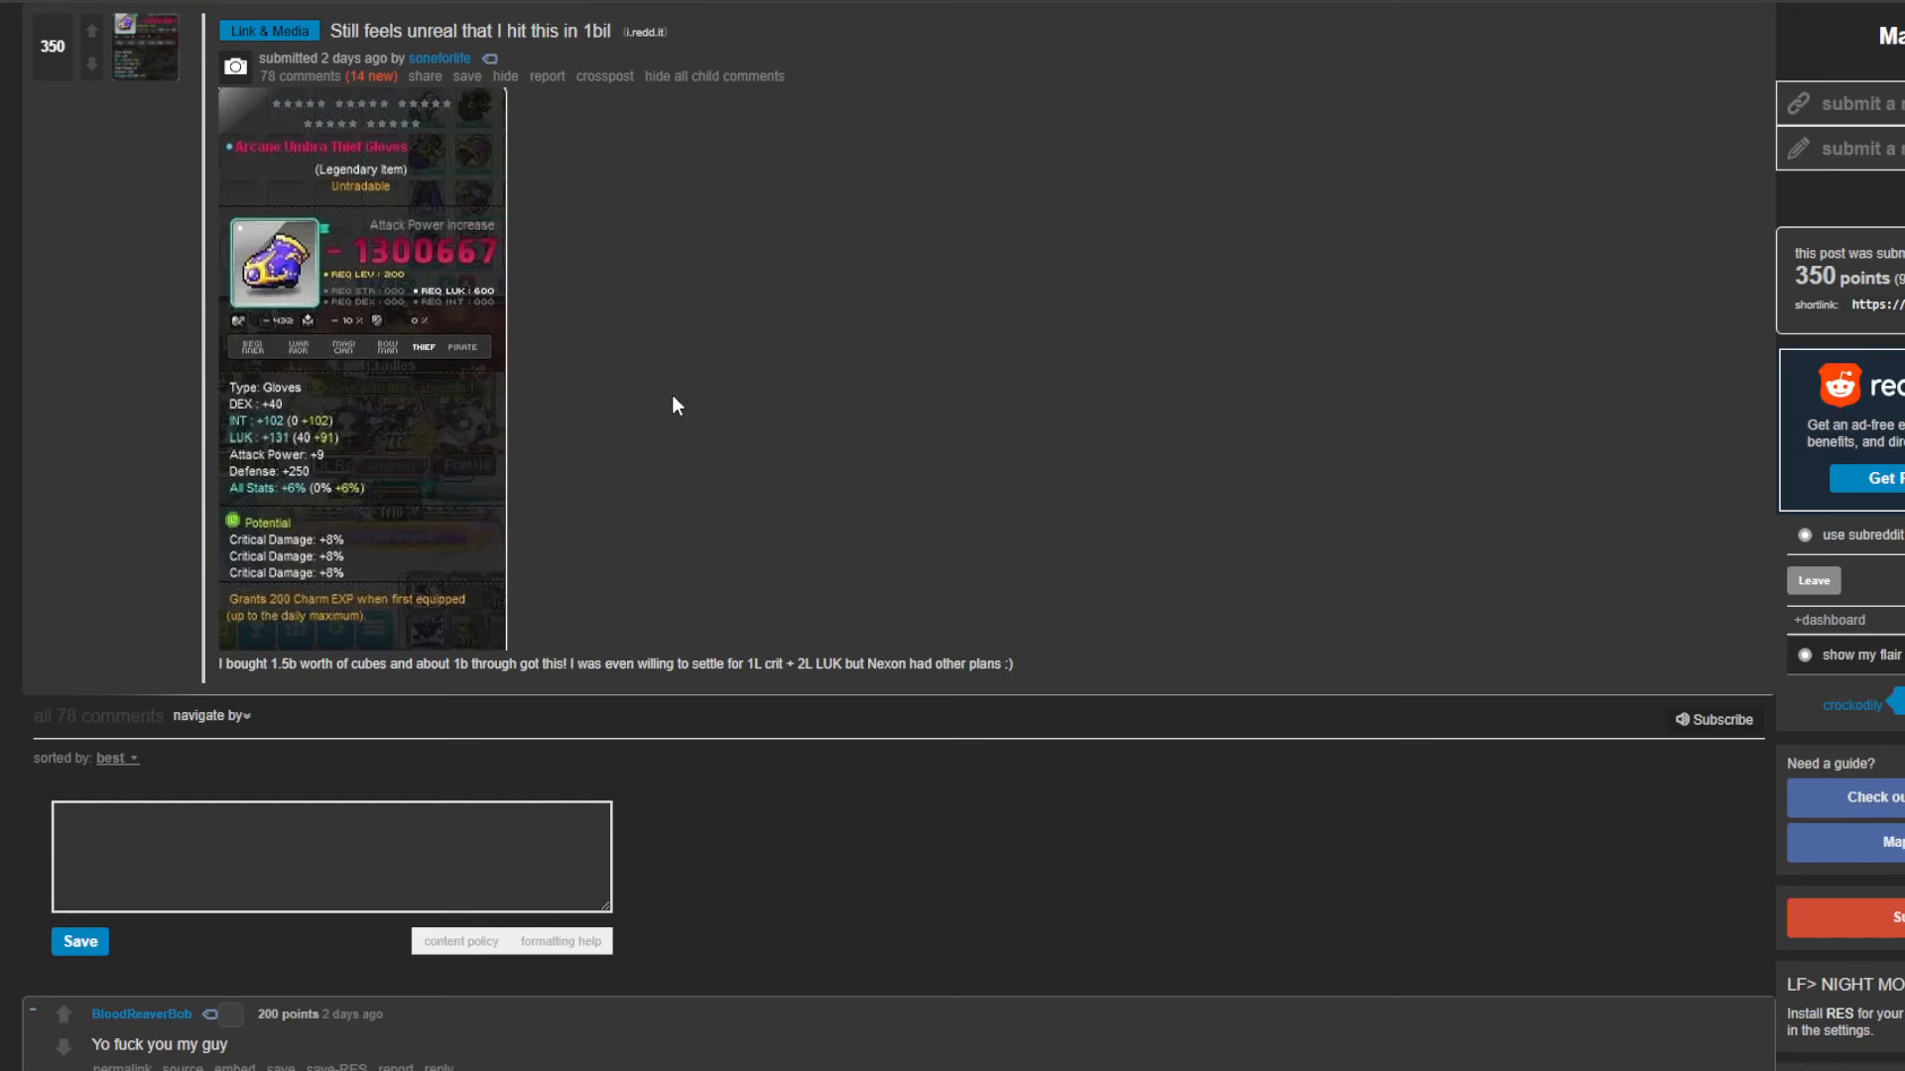
mouse_move(573, 459)
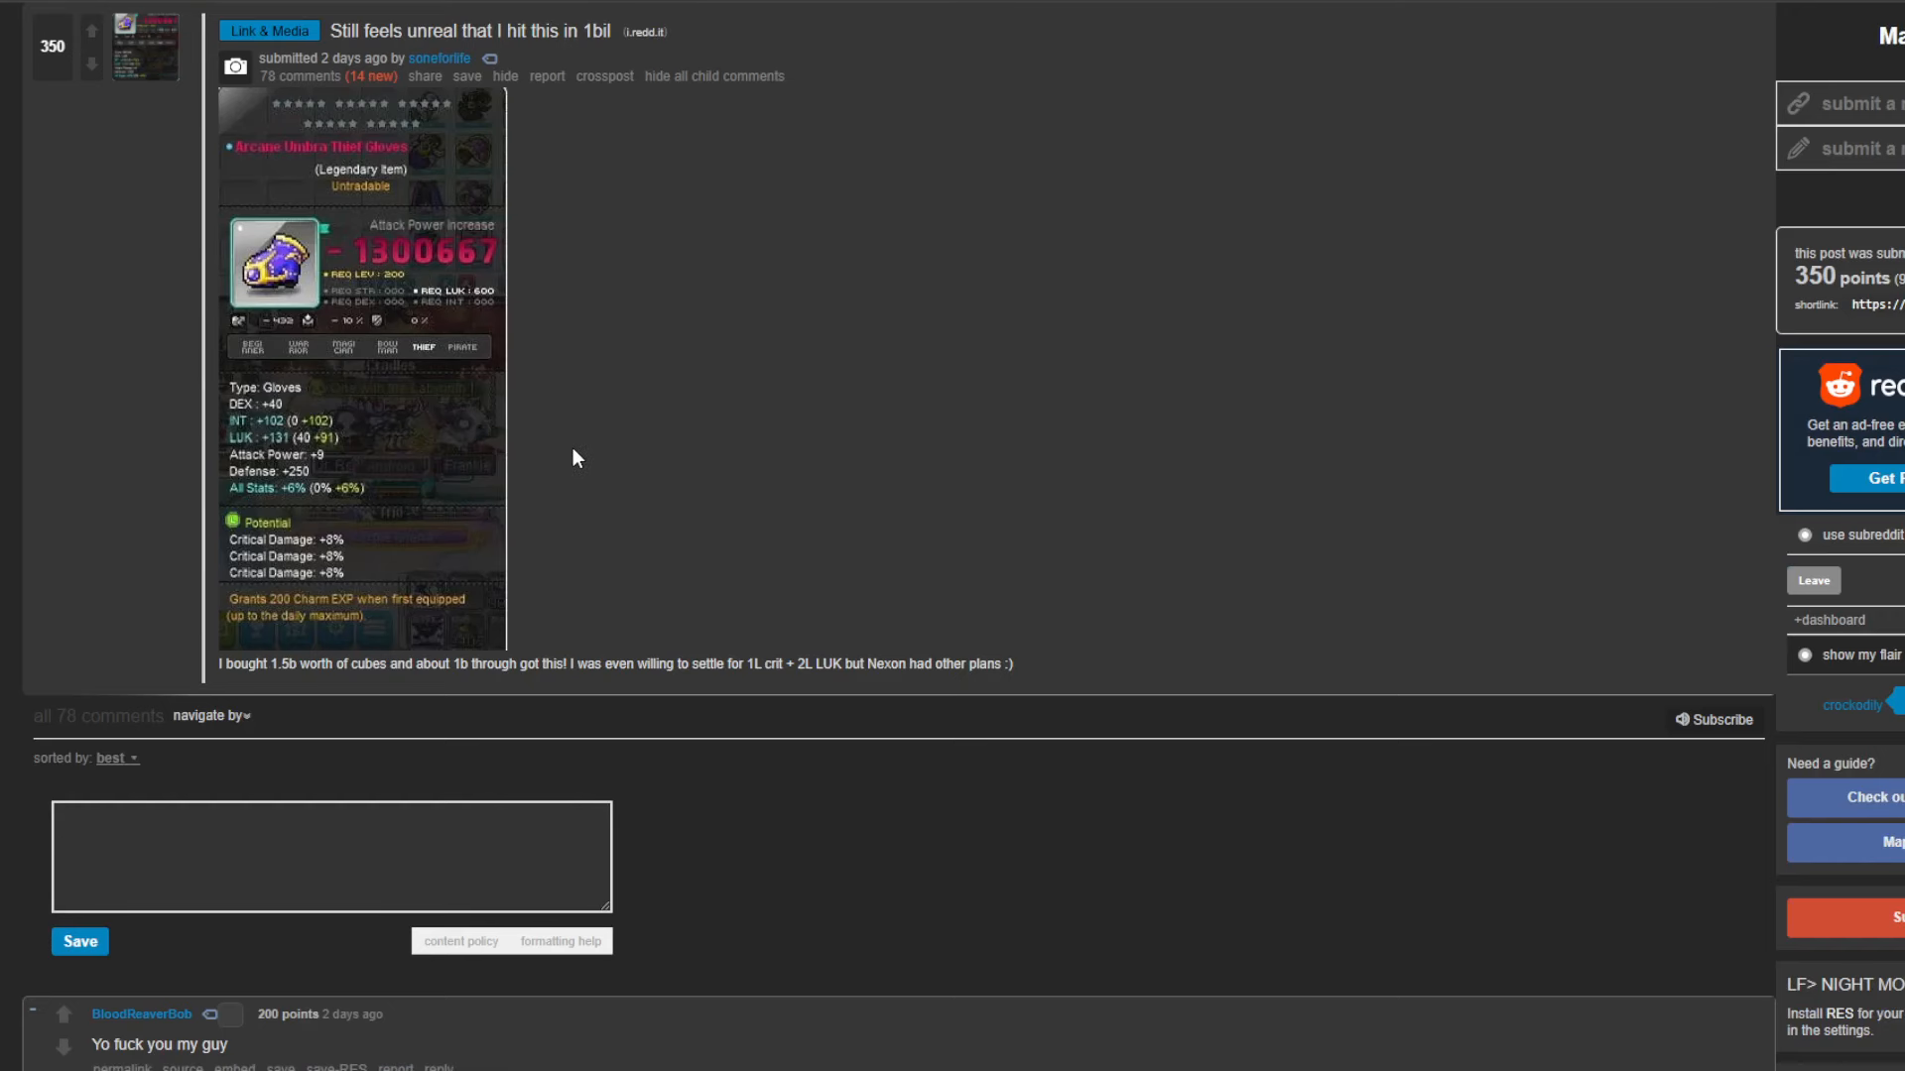
mouse_move(726, 441)
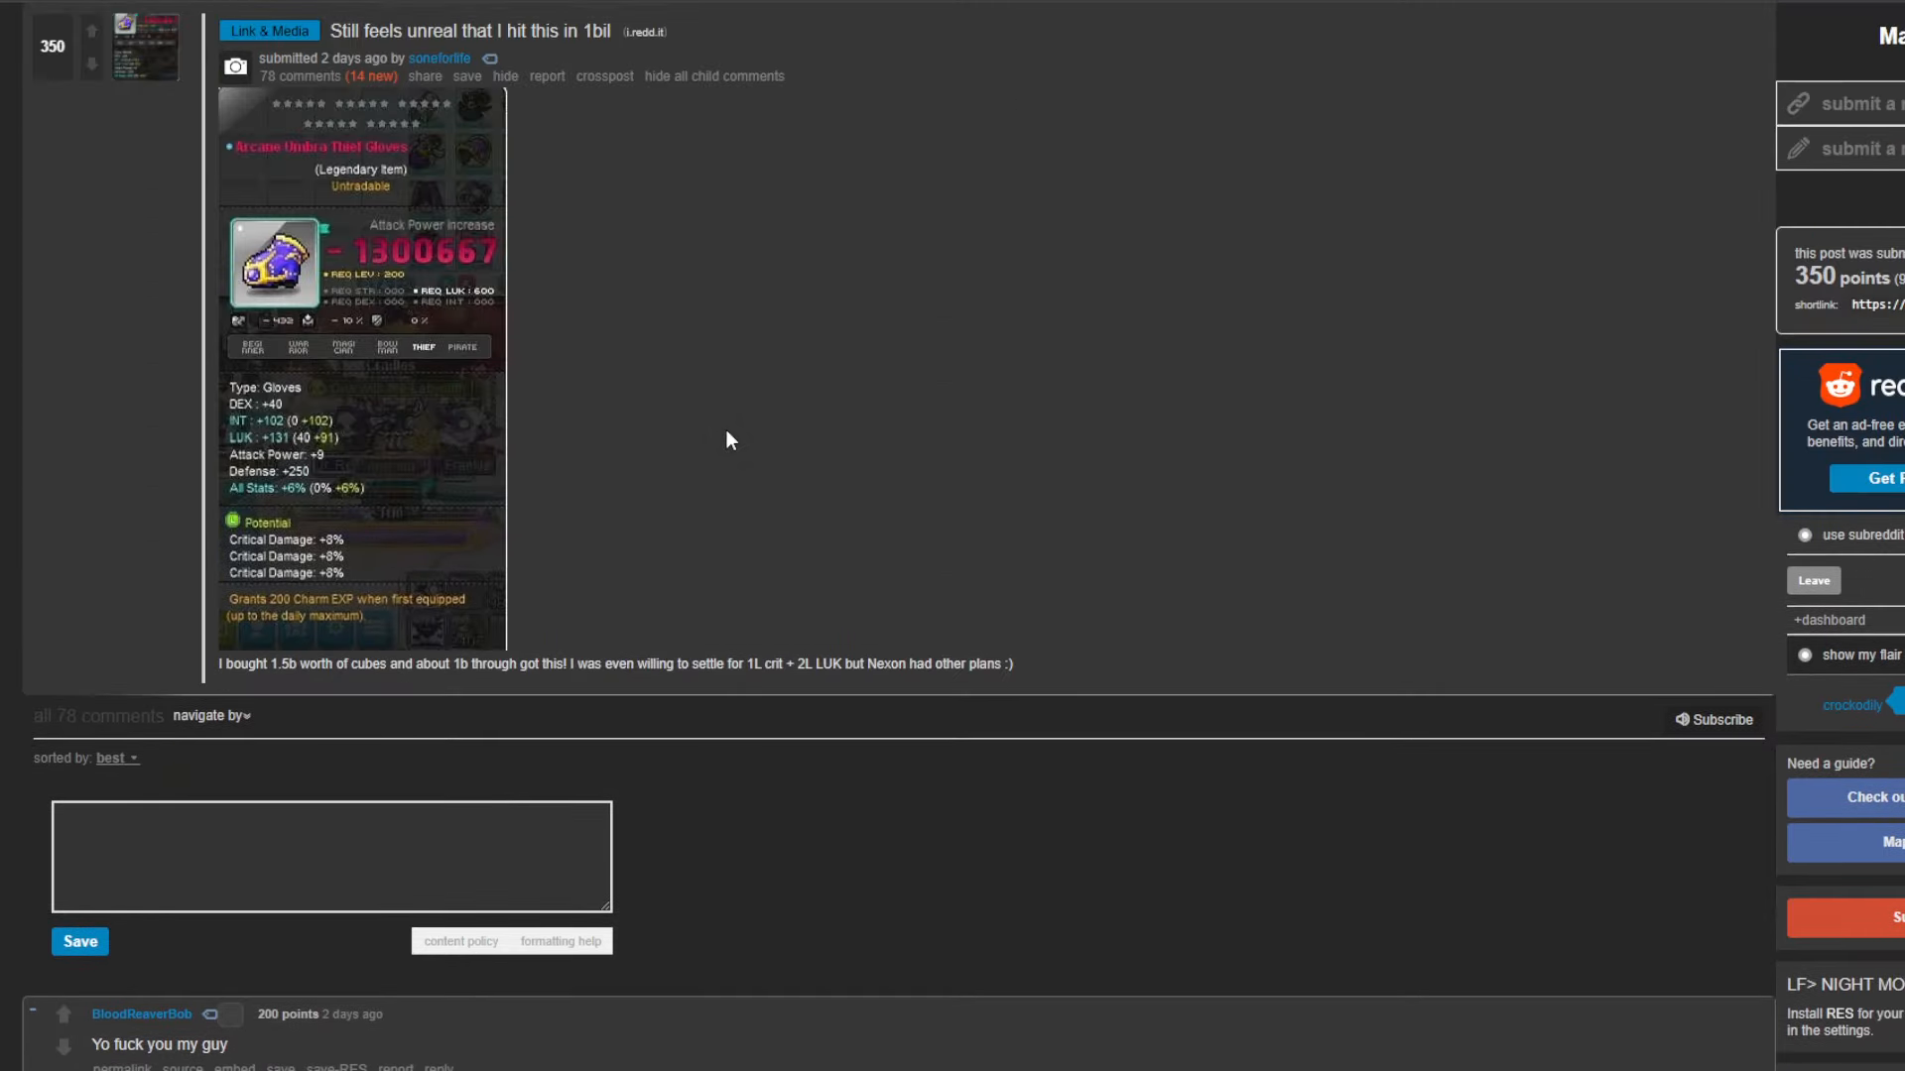
mouse_move(835, 294)
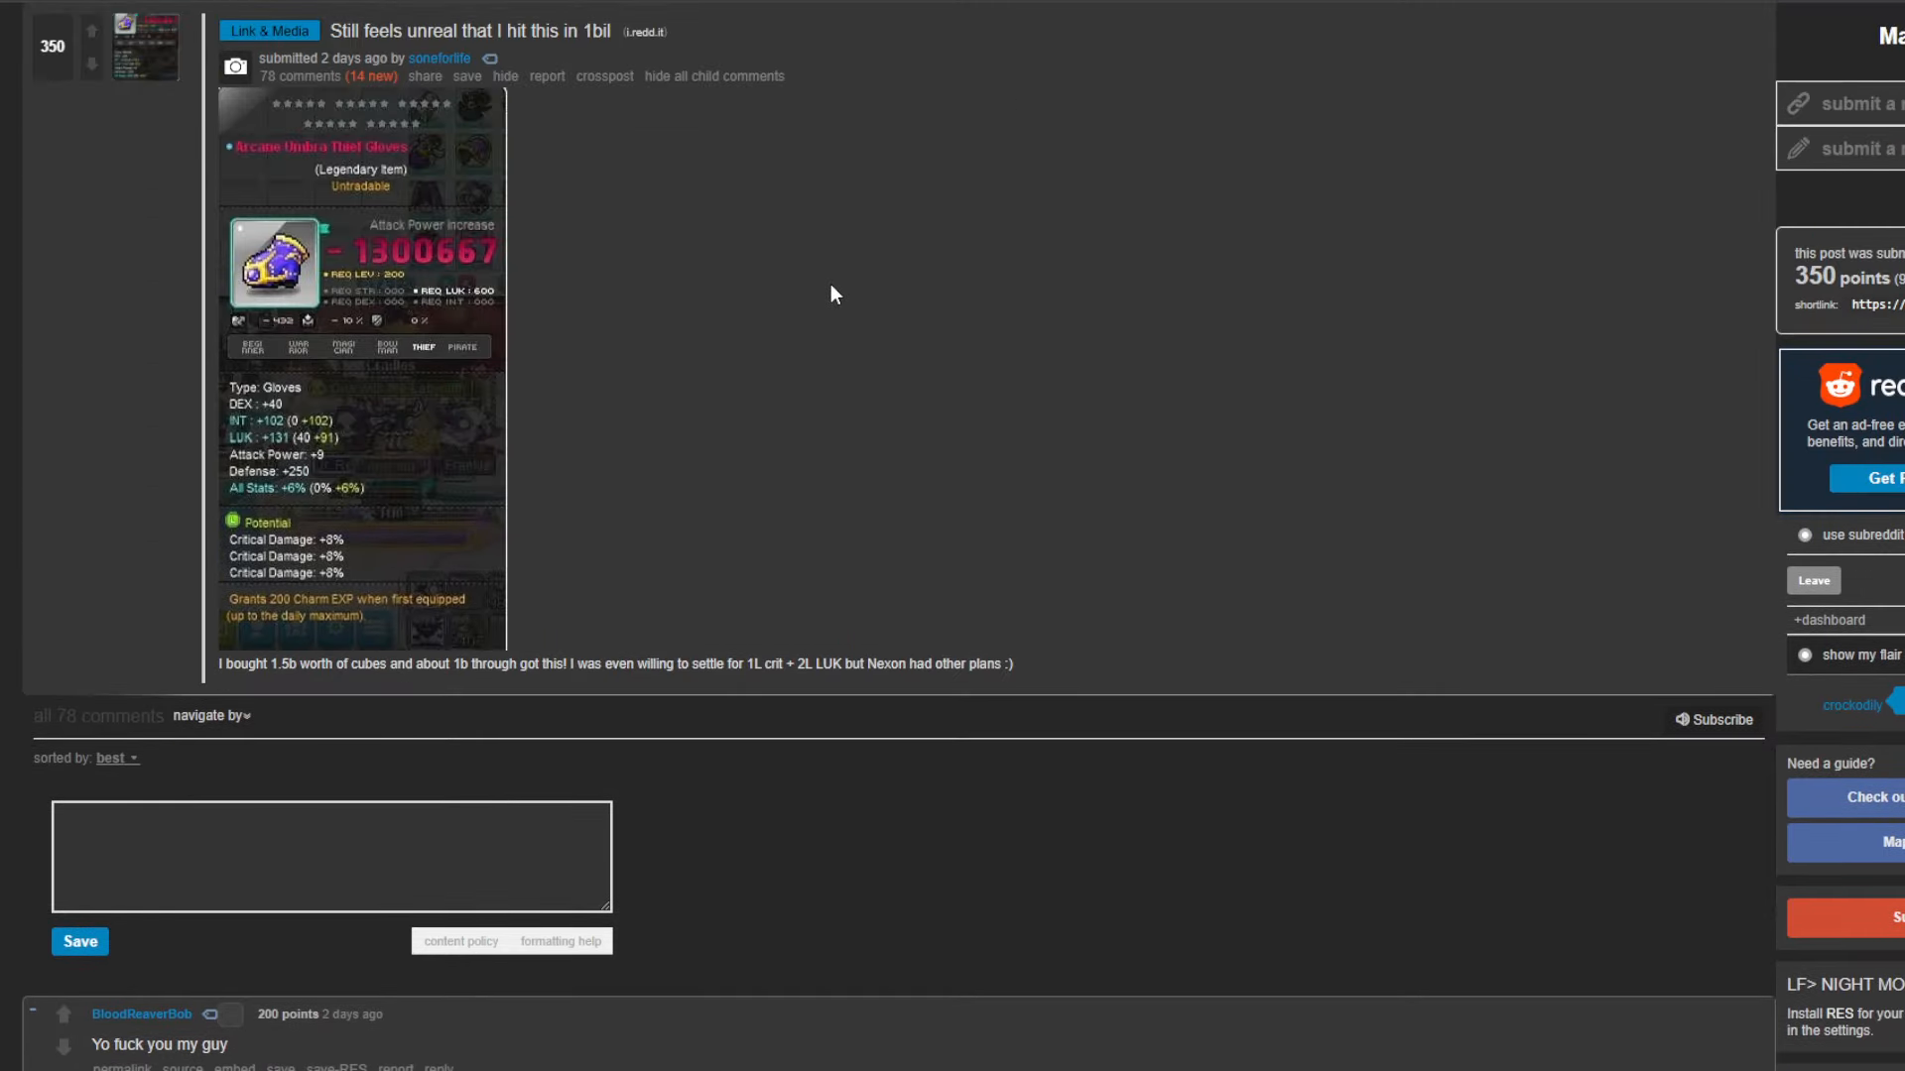
mouse_move(814, 268)
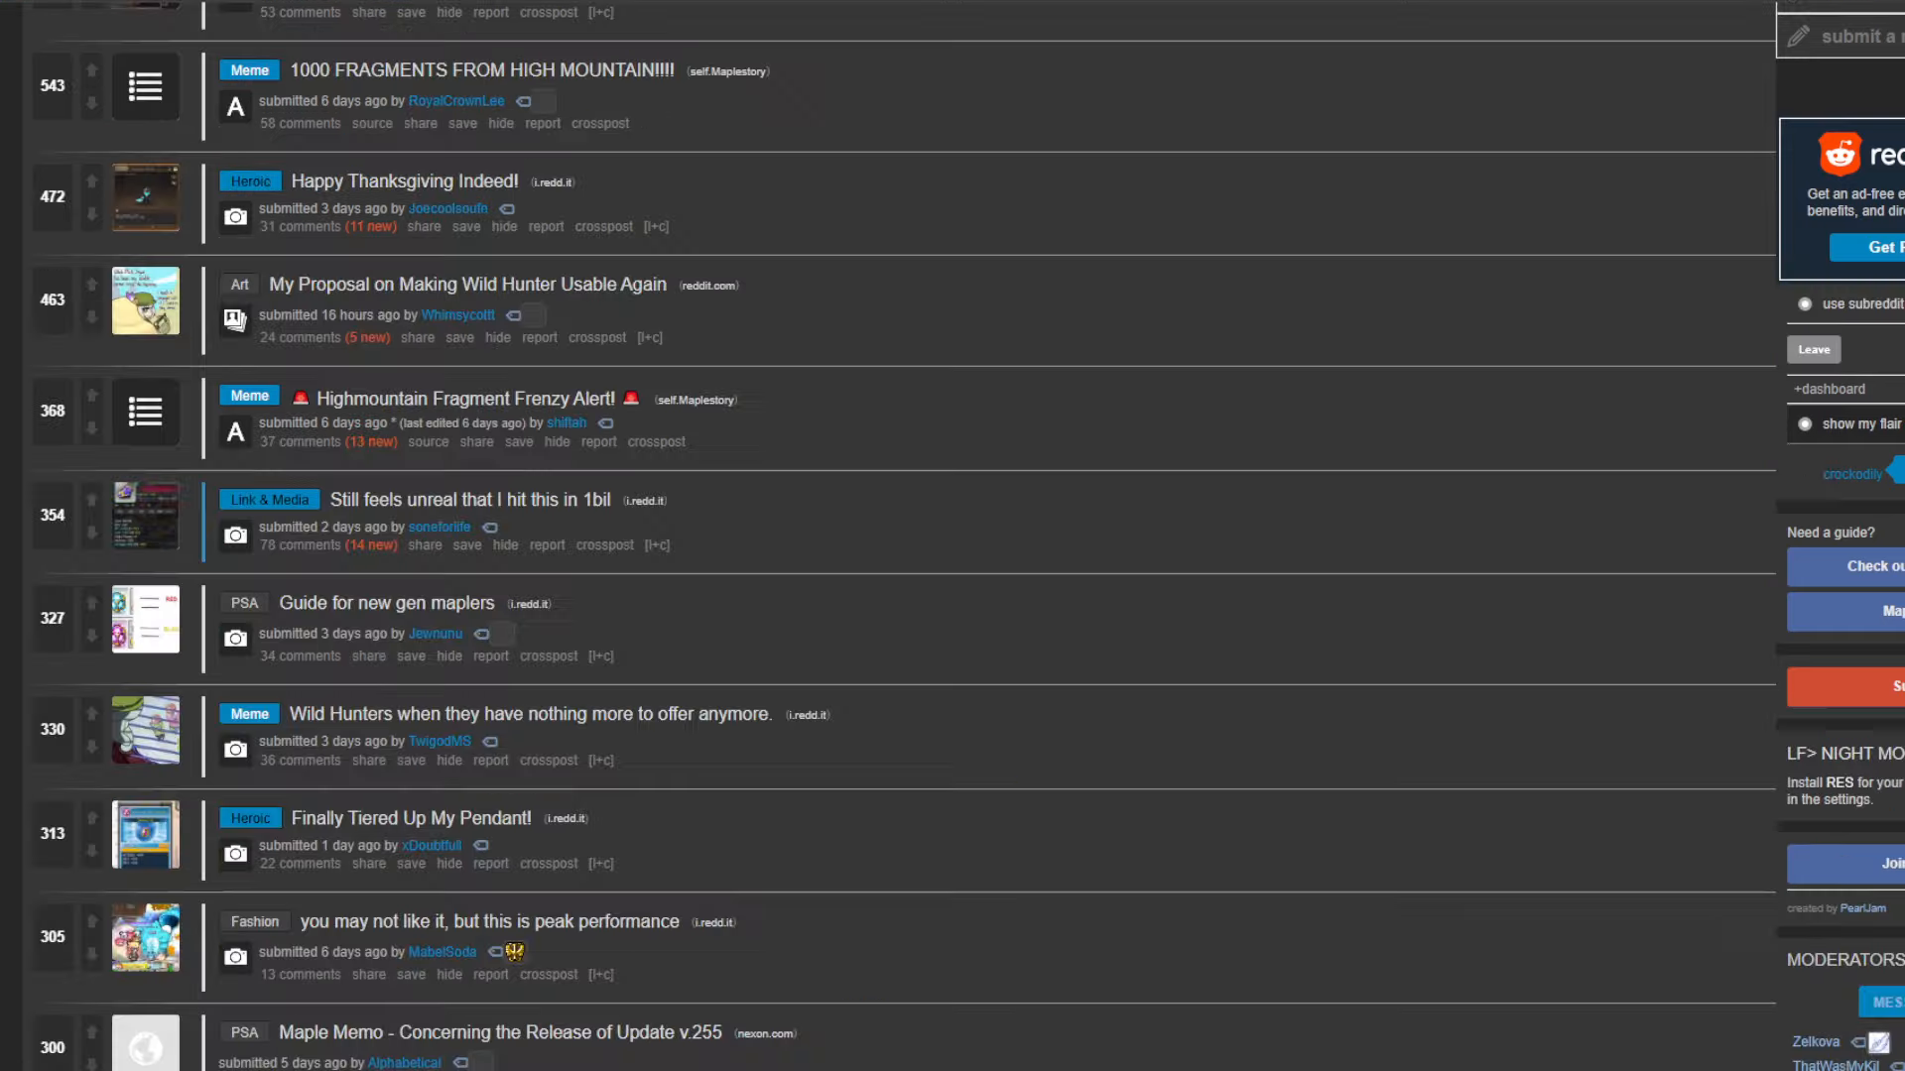
mouse_move(1067, 359)
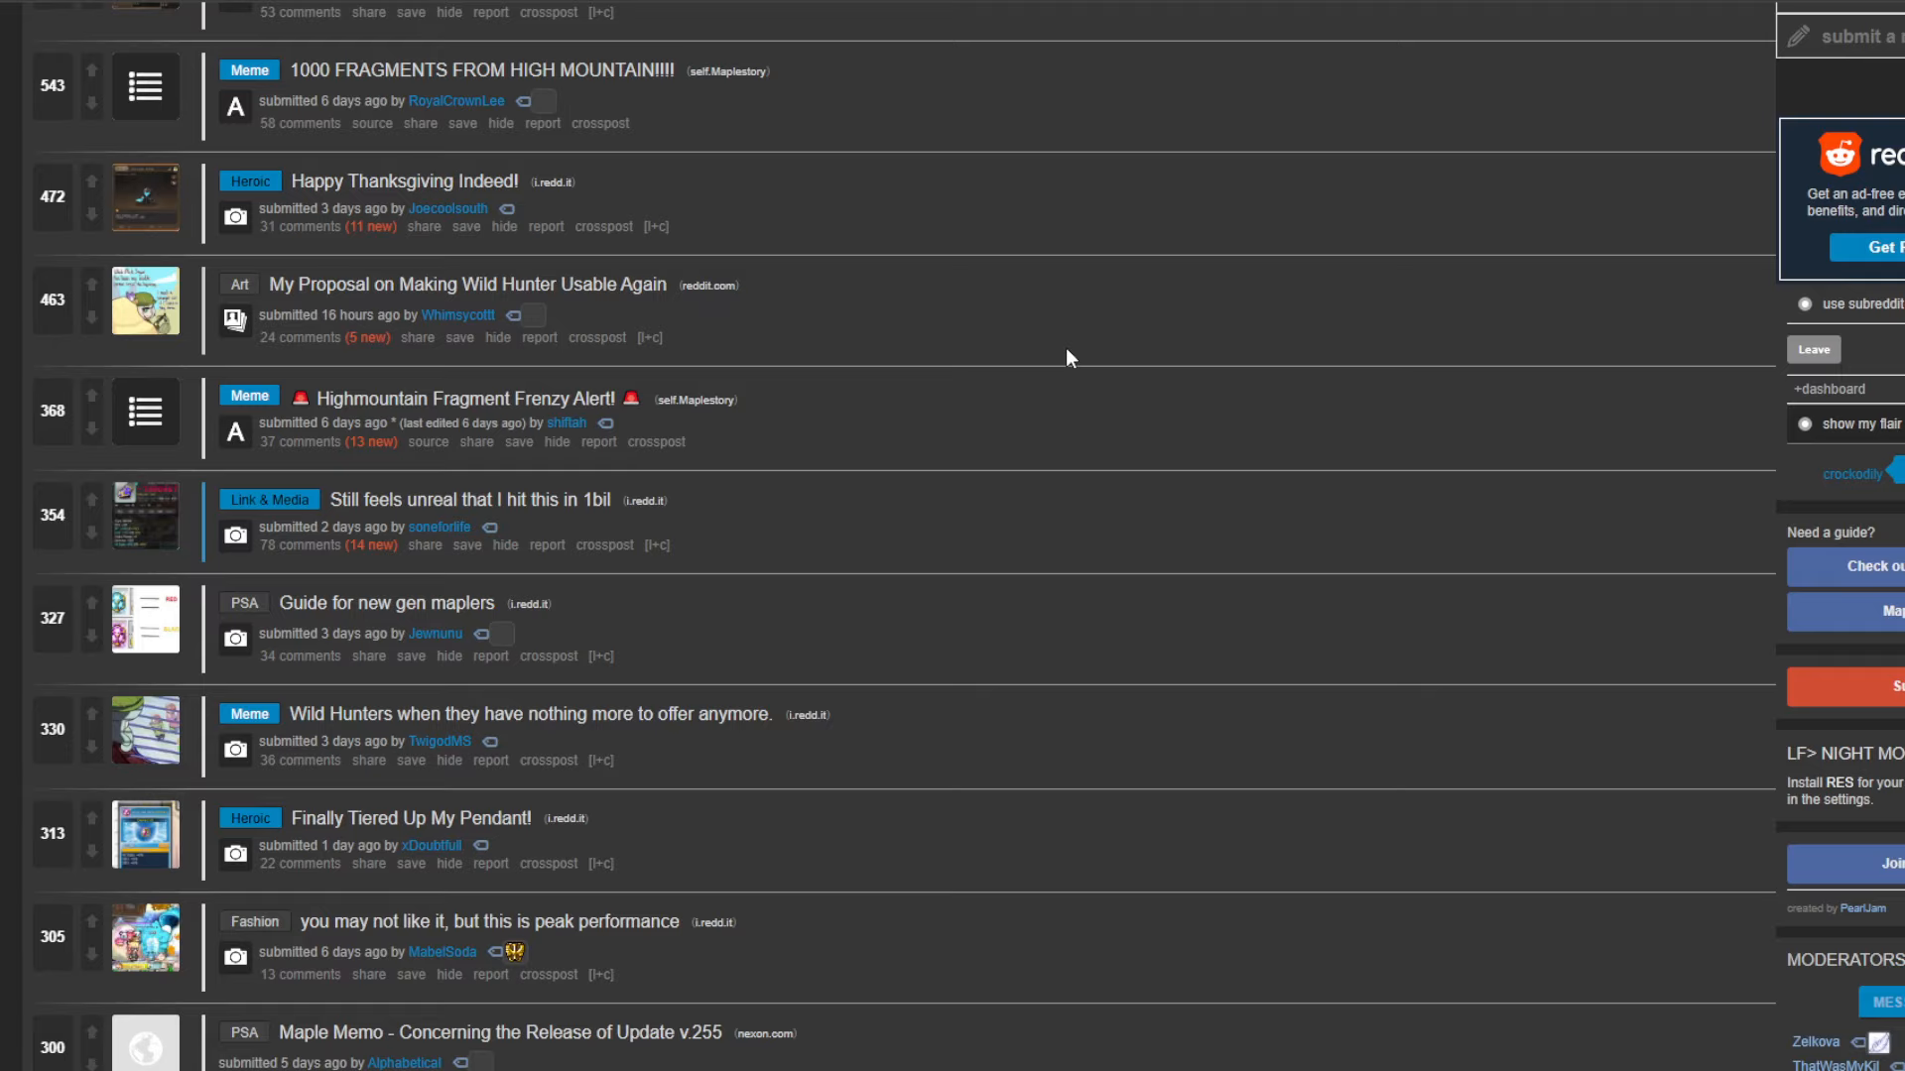
mouse_move(1042, 351)
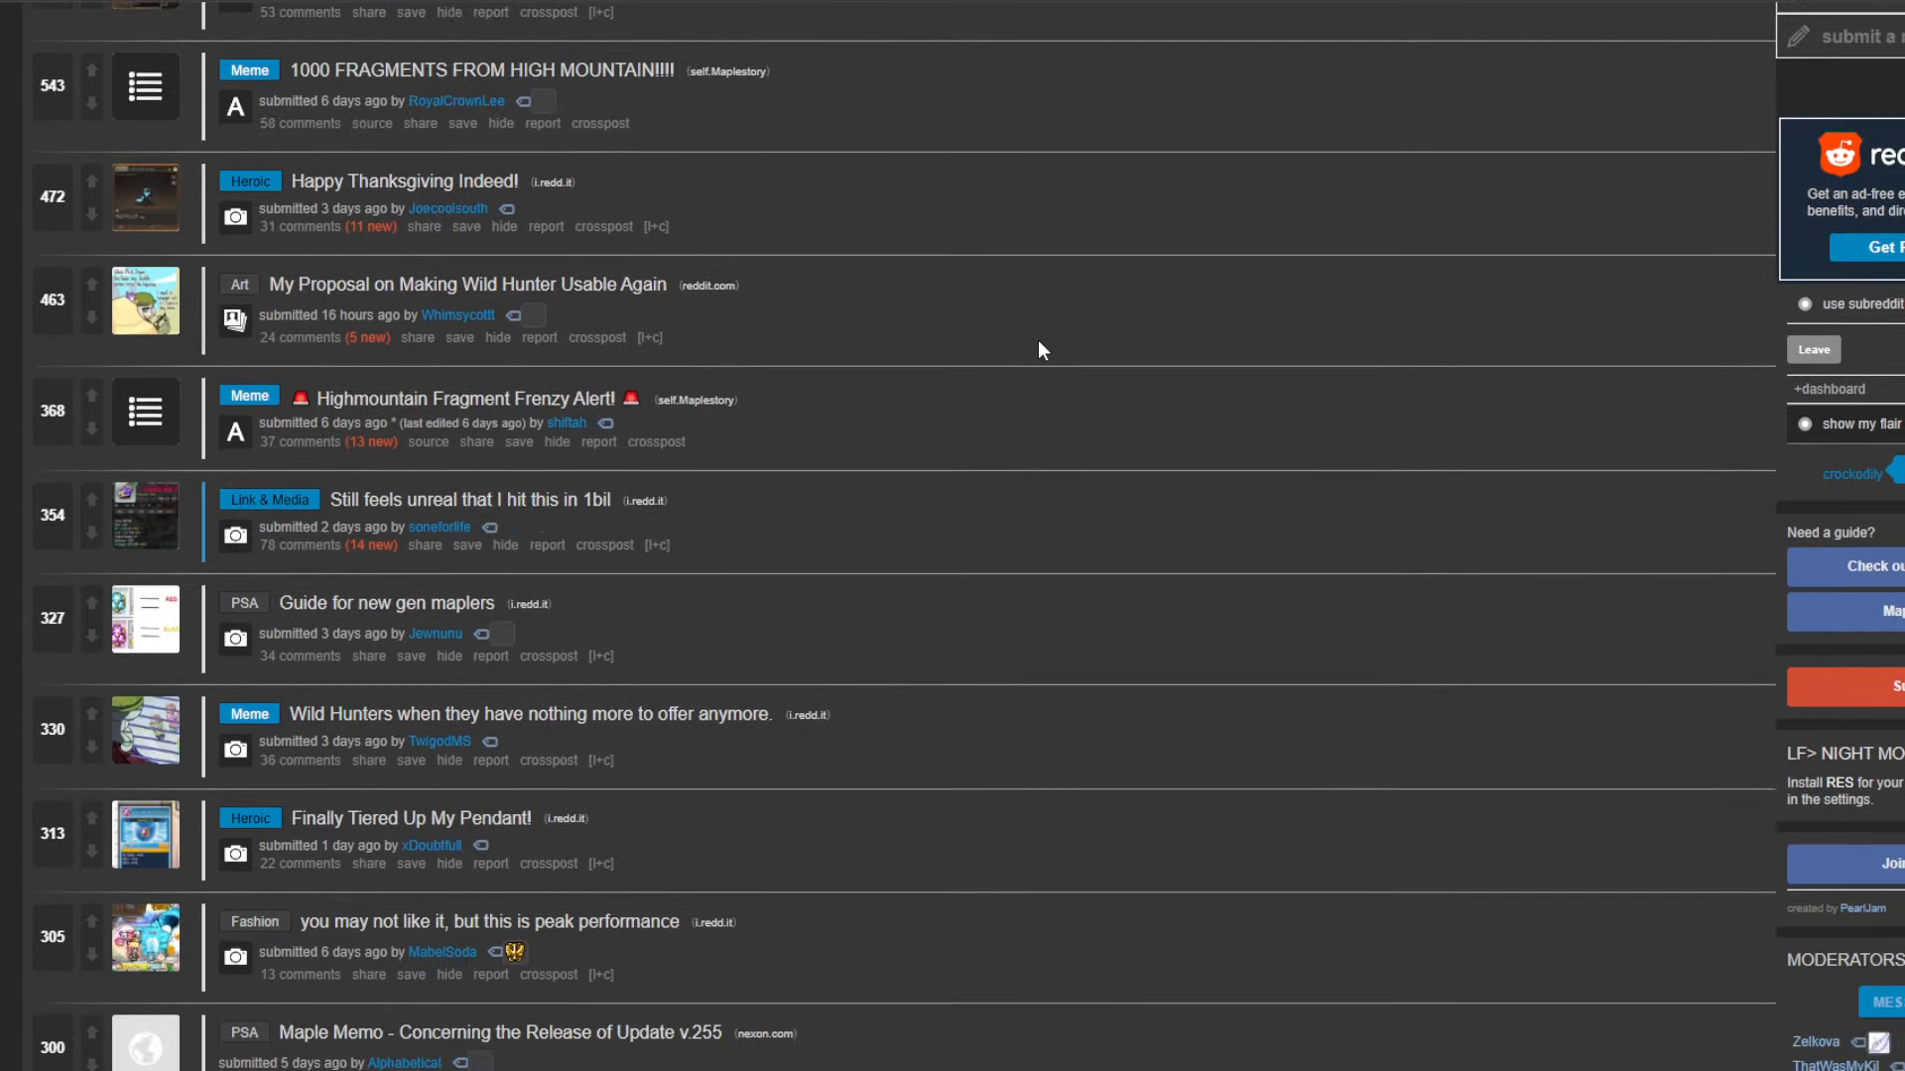
- Scroll down the weekly top listing toward the 'Guide for new gen maplers' post
scroll(down, 3)
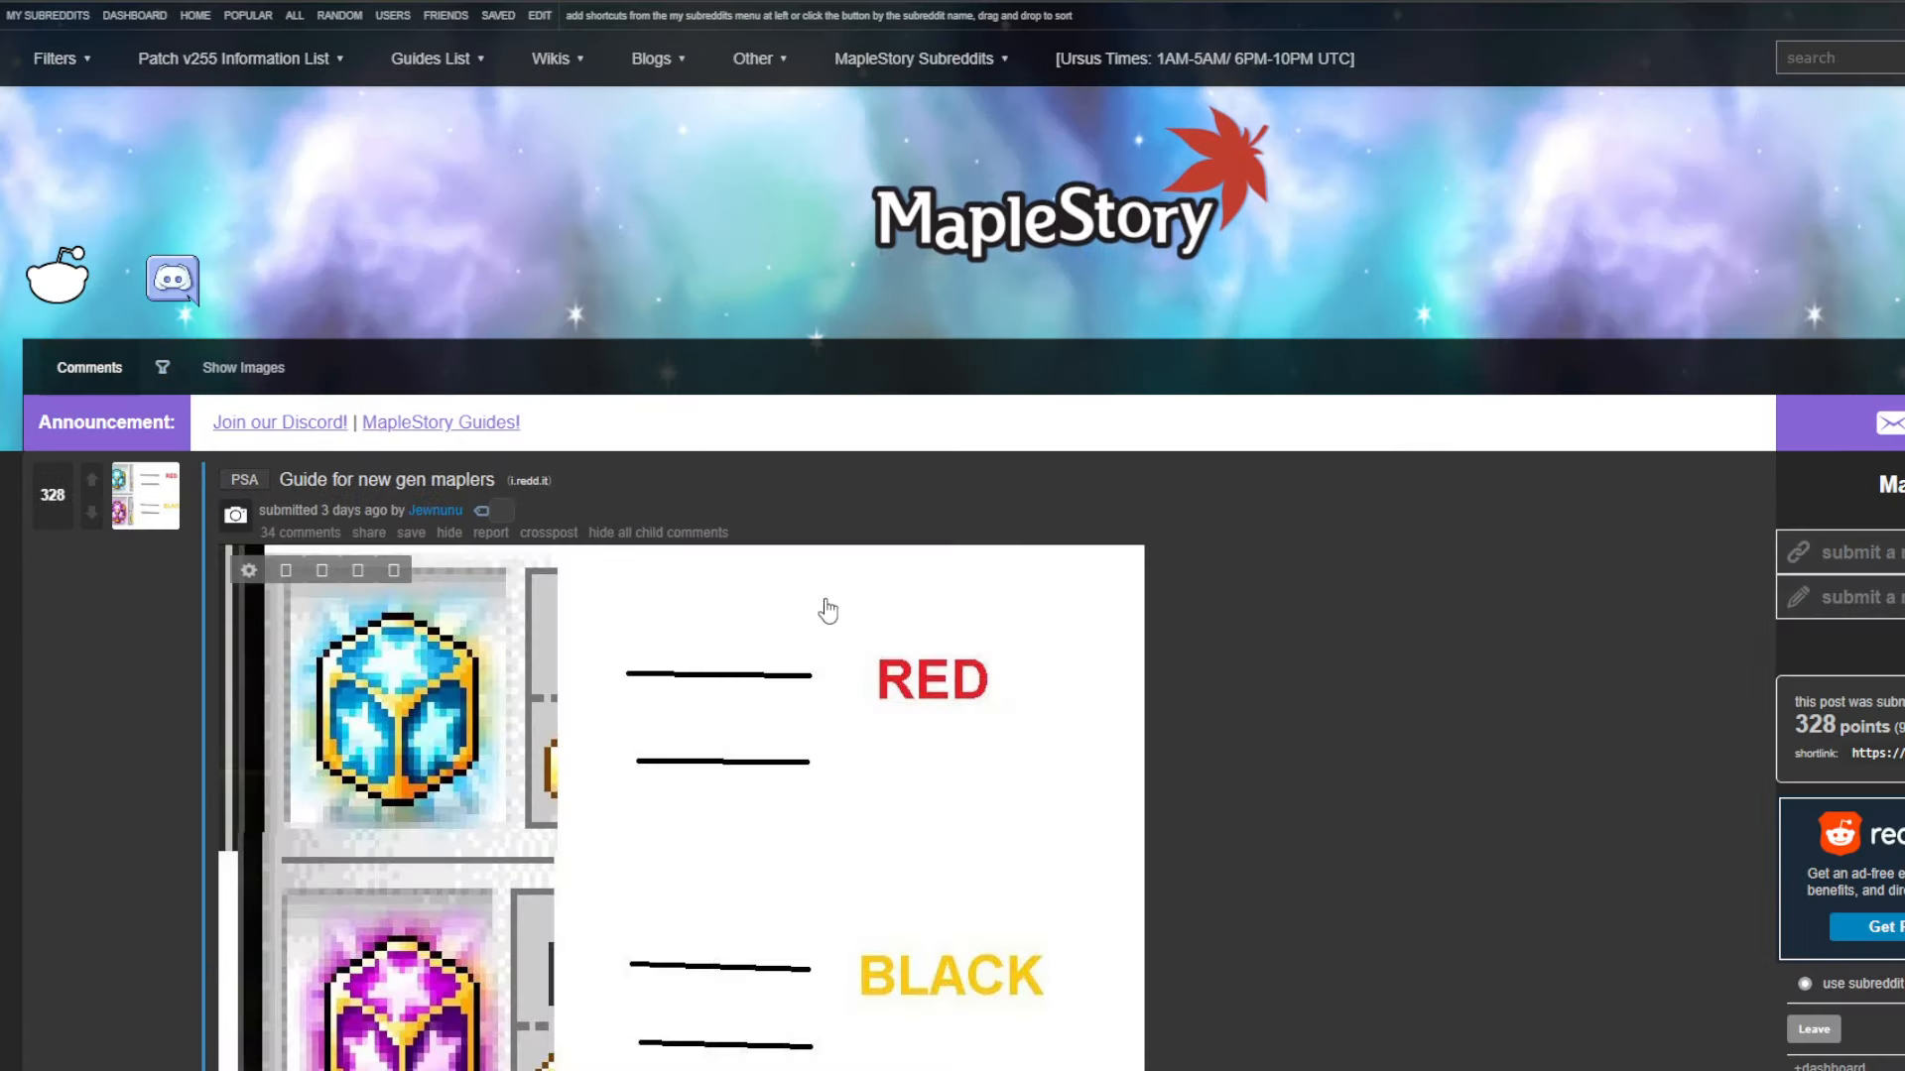
- Read the red and black cube guide image, then scroll through replies about the confusing colours
scroll(down, 3)
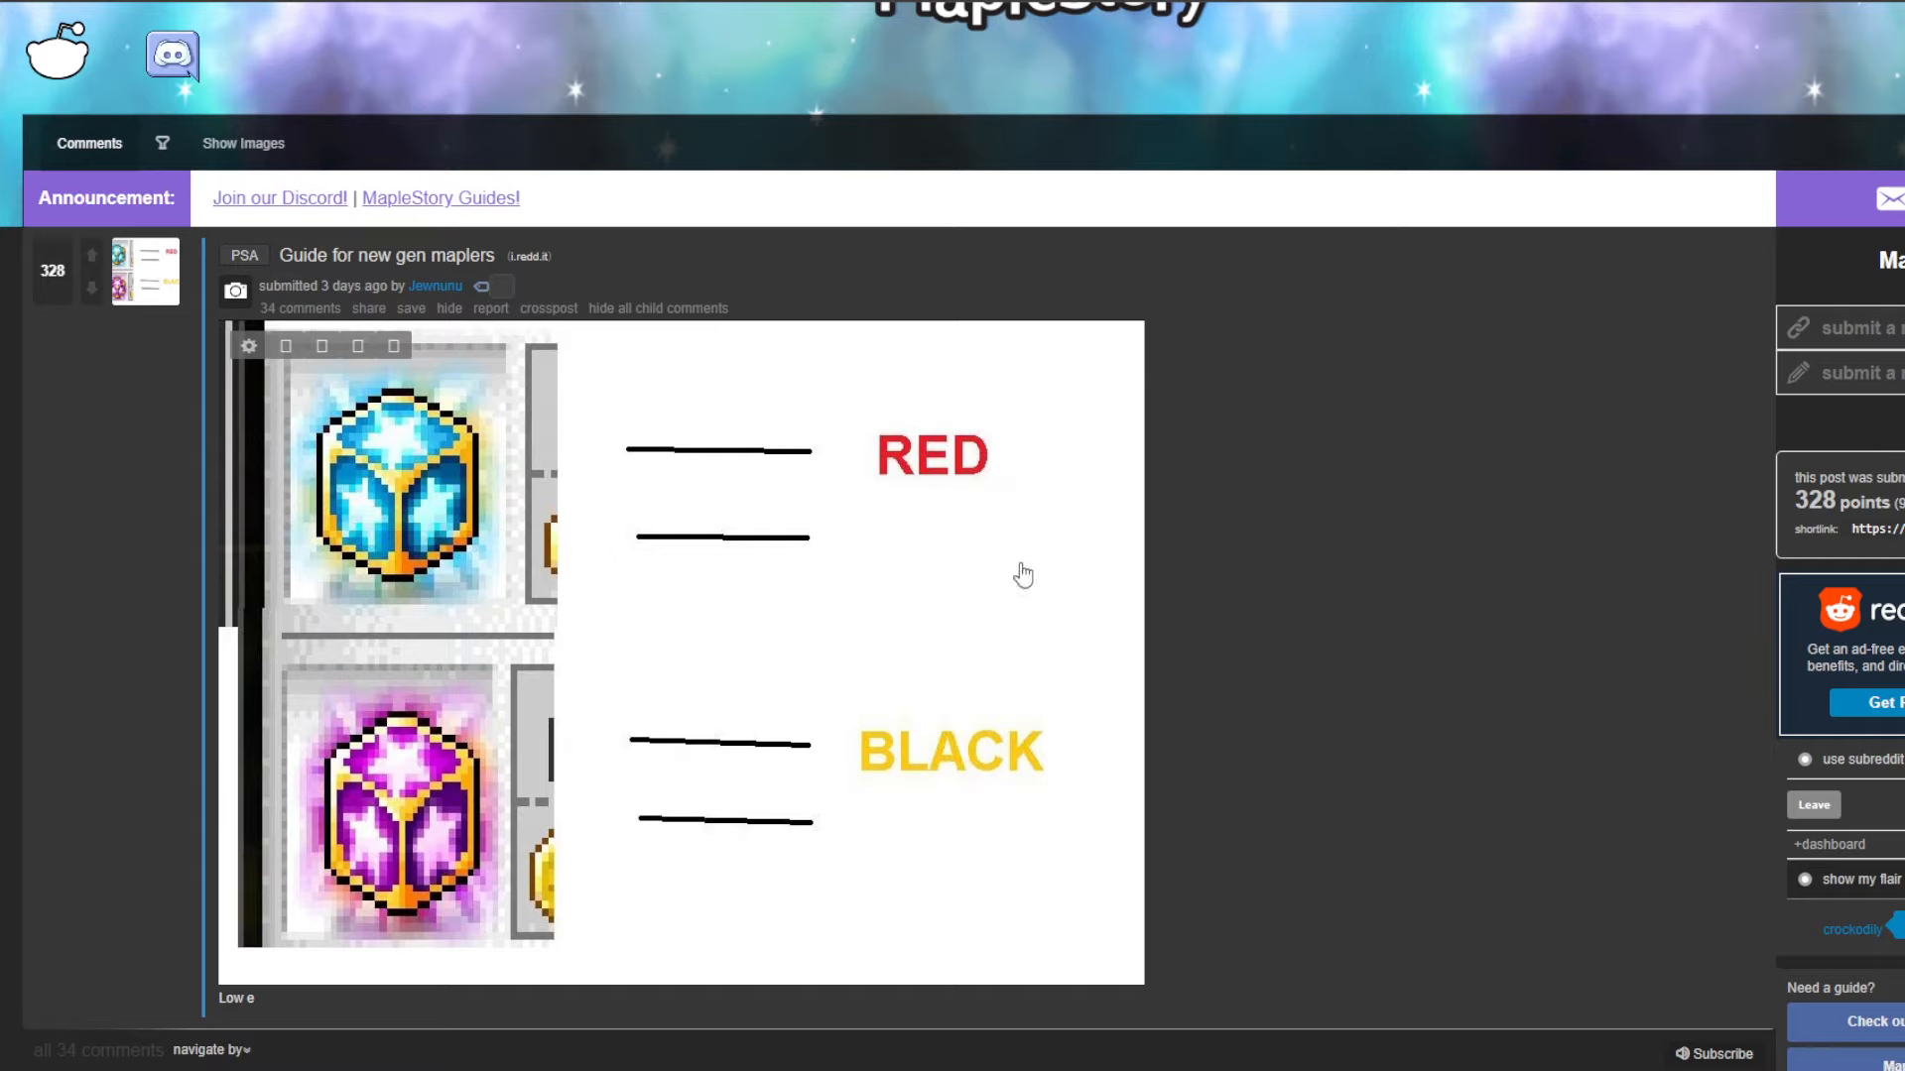
mouse_move(595, 473)
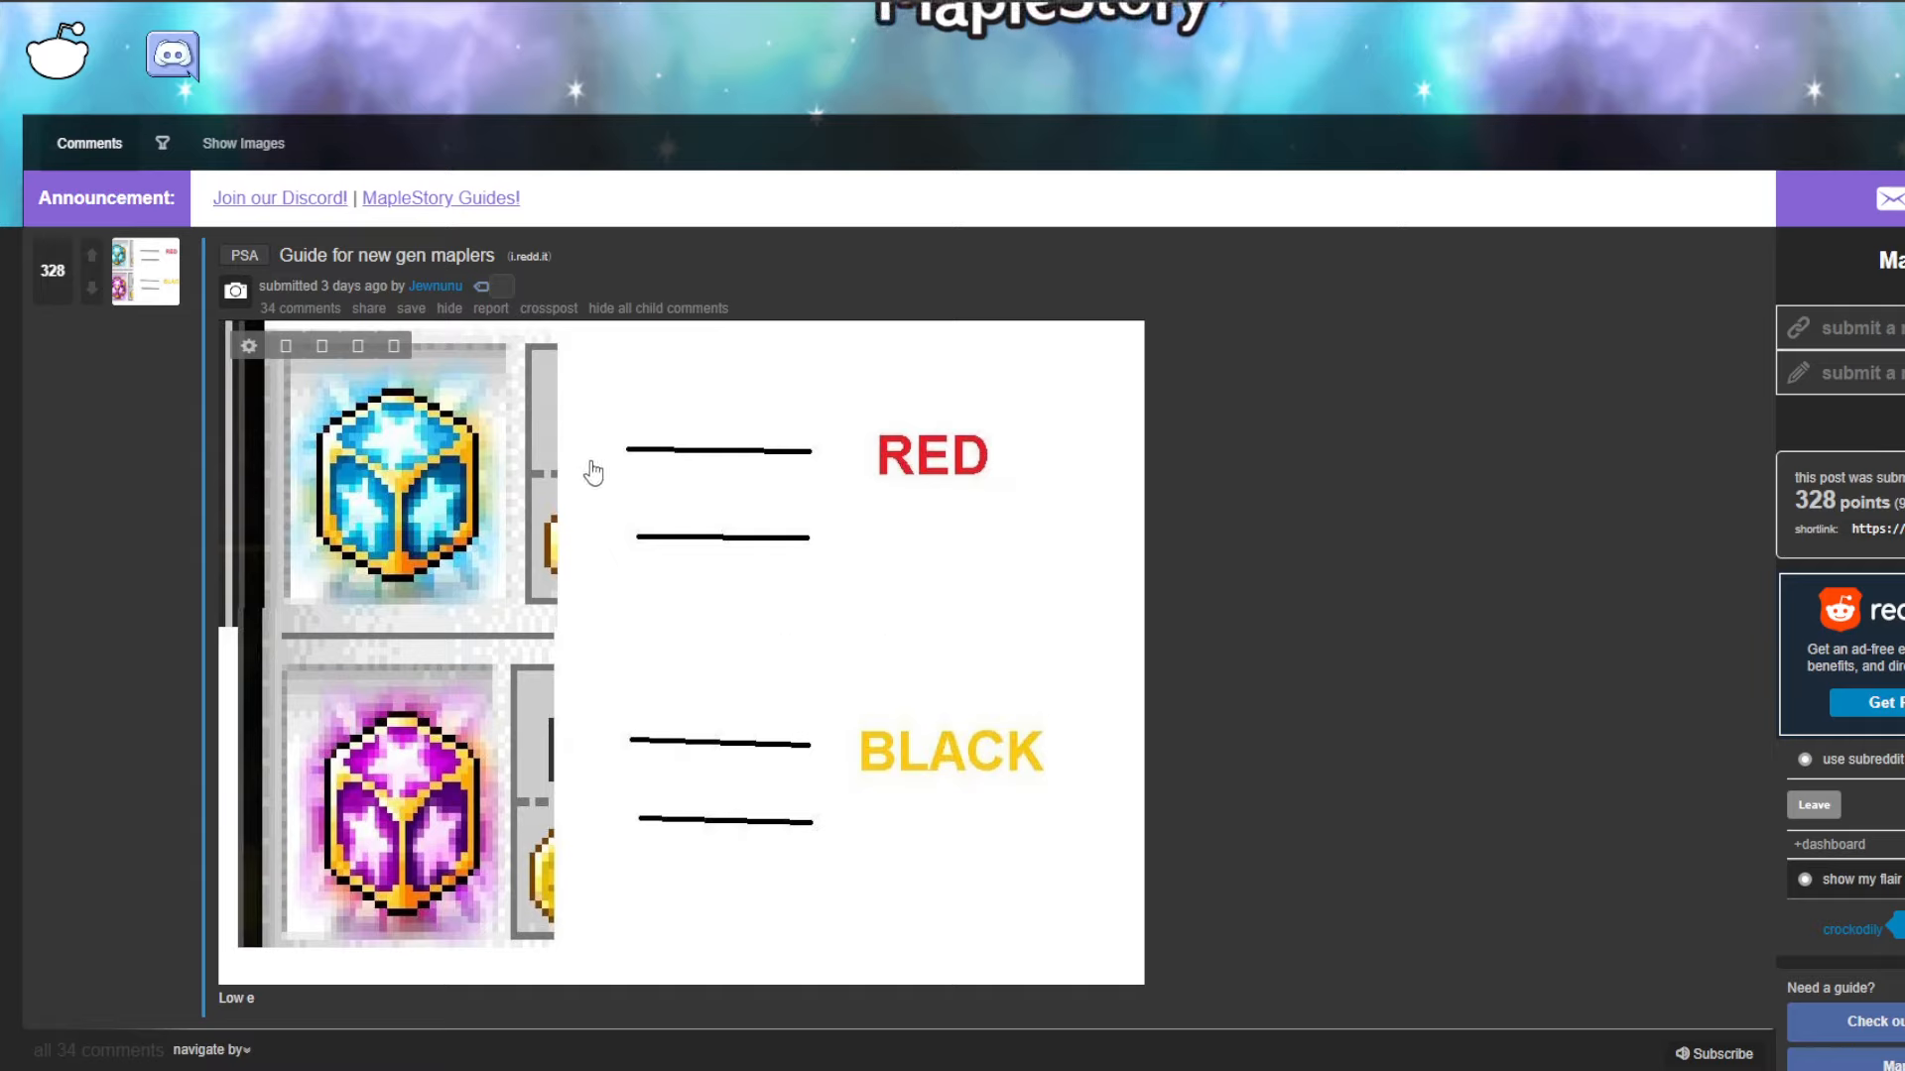
mouse_move(75, 566)
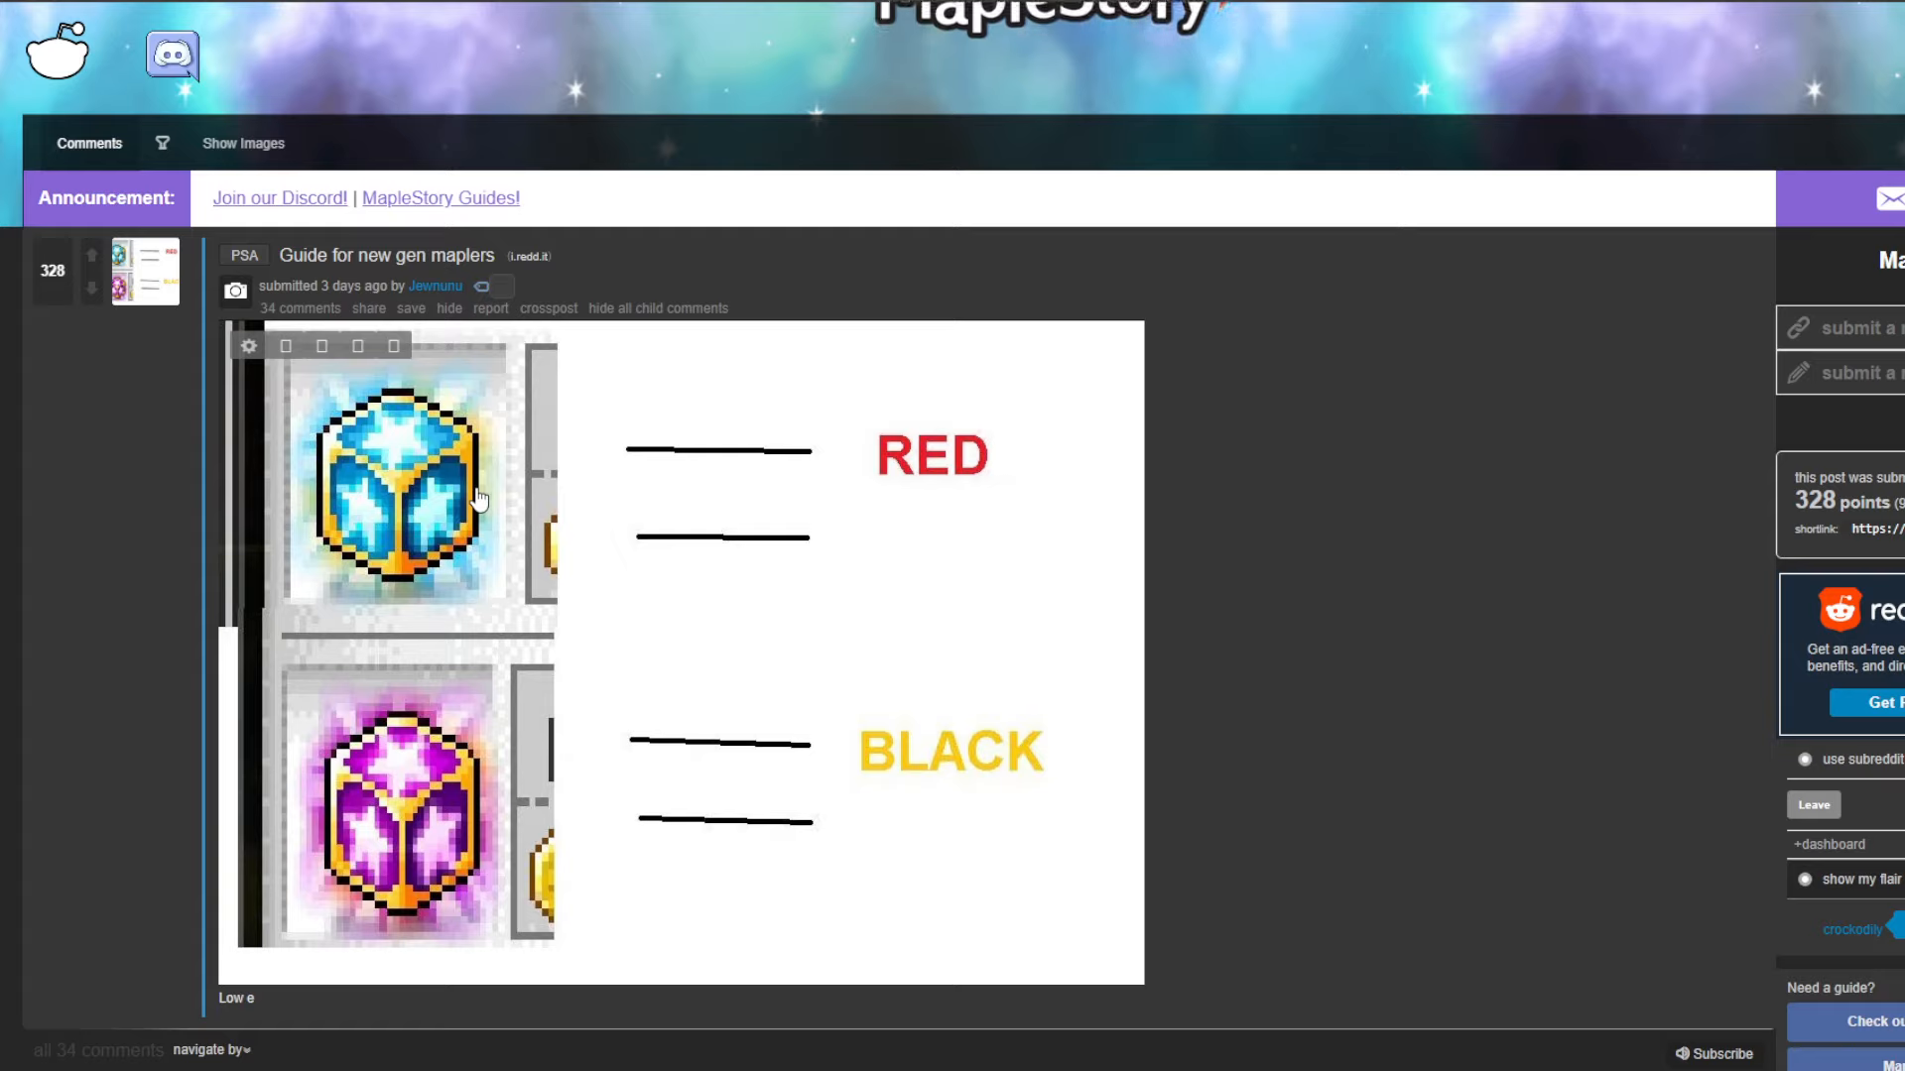
mouse_move(383, 837)
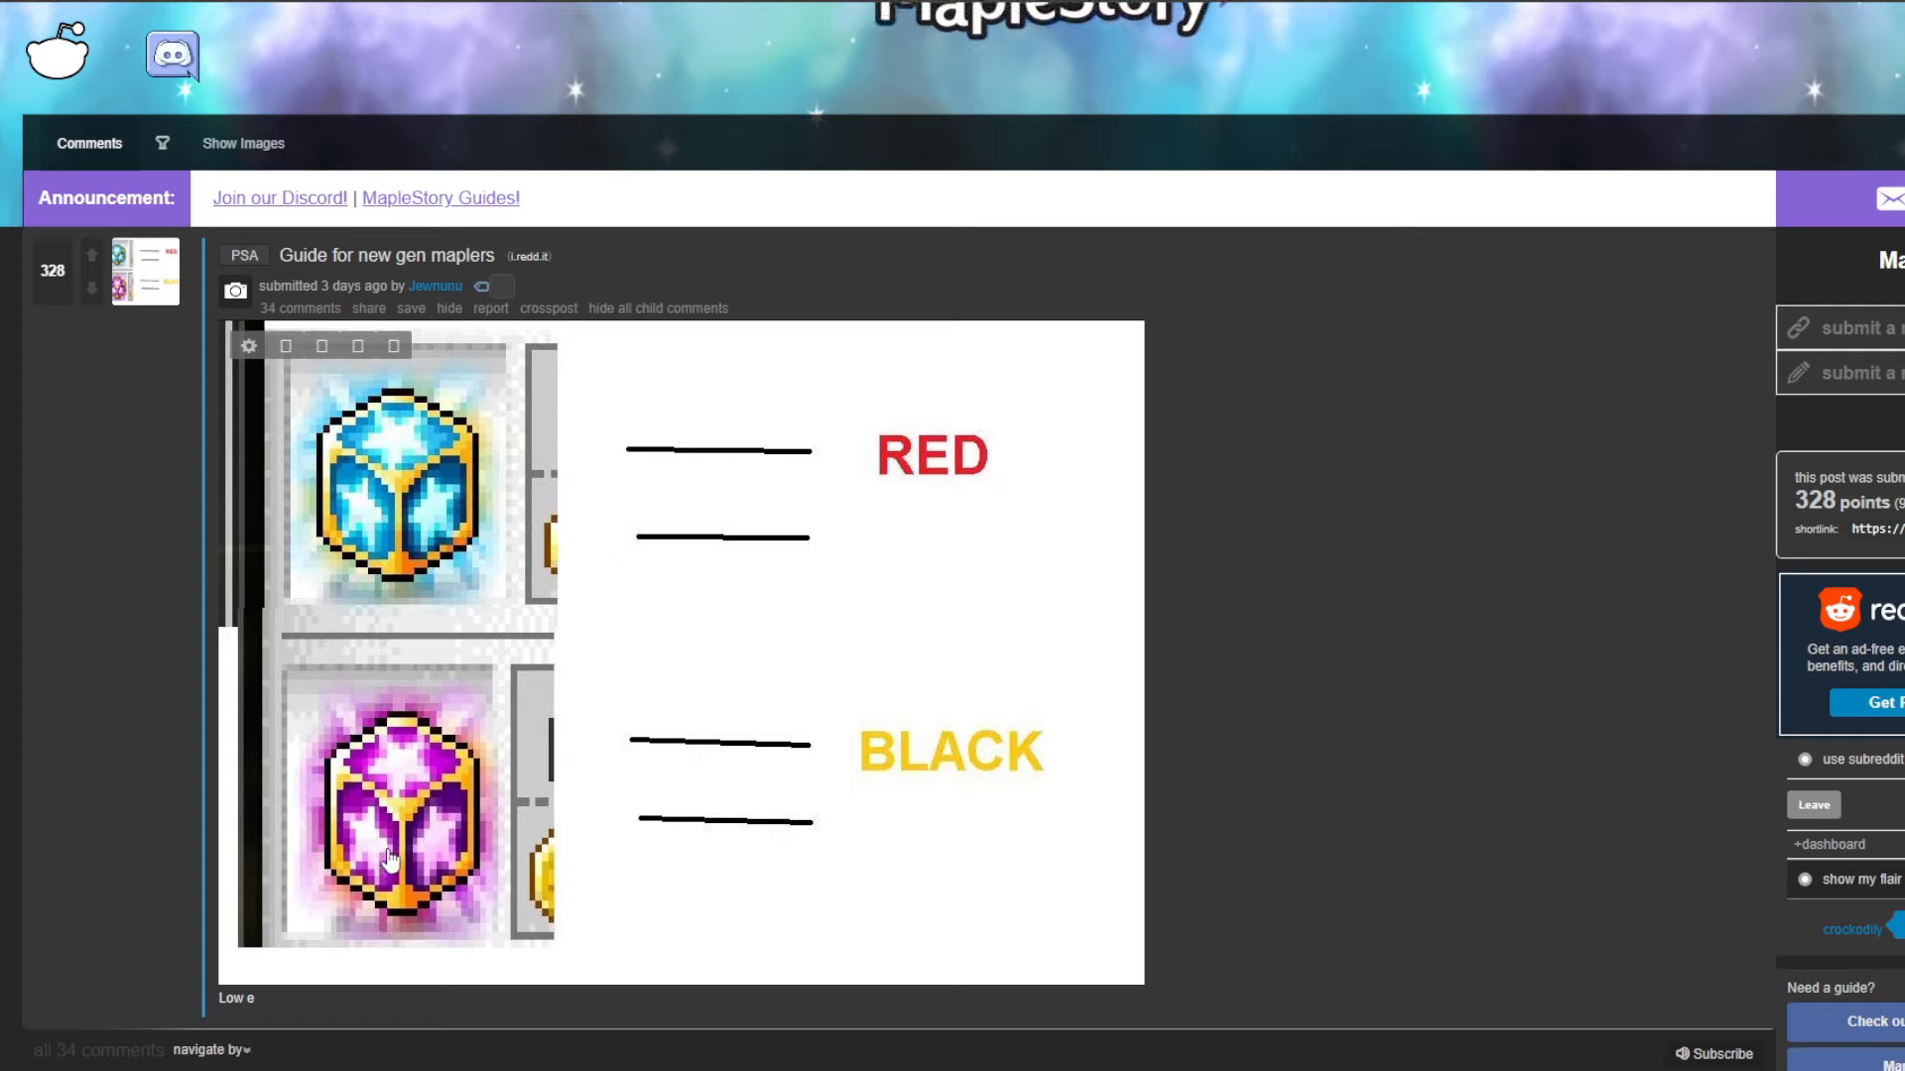
mouse_move(518, 680)
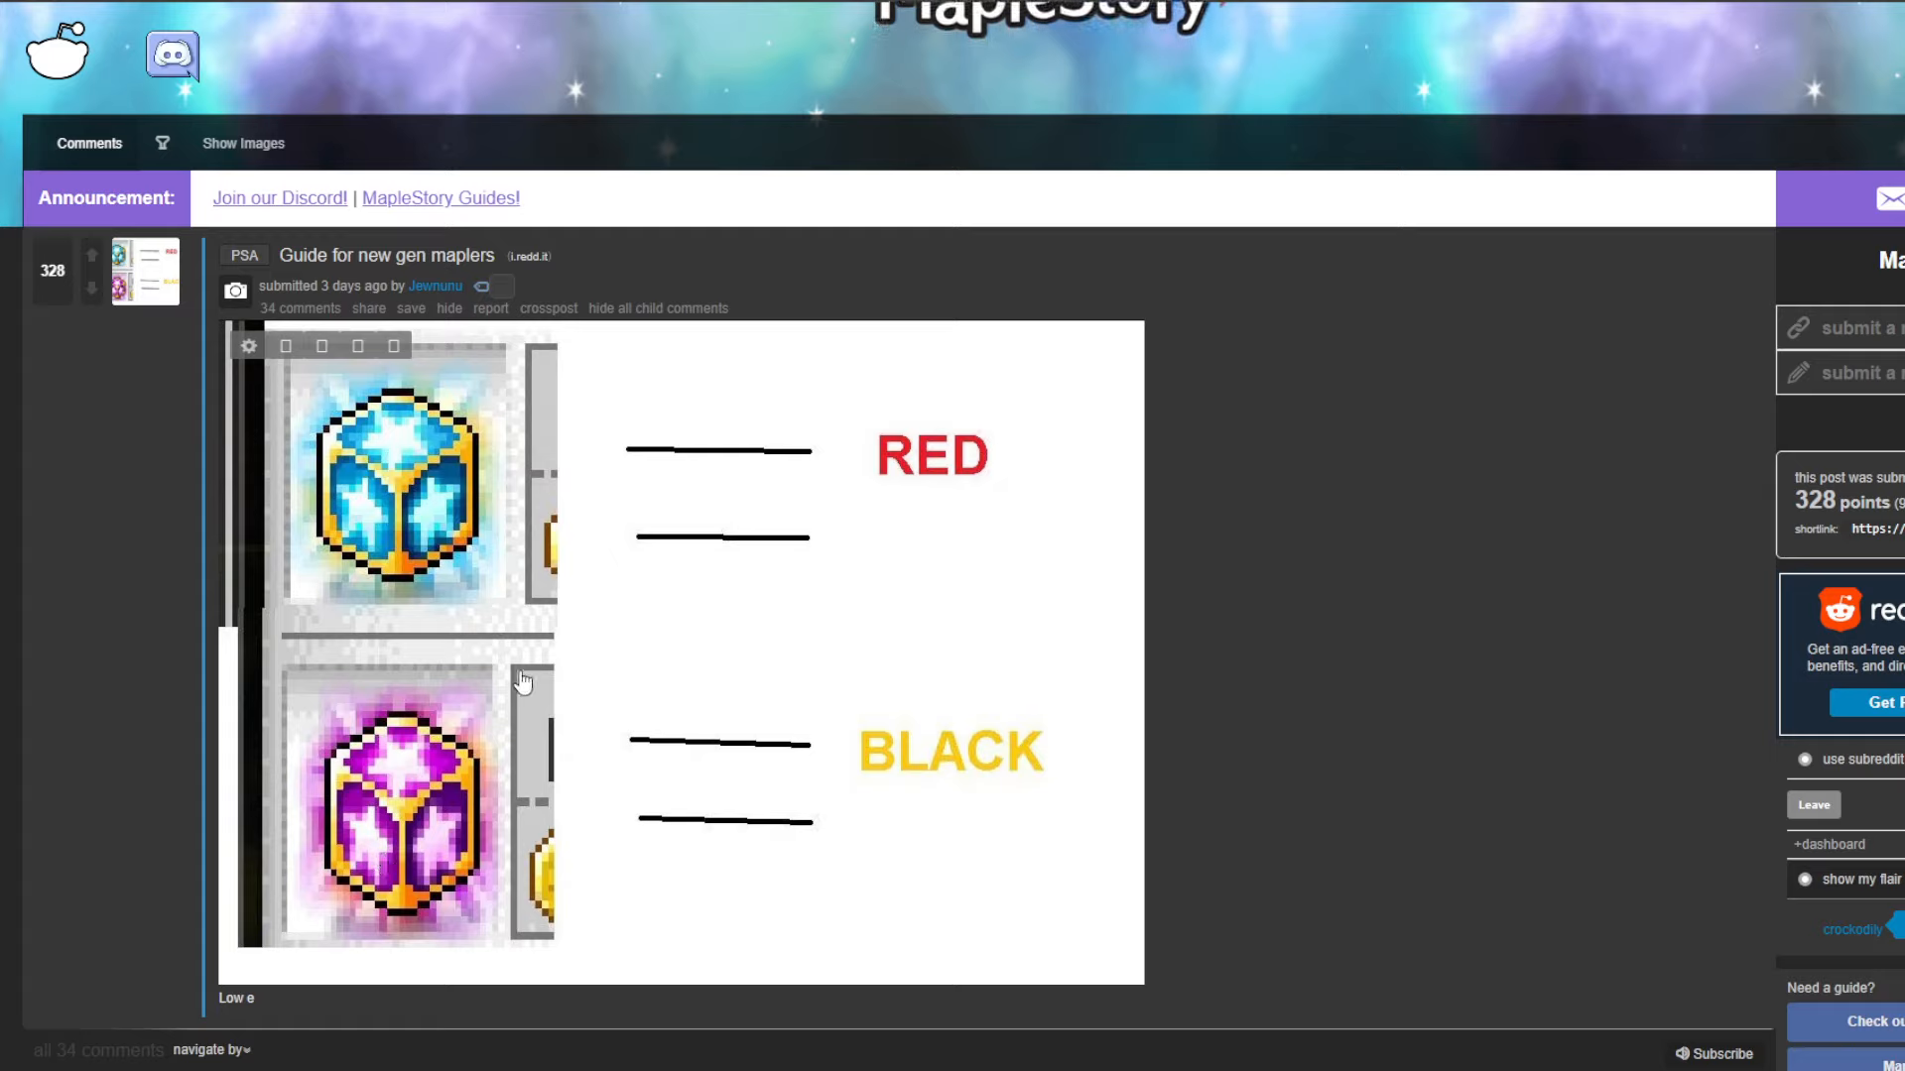
mouse_move(956, 389)
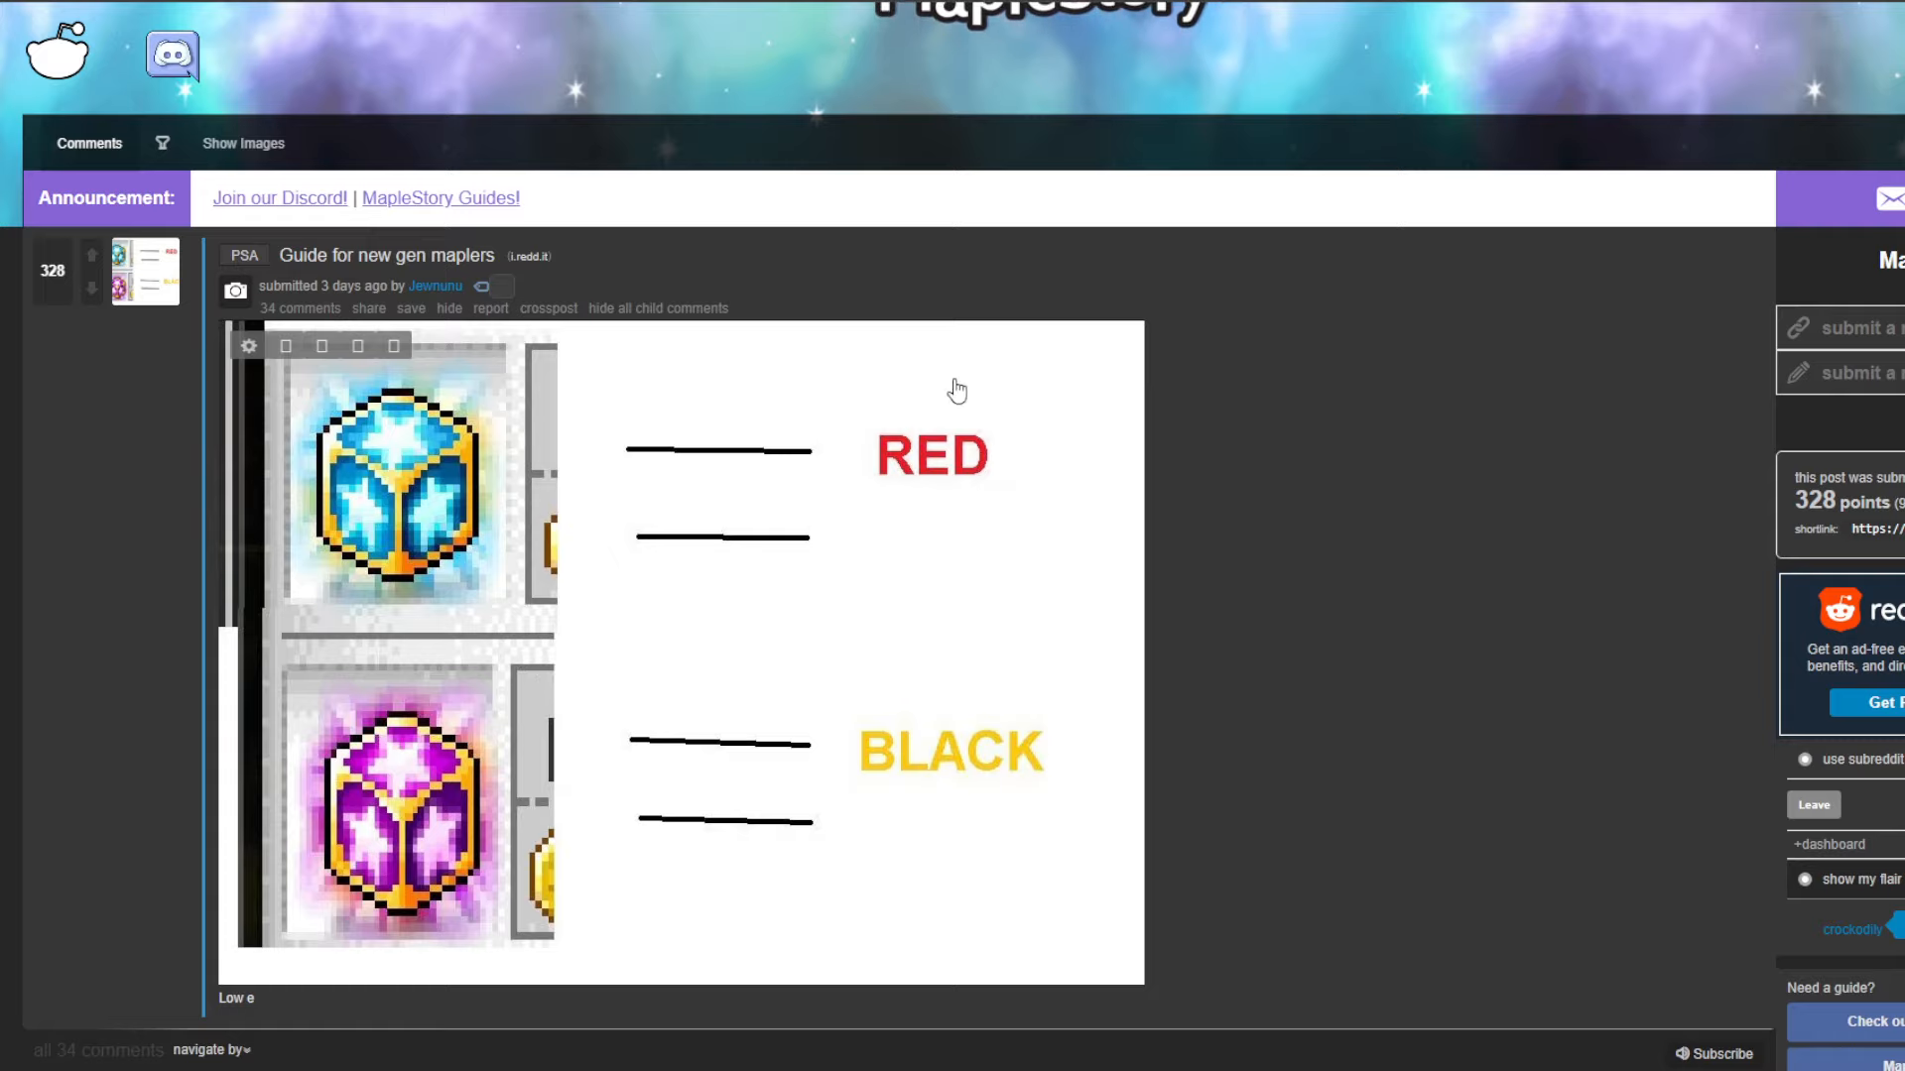
mouse_move(411, 426)
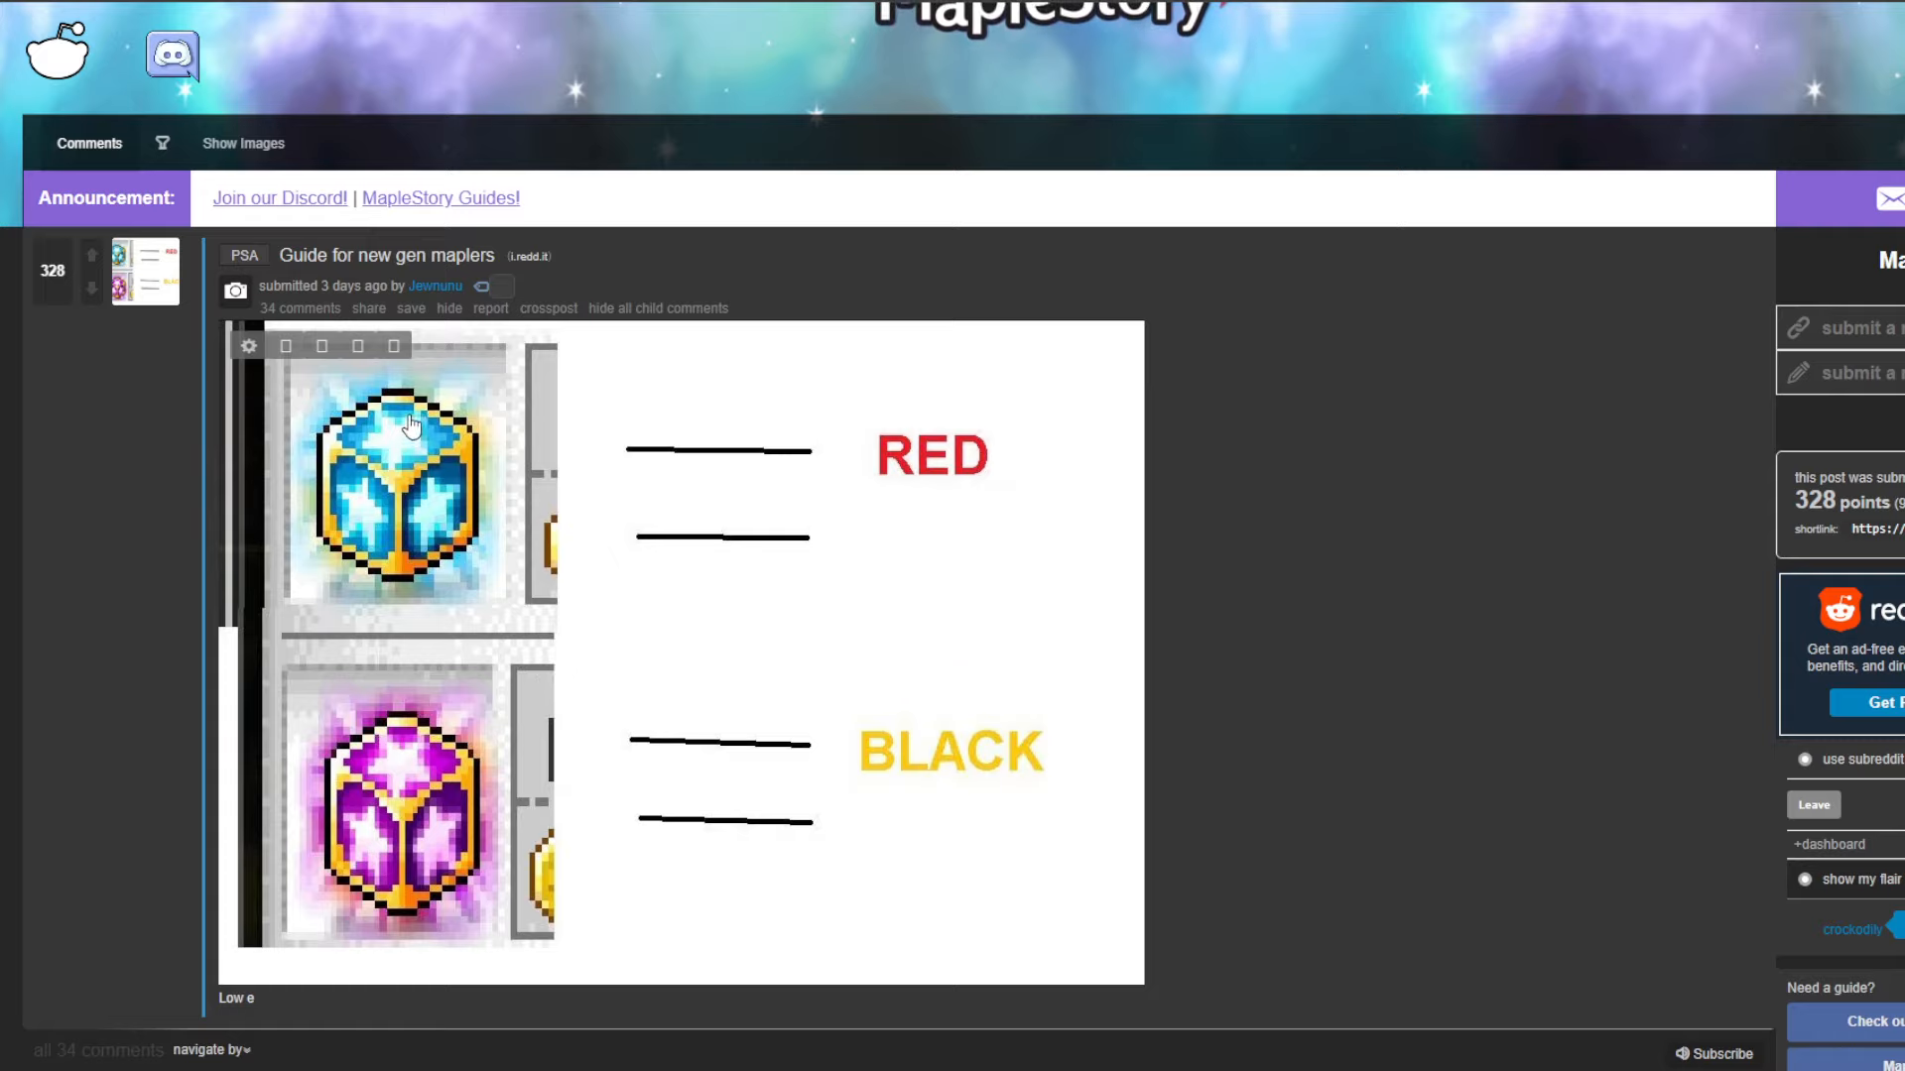
scroll(down, 3)
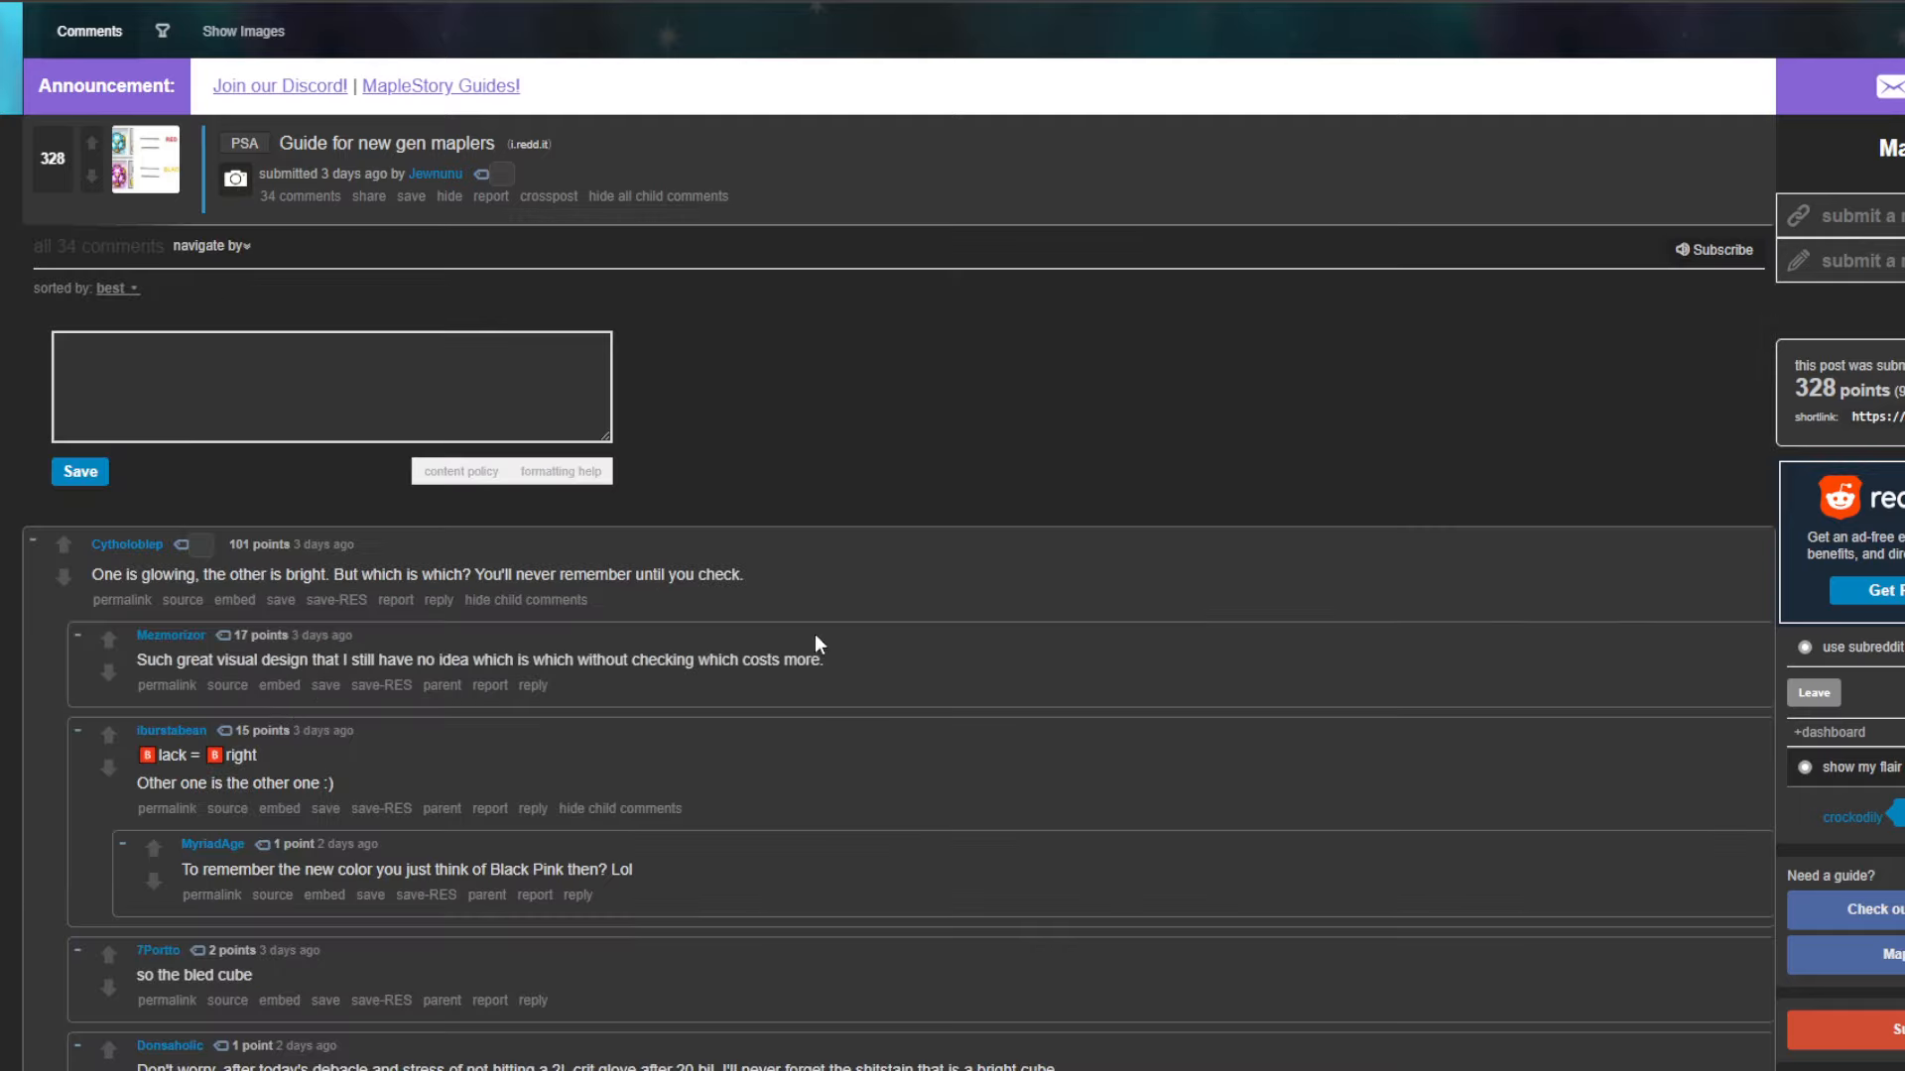
mouse_move(443, 599)
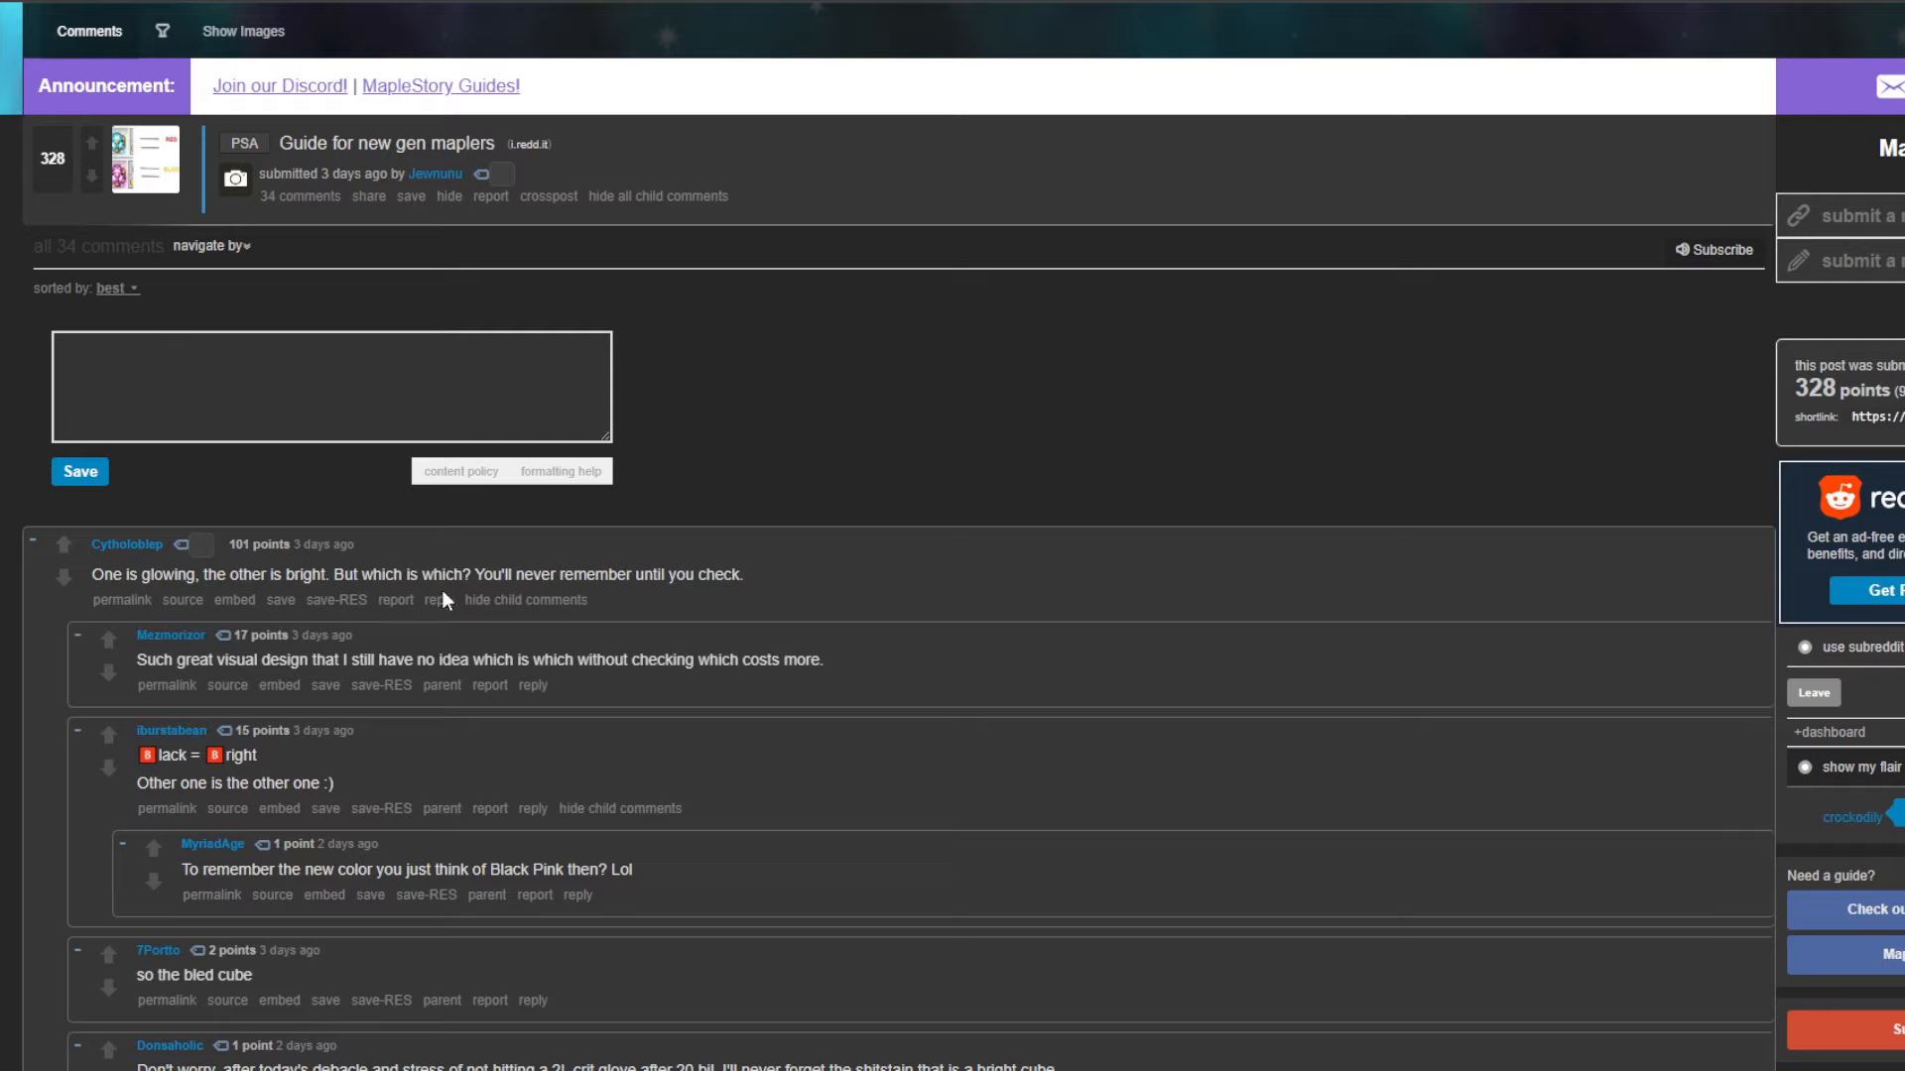
mouse_move(893, 562)
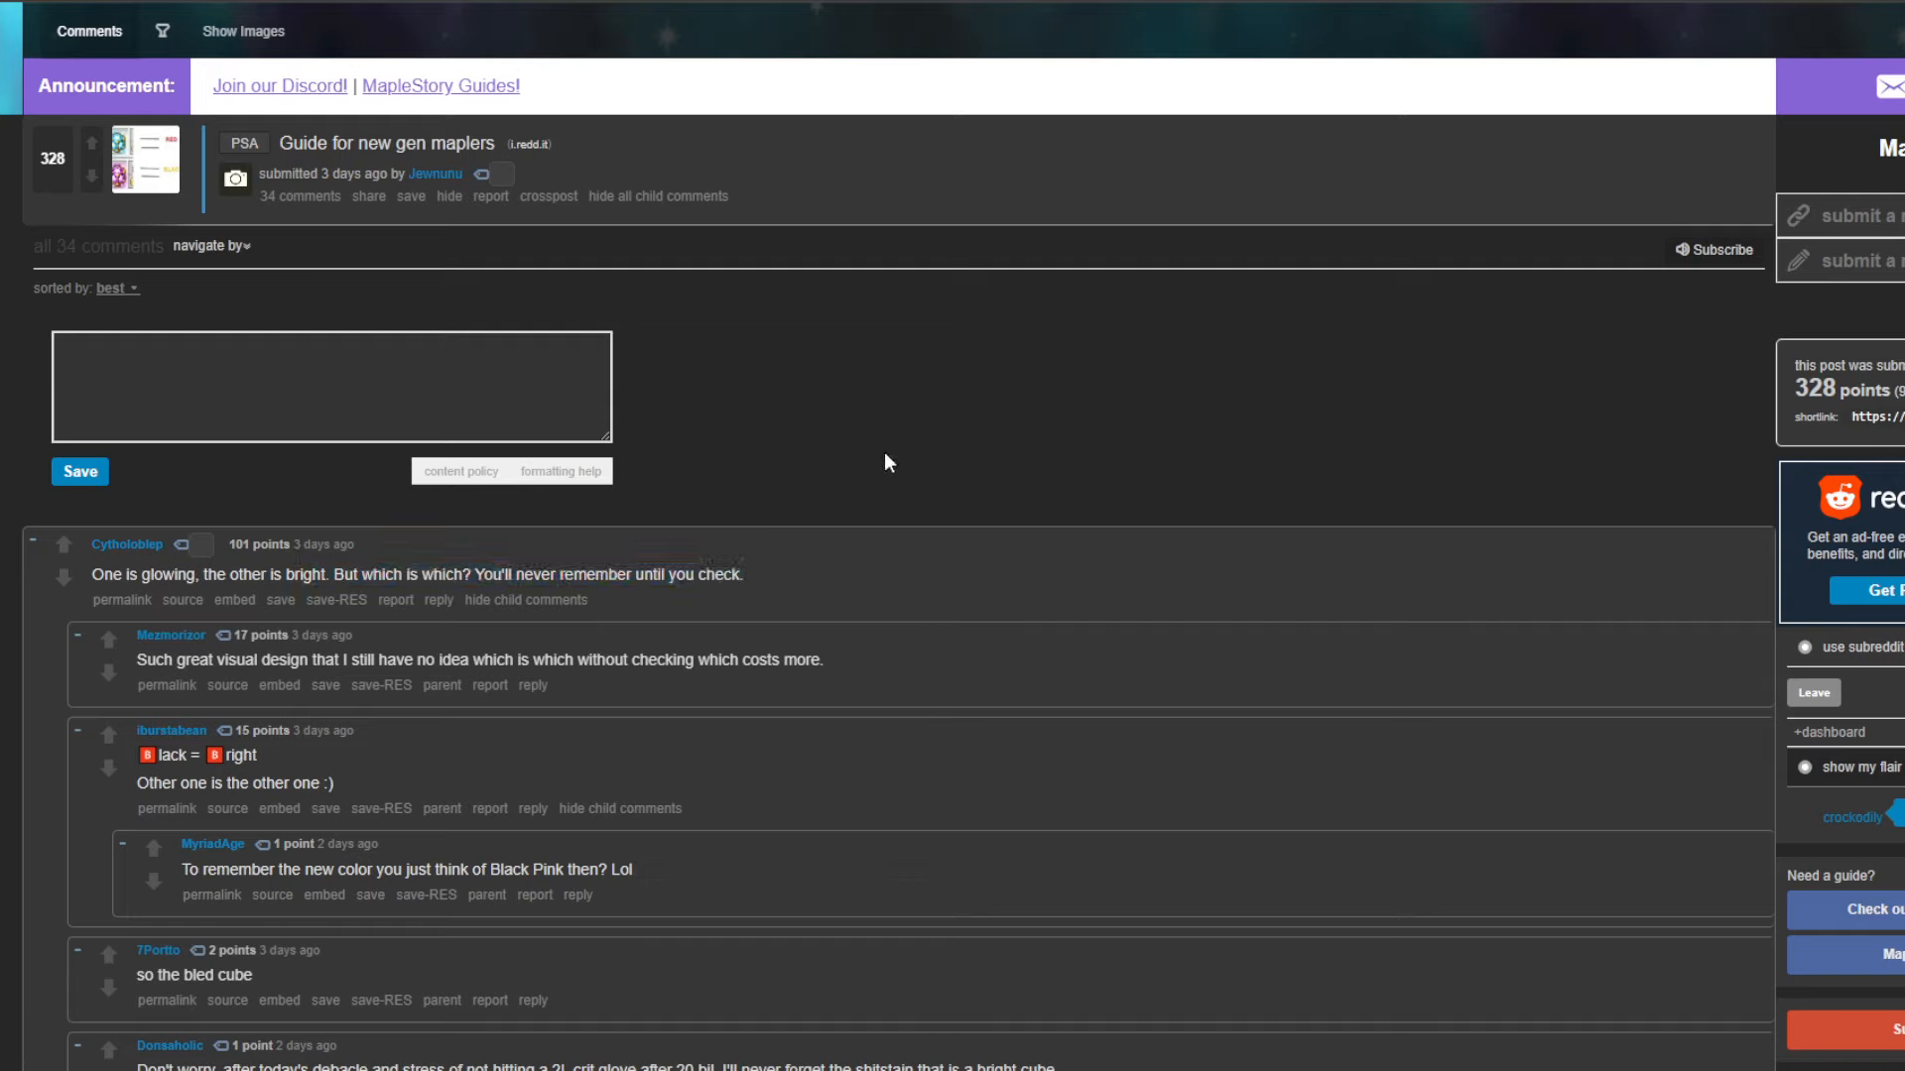
mouse_move(912, 534)
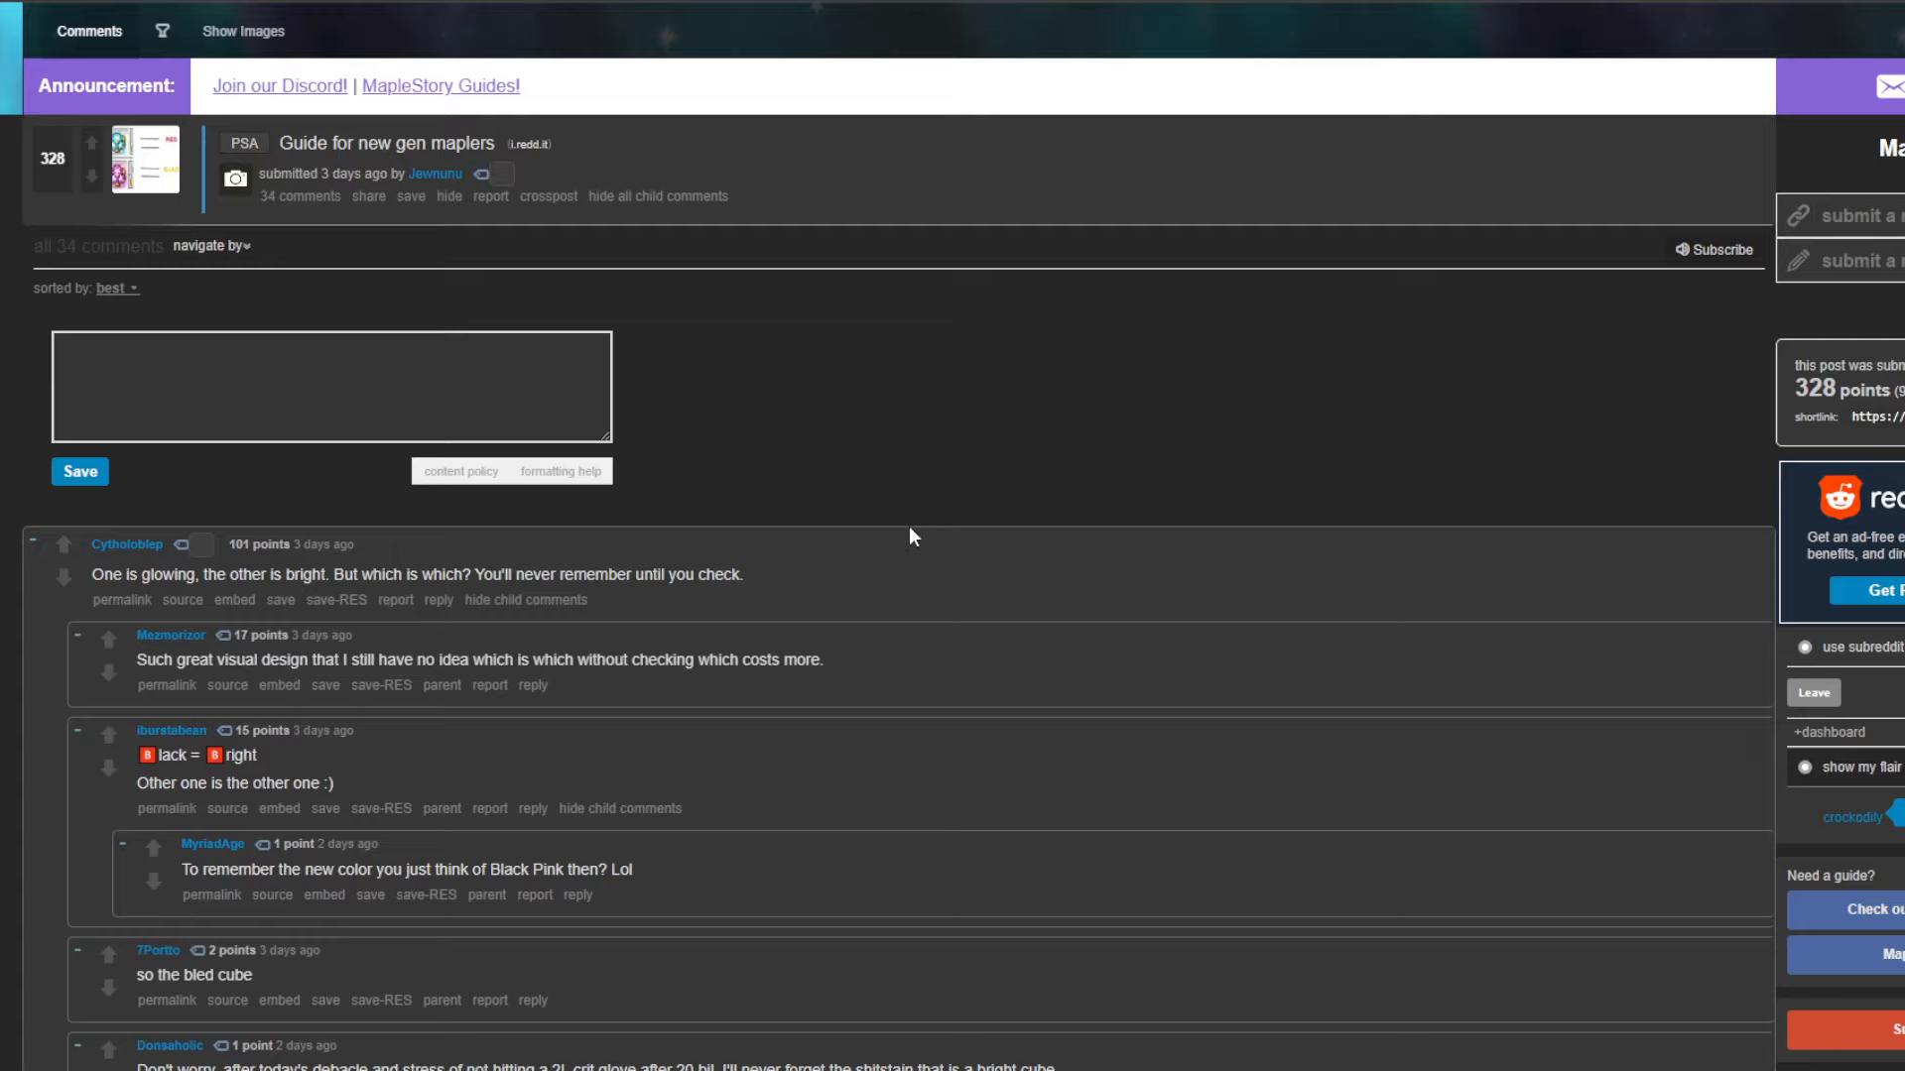
scroll(up, 3)
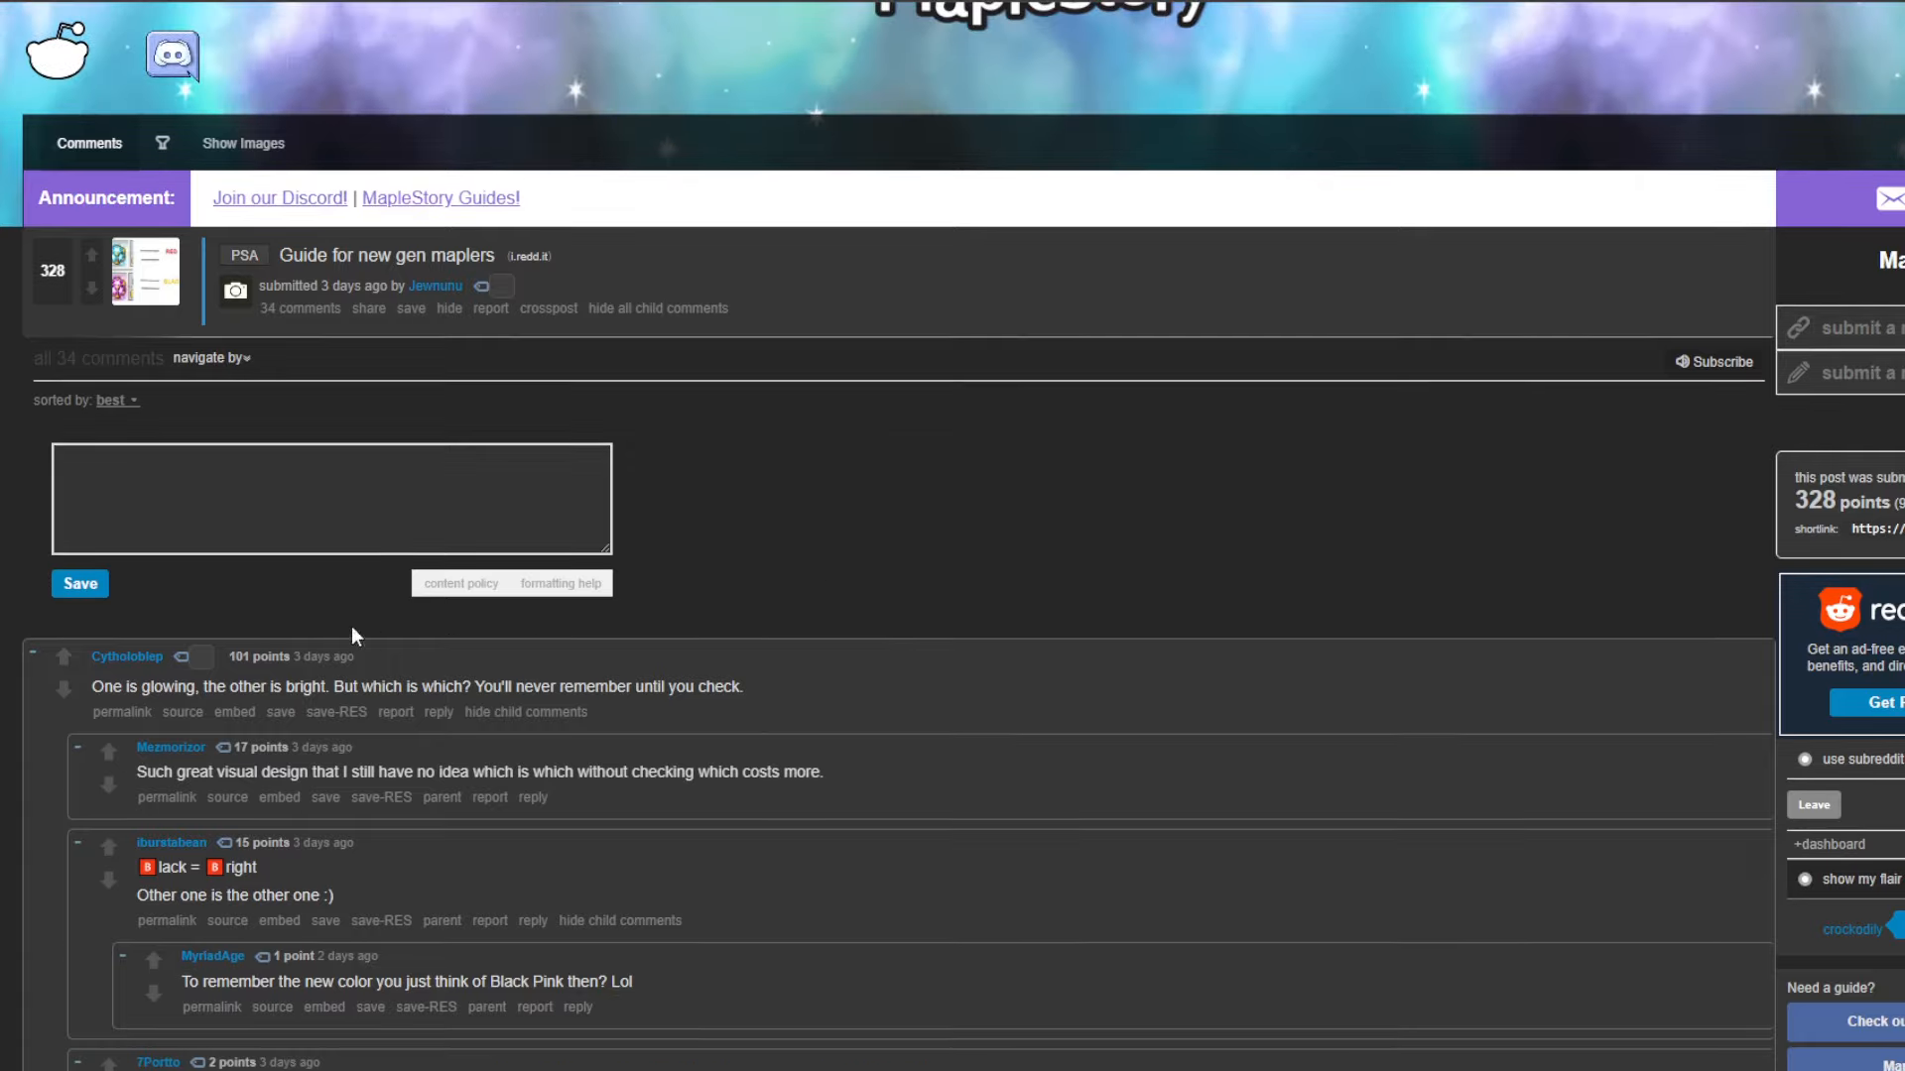
click(143, 269)
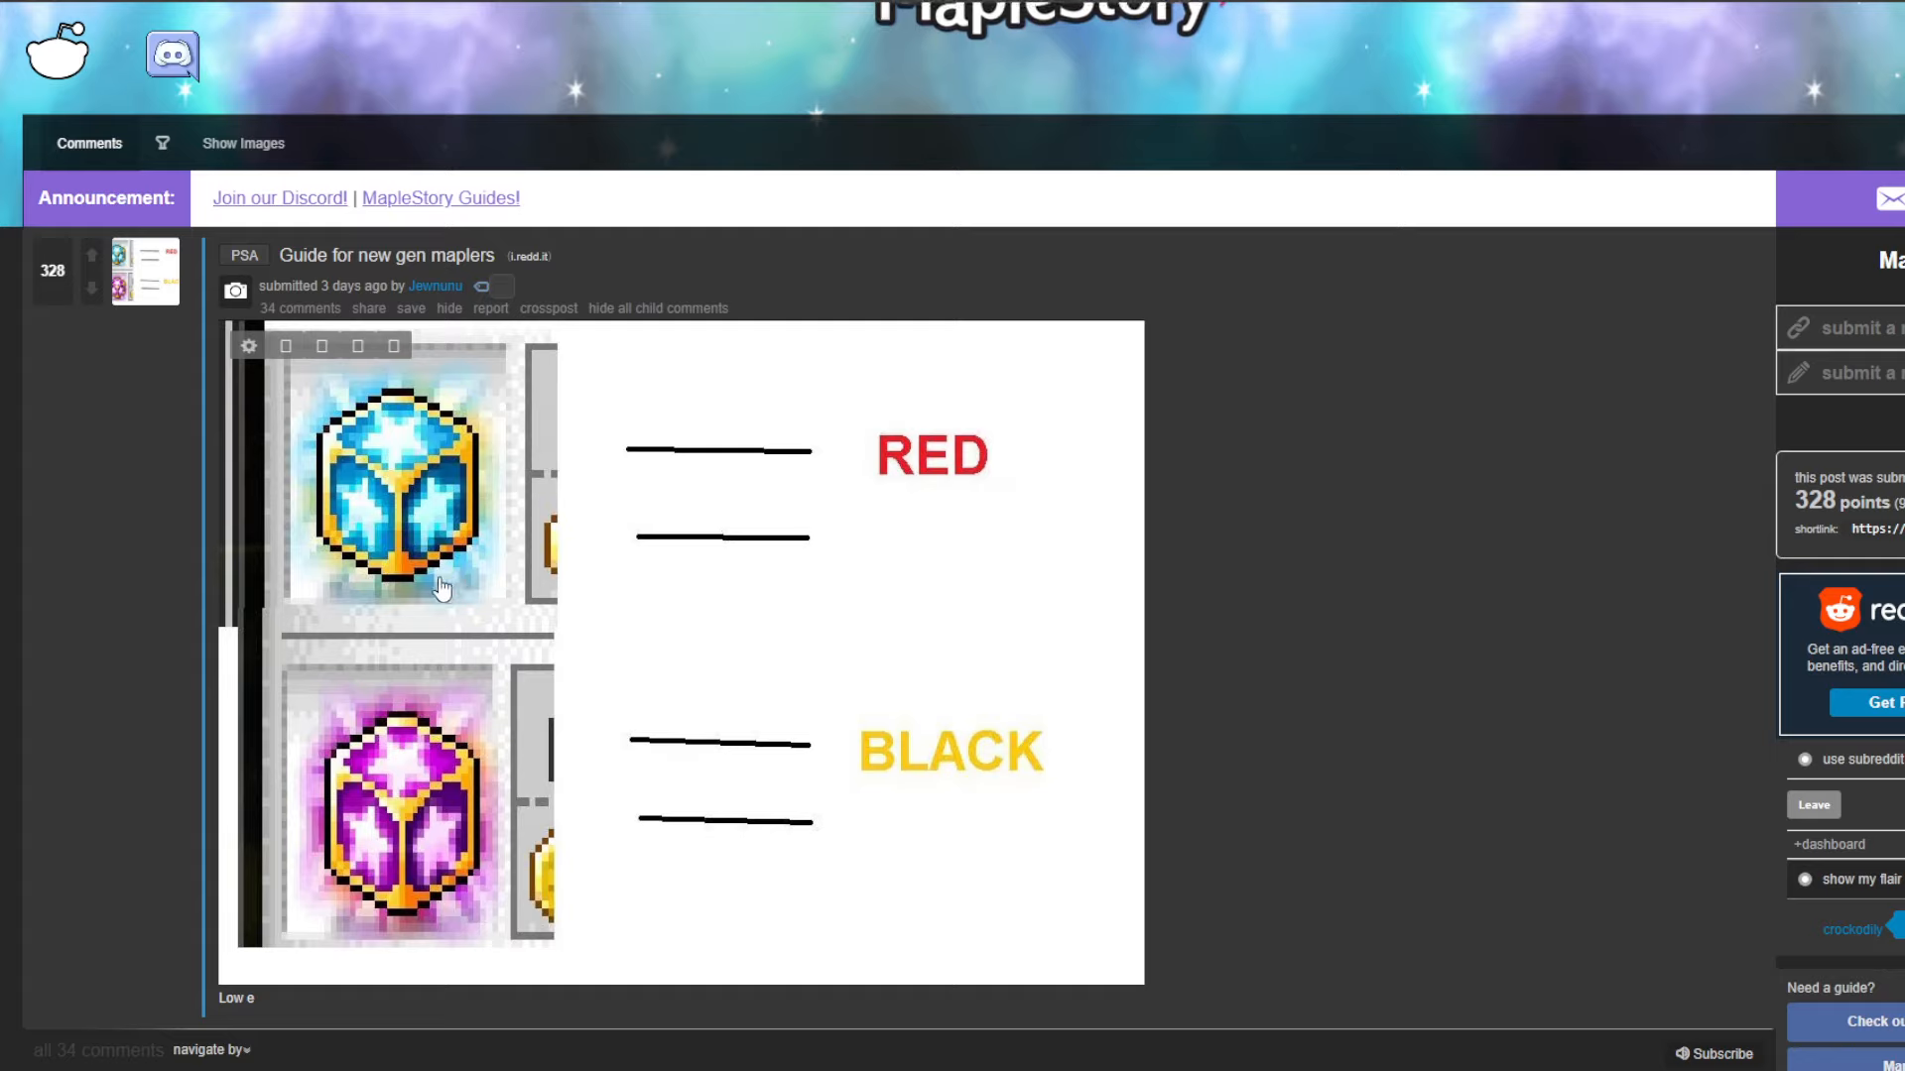
mouse_move(472, 791)
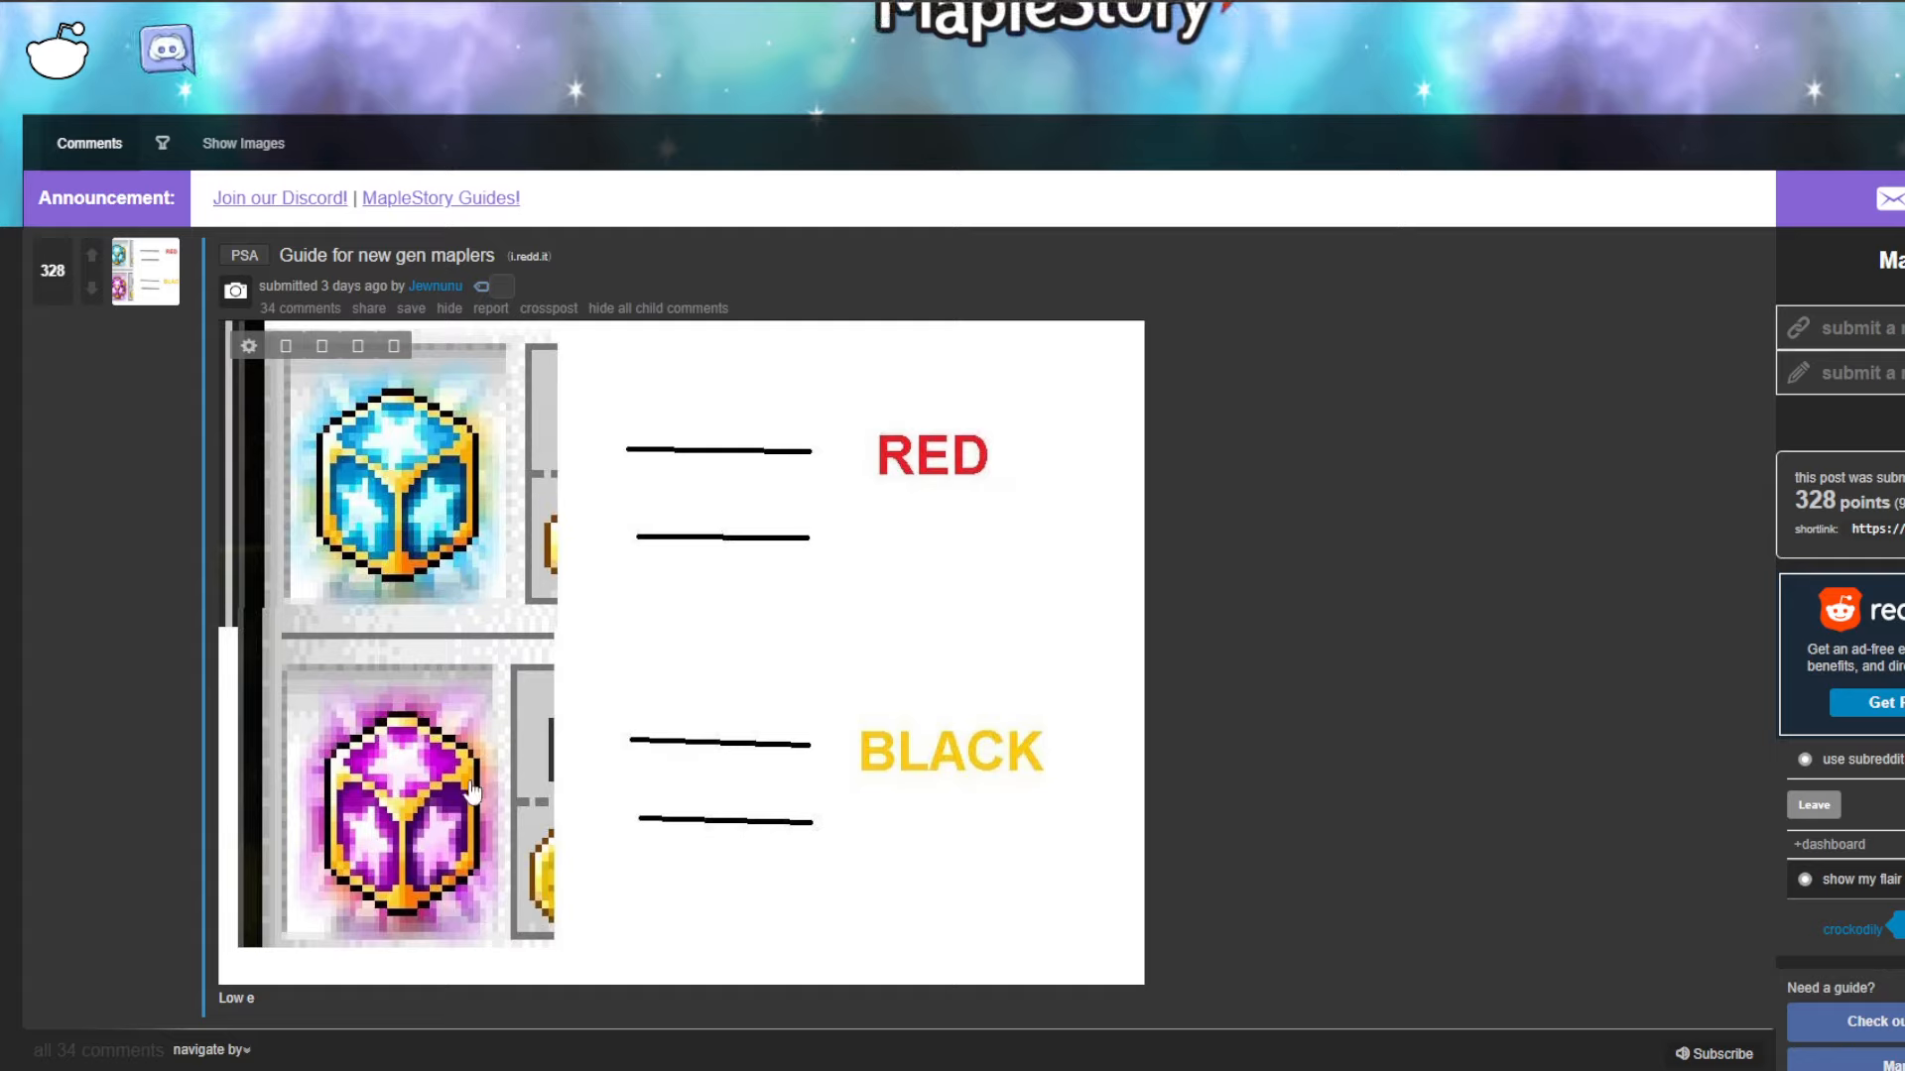
mouse_move(859, 746)
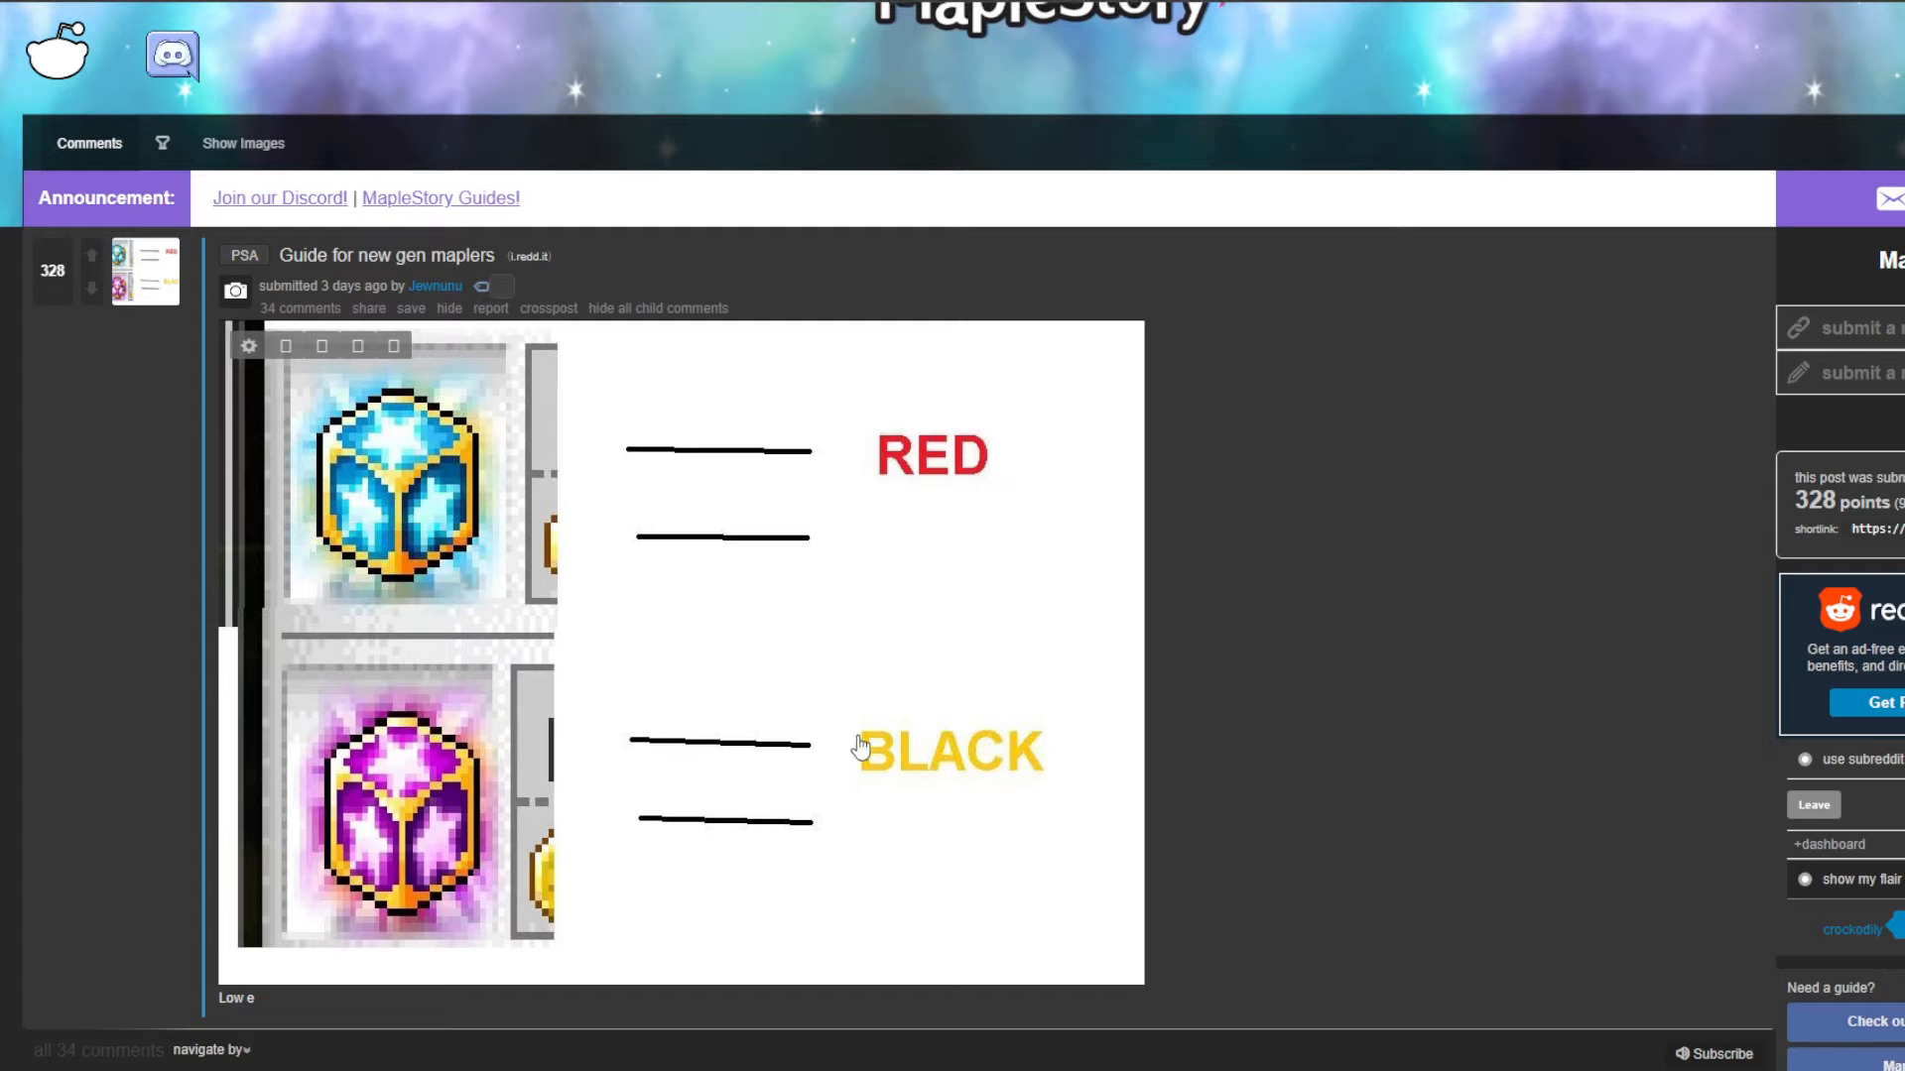
mouse_move(1312, 650)
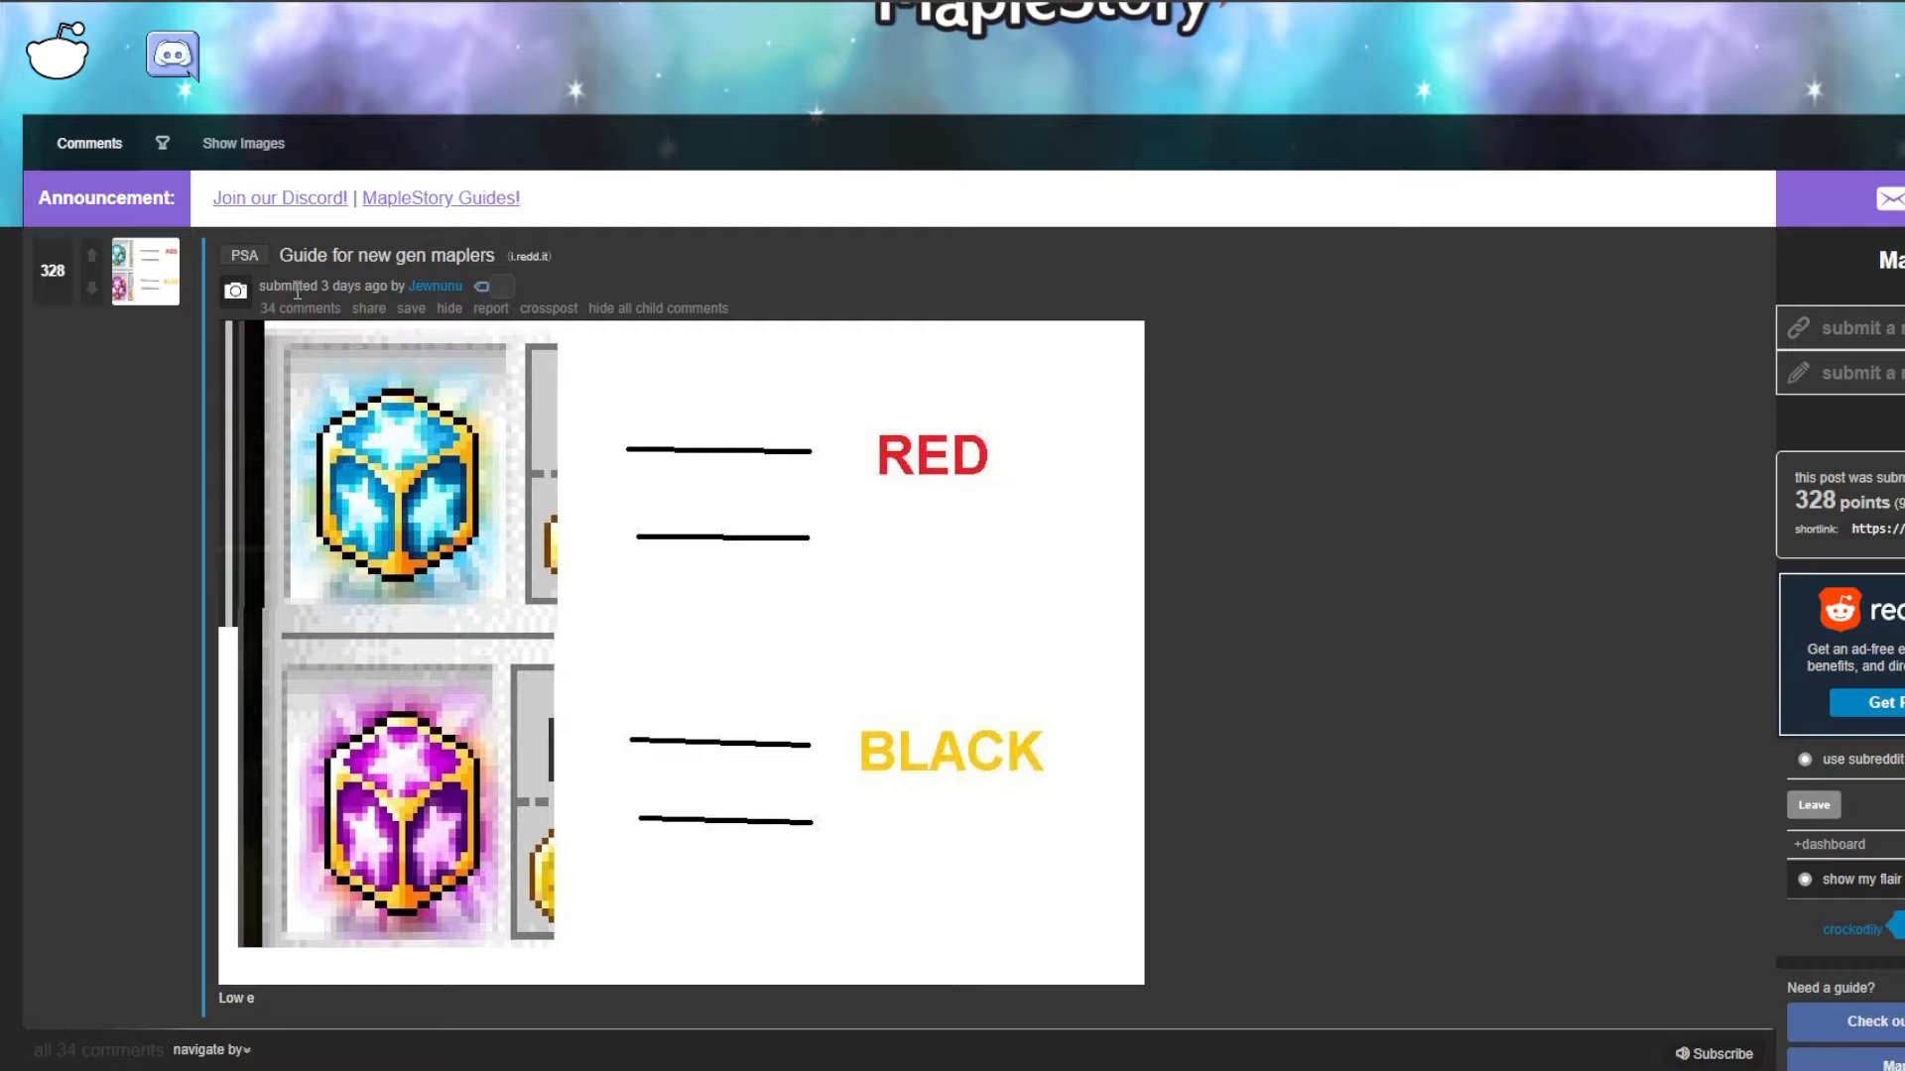
scroll(down, 3)
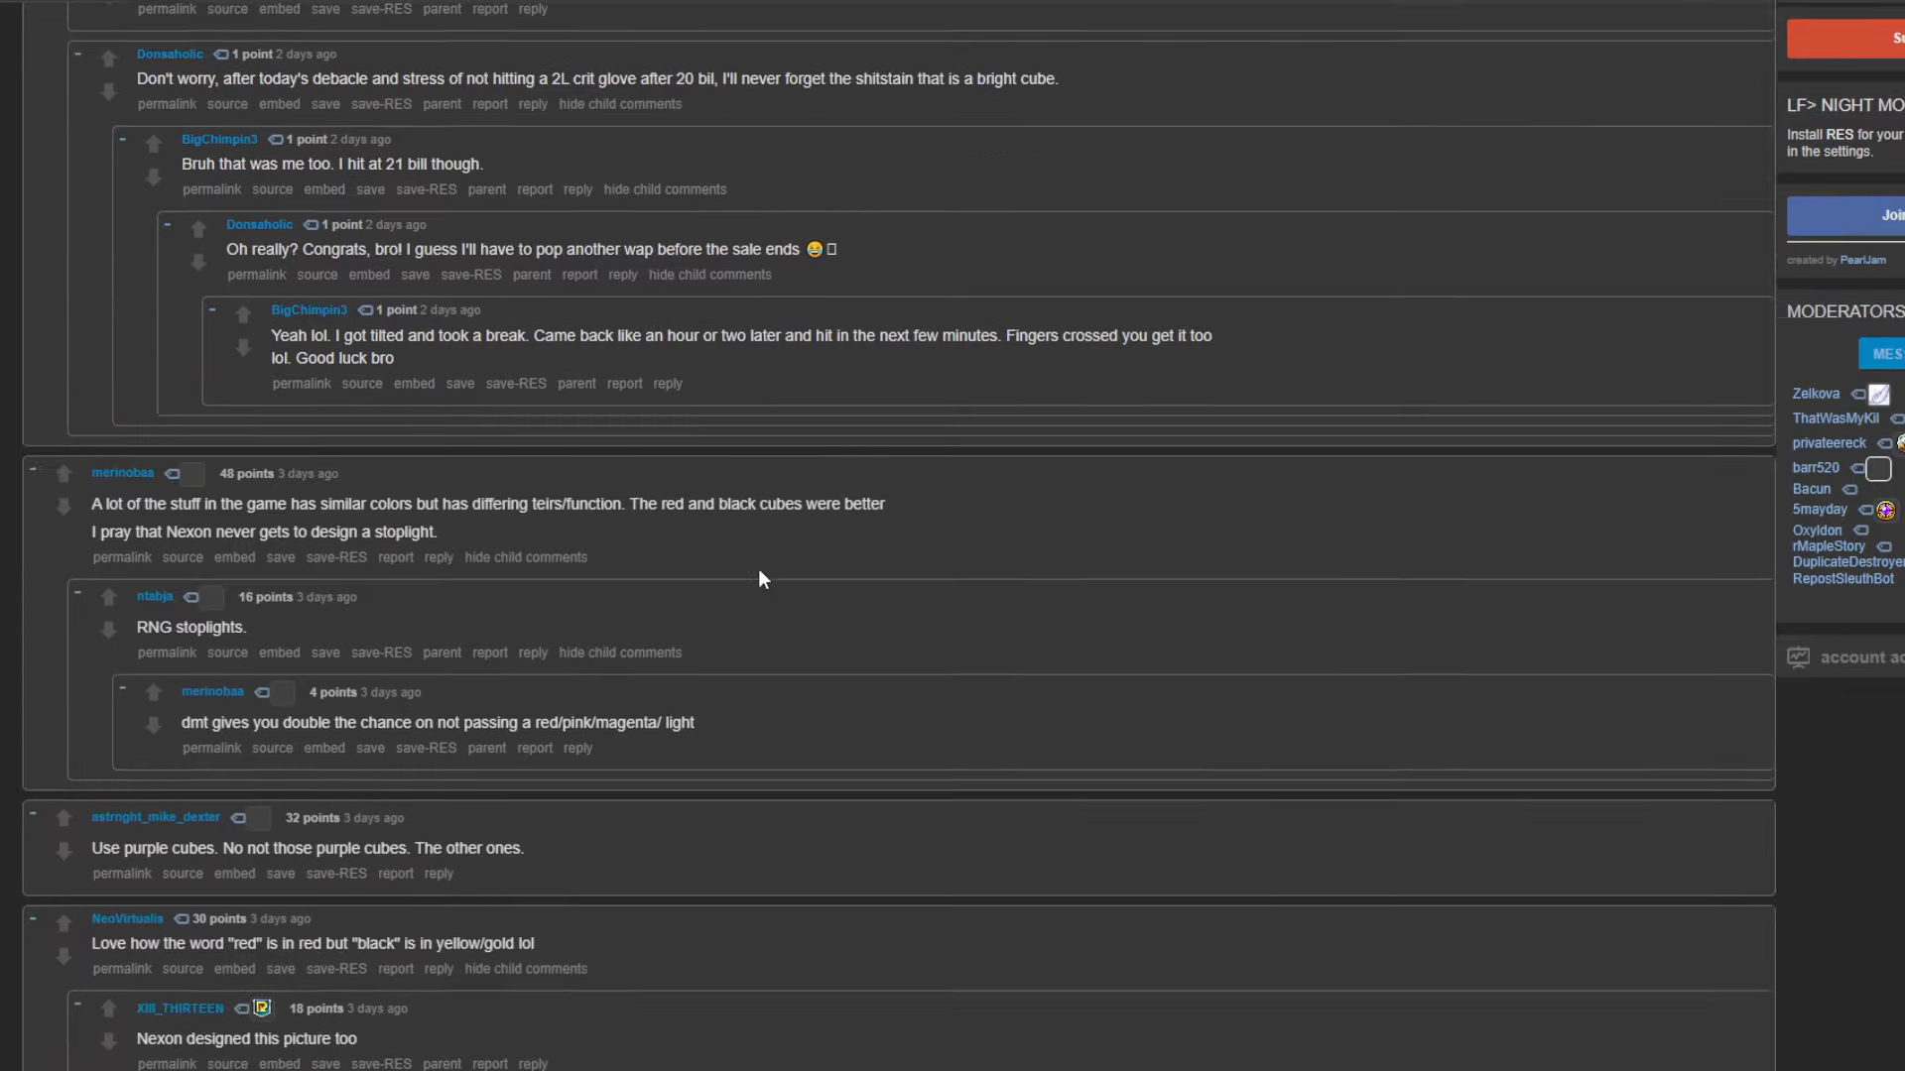
scroll(up, 3)
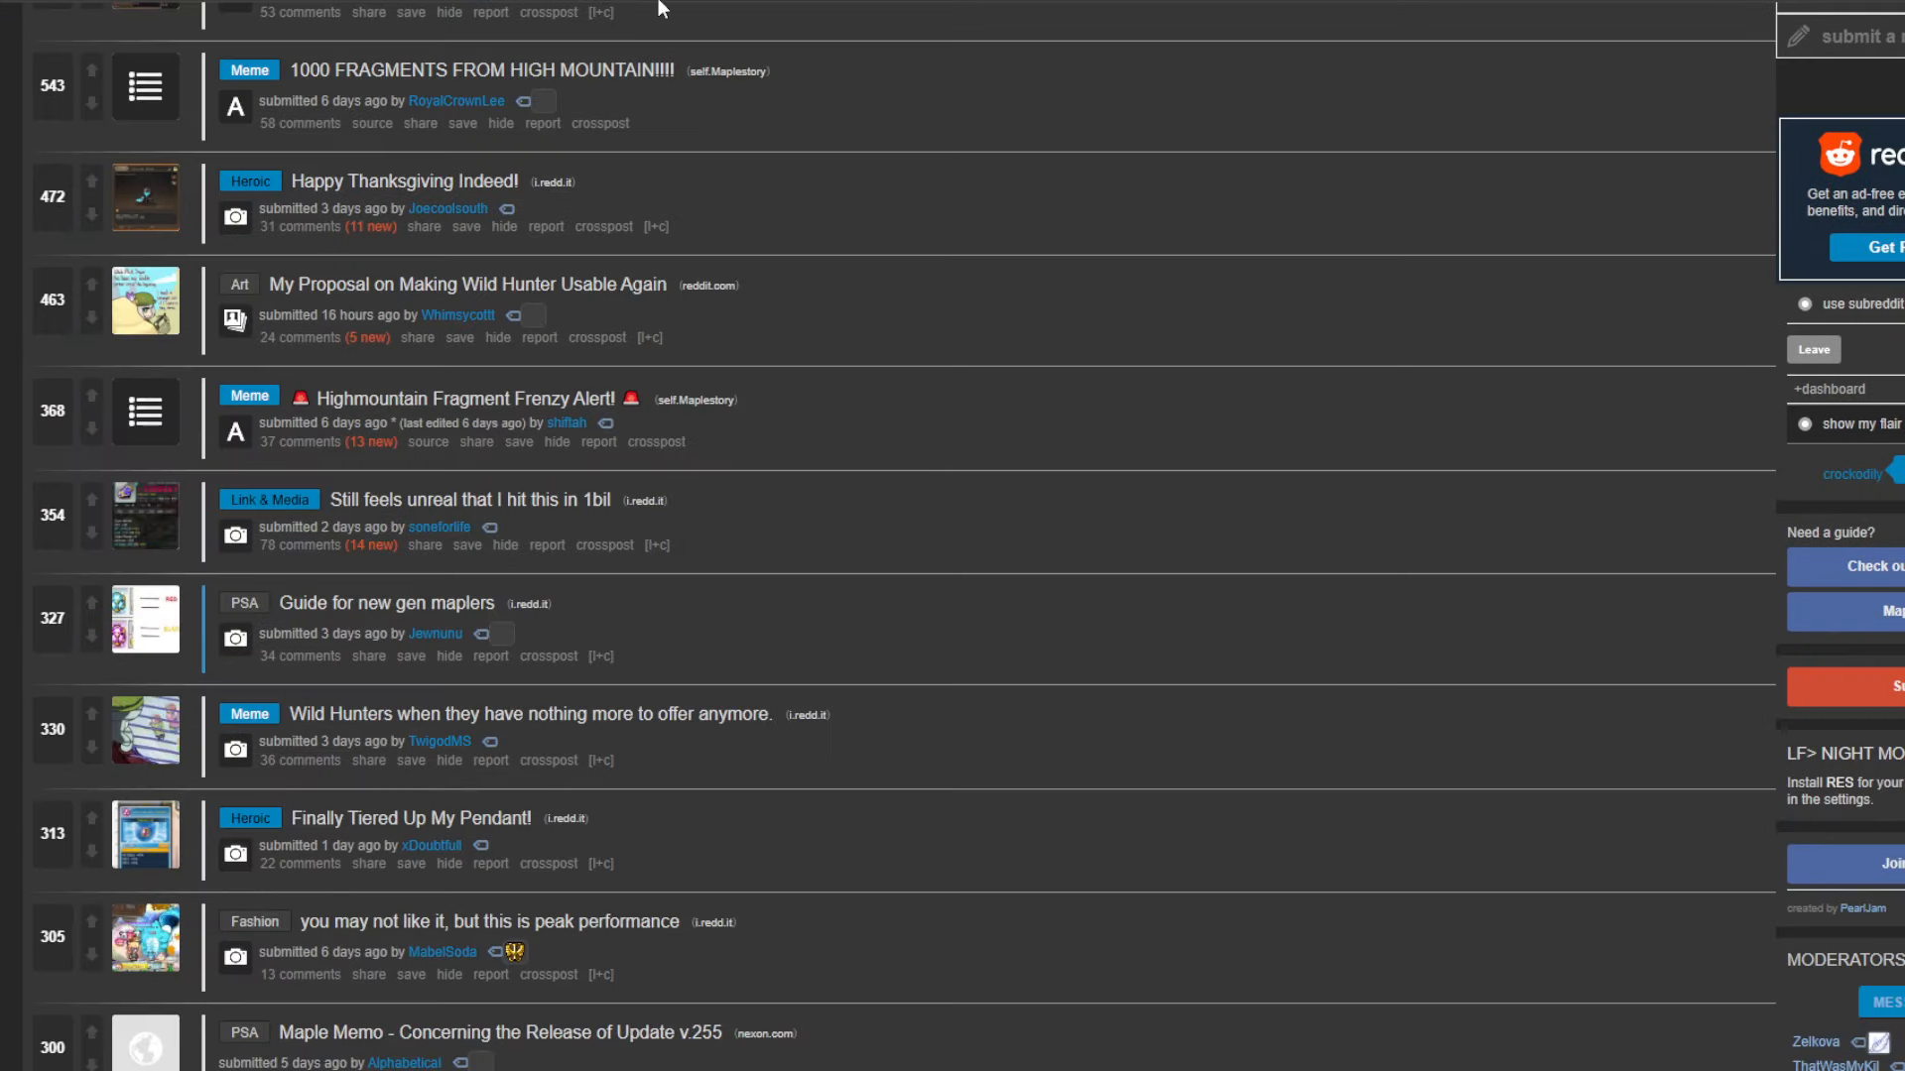
mouse_move(920, 484)
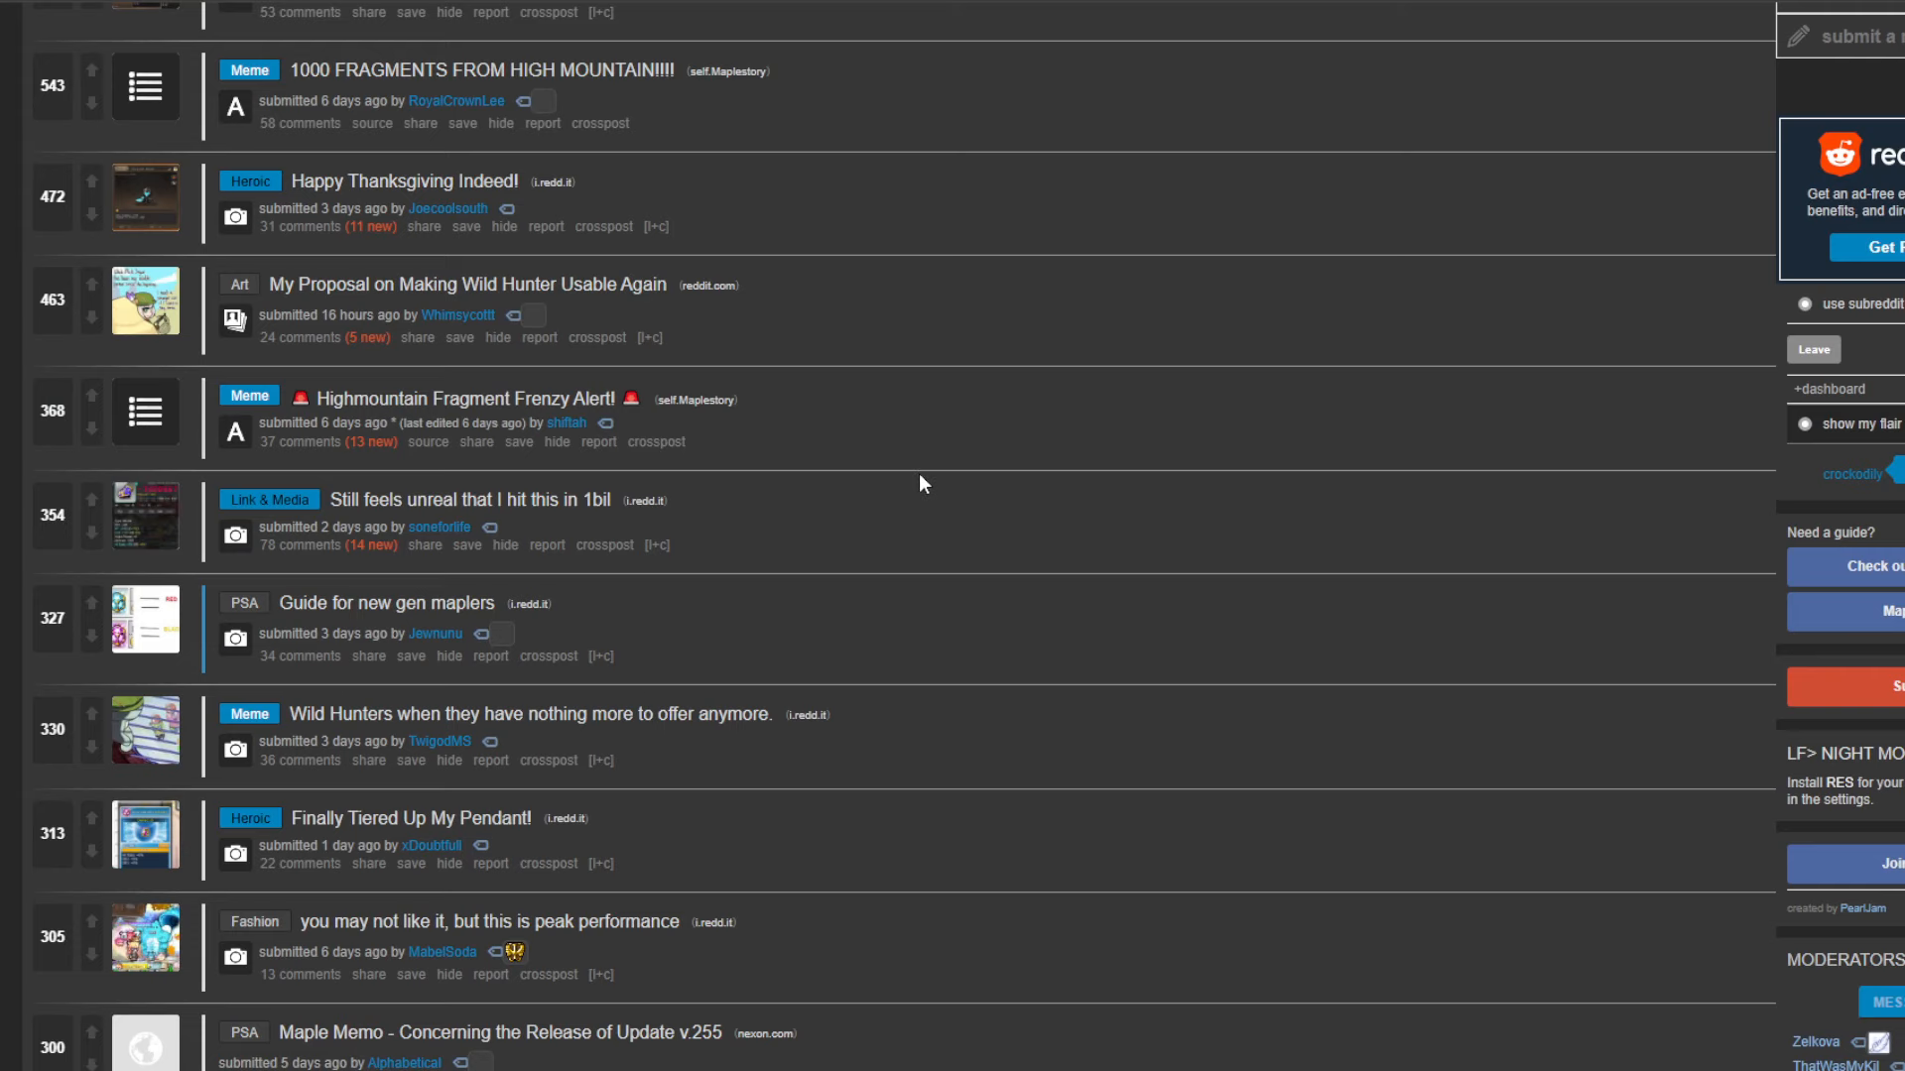
scroll(down, 3)
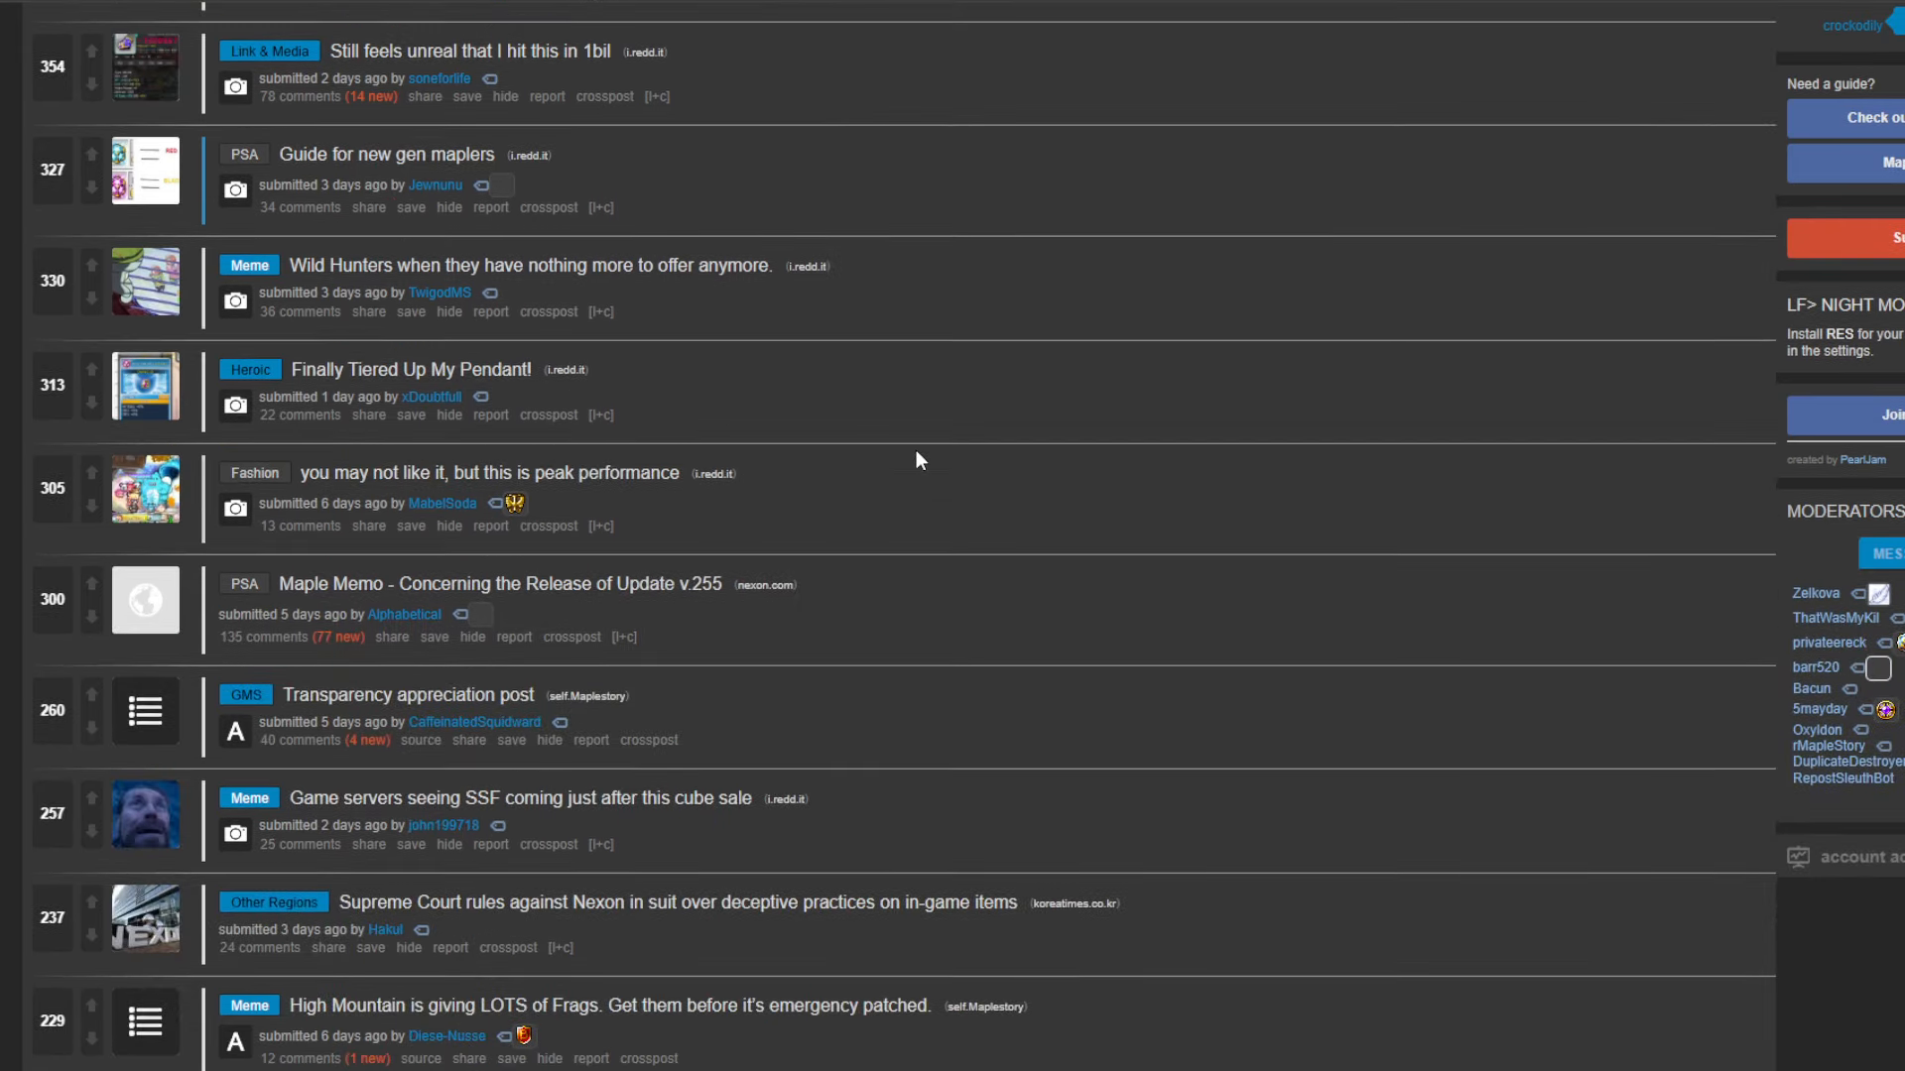
scroll(up, 3)
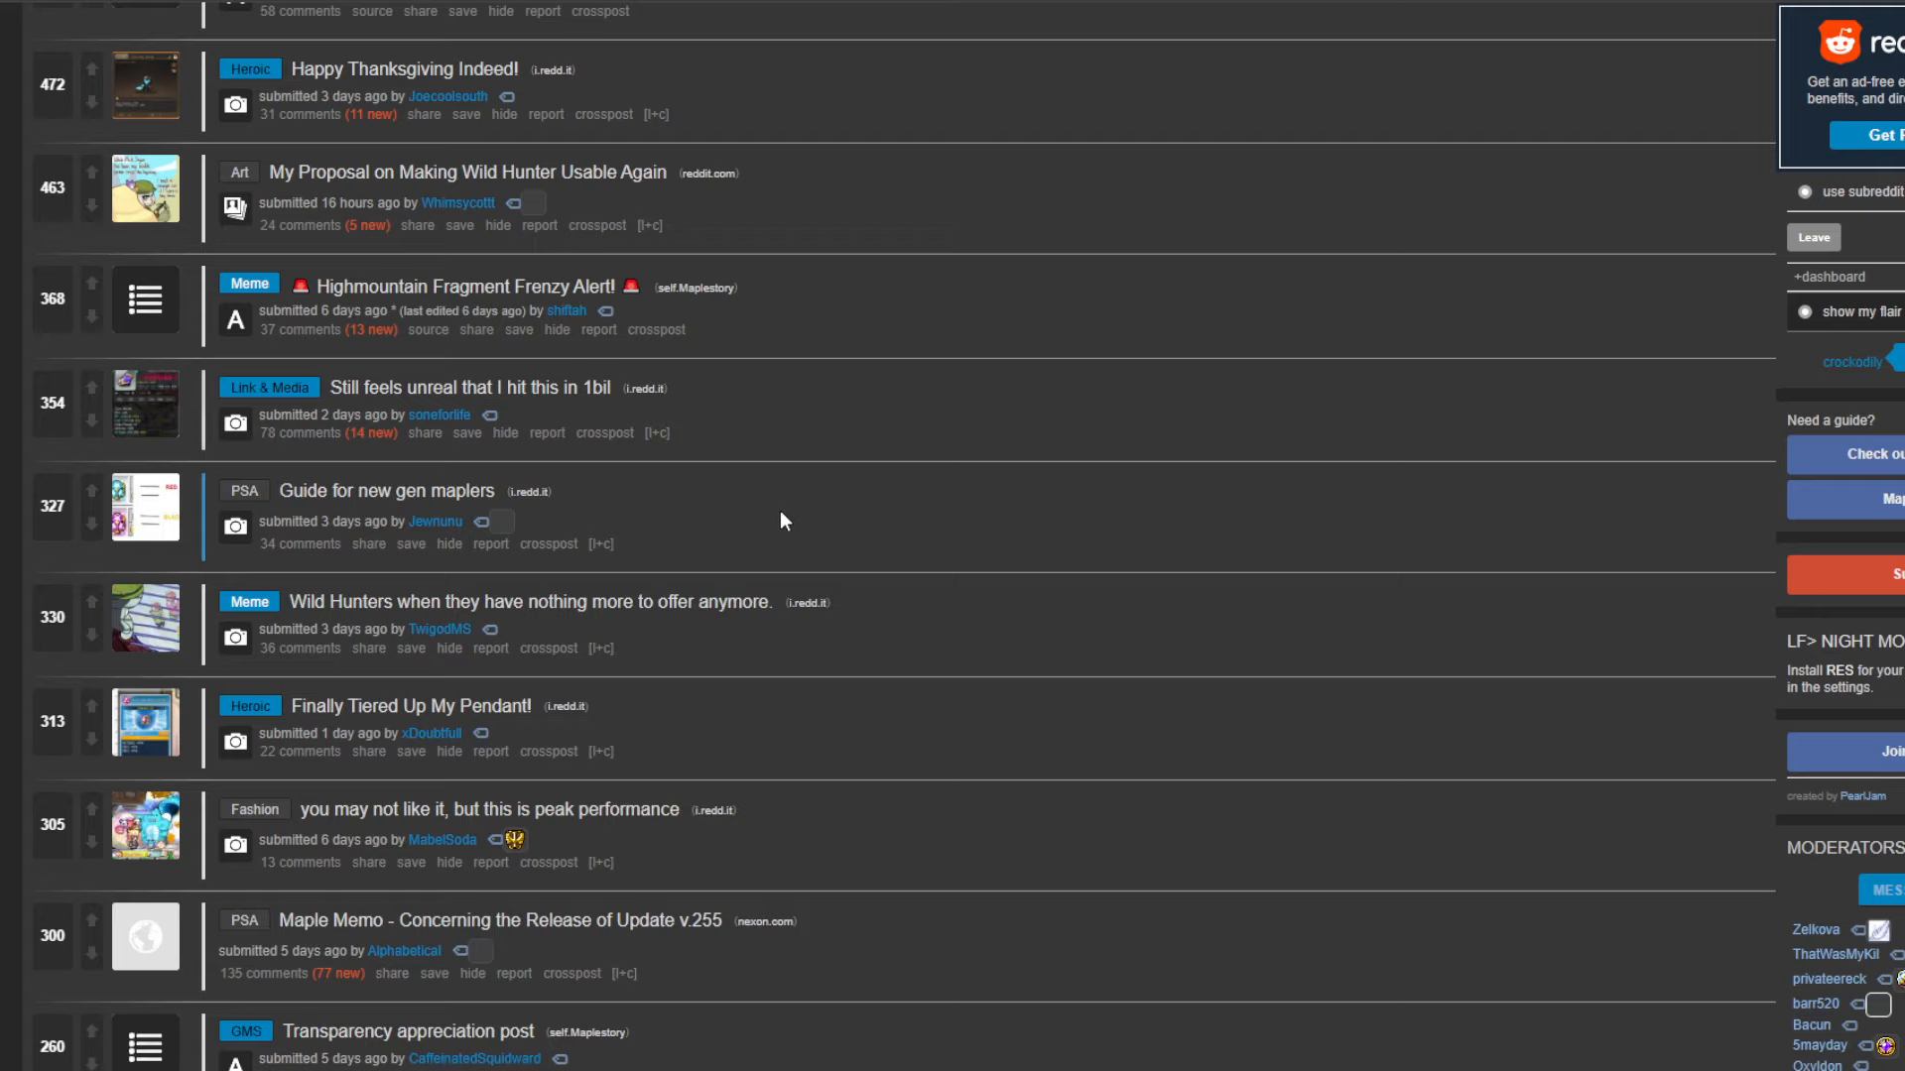
mouse_move(539, 679)
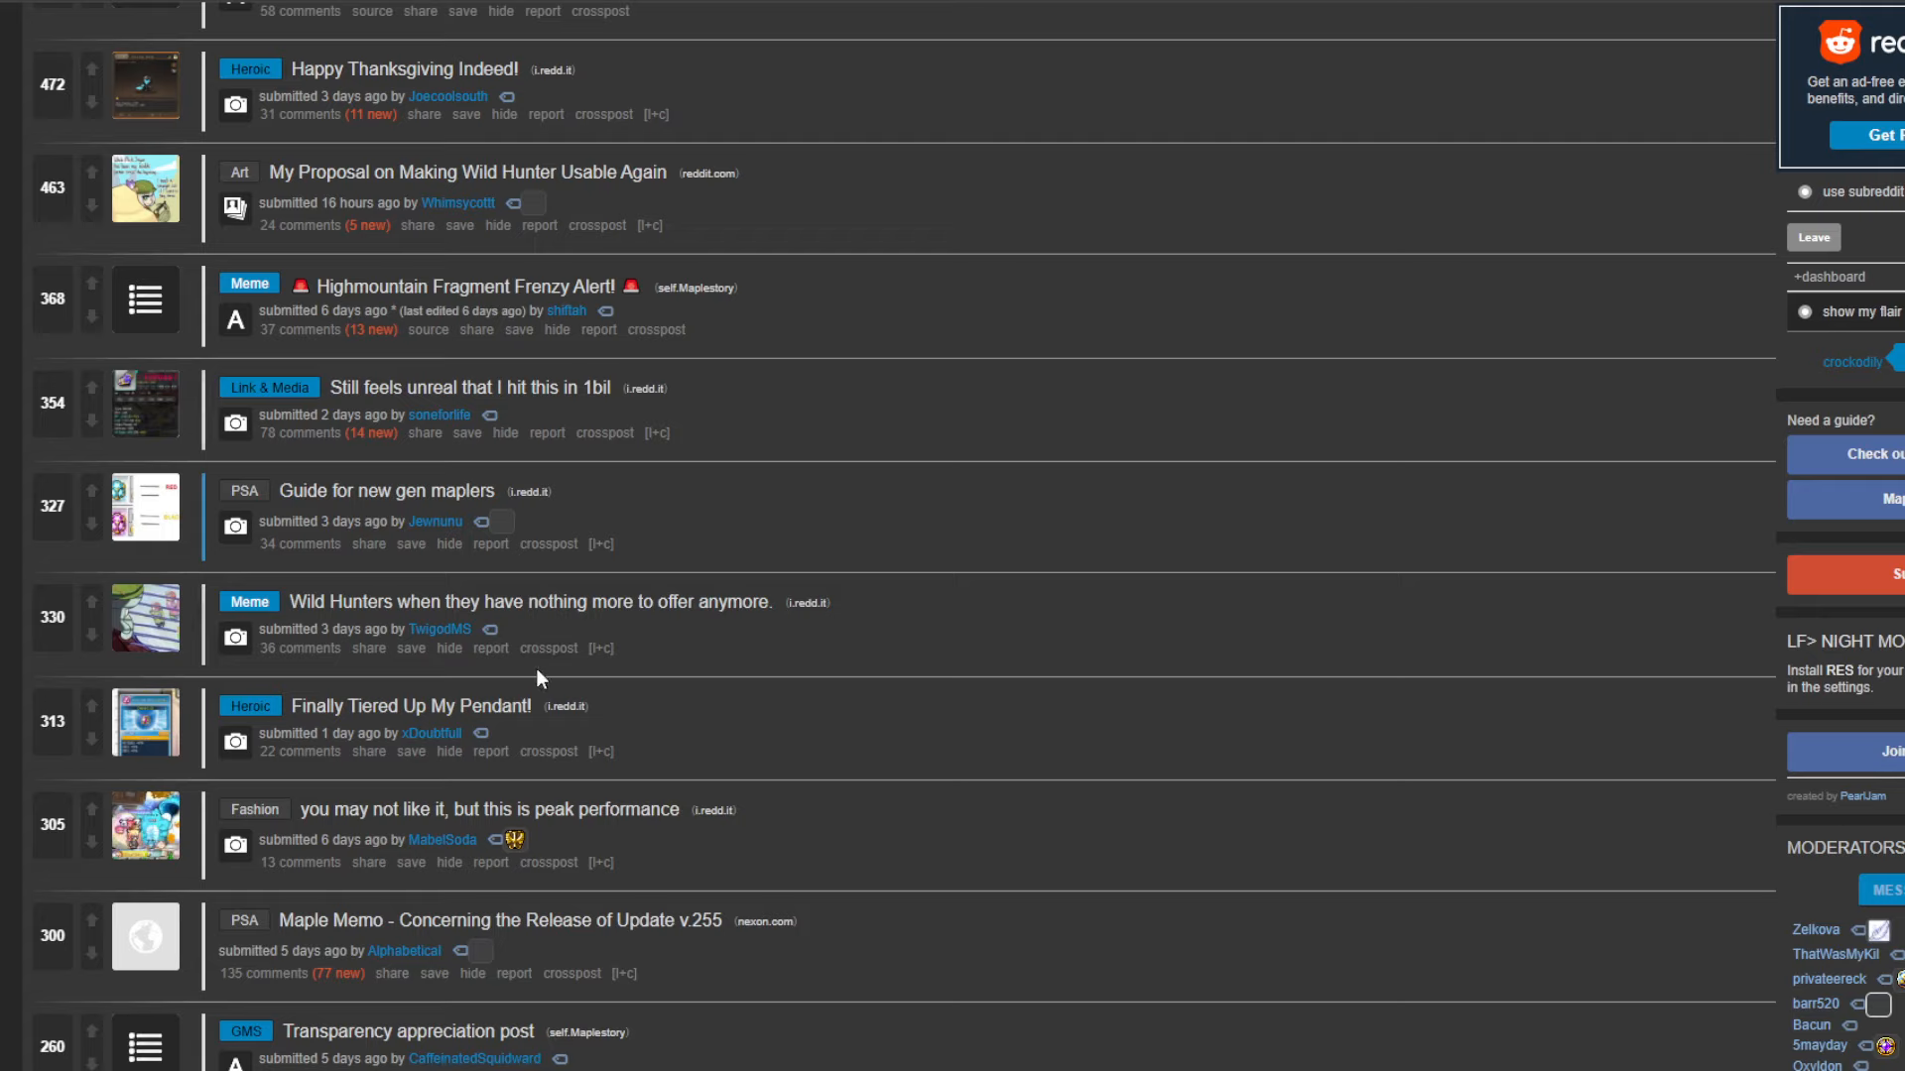
mouse_move(548, 663)
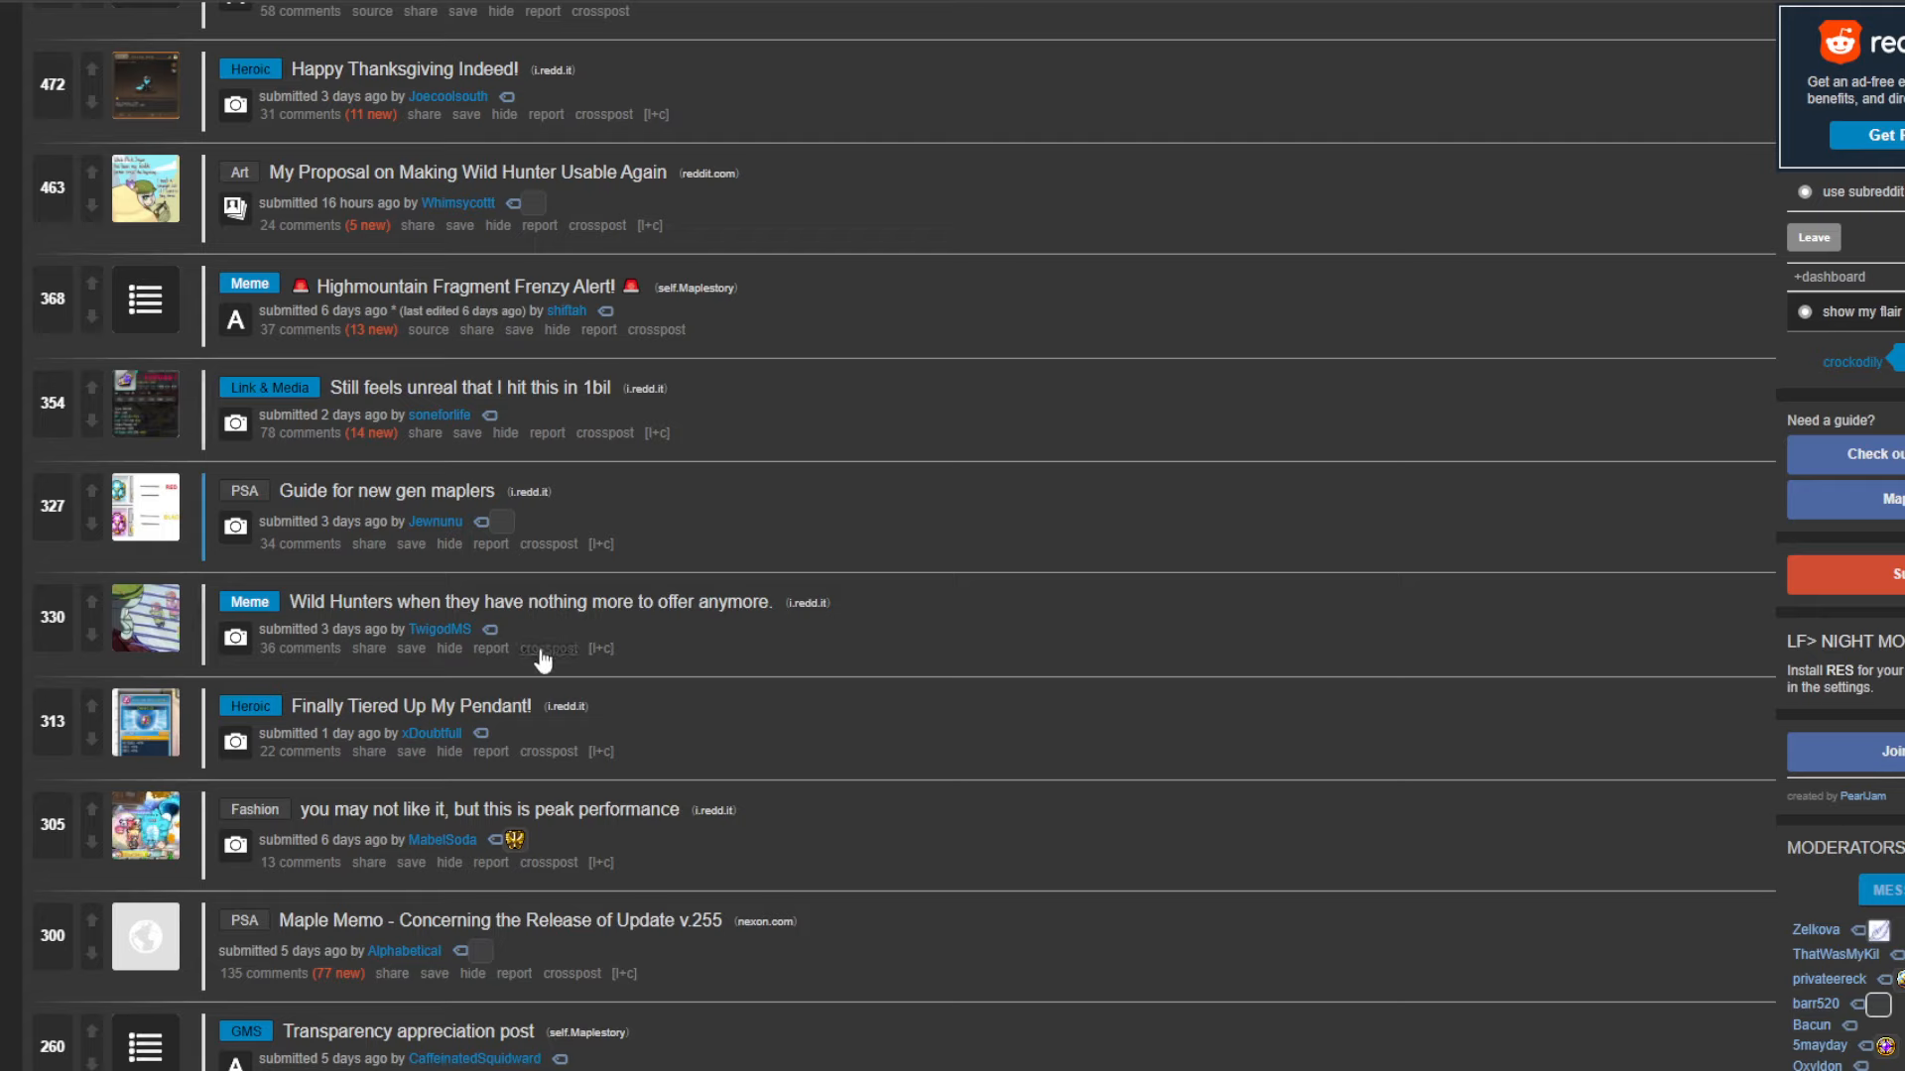
mouse_move(474, 671)
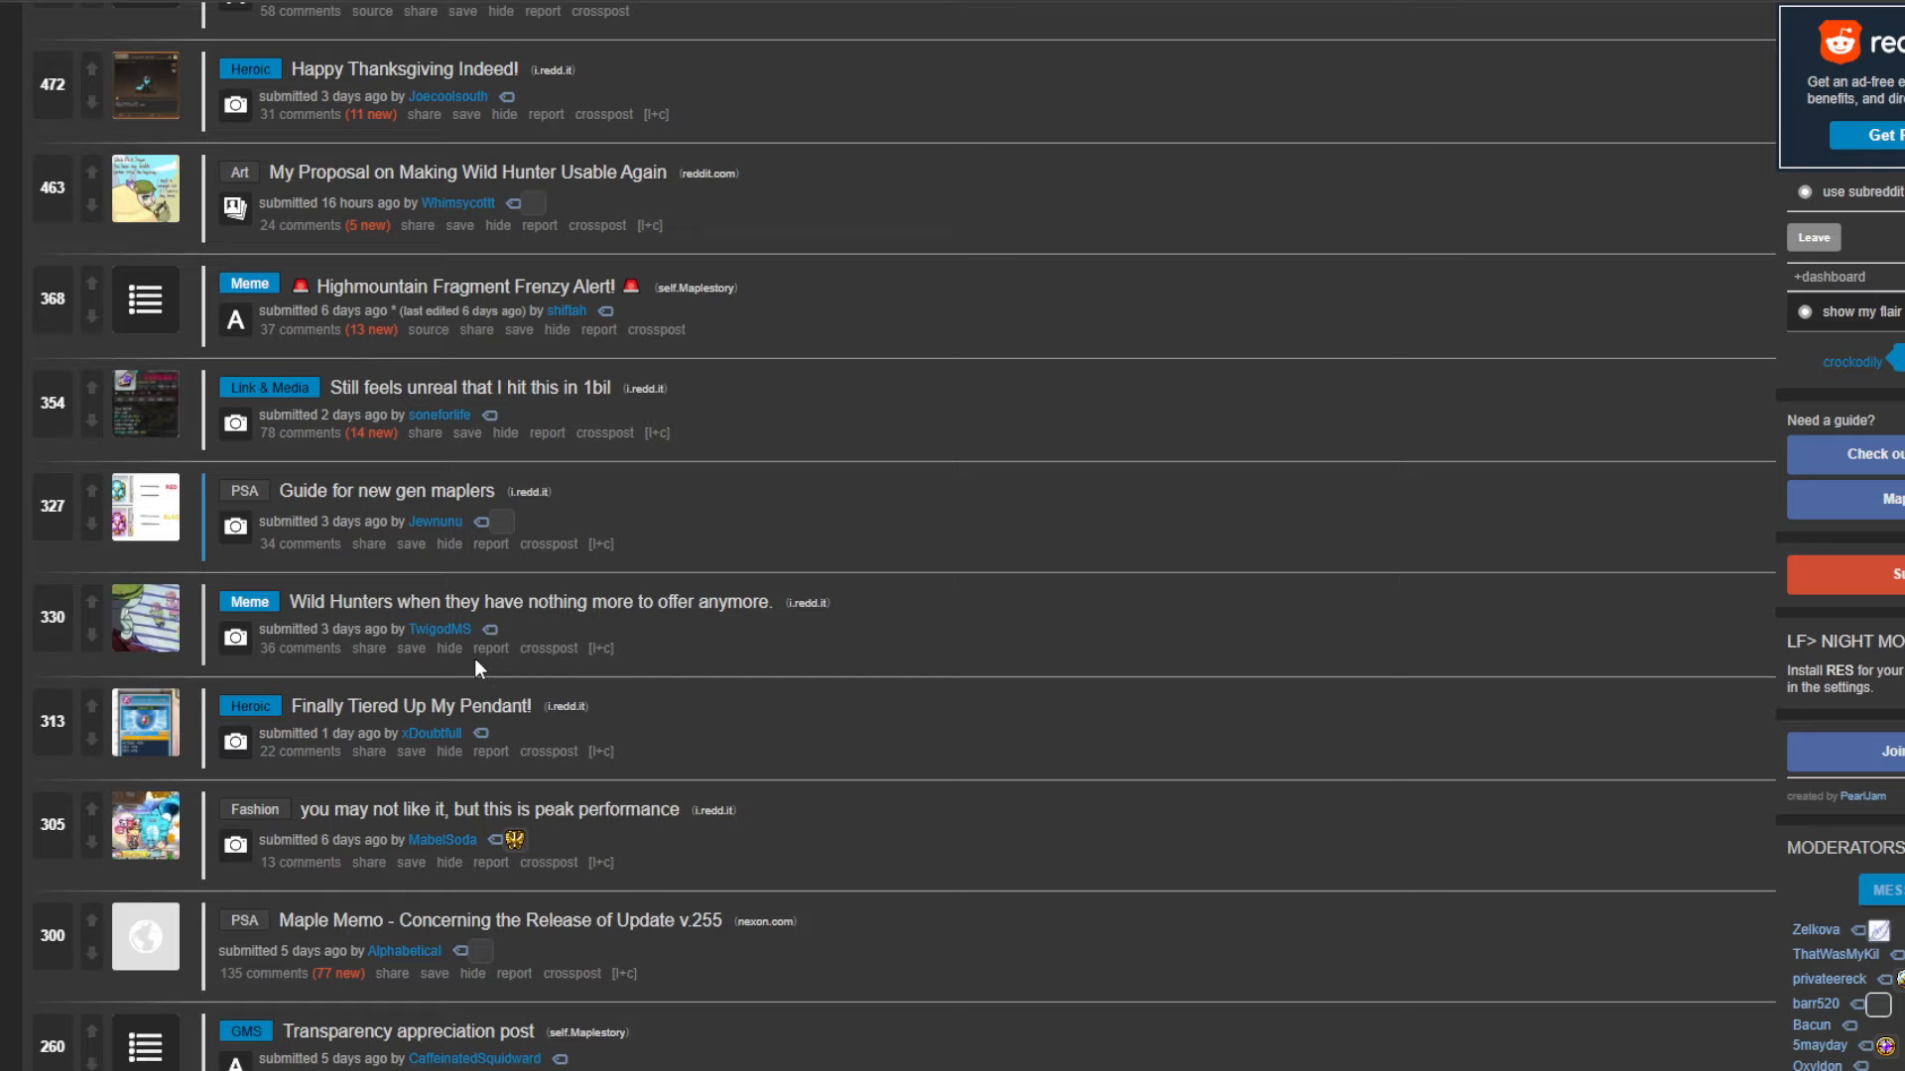
mouse_move(506, 178)
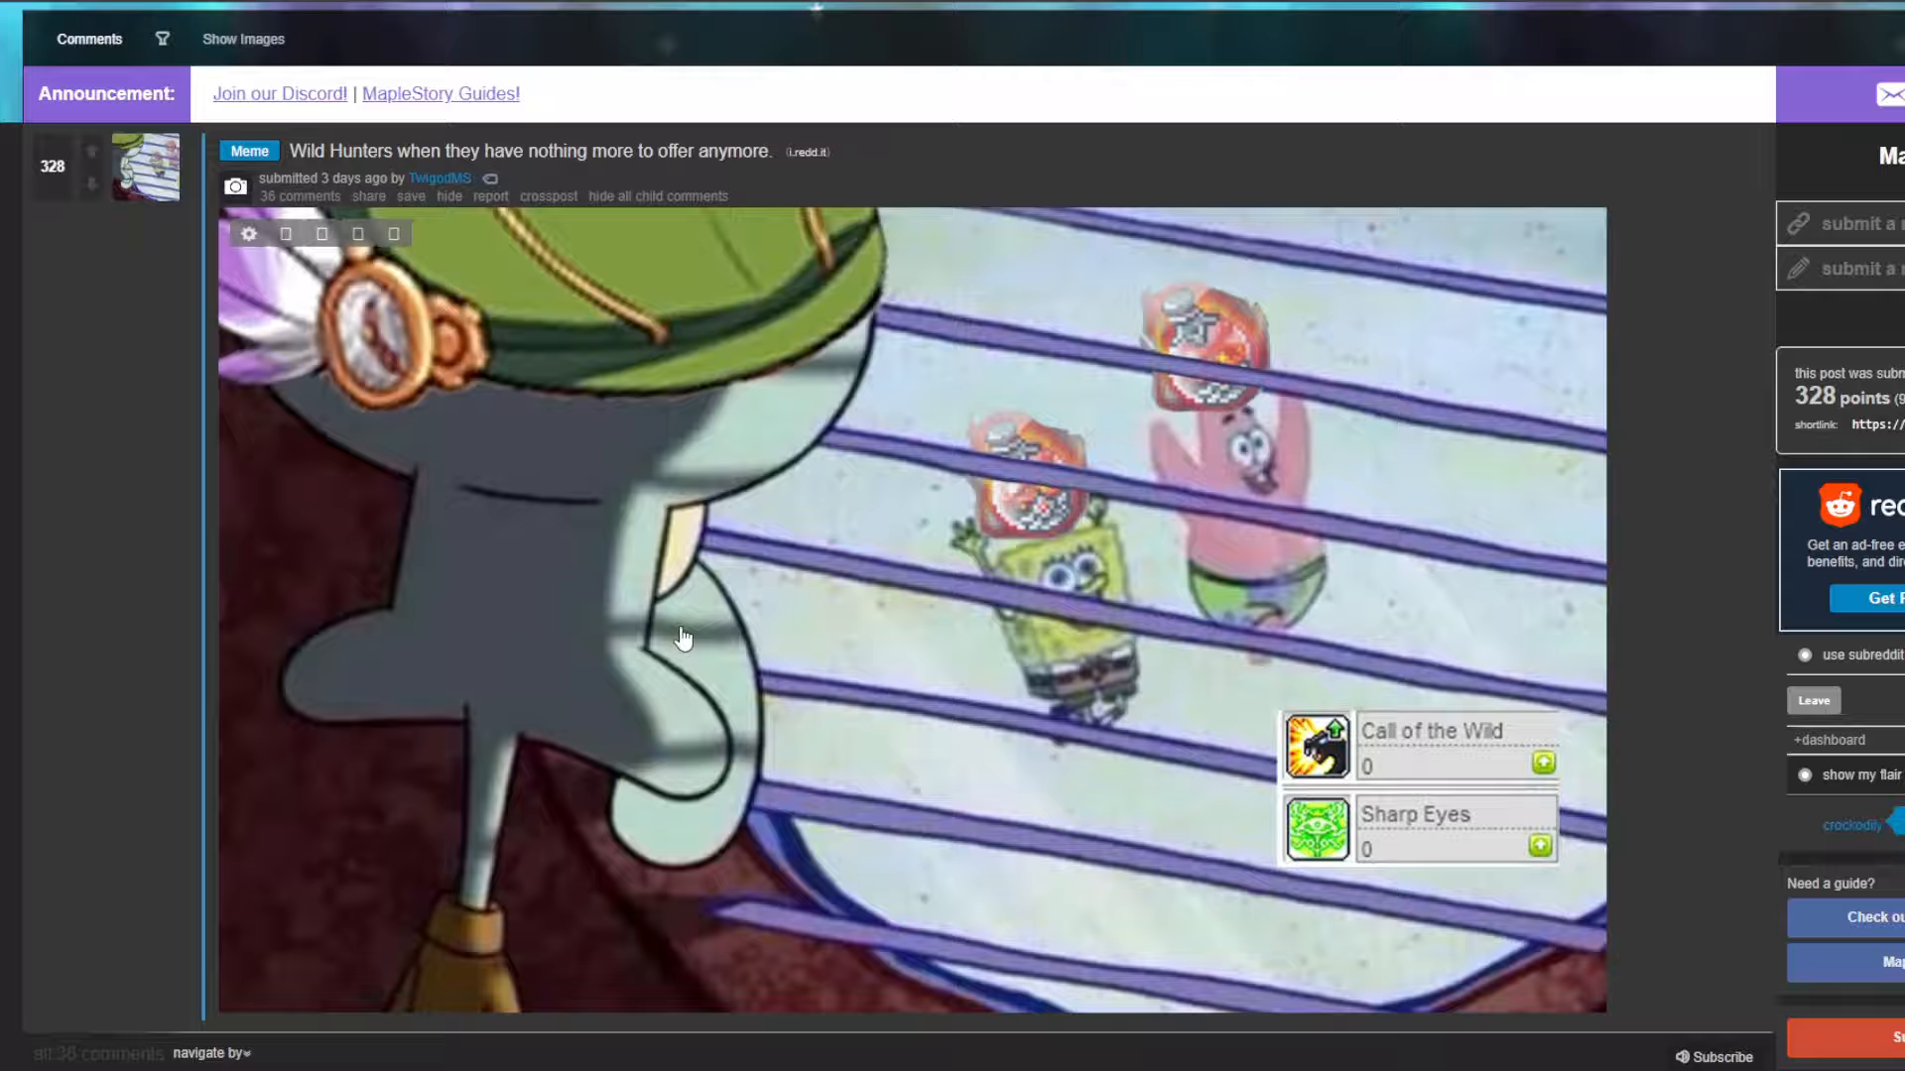
scroll(down, 3)
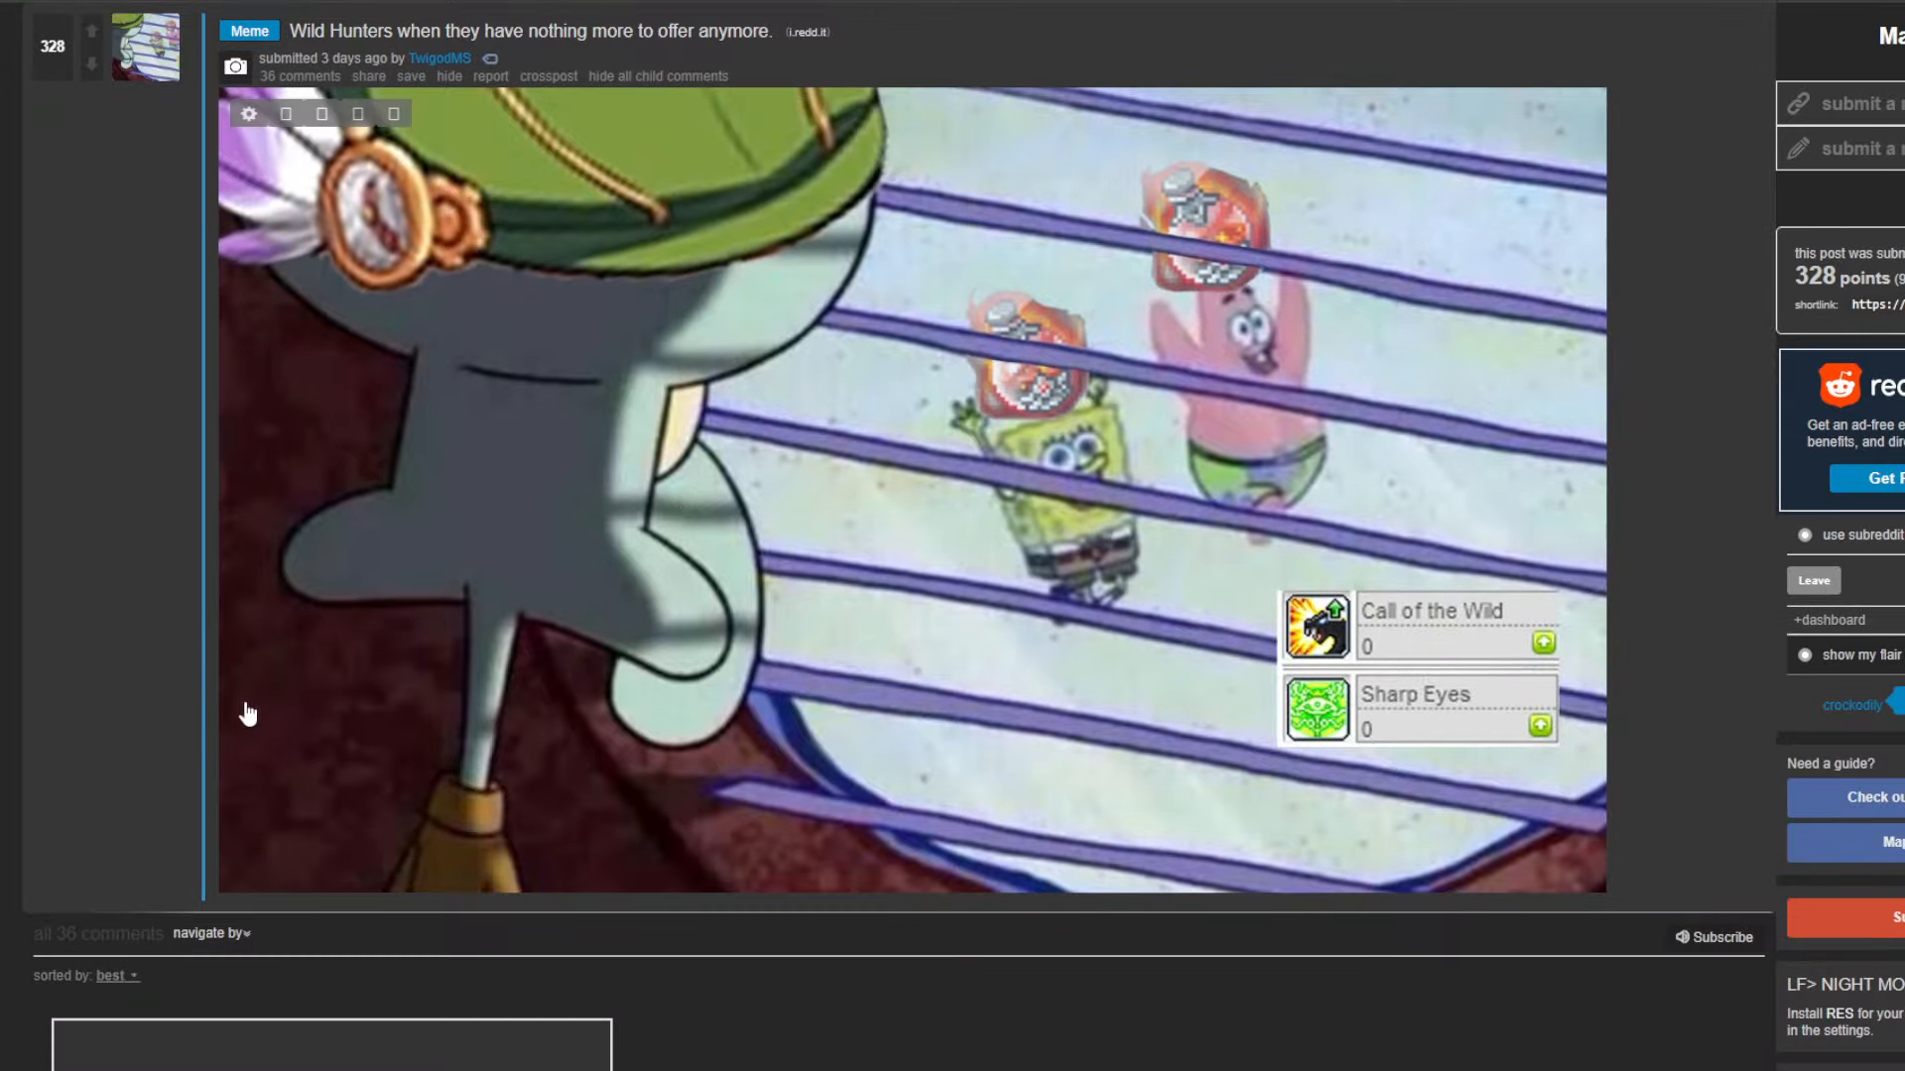
mouse_move(1058, 675)
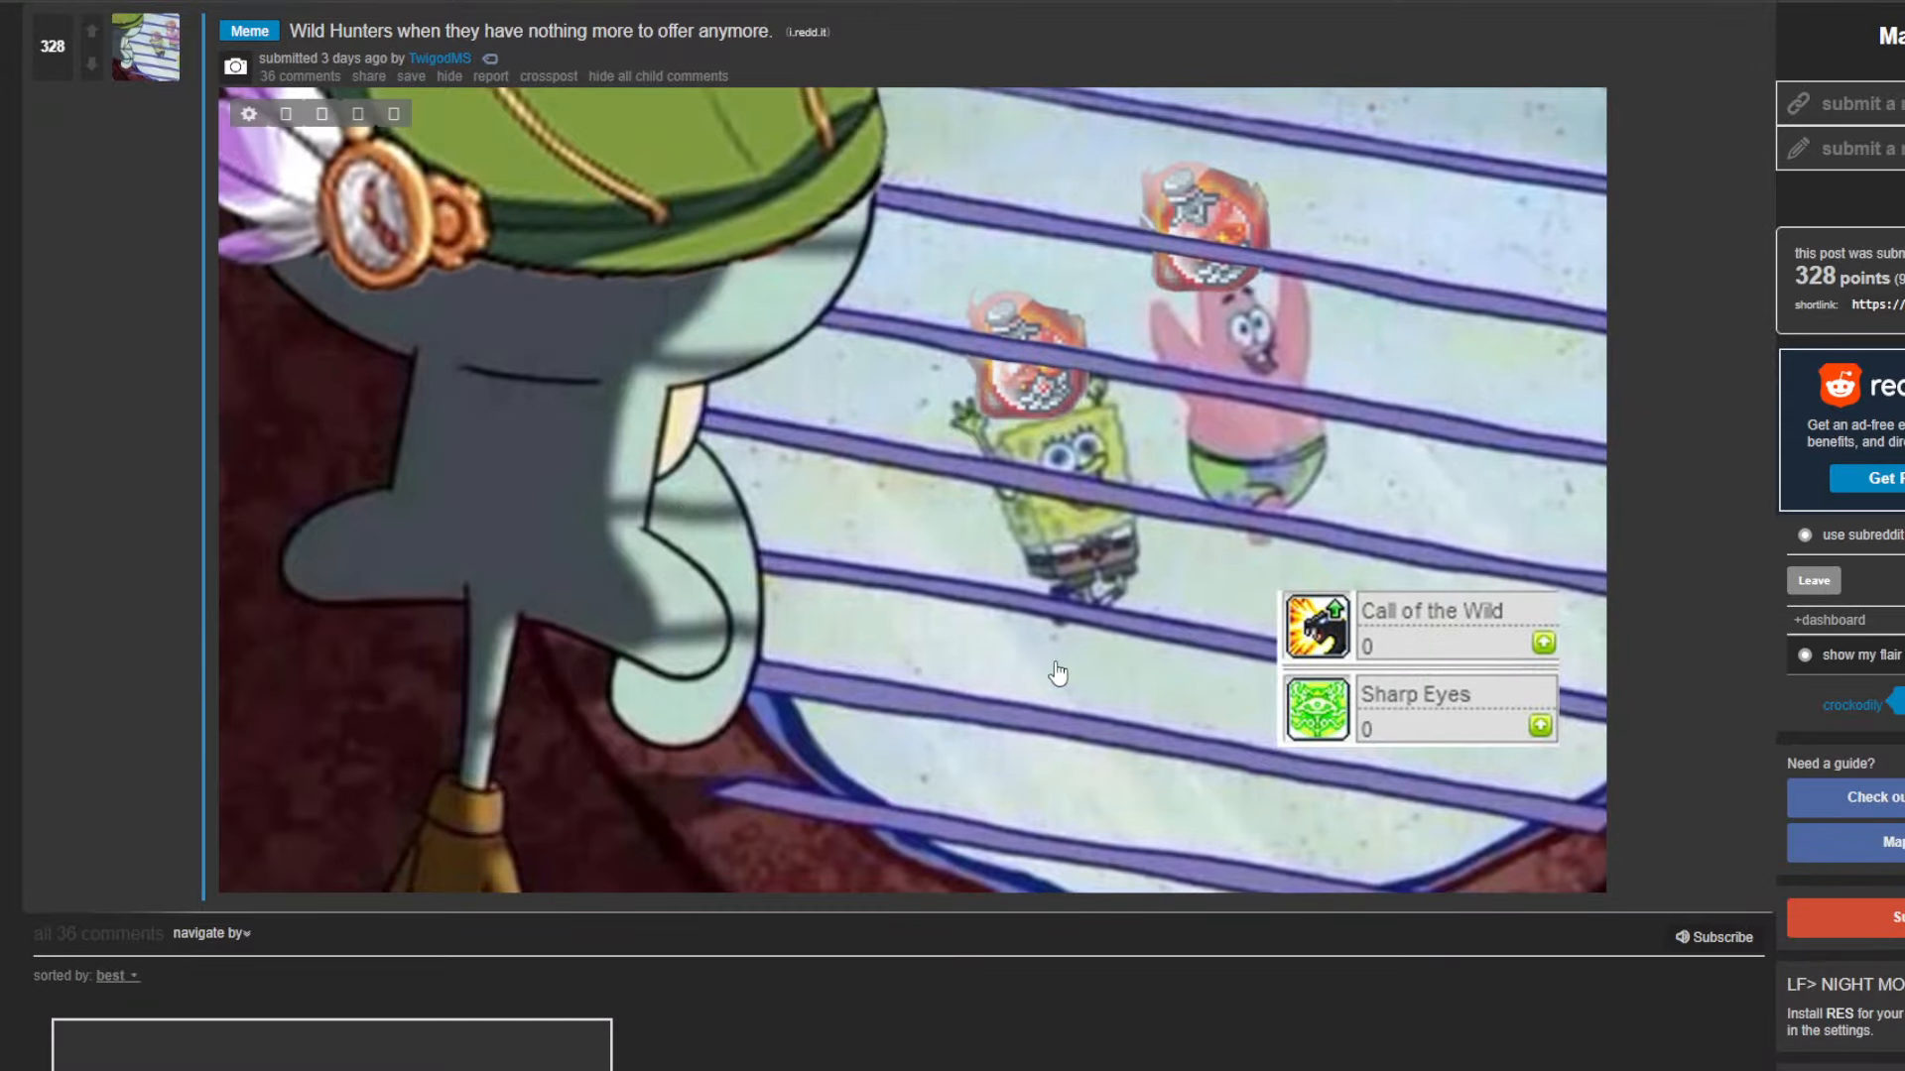
scroll(up, 3)
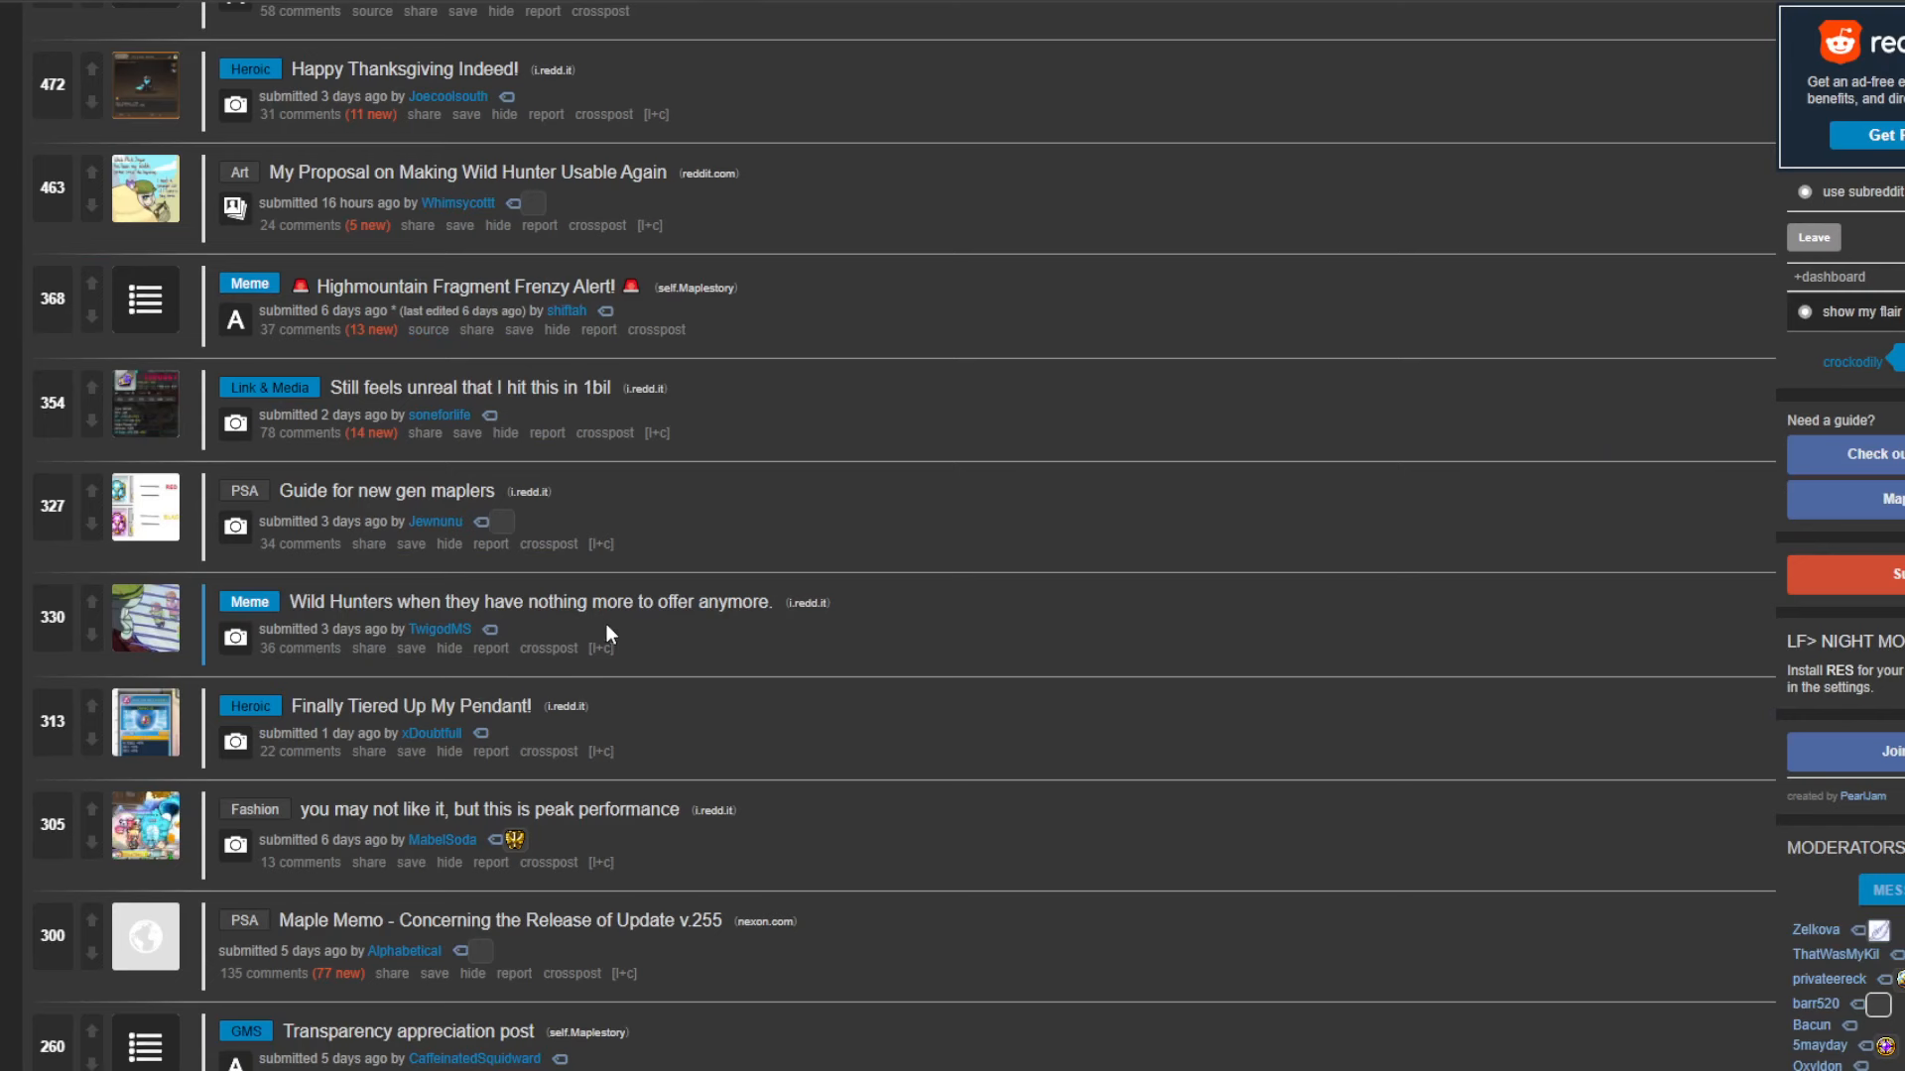
scroll(down, 3)
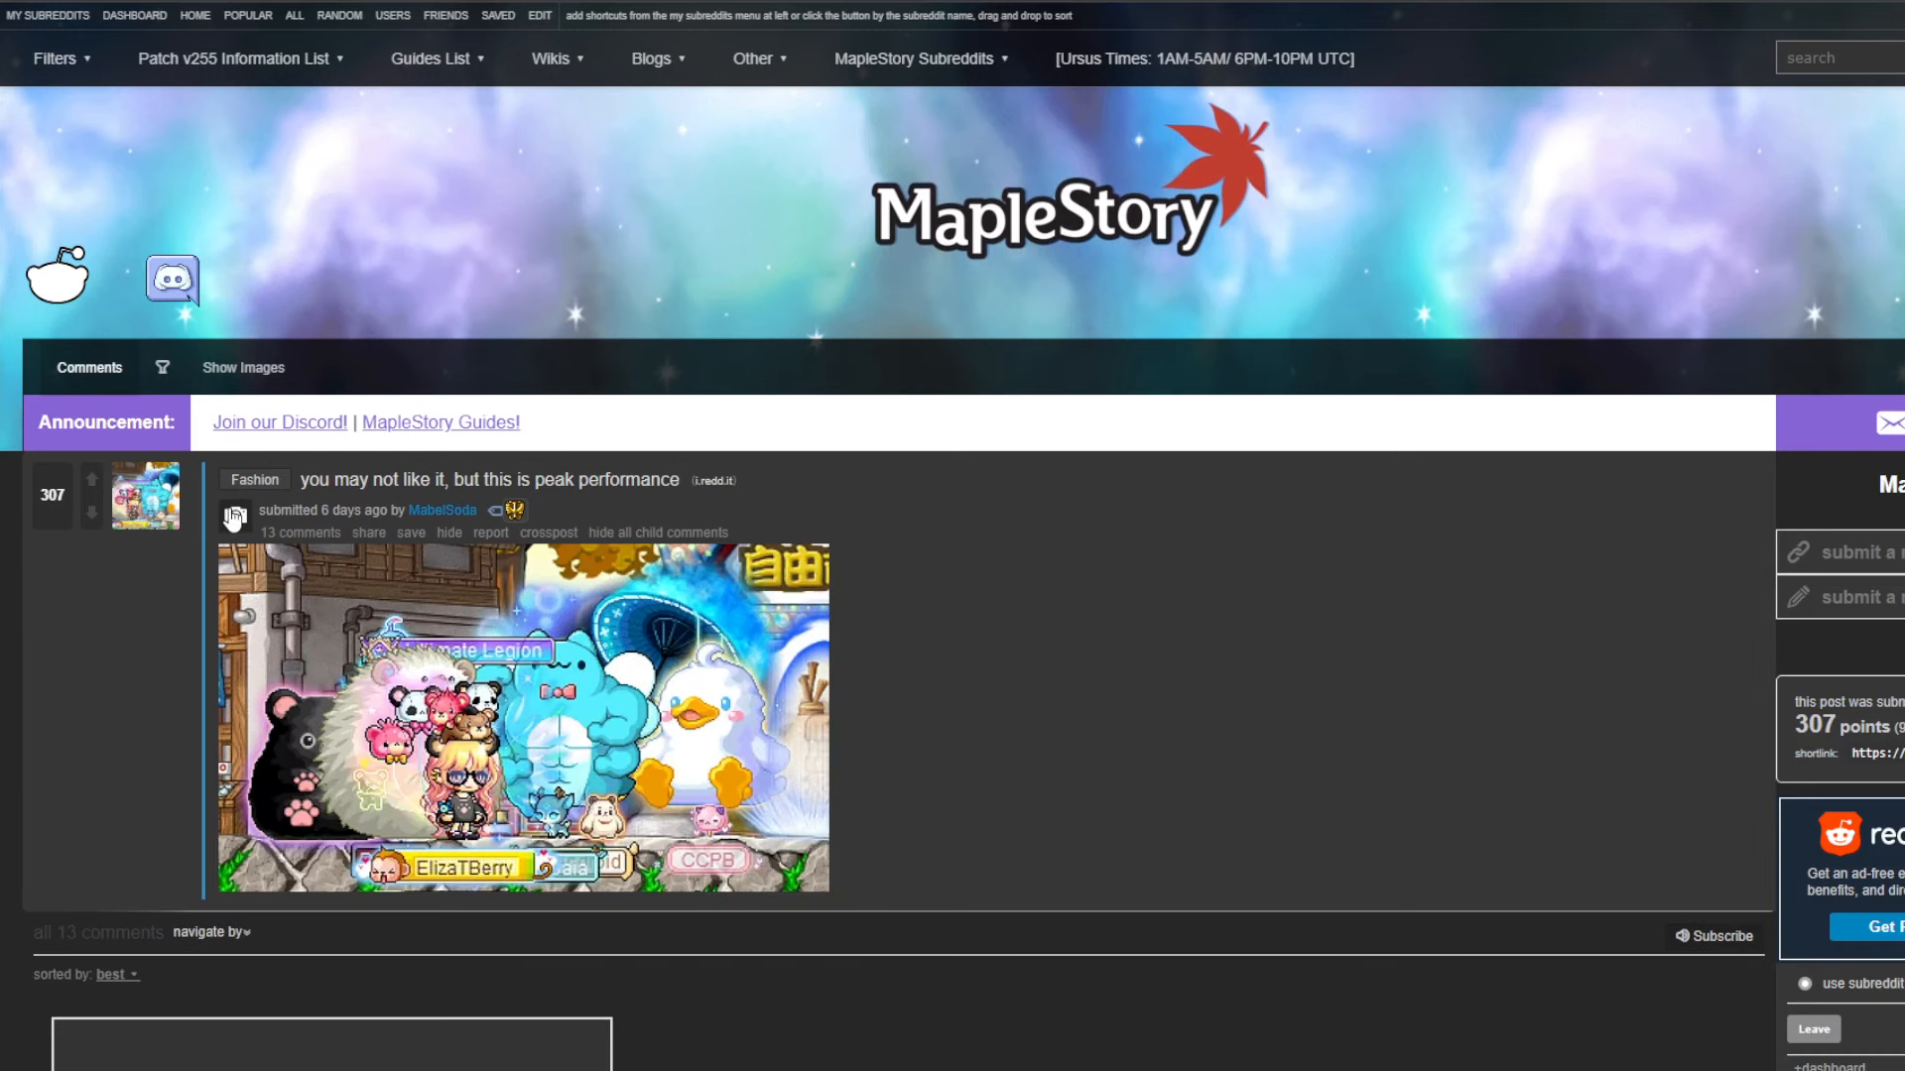
- Scroll through the 'peak performance' fashion post's comments, moving up and down the thread
scroll(down, 3)
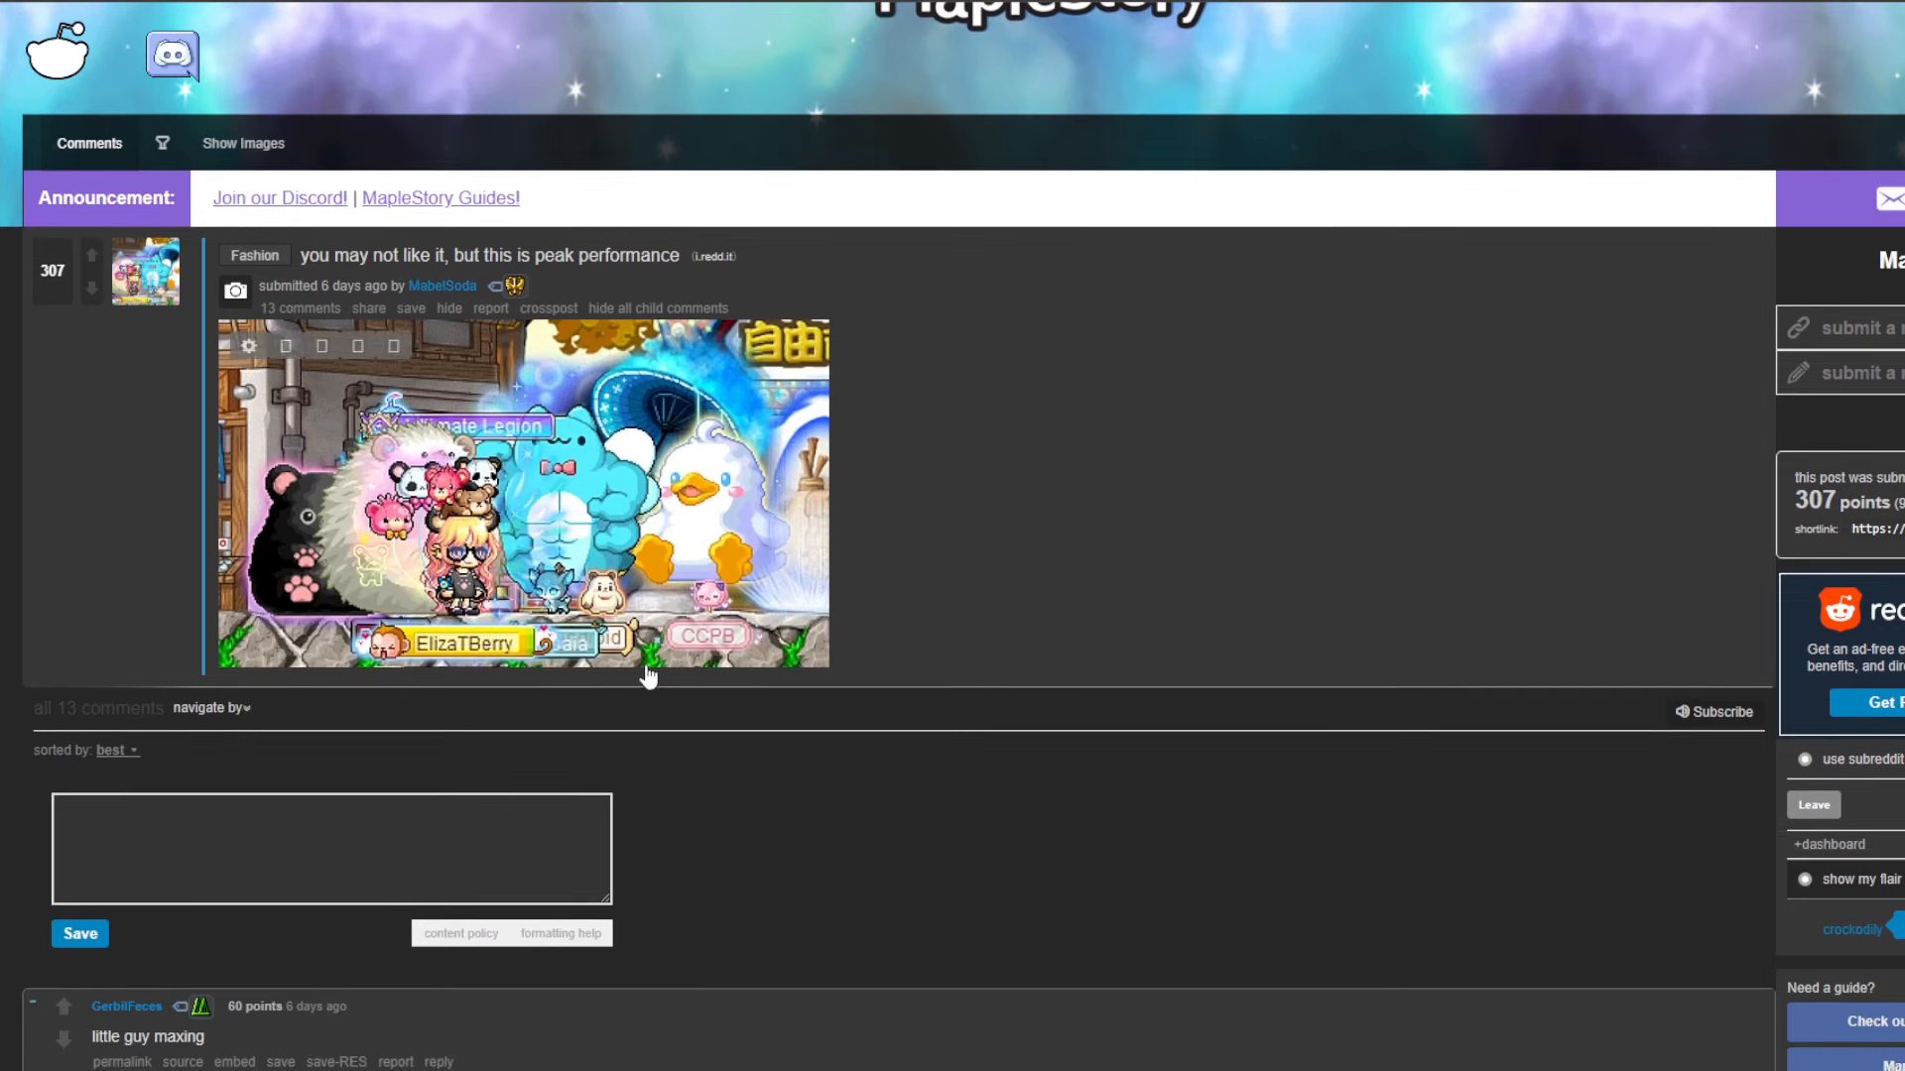
mouse_move(887, 619)
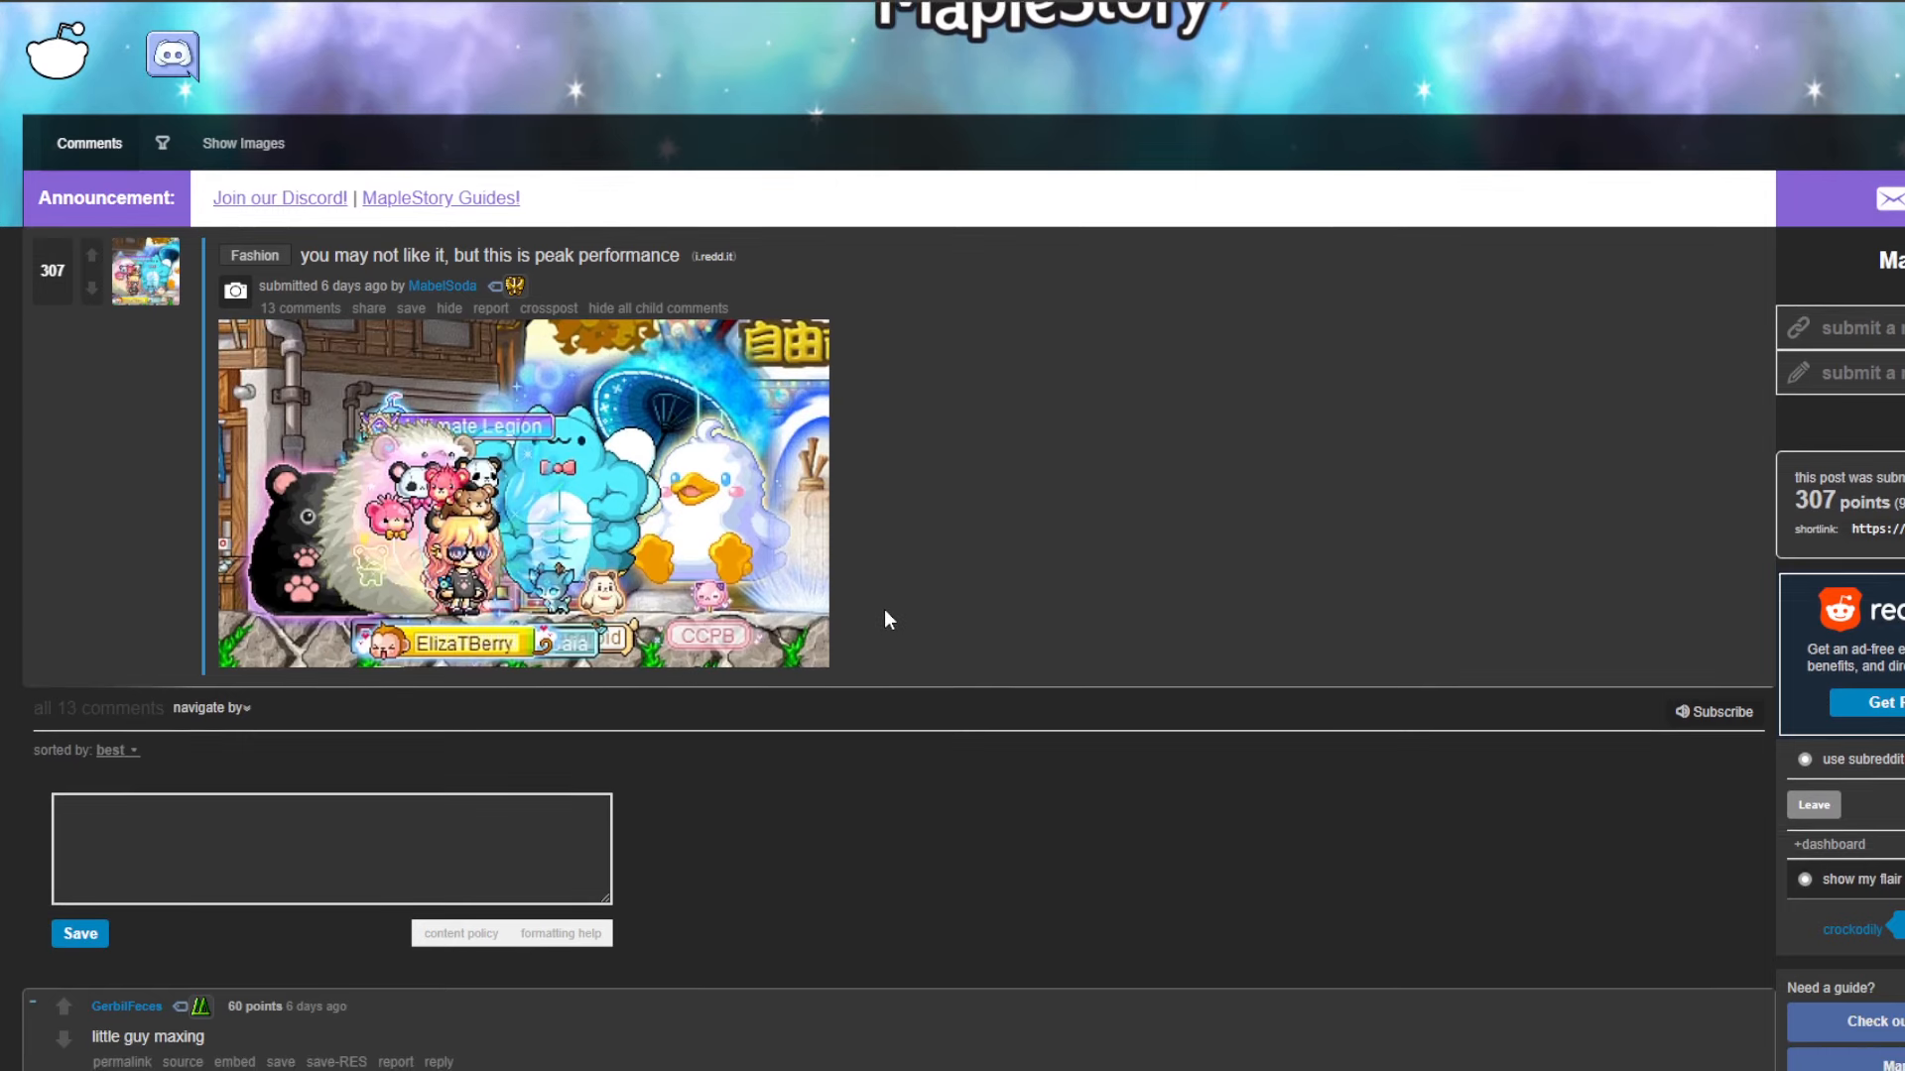
mouse_move(986, 607)
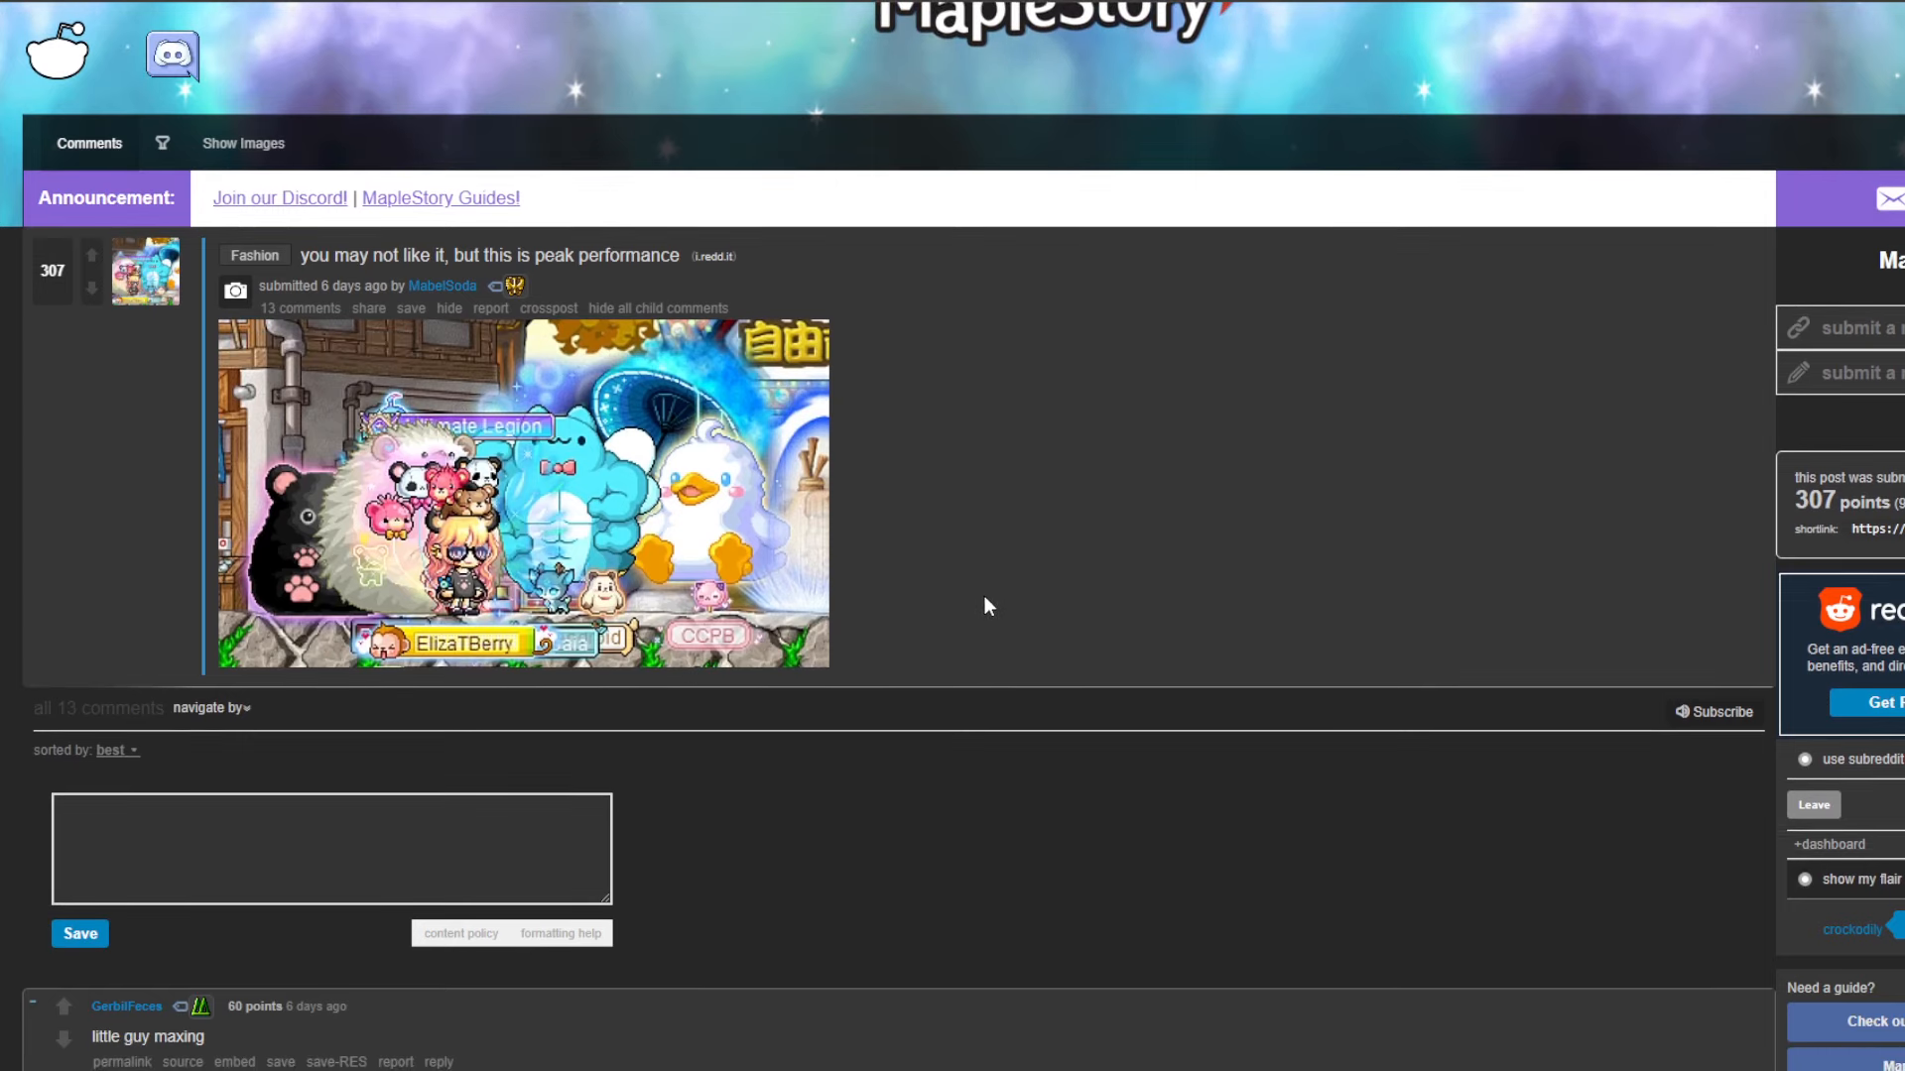
mouse_move(554, 544)
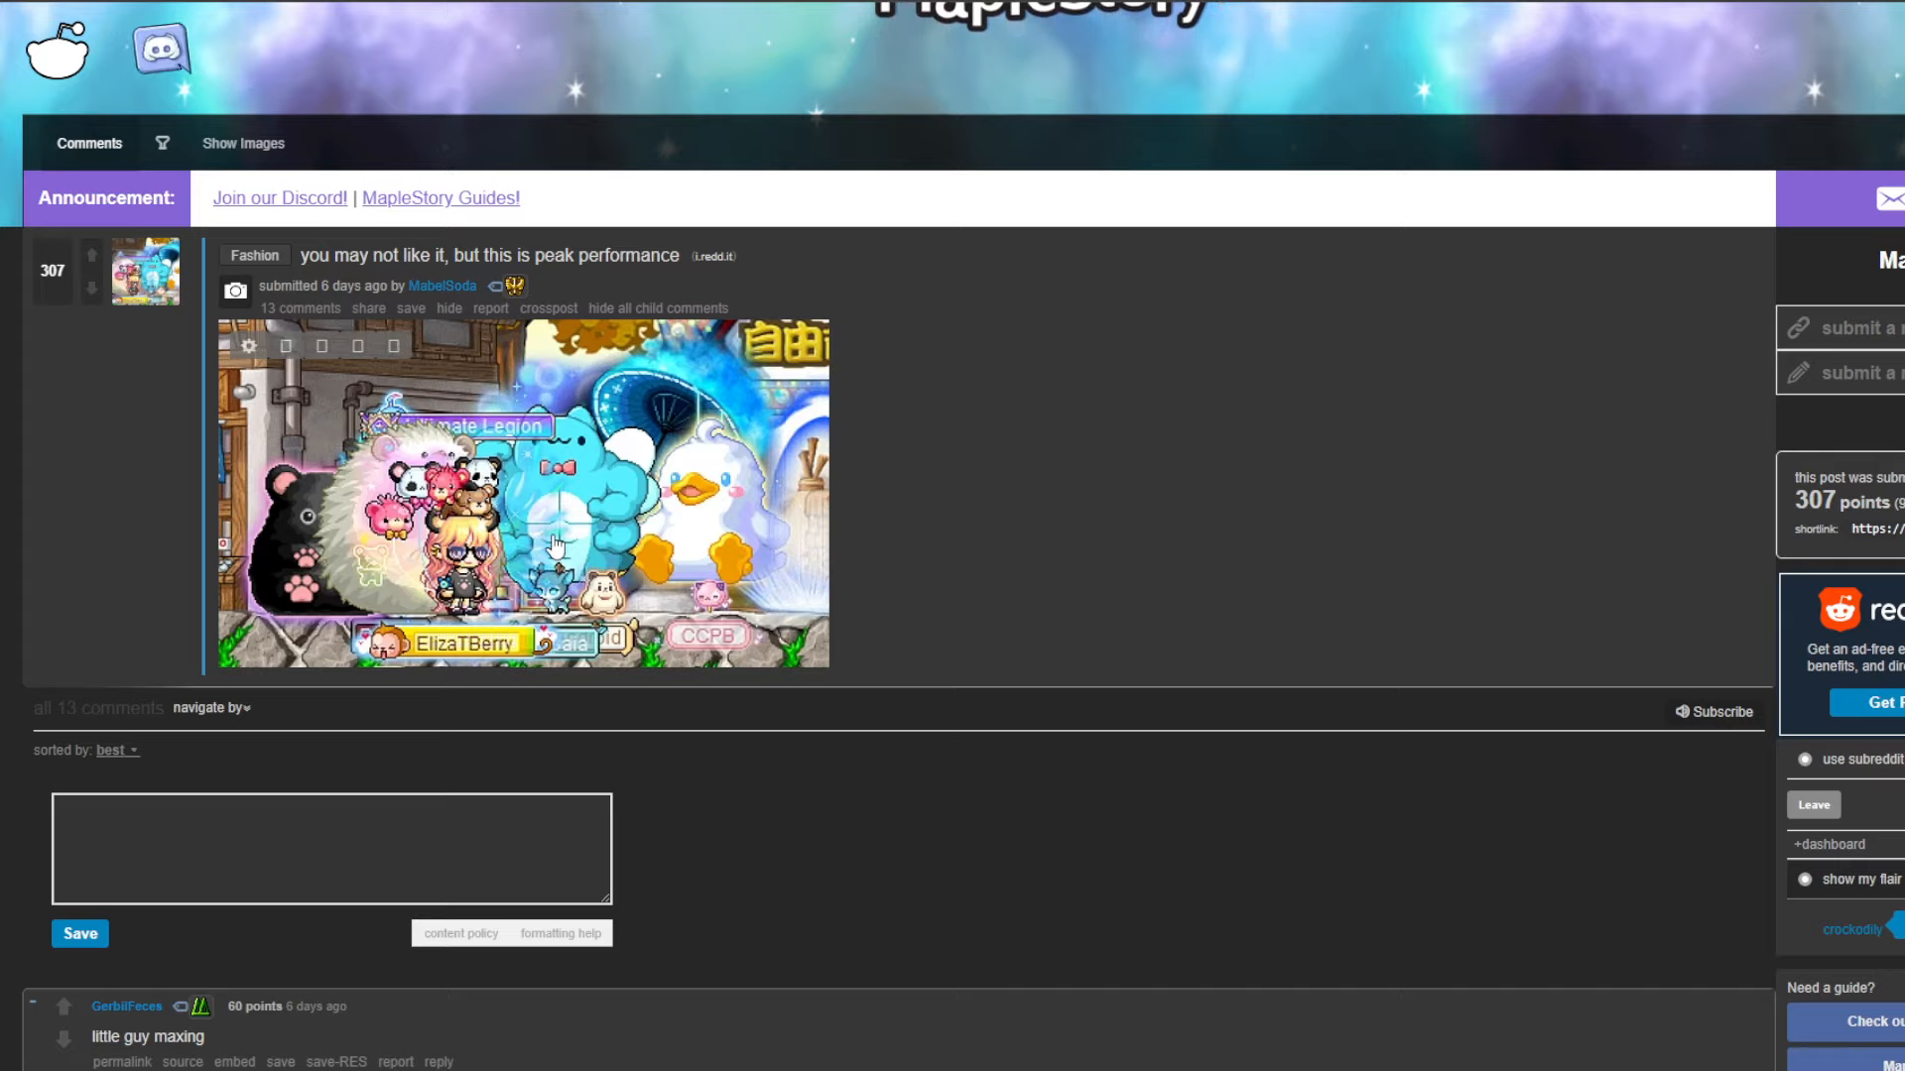
scroll(down, 3)
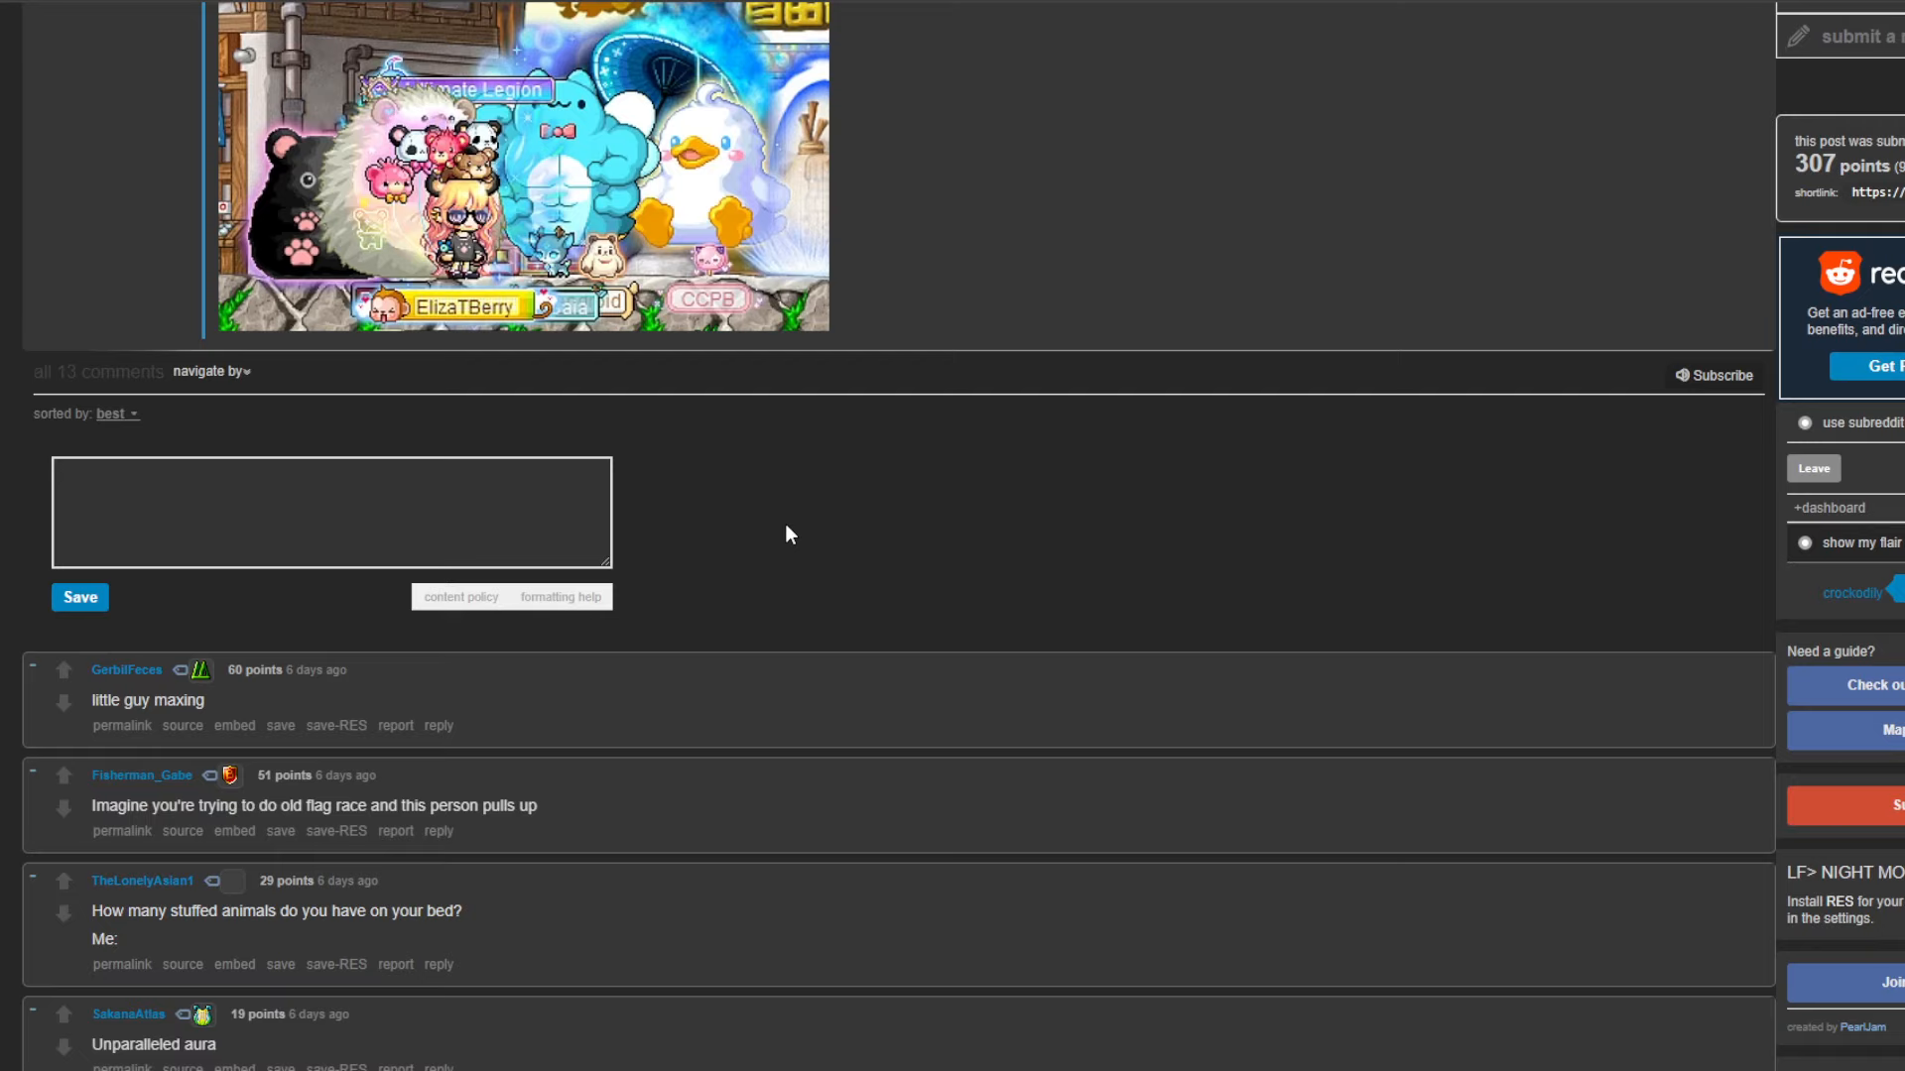
scroll(up, 3)
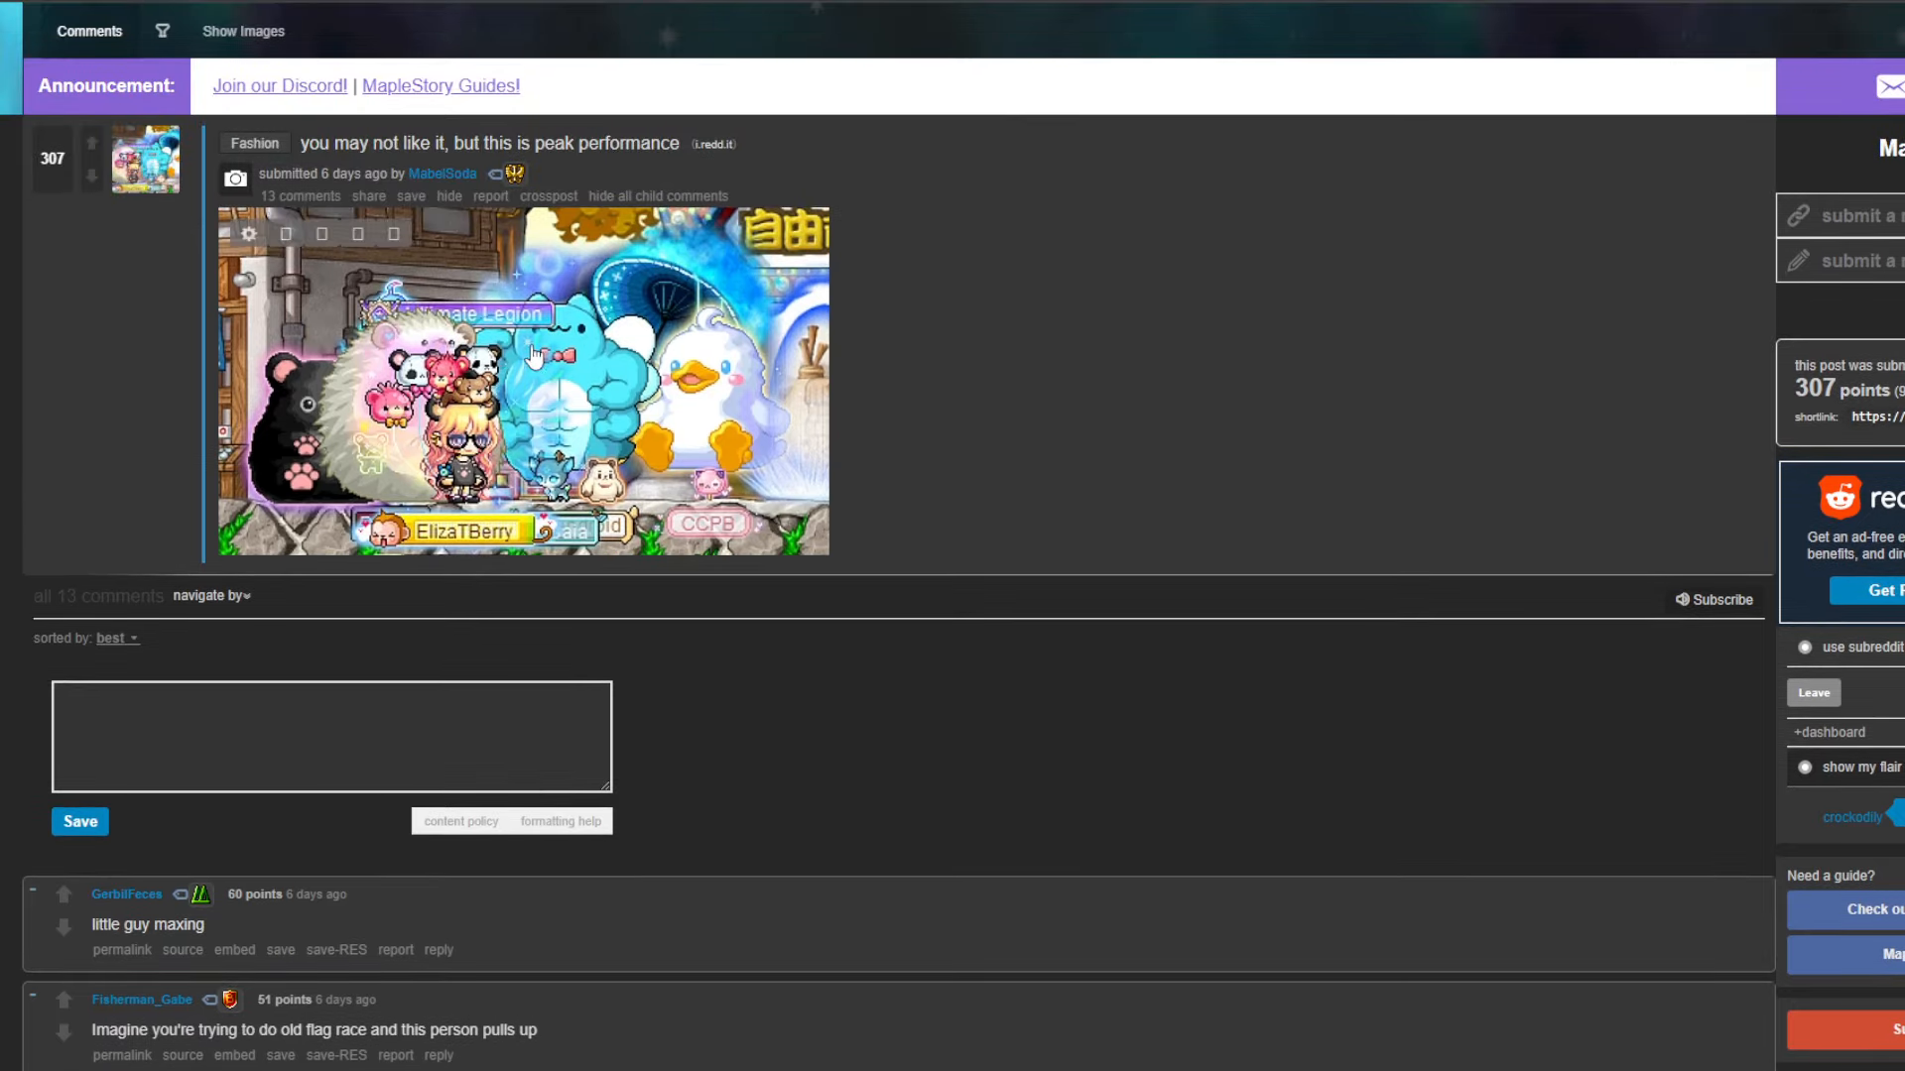
scroll(down, 3)
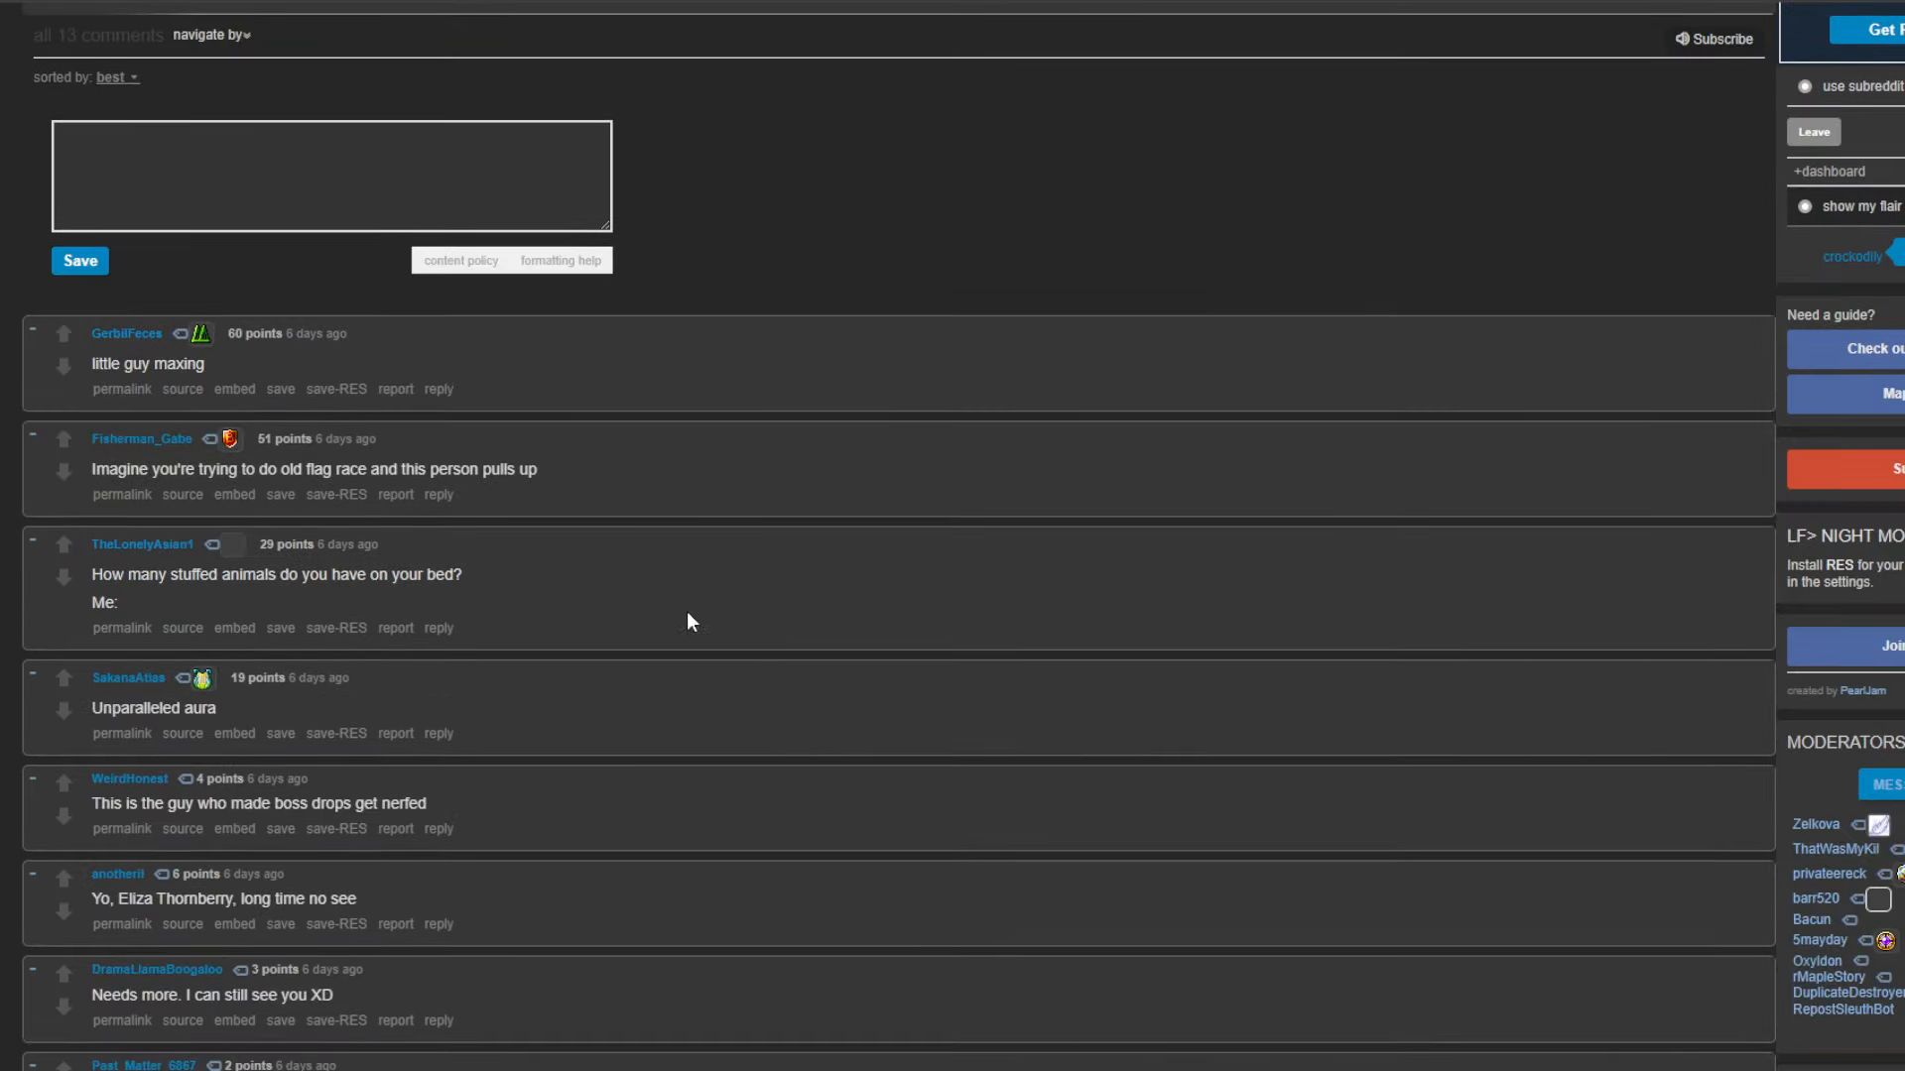
scroll(up, 3)
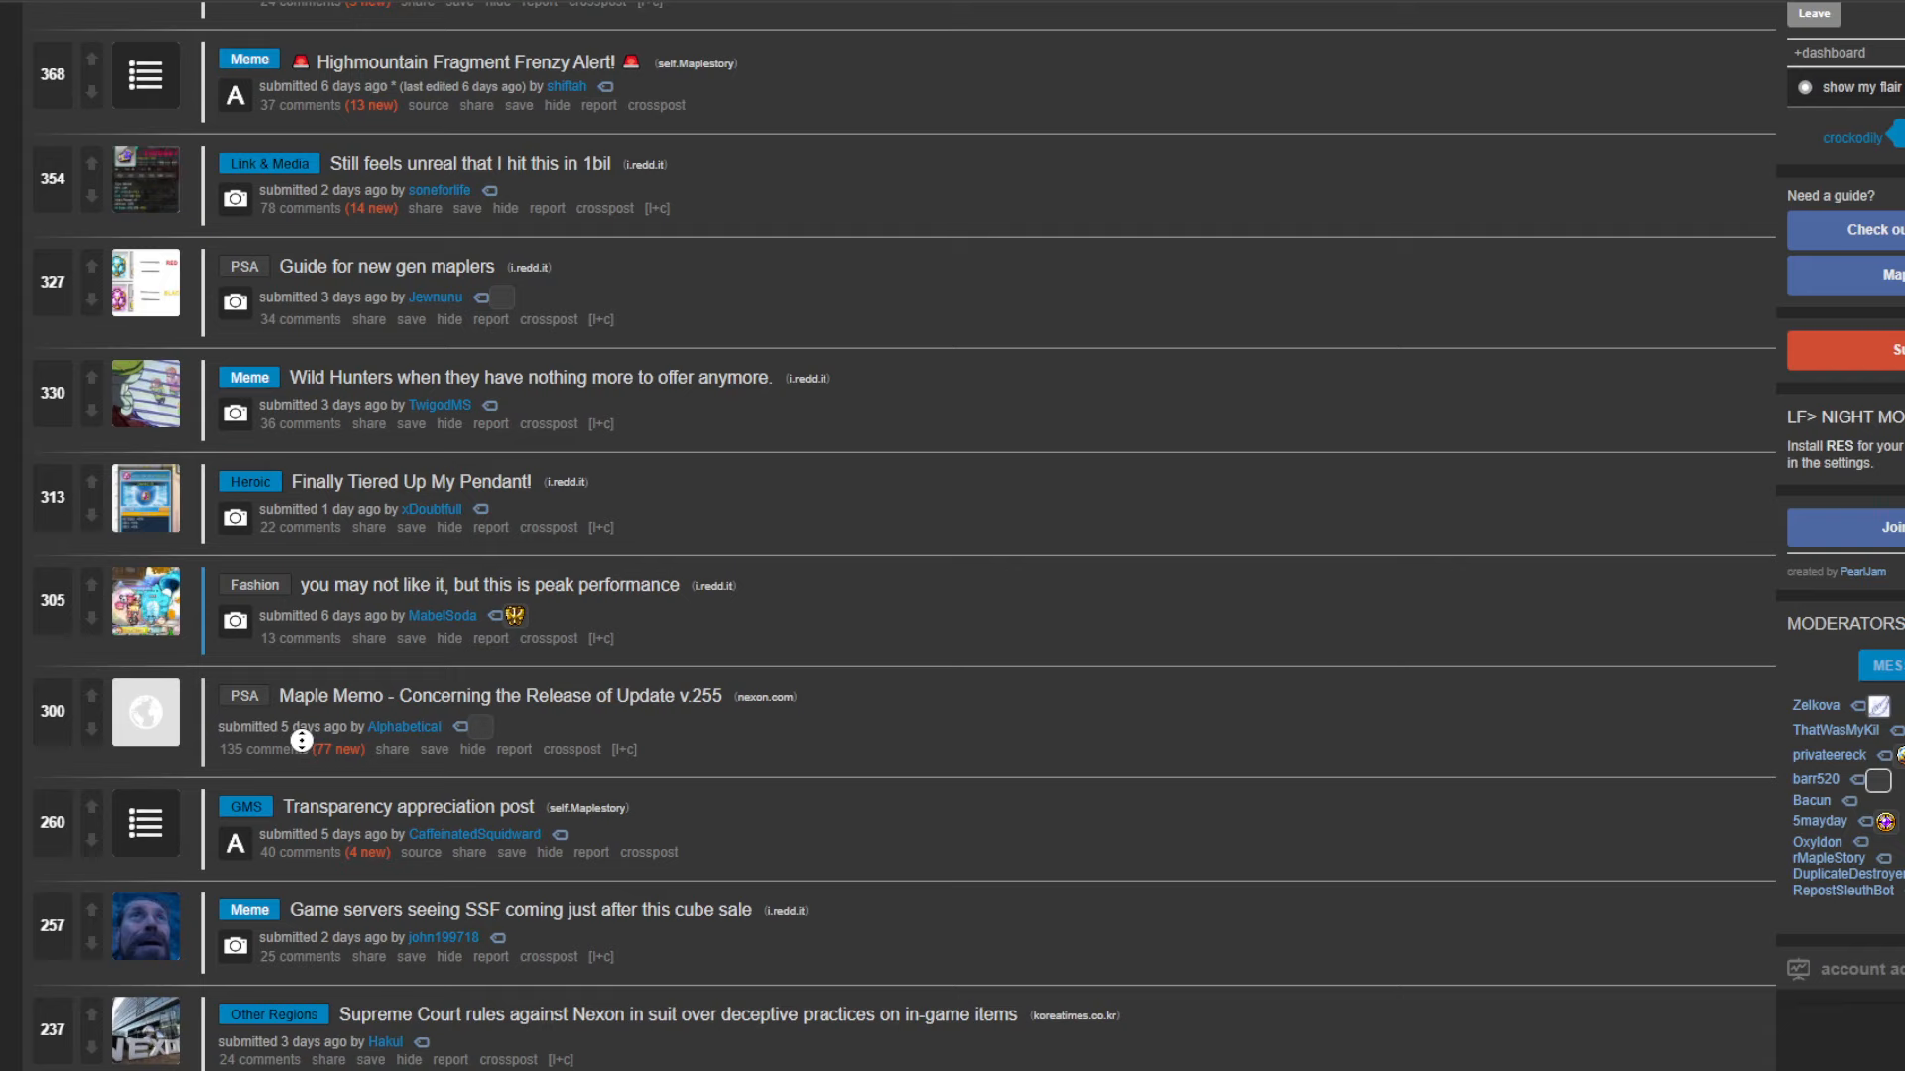
mouse_move(354, 863)
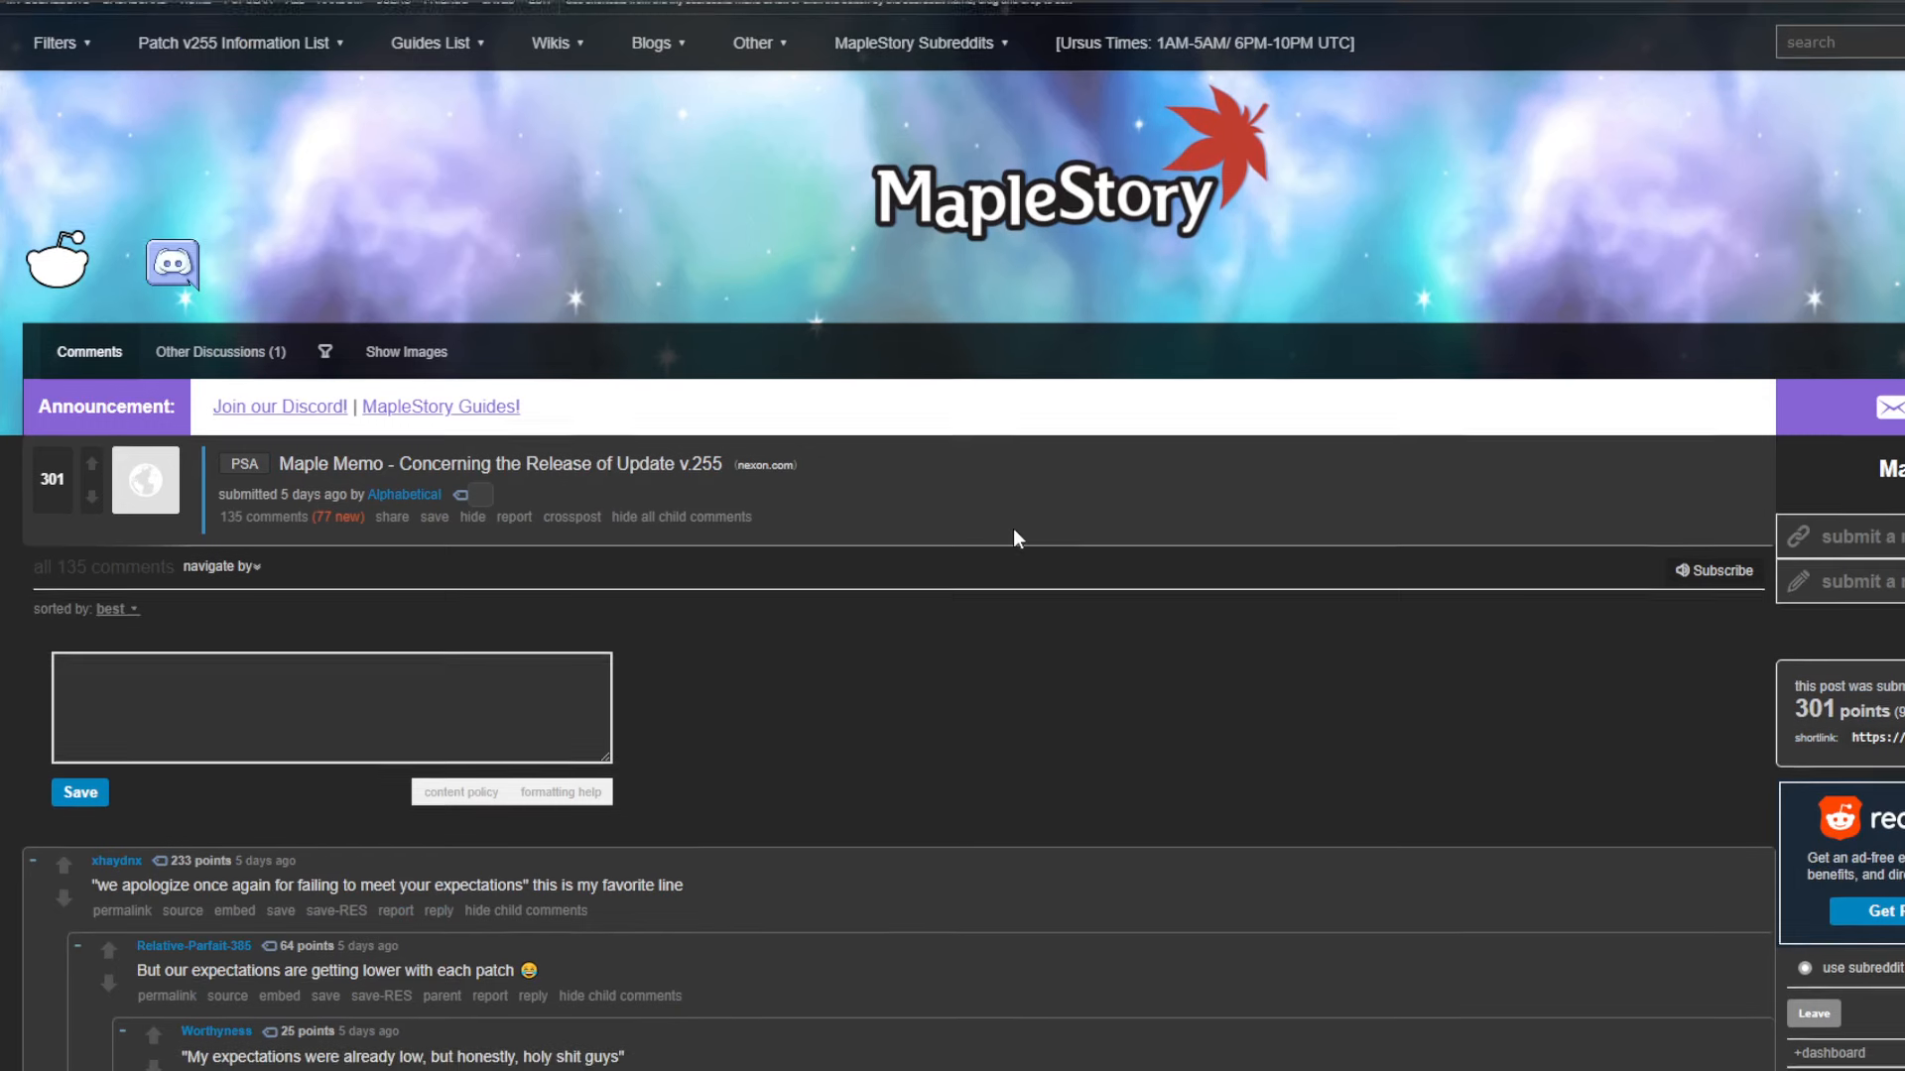
- Scroll down the listing toward the 'Maple Memo - Concerning the Release of Update v.255' post
scroll(down, 3)
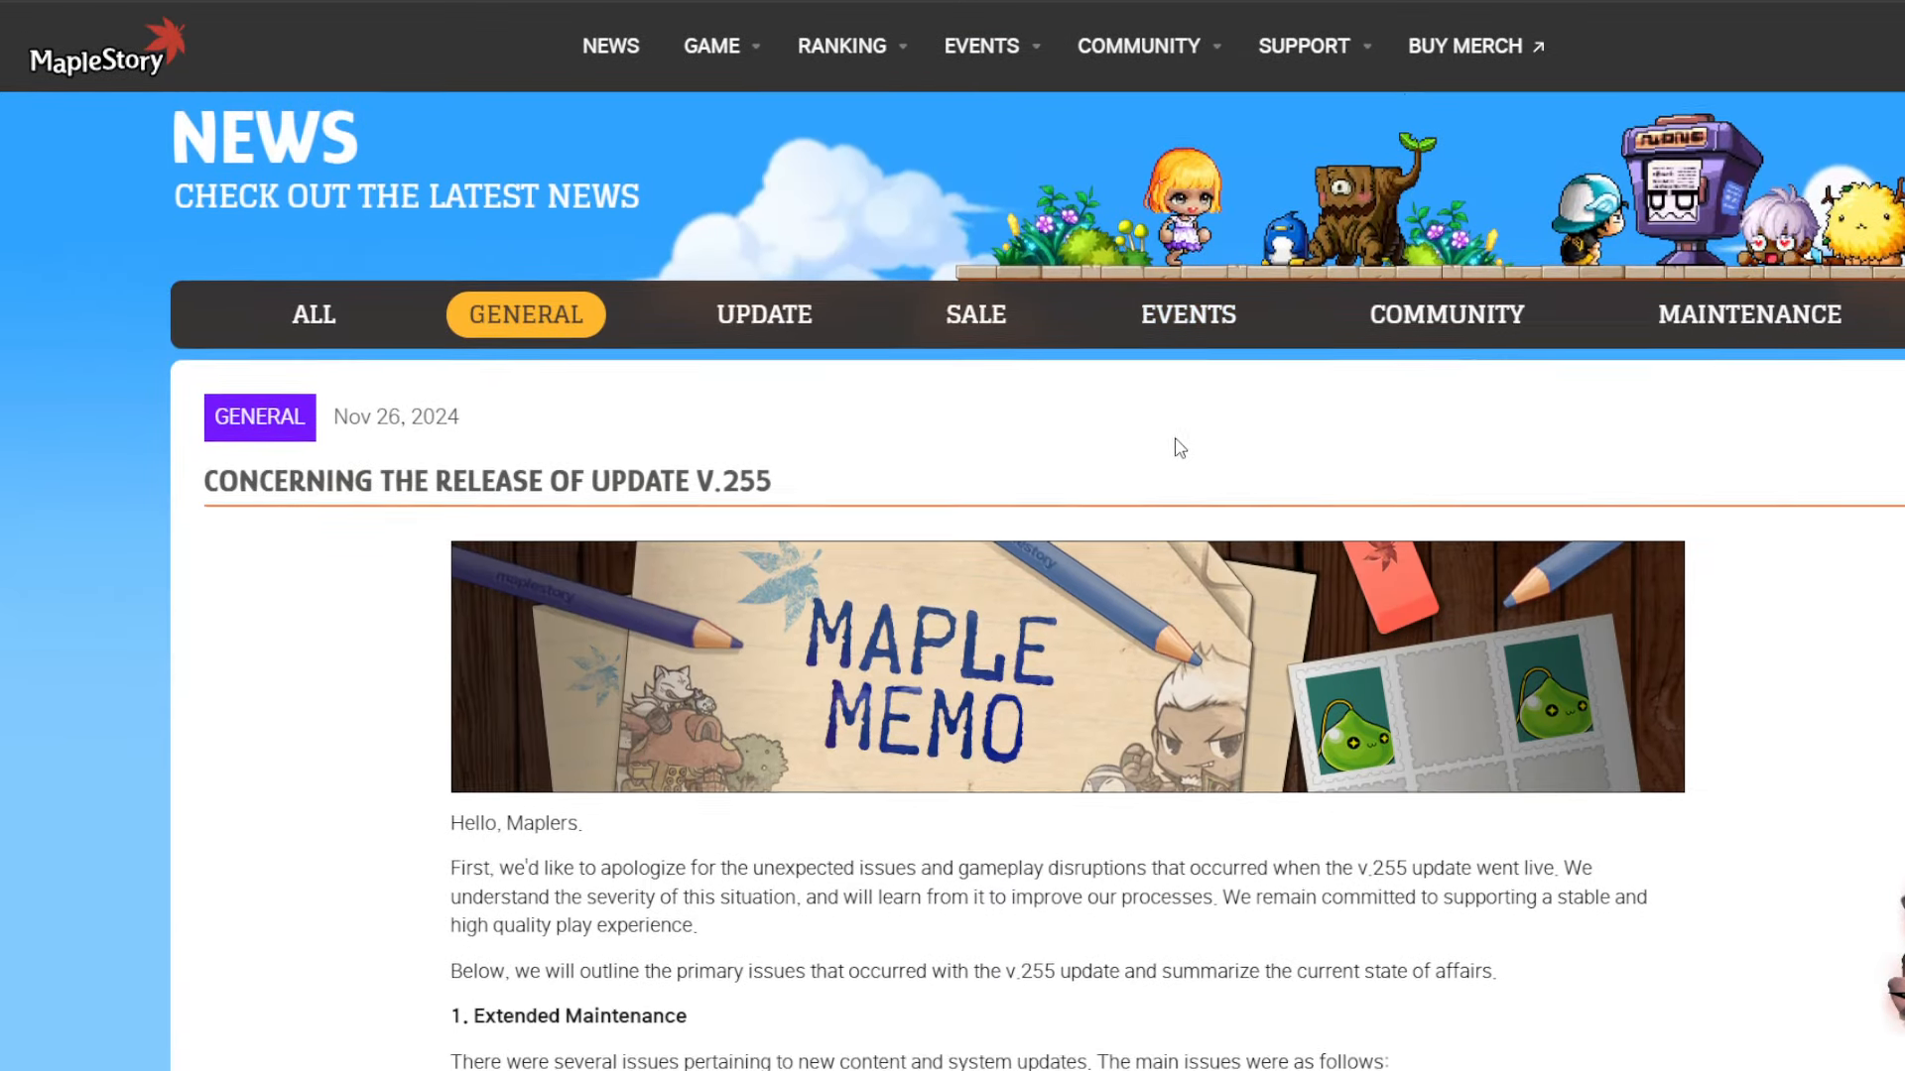
- Read through Nexon's v.255 Maple Memo article and its compensation package table, then scroll back up
scroll(down, 3)
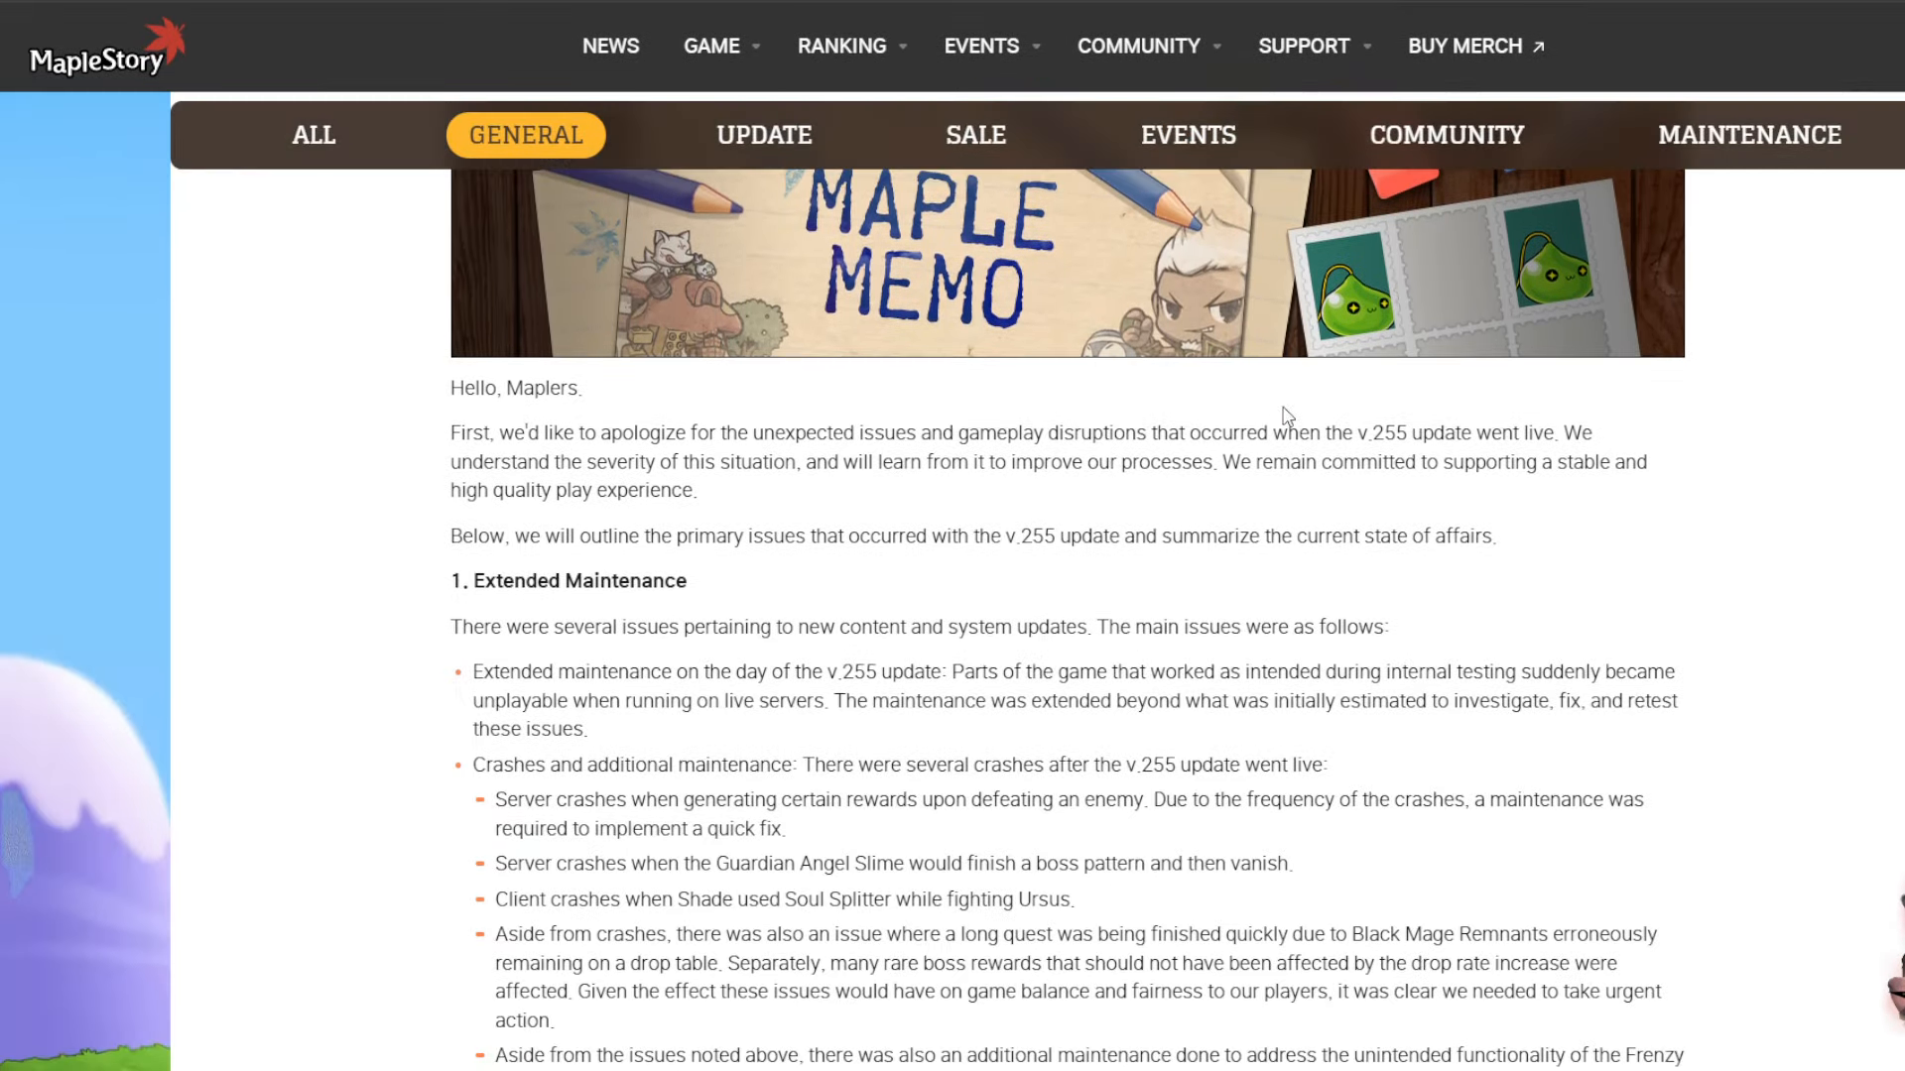
scroll(down, 3)
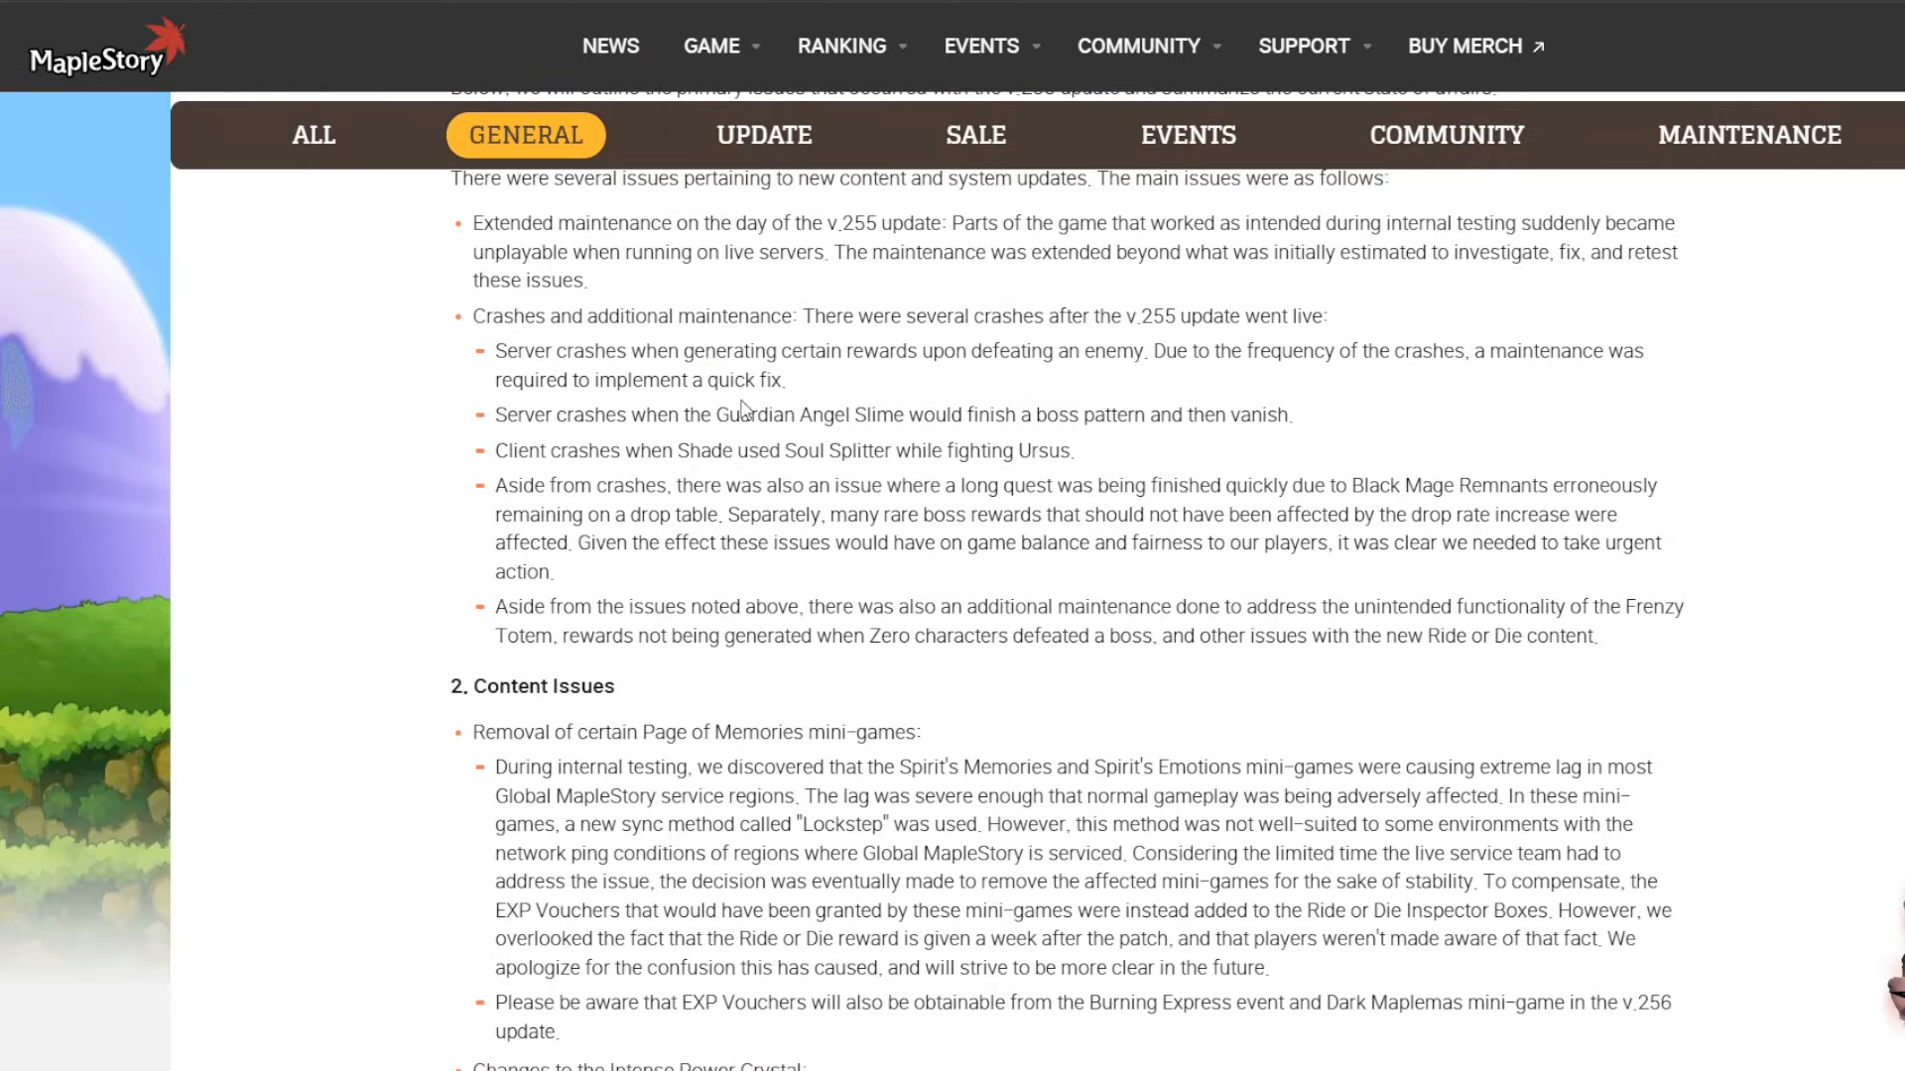
scroll(down, 3)
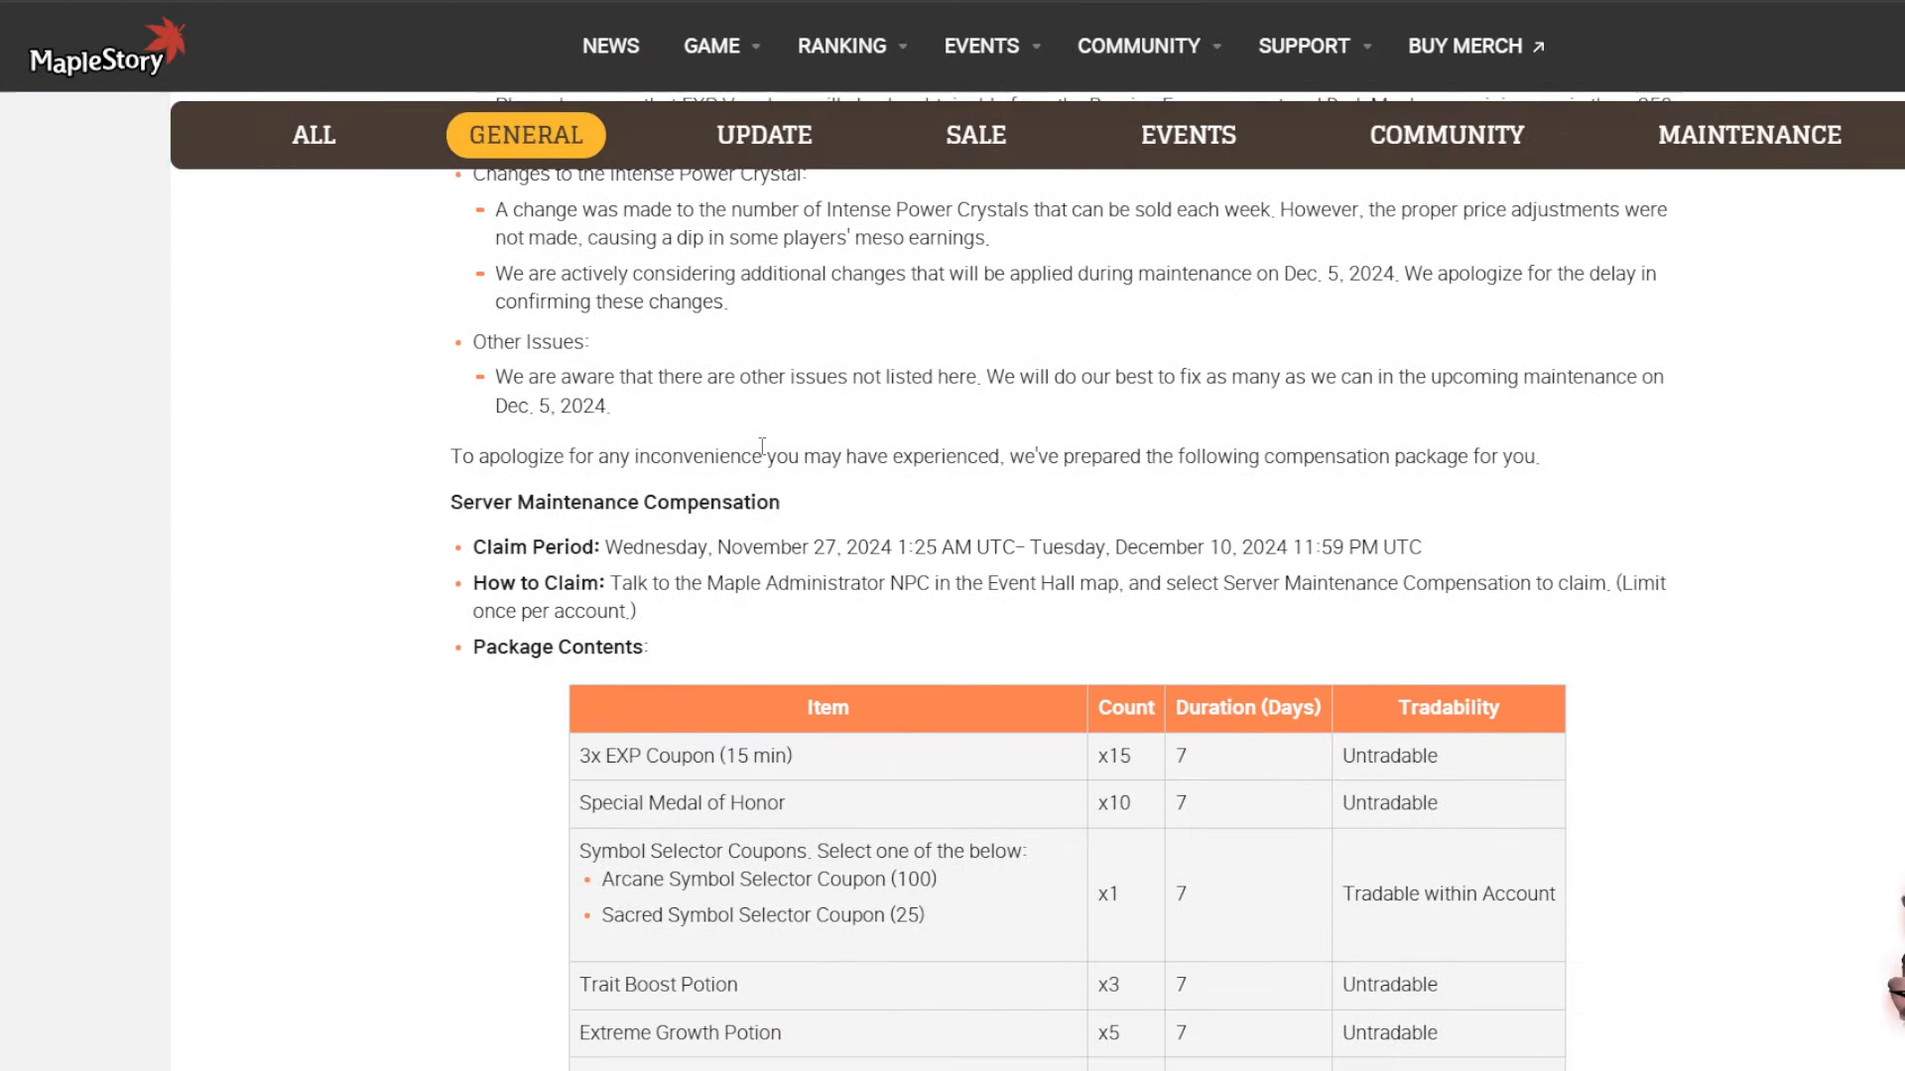
scroll(up, 3)
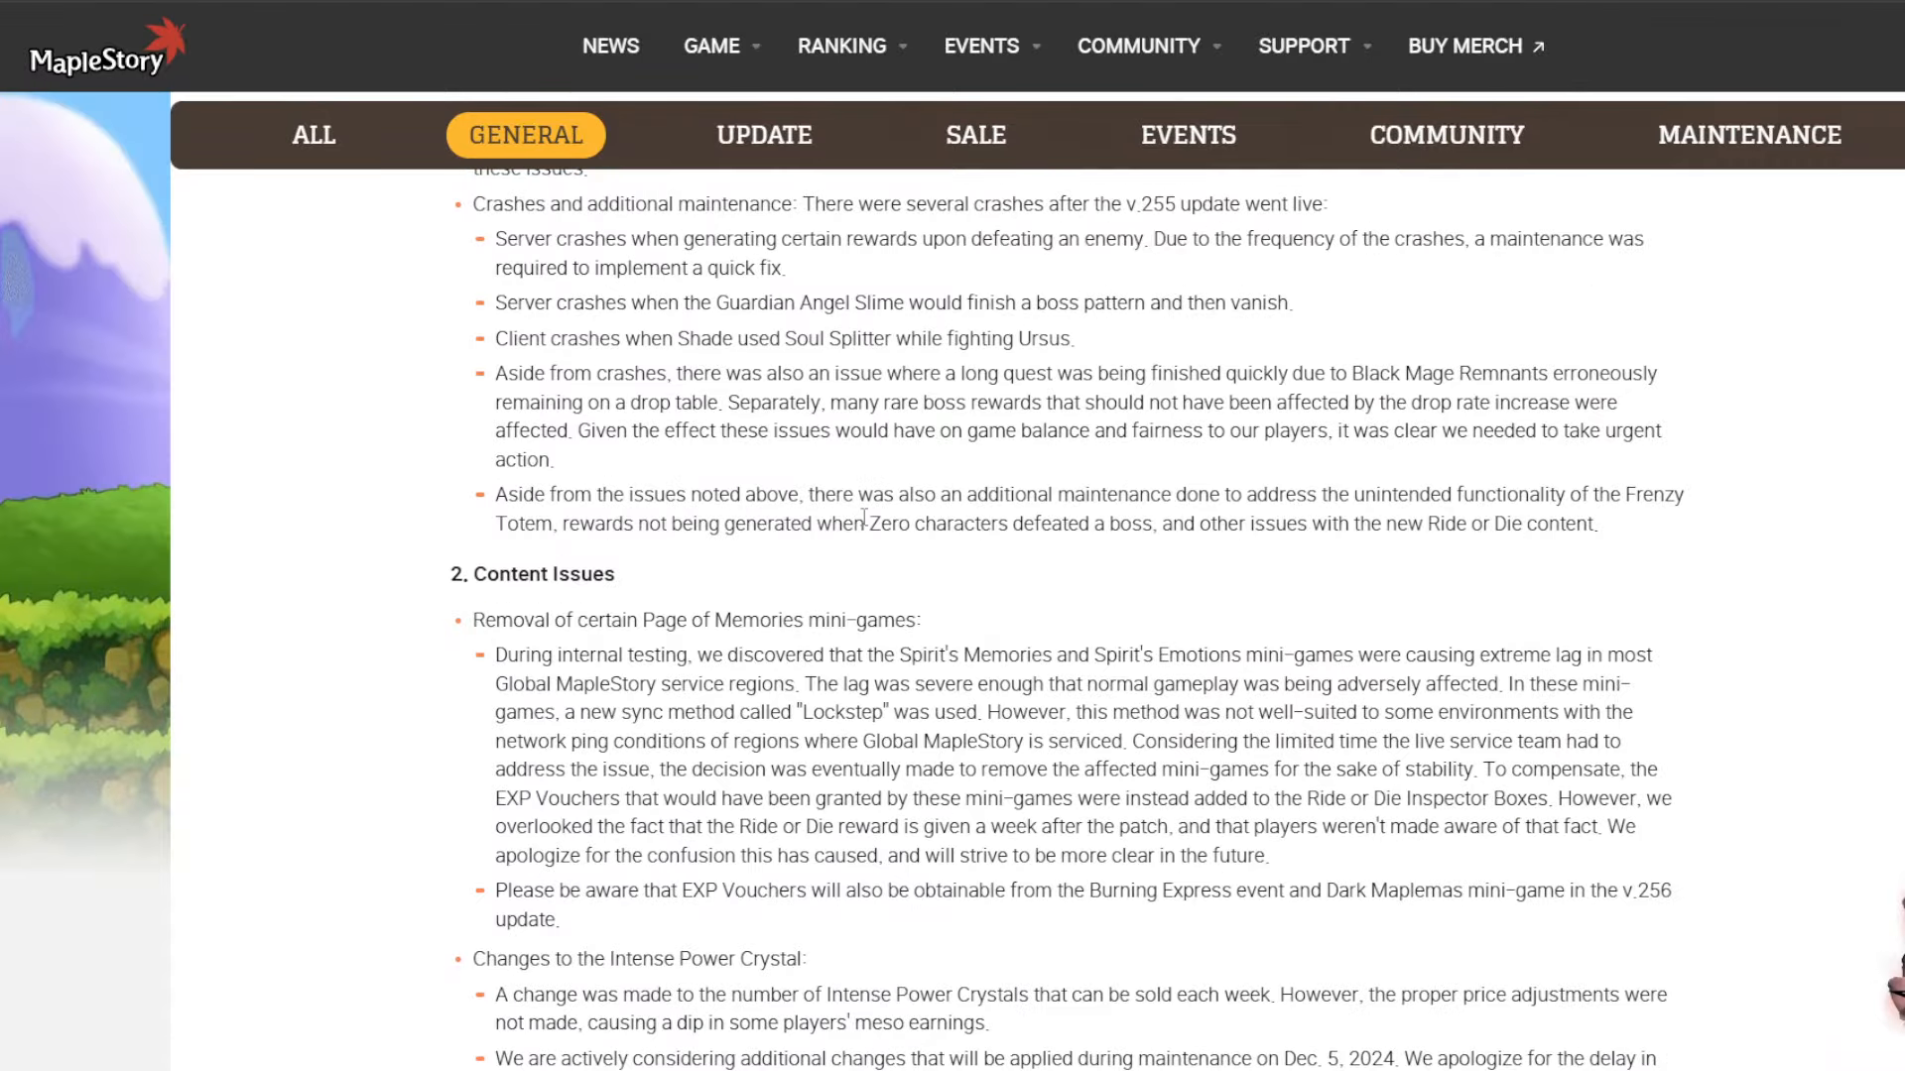
scroll(up, 3)
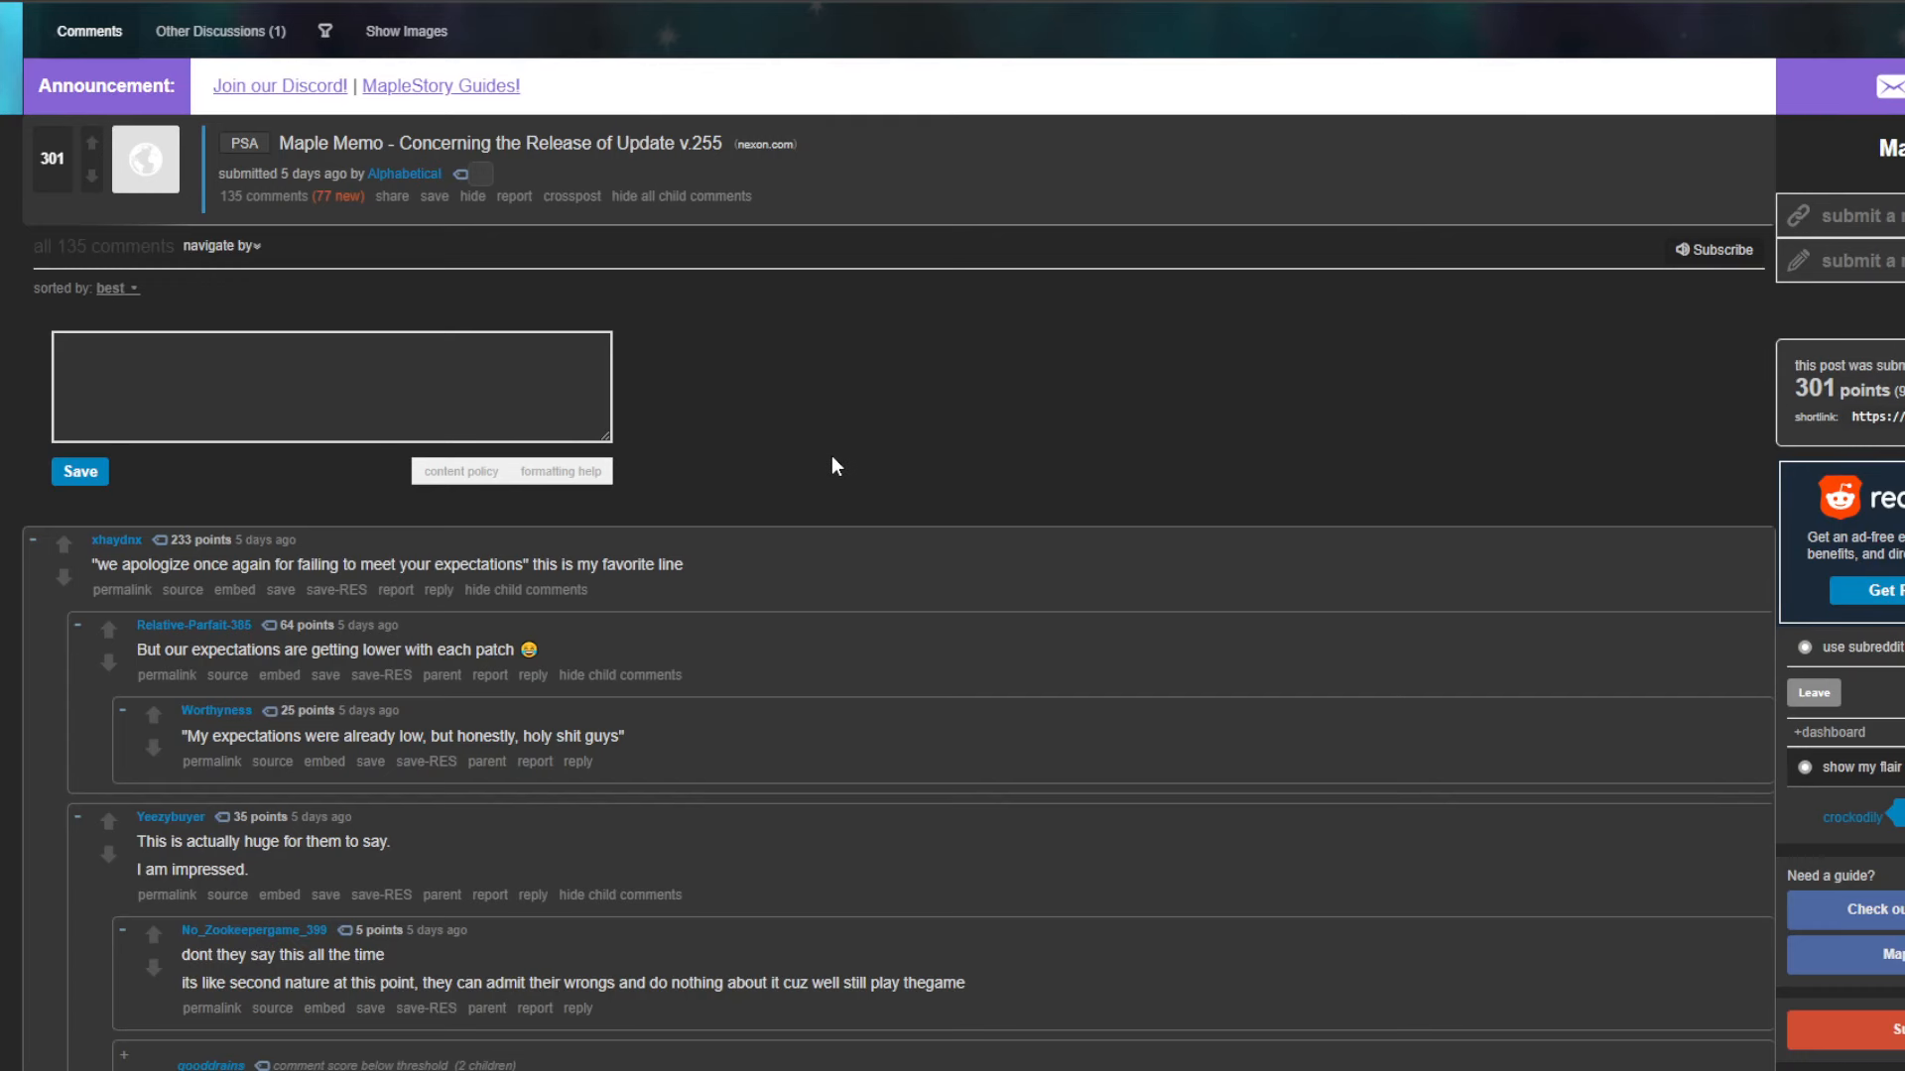
- Read reactions in the Maple Memo comment thread and move on to the 'Transparency appreciation post'
scroll(down, 3)
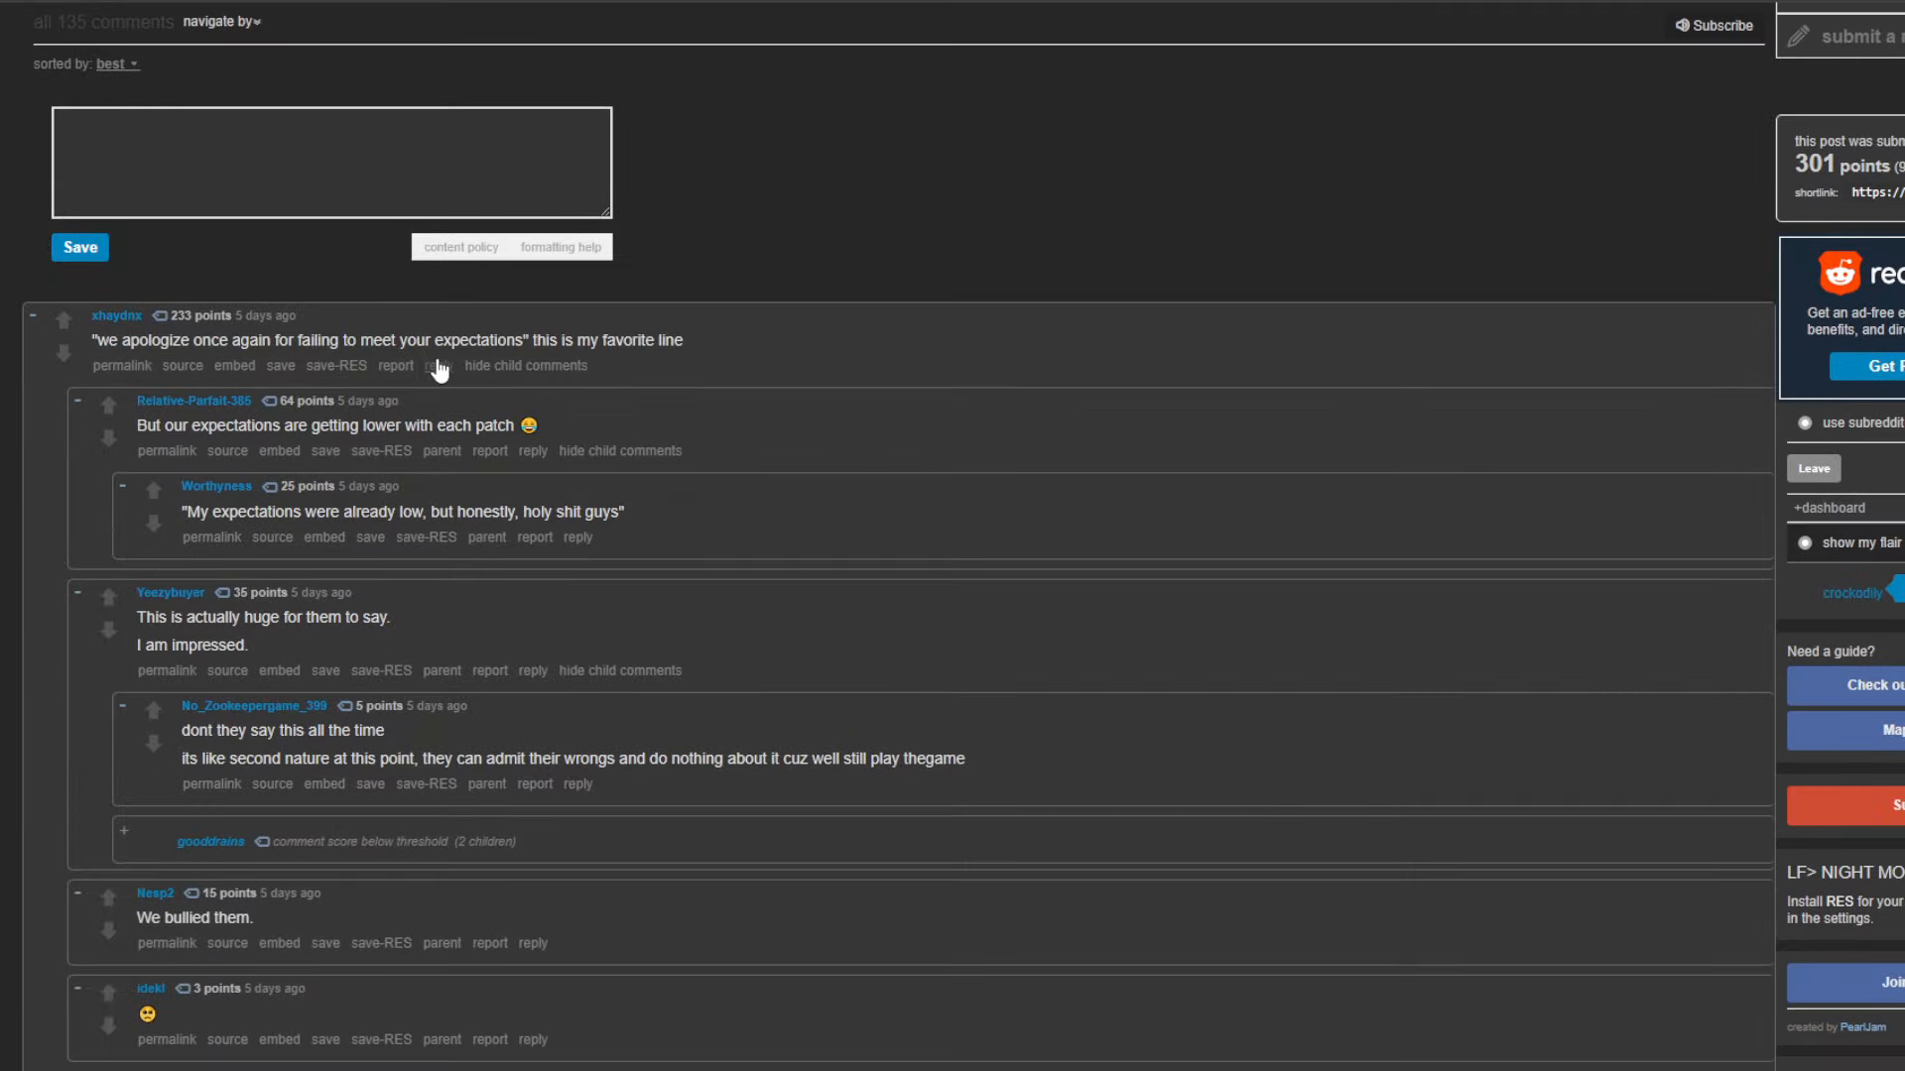
mouse_move(685, 377)
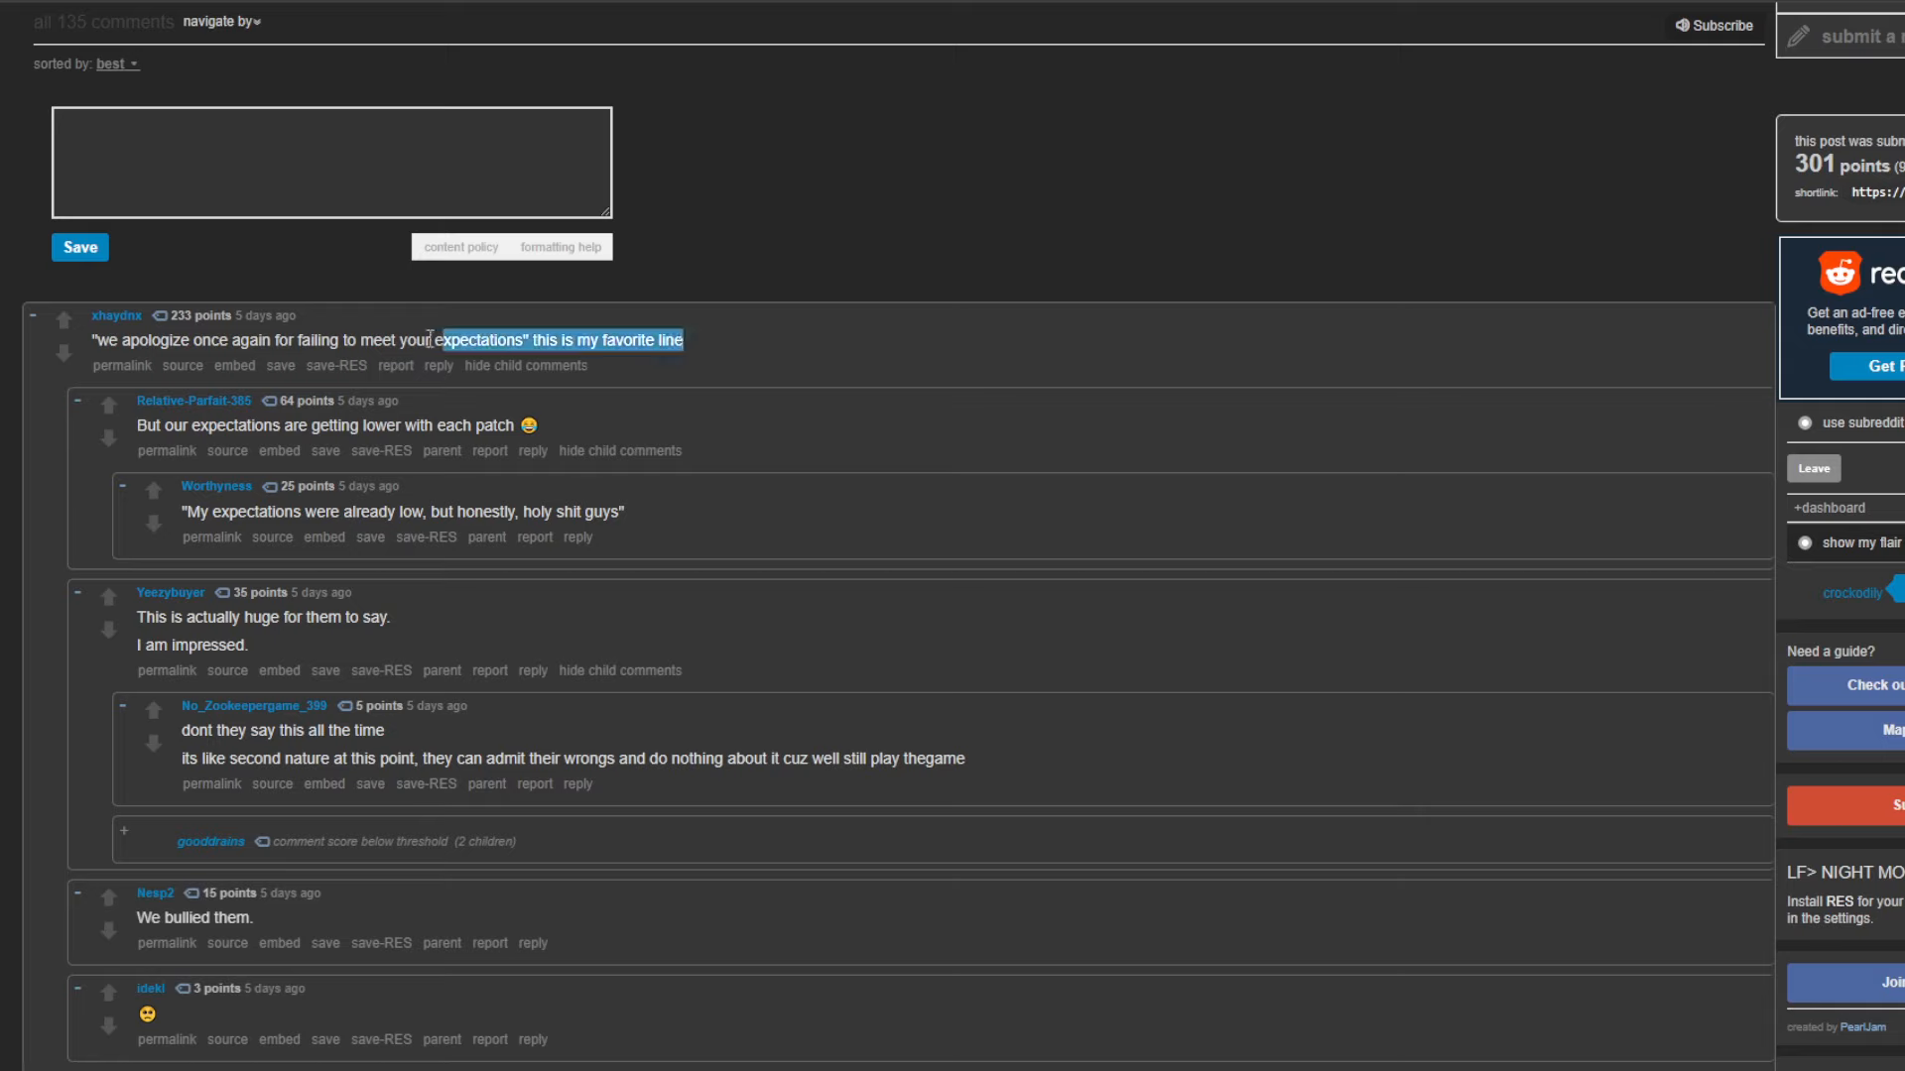
click(582, 340)
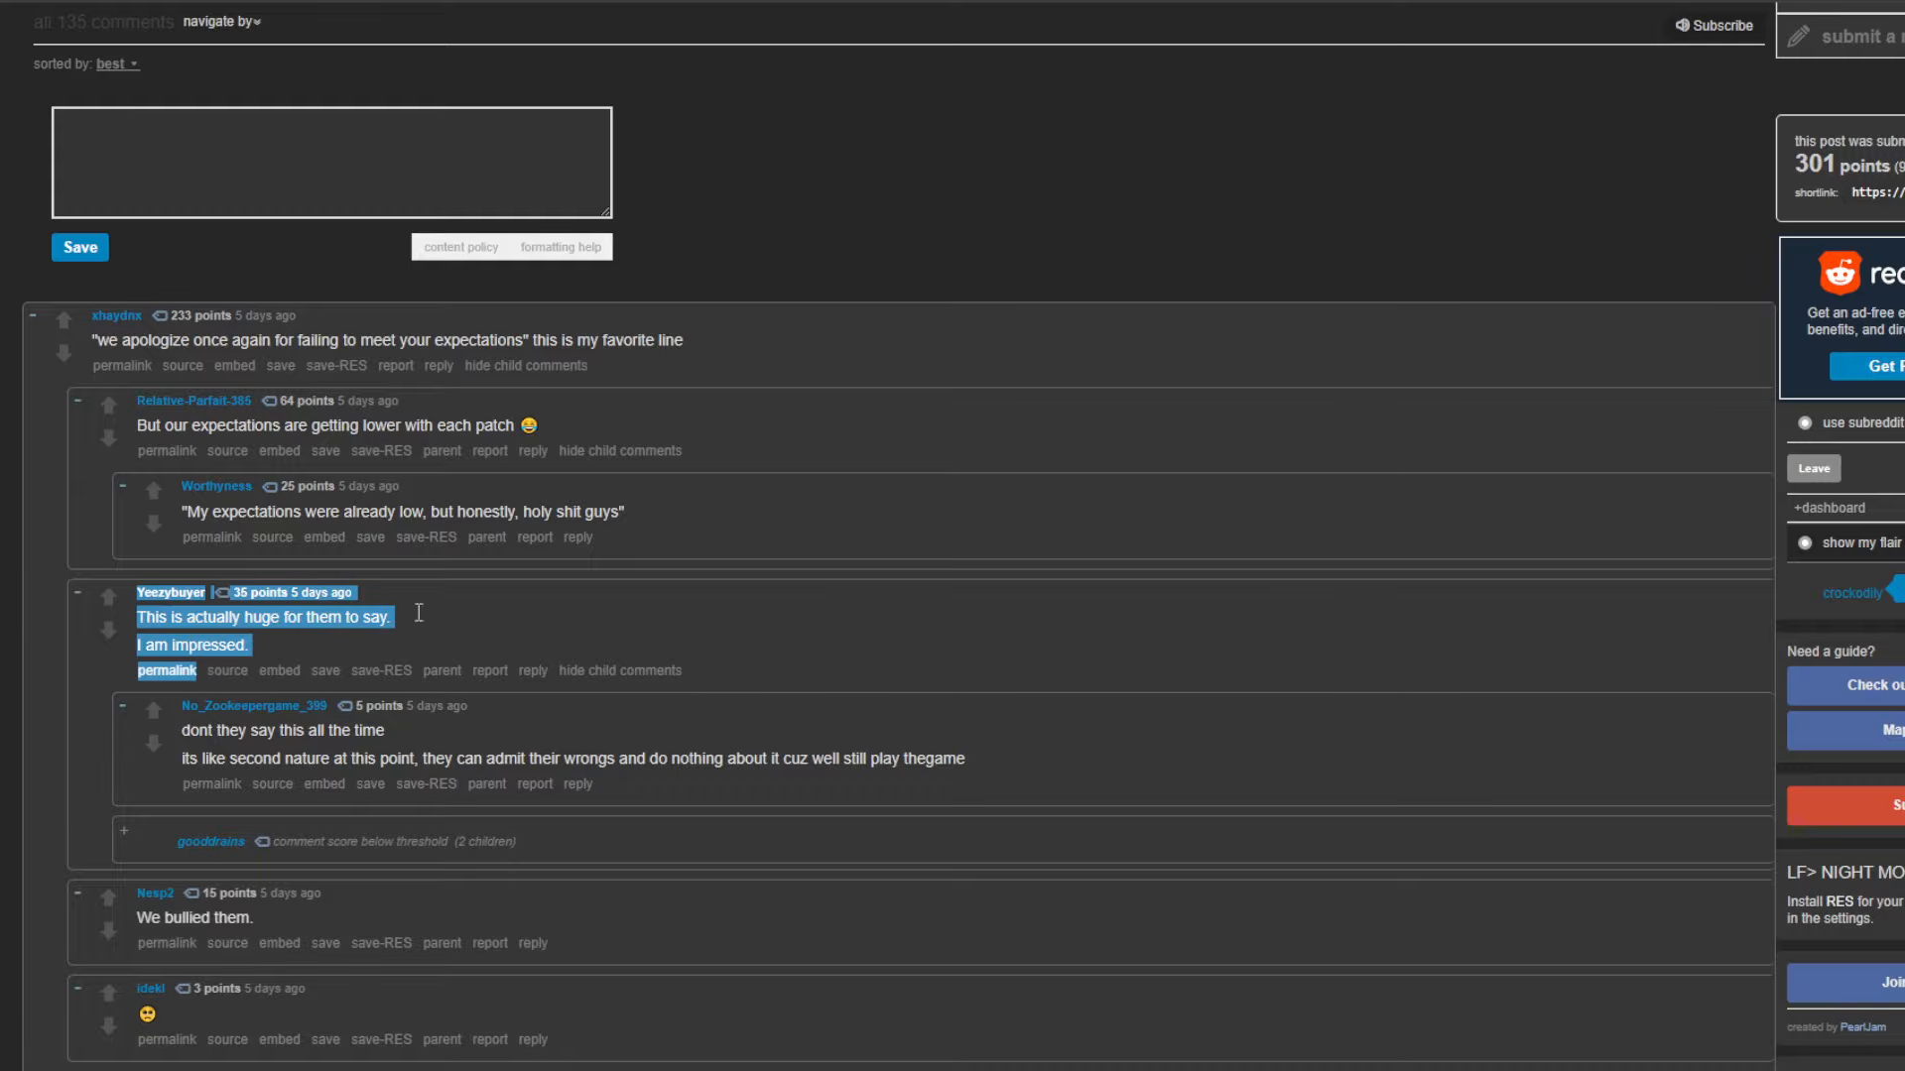
scroll(down, 3)
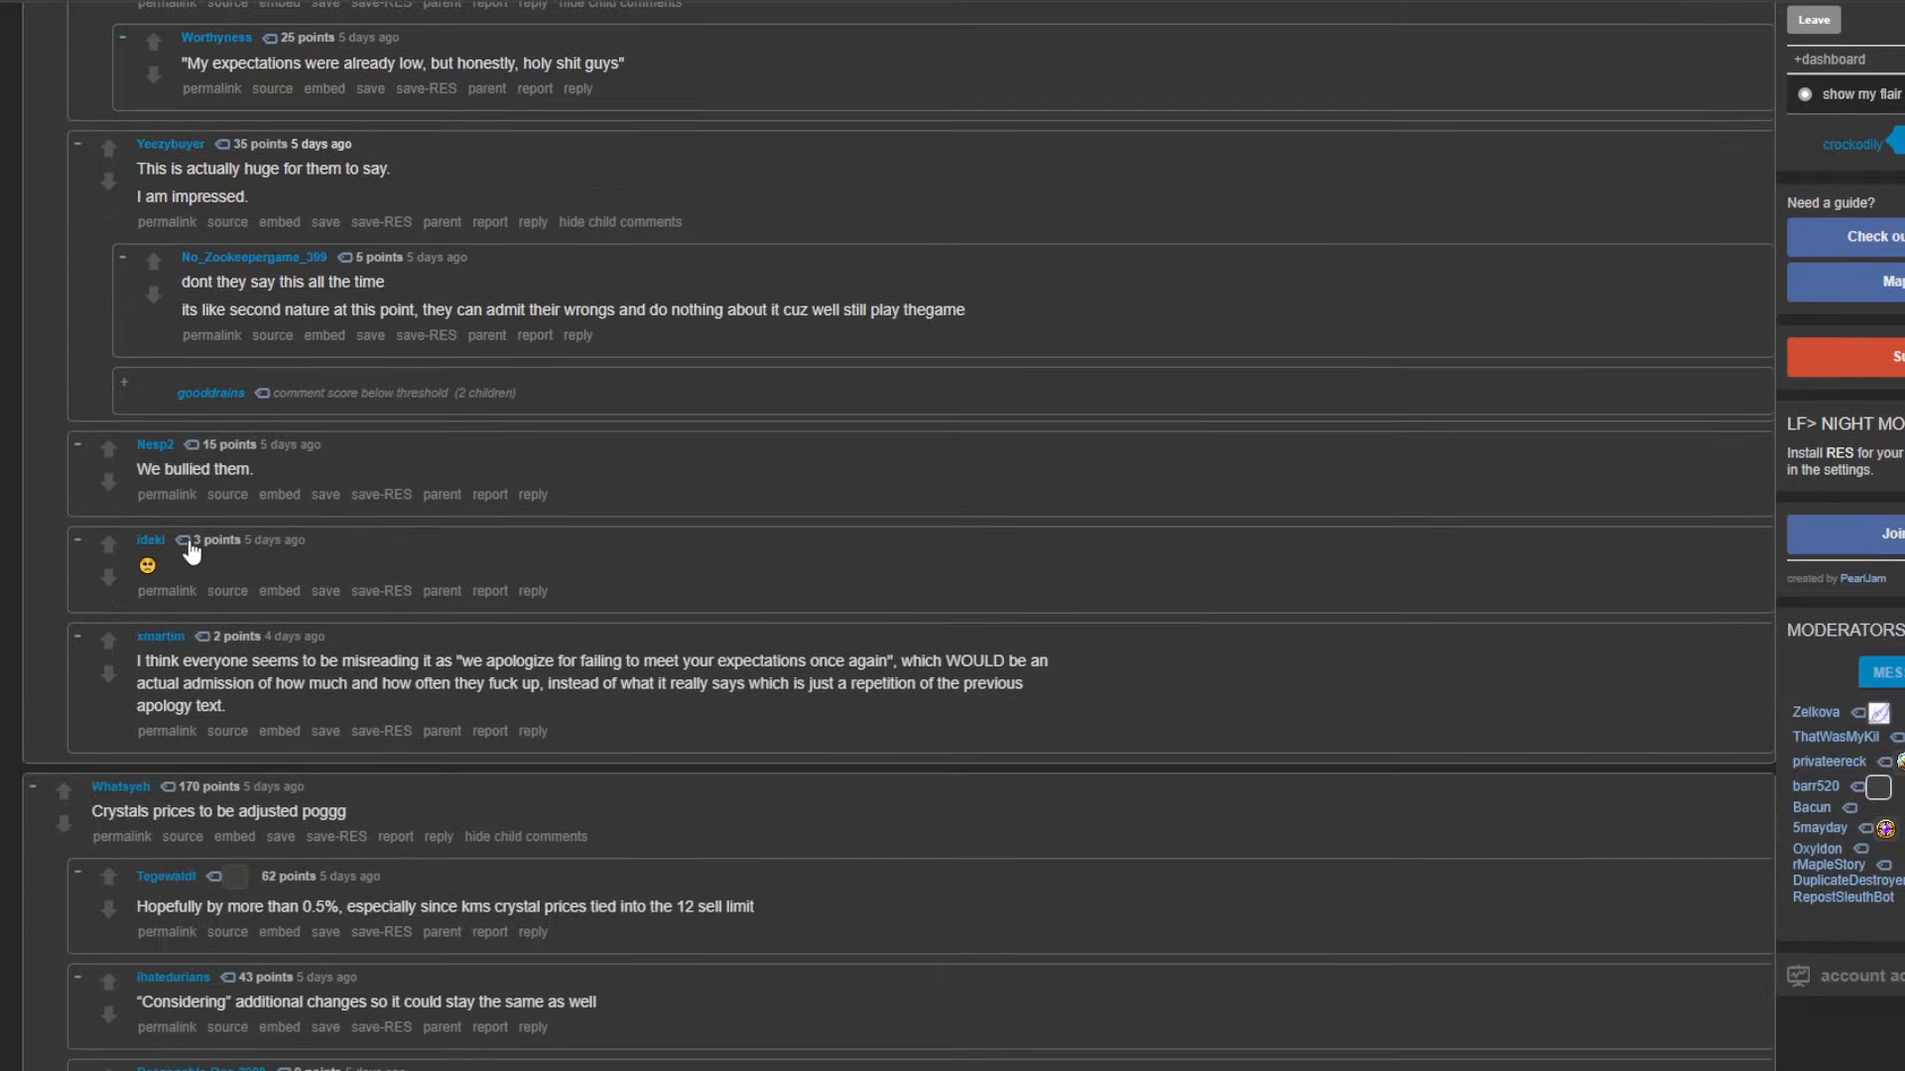
scroll(up, 3)
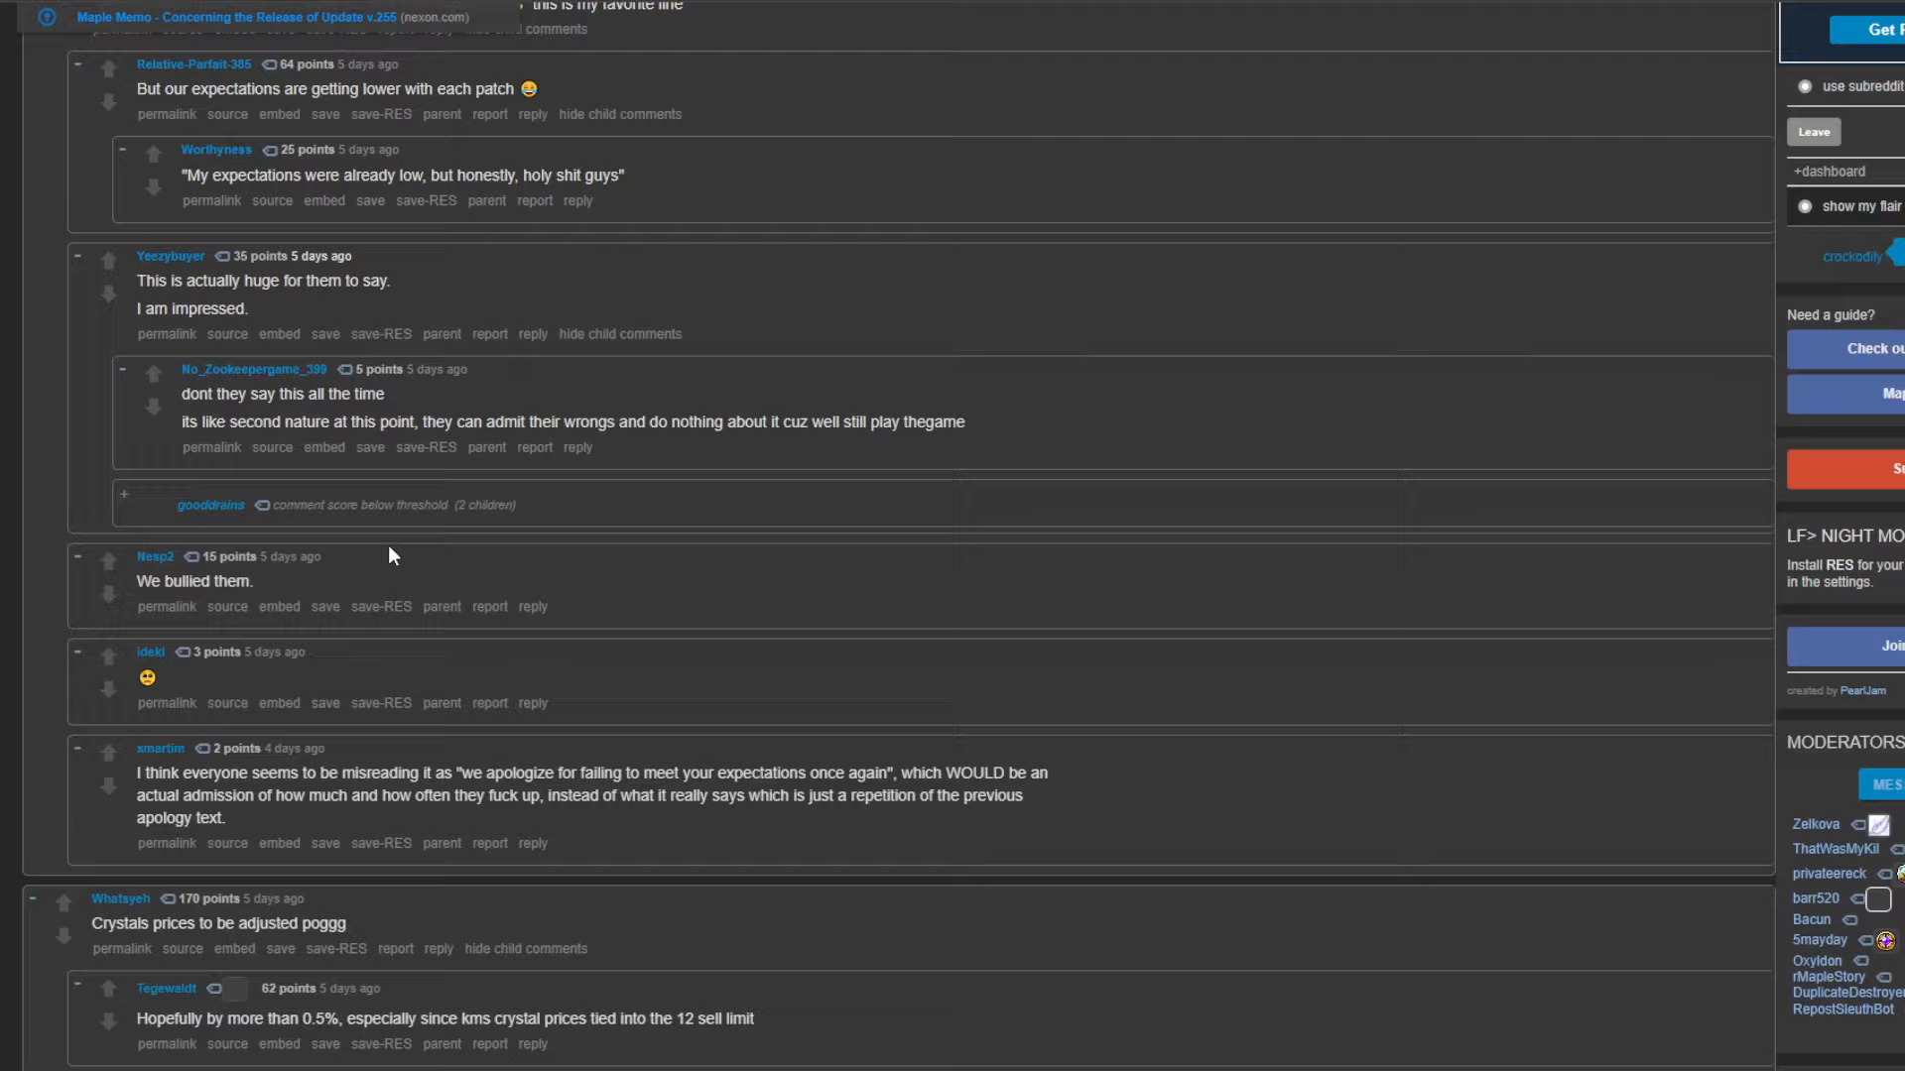
scroll(up, 3)
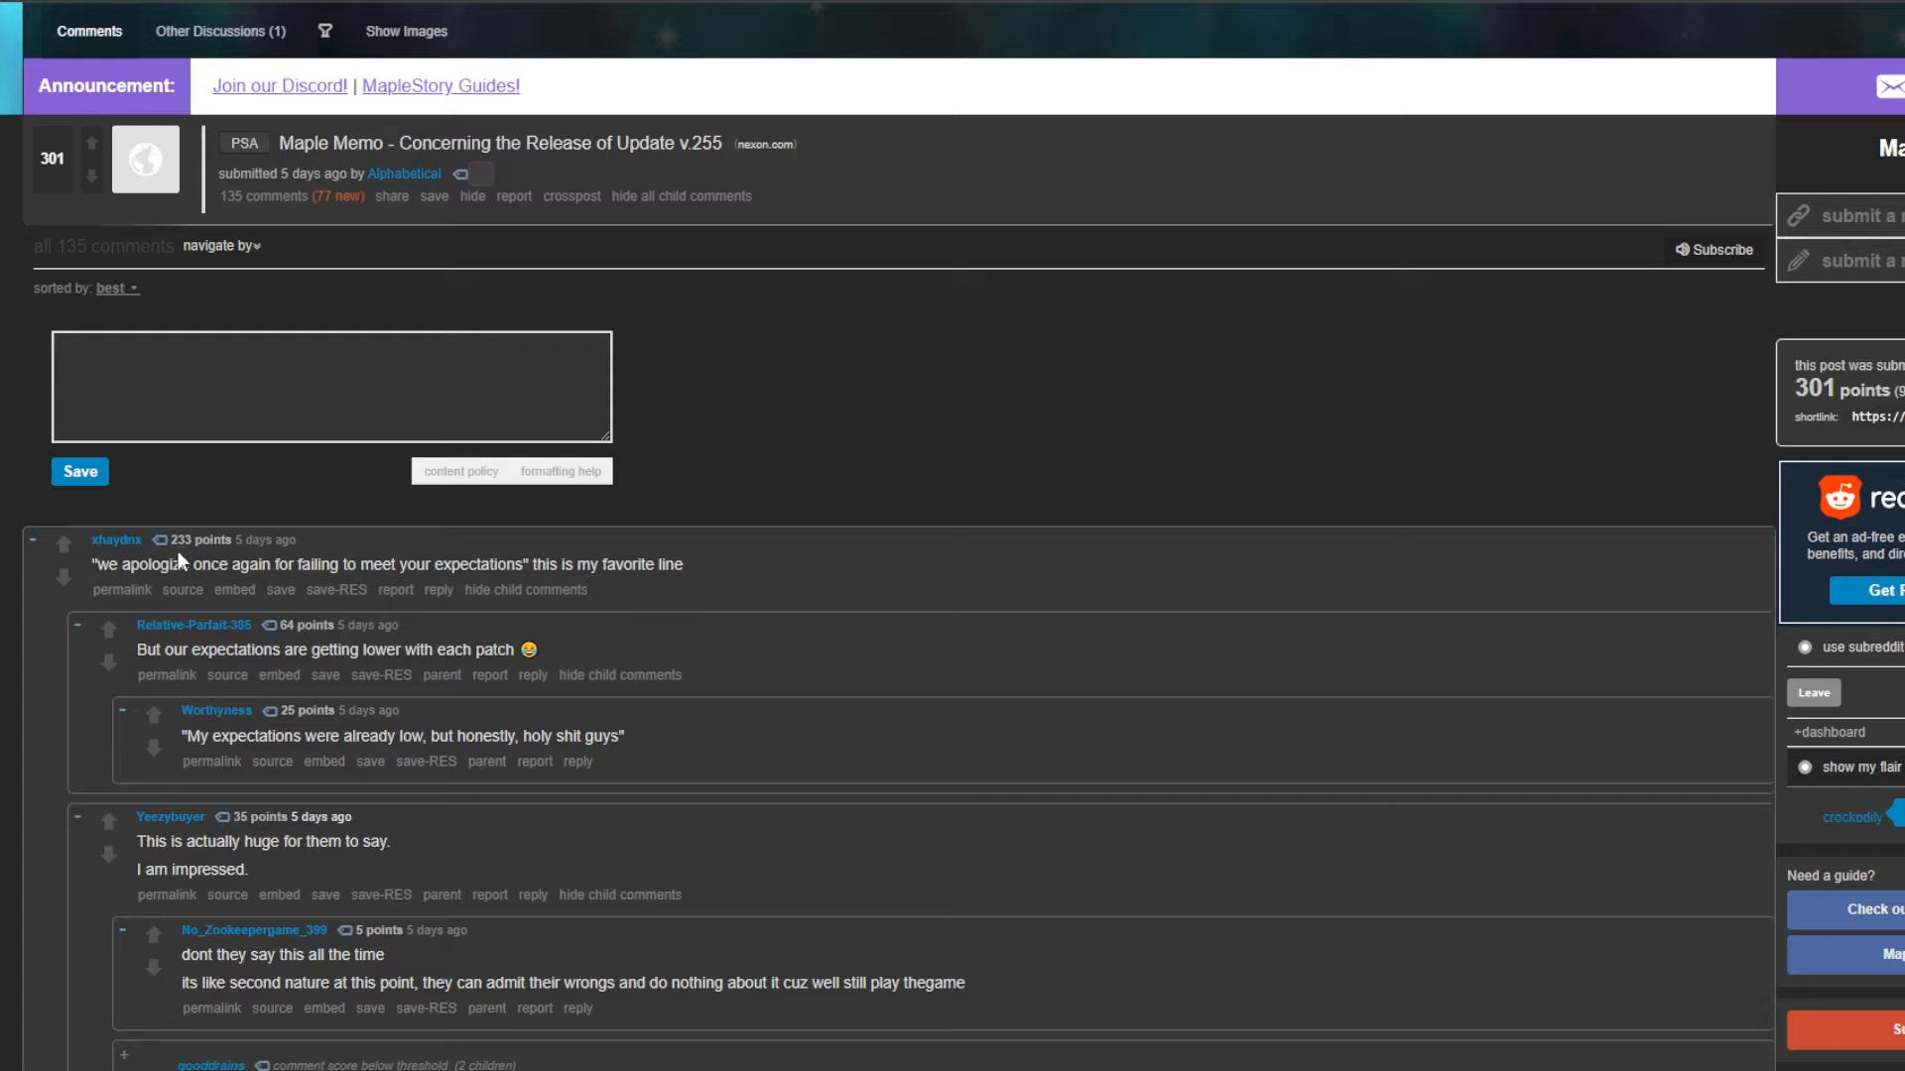
mouse_move(205, 562)
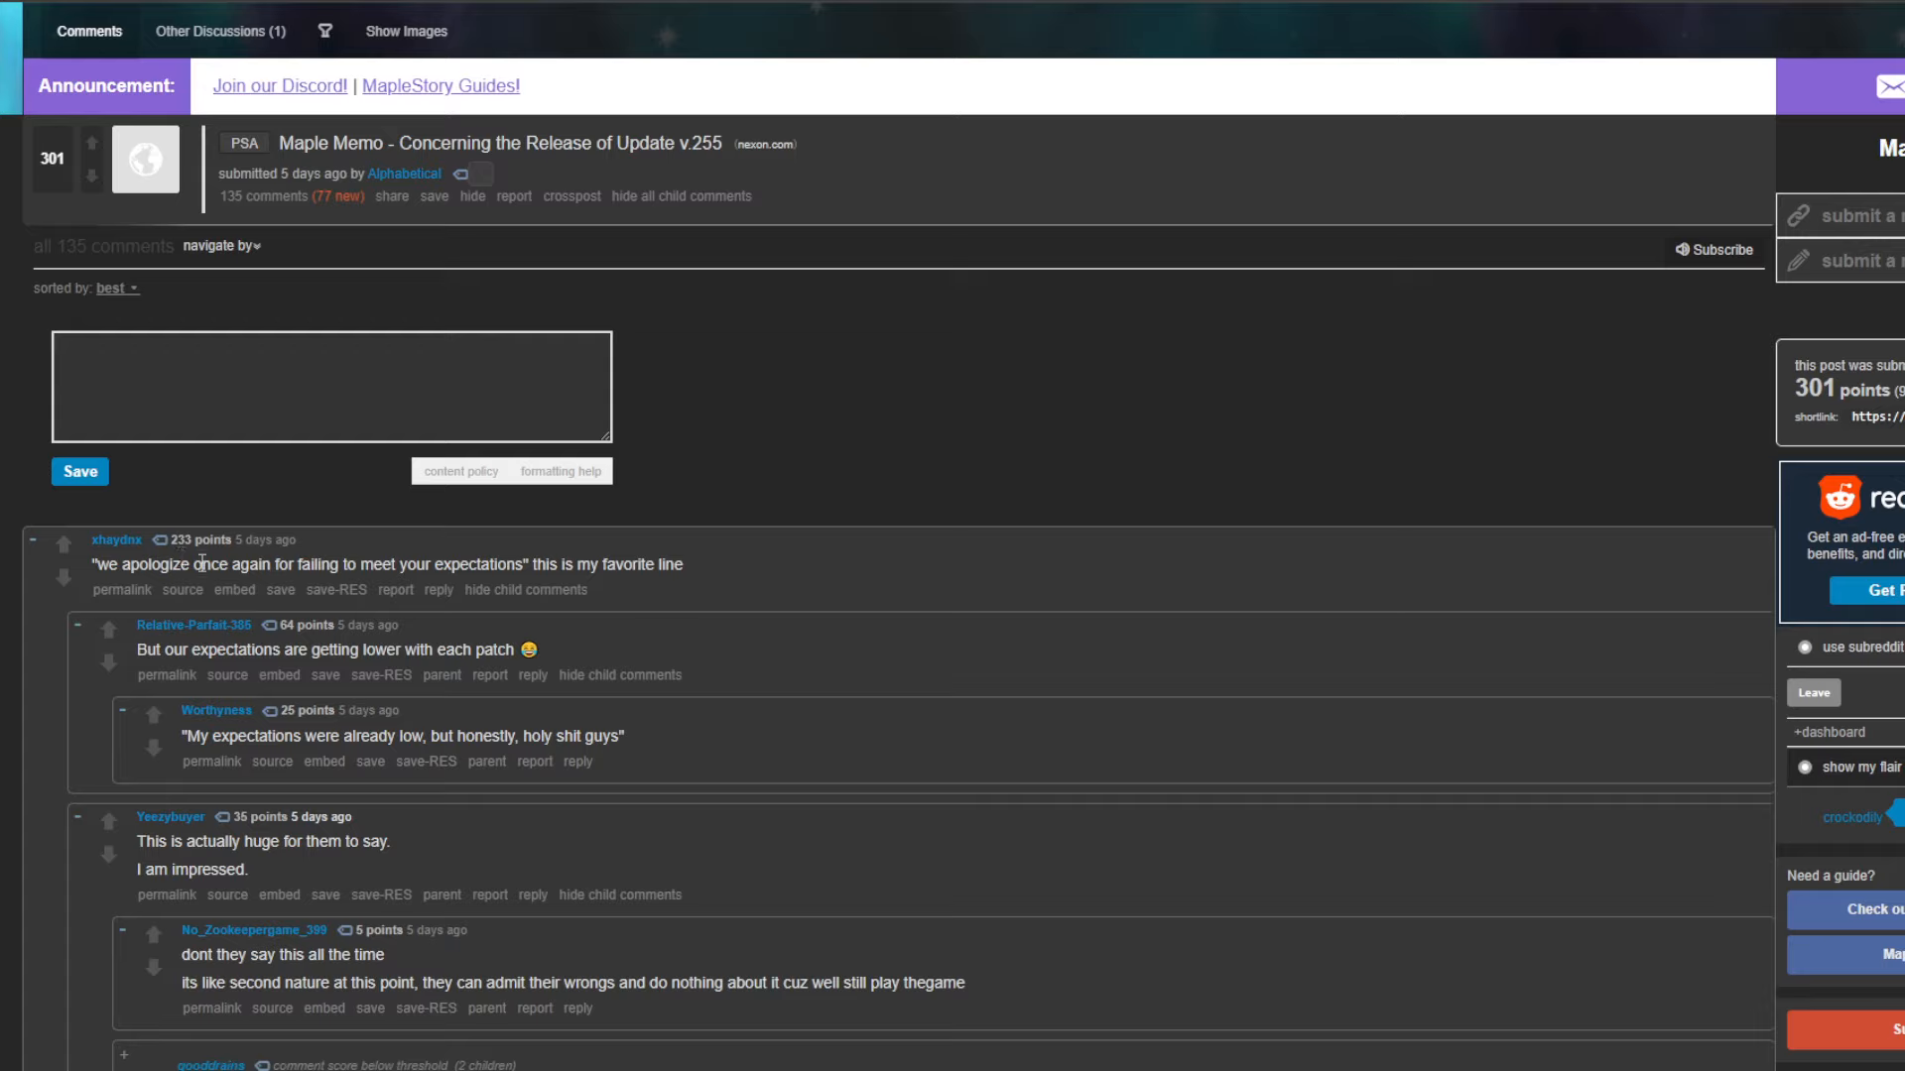
mouse_move(413, 562)
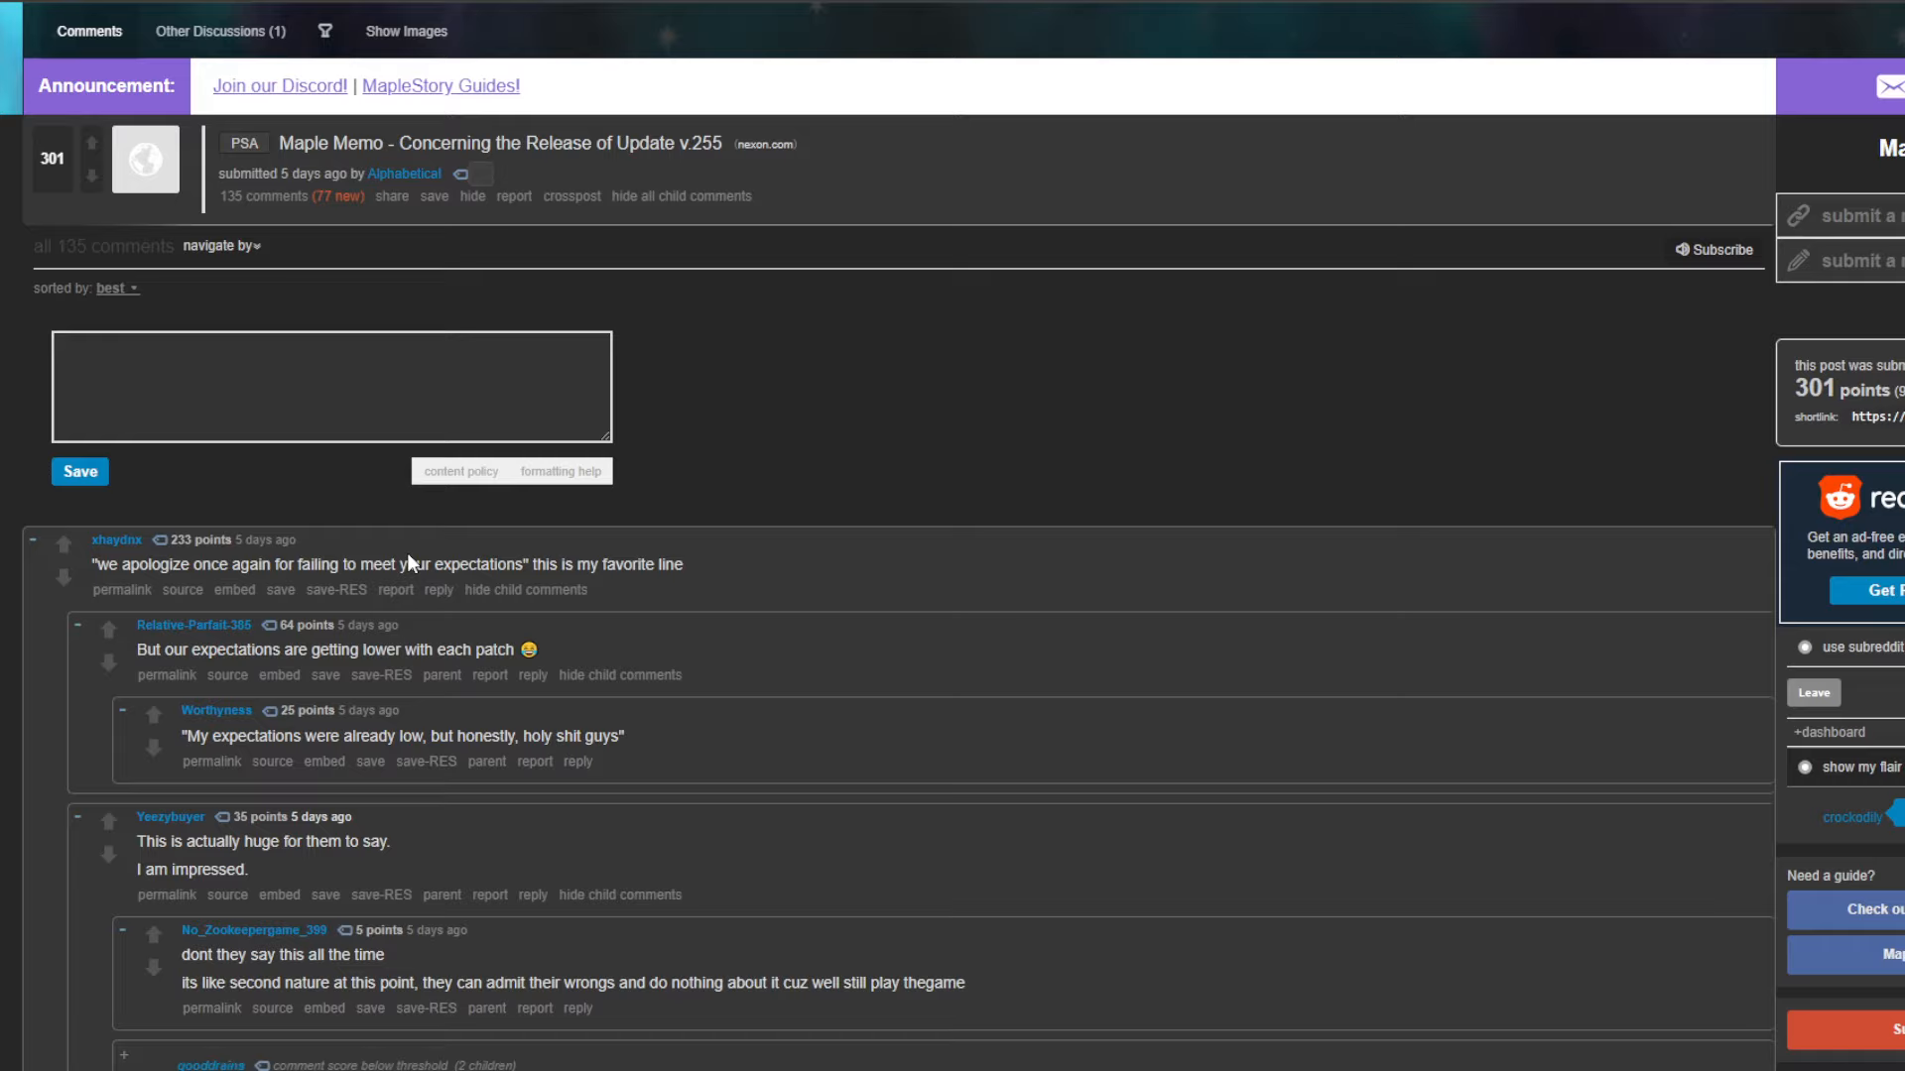
mouse_move(234, 589)
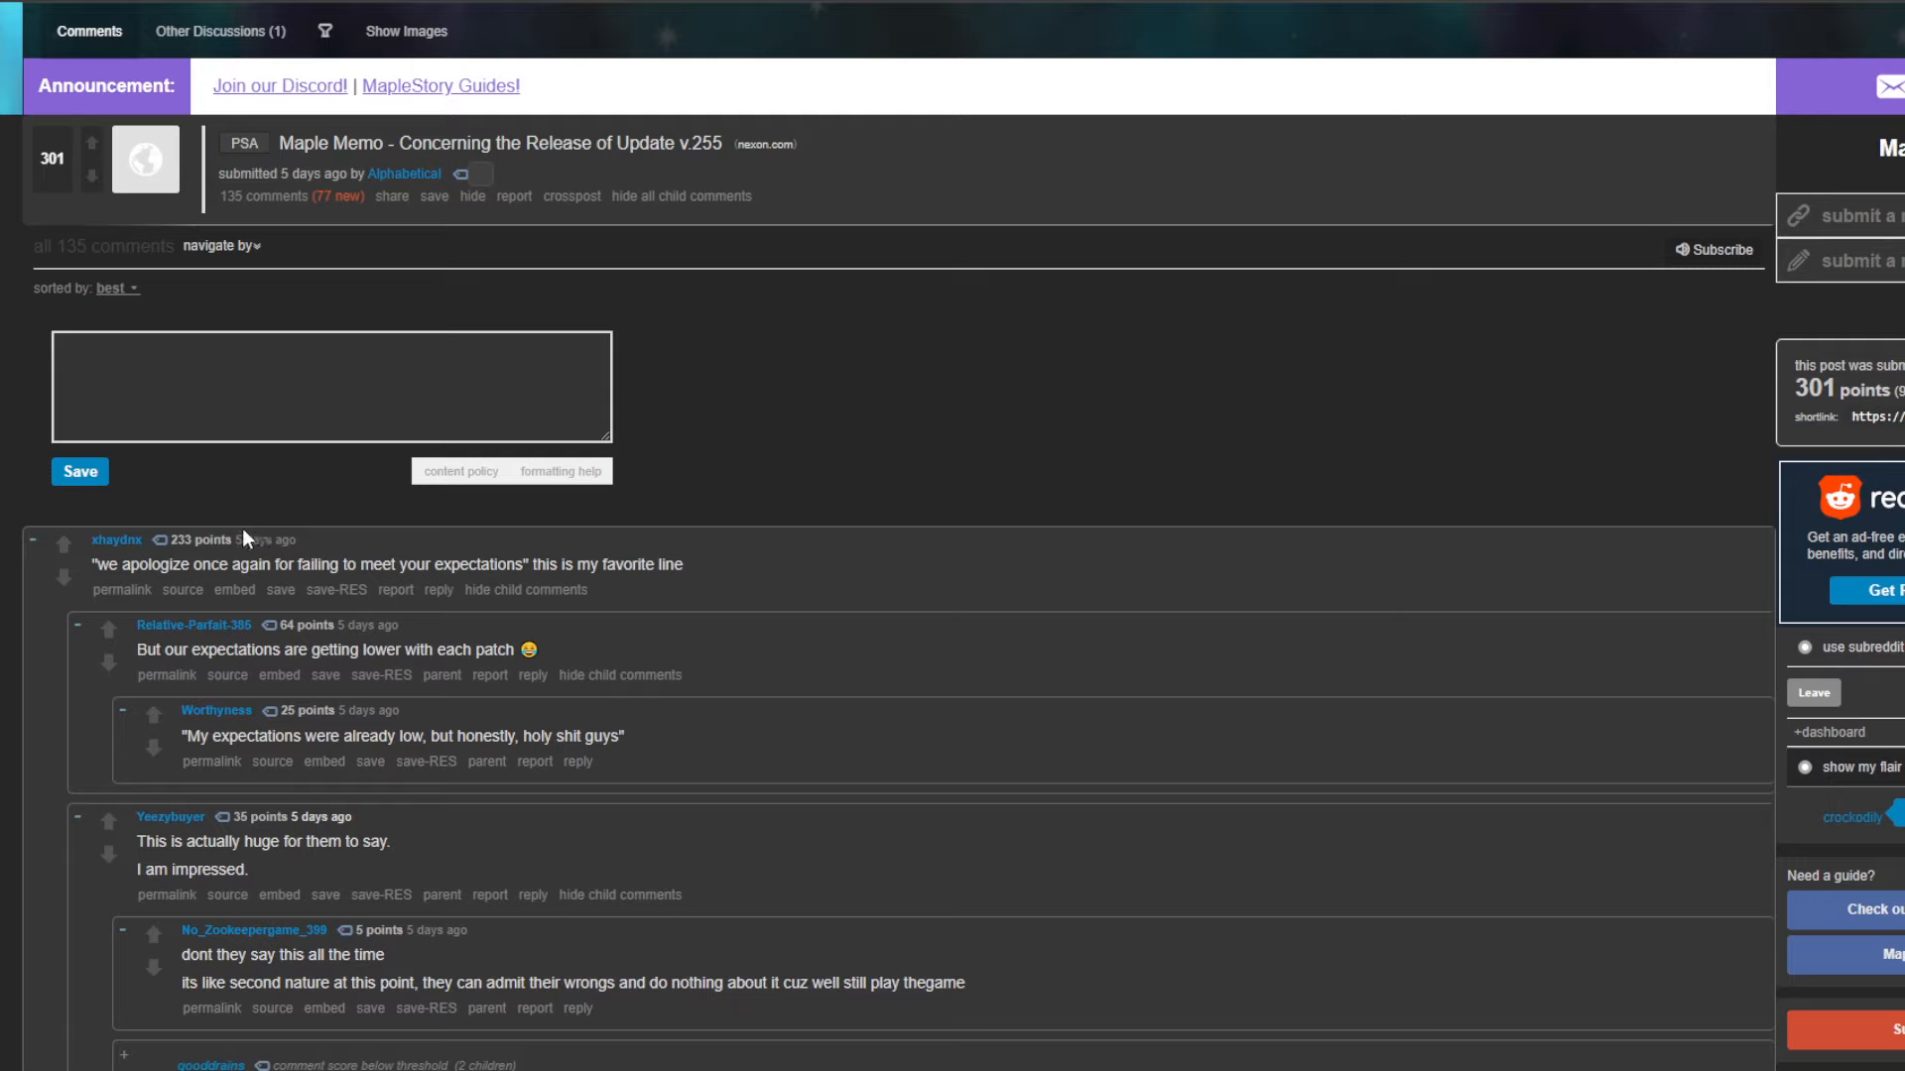
mouse_move(617, 362)
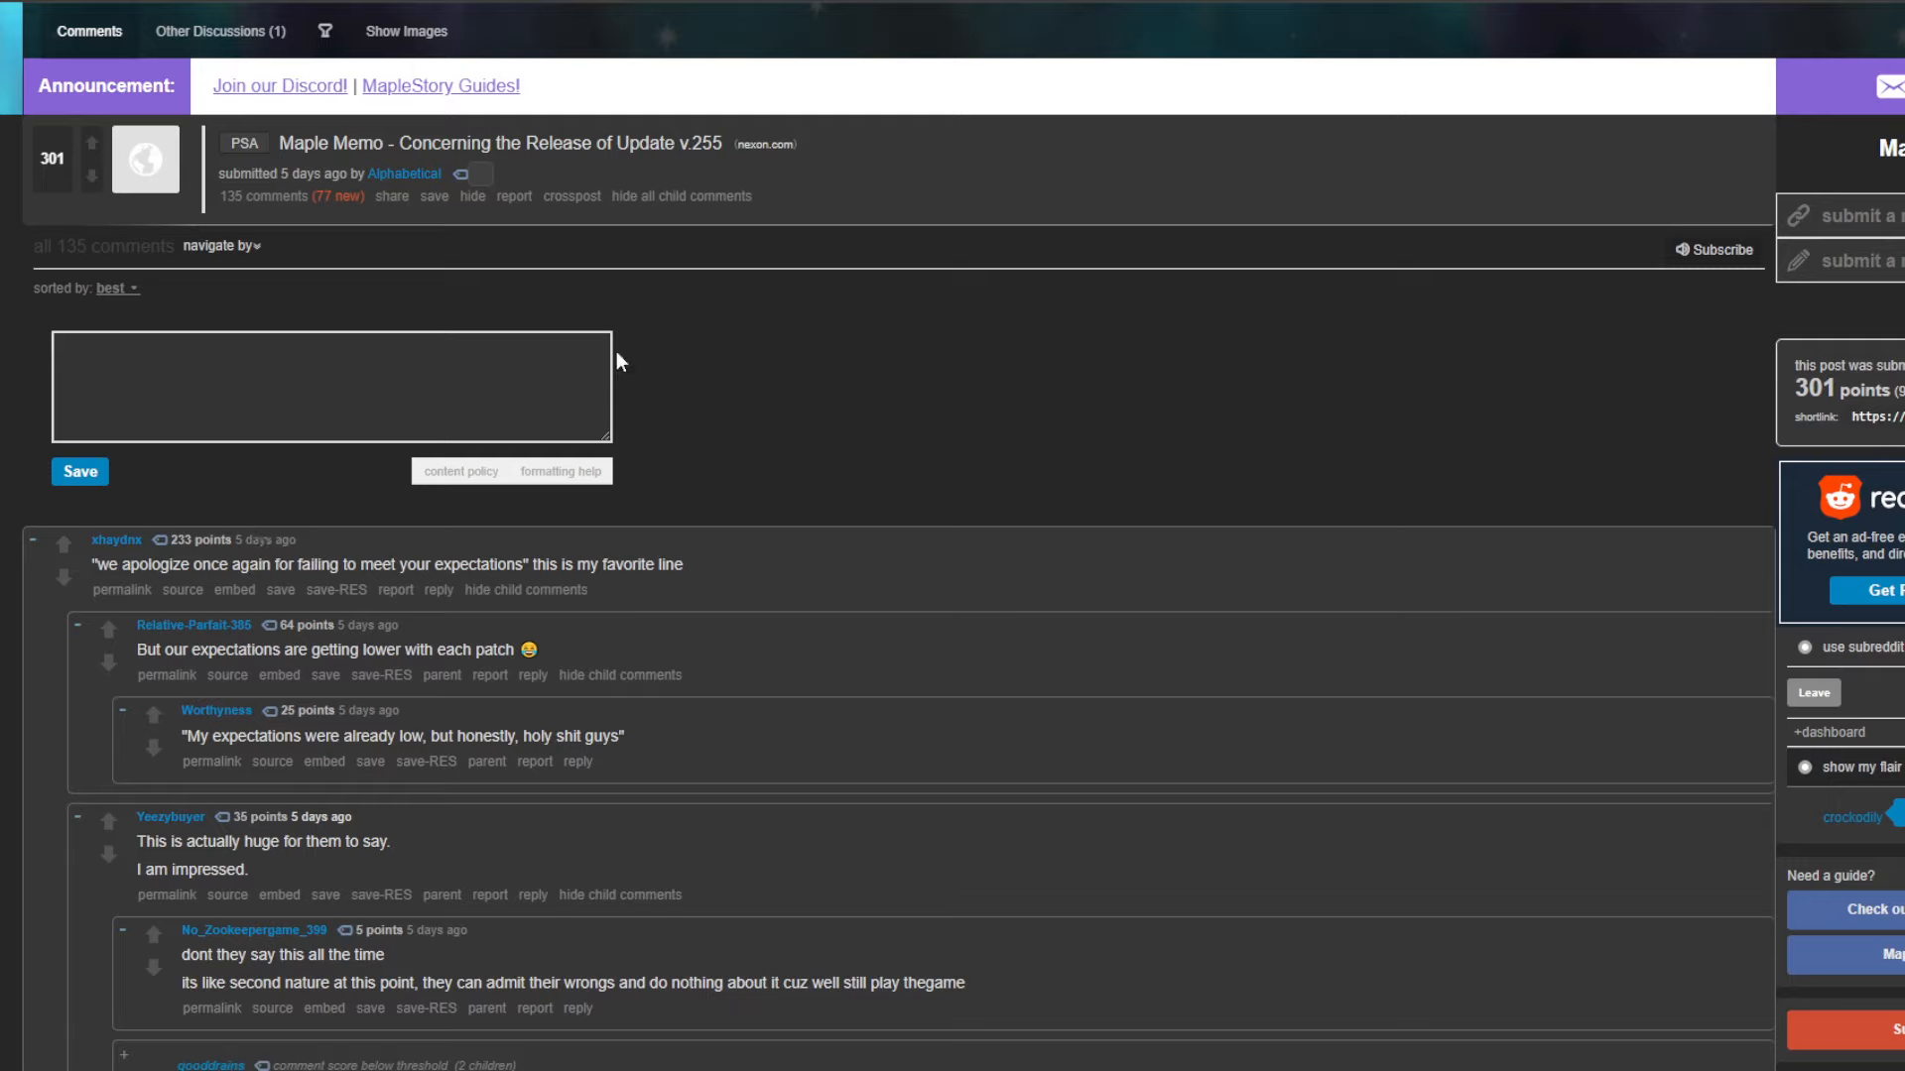
mouse_move(522, 220)
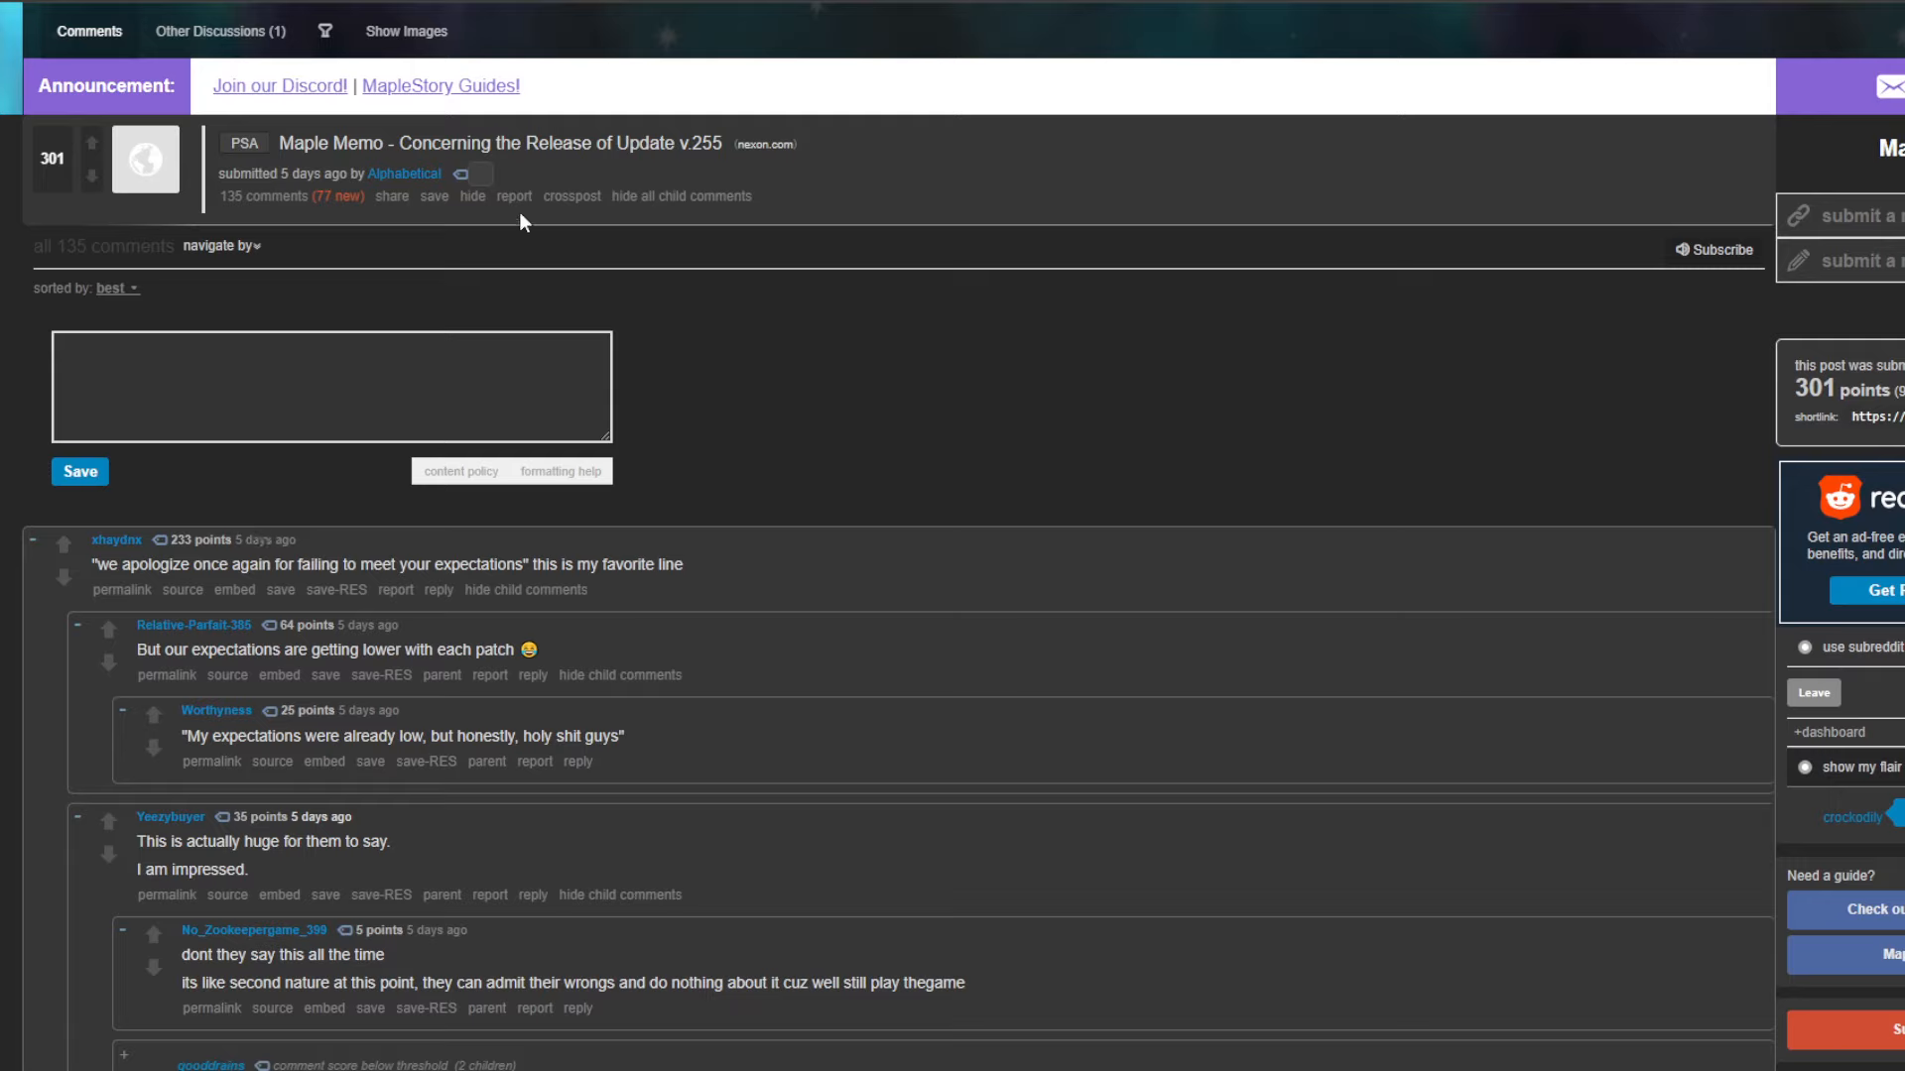
- Read through the comments on the 'Transparency appreciation post' thread
scroll(down, 3)
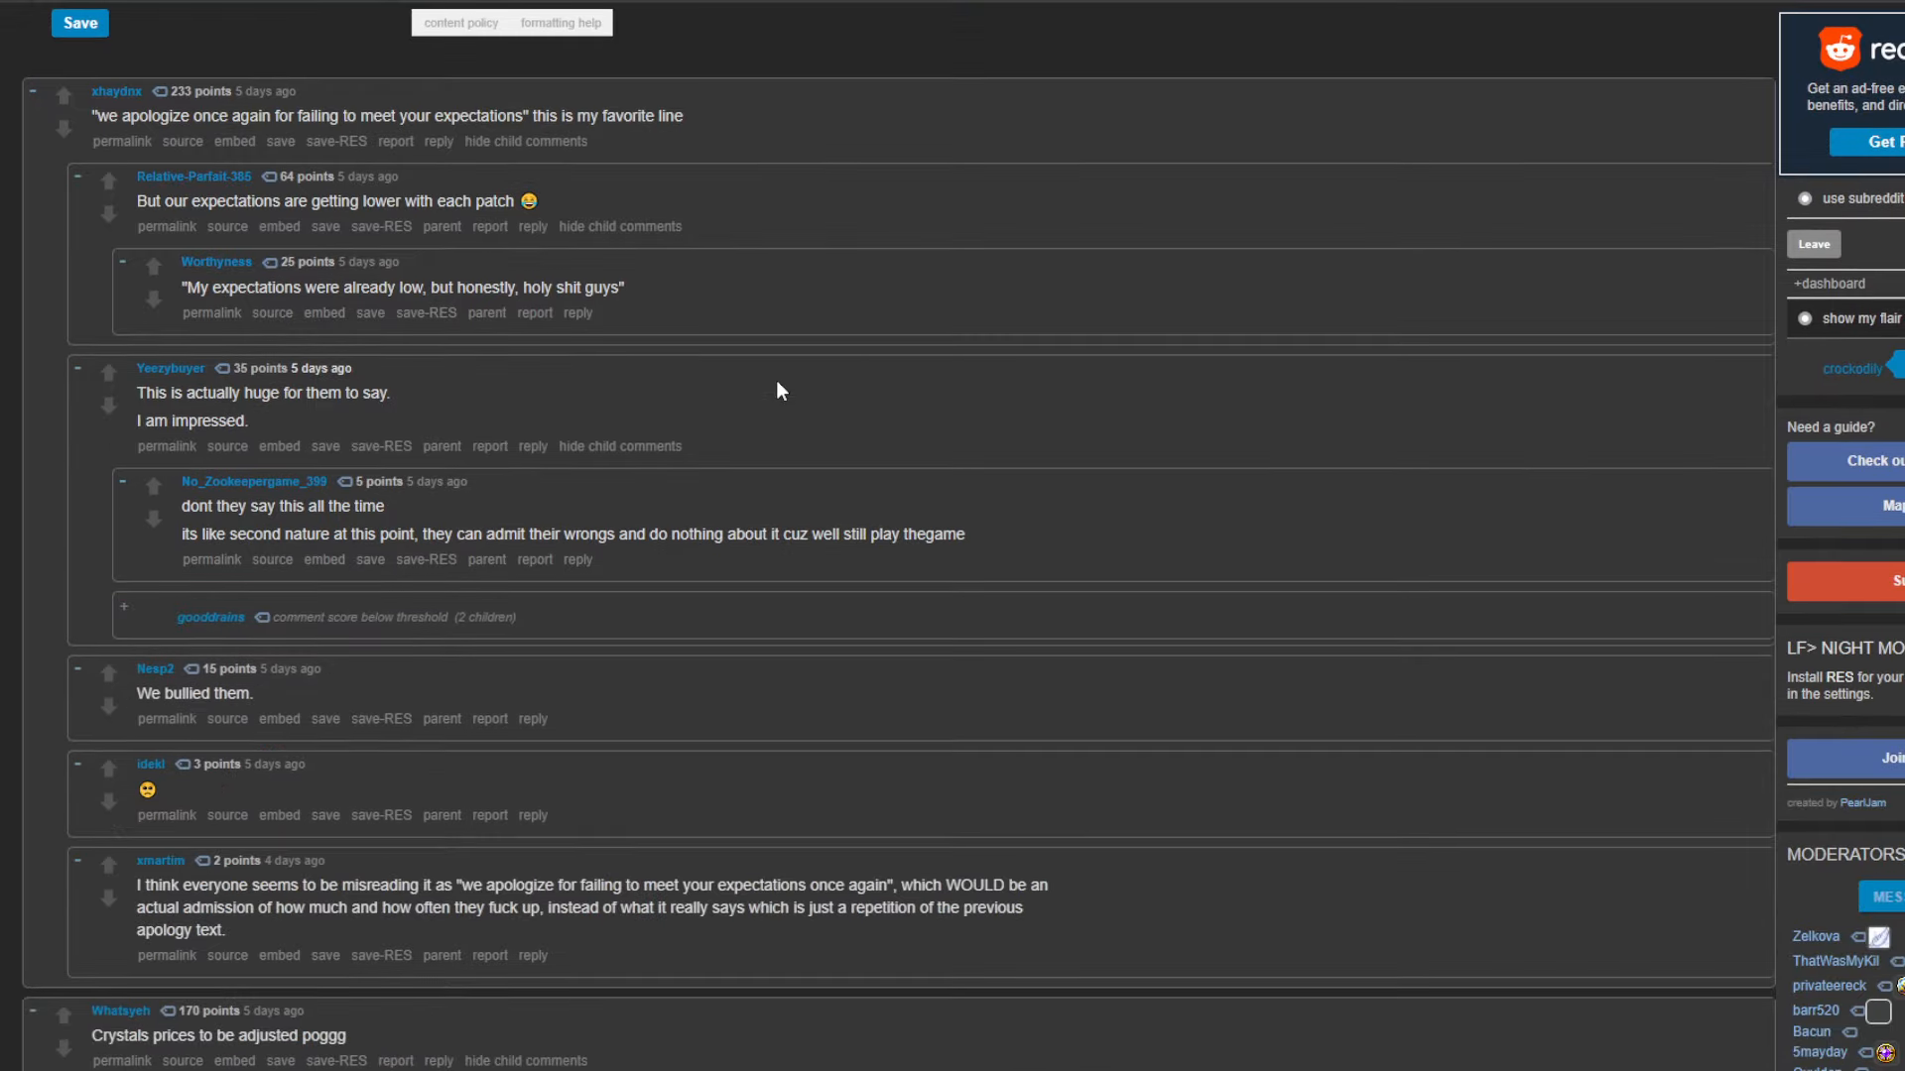
scroll(down, 3)
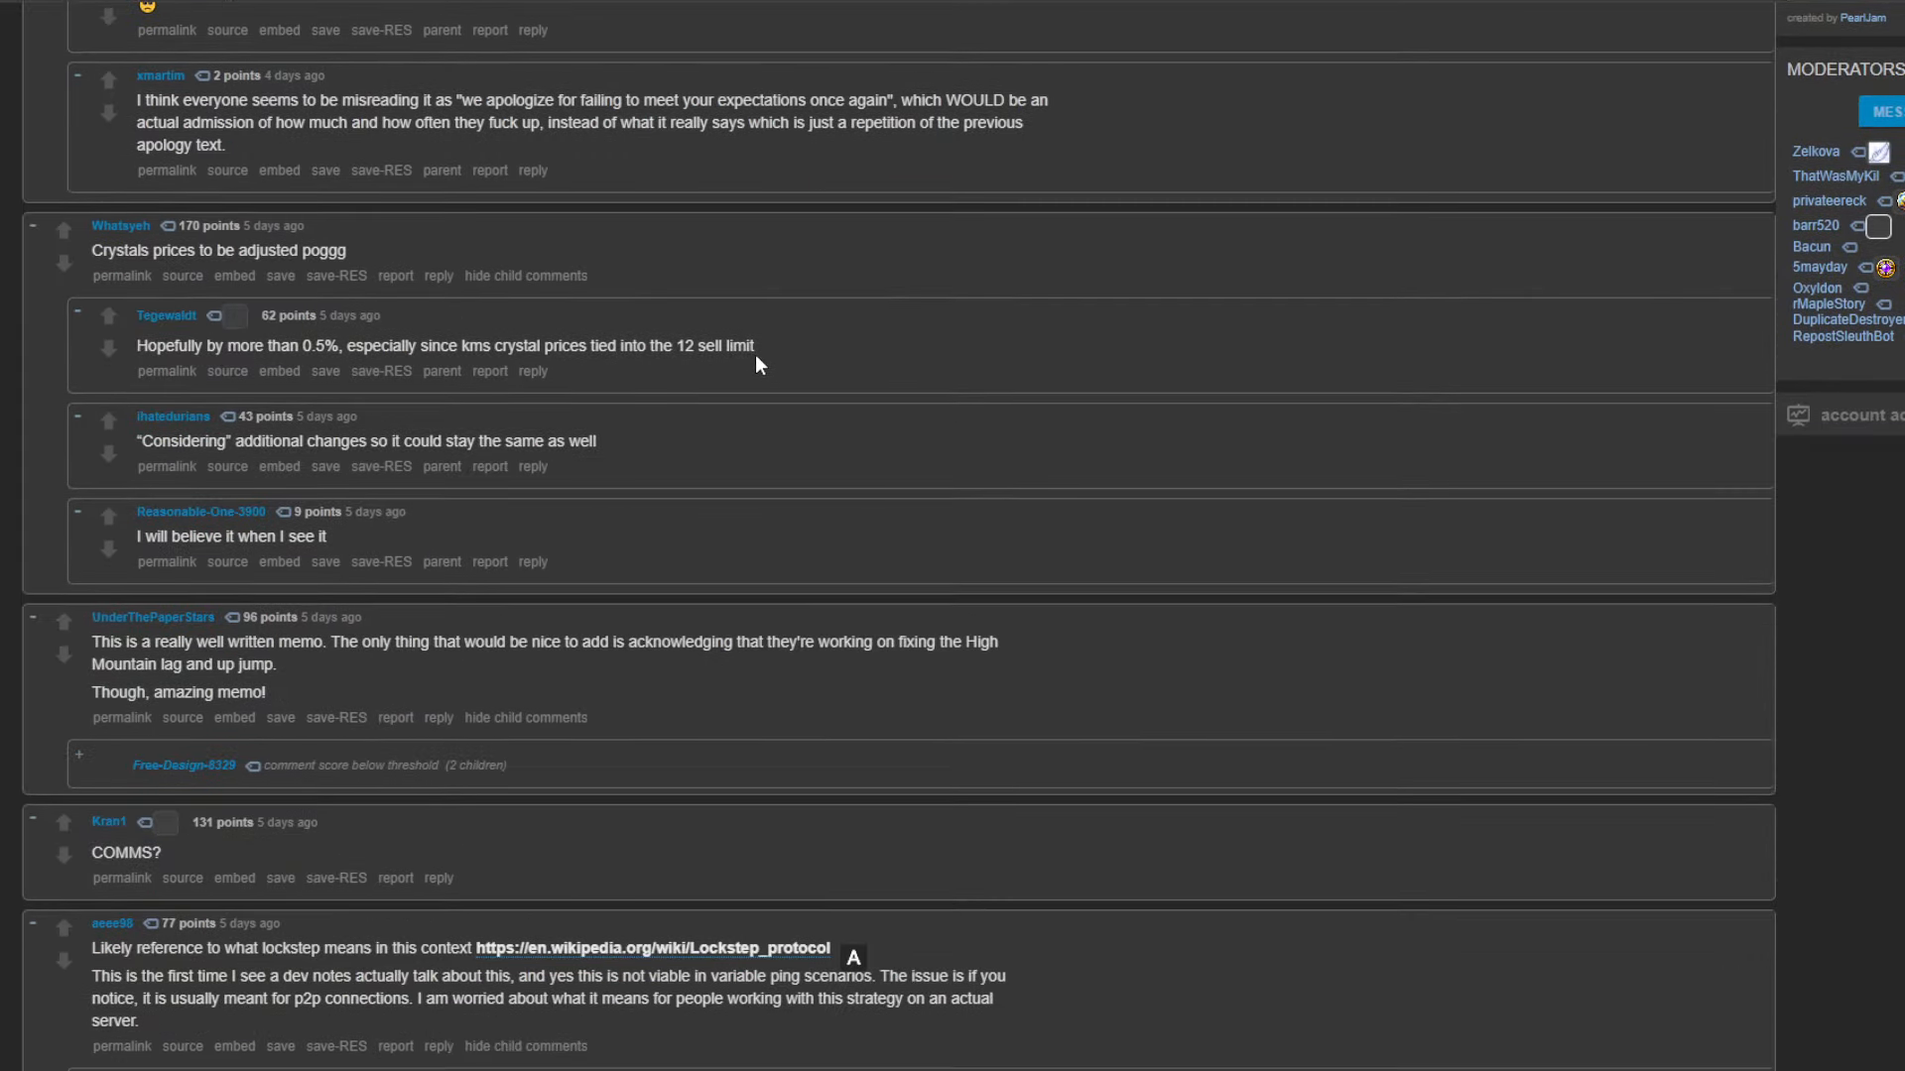
scroll(down, 3)
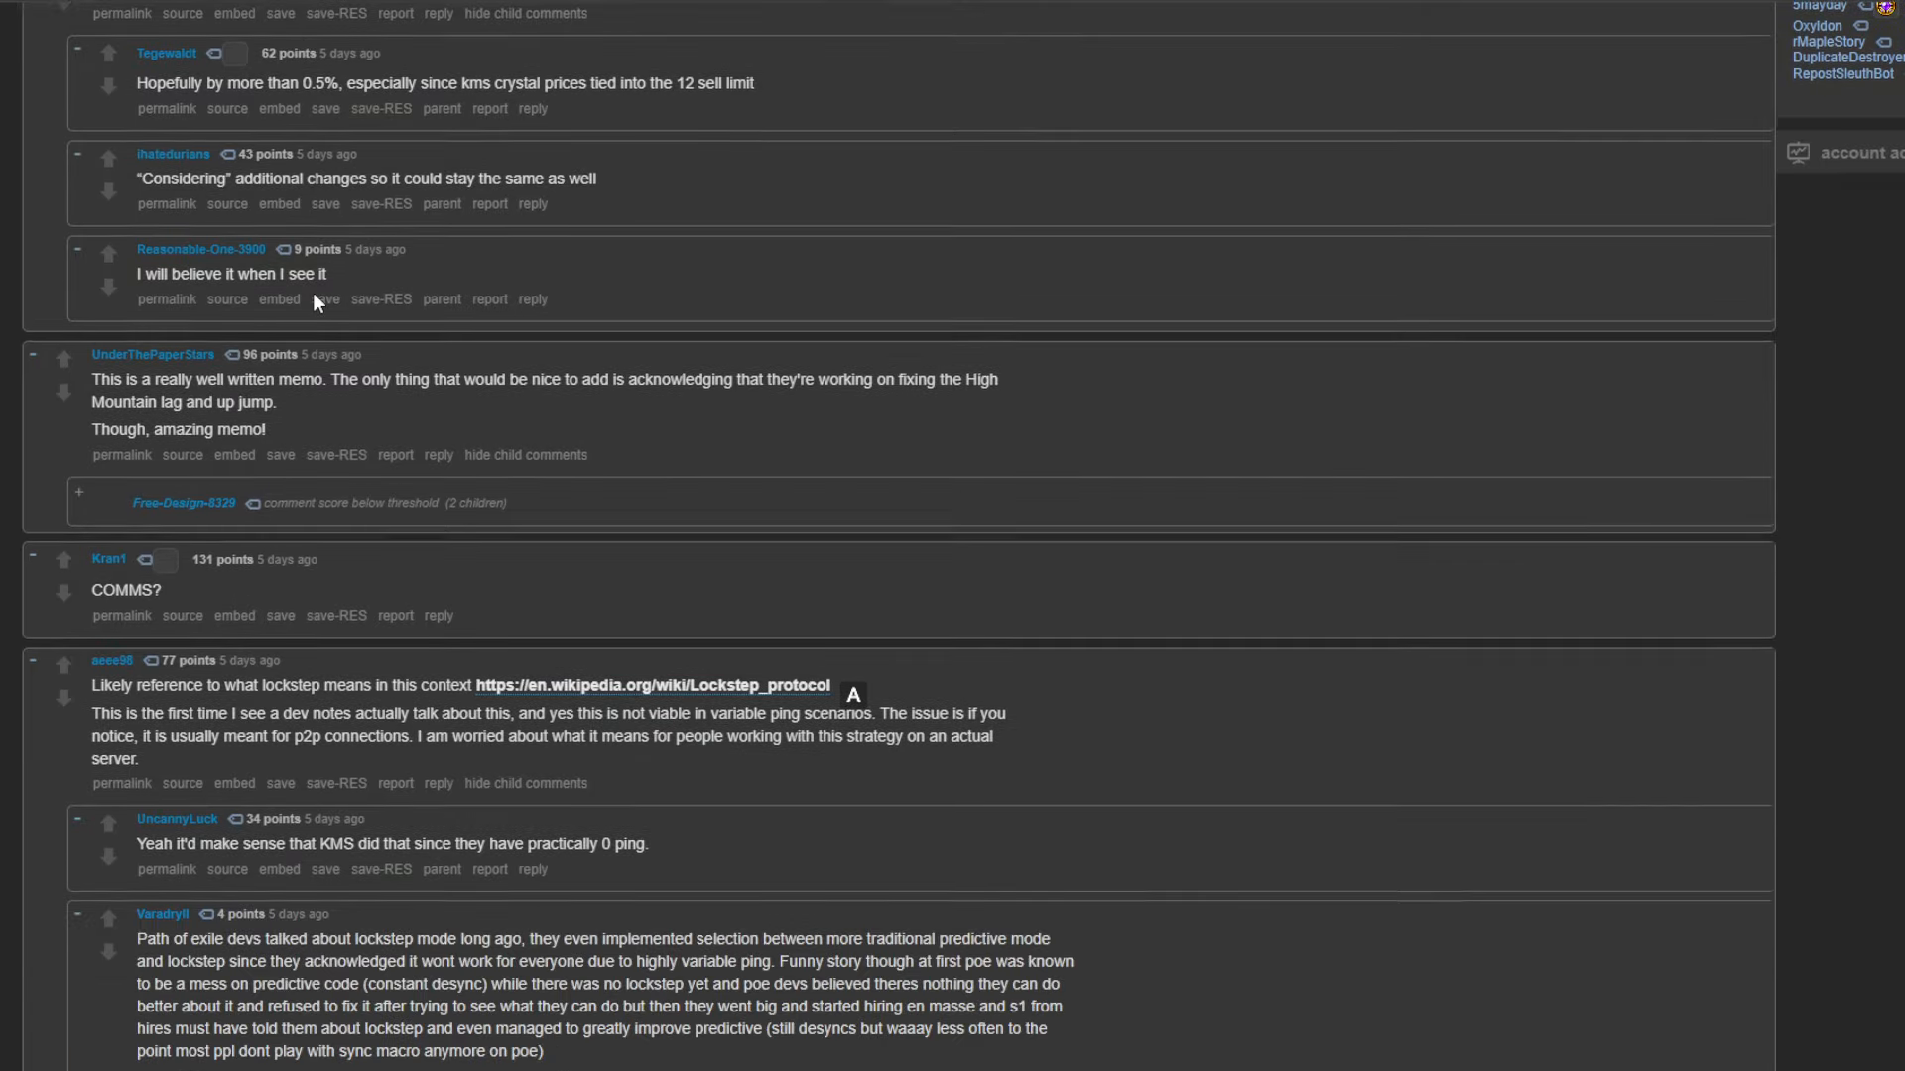
scroll(down, 3)
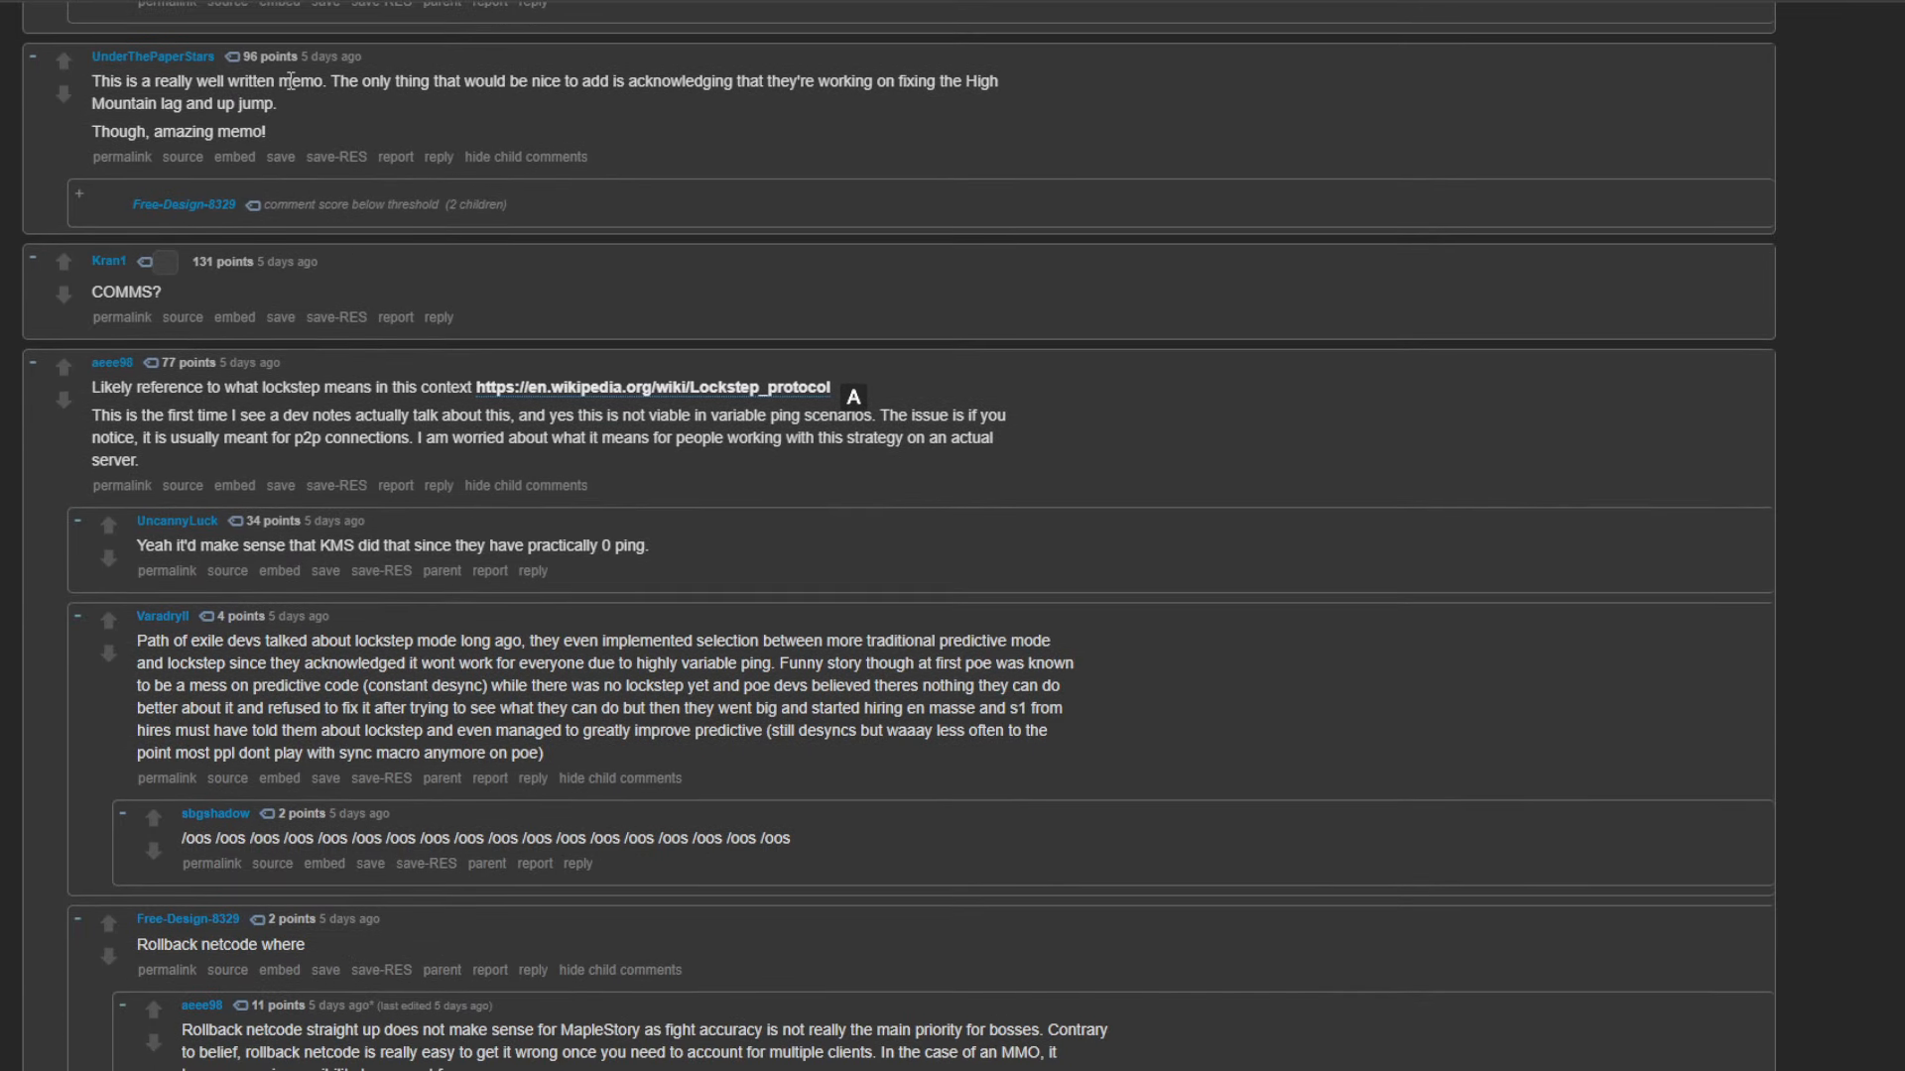
mouse_move(716, 99)
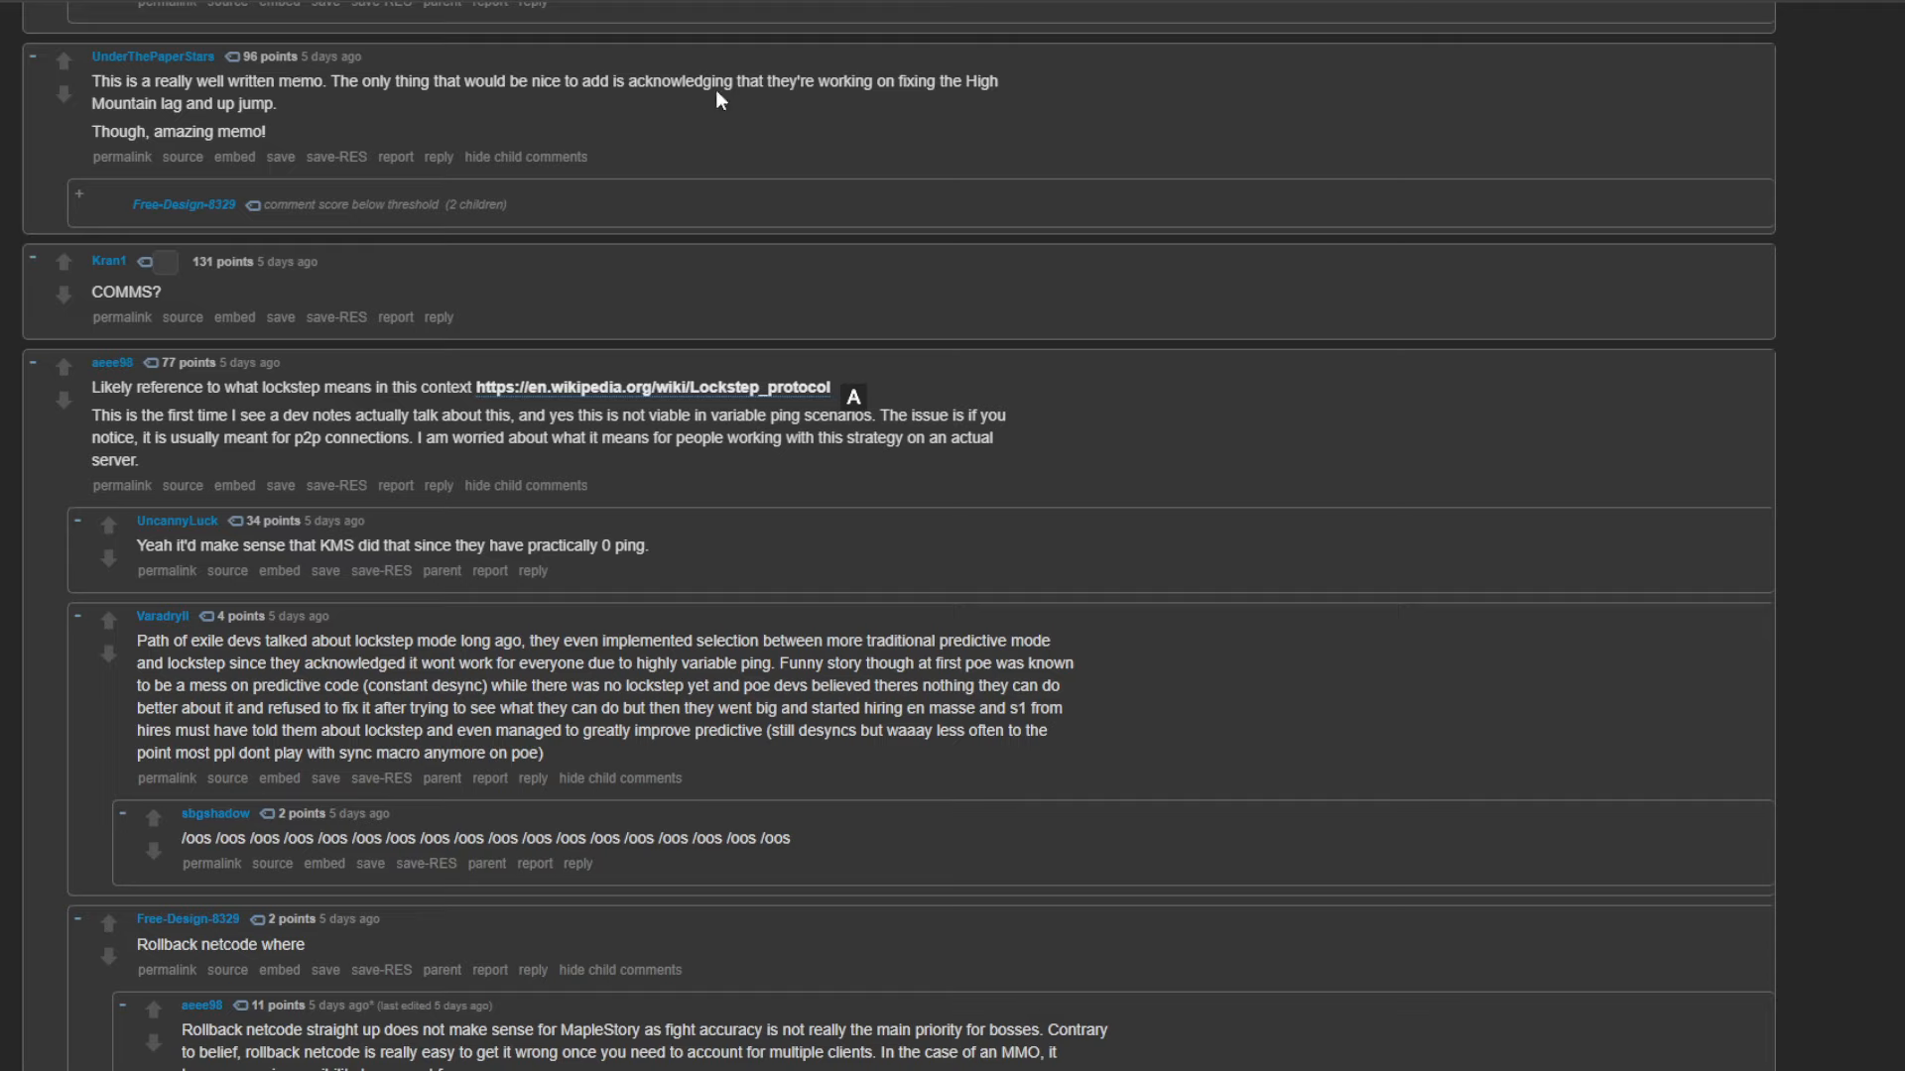
mouse_move(340, 133)
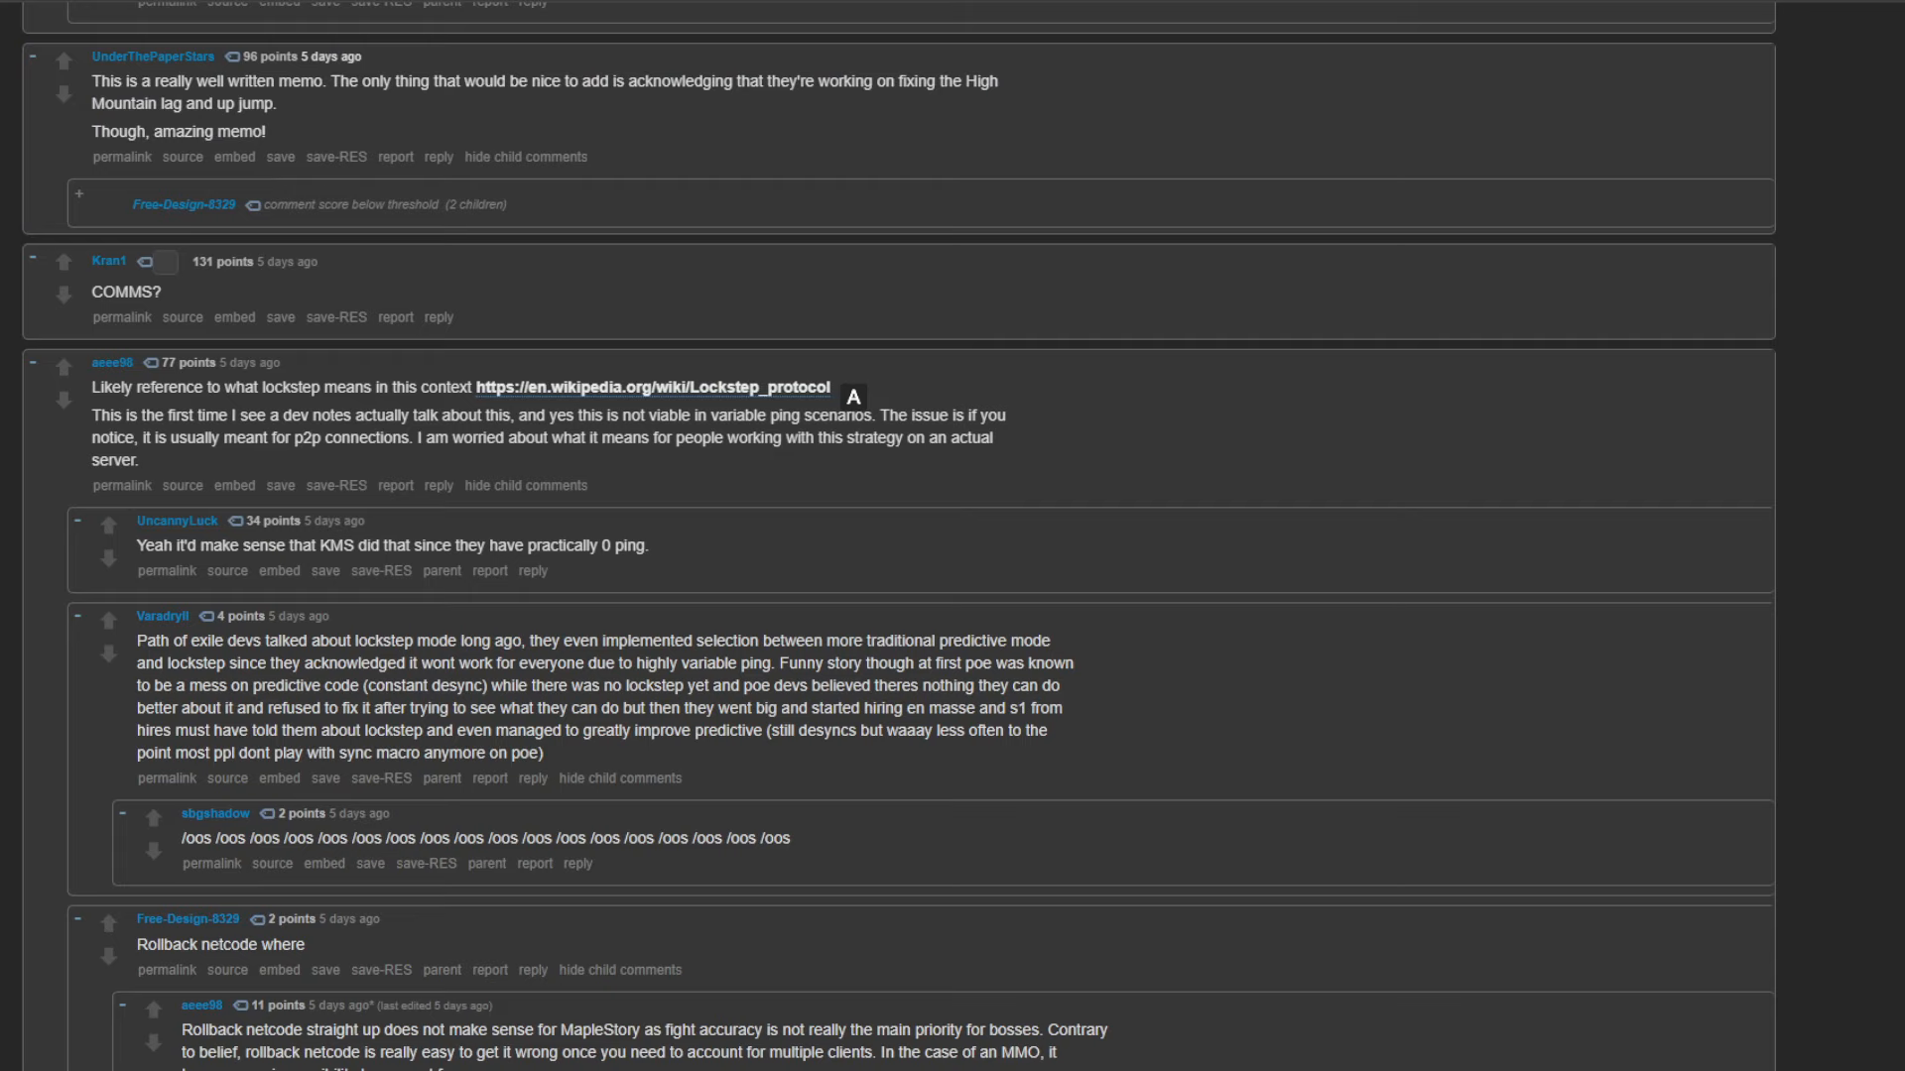
scroll(up, 3)
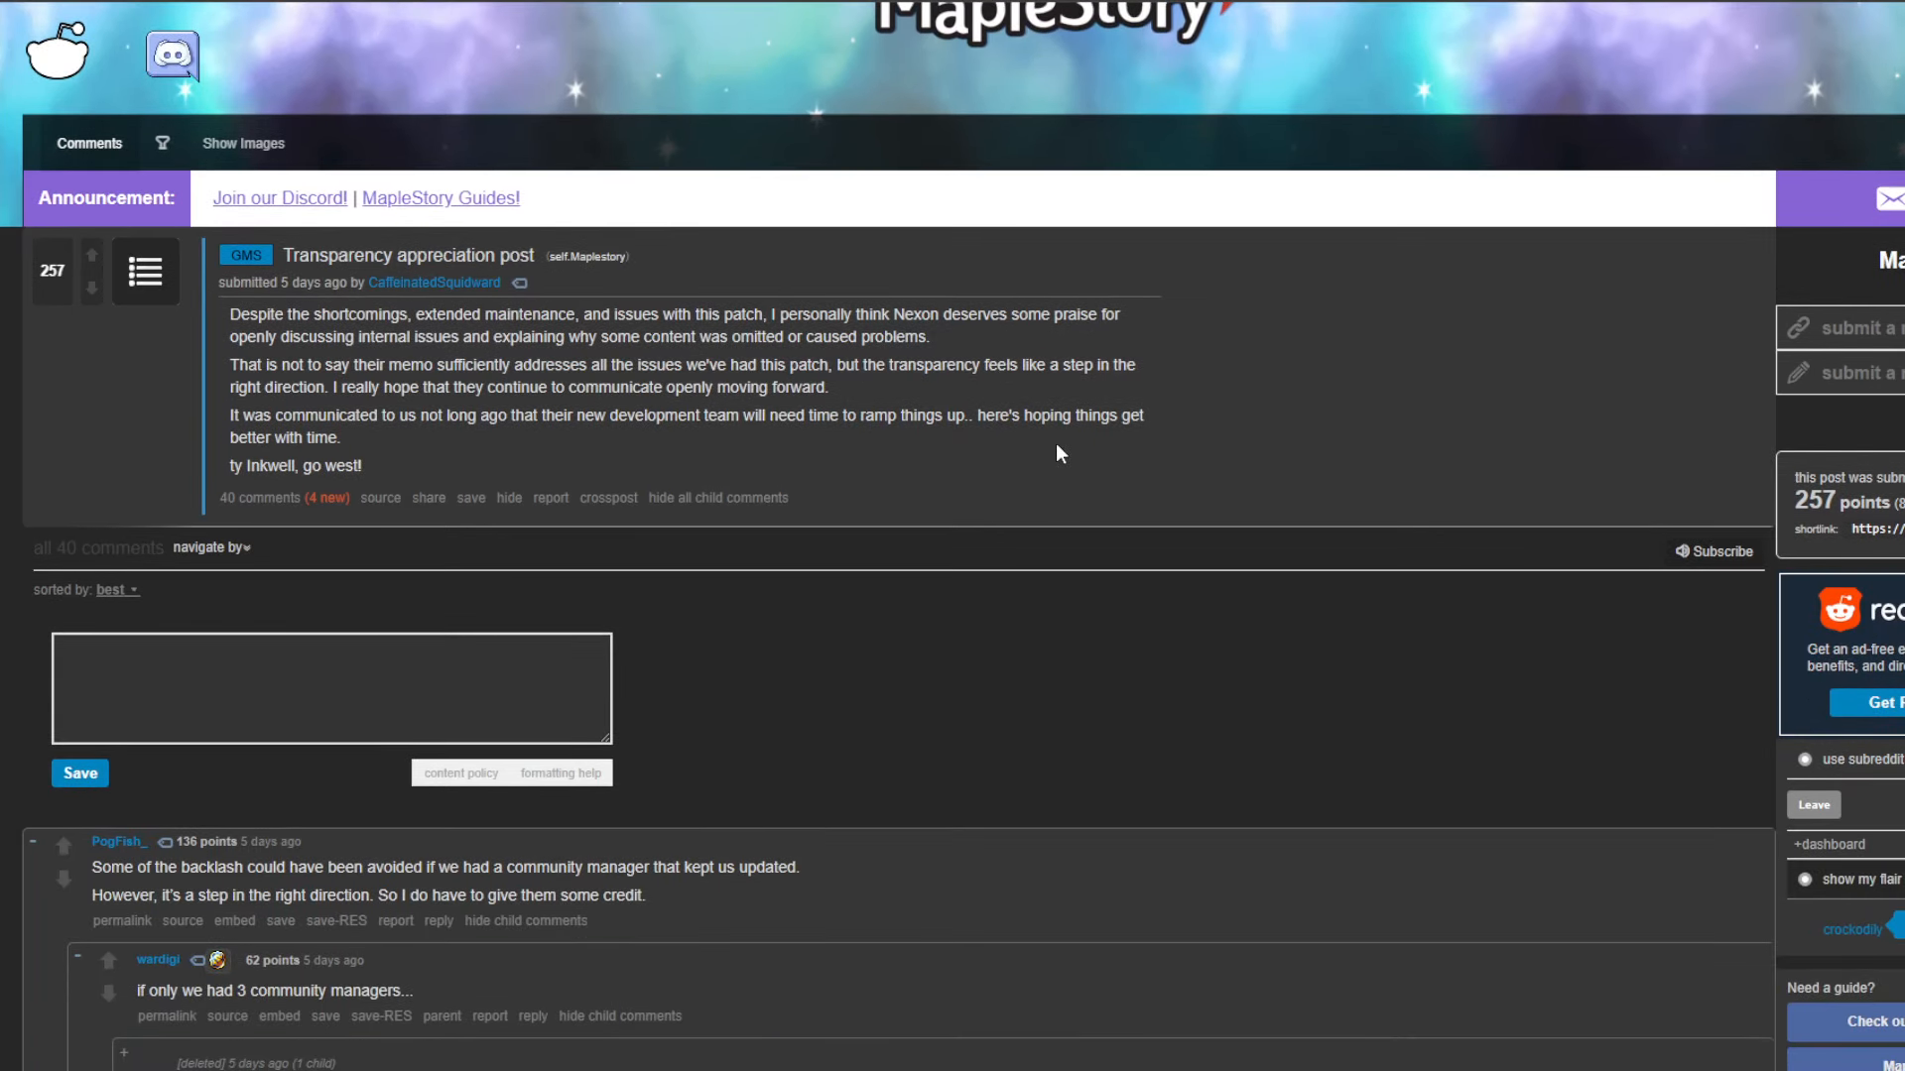
scroll(up, 3)
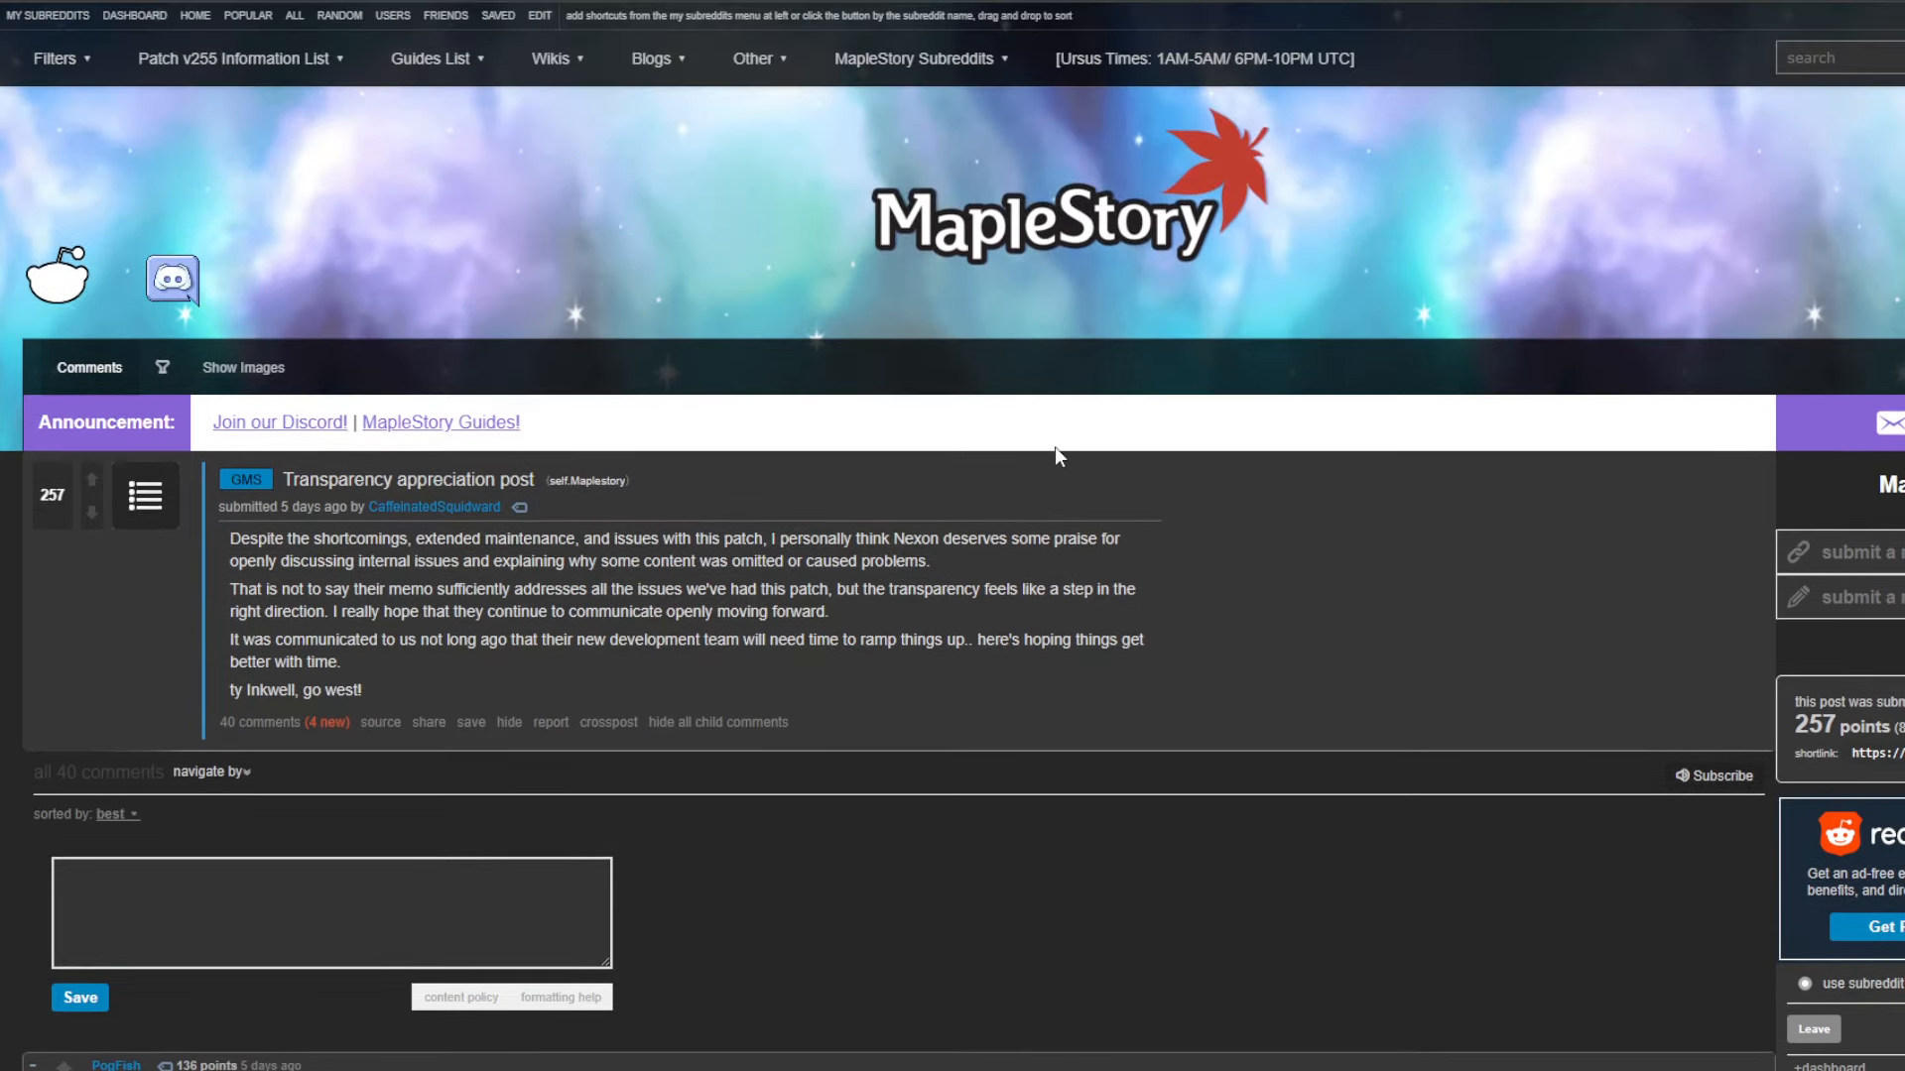
mouse_move(867, 621)
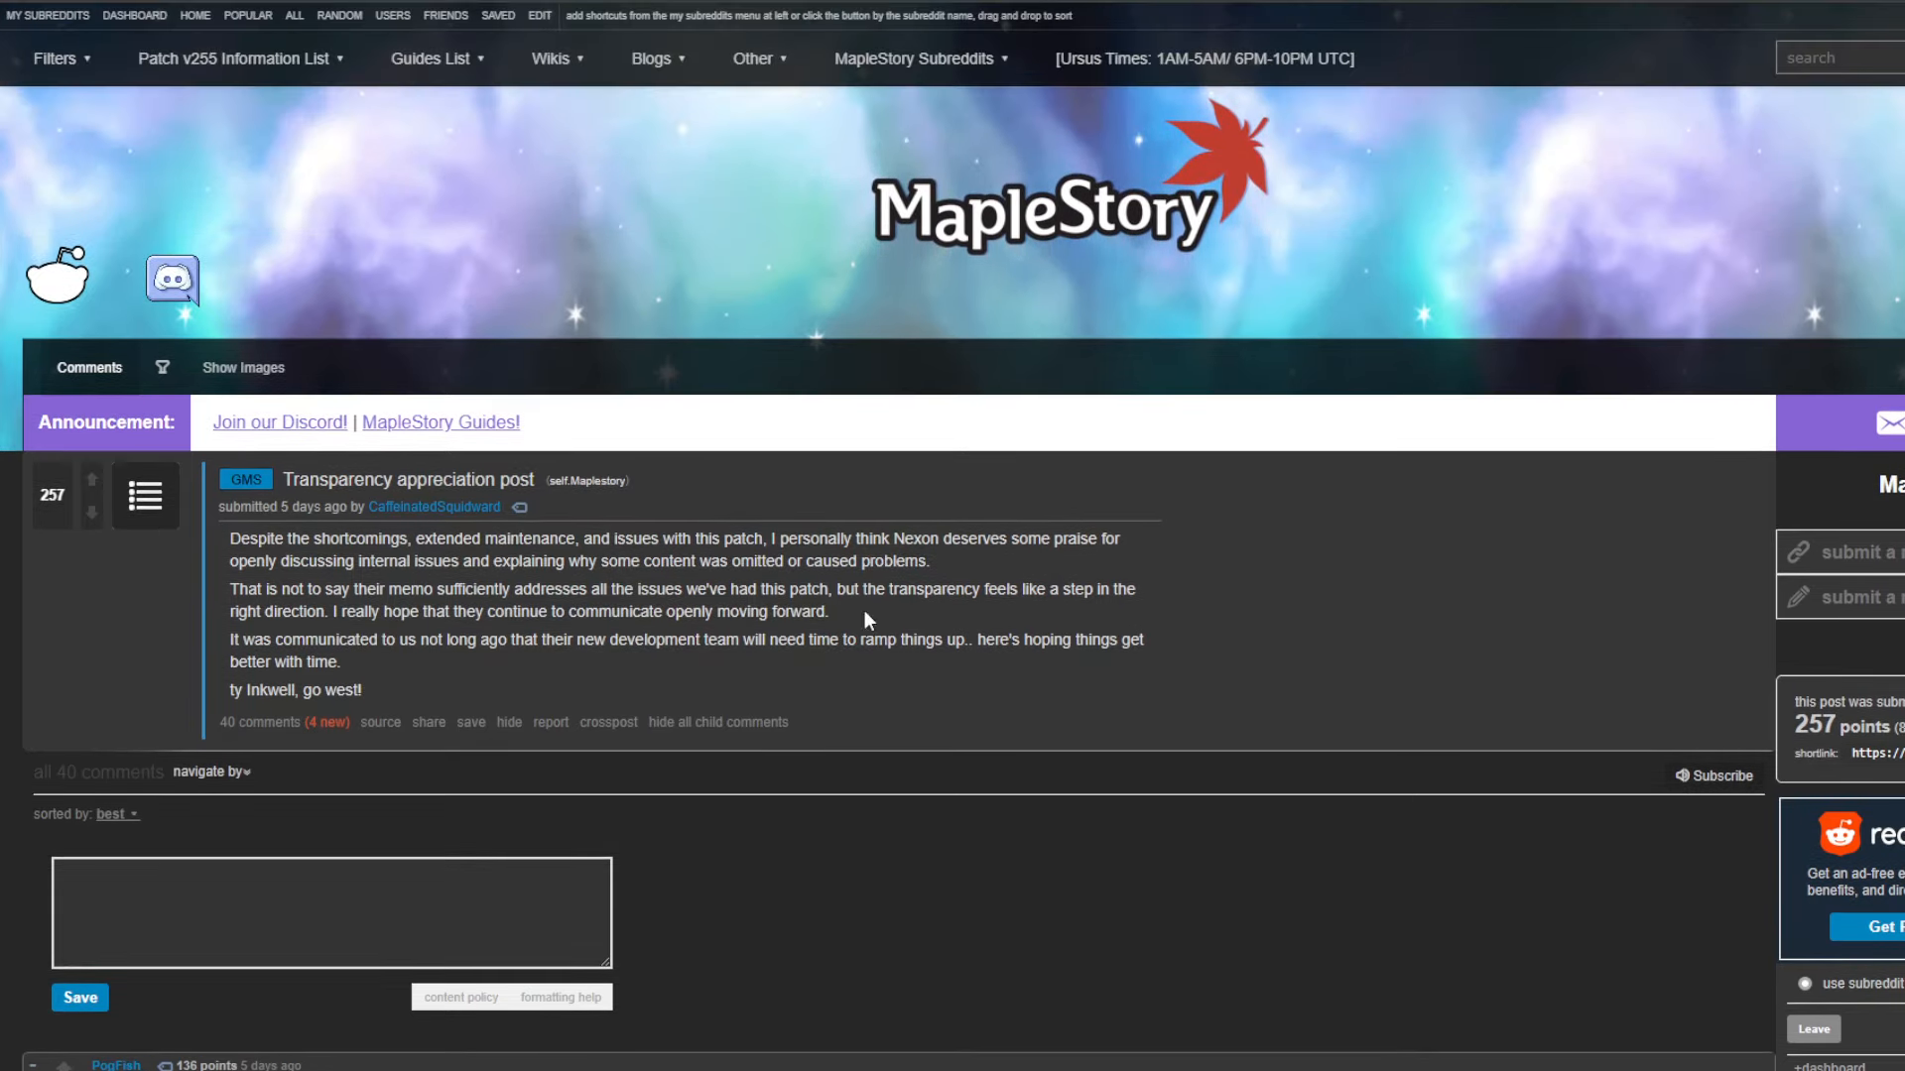
scroll(down, 3)
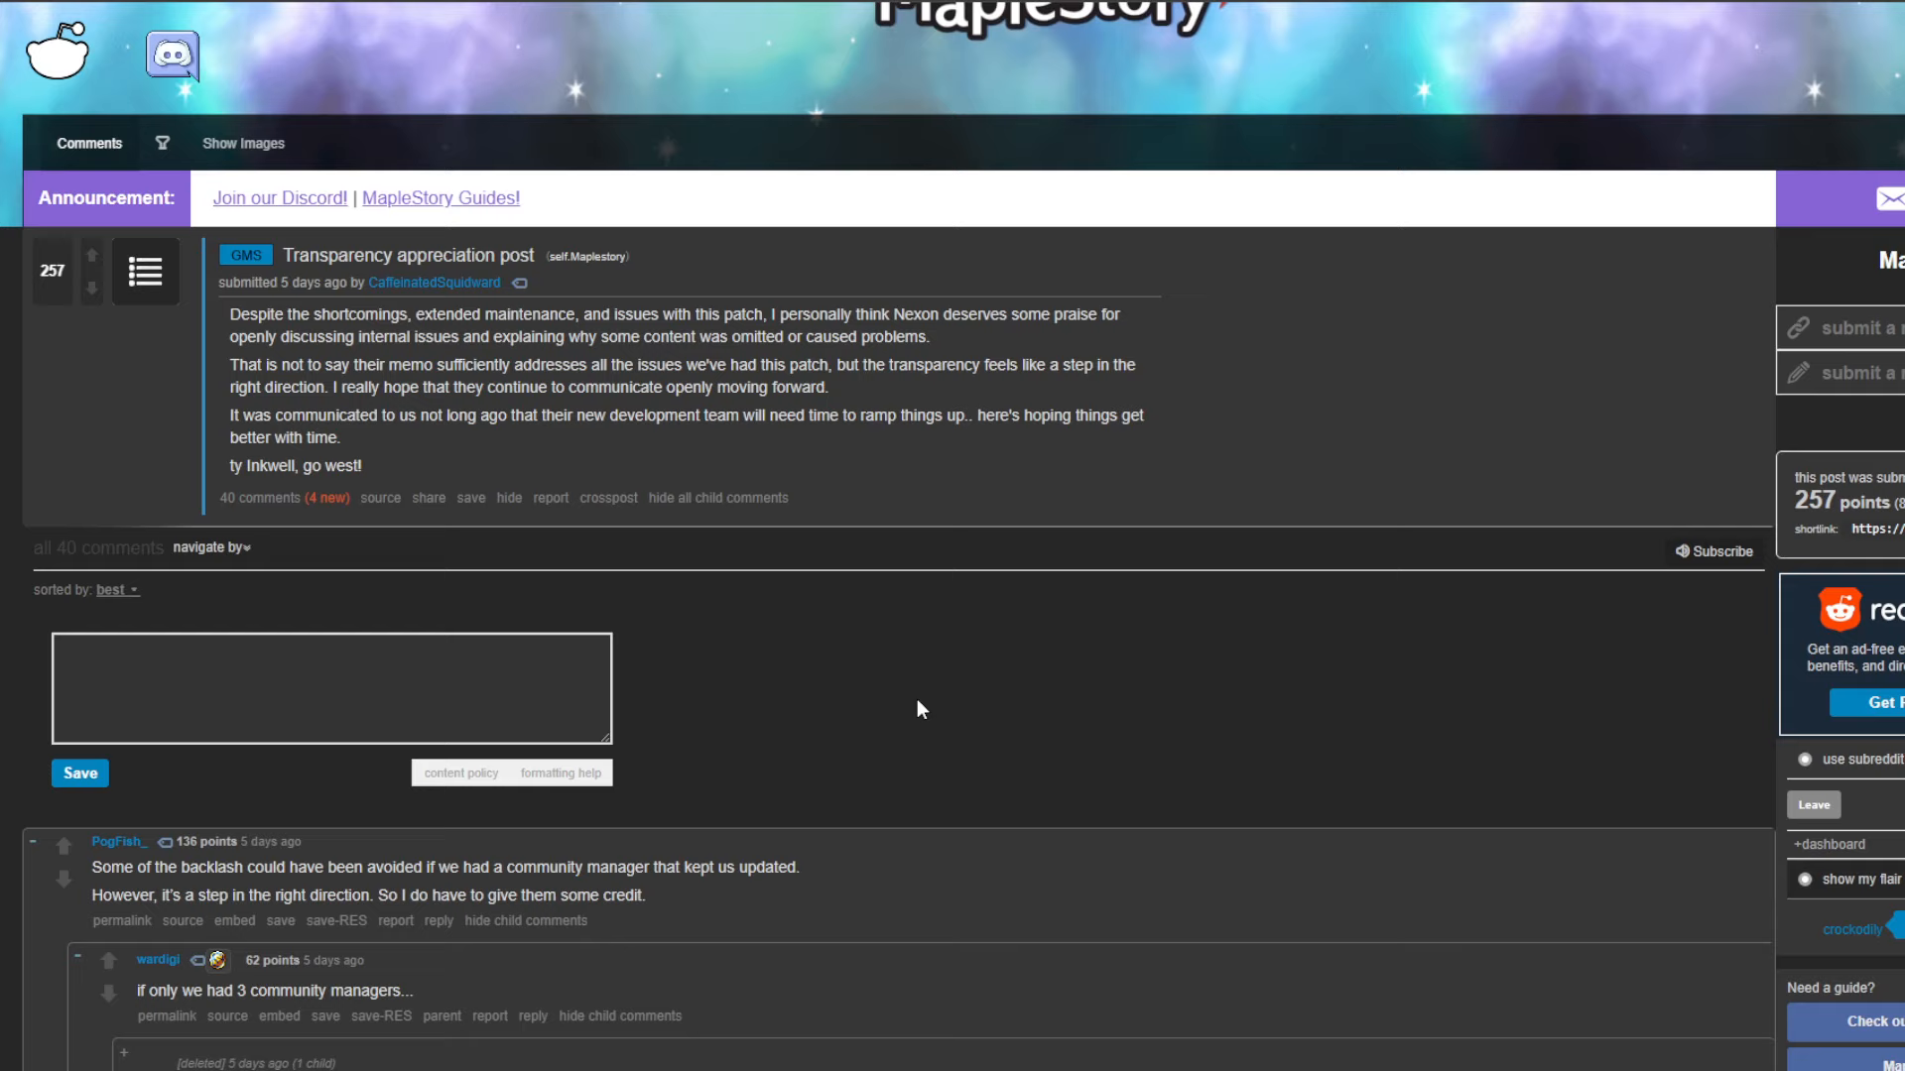
mouse_move(562, 536)
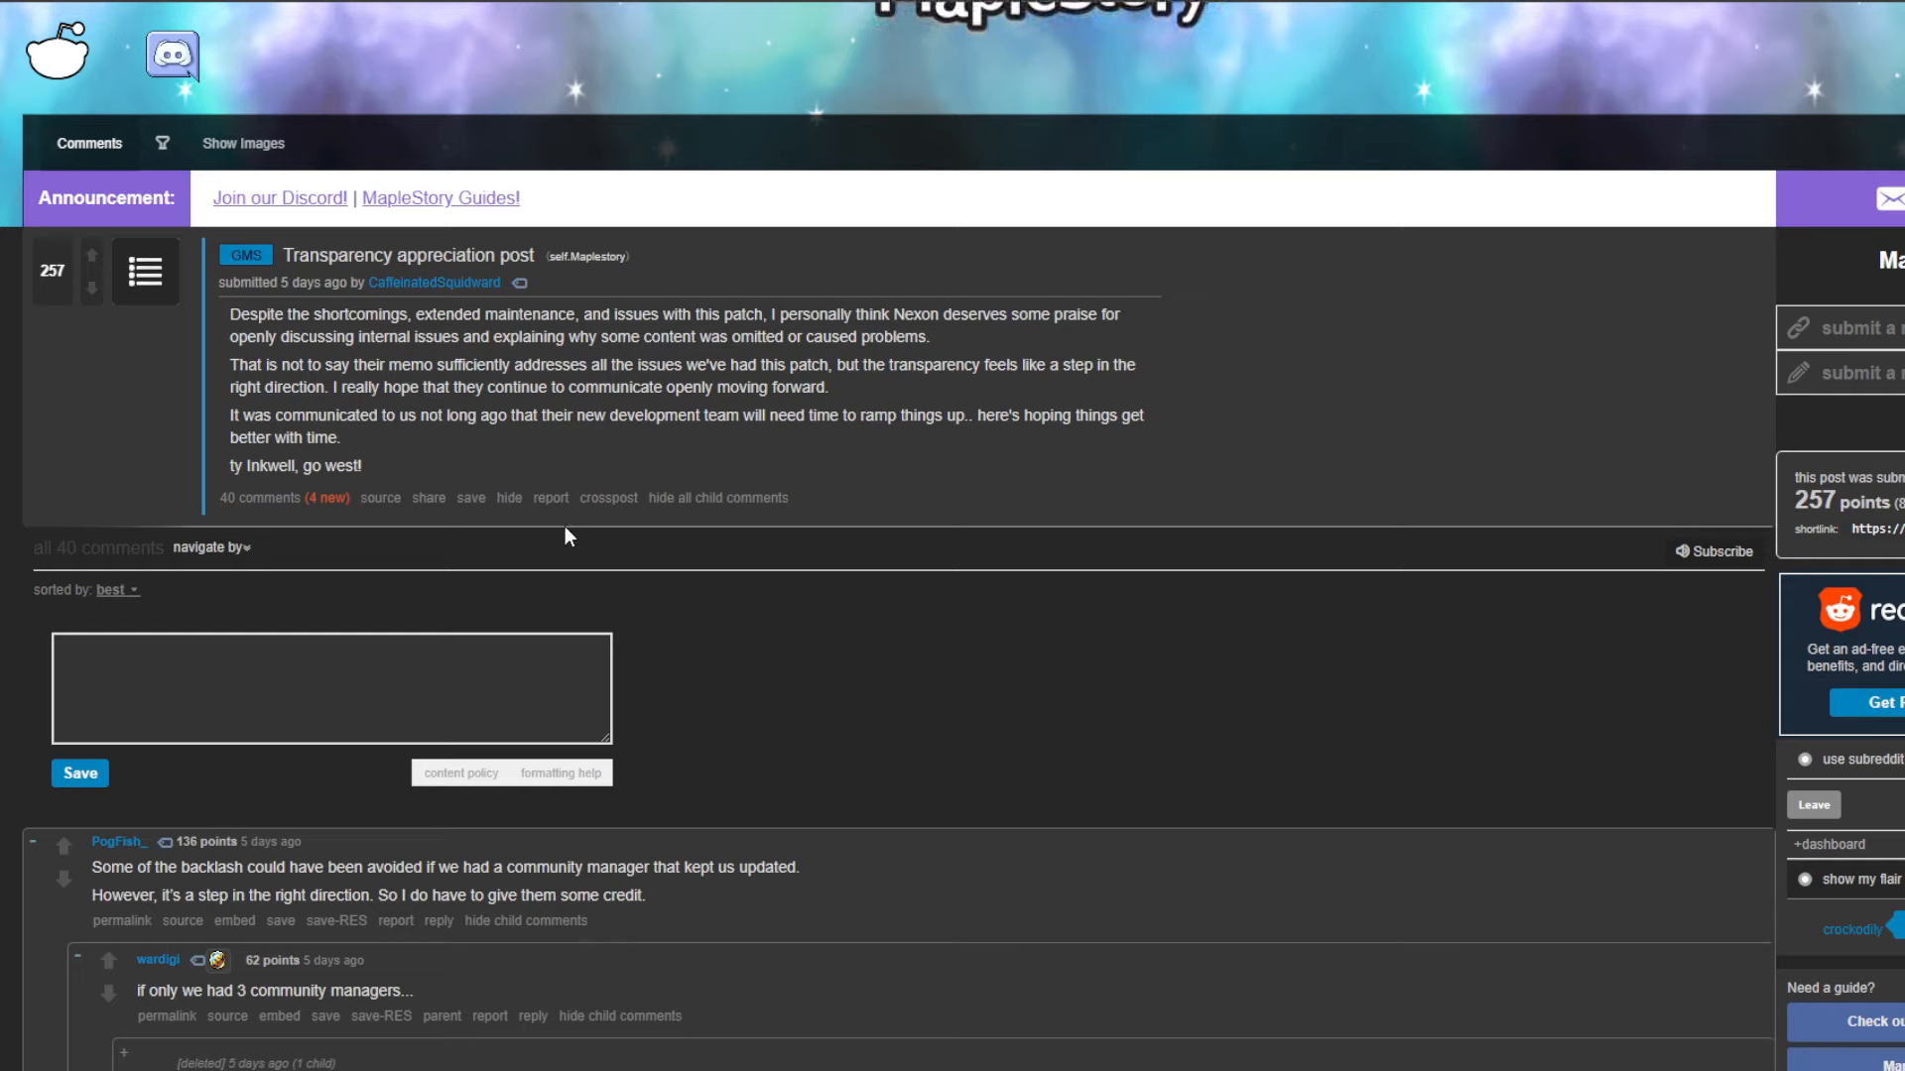
mouse_move(978, 699)
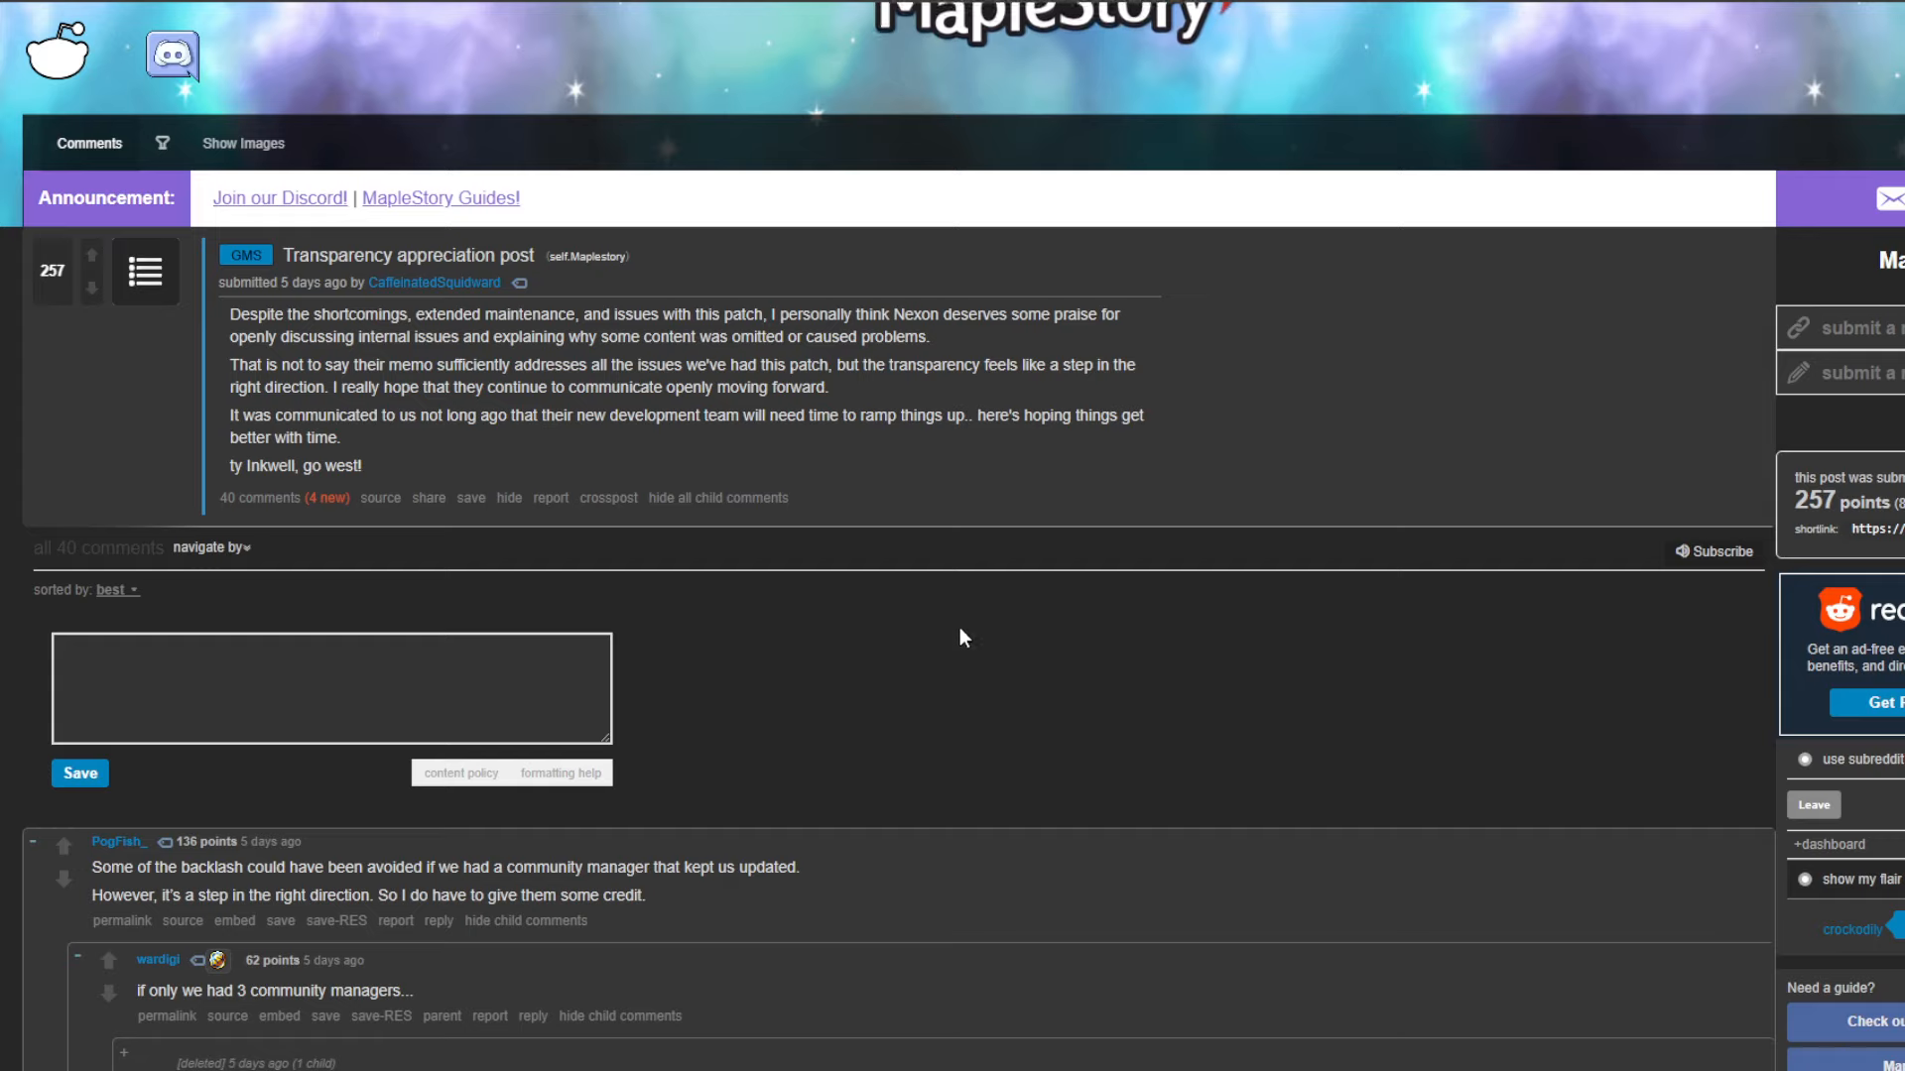
mouse_move(957, 655)
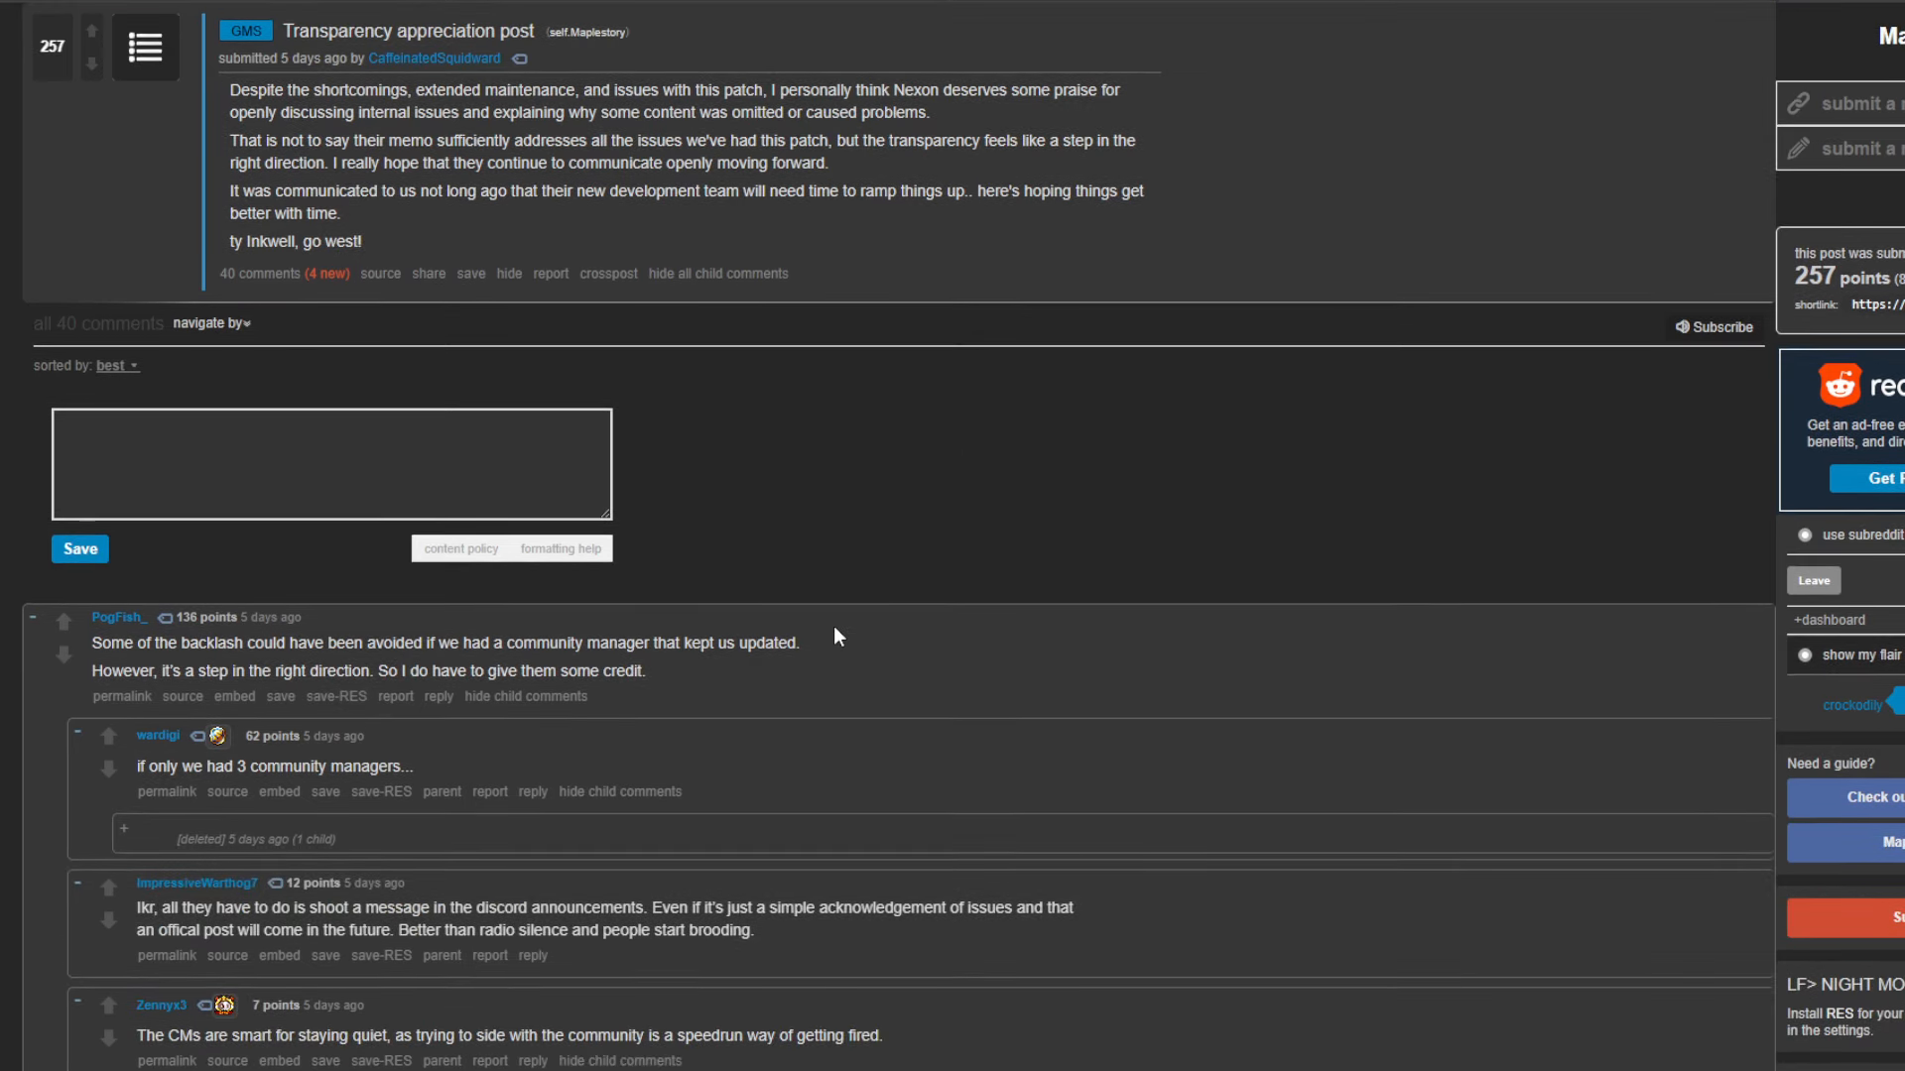
mouse_move(738, 662)
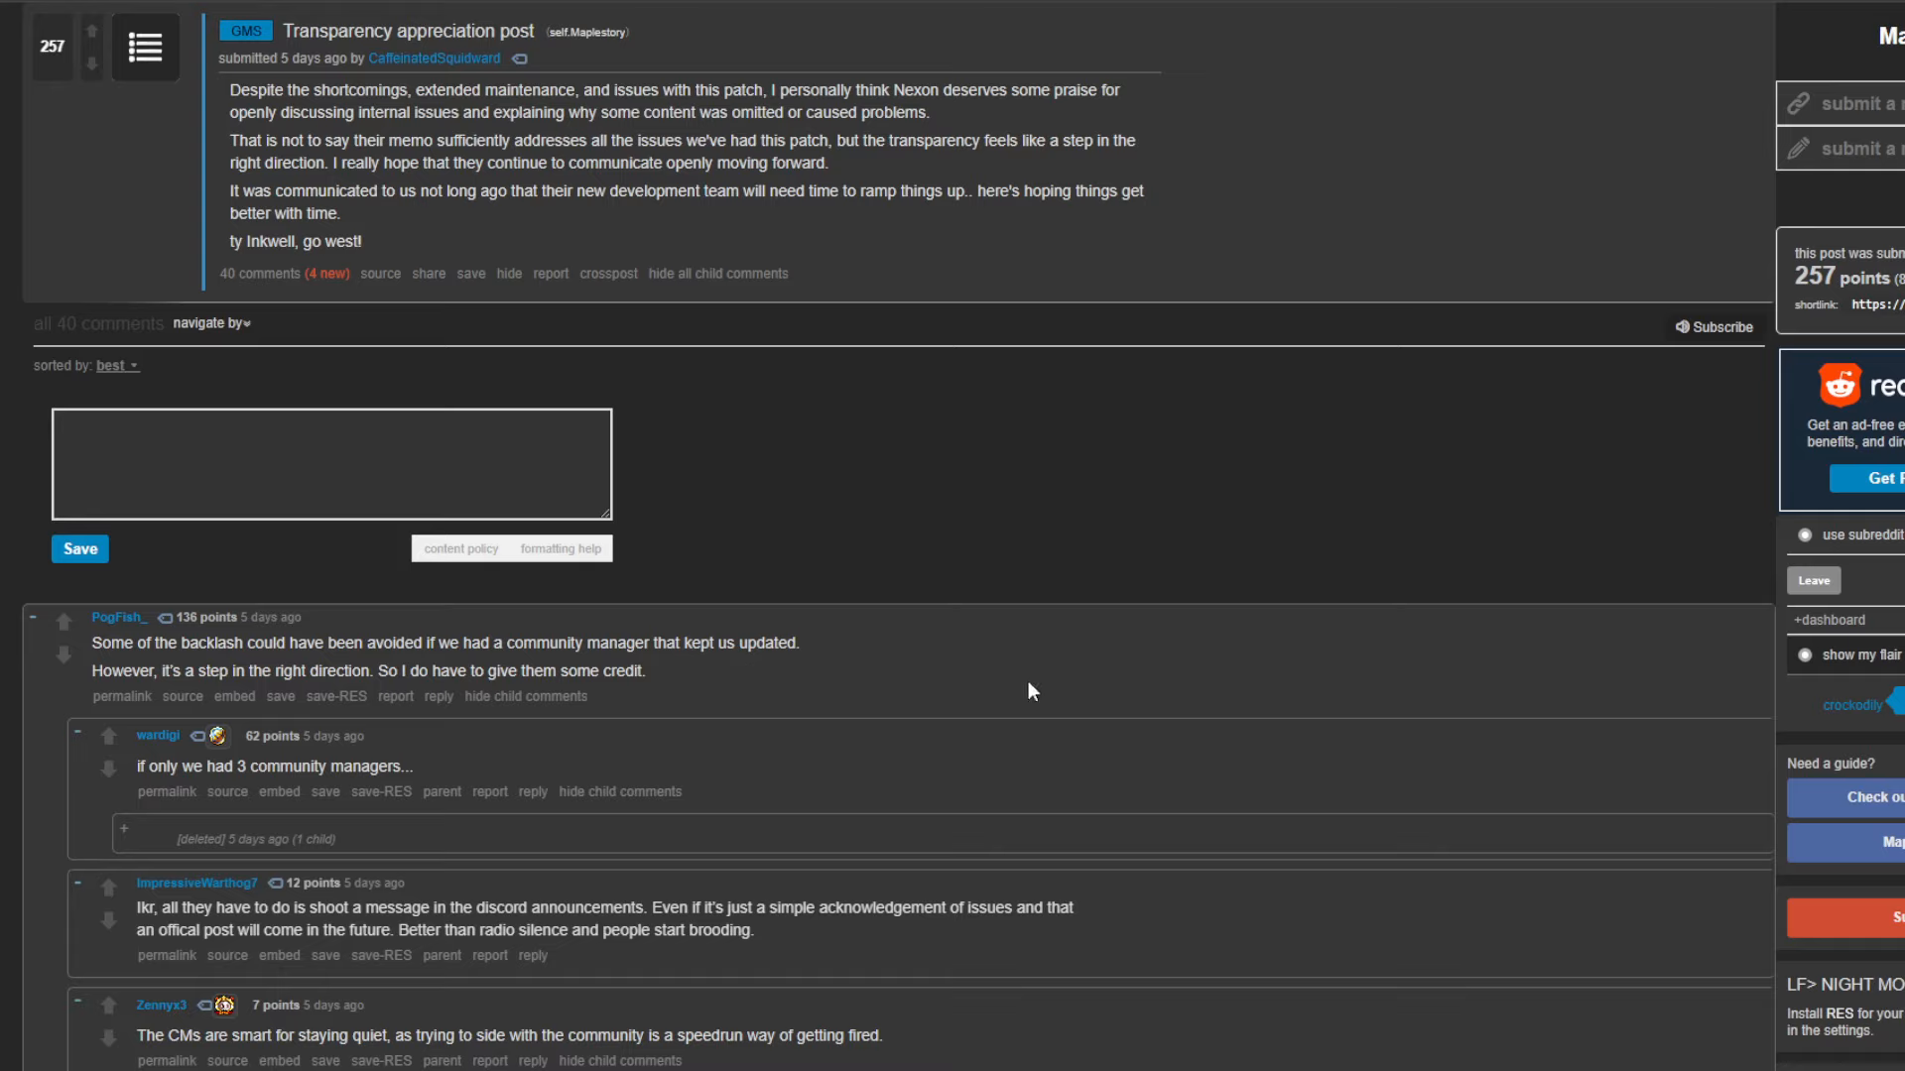
mouse_move(1238, 659)
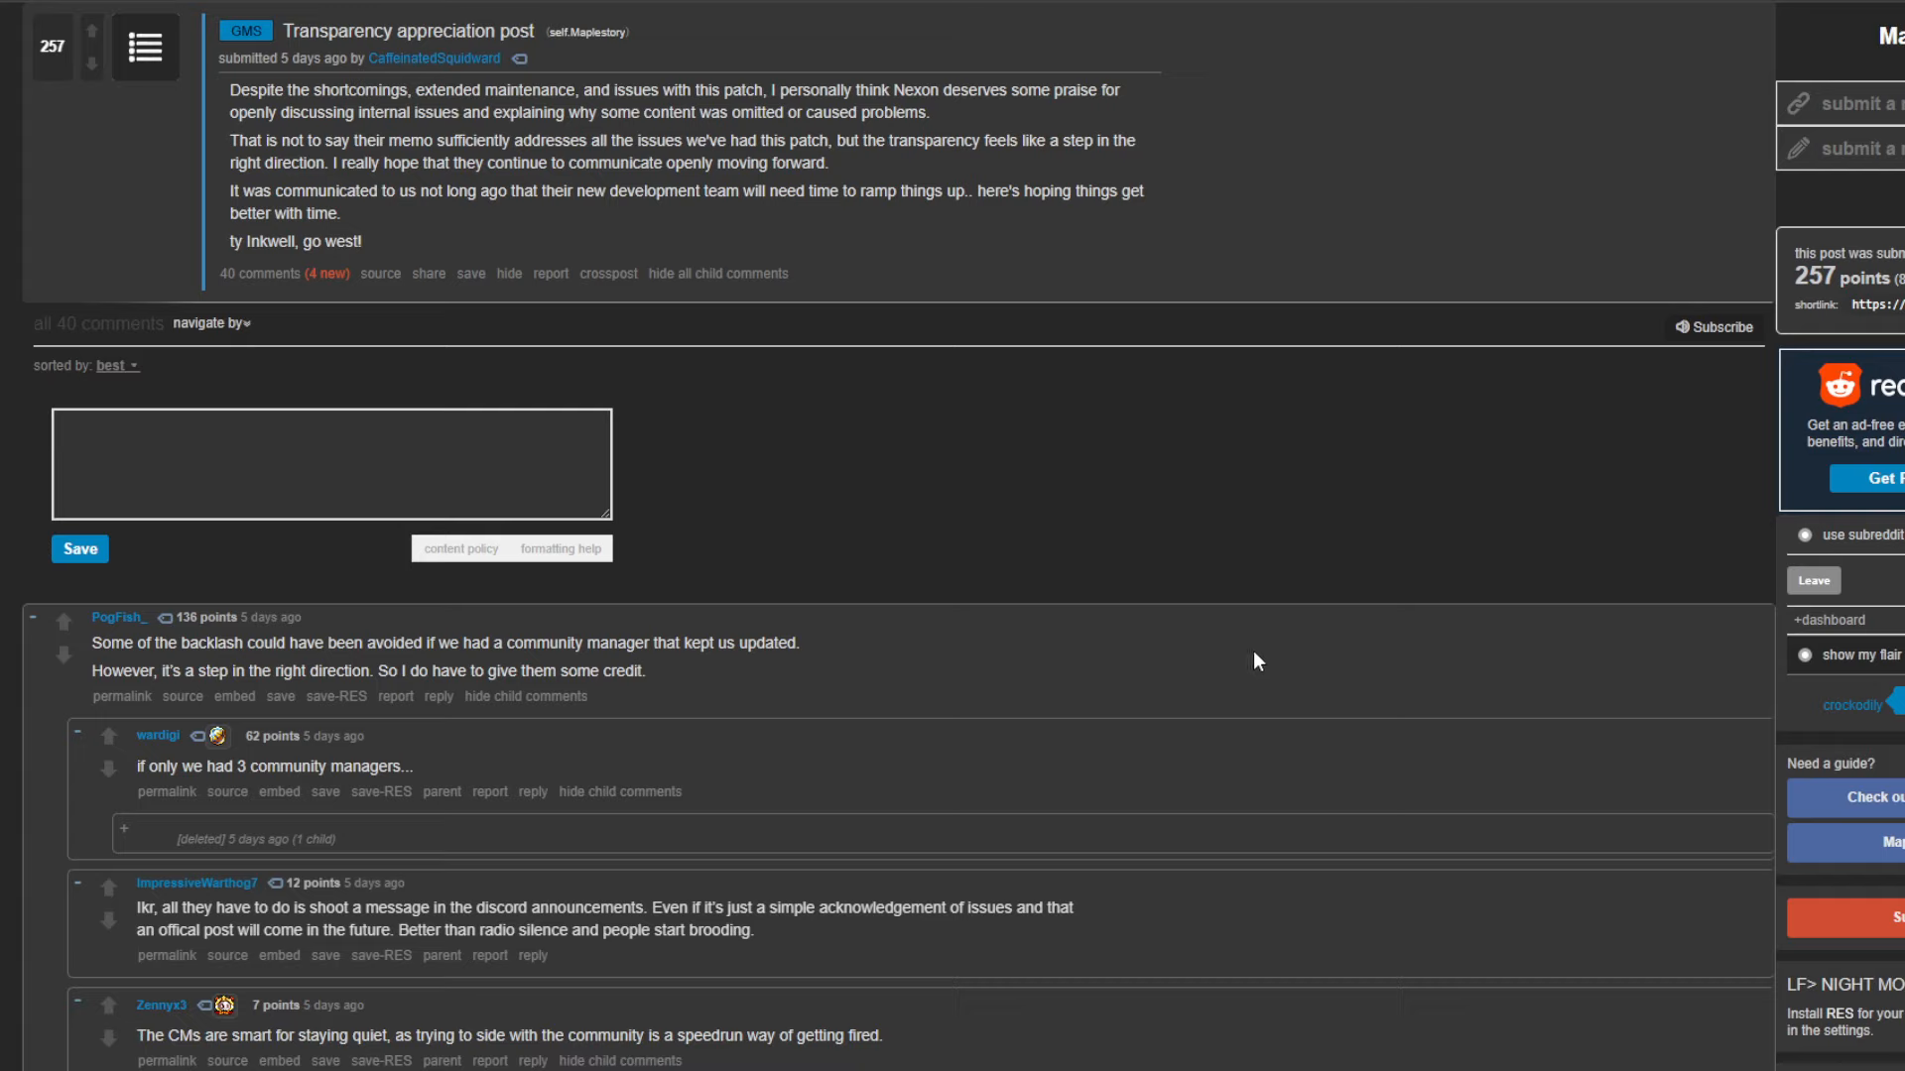
mouse_move(1258, 657)
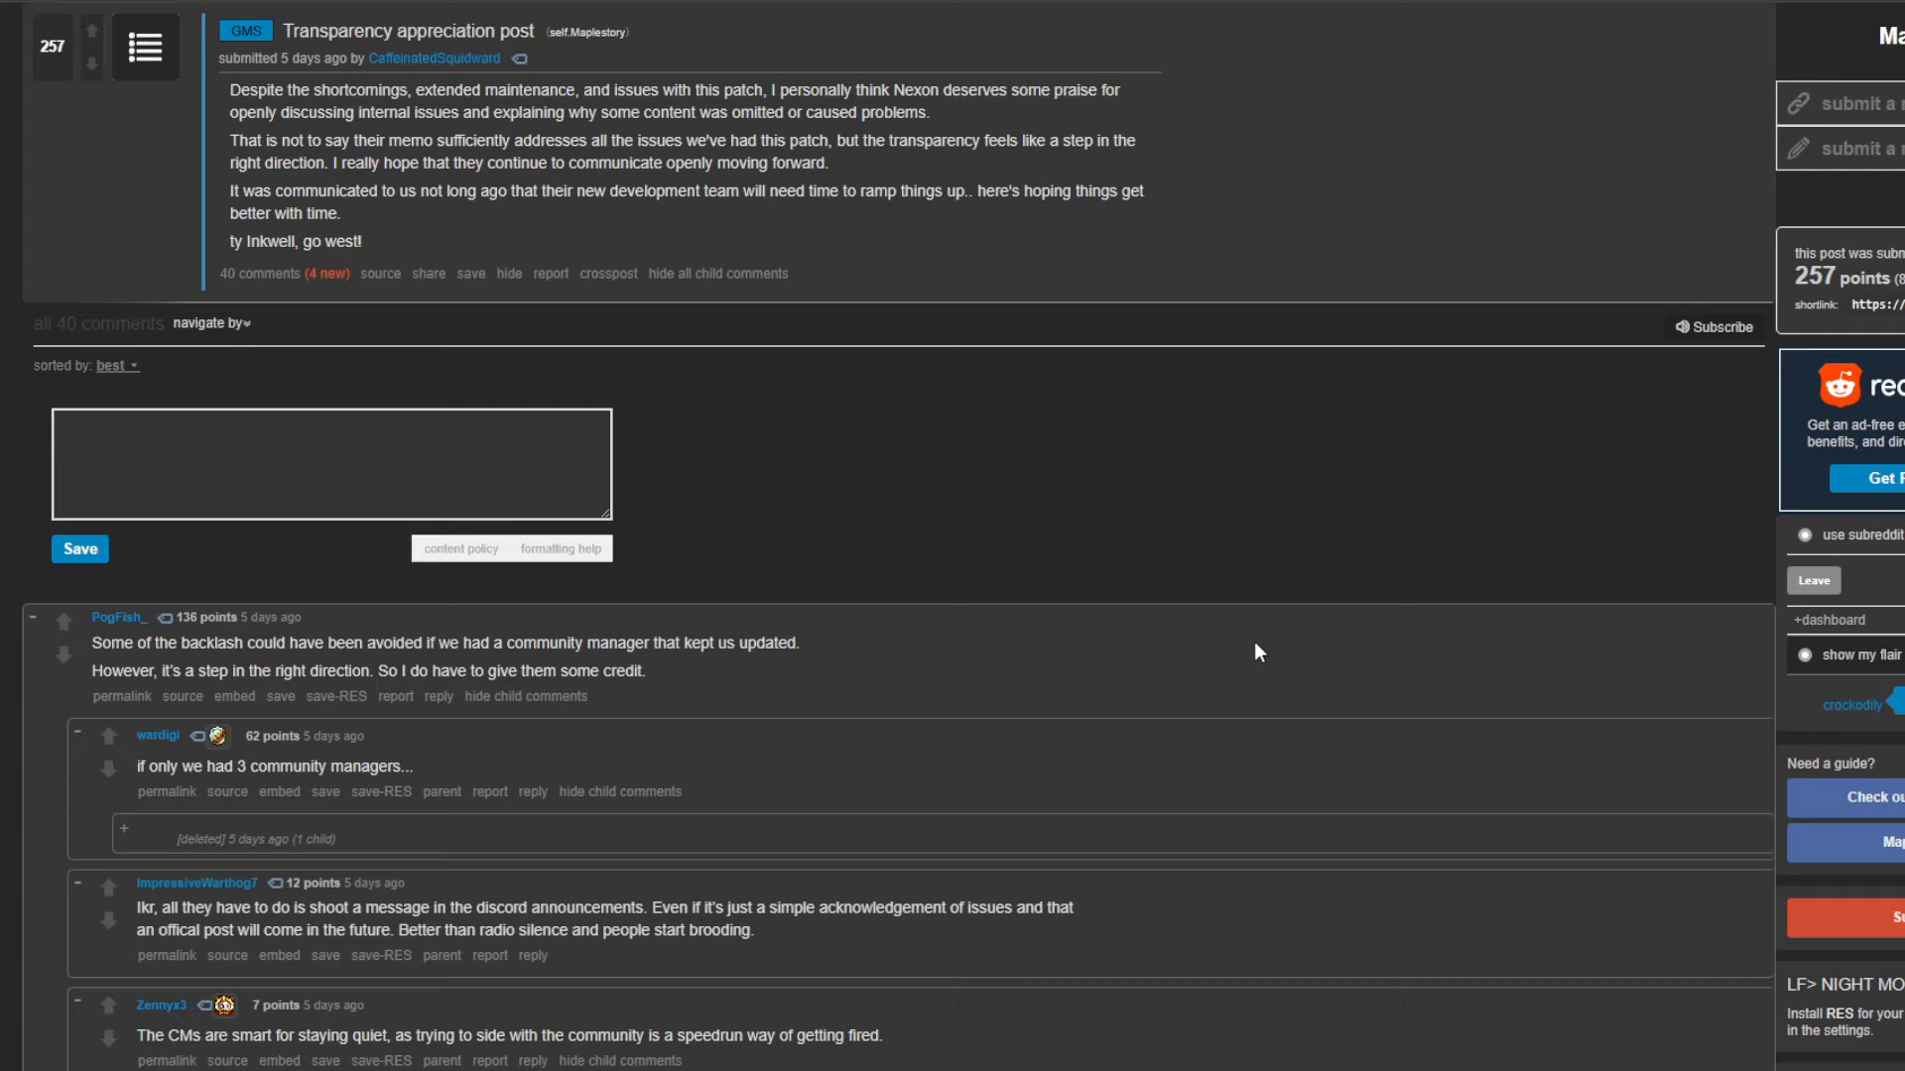
mouse_move(1262, 662)
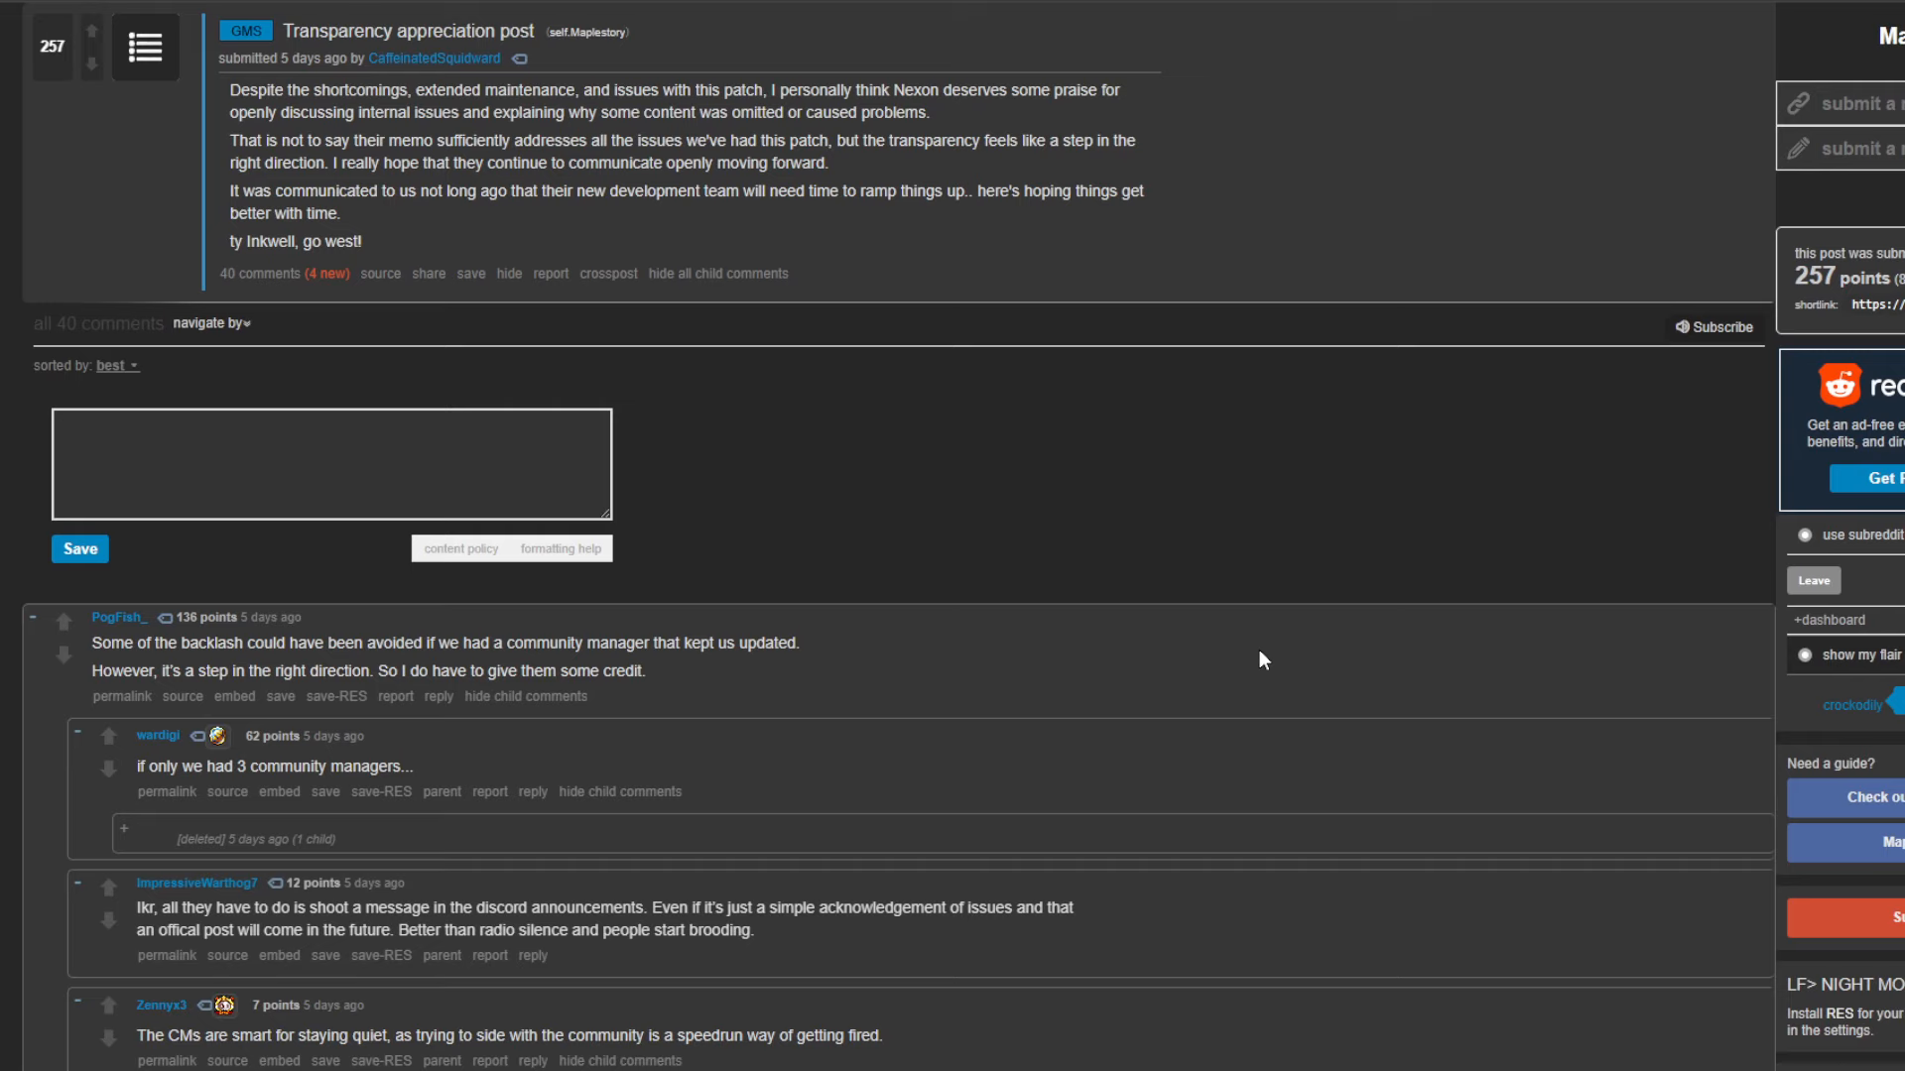
scroll(down, 3)
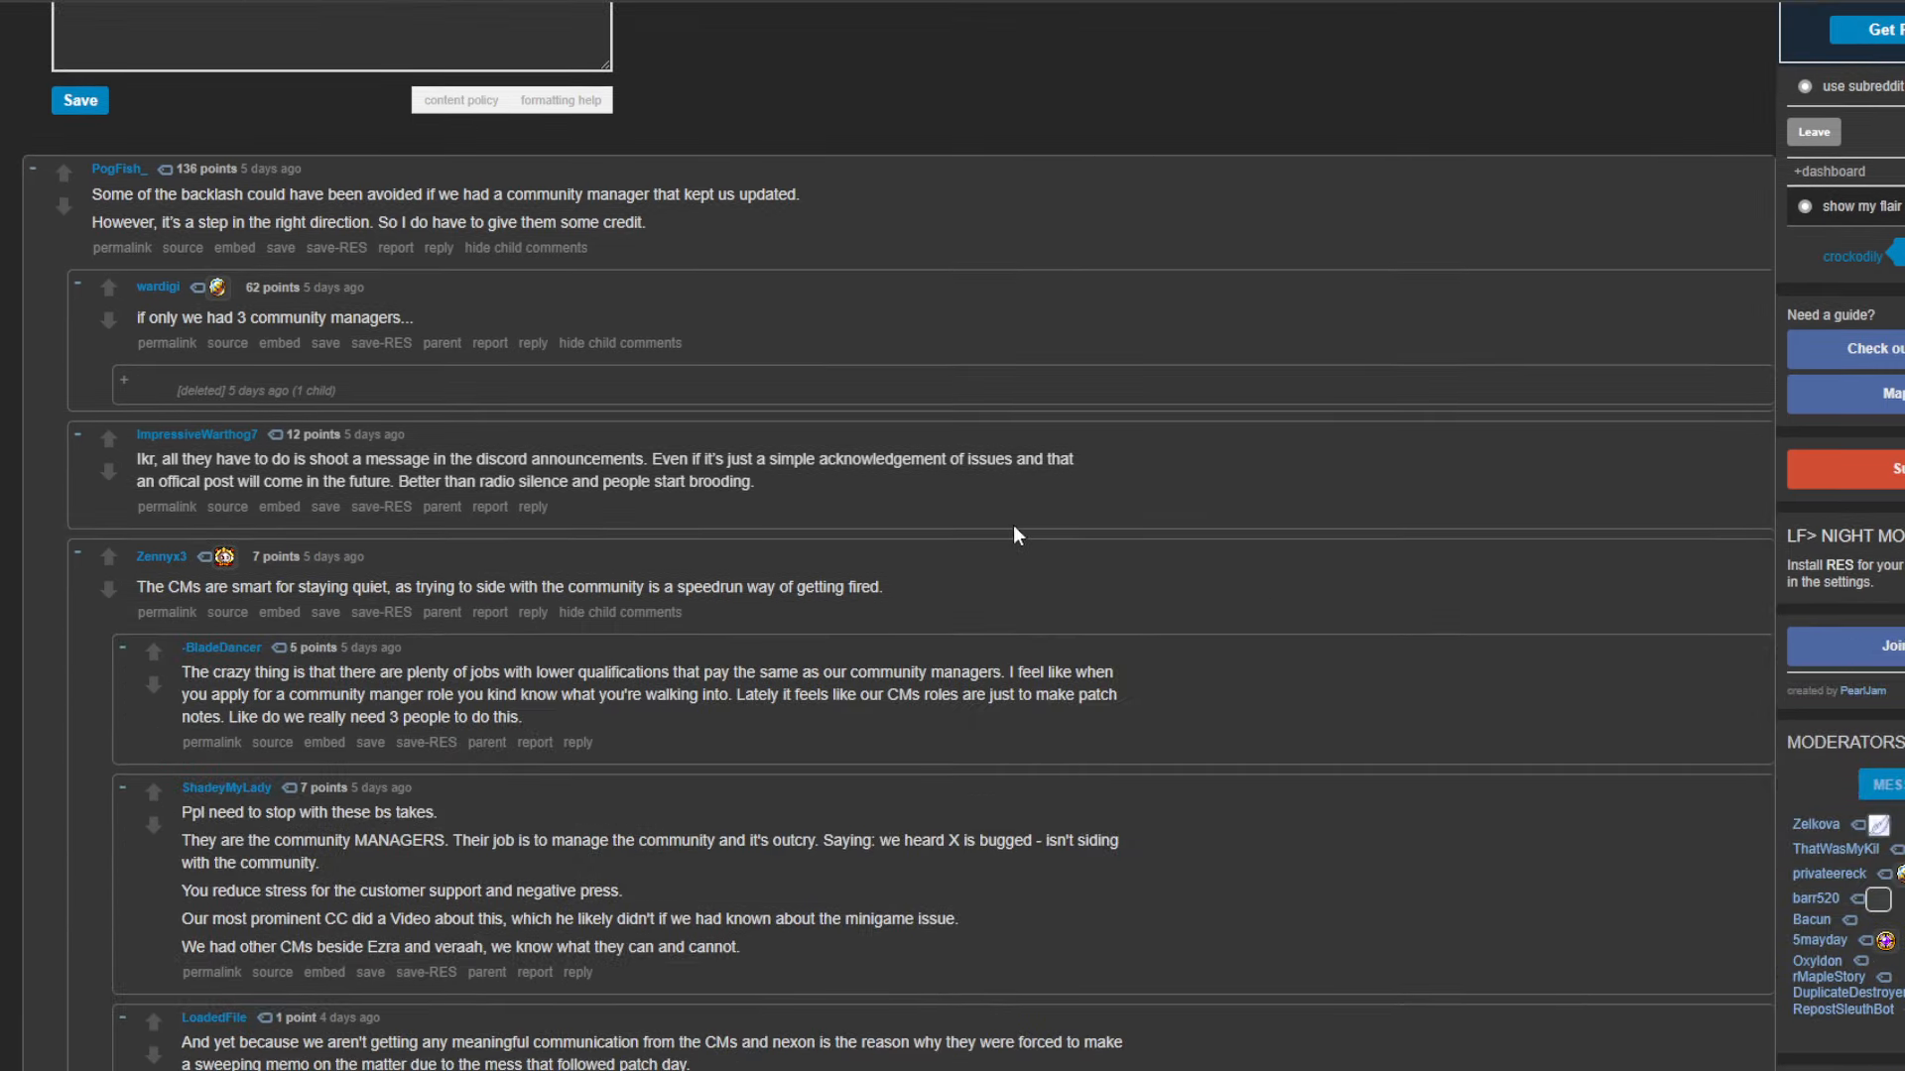
- Scroll down the r/MapleStory past-week top posts listing
scroll(down, 3)
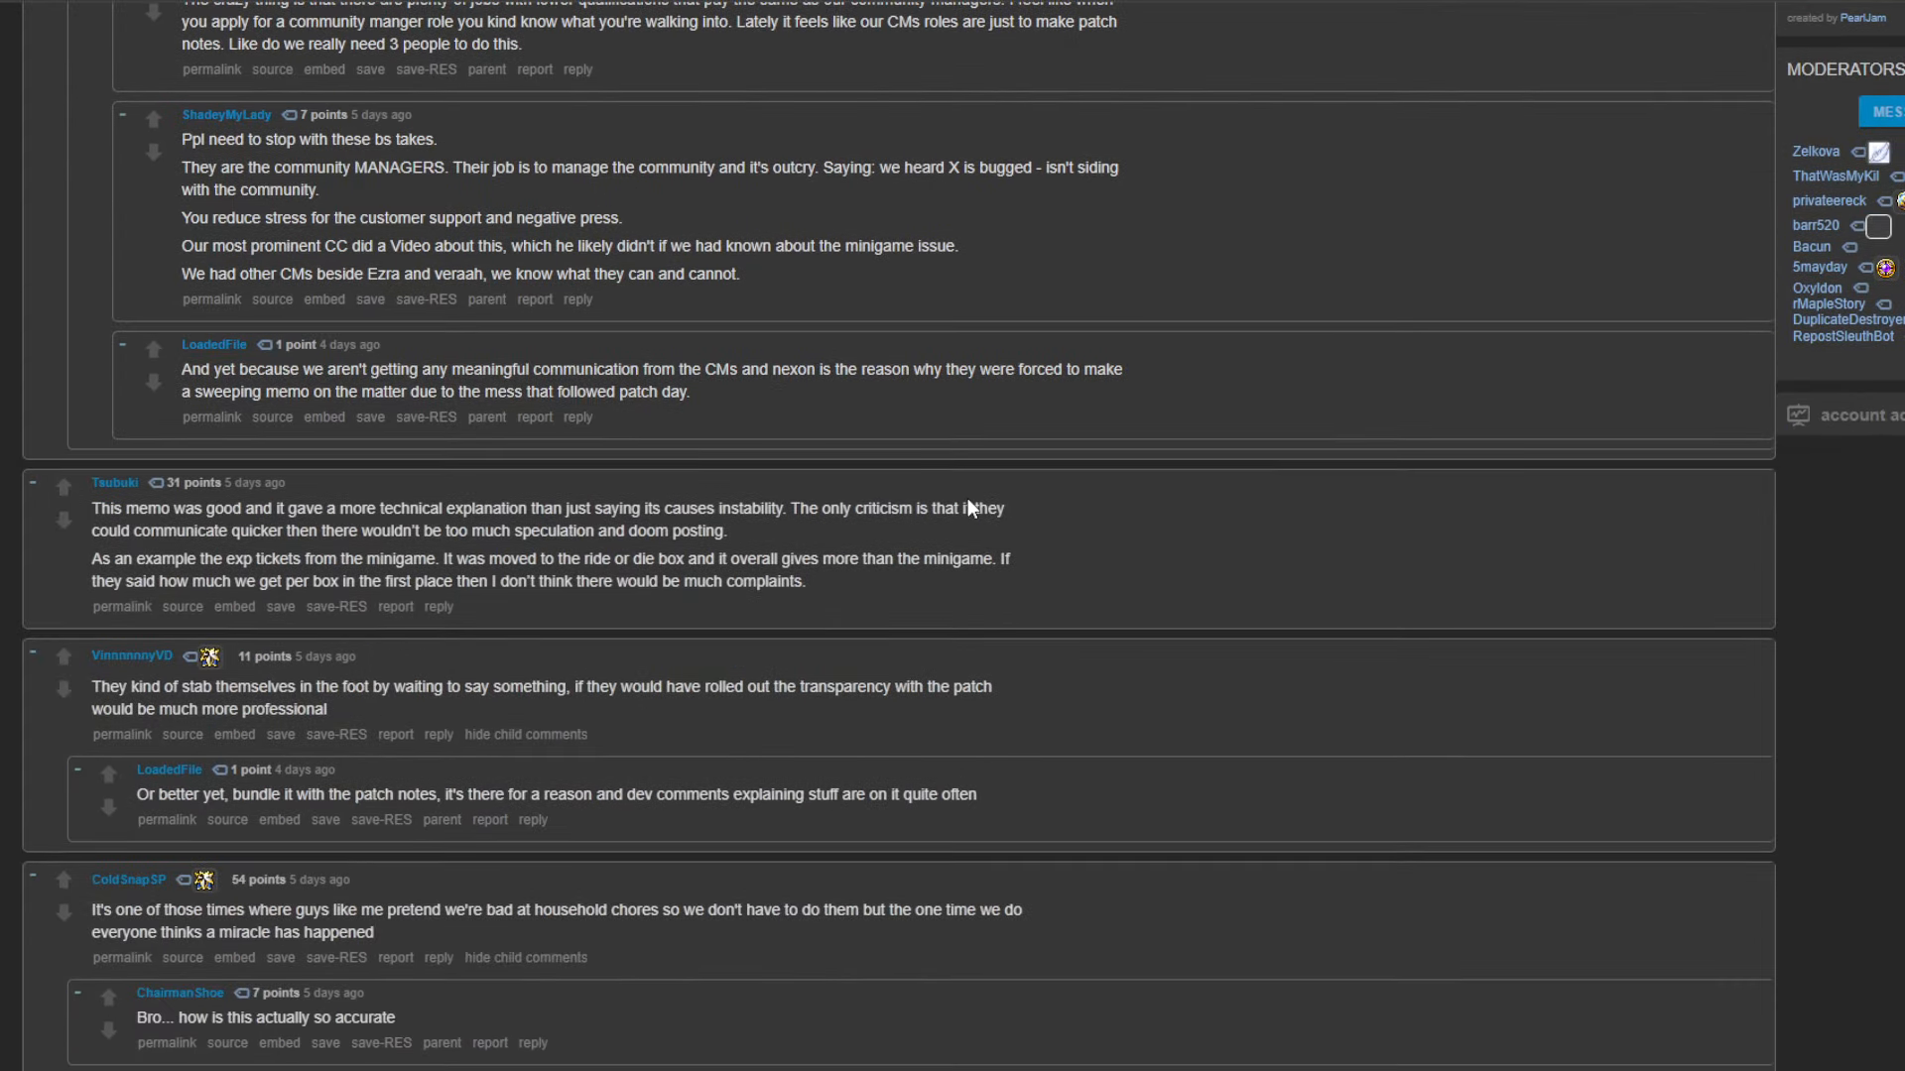
scroll(down, 3)
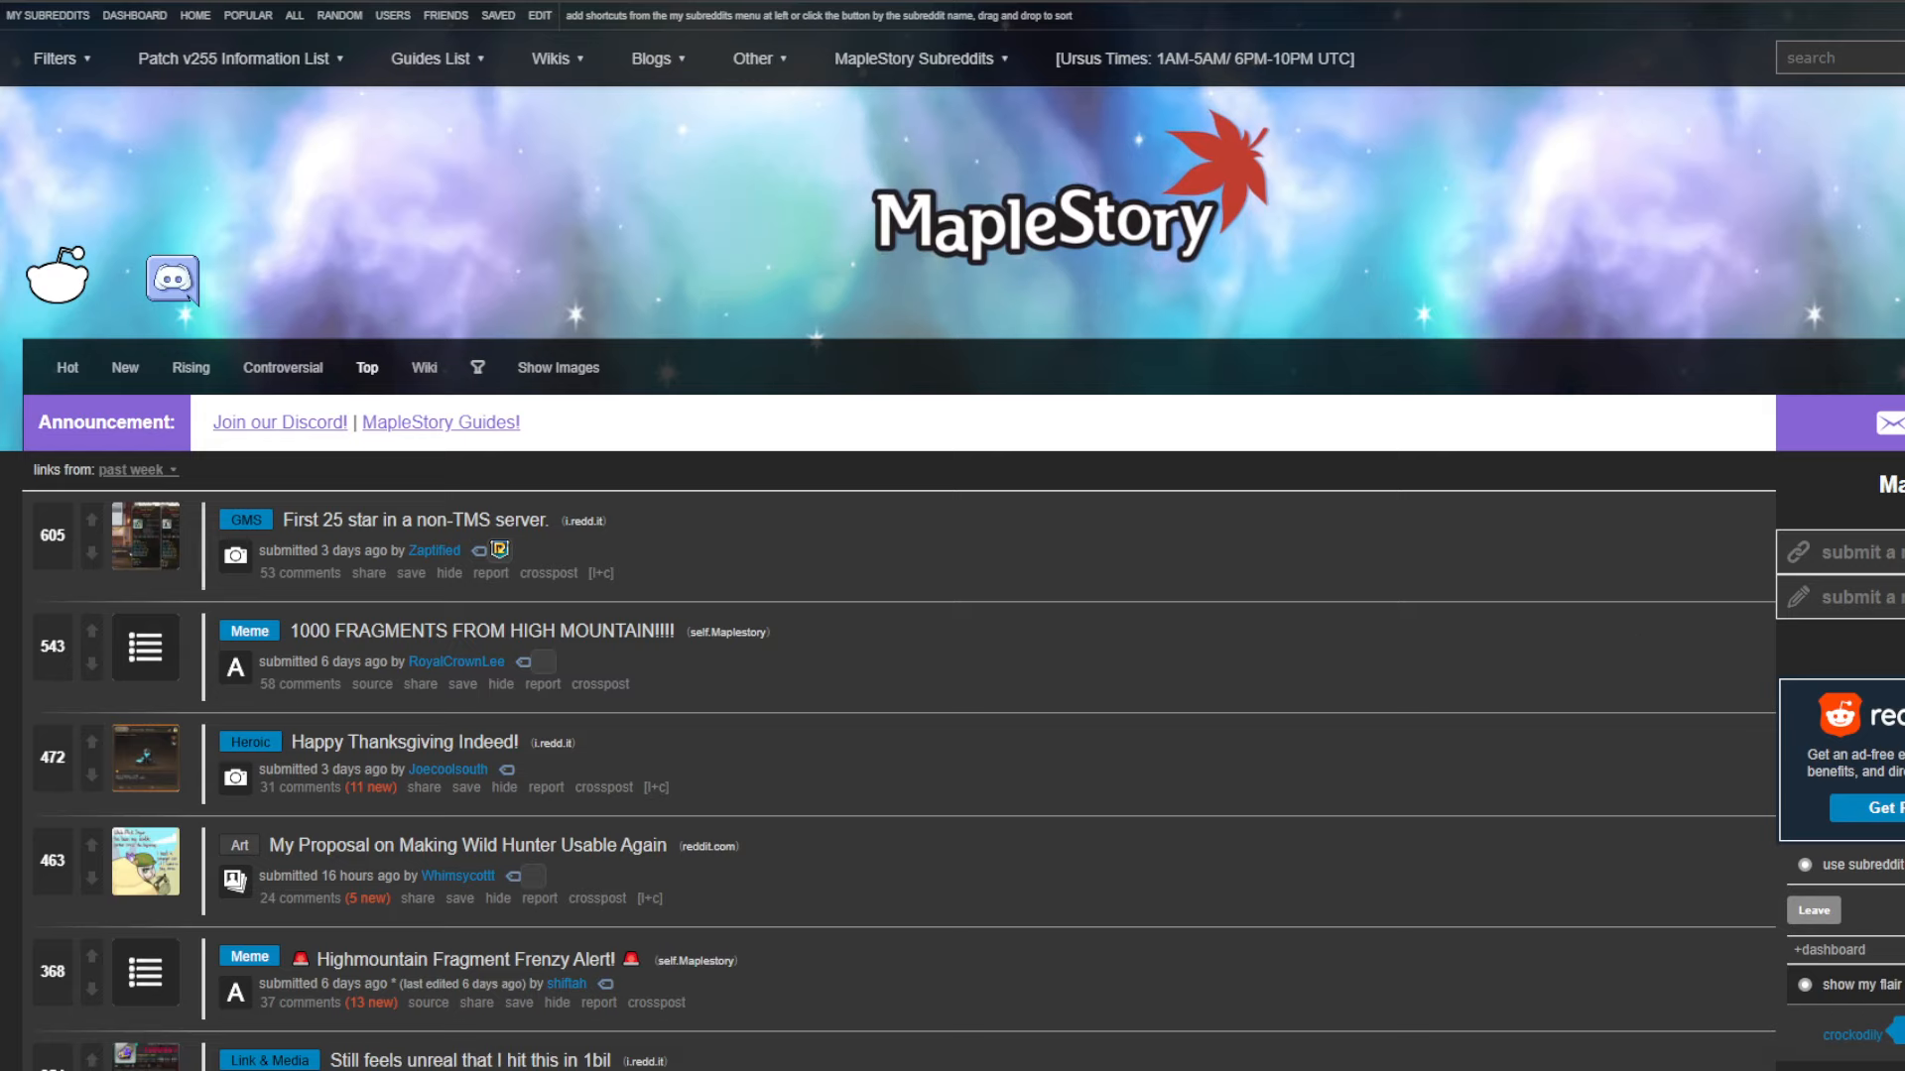
mouse_move(1625, 551)
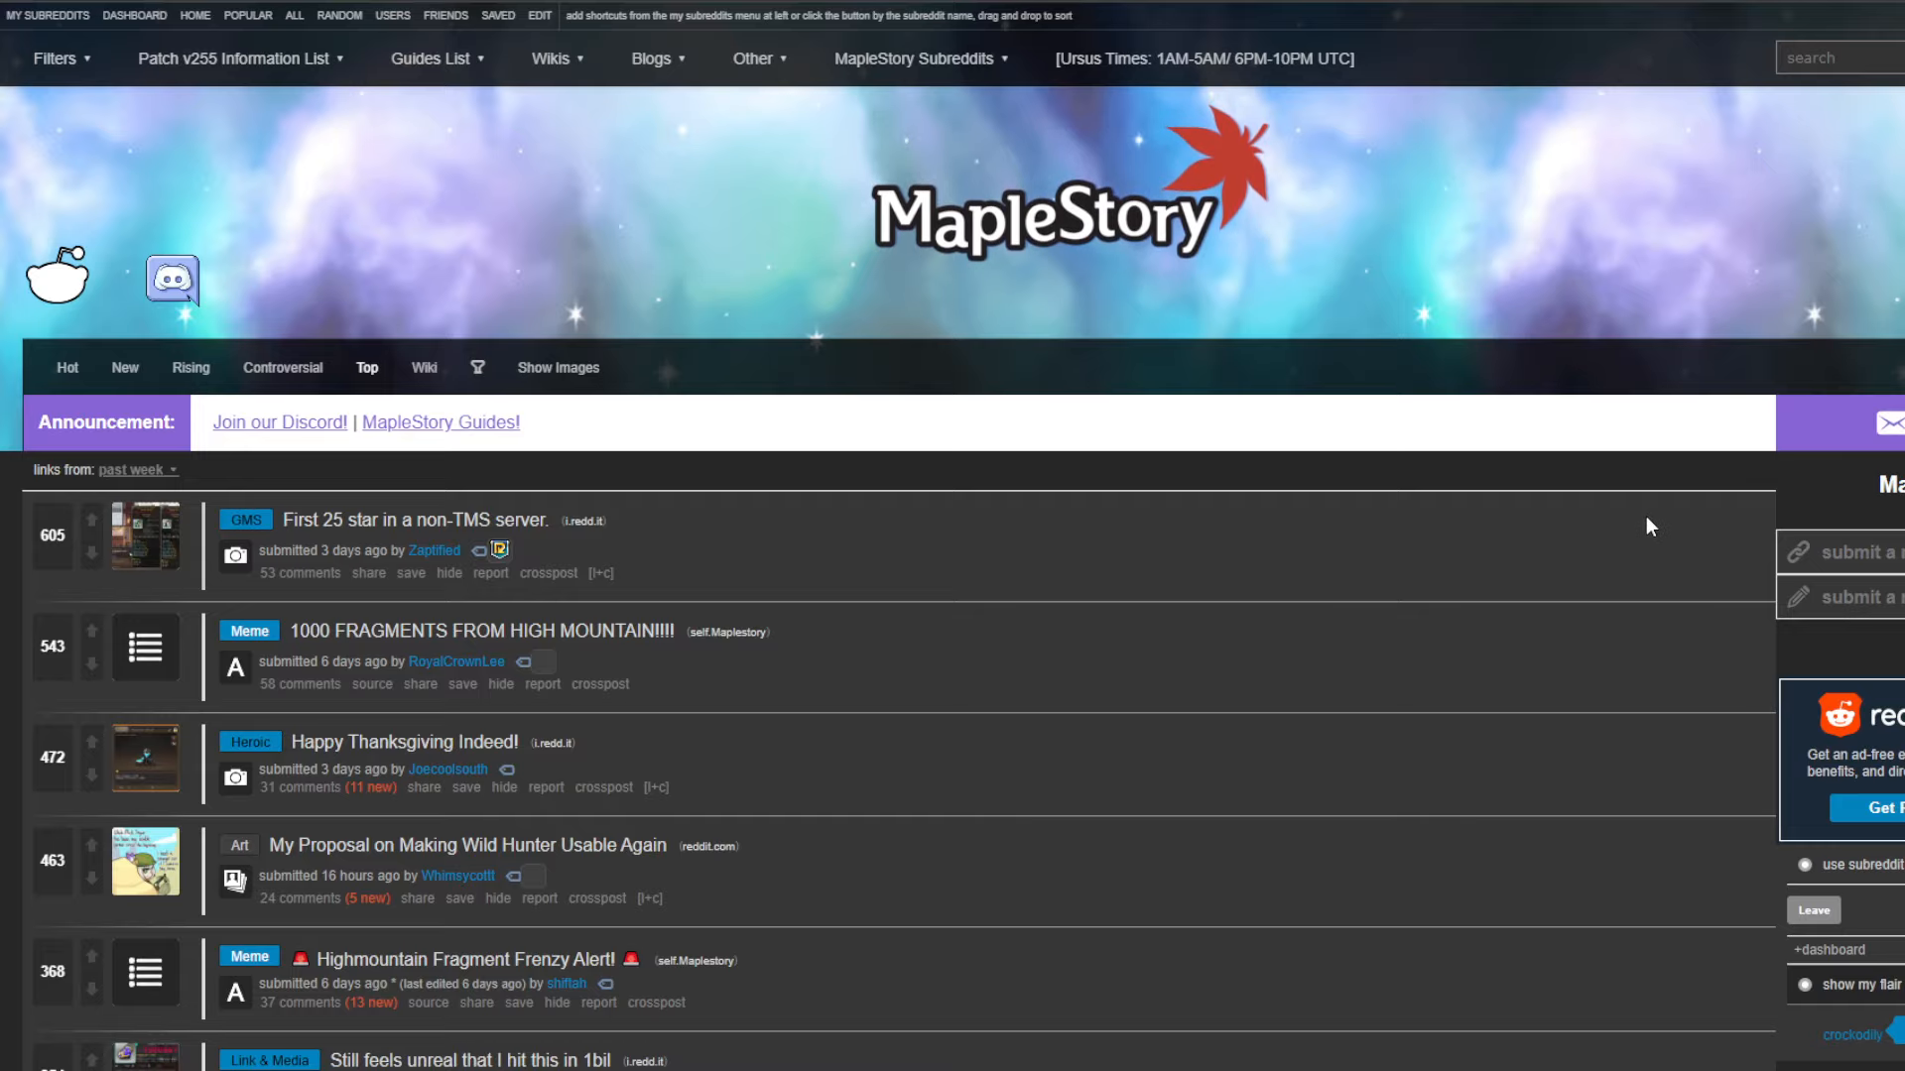
scroll(down, 3)
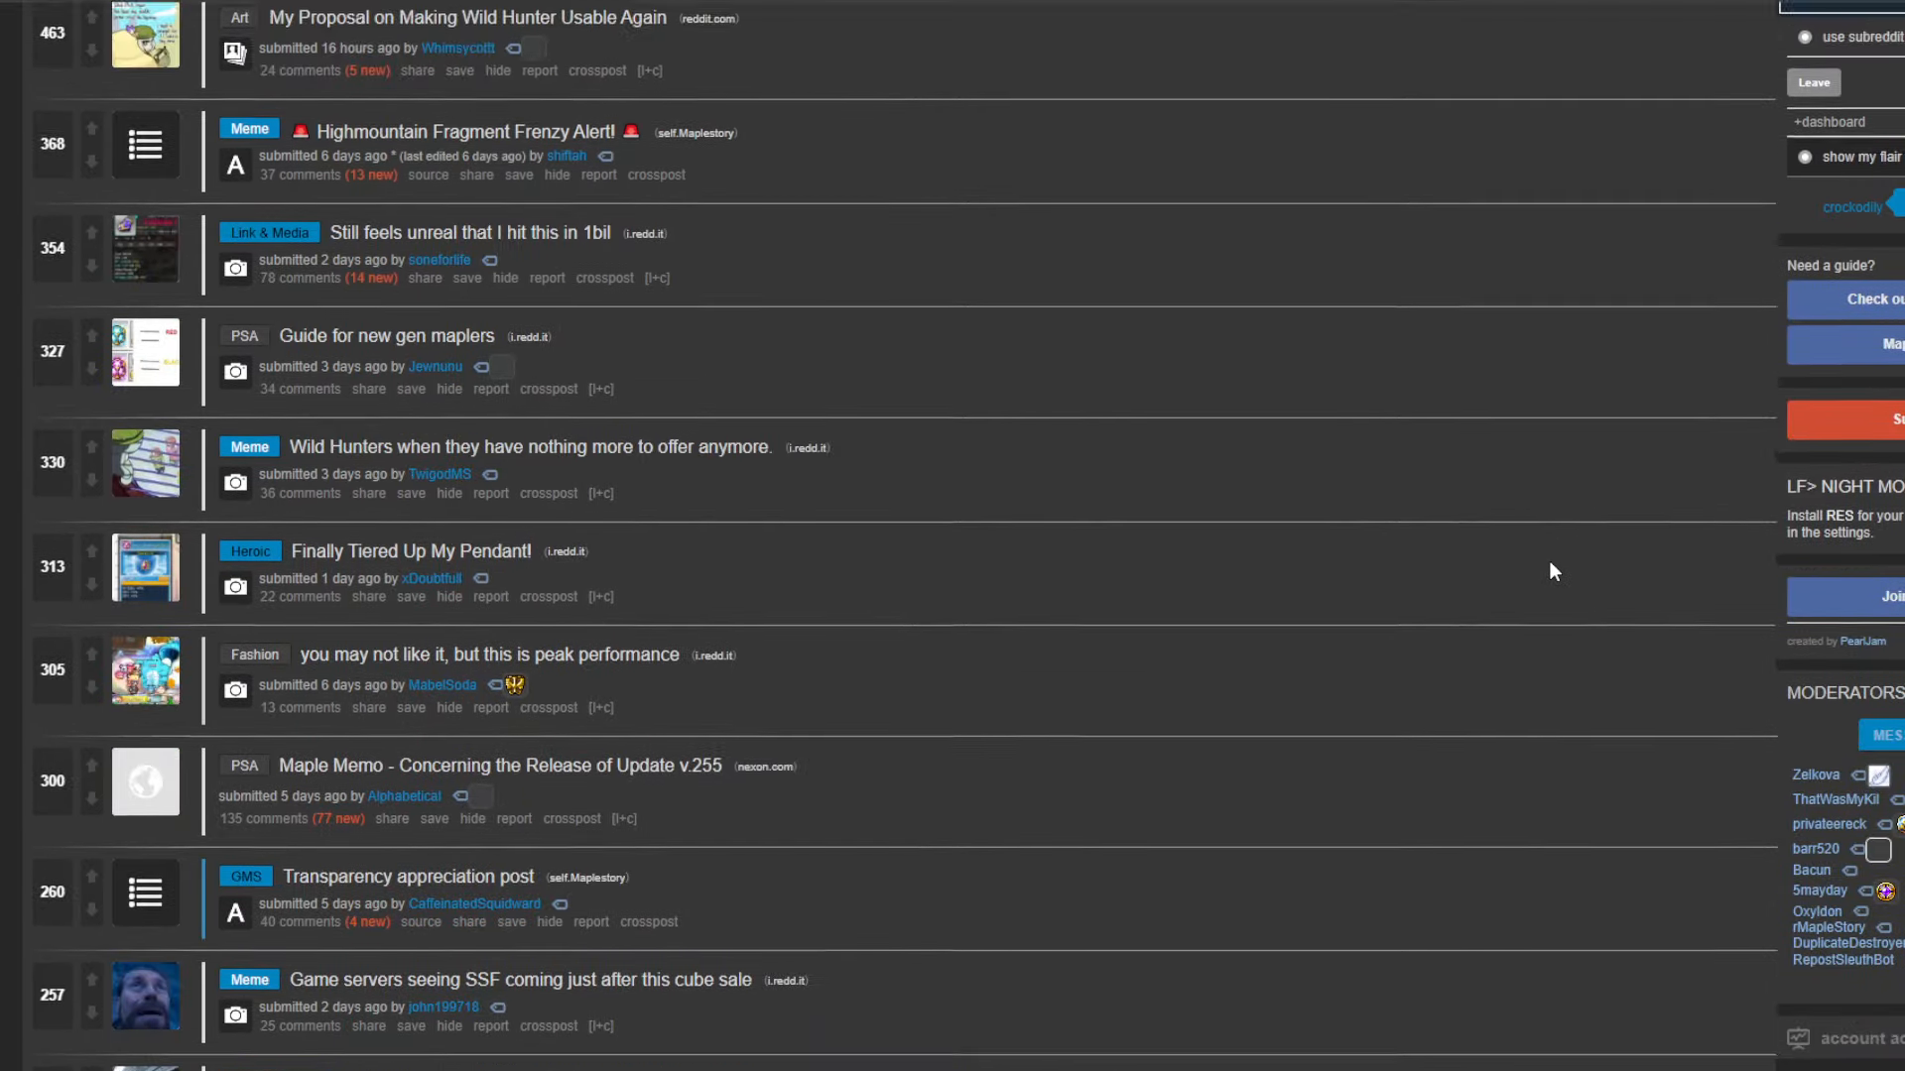
scroll(up, 3)
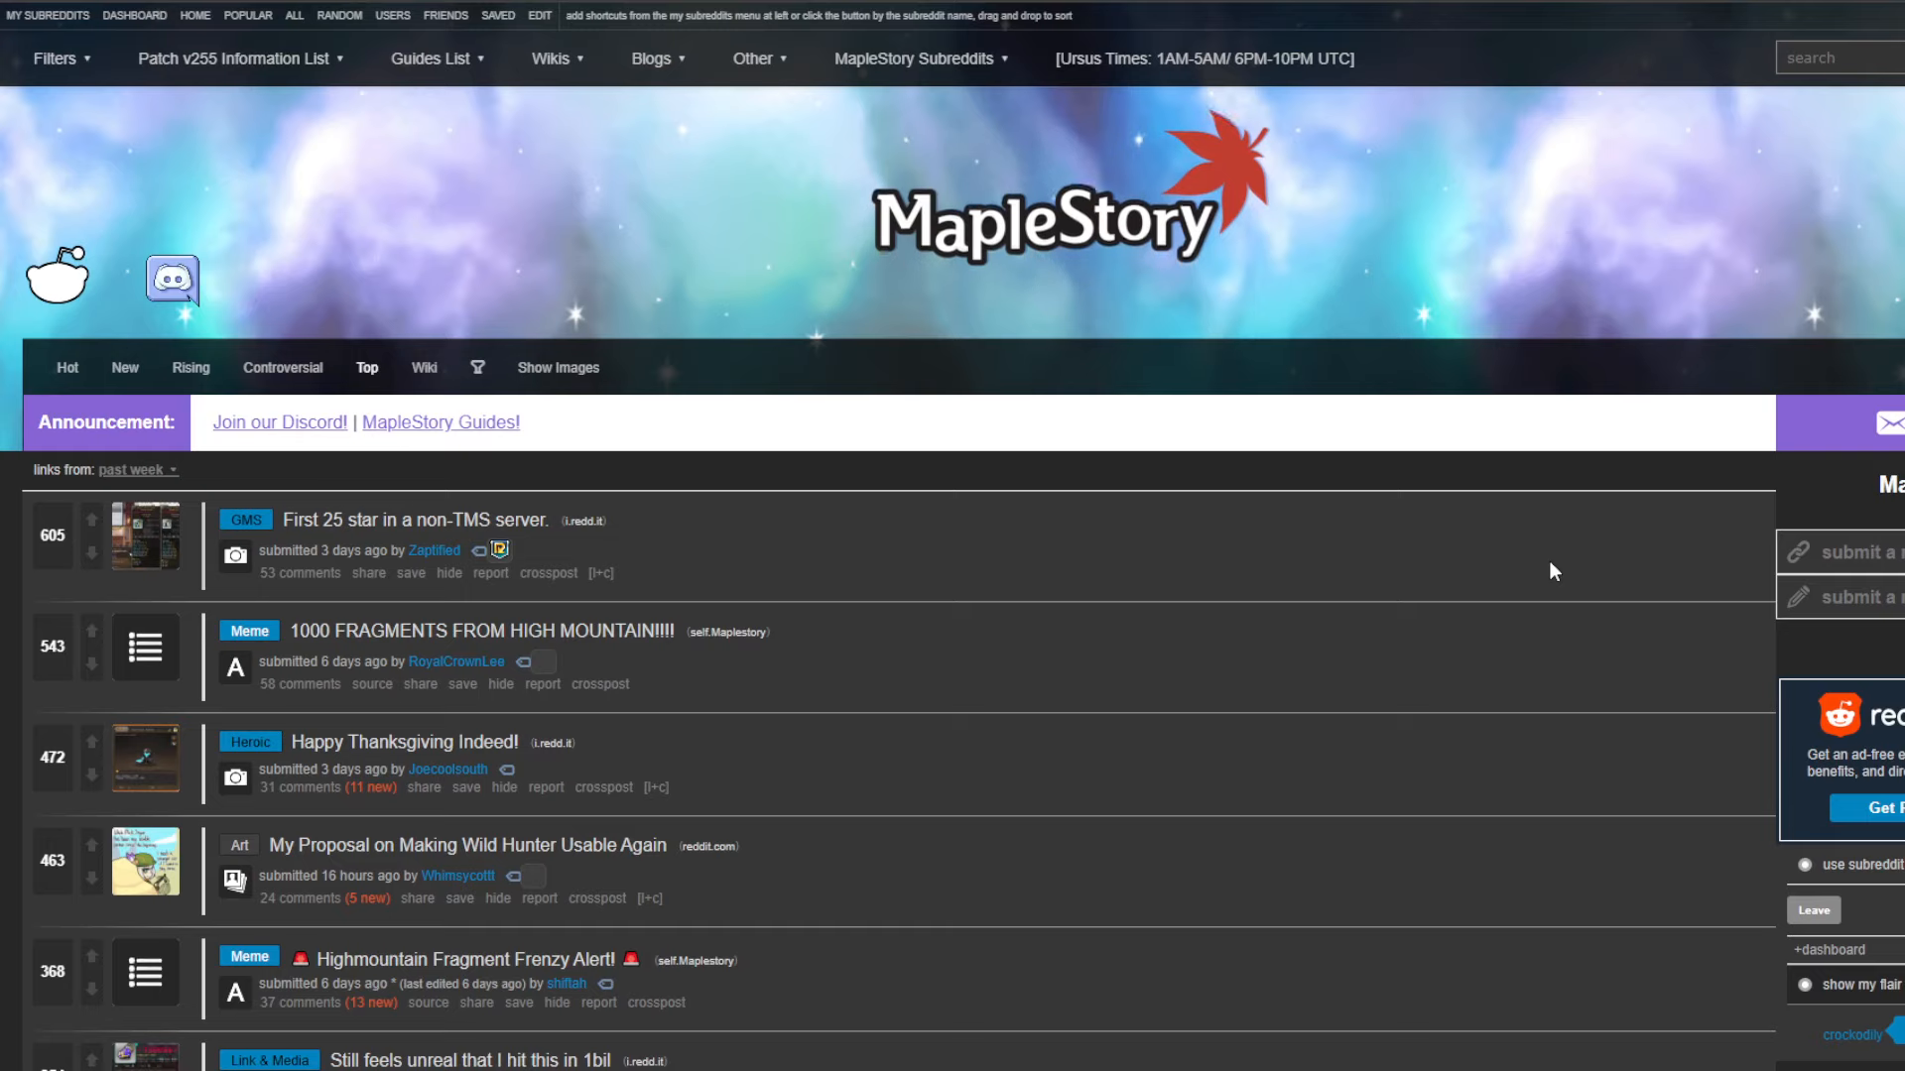